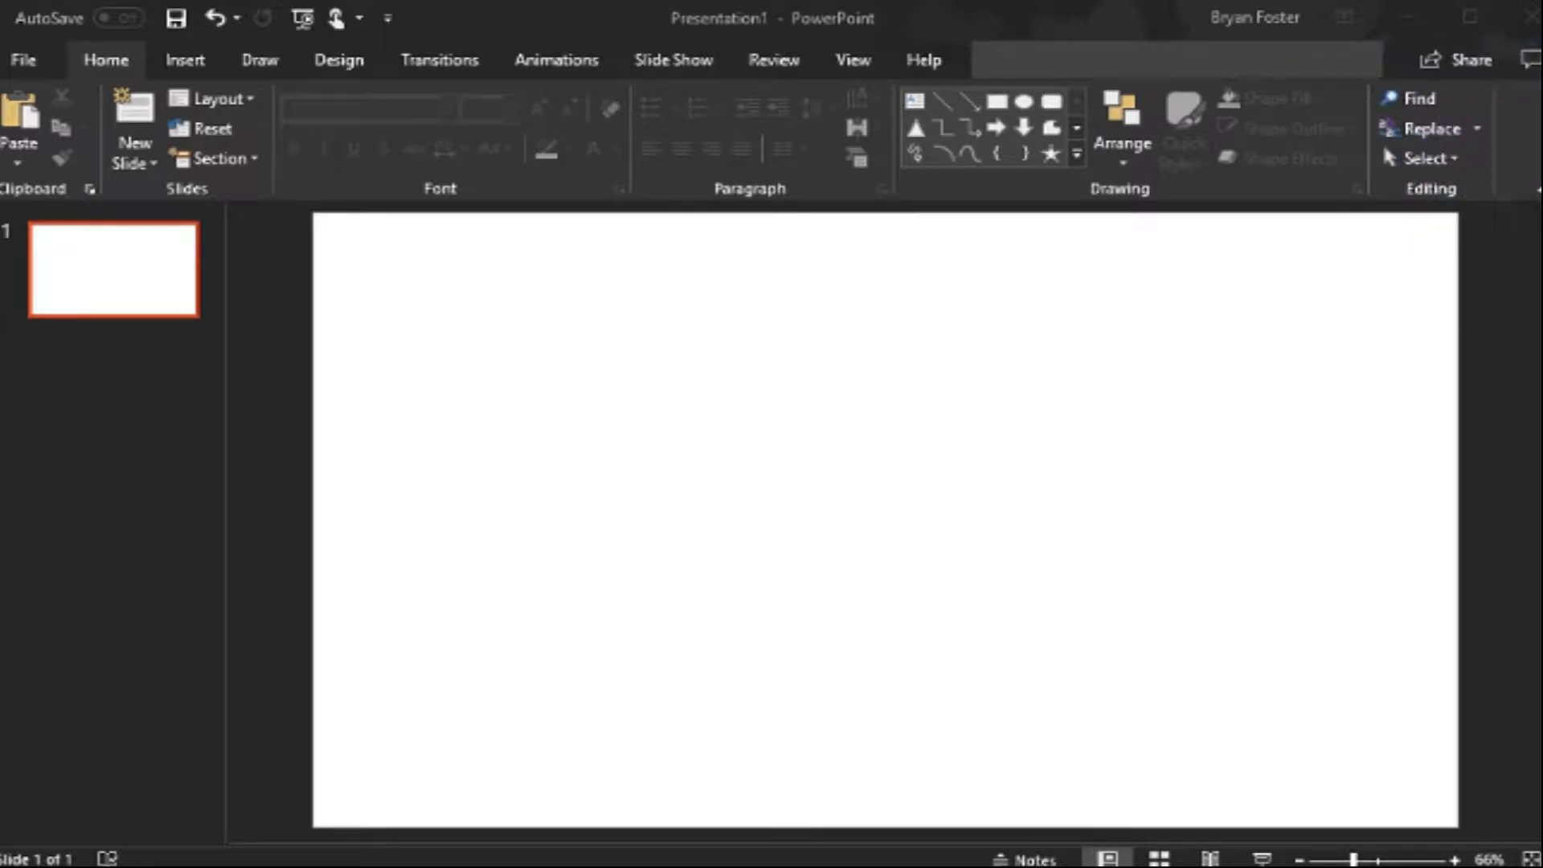
{"action": "mouse_move", "coordinate": [443, 24]}
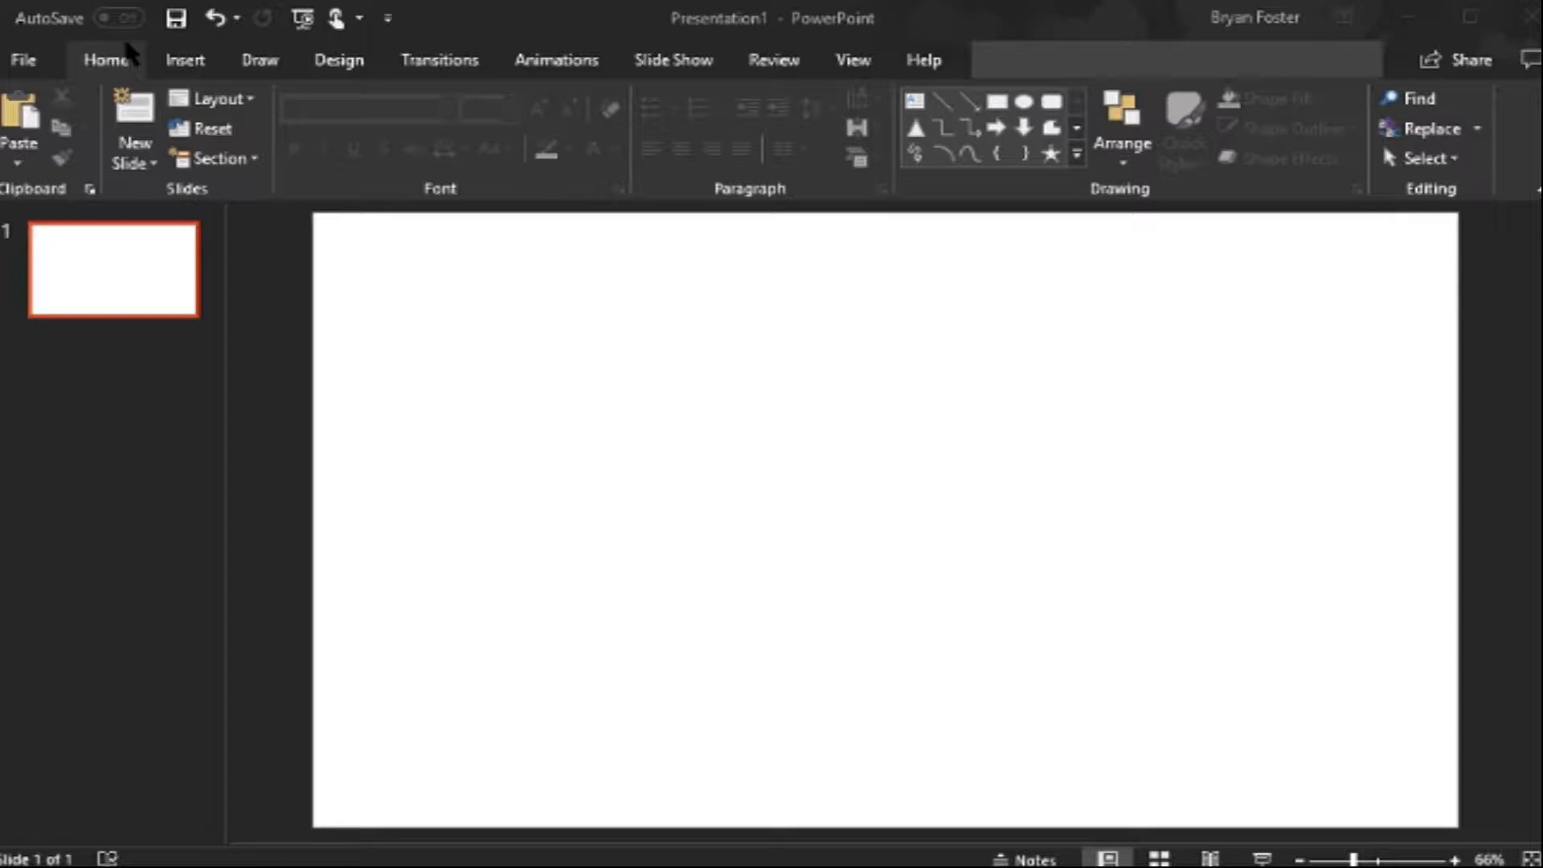
{"action": "mouse_move", "coordinate": [186, 40]}
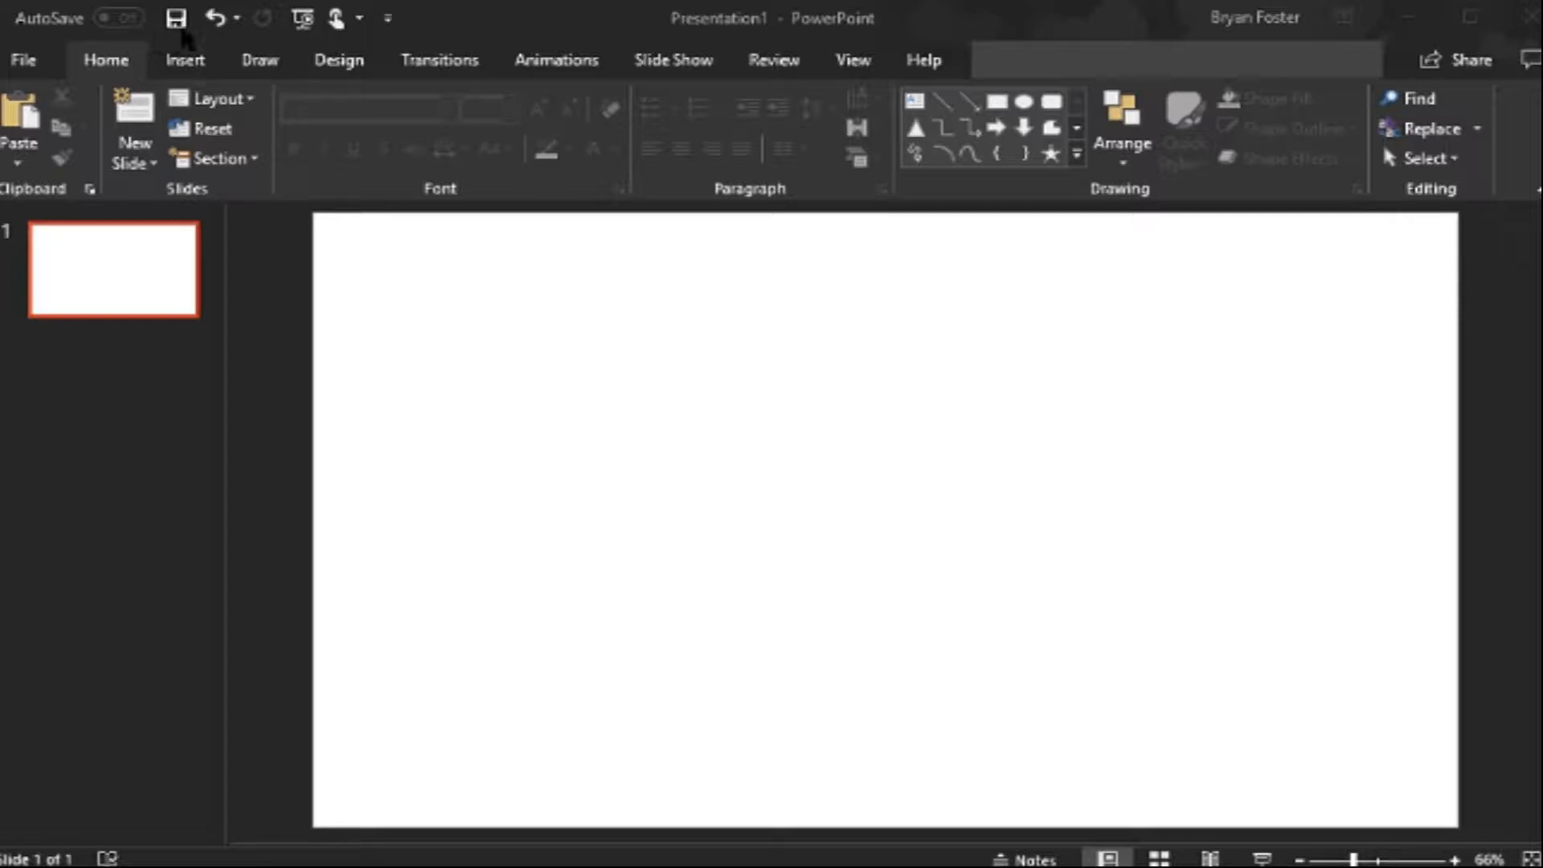
{"action": "mouse_move", "coordinate": [160, 257]}
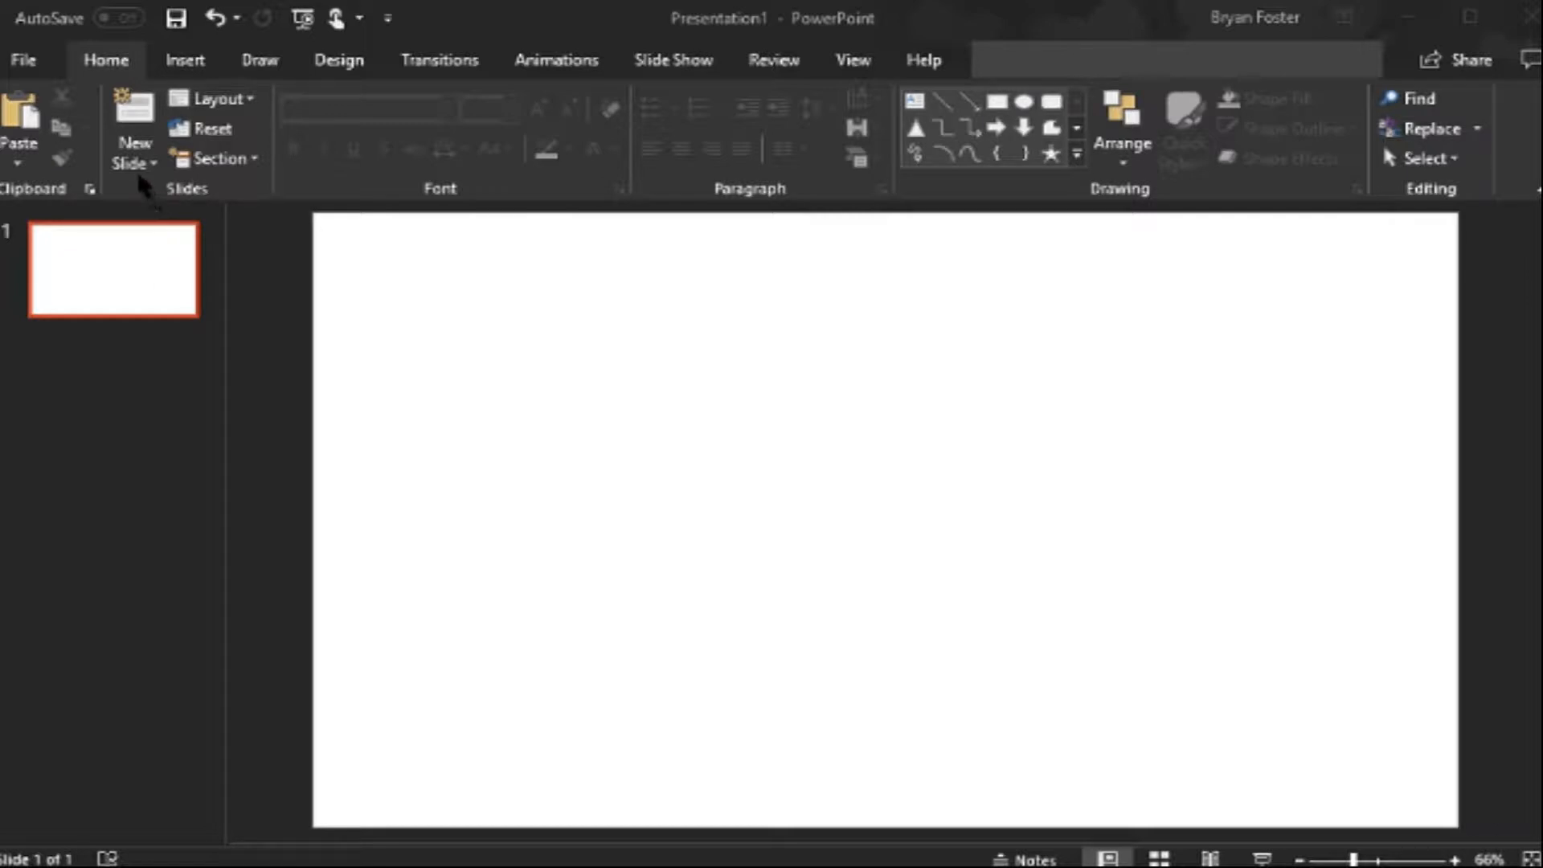
{"action": "mouse_move", "coordinate": [144, 160]}
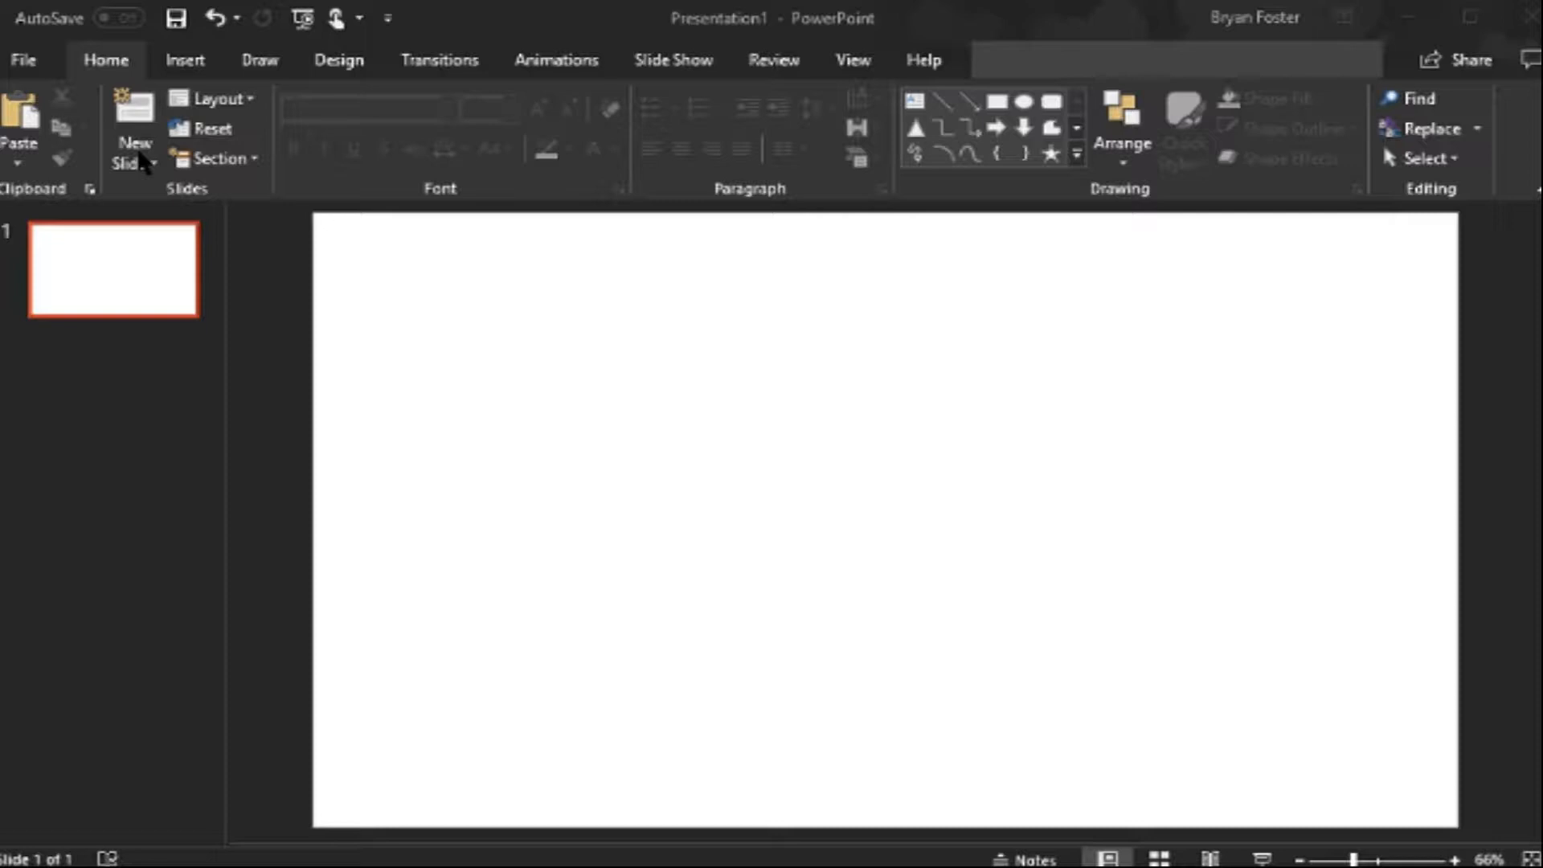
{"action": "mouse_move", "coordinate": [148, 185]}
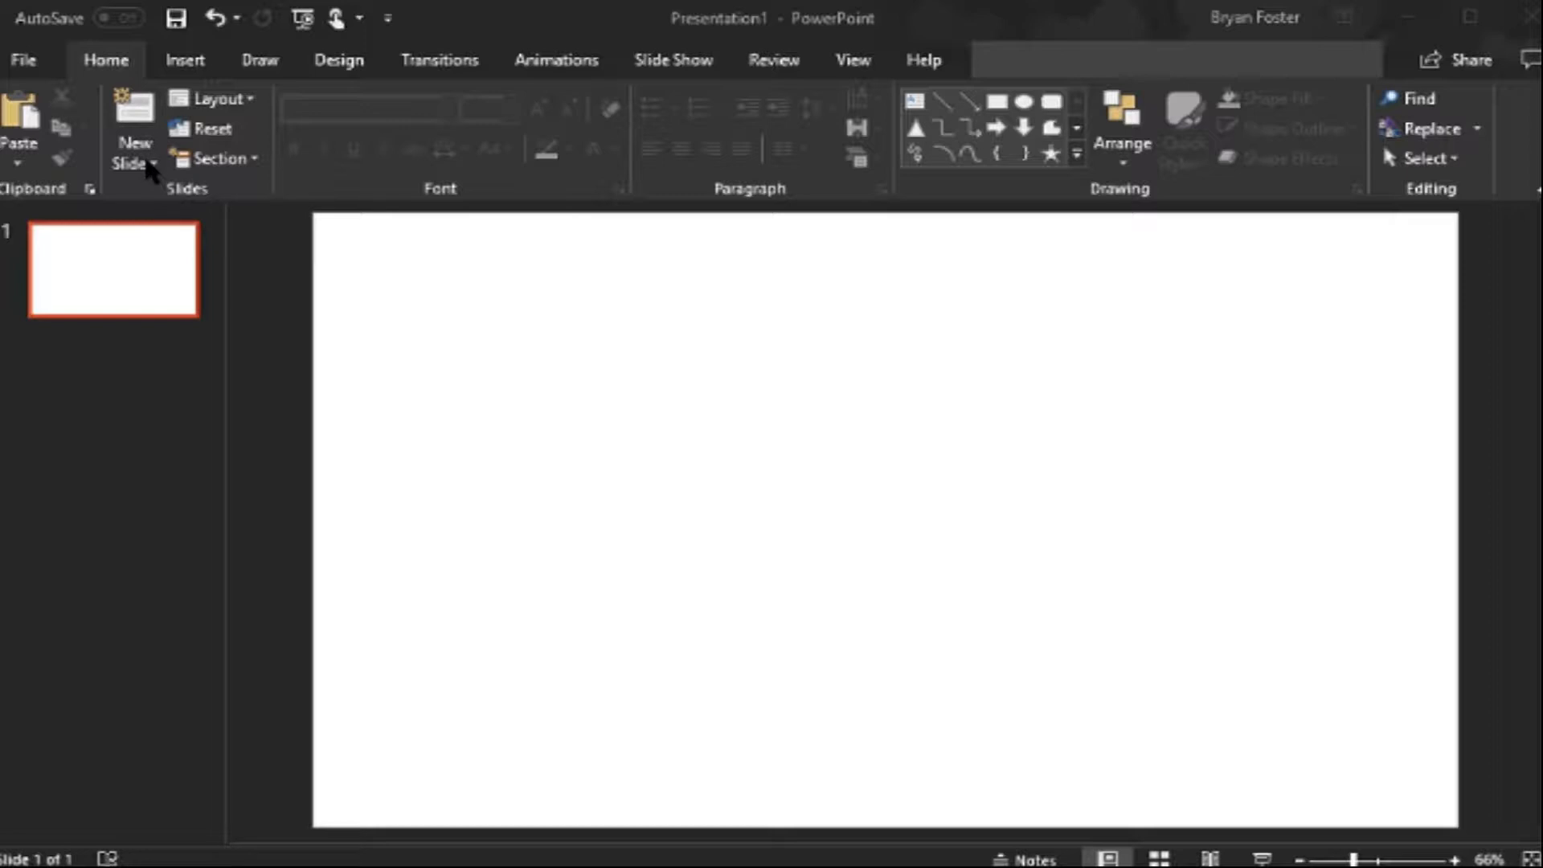
{"action": "mouse_move", "coordinate": [149, 165]}
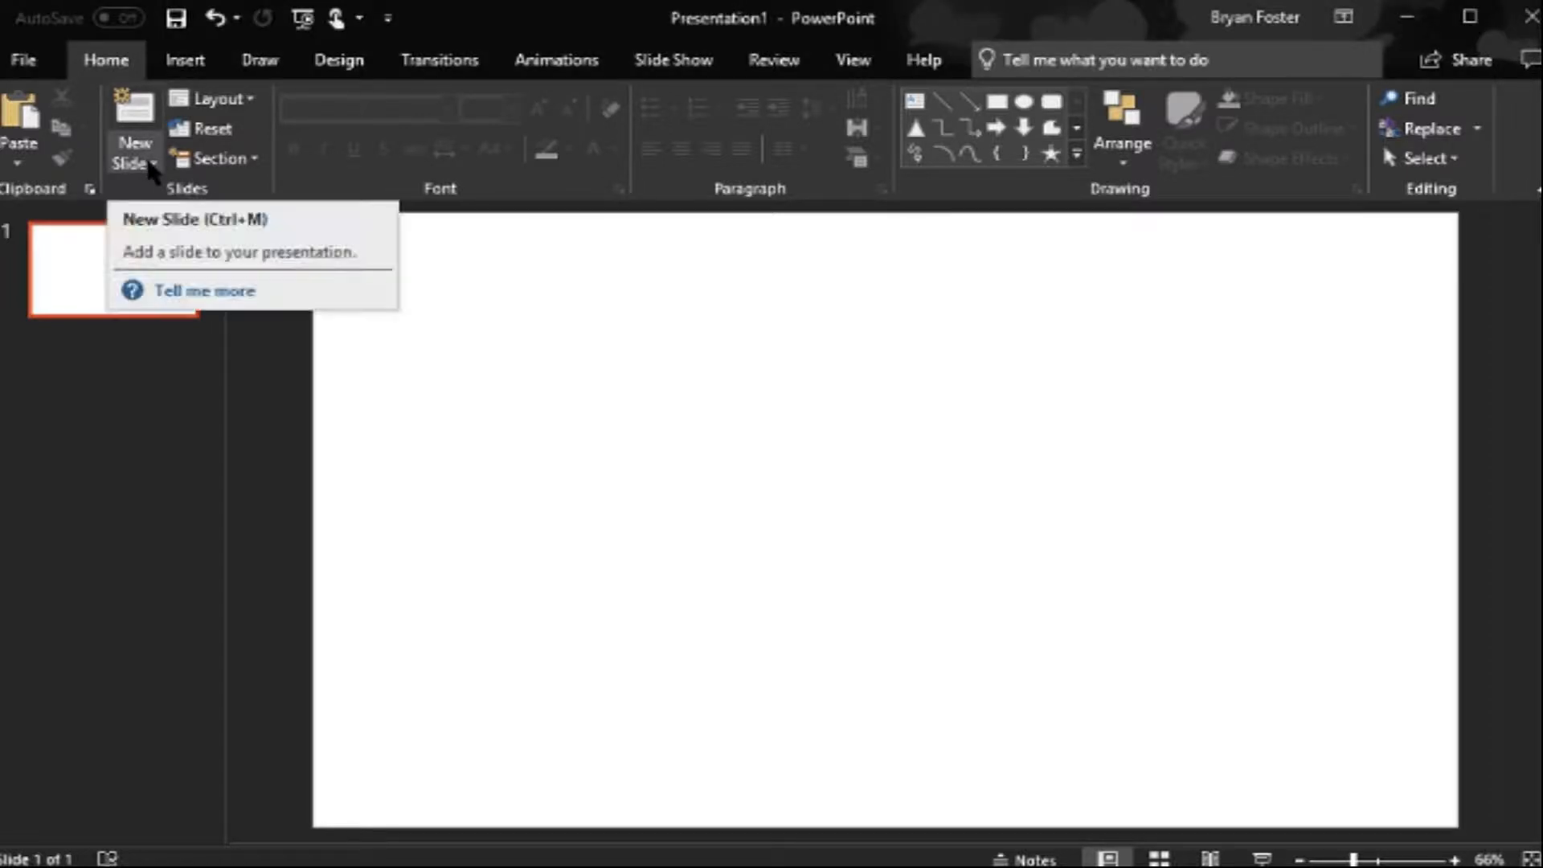
Step: Bring up the blank slide's context menu and switch between the Insert and Home ribbons
{"action": "left_click", "coordinate": [135, 166]}
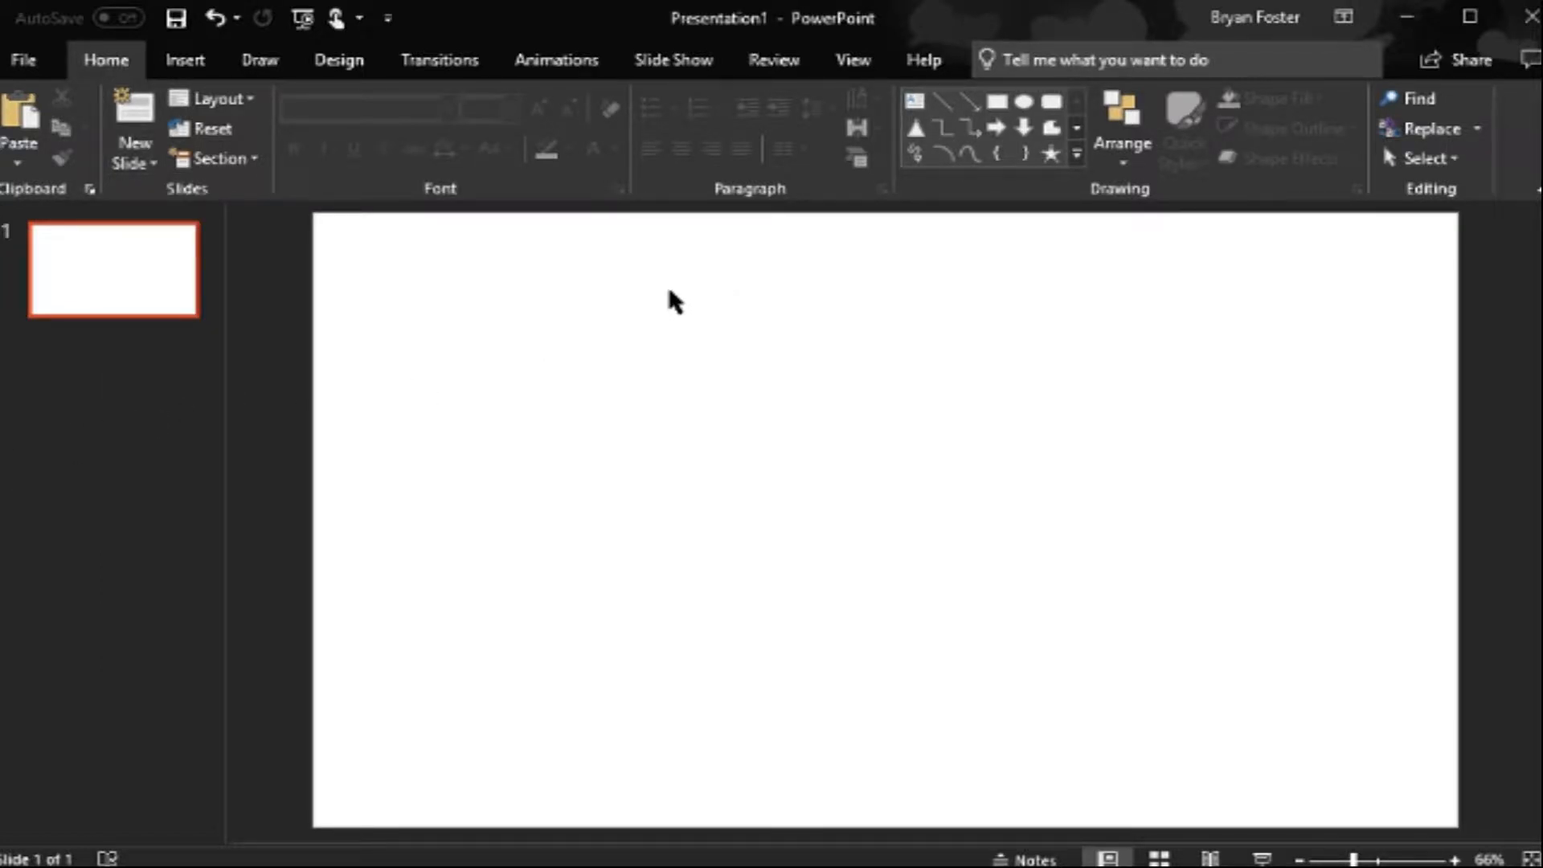
{"action": "right_click", "coordinate": [672, 301]}
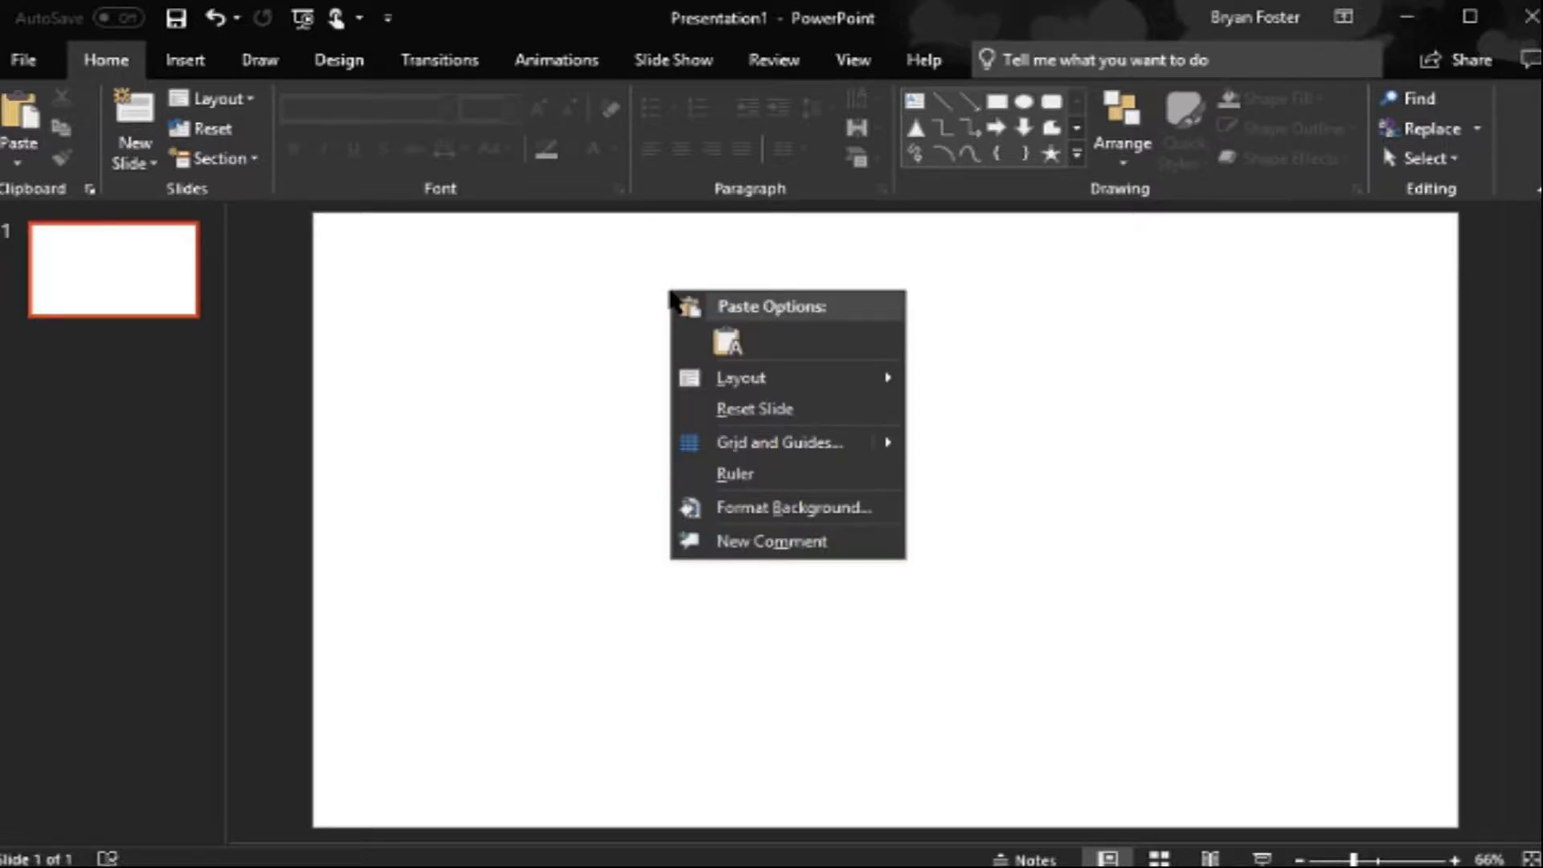
{"action": "mouse_move", "coordinate": [560, 339]}
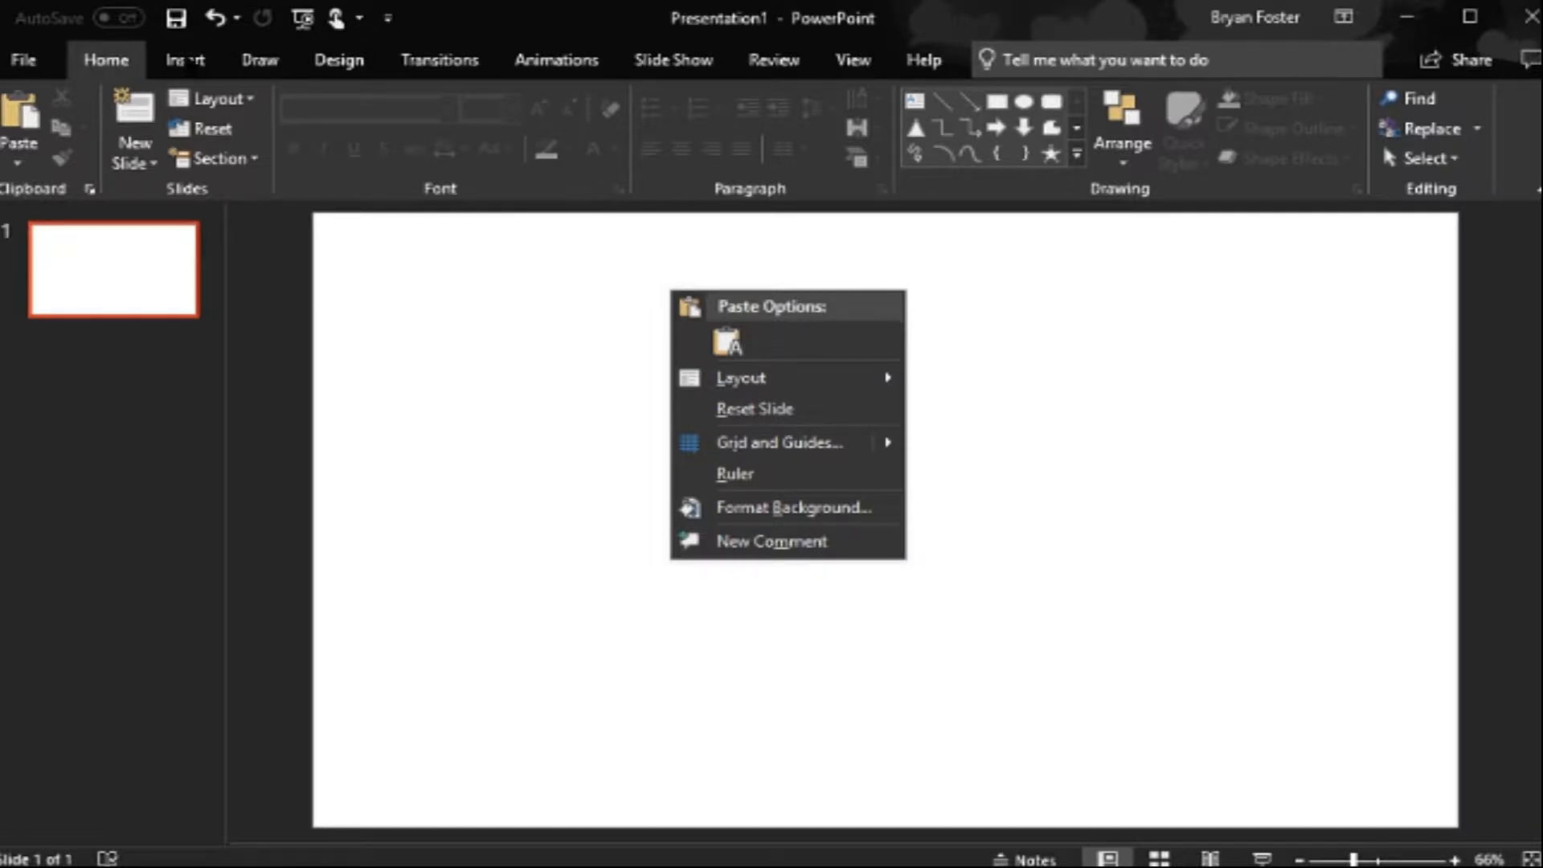
{"action": "left_click", "coordinate": [185, 60]}
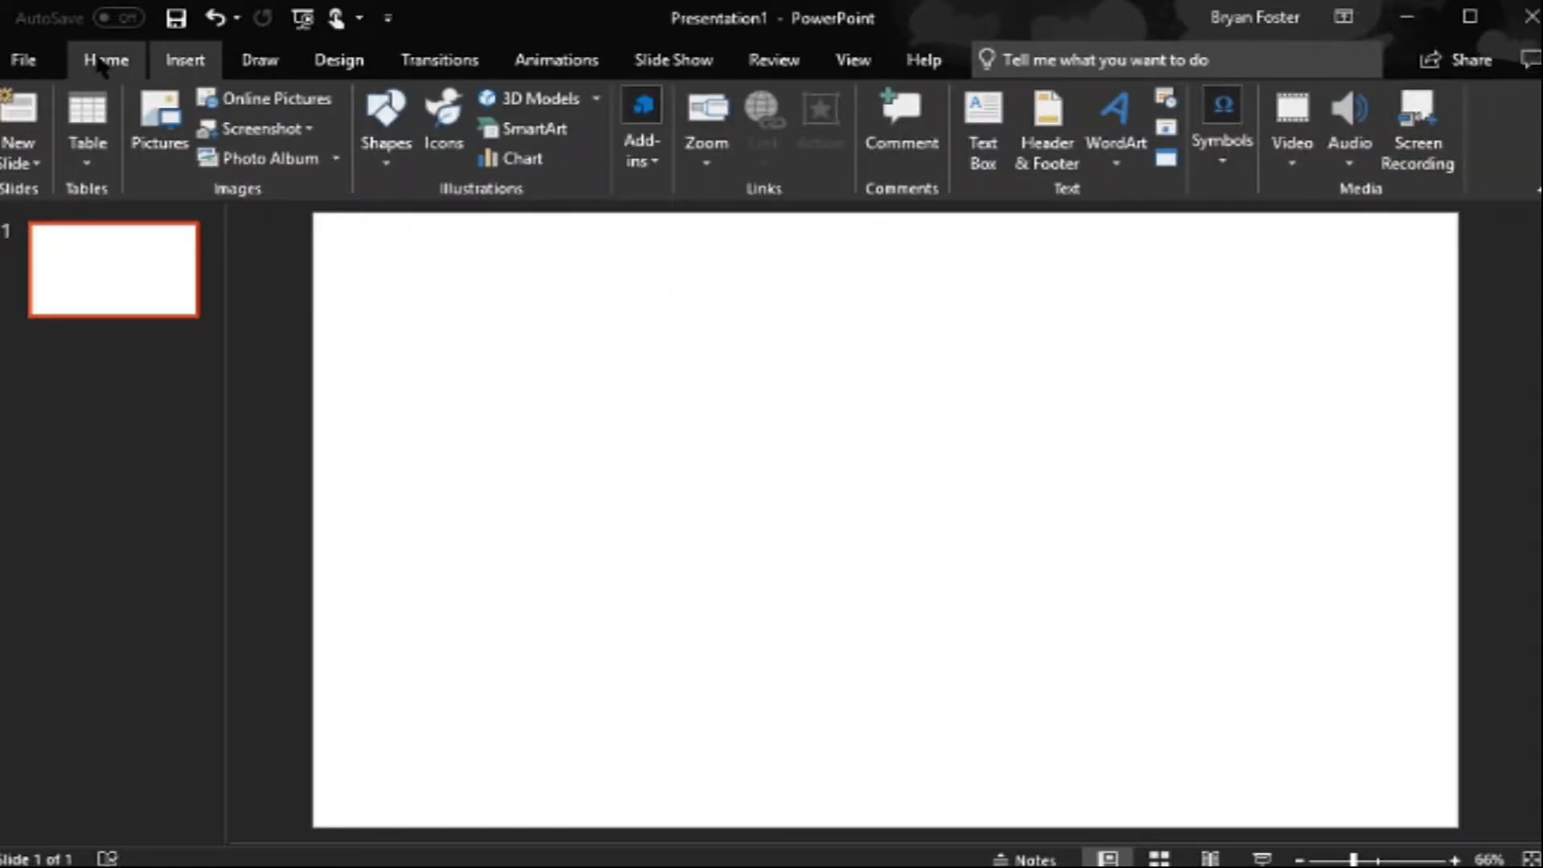
{"action": "left_click", "coordinate": [105, 59]}
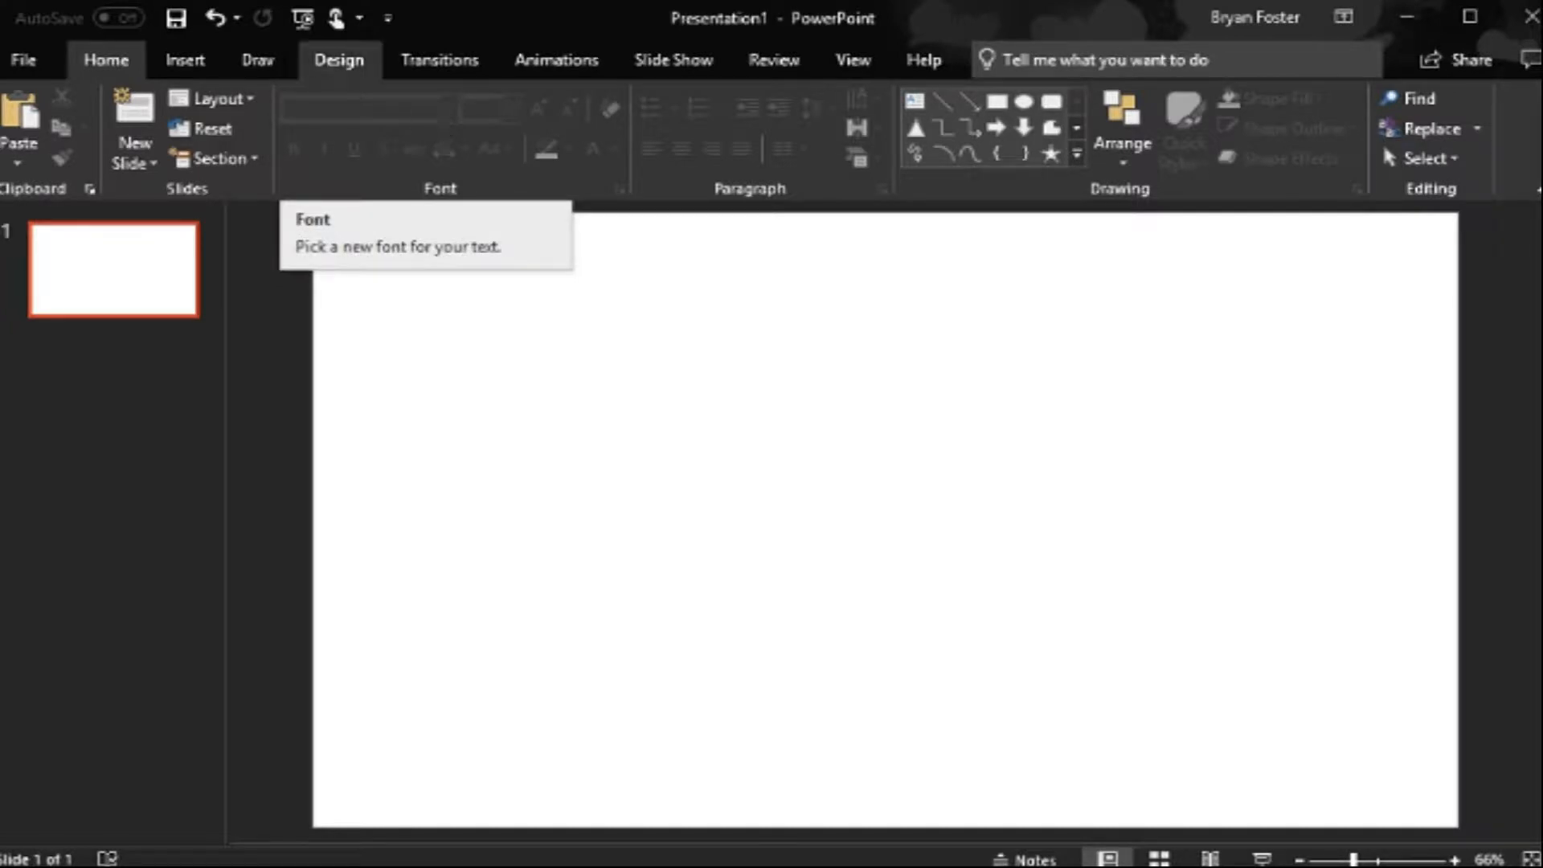
Step: Flip between Insert and Home once more, then show the Design ribbon's themes and variants
{"action": "left_click", "coordinate": [185, 61]}
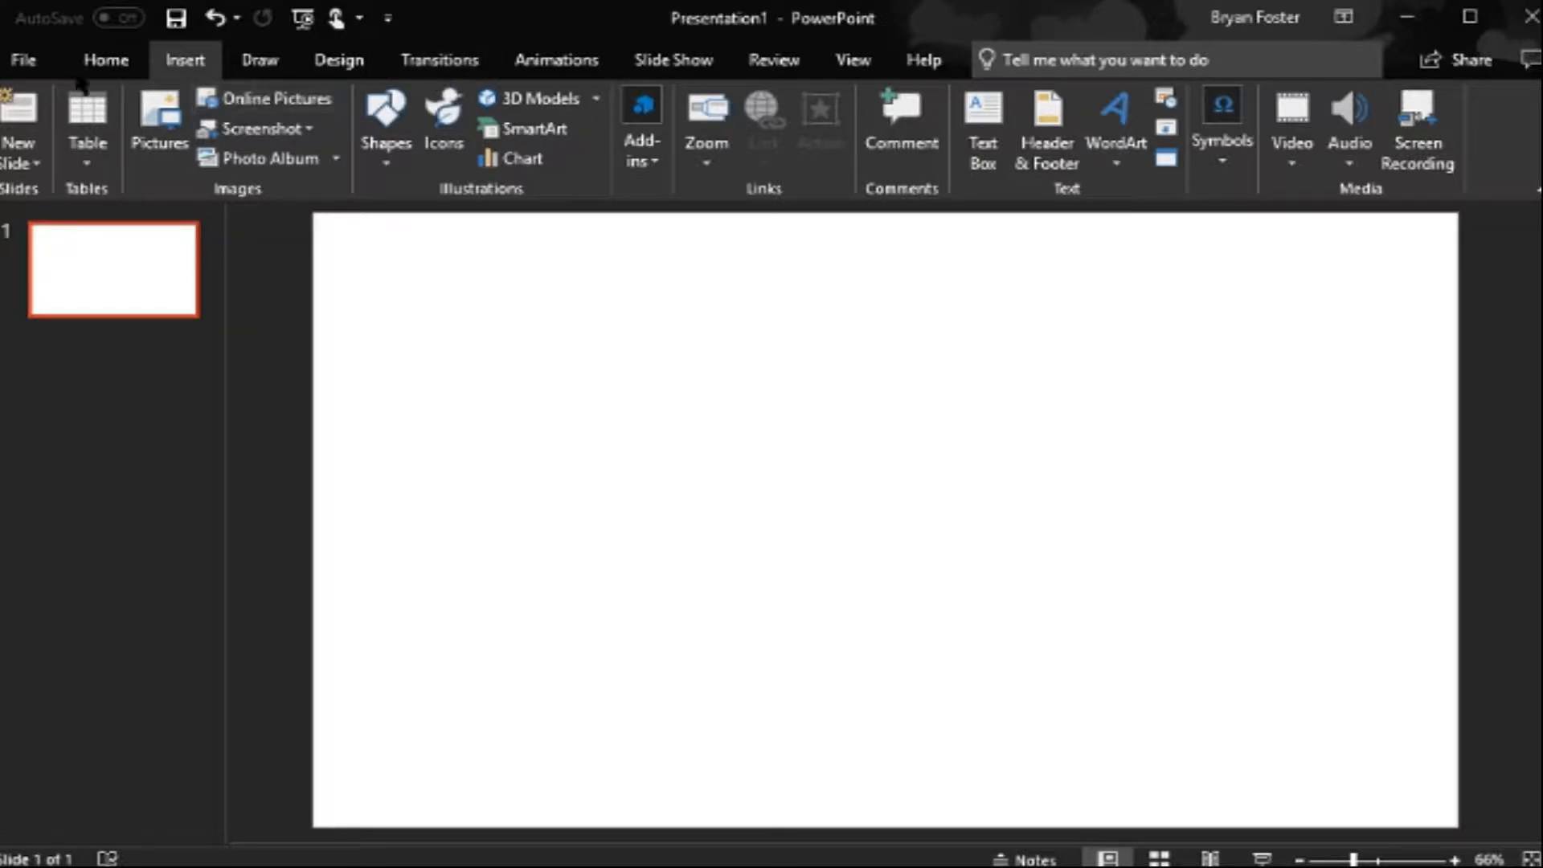
{"action": "left_click", "coordinate": [105, 60]}
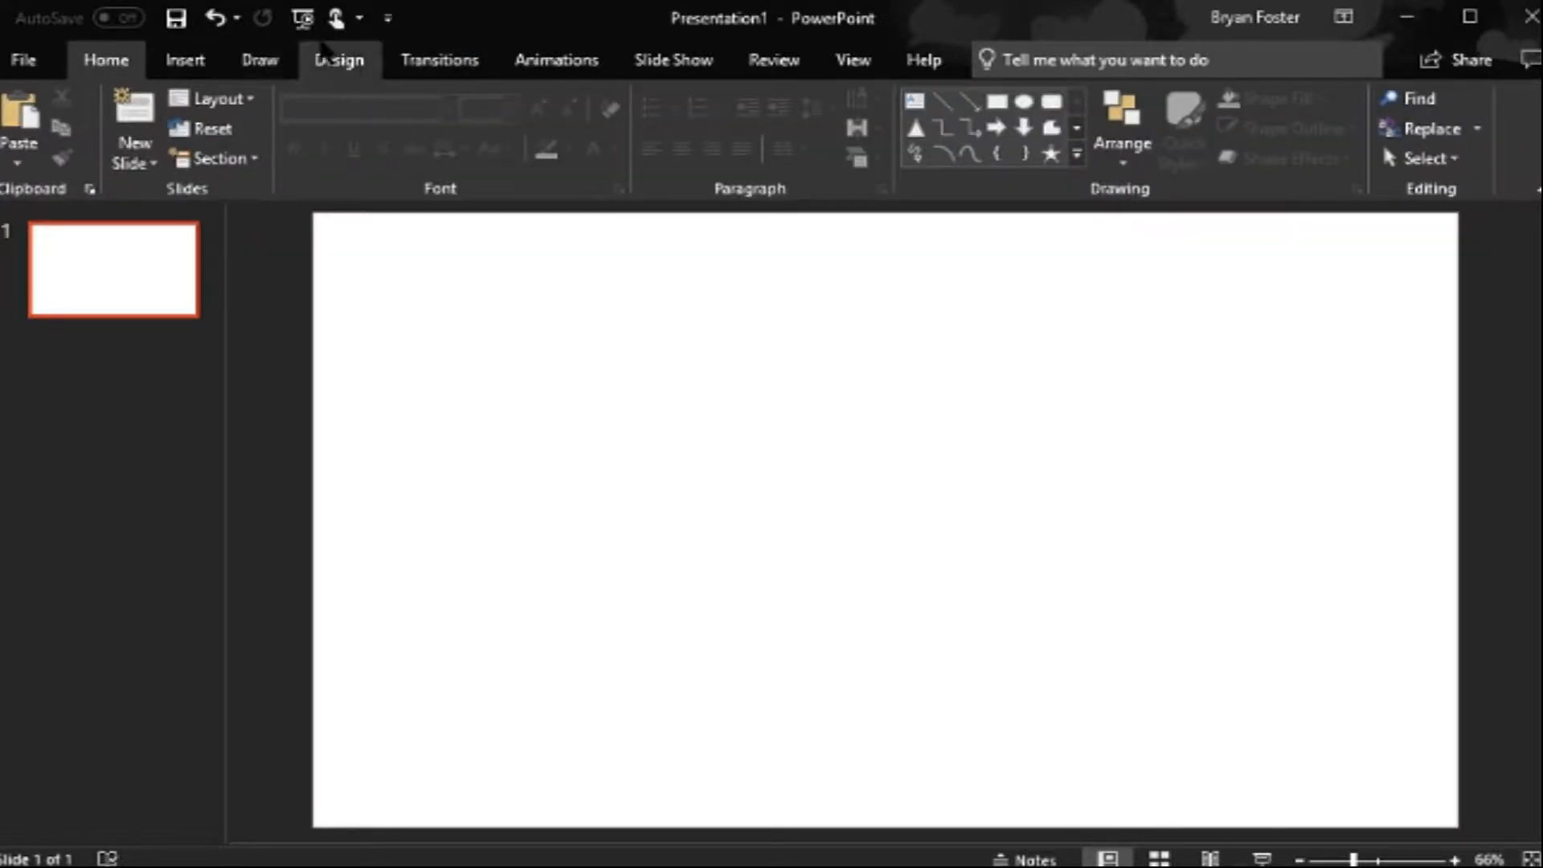
{"action": "left_click", "coordinate": [339, 60]}
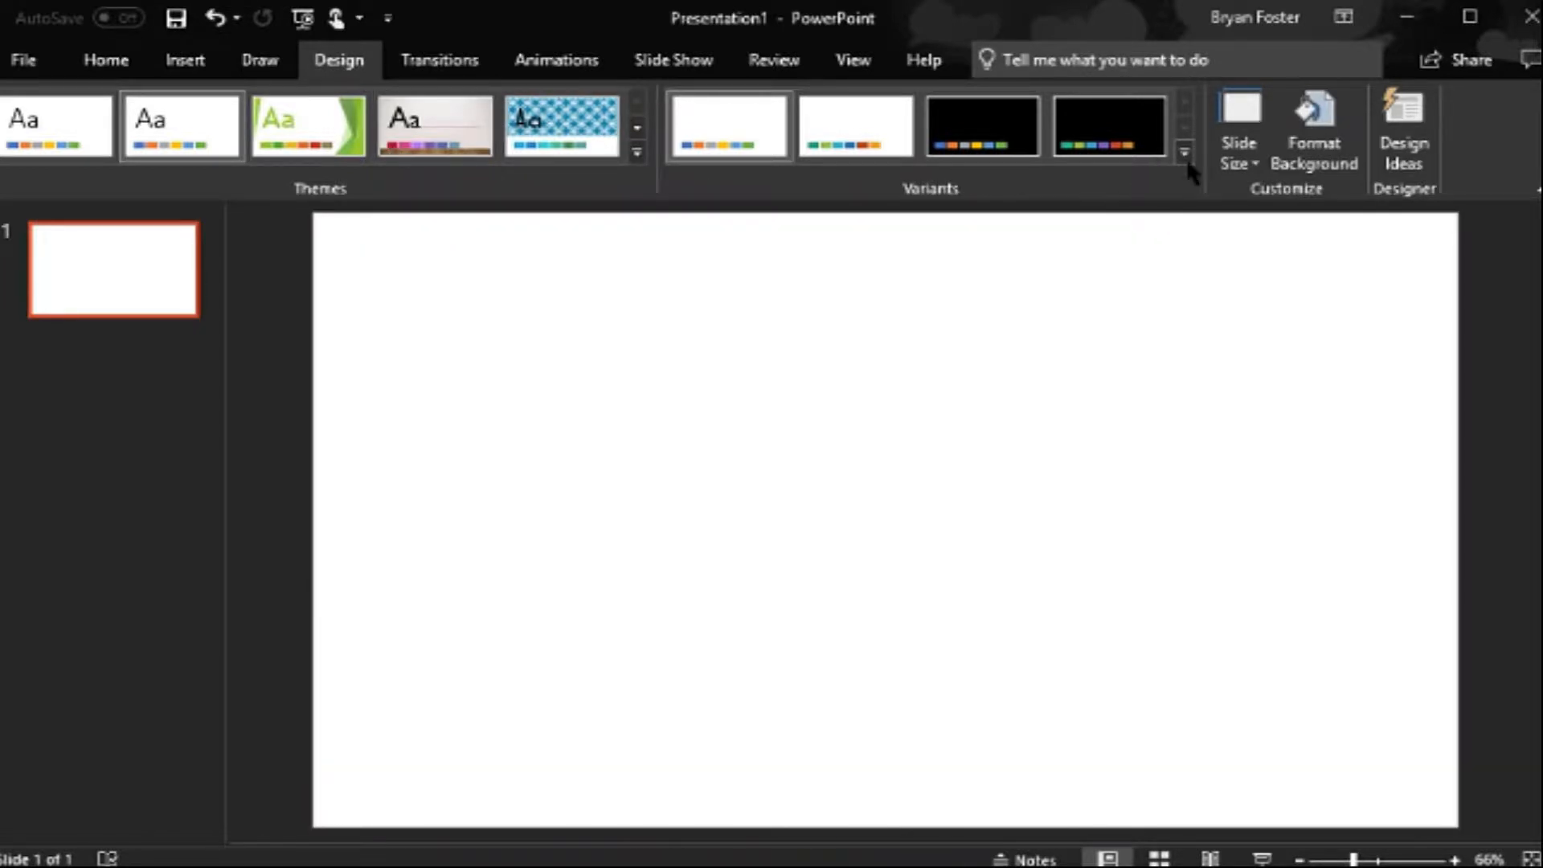
{"action": "mouse_move", "coordinate": [1186, 155]}
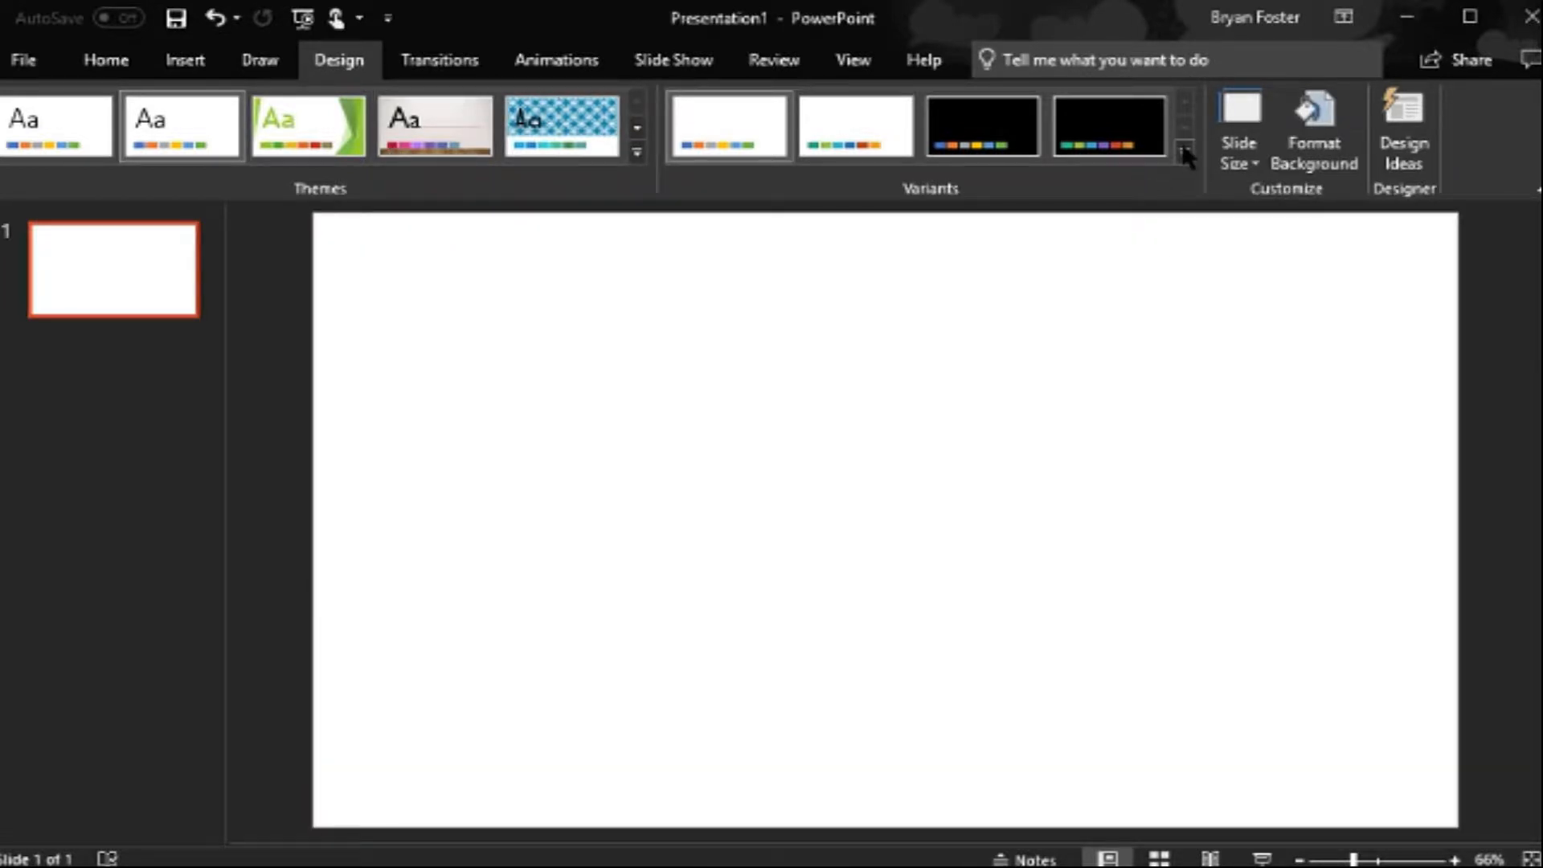
{"action": "mouse_move", "coordinate": [1182, 153]}
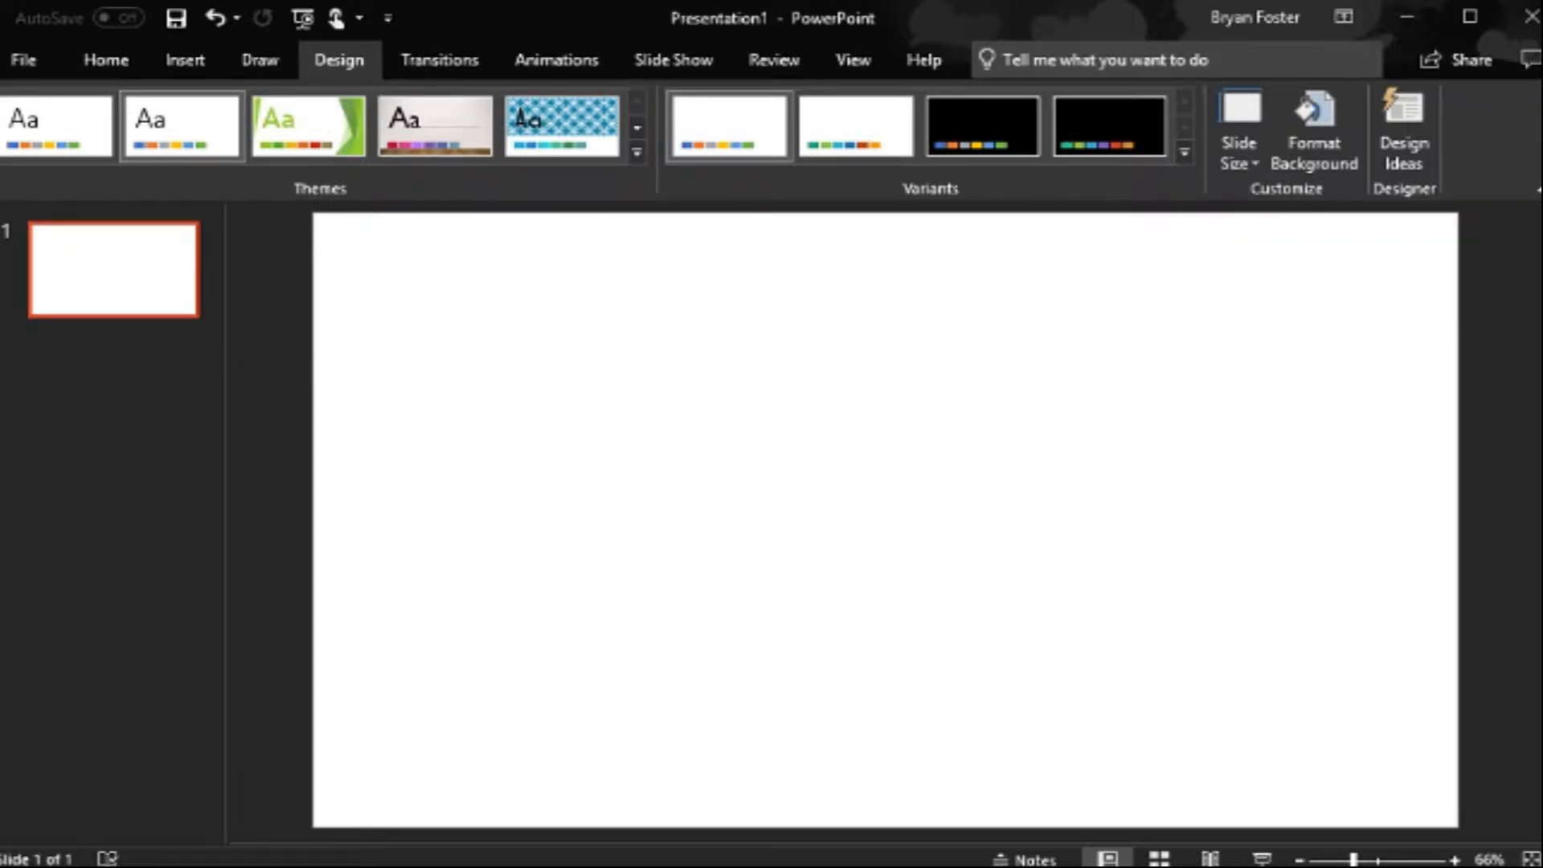
{"action": "mouse_move", "coordinate": [396, 612]}
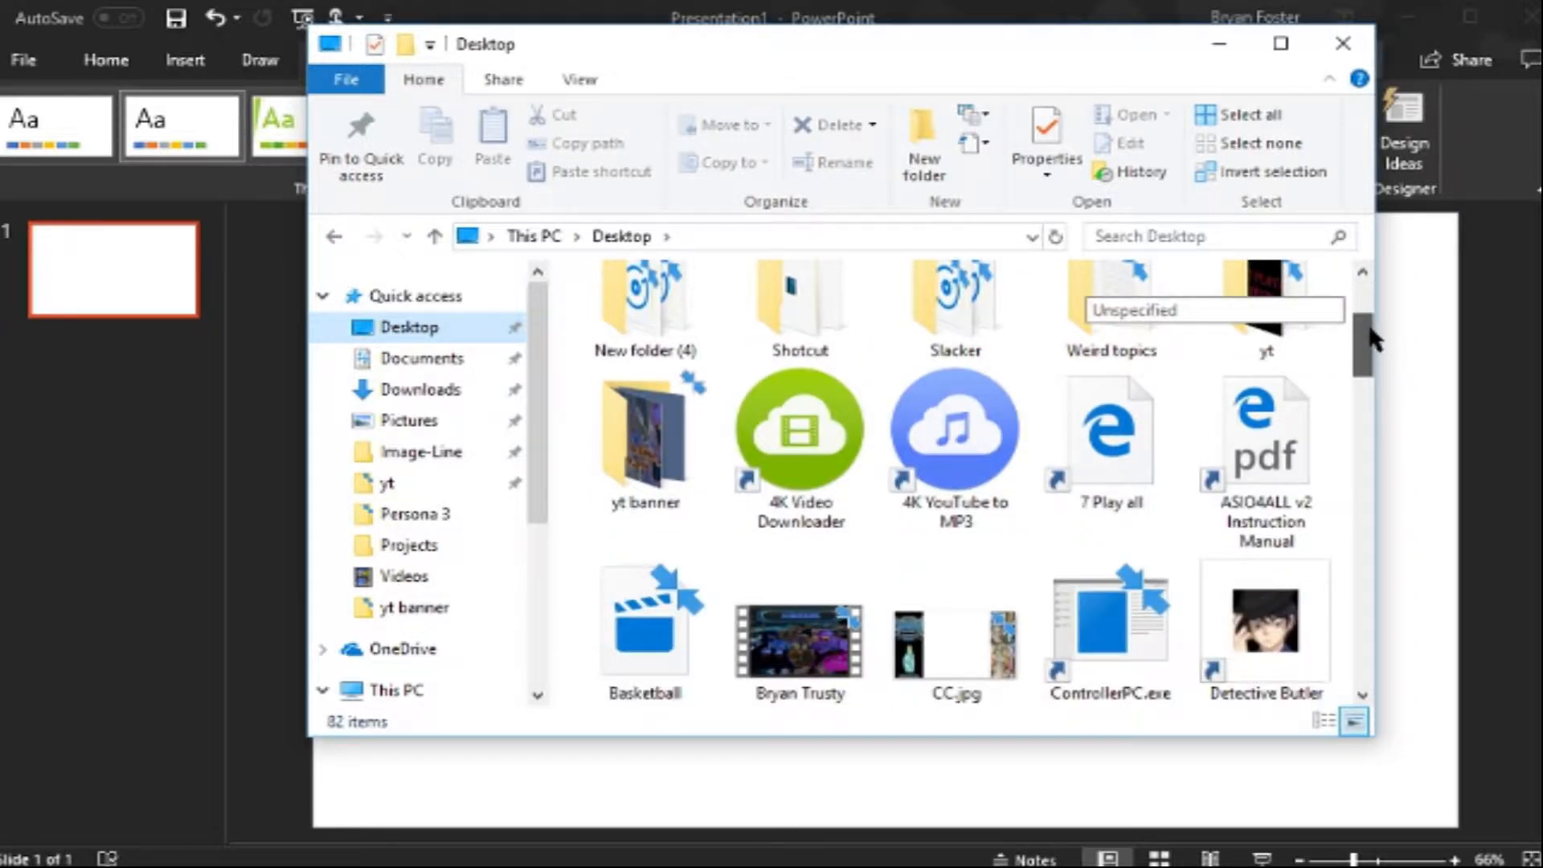
Step: Scroll down the Desktop folder to reveal the later images and presentations
{"action": "scroll", "scroll_direction": "down", "scroll_amount": 3}
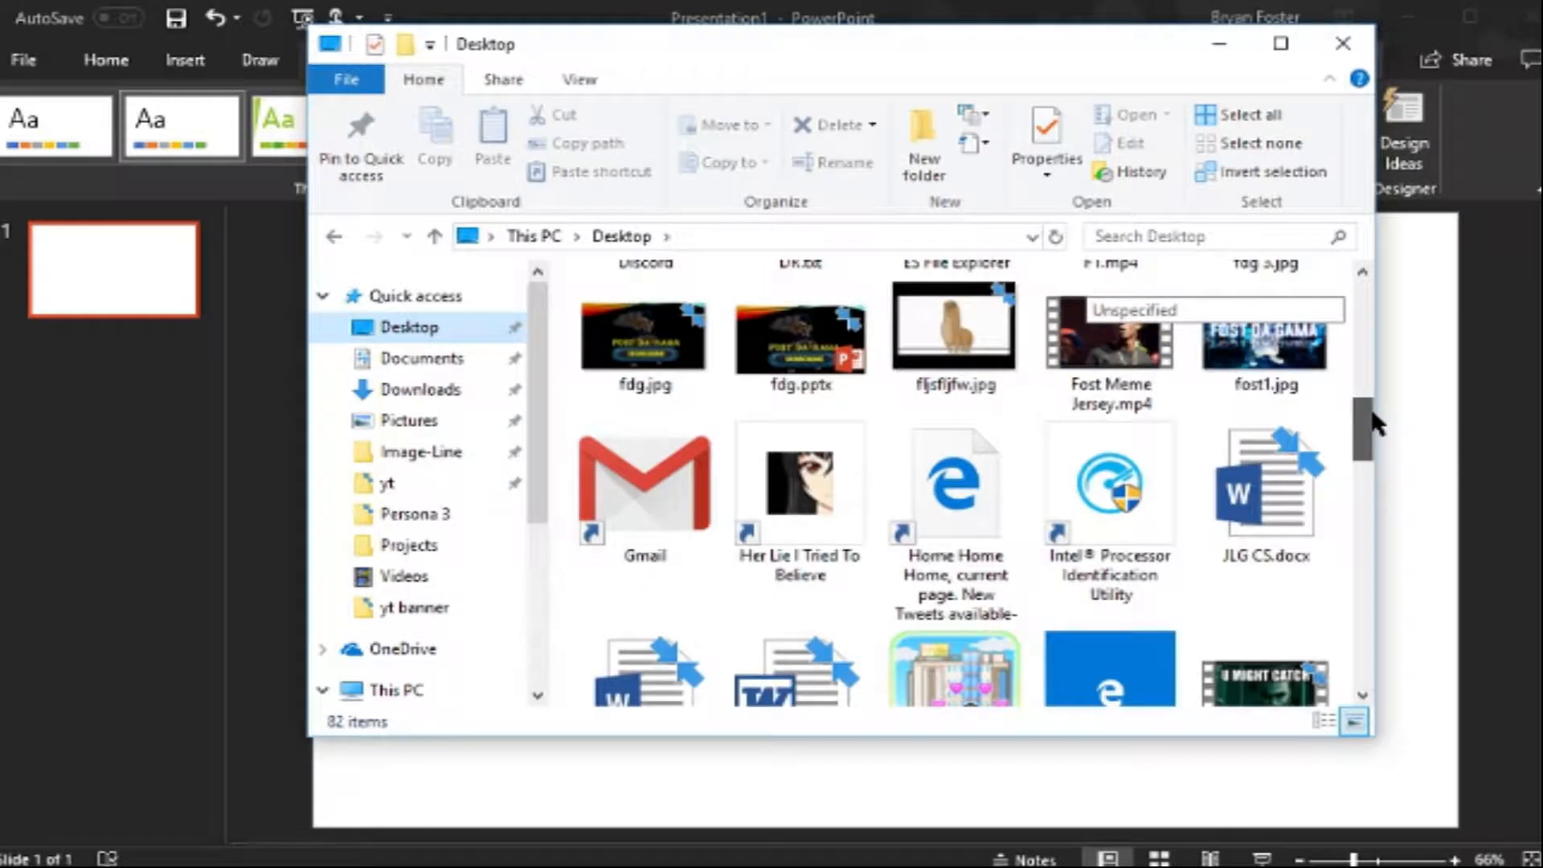
{"action": "scroll", "scroll_direction": "down", "scroll_amount": 3}
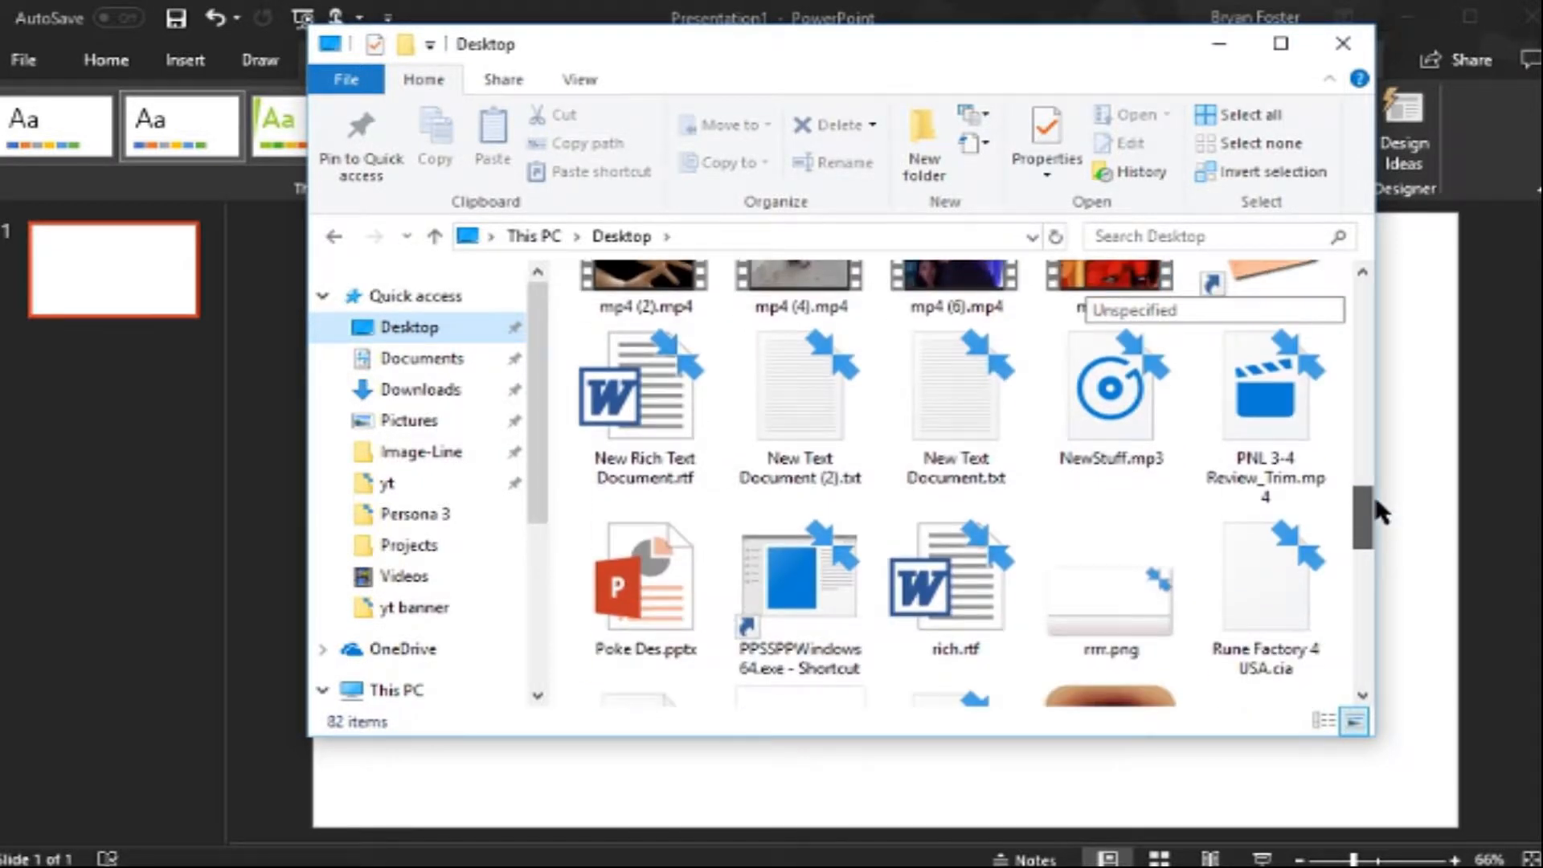
{"action": "scroll", "scroll_direction": "down", "scroll_amount": 3}
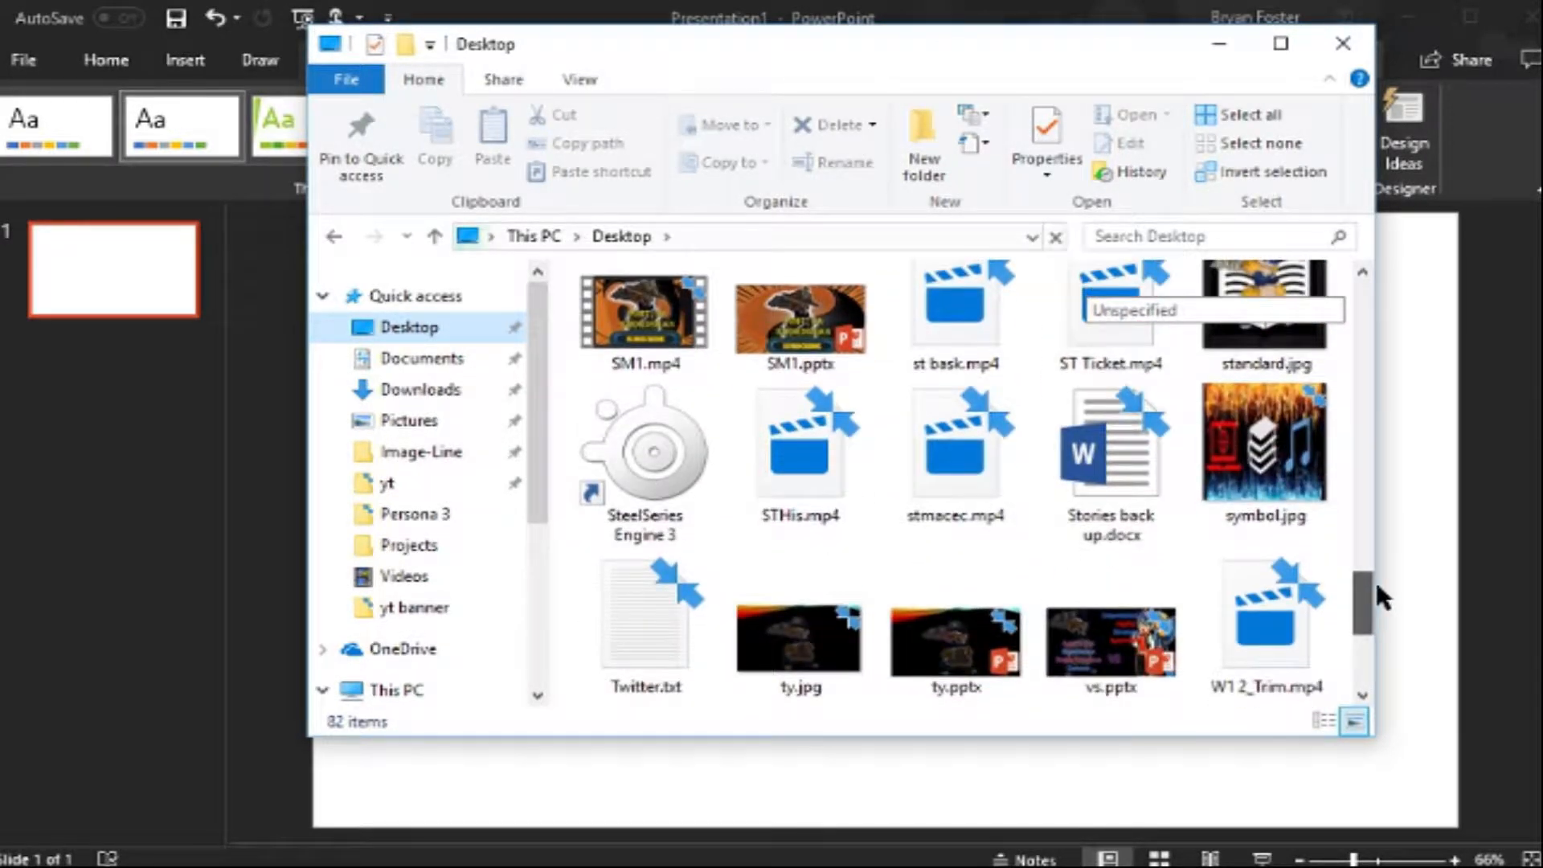
{"action": "scroll", "scroll_direction": "down", "scroll_amount": 3}
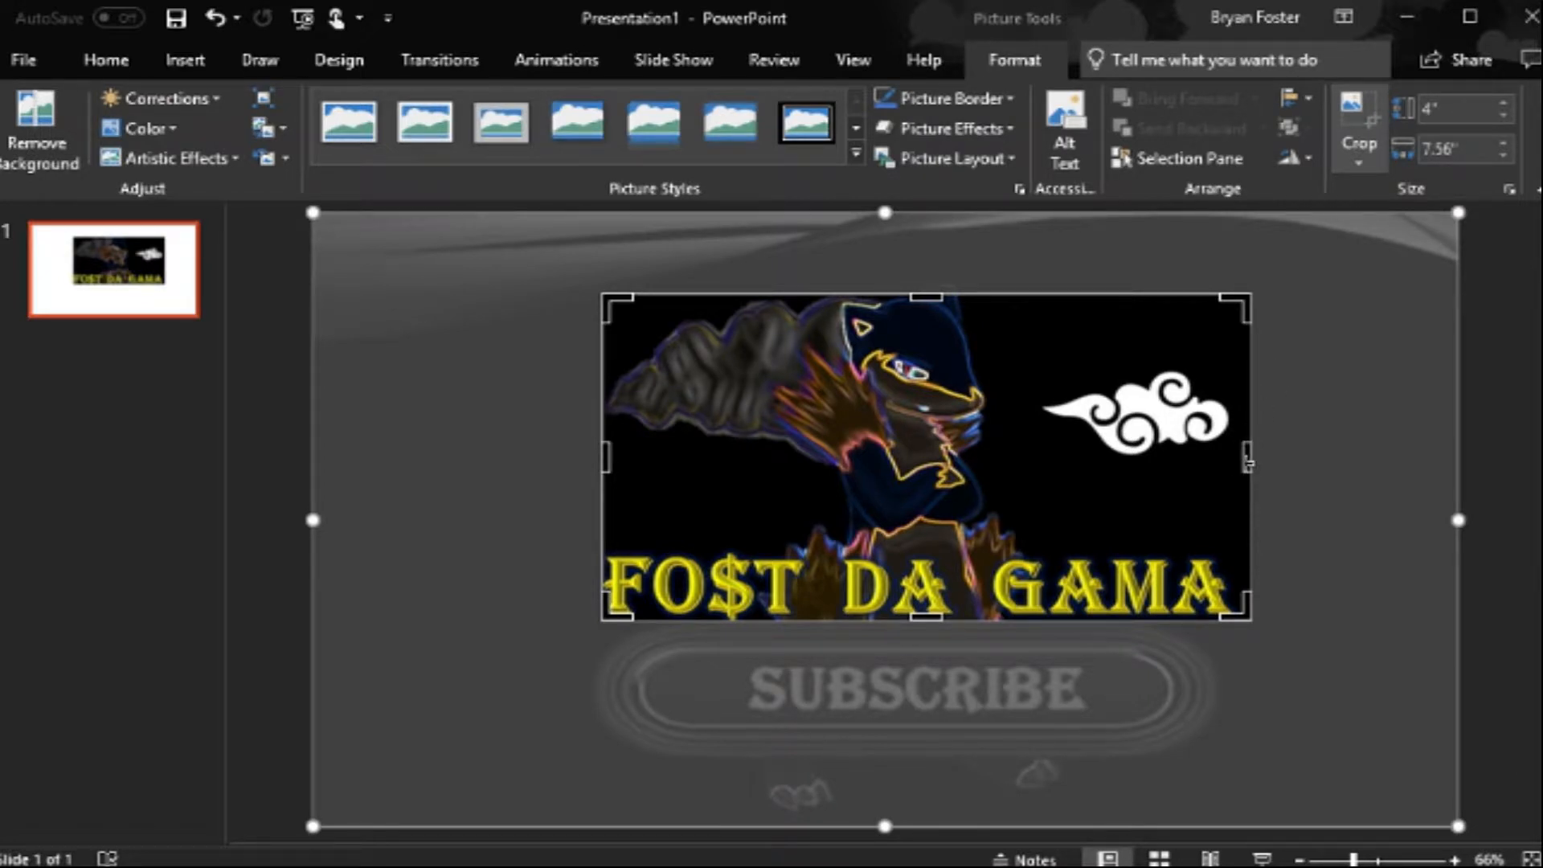
Step: Crop a thin sliver off the right edge of the FO$T DA GAMA picture
{"action": "left_click_drag", "start_coordinate": [1245, 468], "coordinate": [1230, 461]}
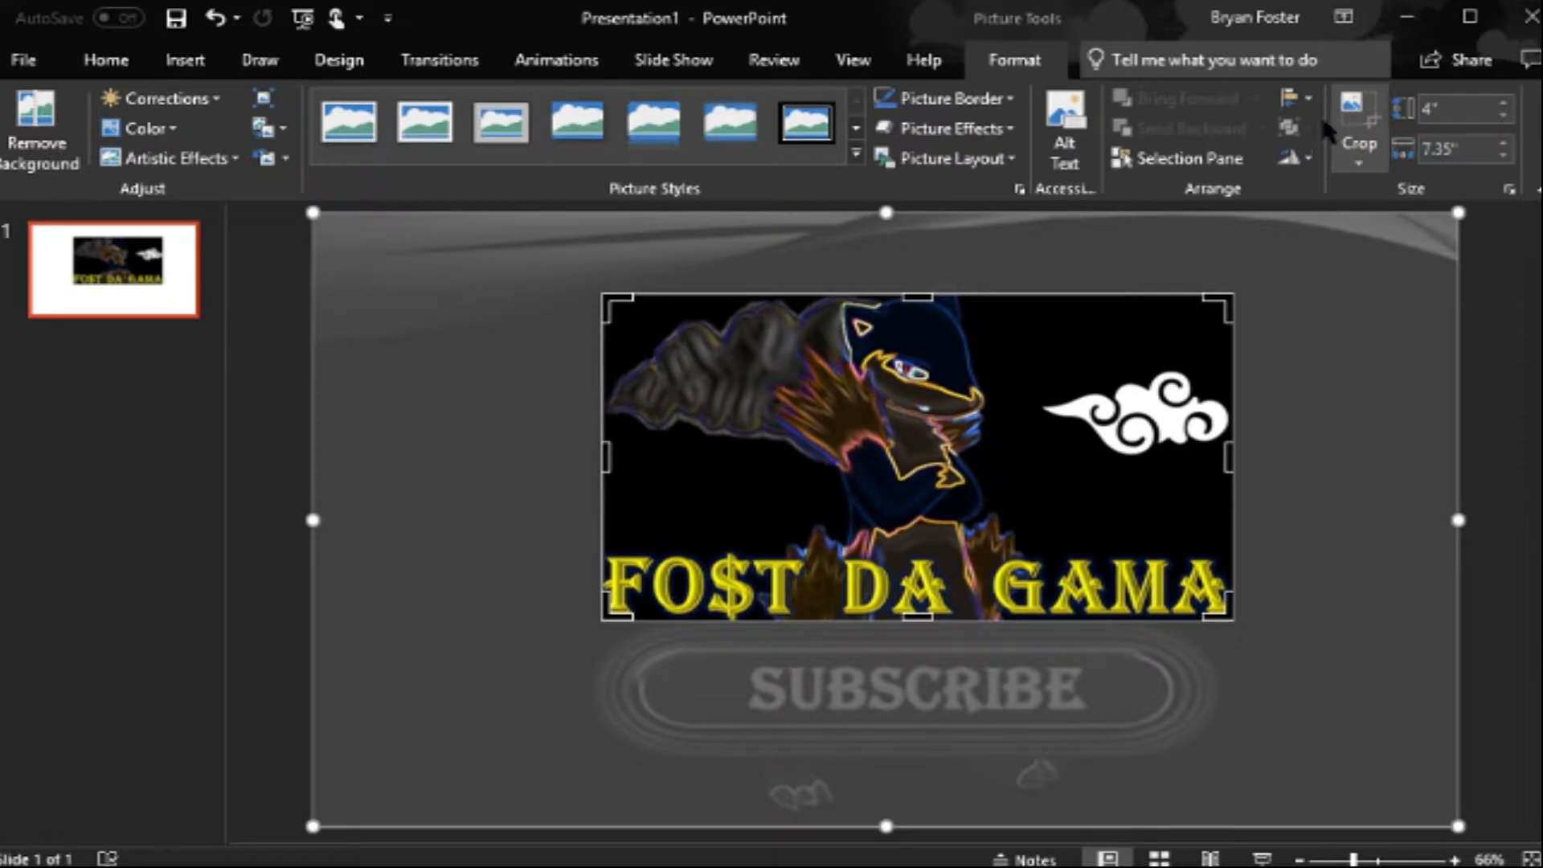
{"action": "mouse_move", "coordinate": [1360, 113]}
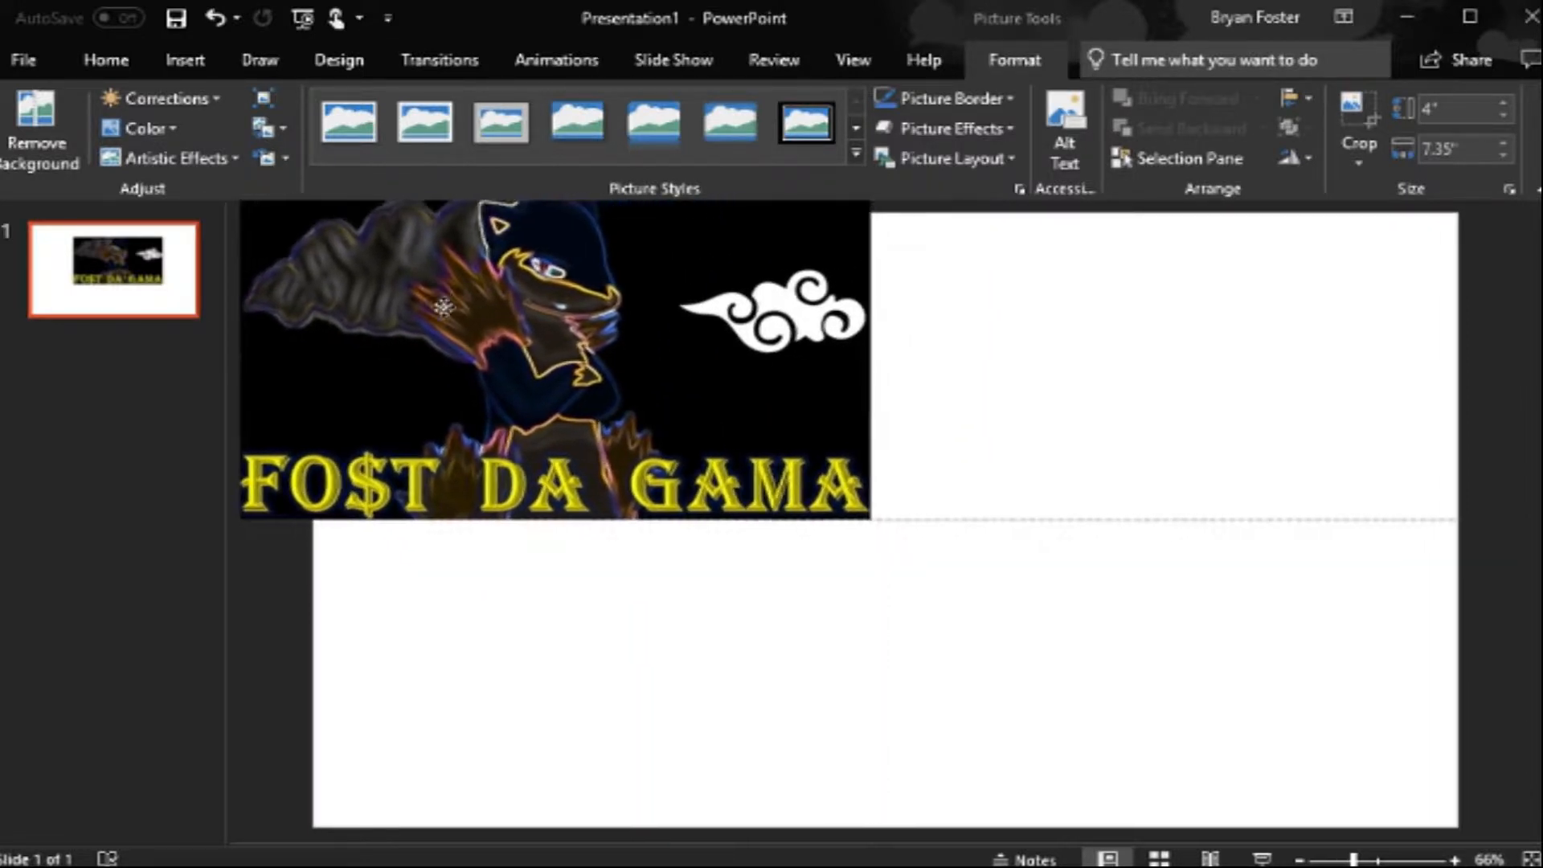
Step: Enlarge the picture to fill the slide and start Remove Background from Picture Format
{"action": "left_click", "coordinate": [176, 156]}
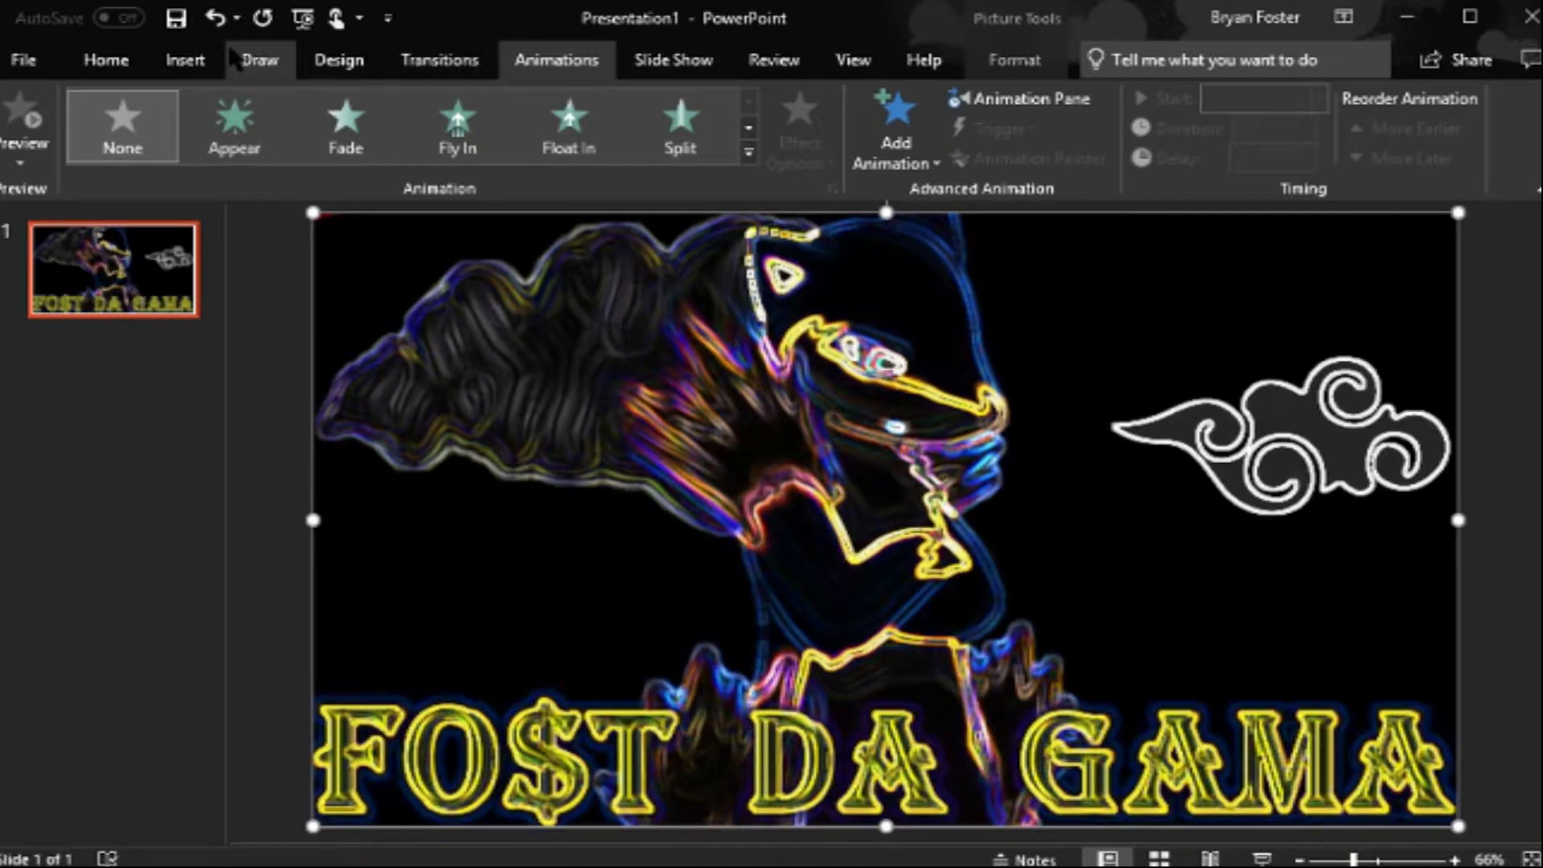
{"action": "left_click", "coordinate": [259, 61]}
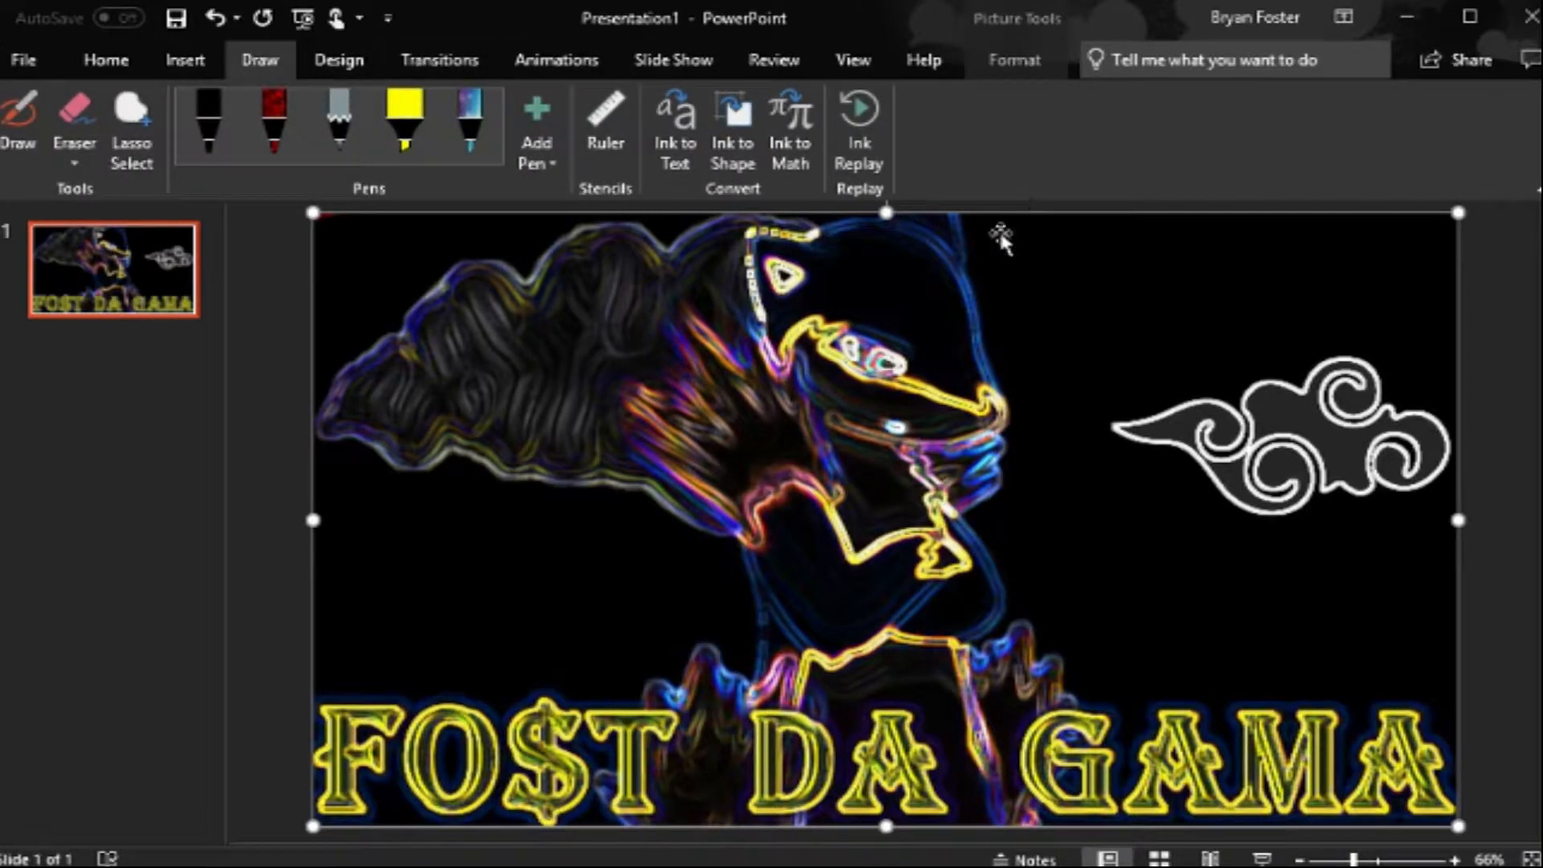
{"action": "left_click", "coordinate": [1014, 59]}
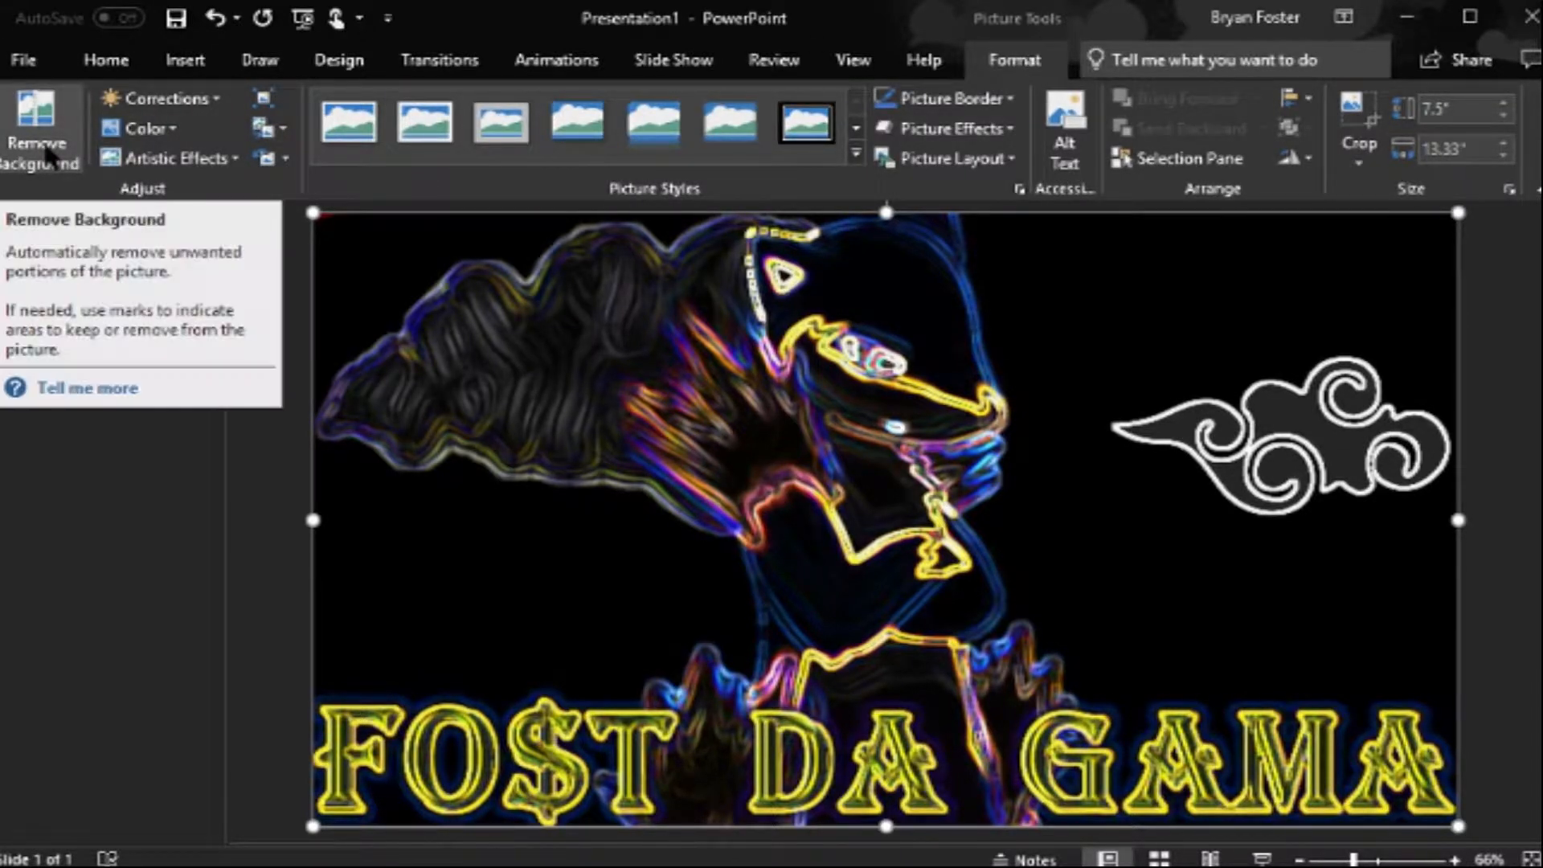
{"action": "left_click", "coordinate": [37, 127]}
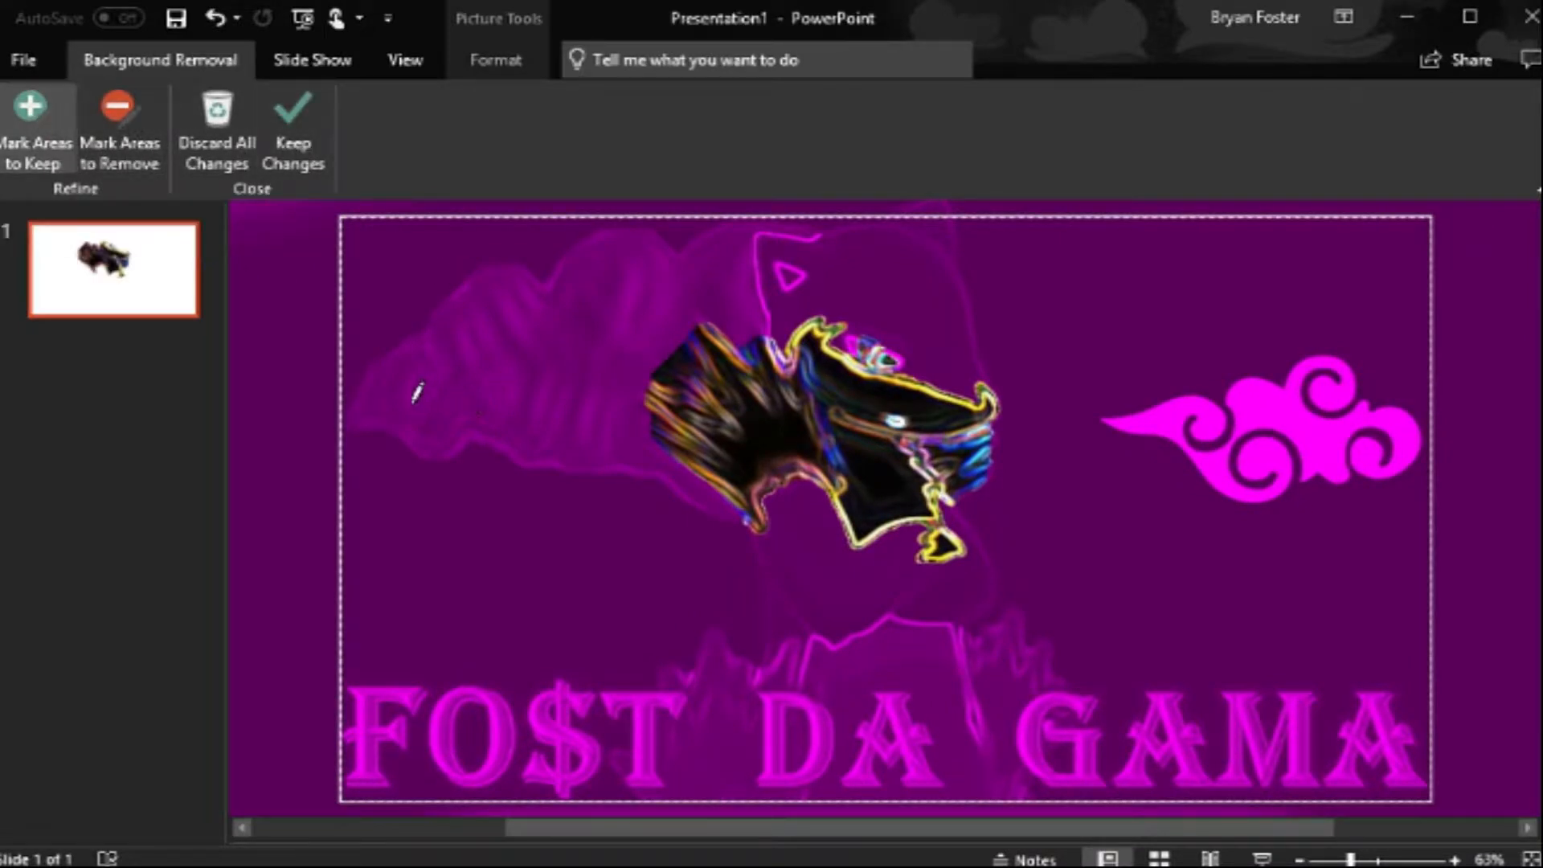
Step: Mark the hooded figure as an area to keep and accept the background removal
{"action": "left_click_drag", "start_coordinate": [408, 404], "coordinate": [866, 286]}
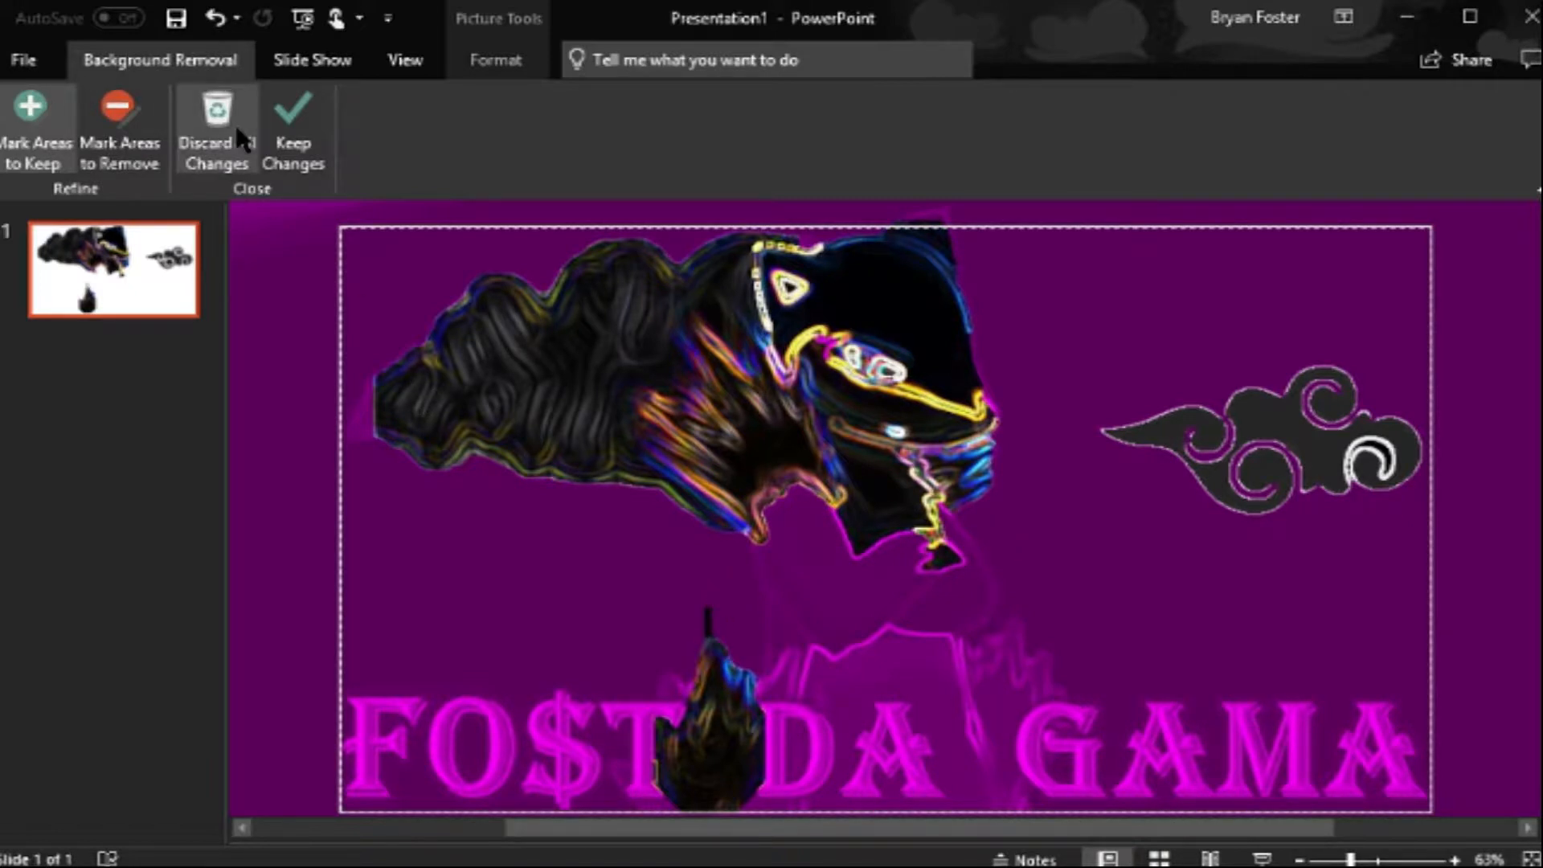
{"action": "left_click", "coordinate": [293, 121]}
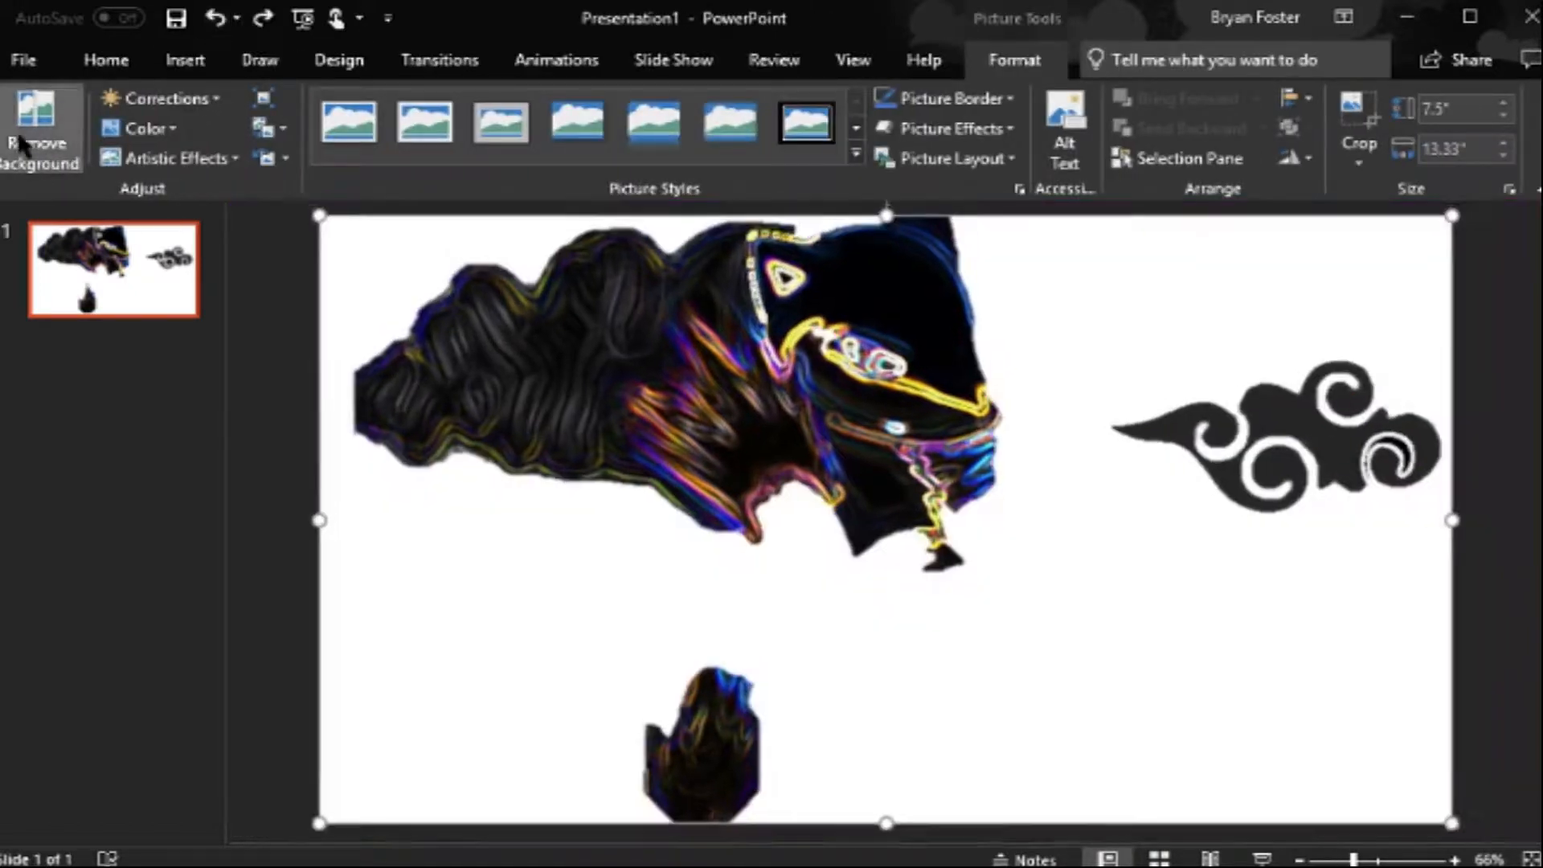
Step: Reopen background removal, mark the figure's body to keep, and apply the cut-out keeping figure and title
{"action": "left_click", "coordinate": [38, 125]}
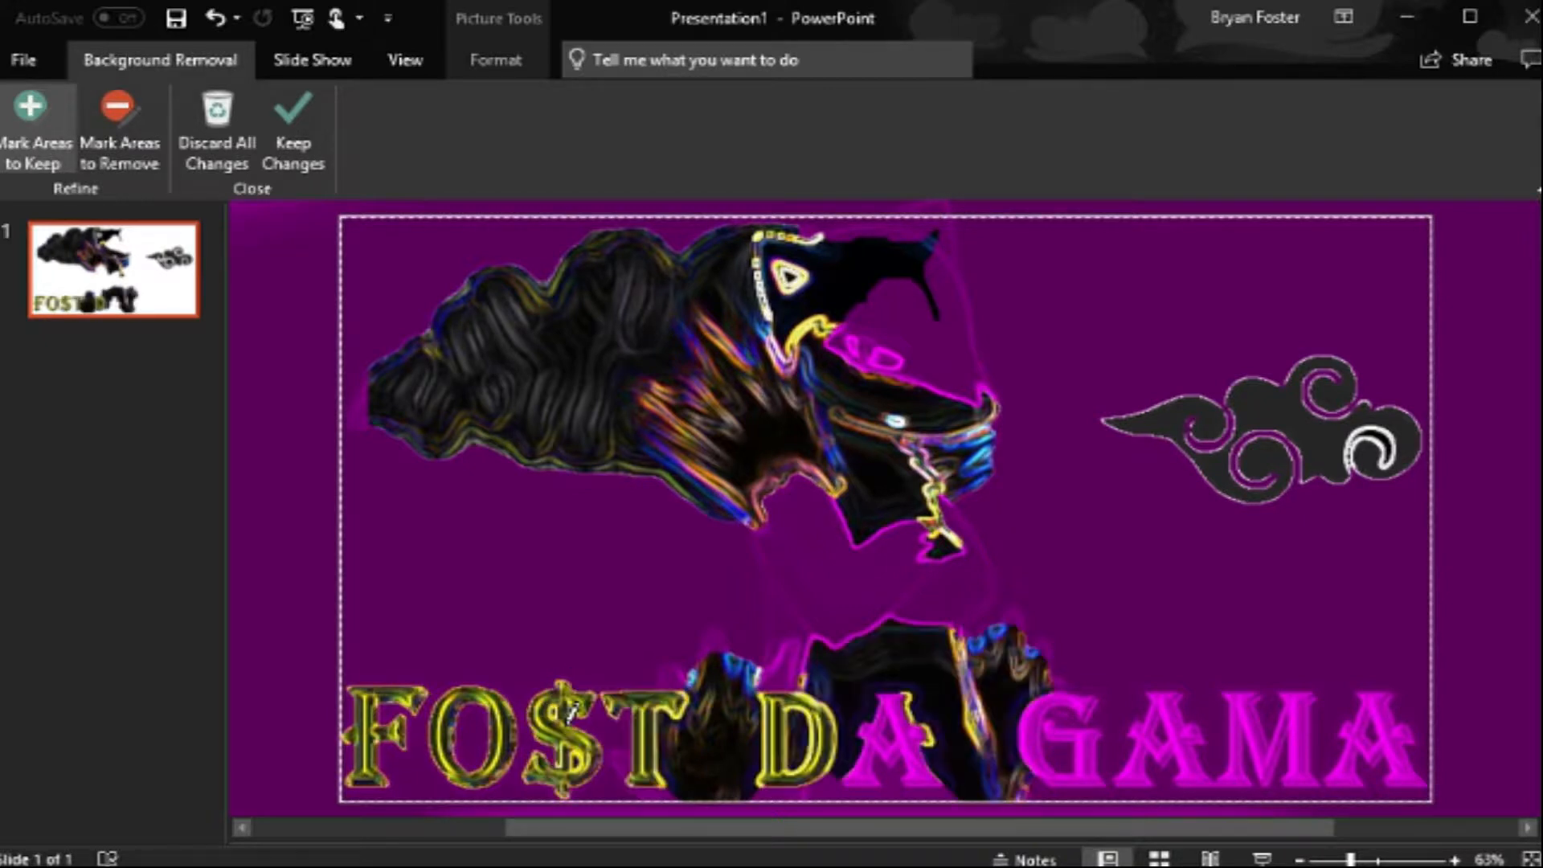
{"action": "mouse_move", "coordinate": [896, 722]}
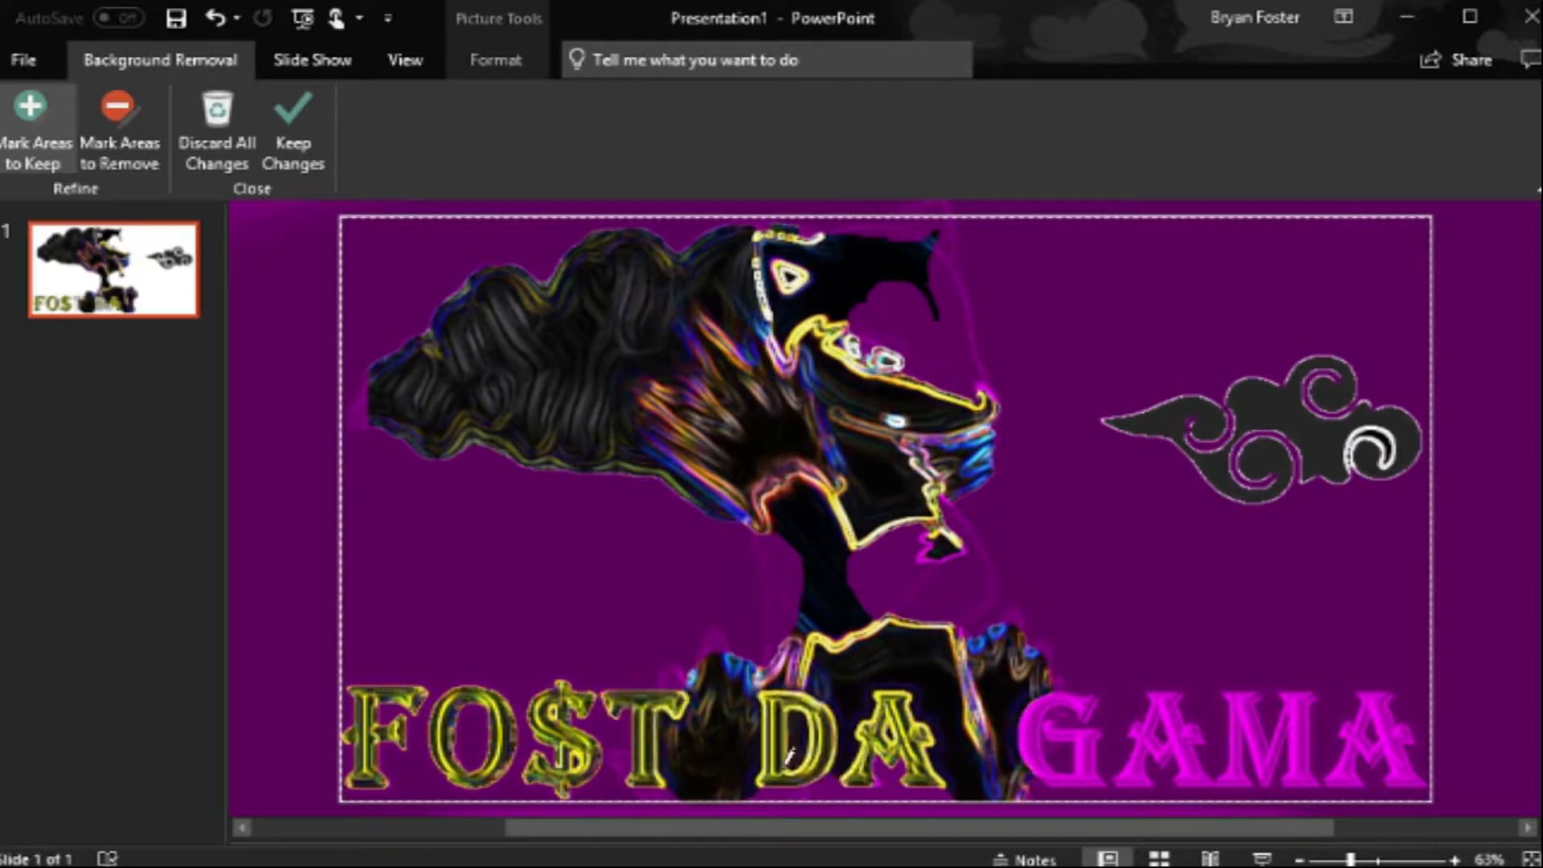
{"action": "left_click_drag", "start_coordinate": [788, 781], "coordinate": [925, 763]}
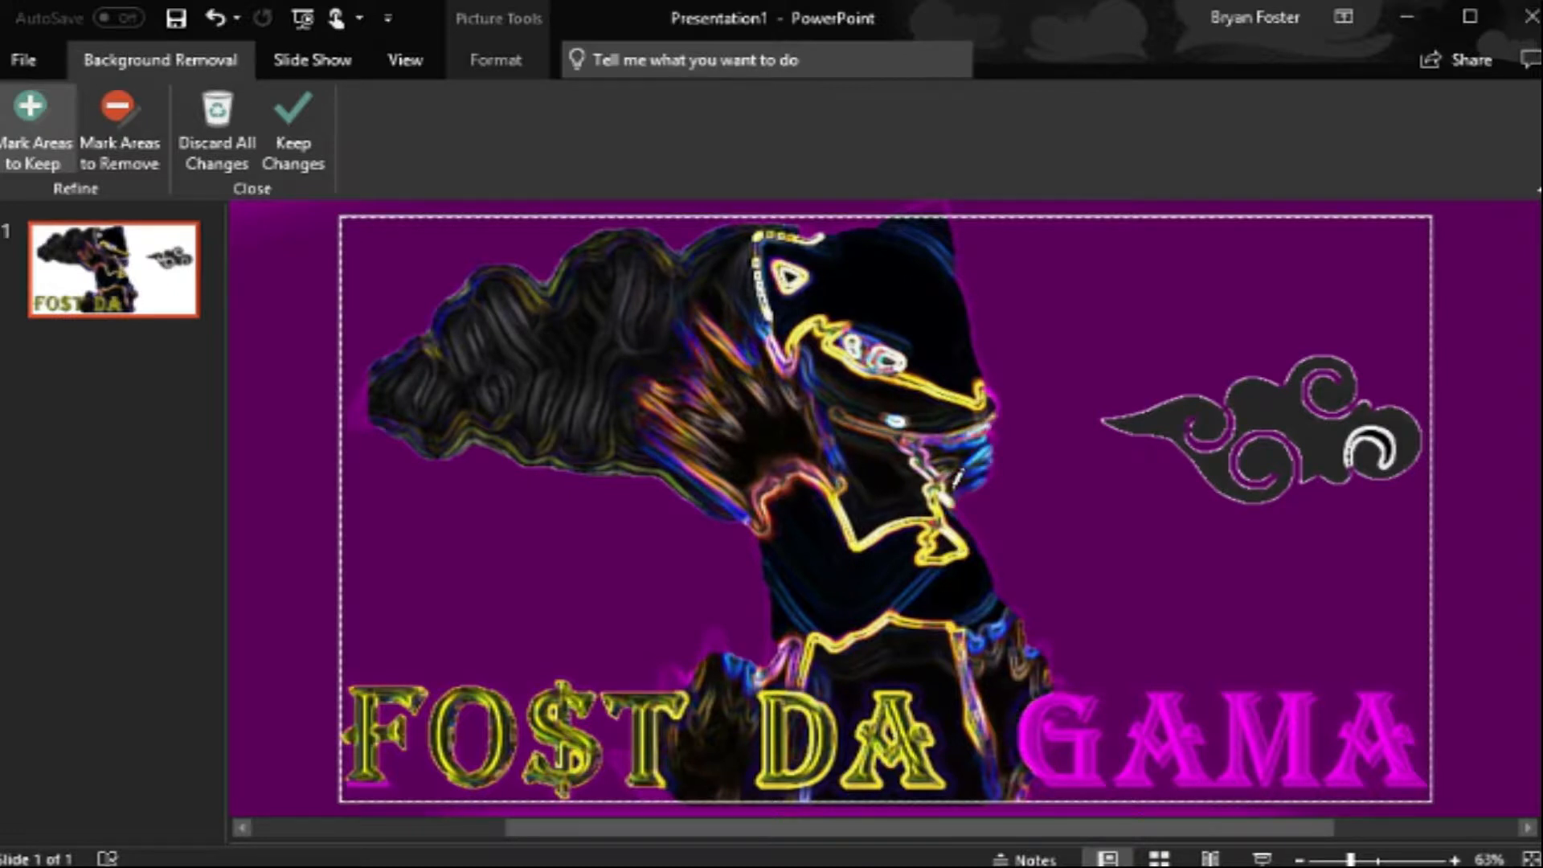
{"action": "left_click", "coordinate": [293, 125]}
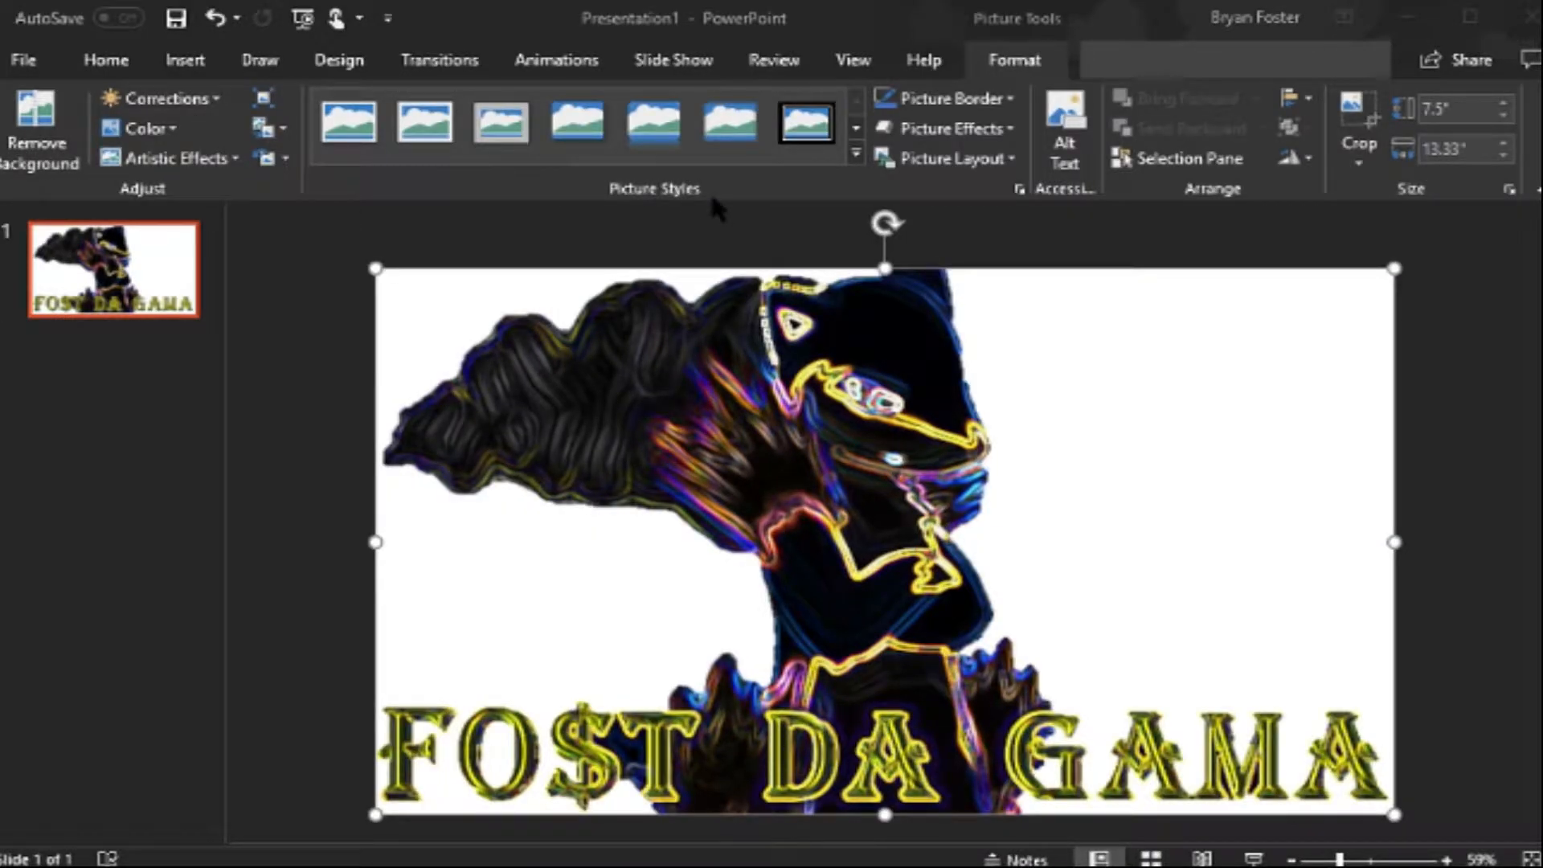
{"action": "mouse_move", "coordinate": [941, 253]}
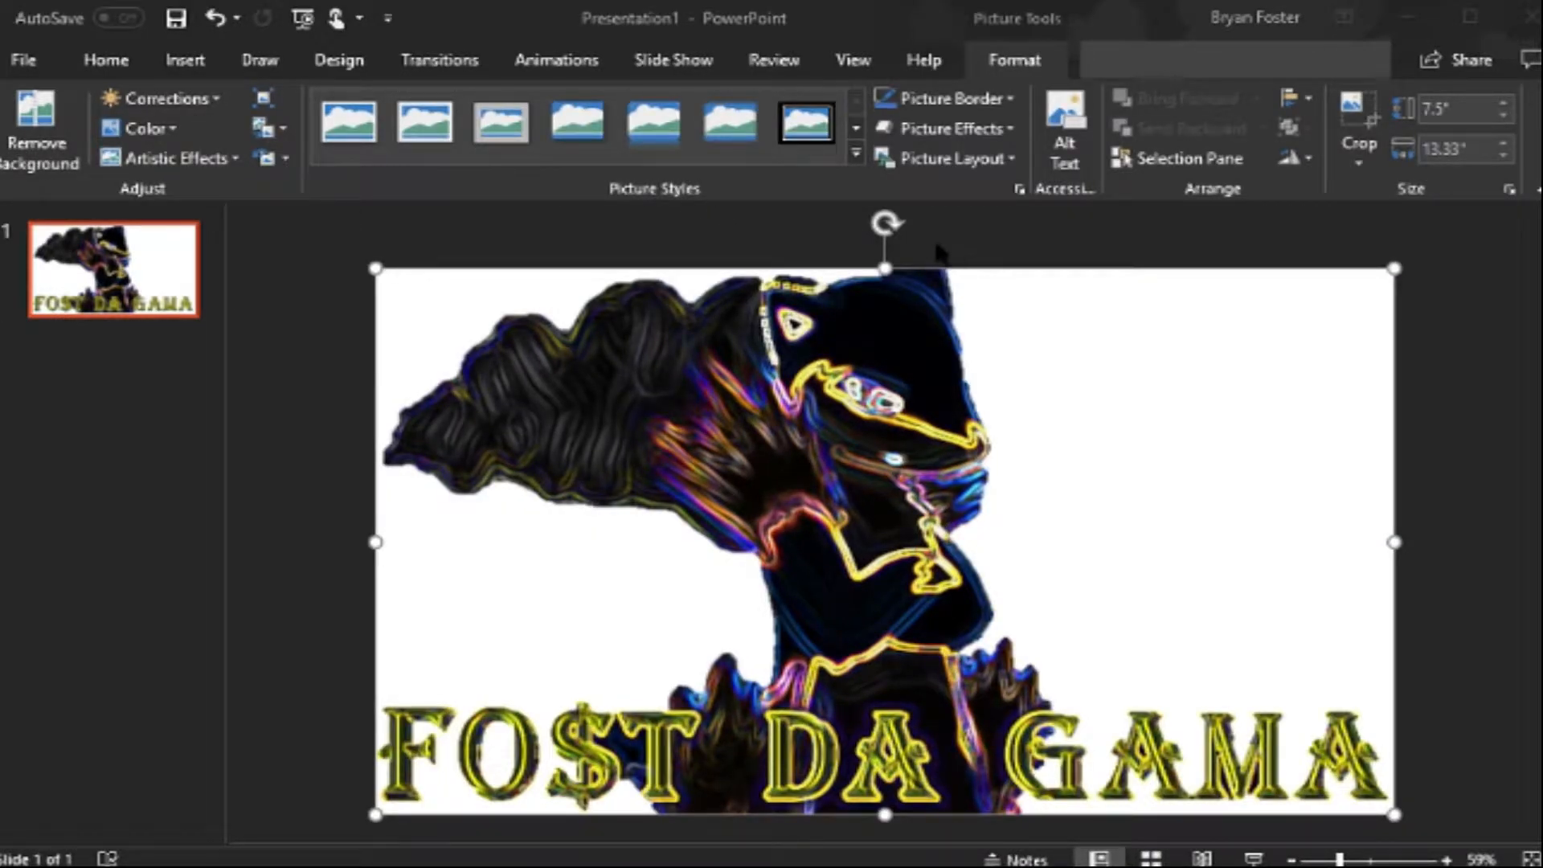
{"action": "mouse_move", "coordinate": [83, 688]}
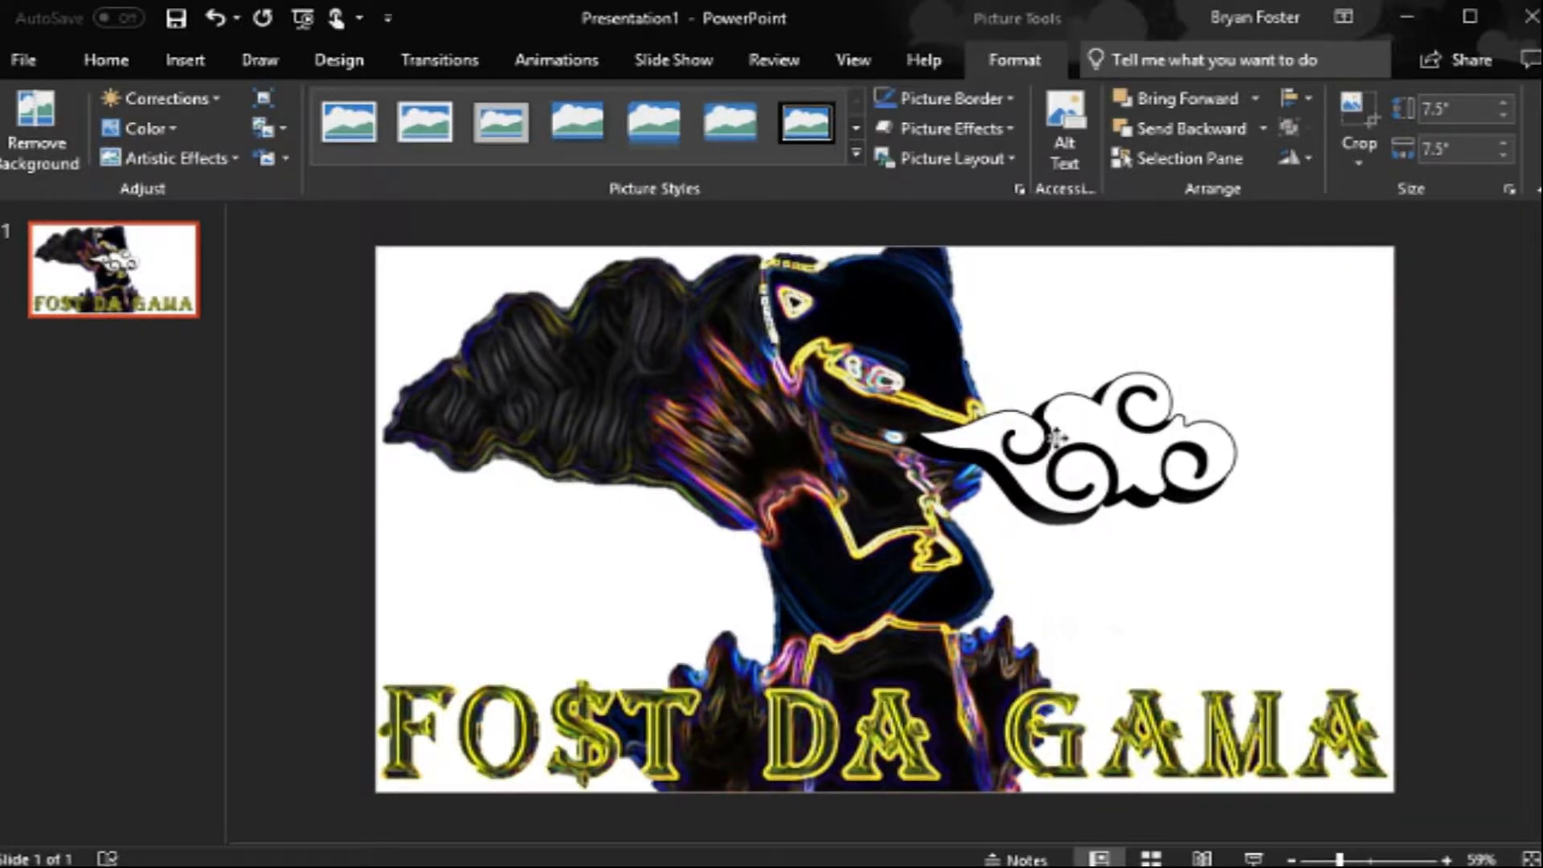
Step: Start Remove Background on the cloud picture placed at the figure's mouth
{"action": "left_click", "coordinate": [37, 120]}
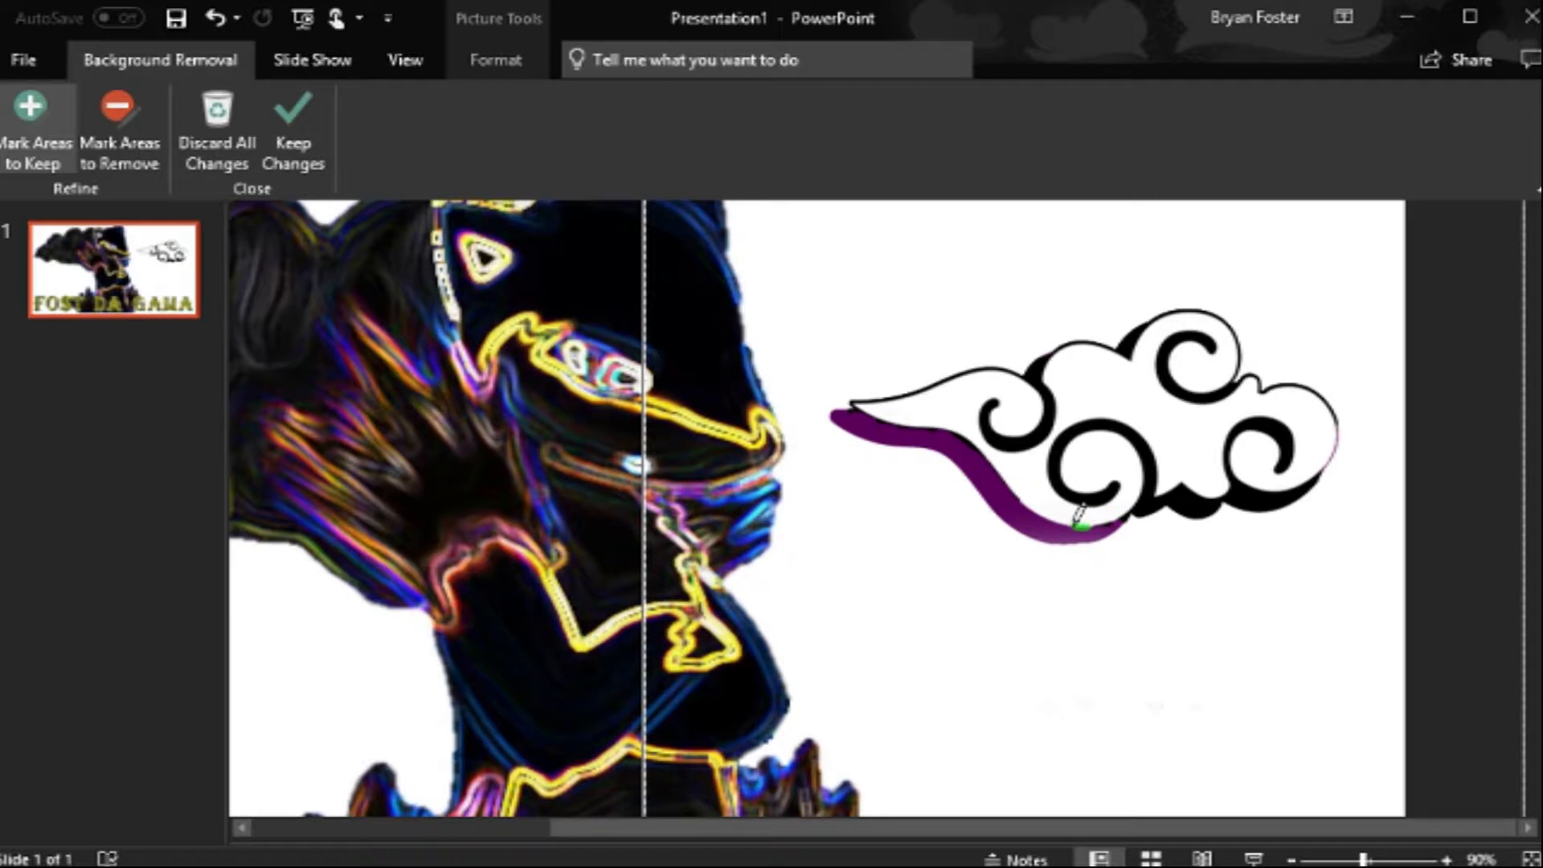
Step: Mark the cloud's pointed tail and upper body as areas to keep and confirm the cut-out
{"action": "left_click_drag", "start_coordinate": [1078, 526], "coordinate": [1029, 482]}
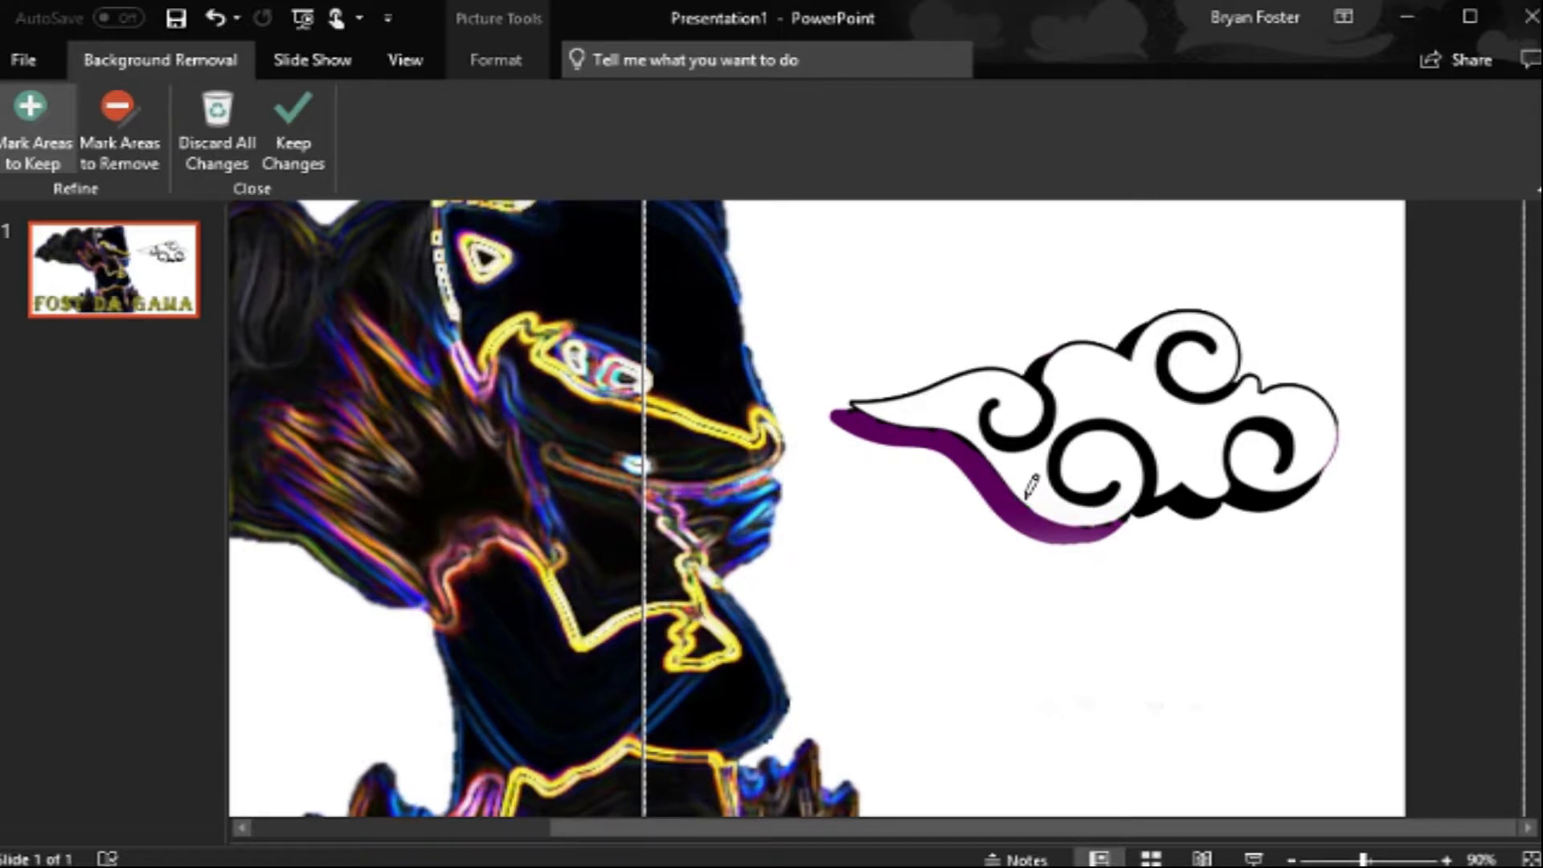
{"action": "left_click", "coordinate": [1050, 523]}
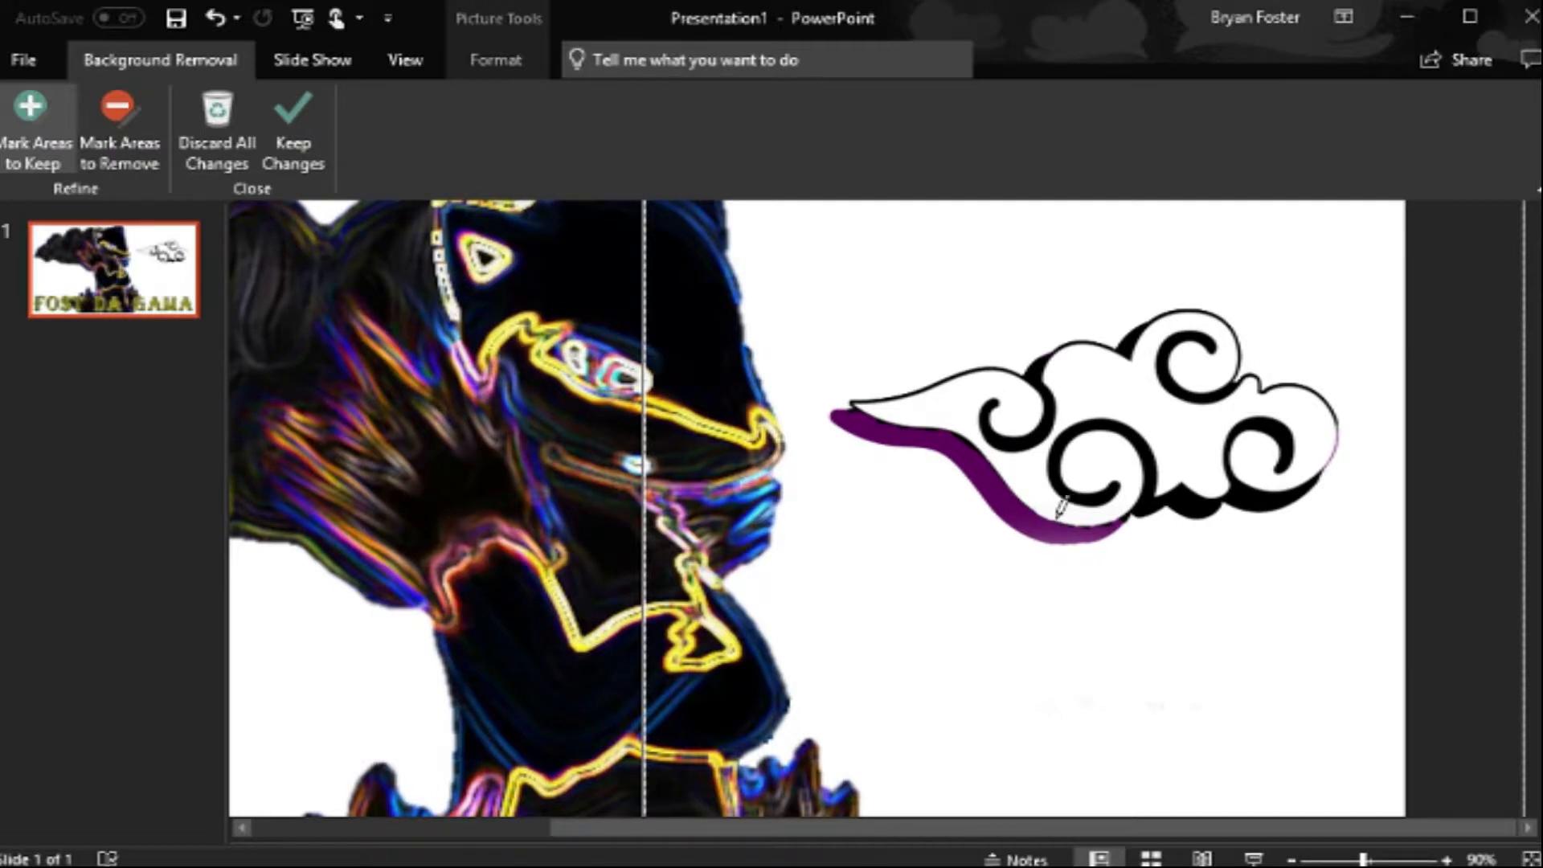
{"action": "left_click", "coordinate": [1043, 515]}
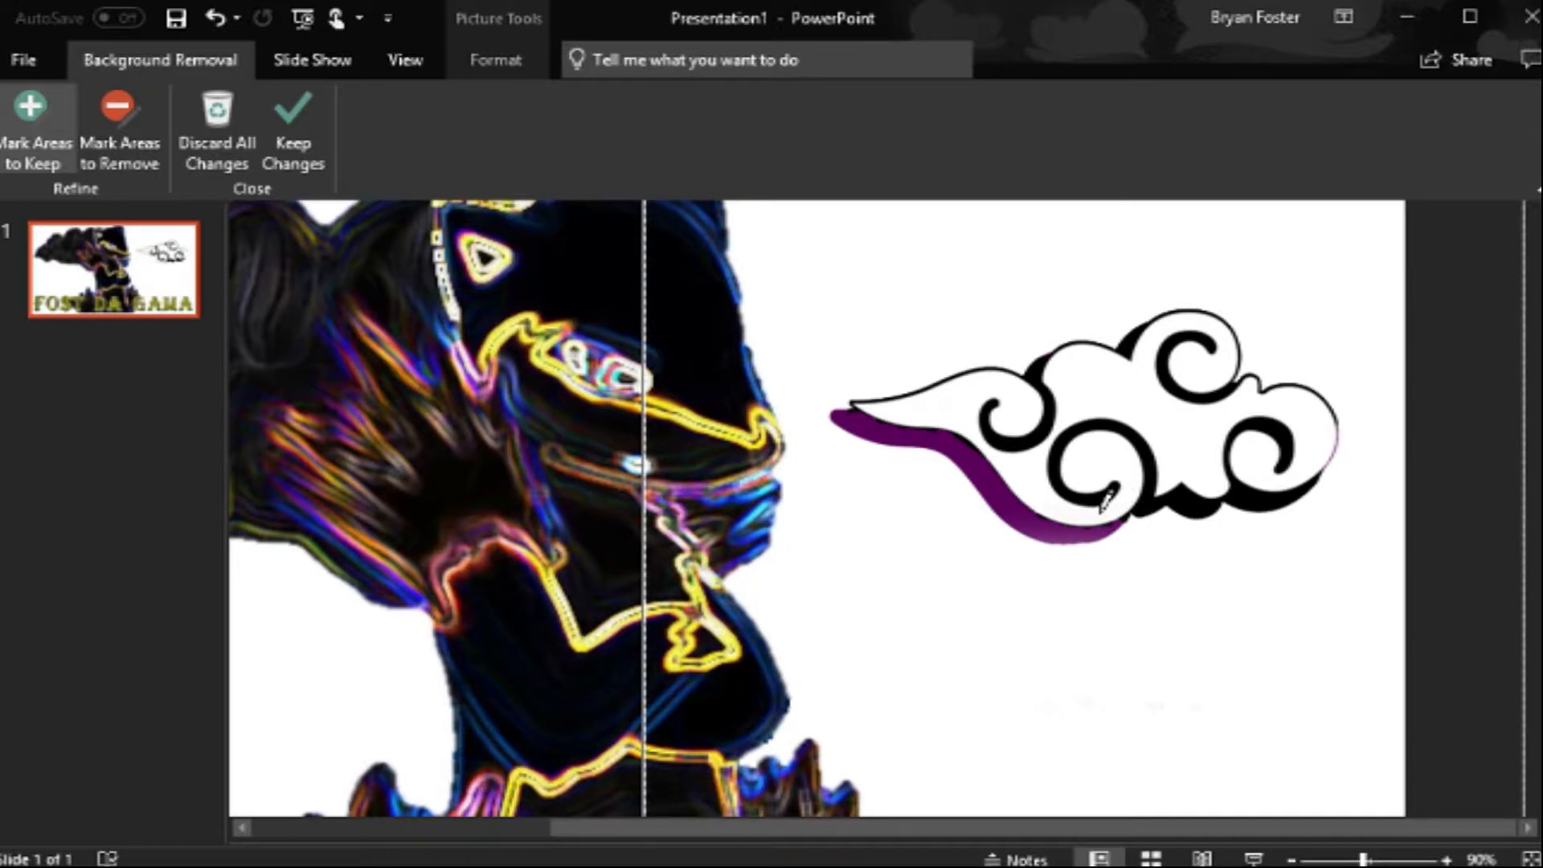
{"action": "mouse_move", "coordinate": [1116, 524]}
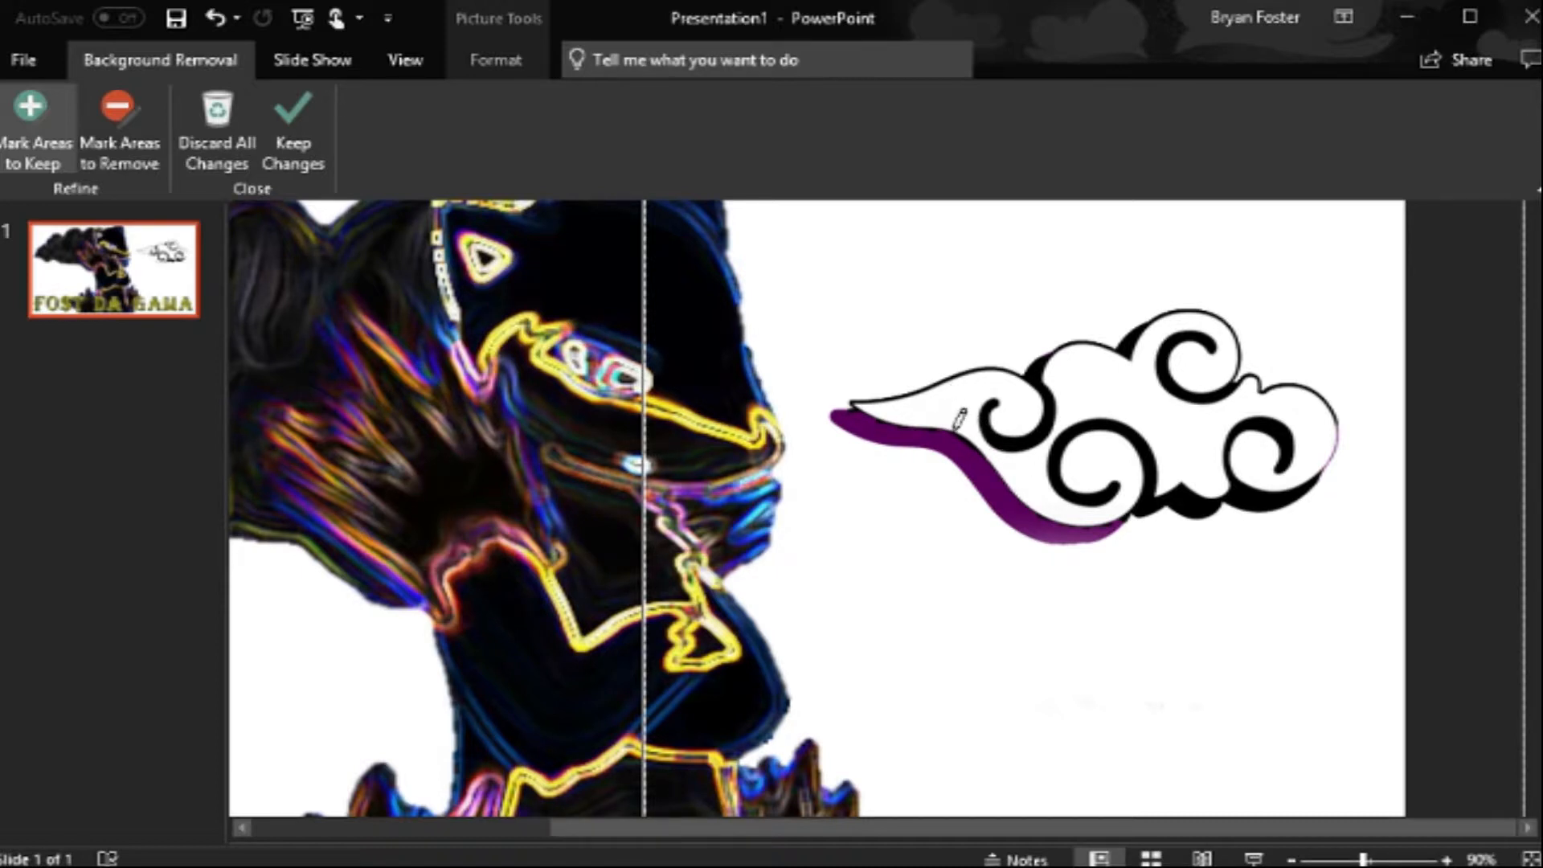
{"action": "left_click", "coordinate": [935, 433]}
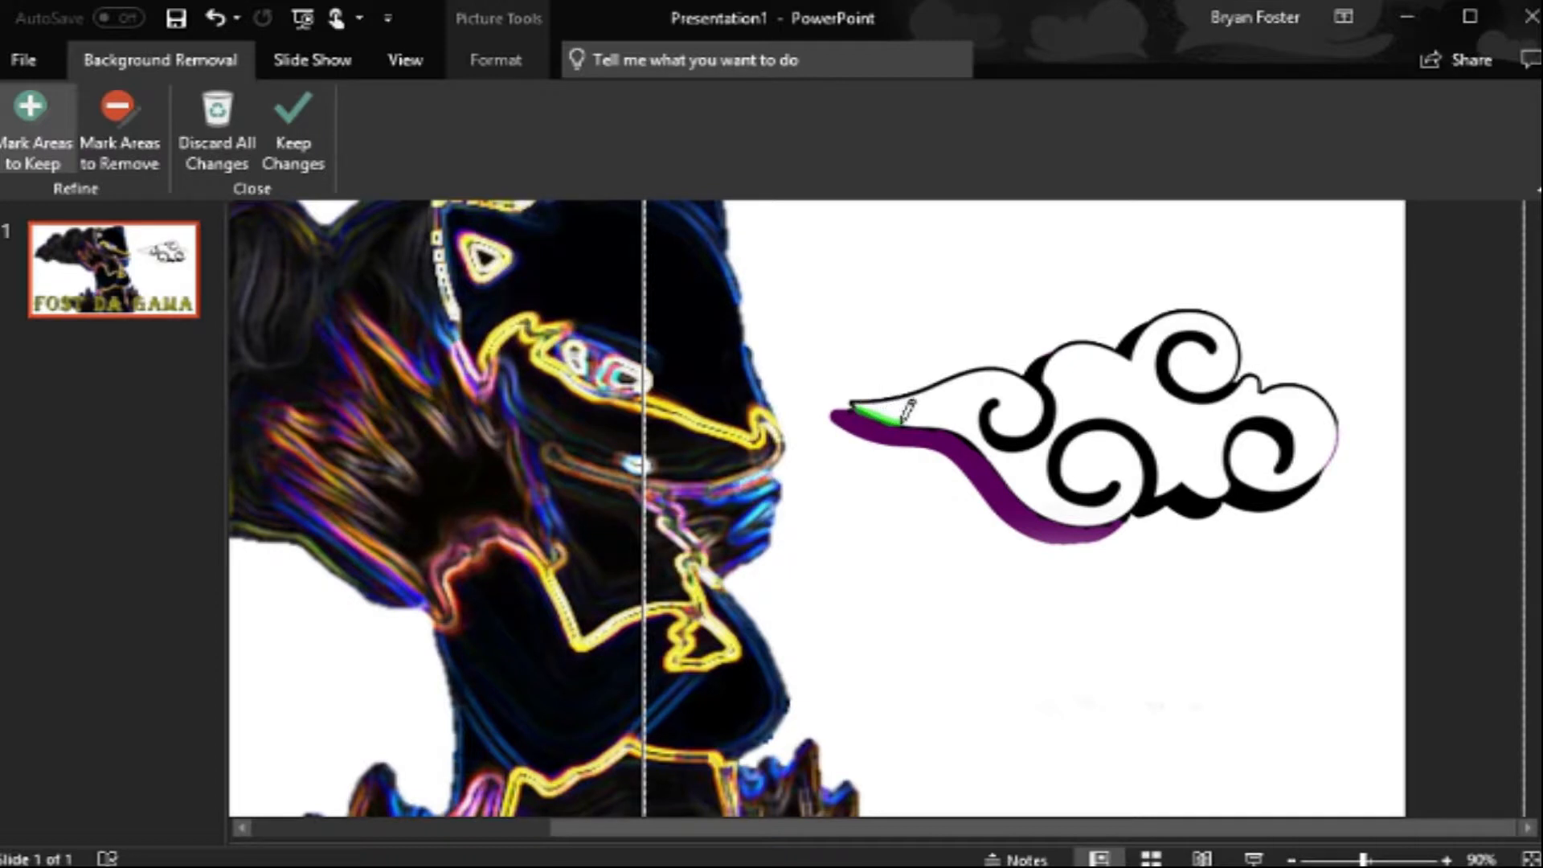
{"action": "mouse_move", "coordinate": [925, 413]}
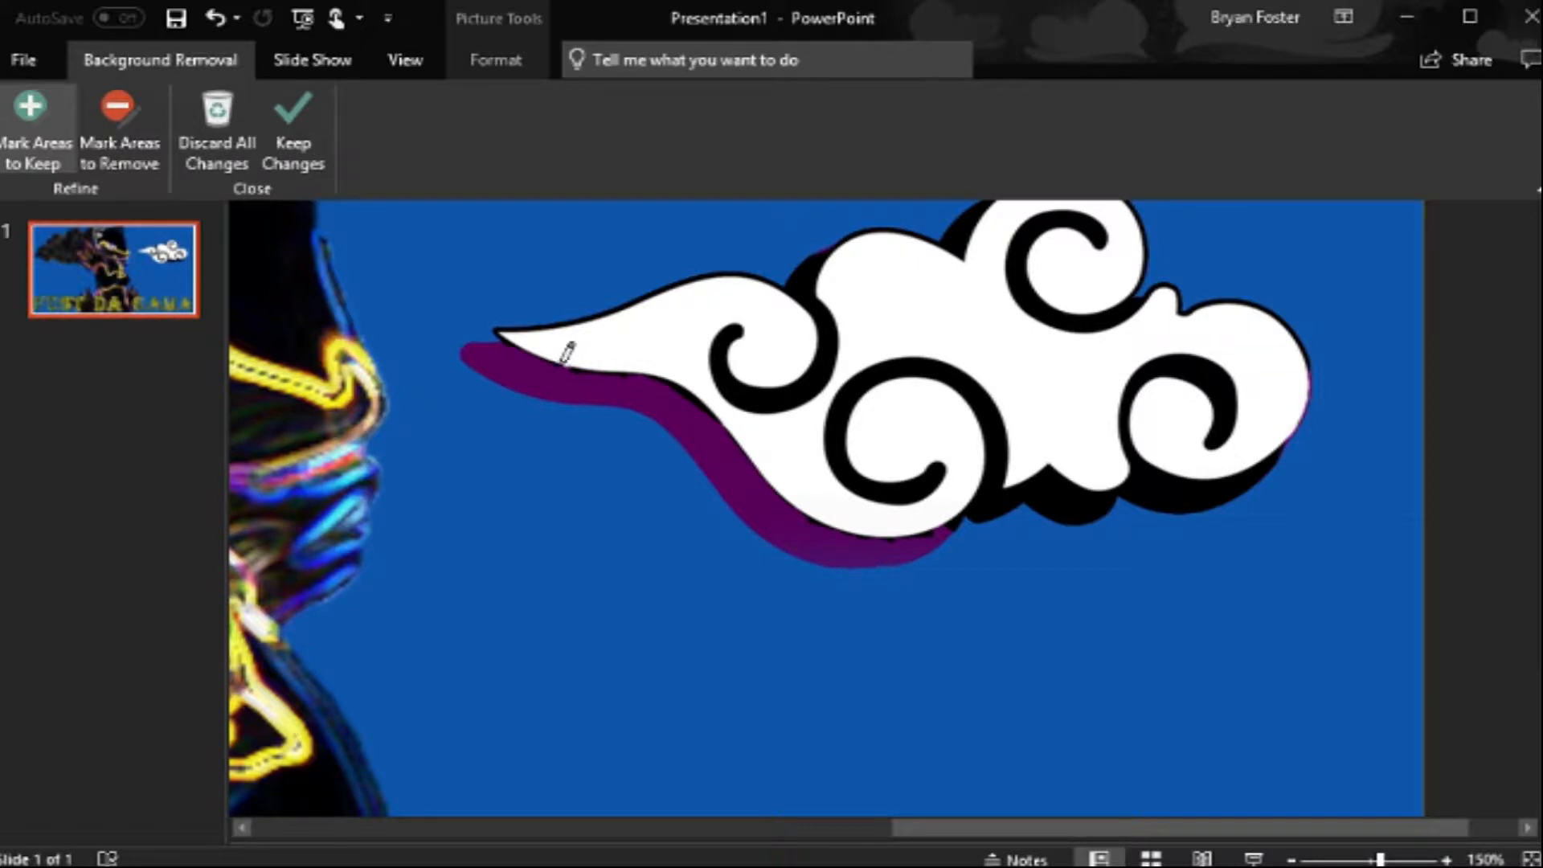
{"action": "left_click", "coordinate": [294, 120]}
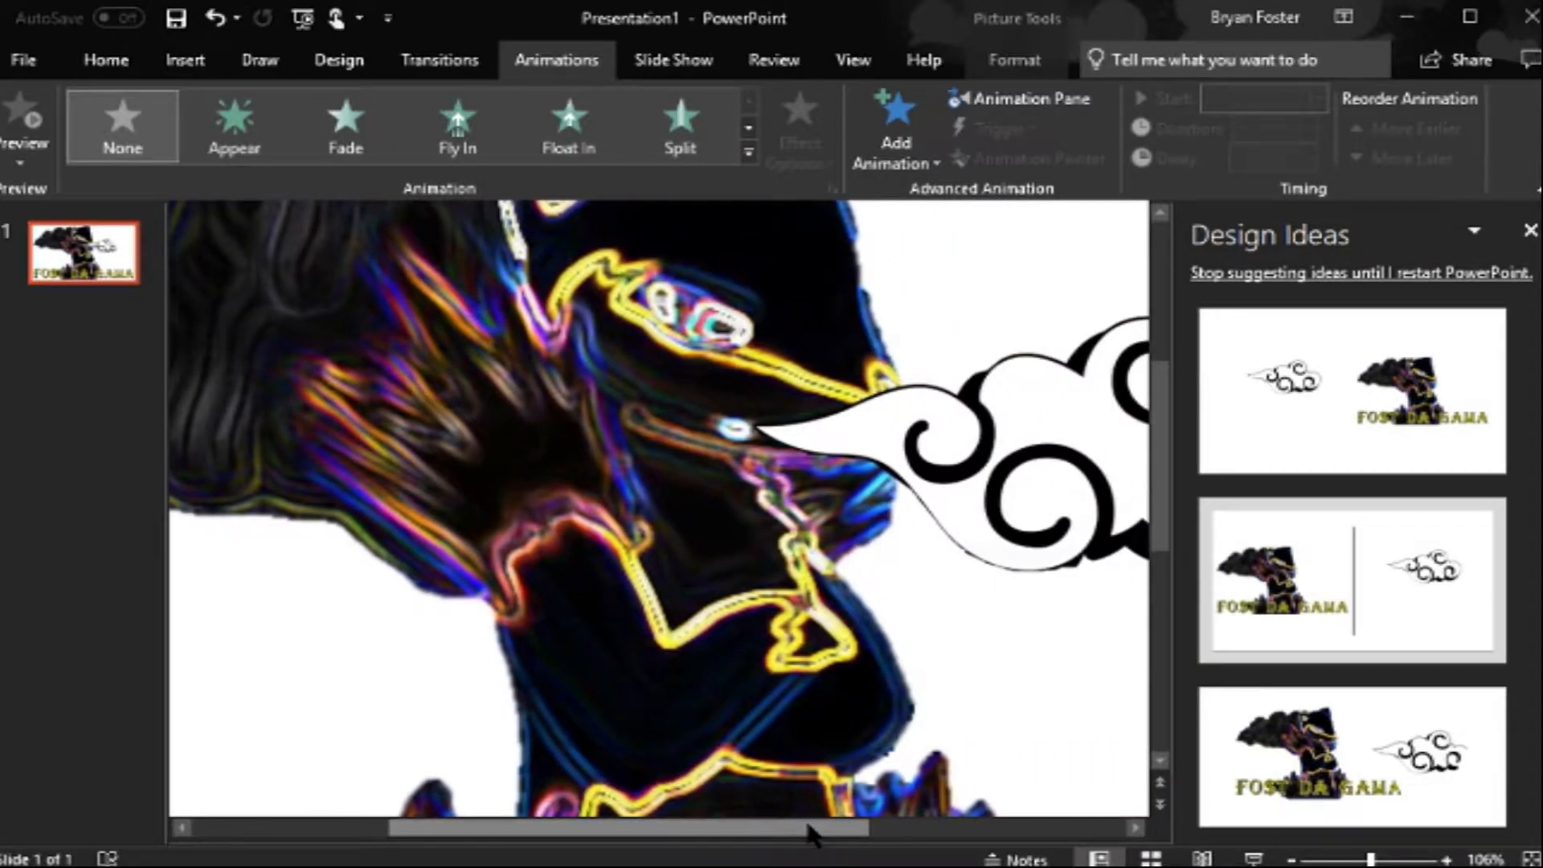
{"action": "mouse_move", "coordinate": [991, 663]}
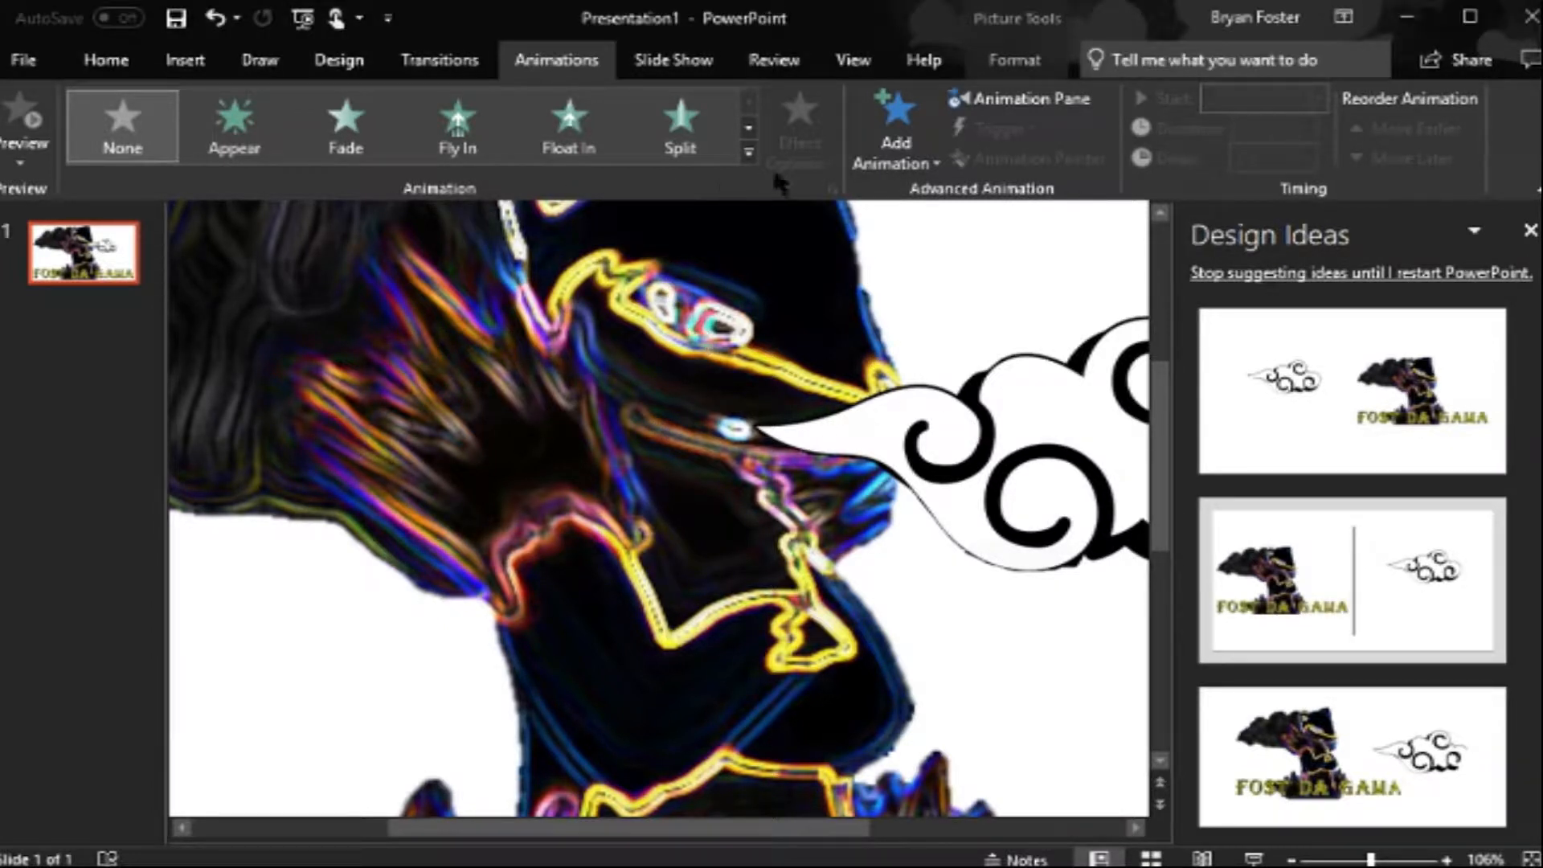
Step: Apply an entrance animation effect to the figure picture
{"action": "left_click", "coordinate": [745, 150]}
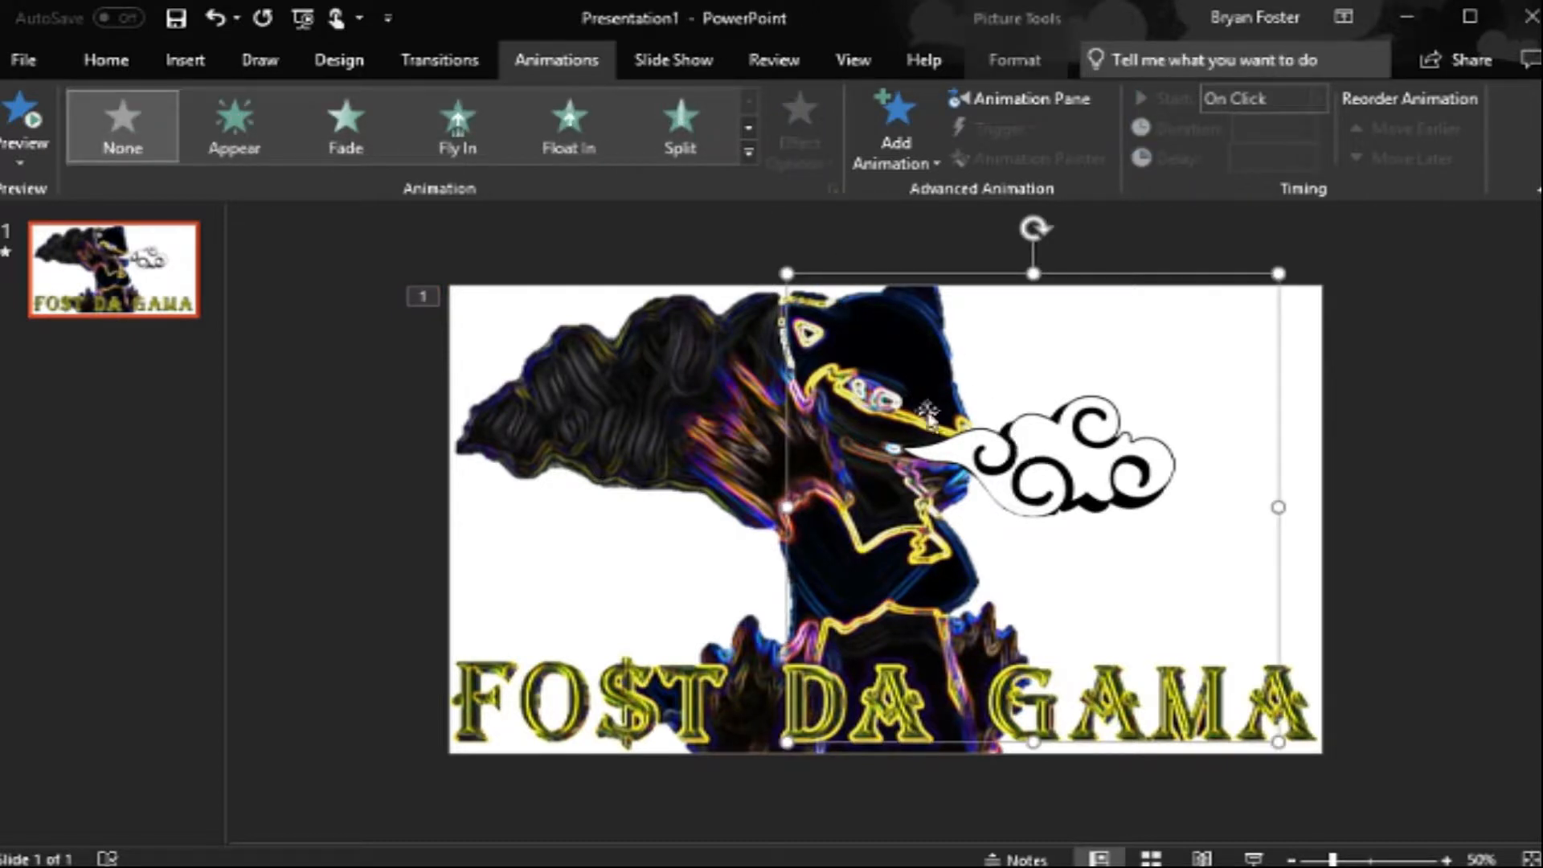
{"action": "mouse_move", "coordinate": [778, 153]}
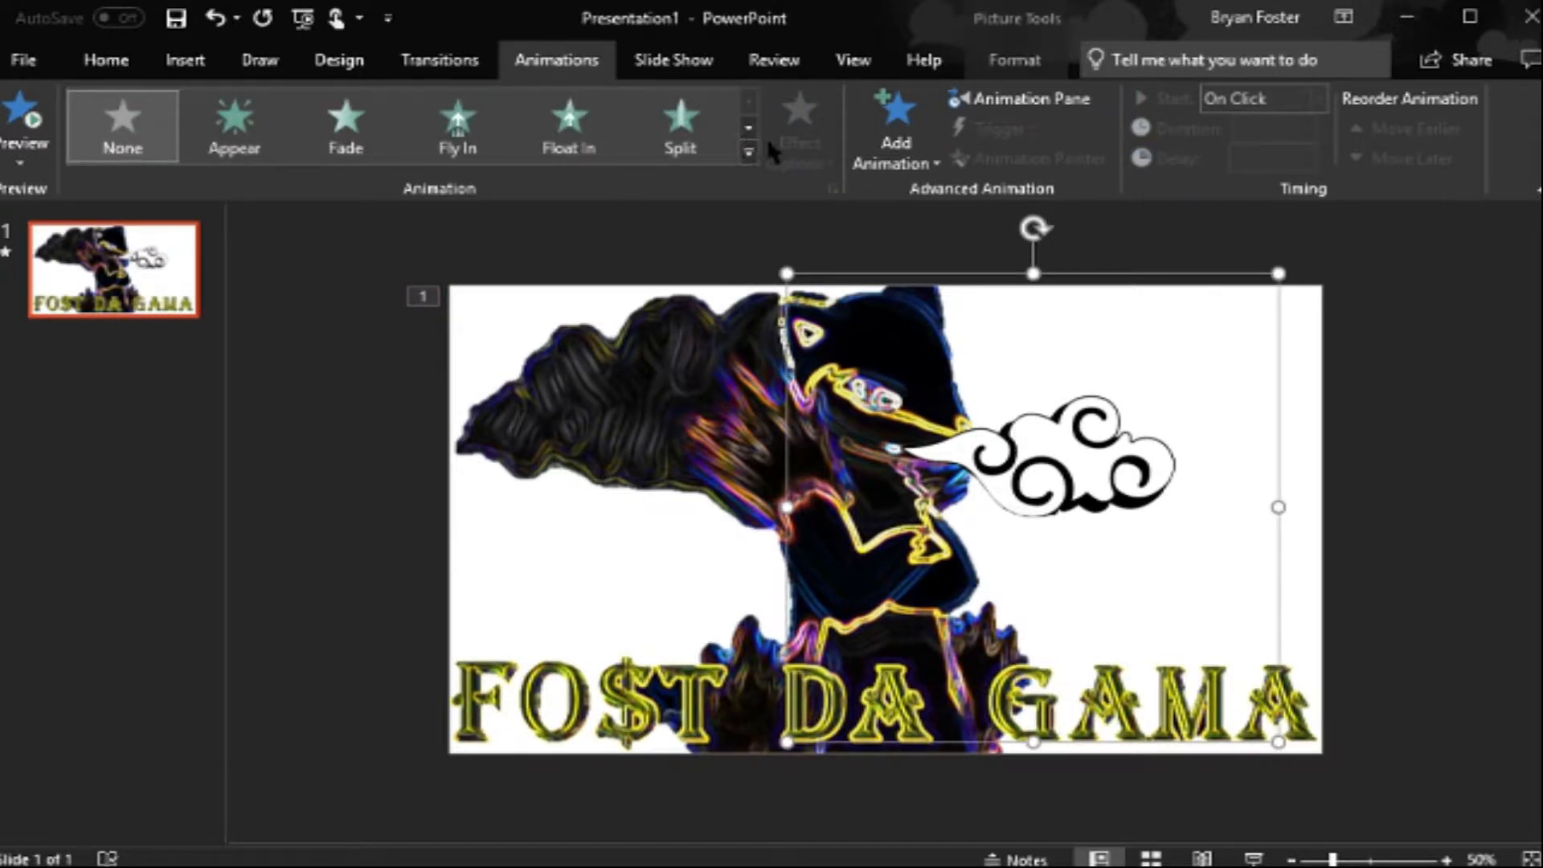
Step: Try a Float In entrance on the cloud, then bring up the full list of entrance effects
{"action": "left_click", "coordinate": [570, 127]}
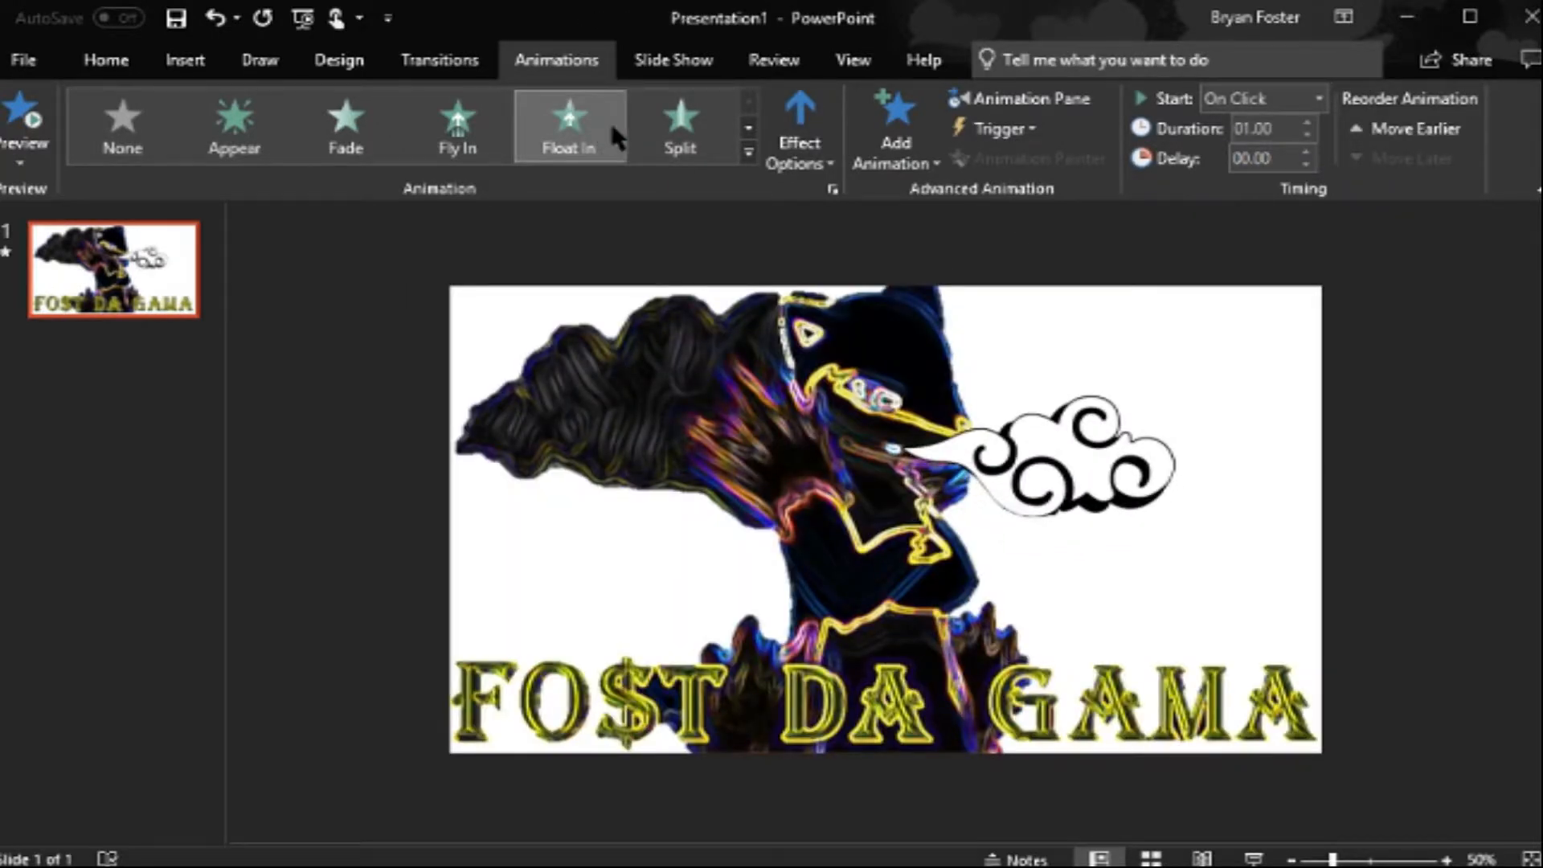
{"action": "left_click", "coordinate": [801, 128]}
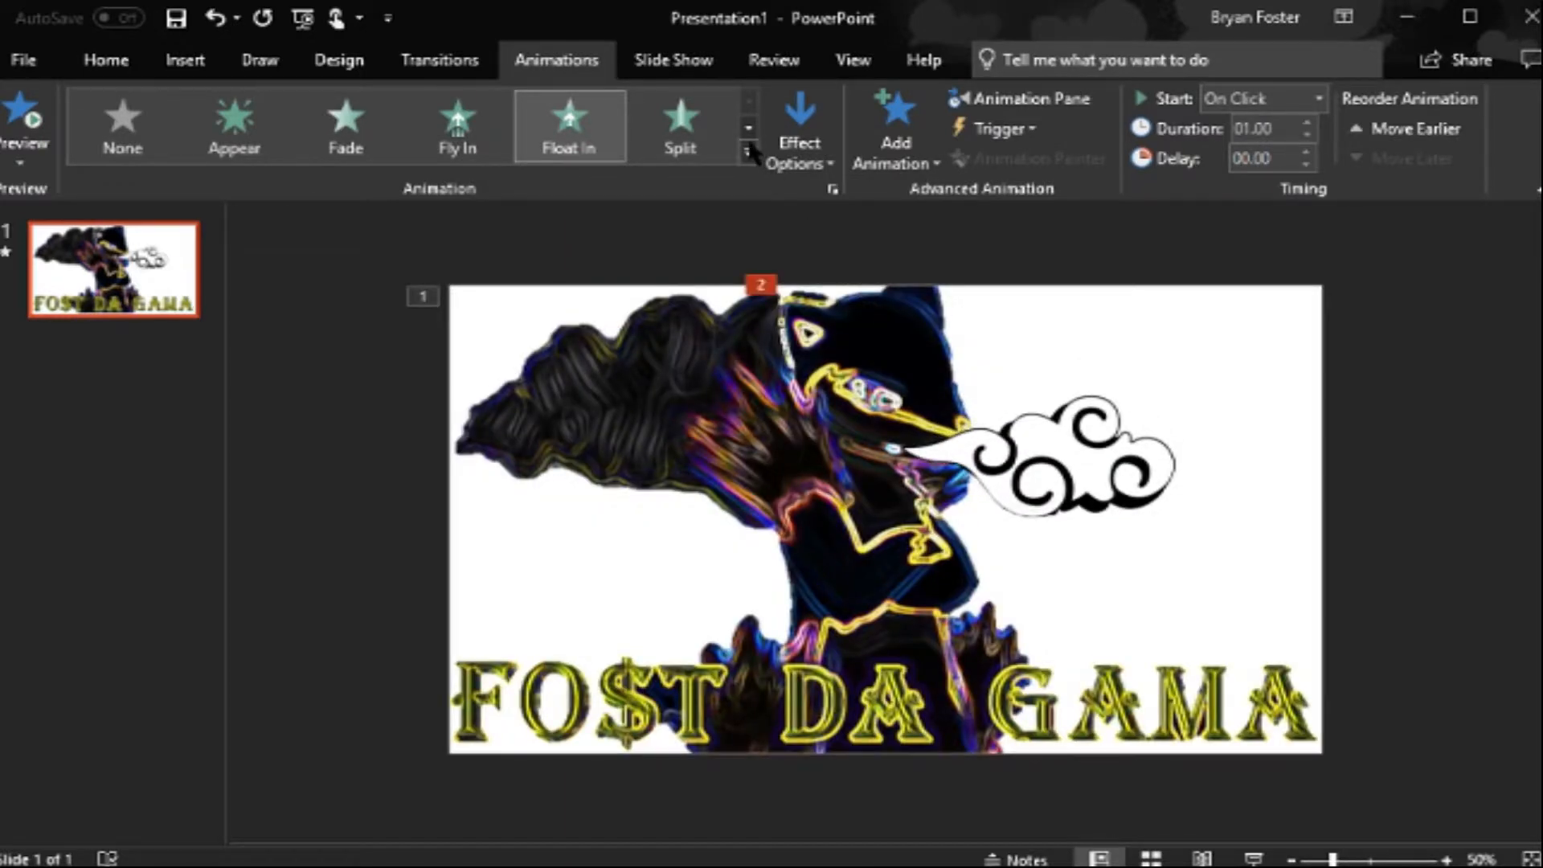
{"action": "left_click", "coordinate": [747, 151]}
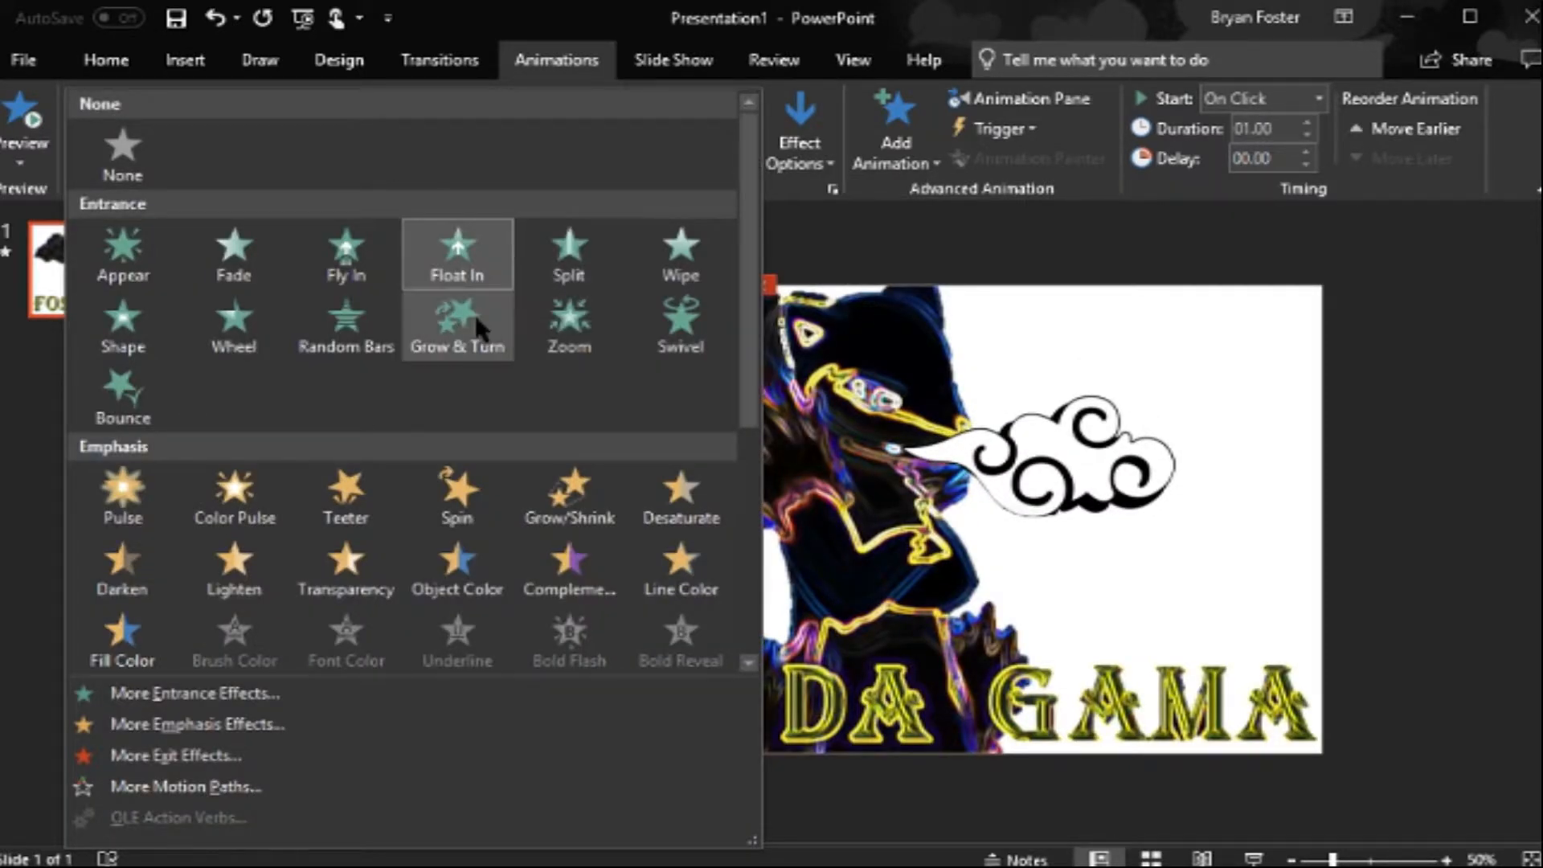
{"action": "left_click", "coordinate": [458, 326]}
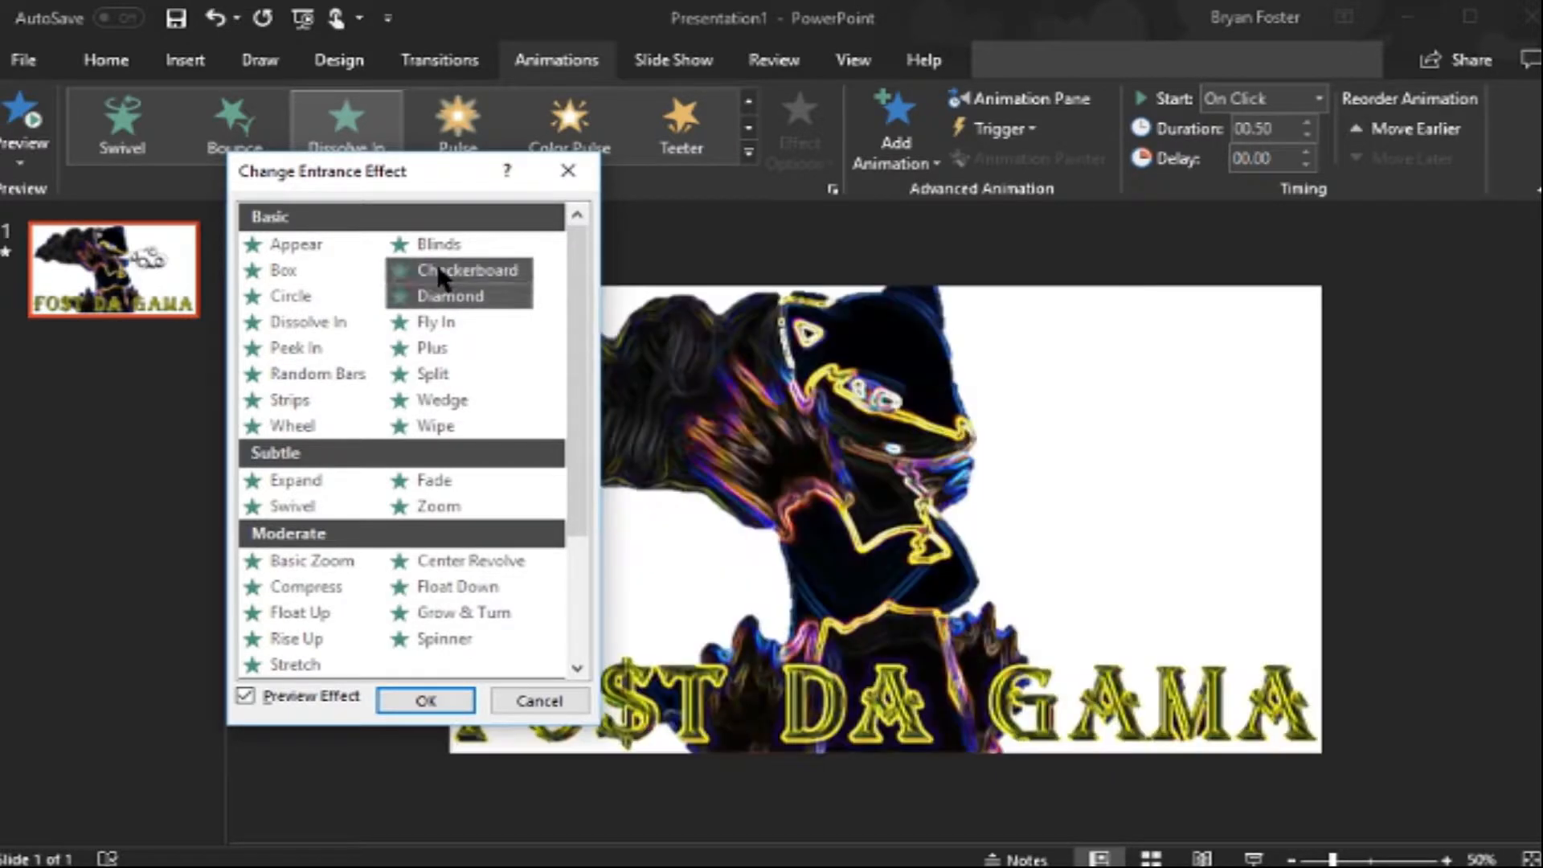
Step: Preview Checkerboard and Diamond, then apply the half-second Checkerboard entrance to the cloud
{"action": "left_click", "coordinate": [471, 270]}
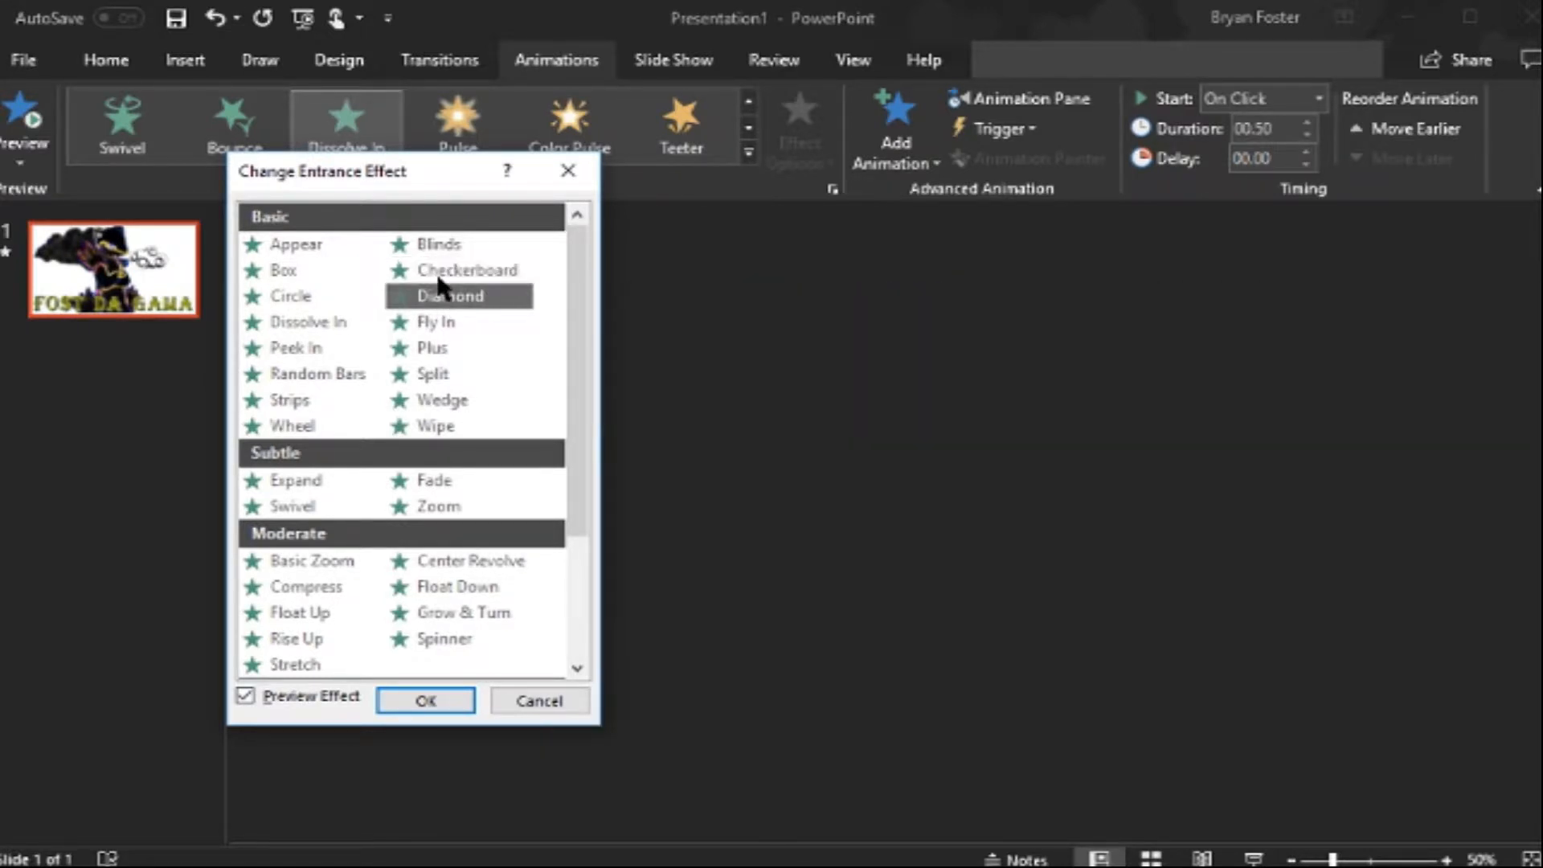
{"action": "left_click", "coordinate": [466, 270]}
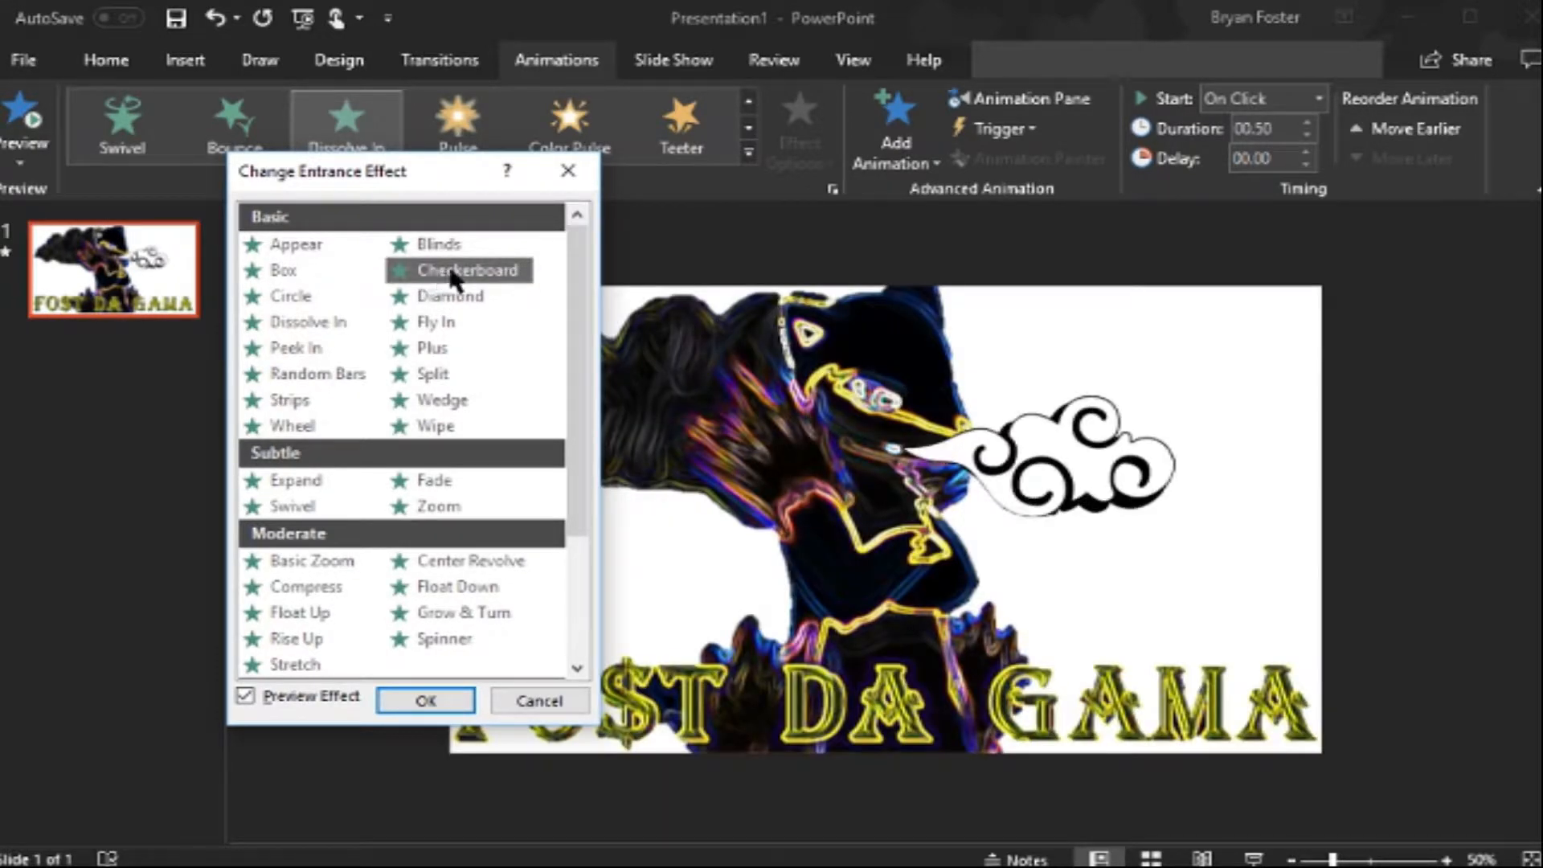
{"action": "left_click", "coordinate": [425, 701]}
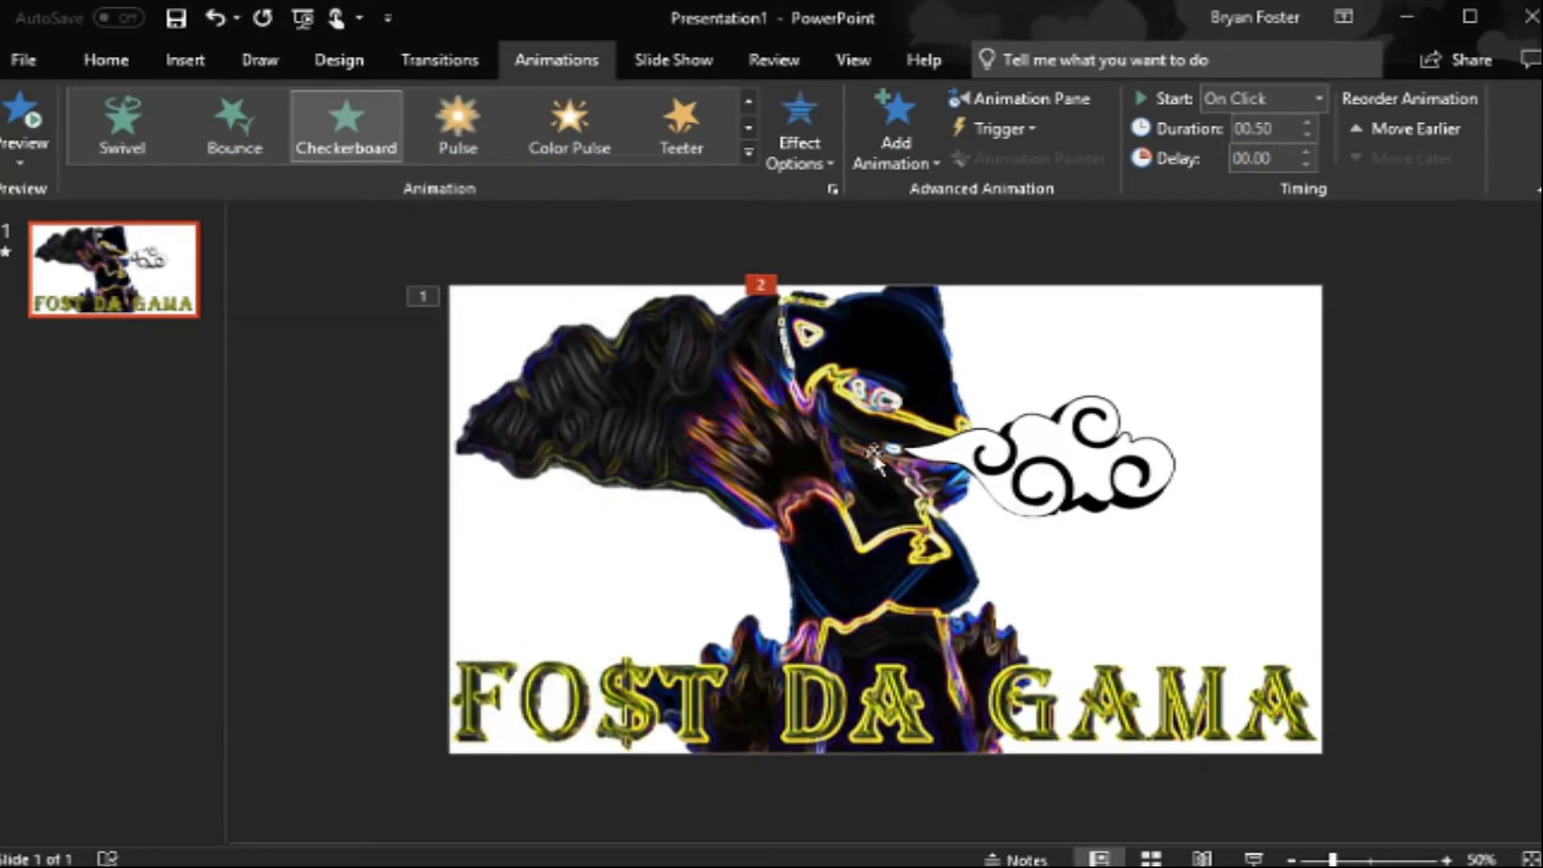
Step: Select the cloud picture and browse the Add Animation list without choosing anything
{"action": "left_click", "coordinate": [878, 459]}
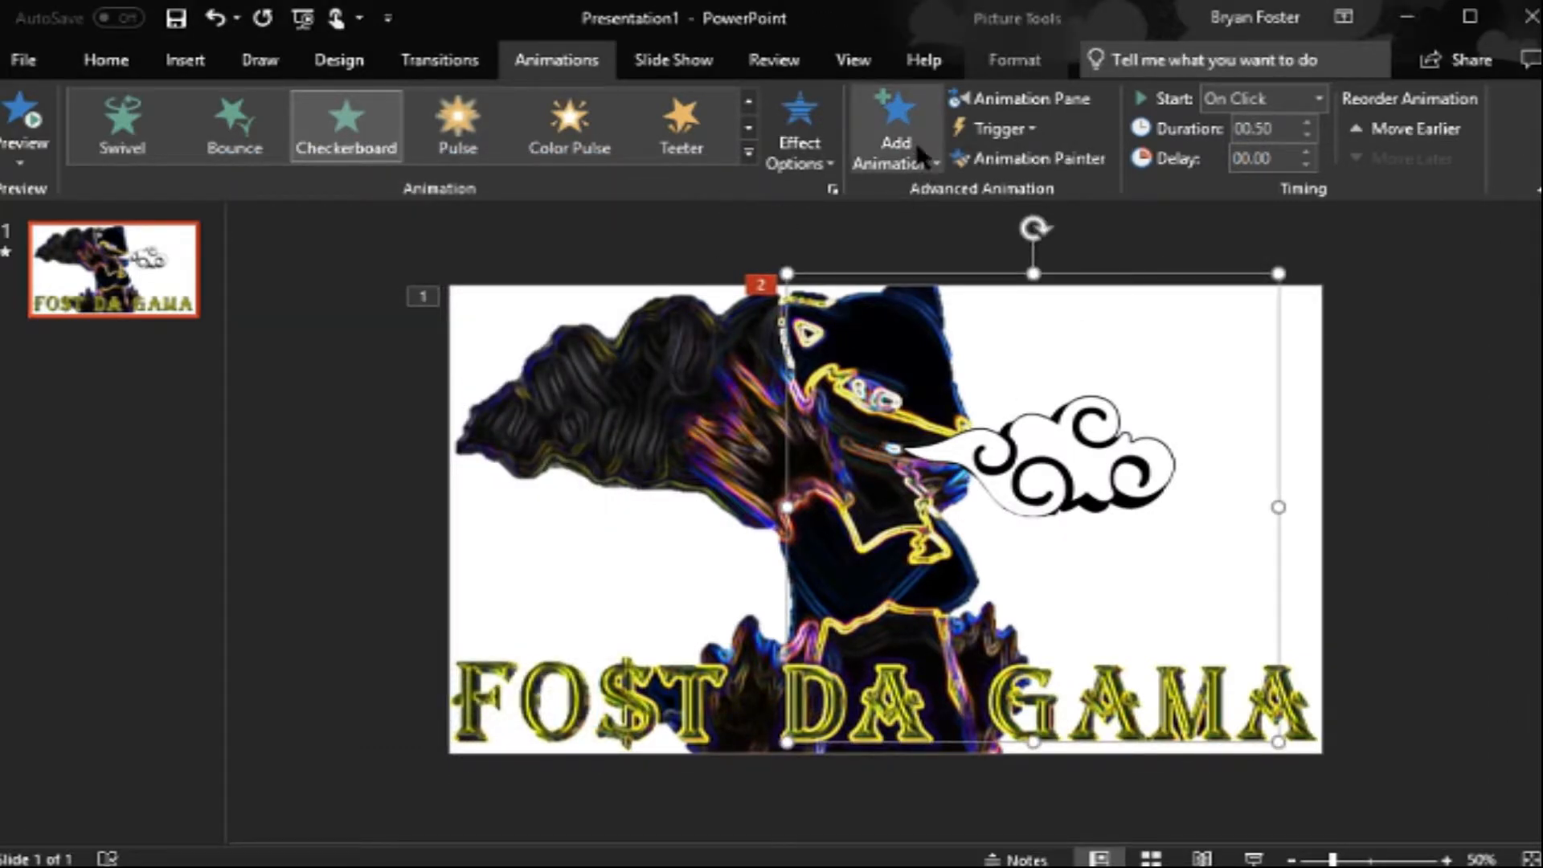
{"action": "left_click", "coordinate": [894, 133]}
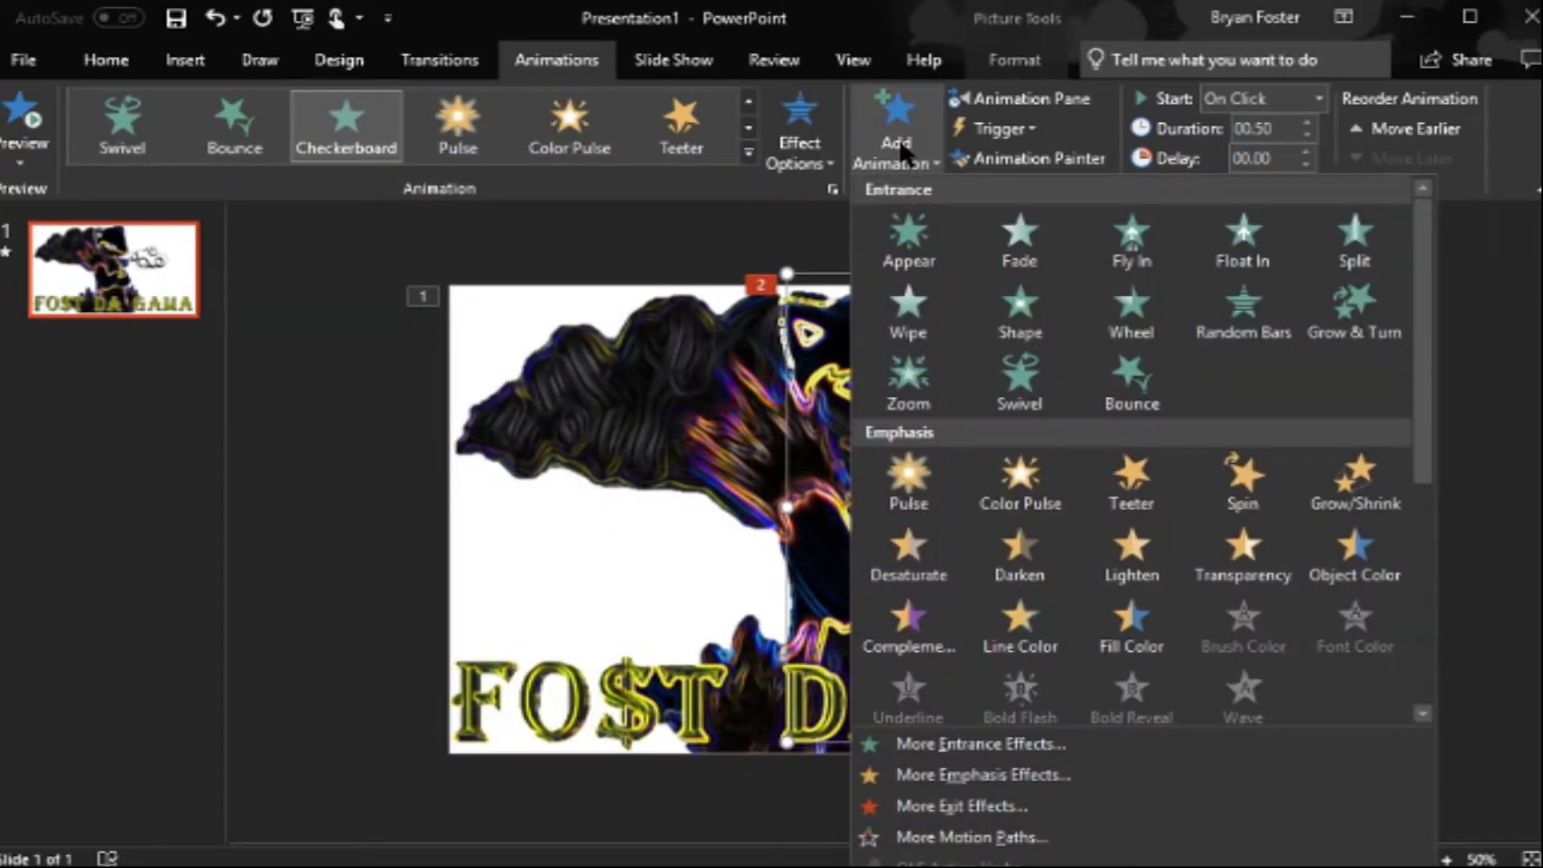
{"action": "mouse_move", "coordinate": [699, 193]}
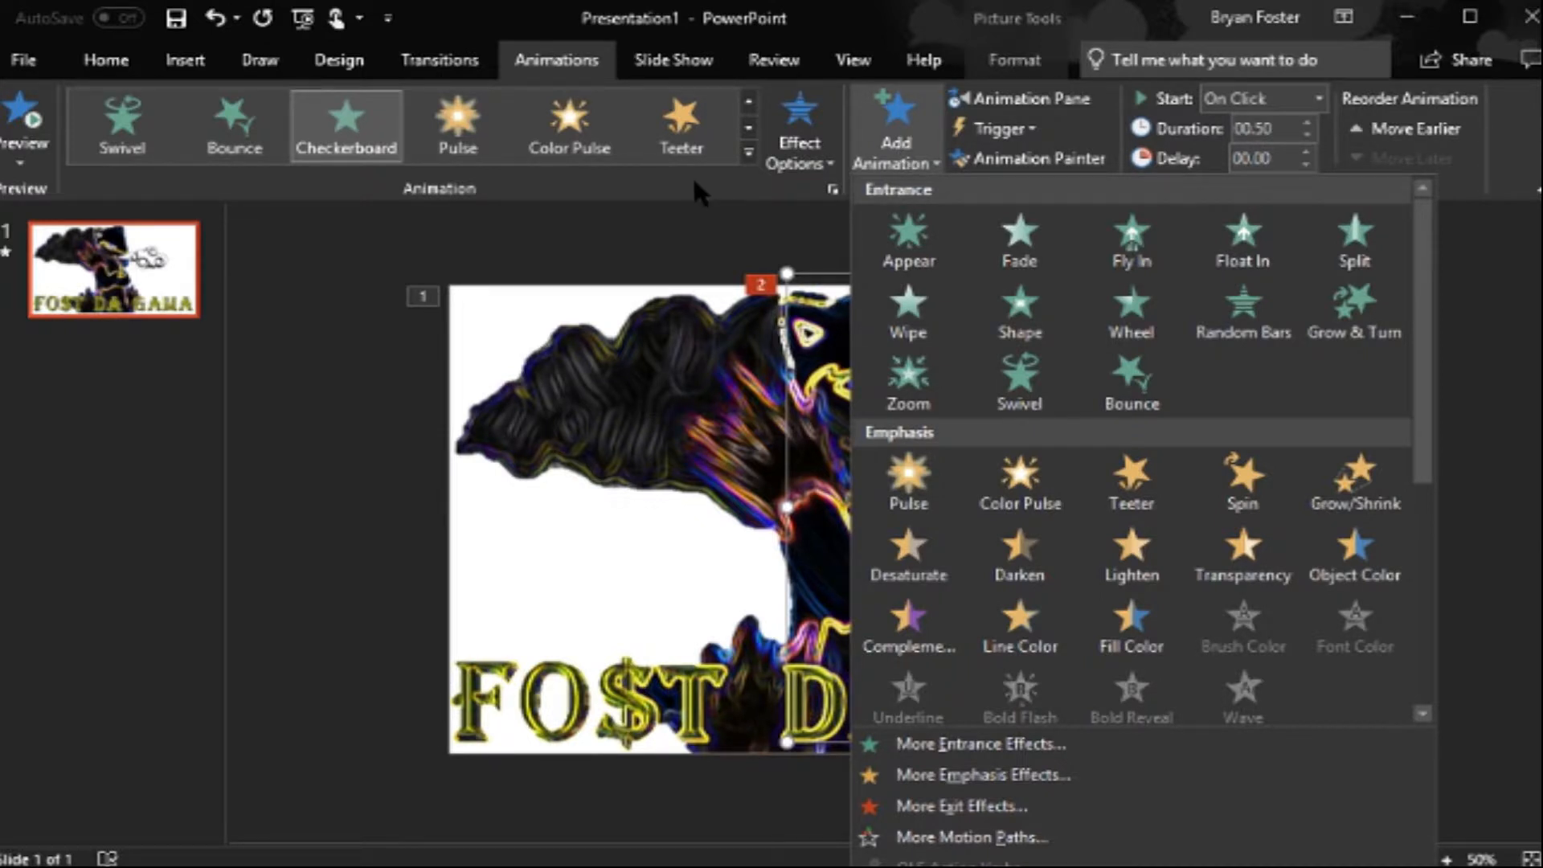
{"action": "left_click", "coordinate": [799, 145]}
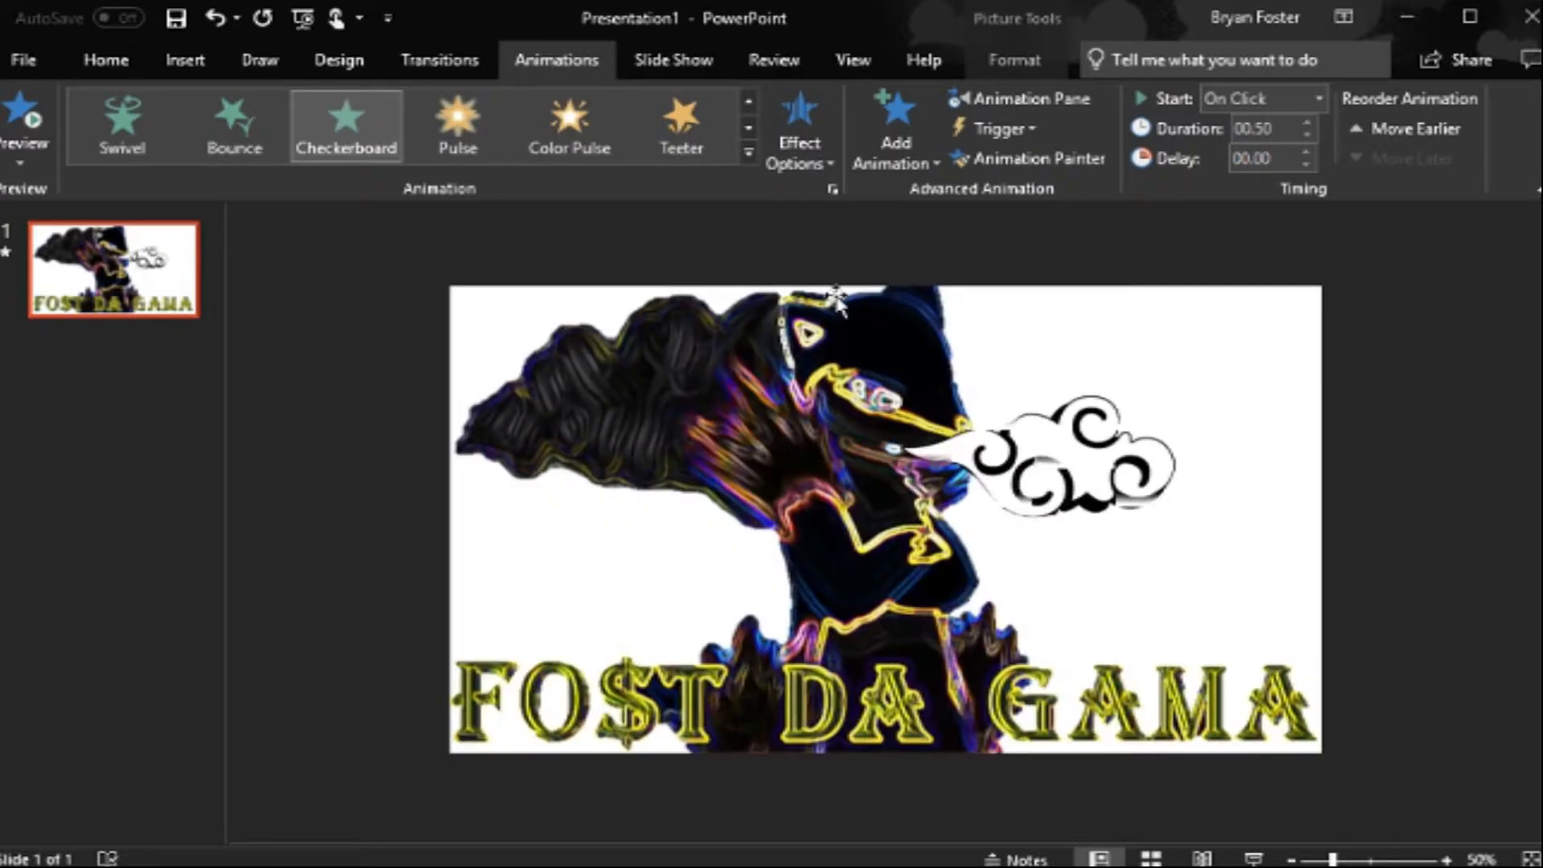
{"action": "left_click", "coordinate": [798, 133]}
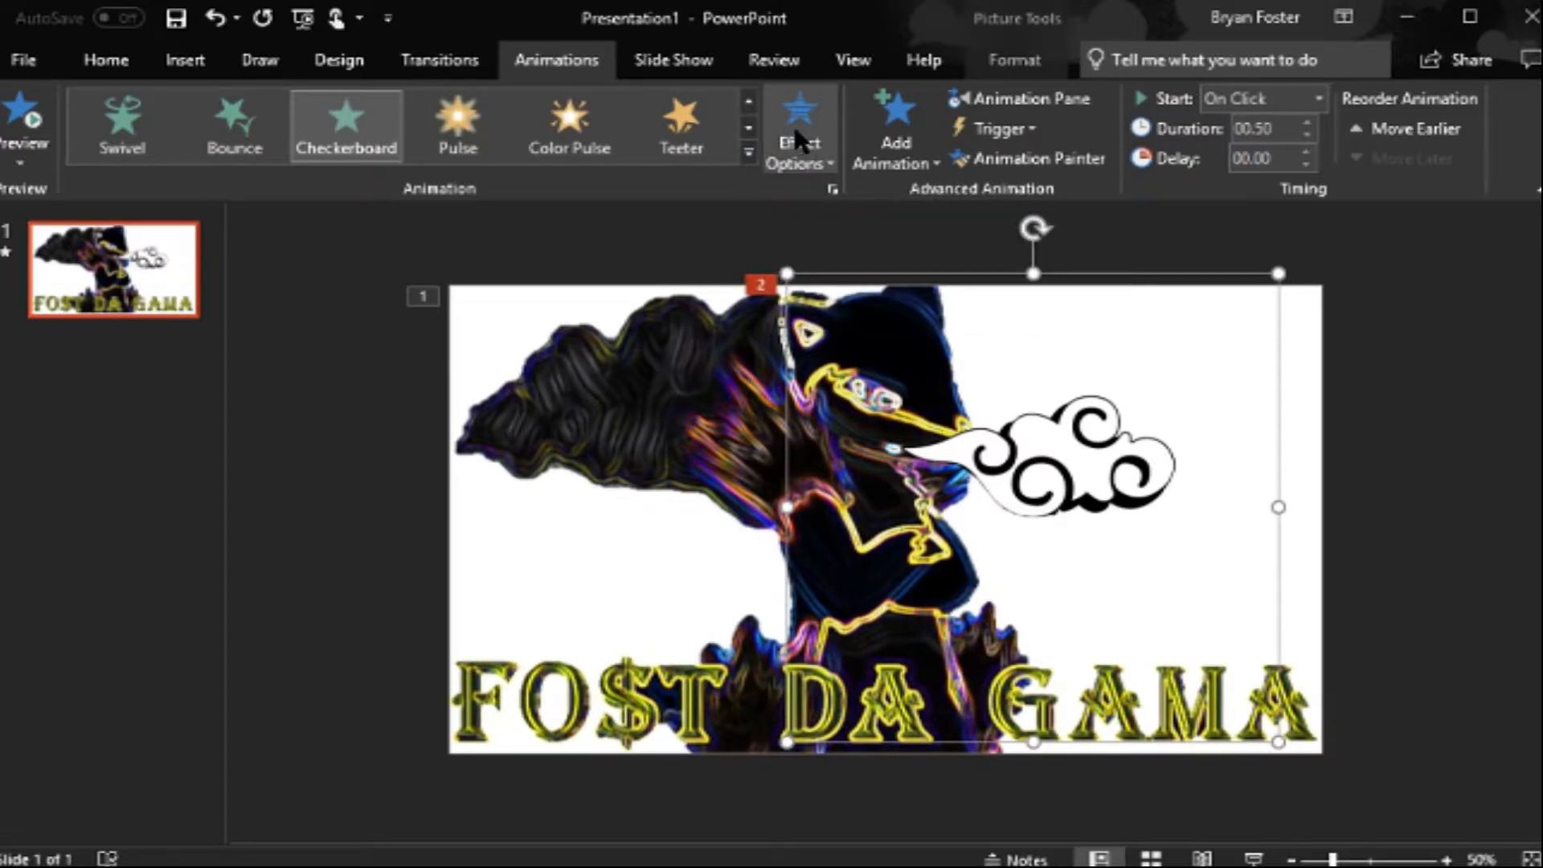
{"action": "mouse_move", "coordinate": [790, 136]}
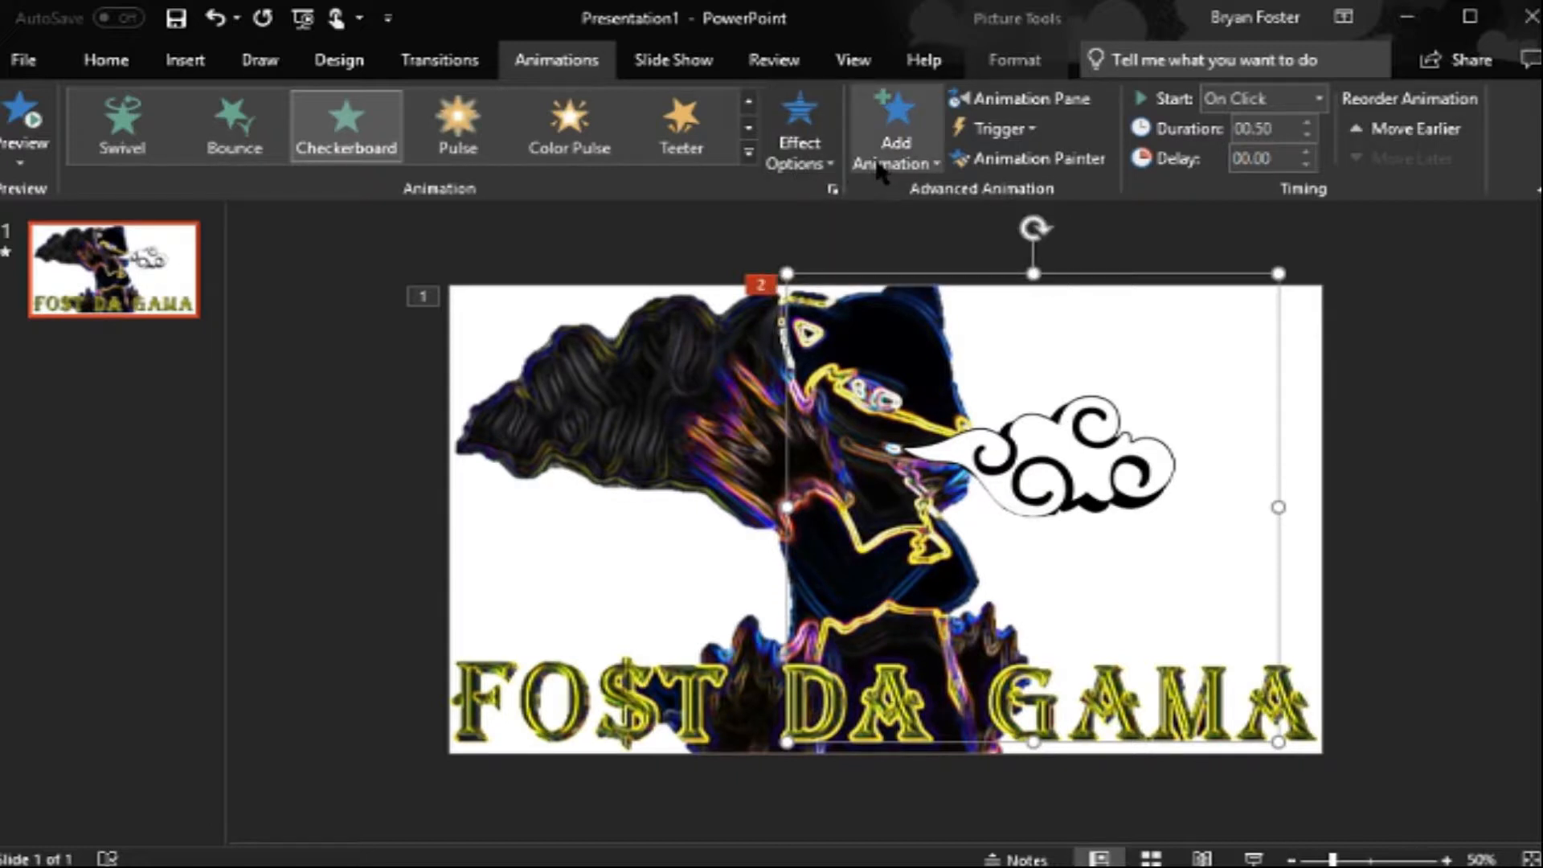
{"action": "mouse_move", "coordinate": [795, 141]}
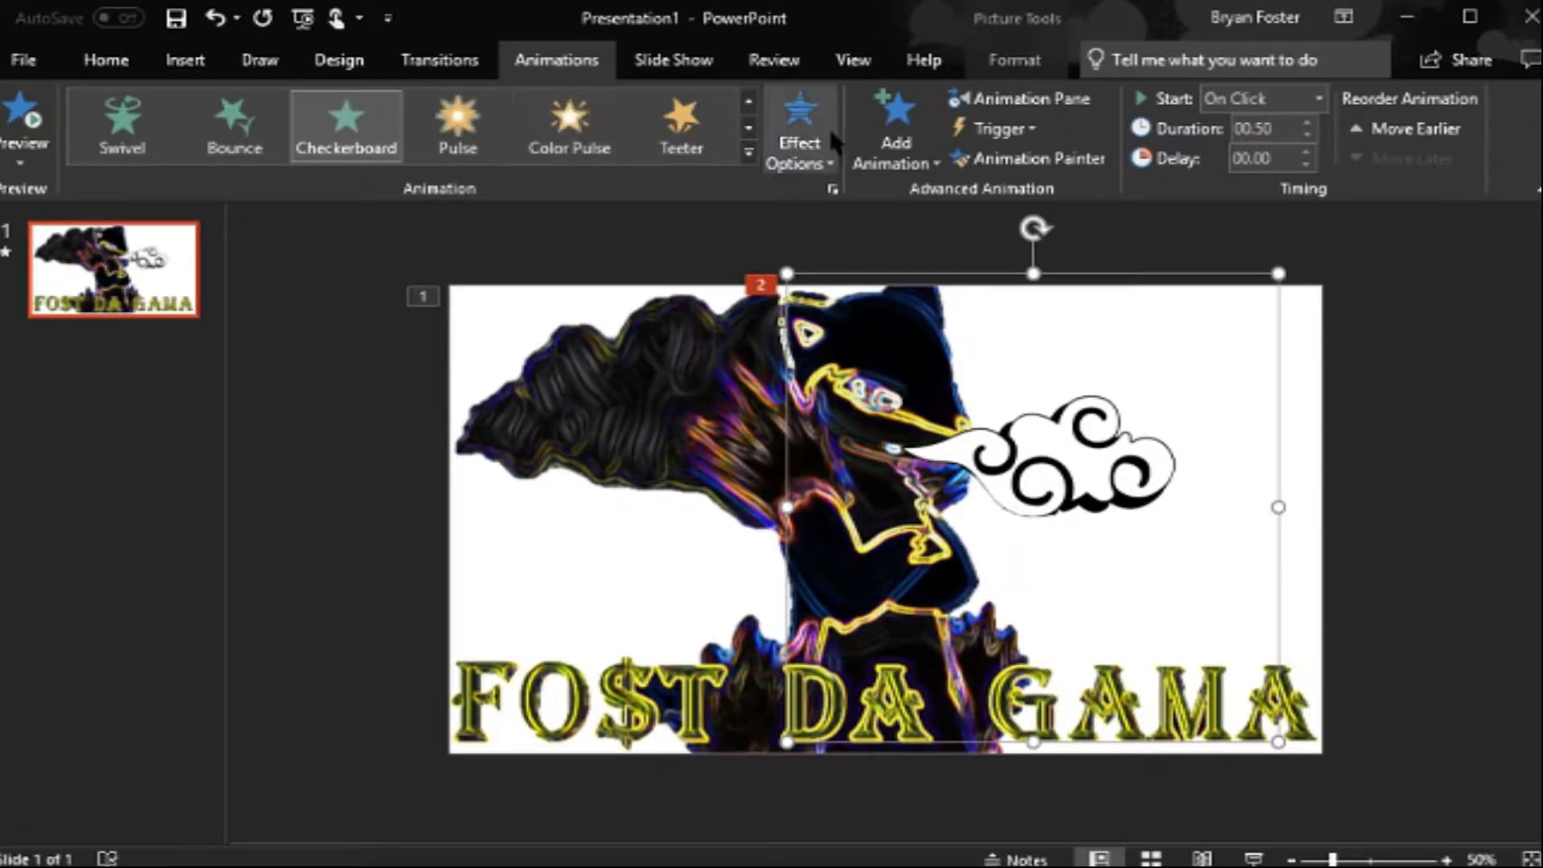
Step: Add a Grow & Turn entrance to the picture and reopen Add Animation for the Darken emphasis effects
{"action": "left_click", "coordinate": [893, 144]}
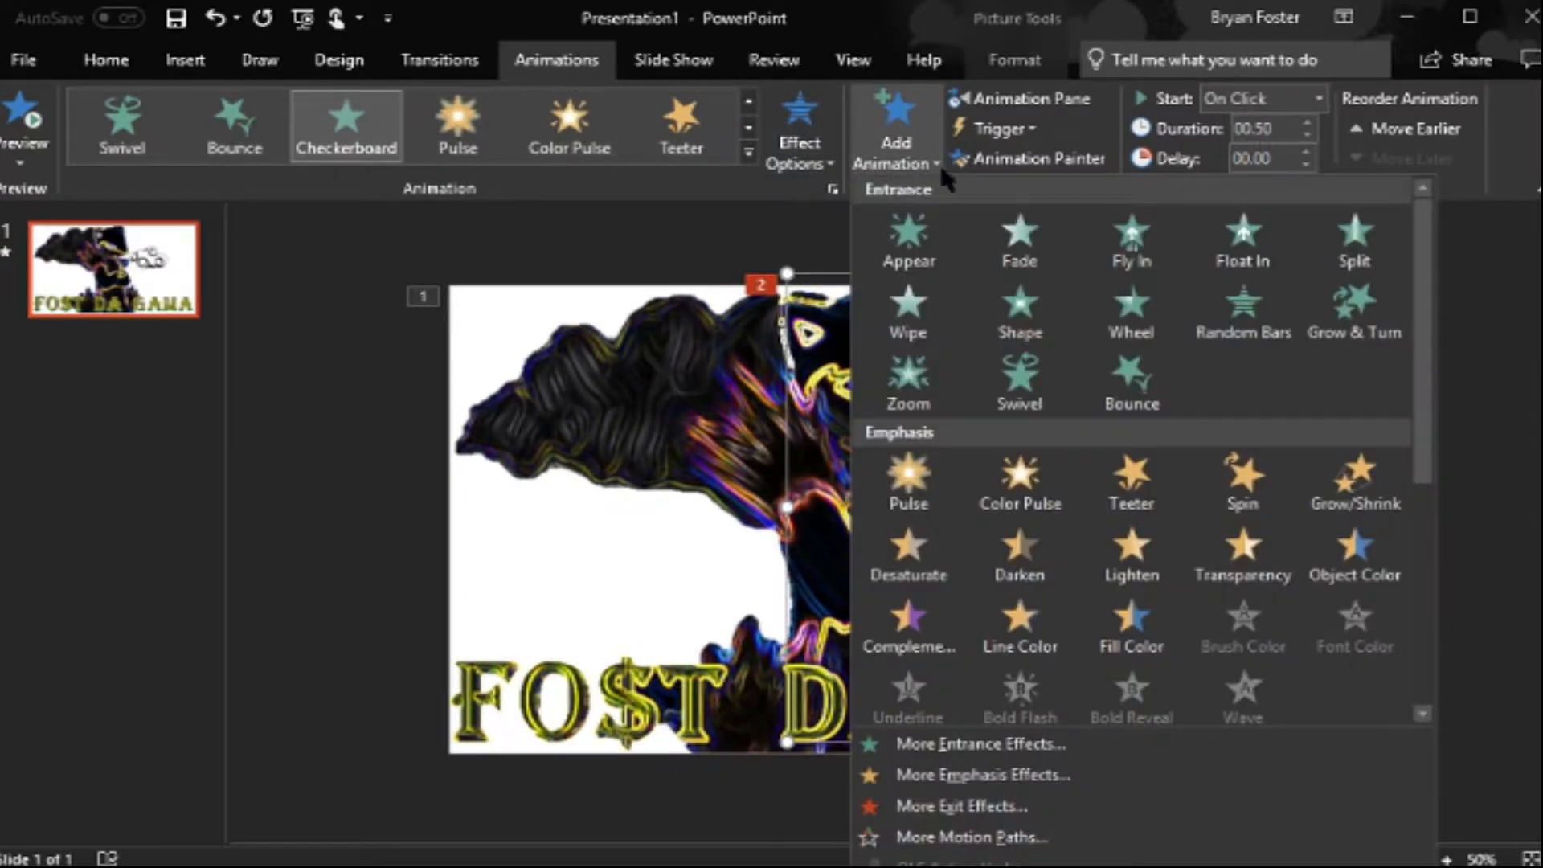
{"action": "mouse_move", "coordinate": [1207, 383]}
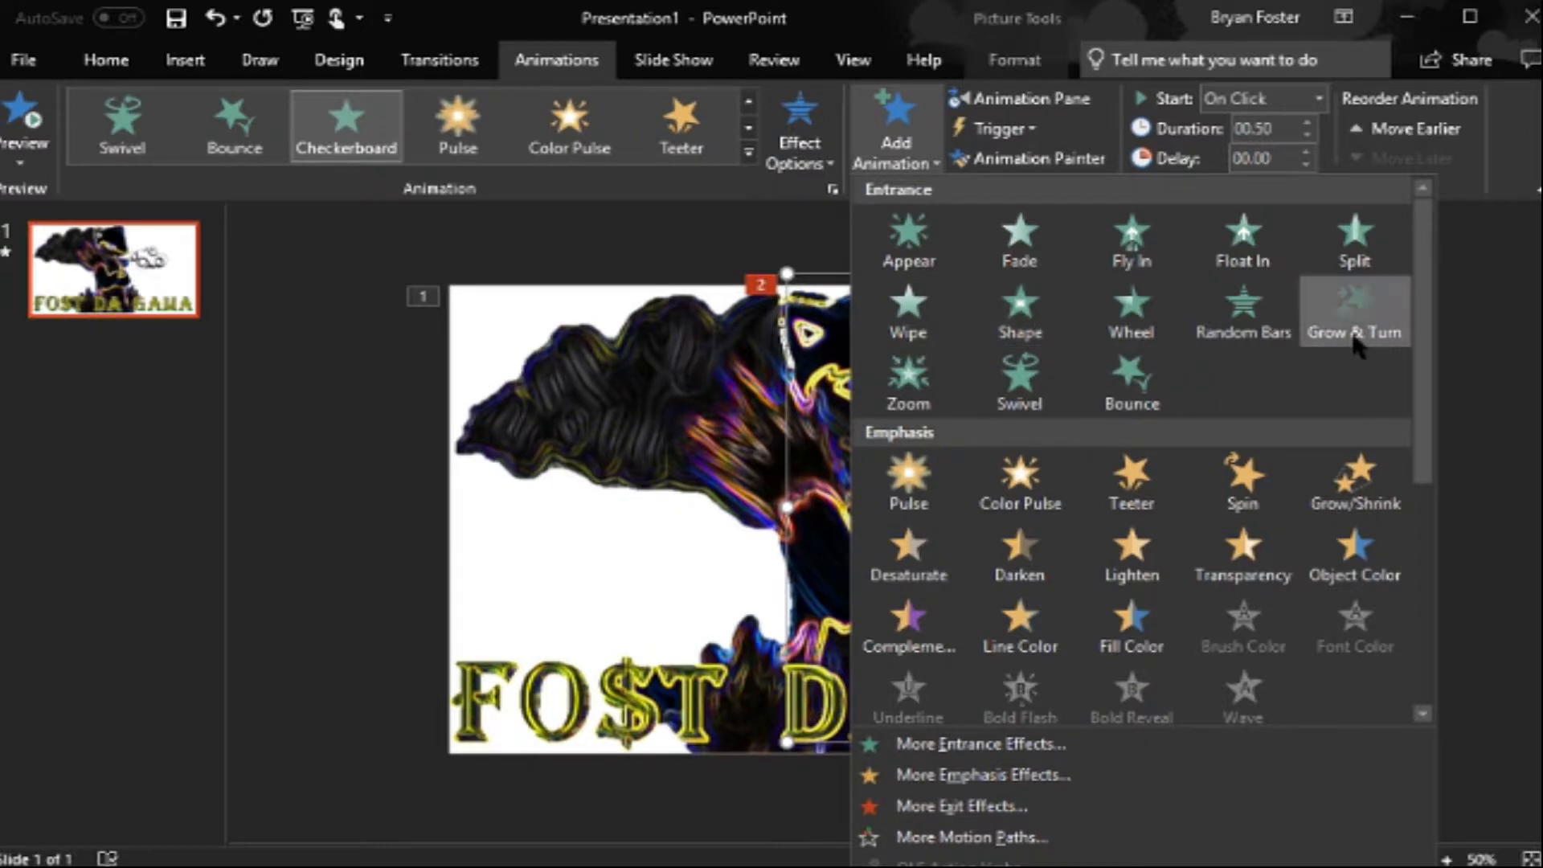
{"action": "left_click", "coordinate": [1354, 311]}
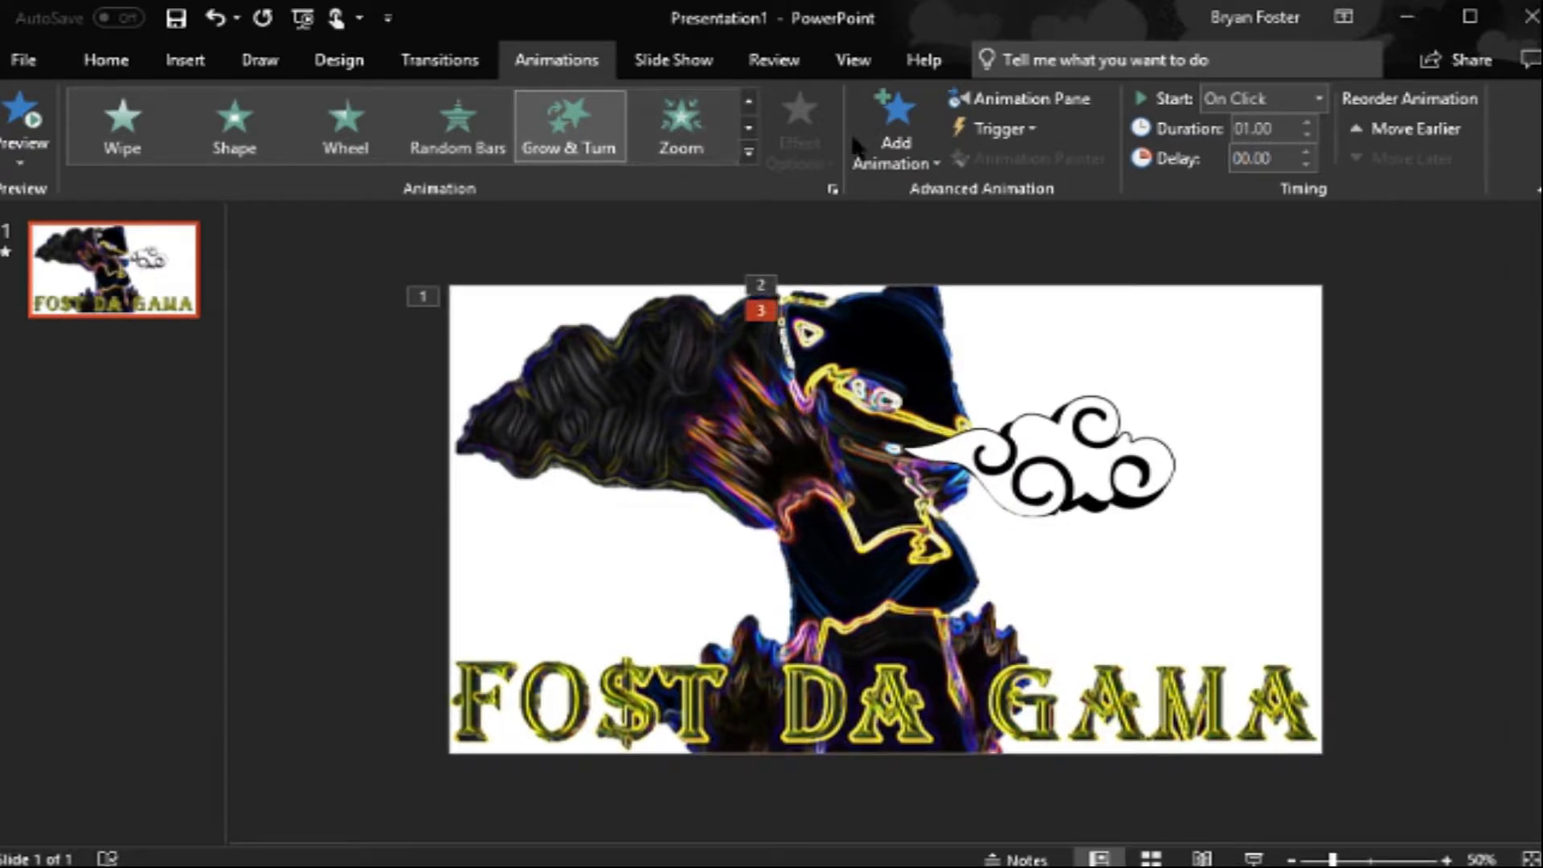
{"action": "left_click", "coordinate": [895, 132]}
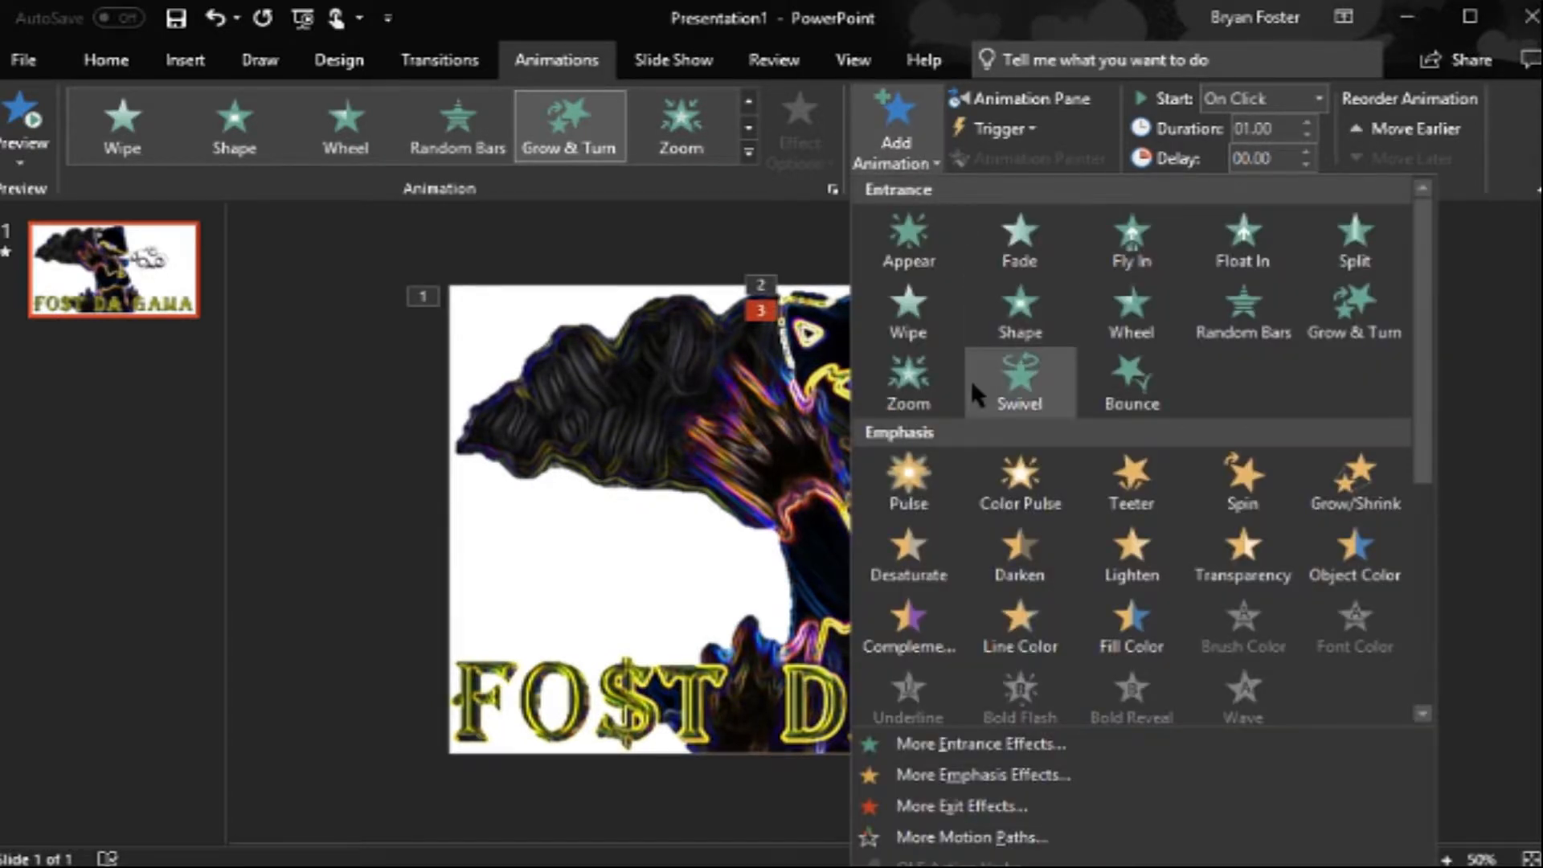
{"action": "mouse_move", "coordinate": [908, 479]}
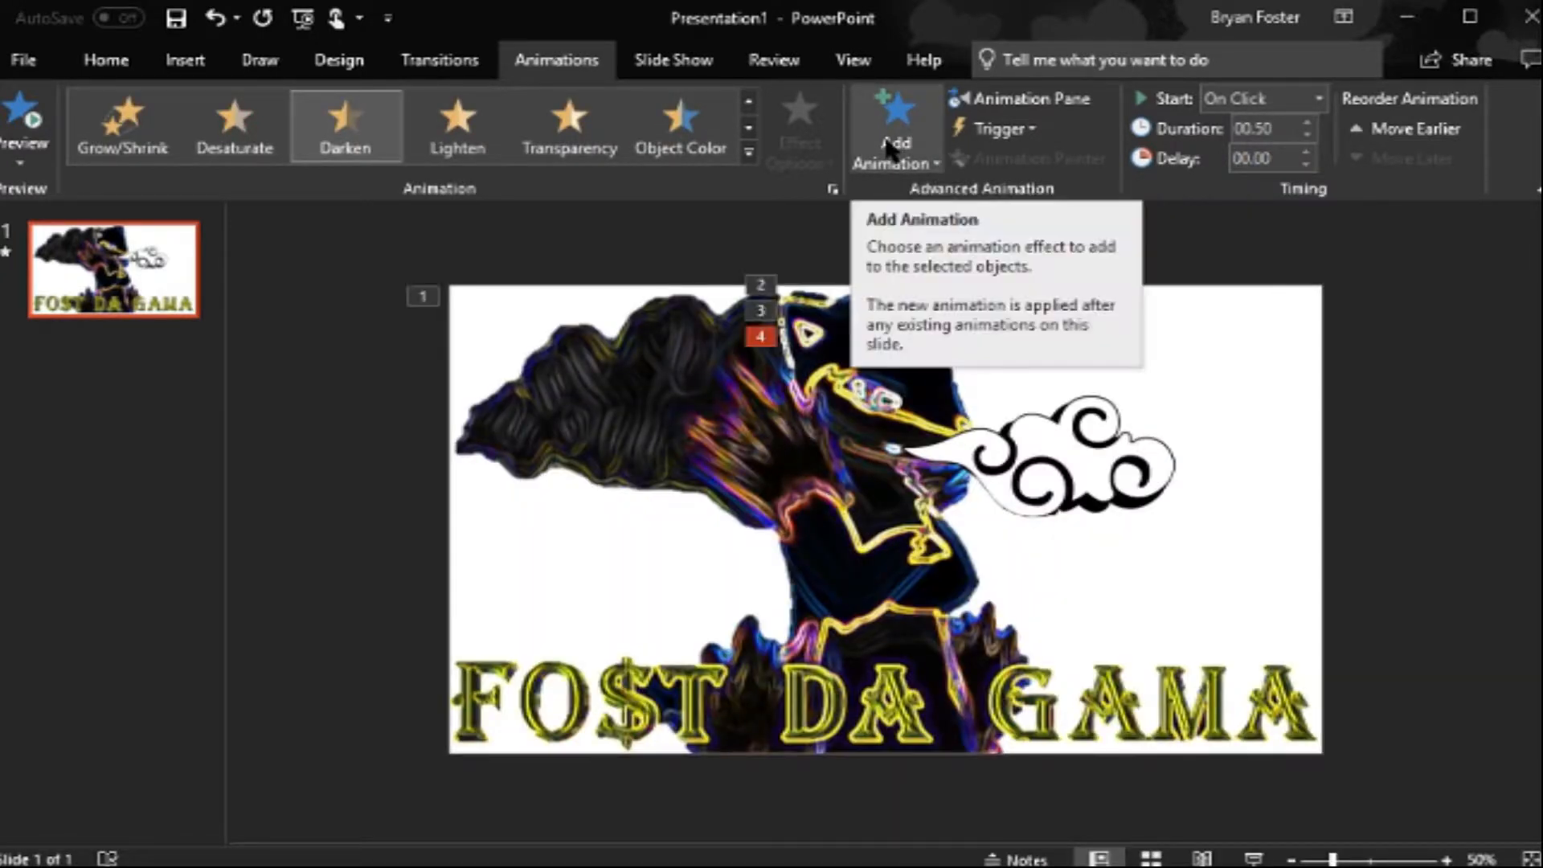
{"action": "left_click", "coordinate": [893, 128]}
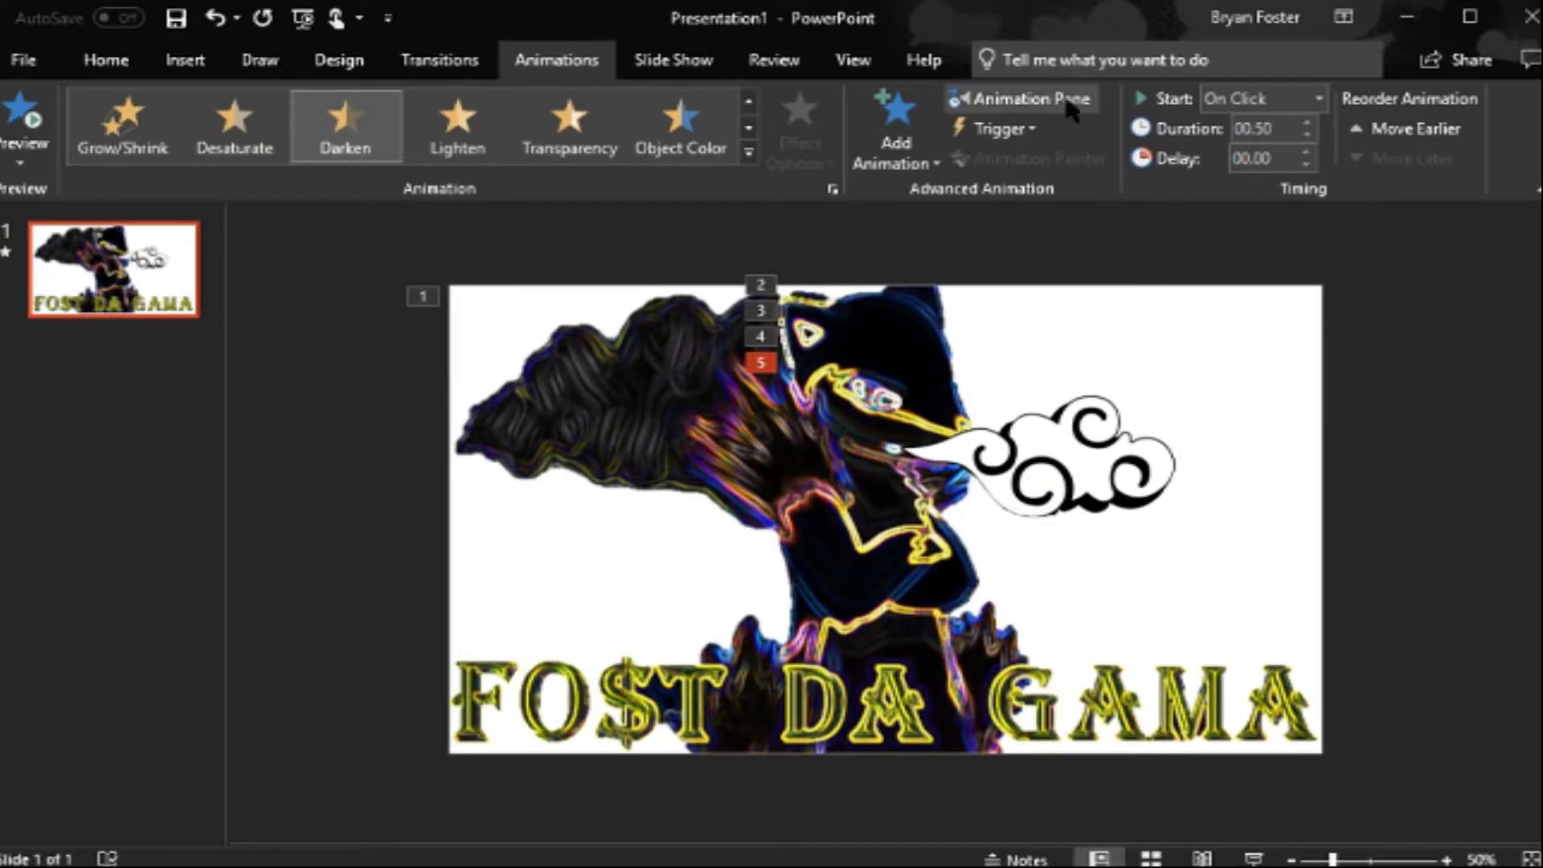
{"action": "mouse_move", "coordinate": [1043, 130]}
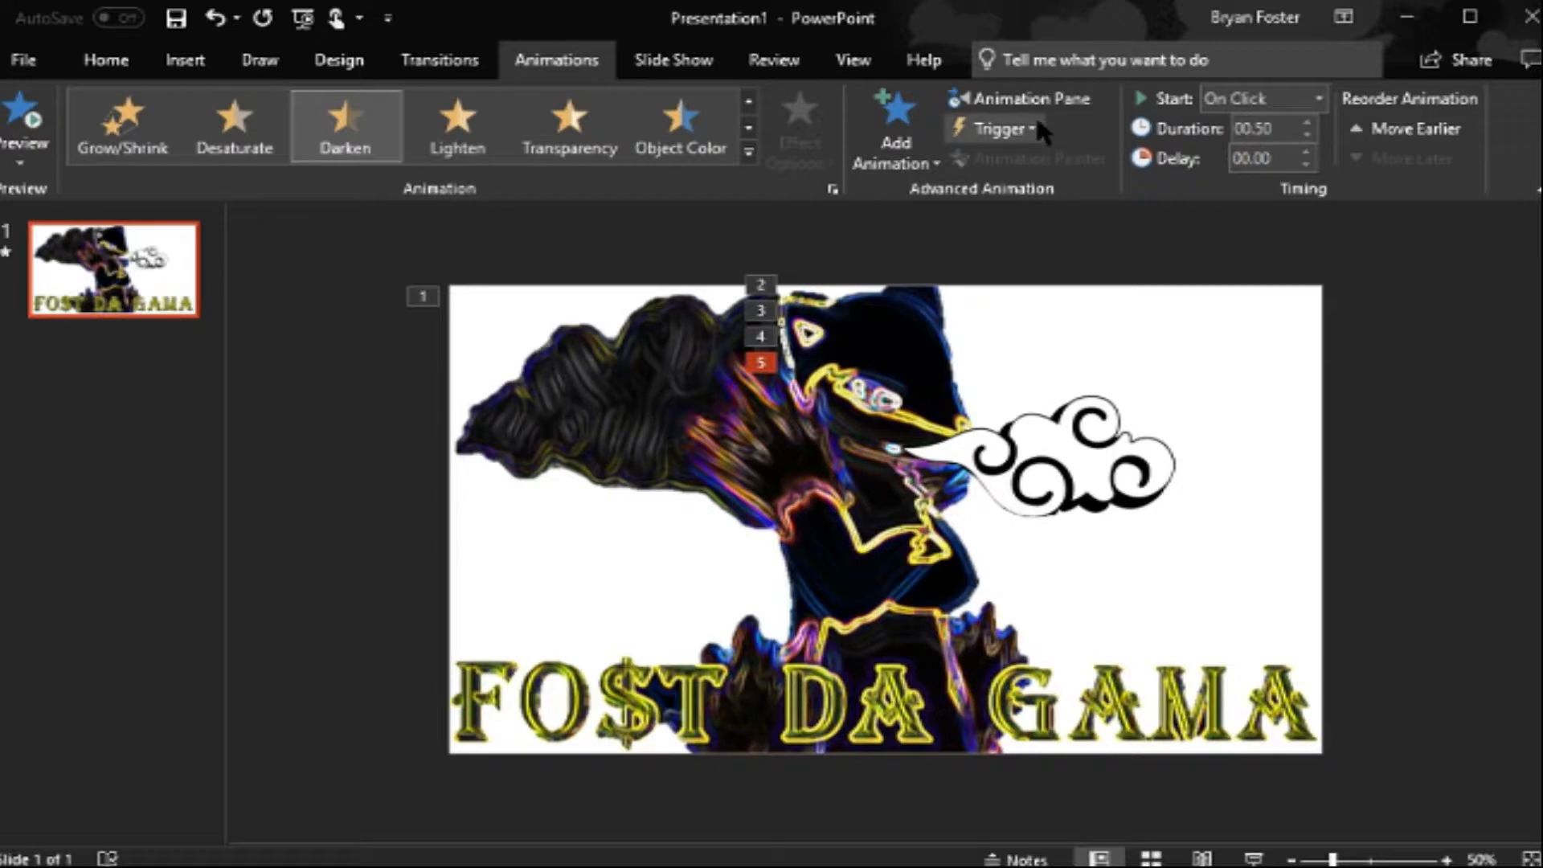
{"action": "mouse_move", "coordinate": [1033, 102]}
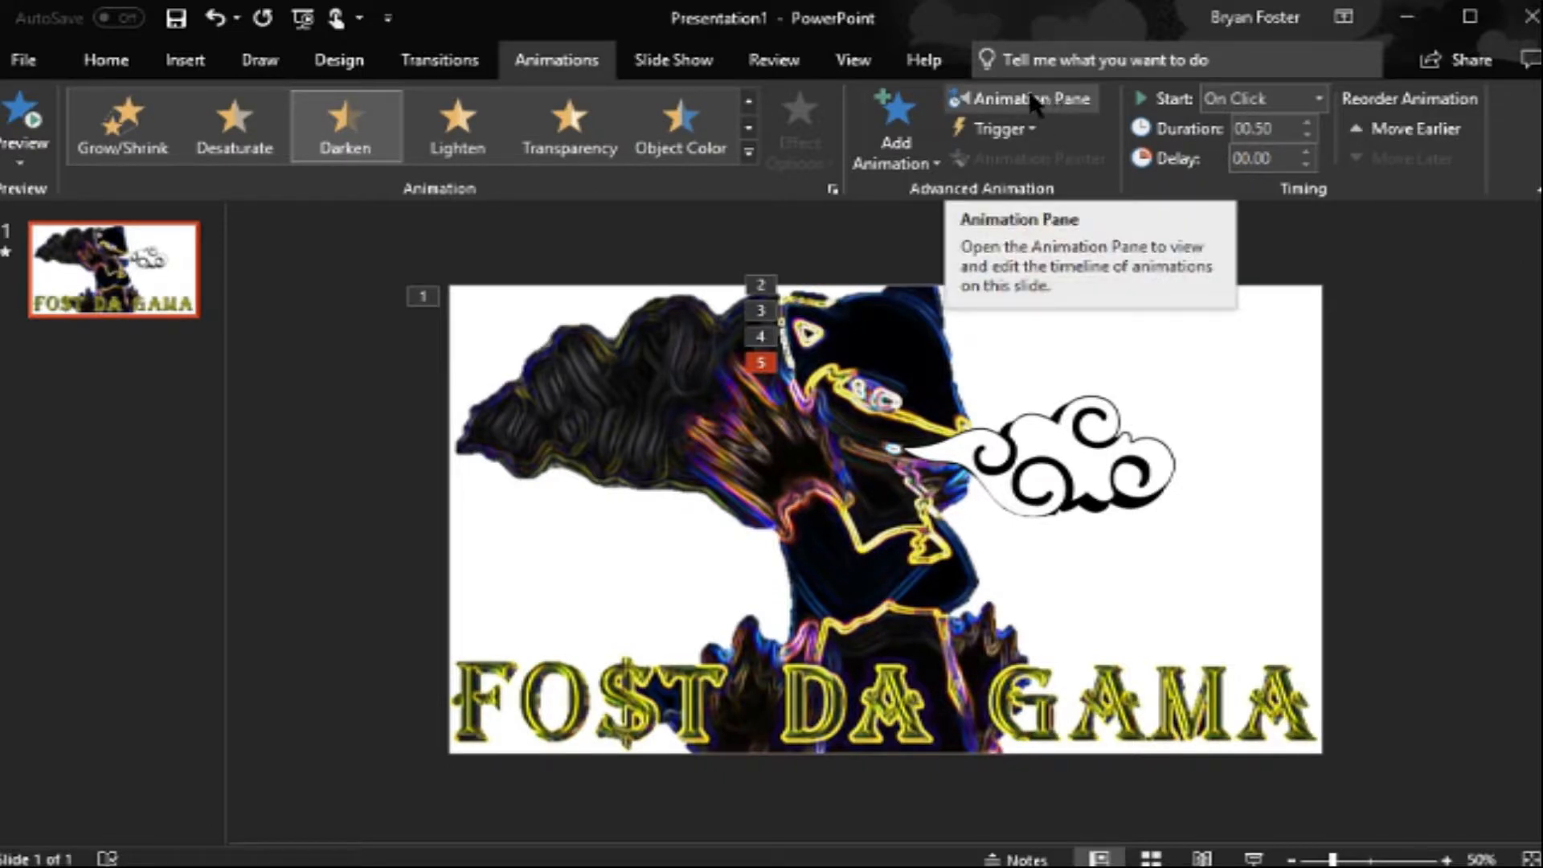
Step: Show the Animation Pane and remove both Darken emphasis animations from the character picture
{"action": "left_click", "coordinate": [1024, 98]}
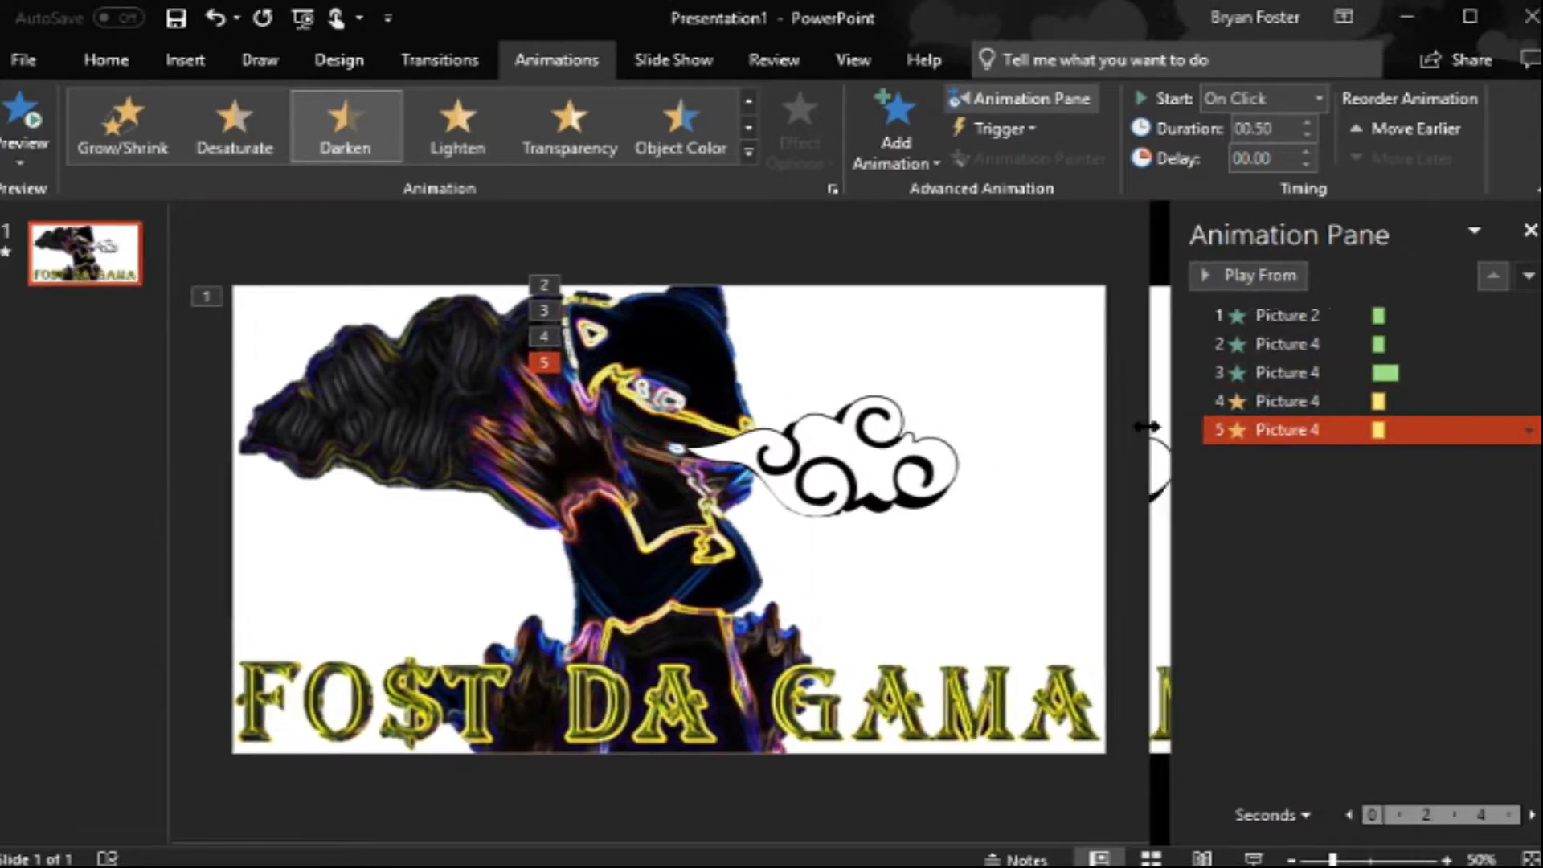
{"action": "right_click", "coordinate": [1277, 429]}
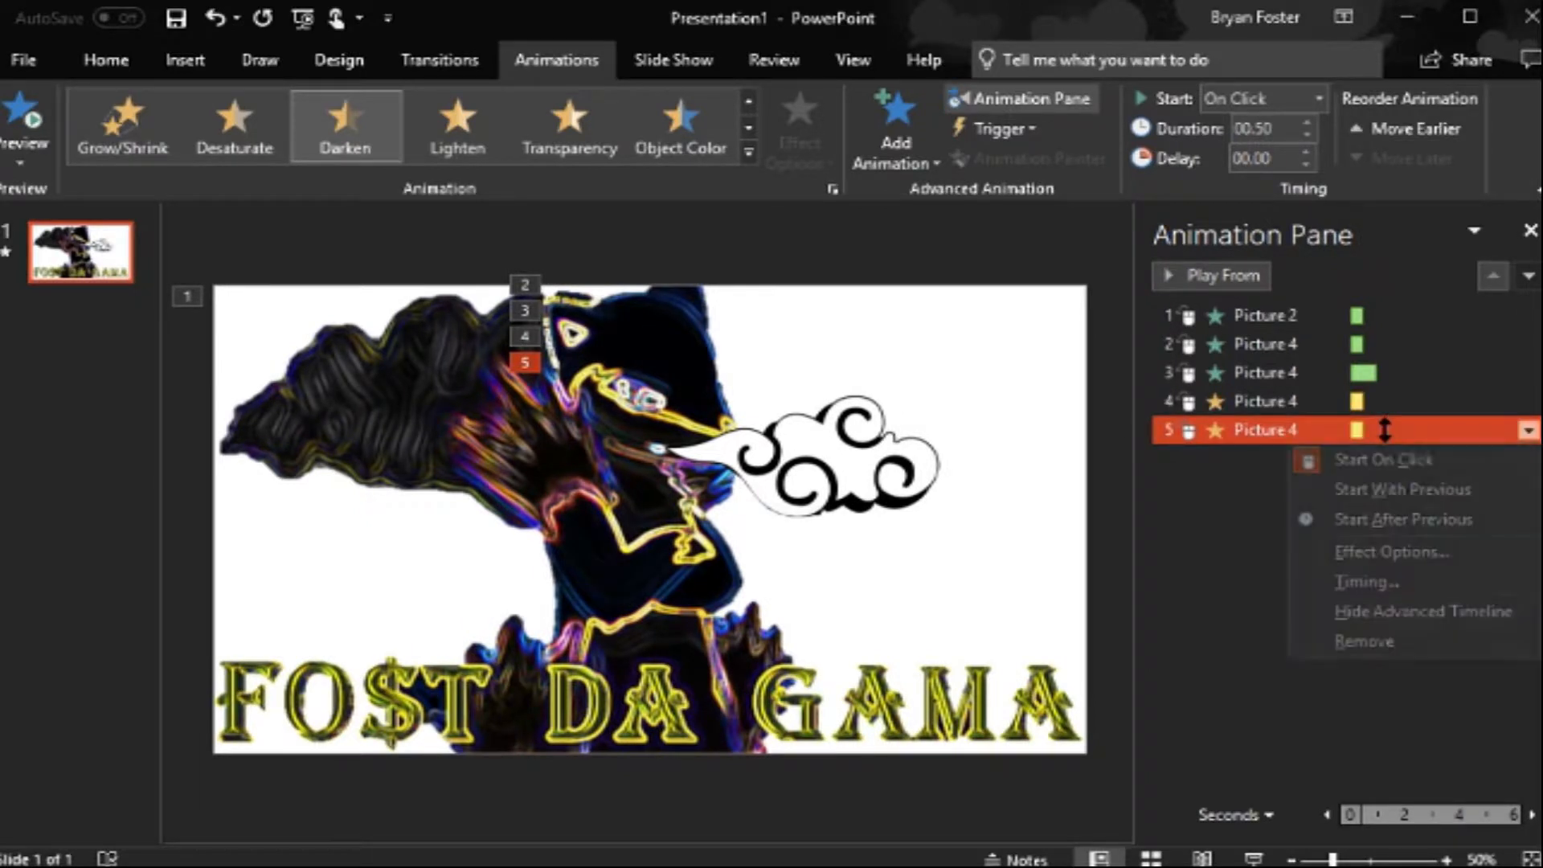
{"action": "left_click", "coordinate": [1363, 641]}
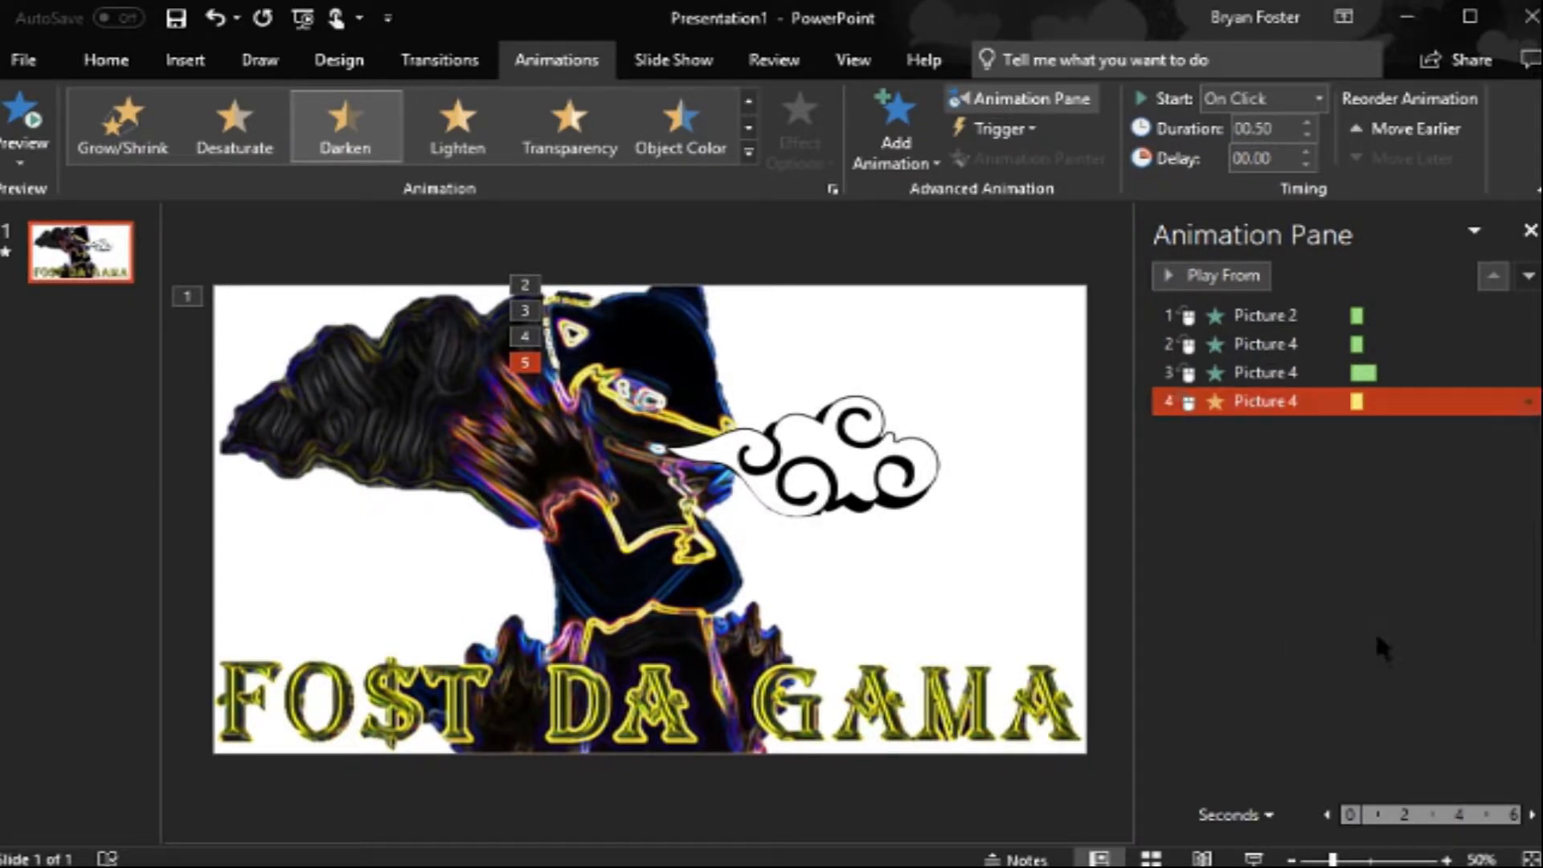
{"action": "left_click", "coordinate": [1527, 399]}
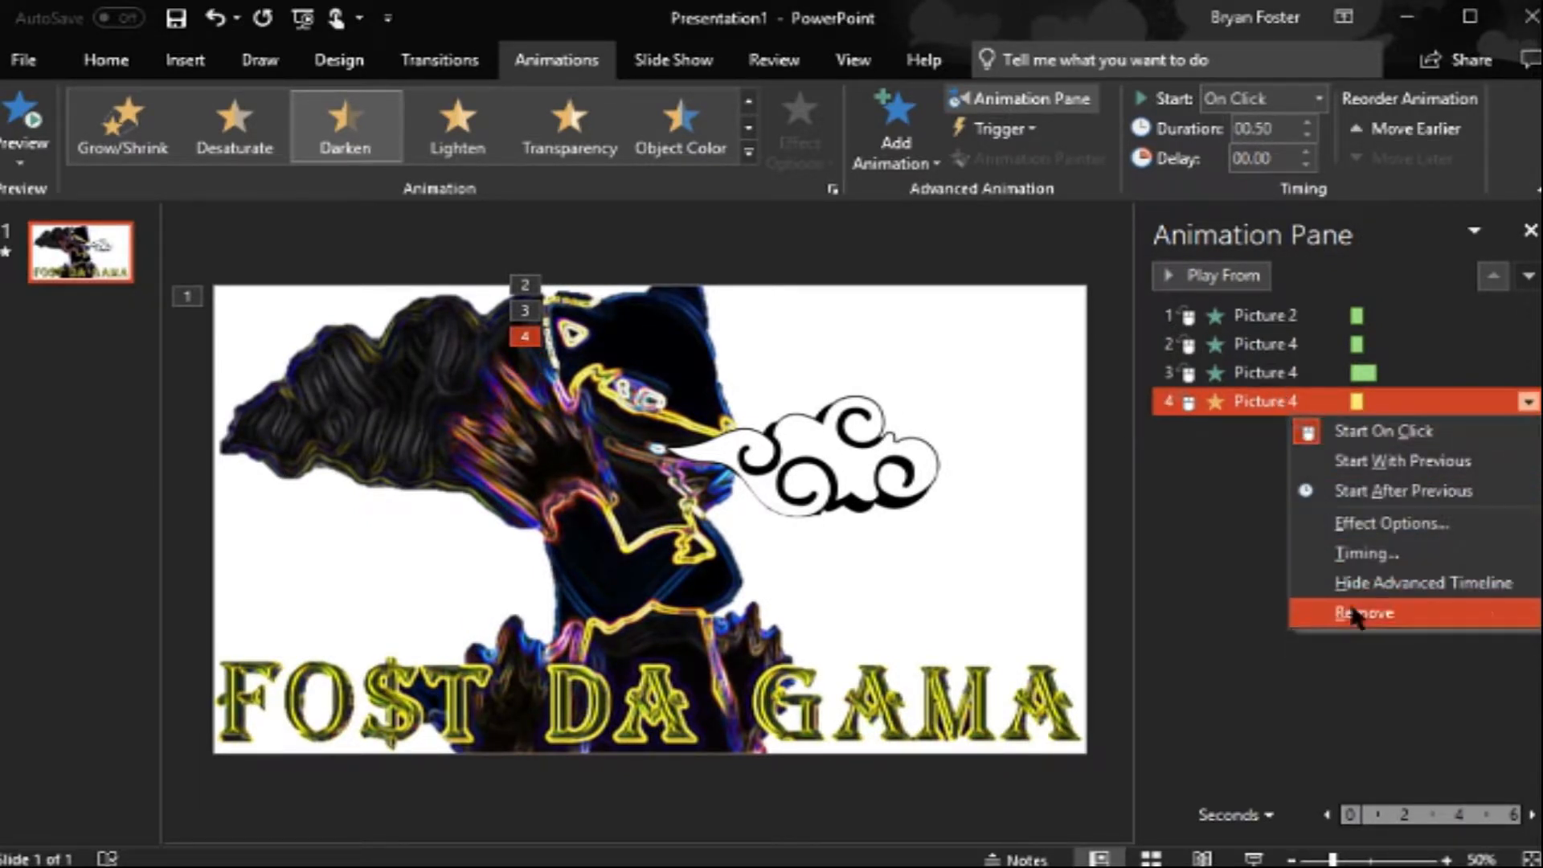
{"action": "left_click", "coordinate": [1362, 612]}
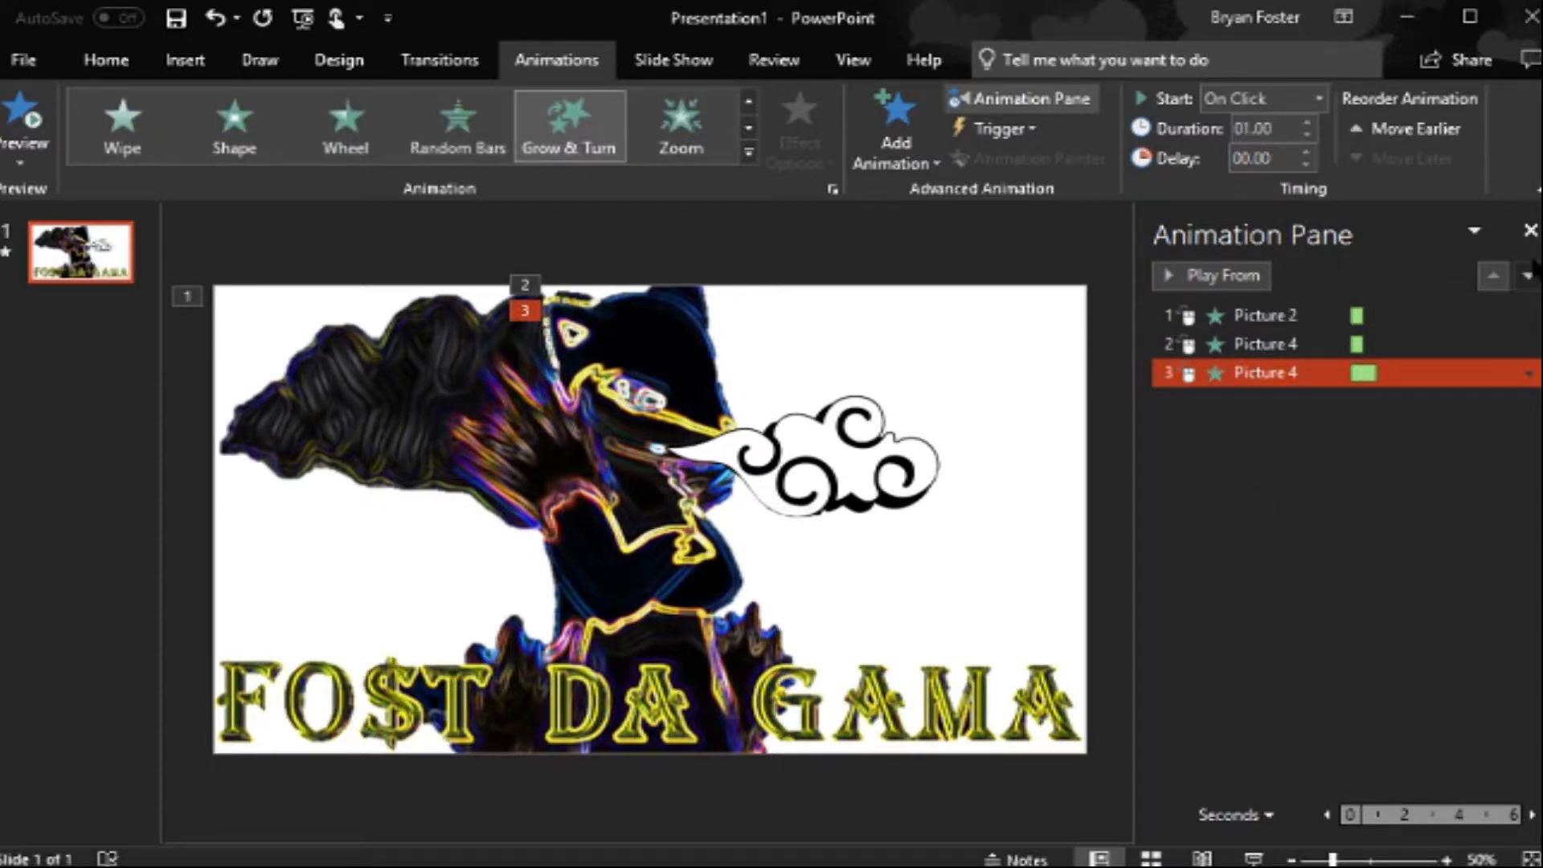
Step: Add a Grow/Shrink emphasis, discard it, and bring up the full list of exit effects
{"action": "left_click", "coordinate": [896, 141]}
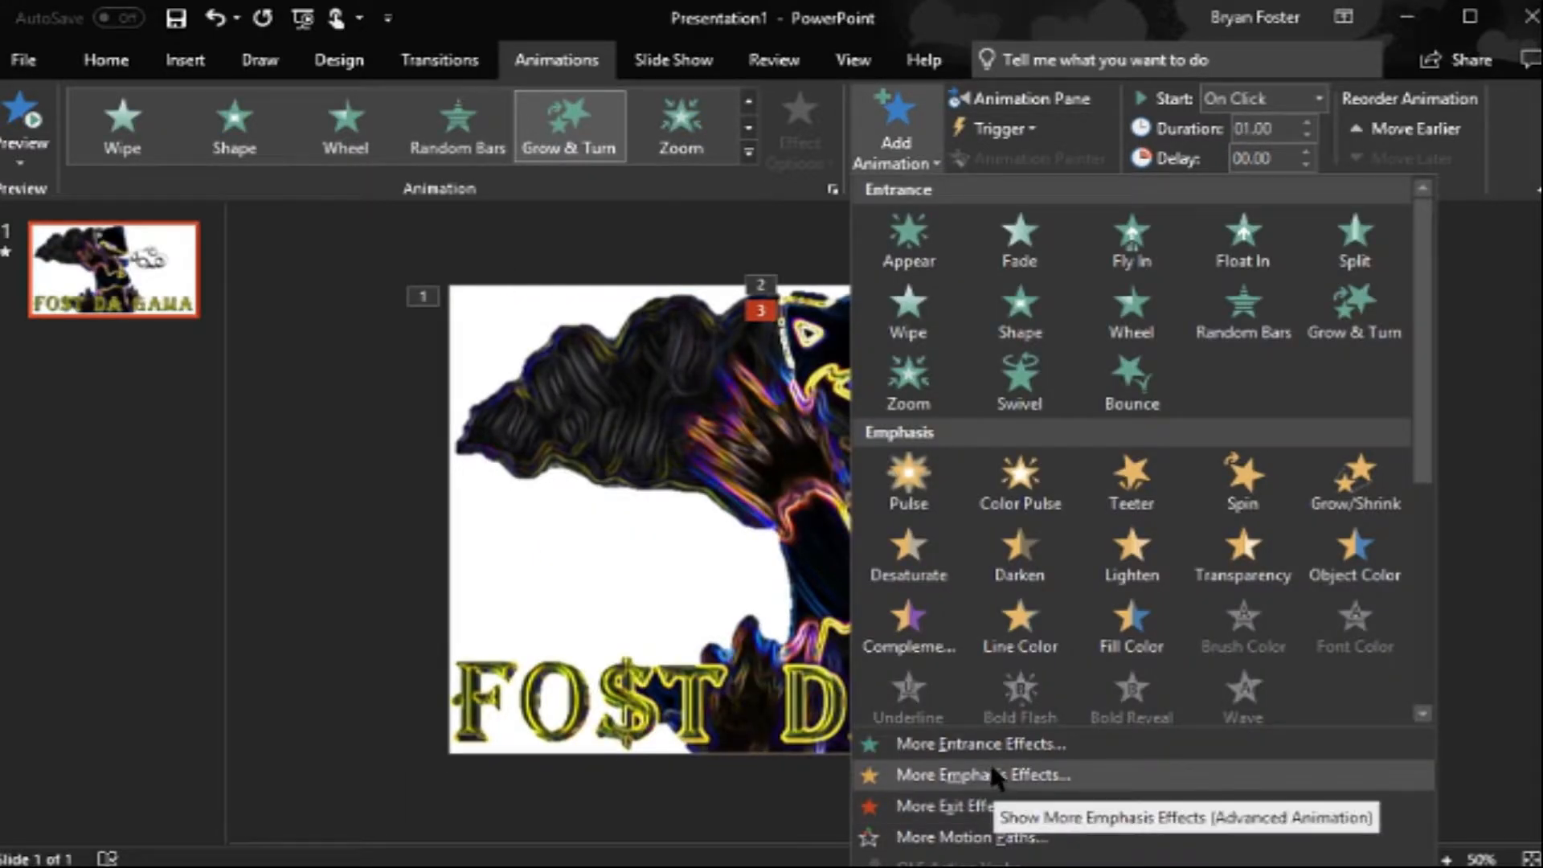
{"action": "mouse_move", "coordinate": [1021, 785]}
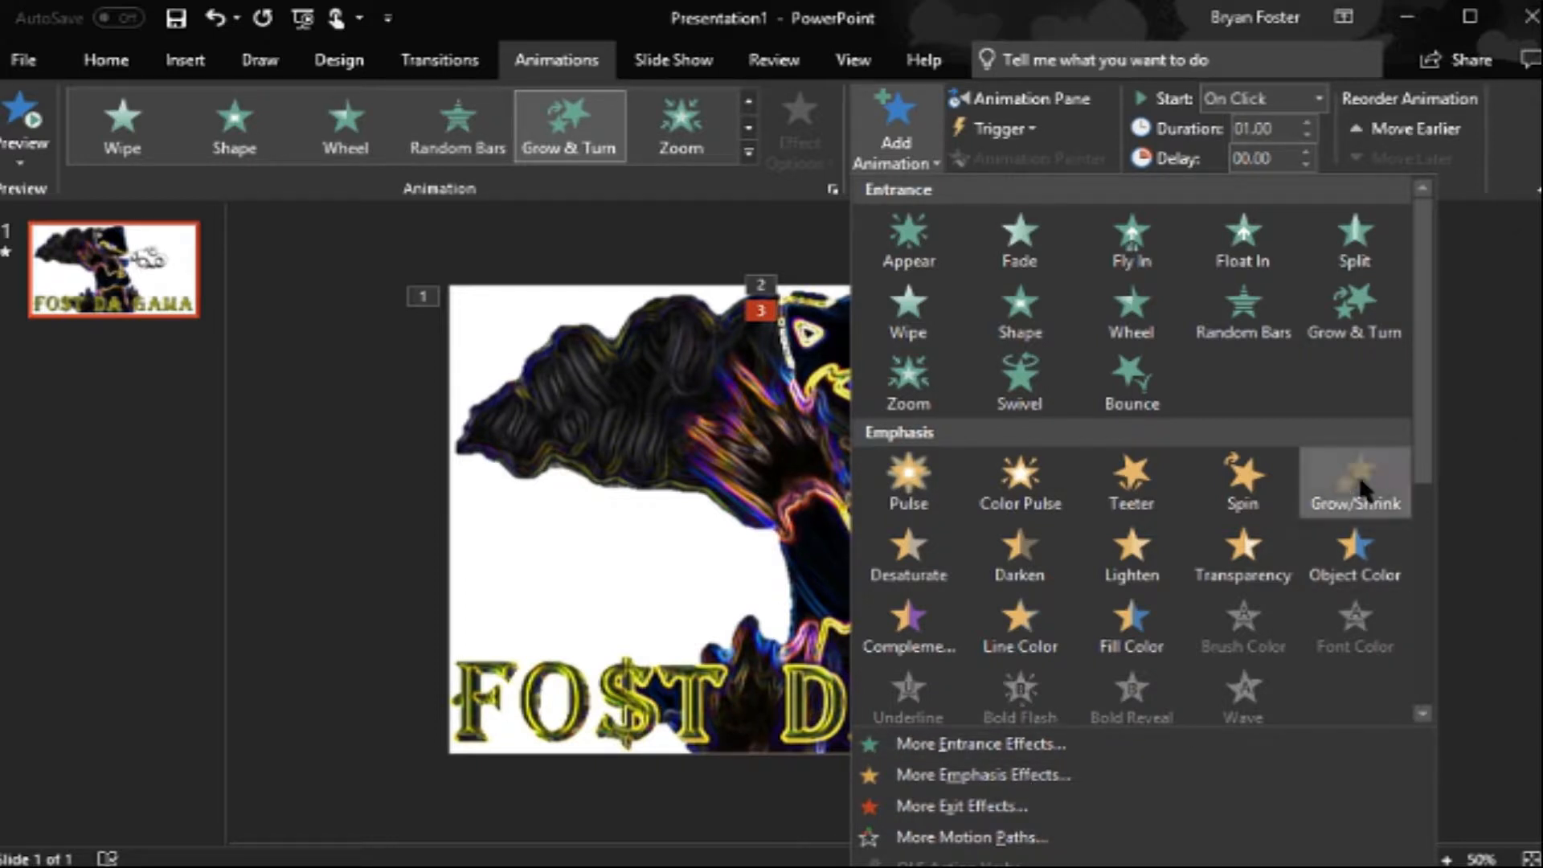
{"action": "left_click", "coordinate": [1355, 482]}
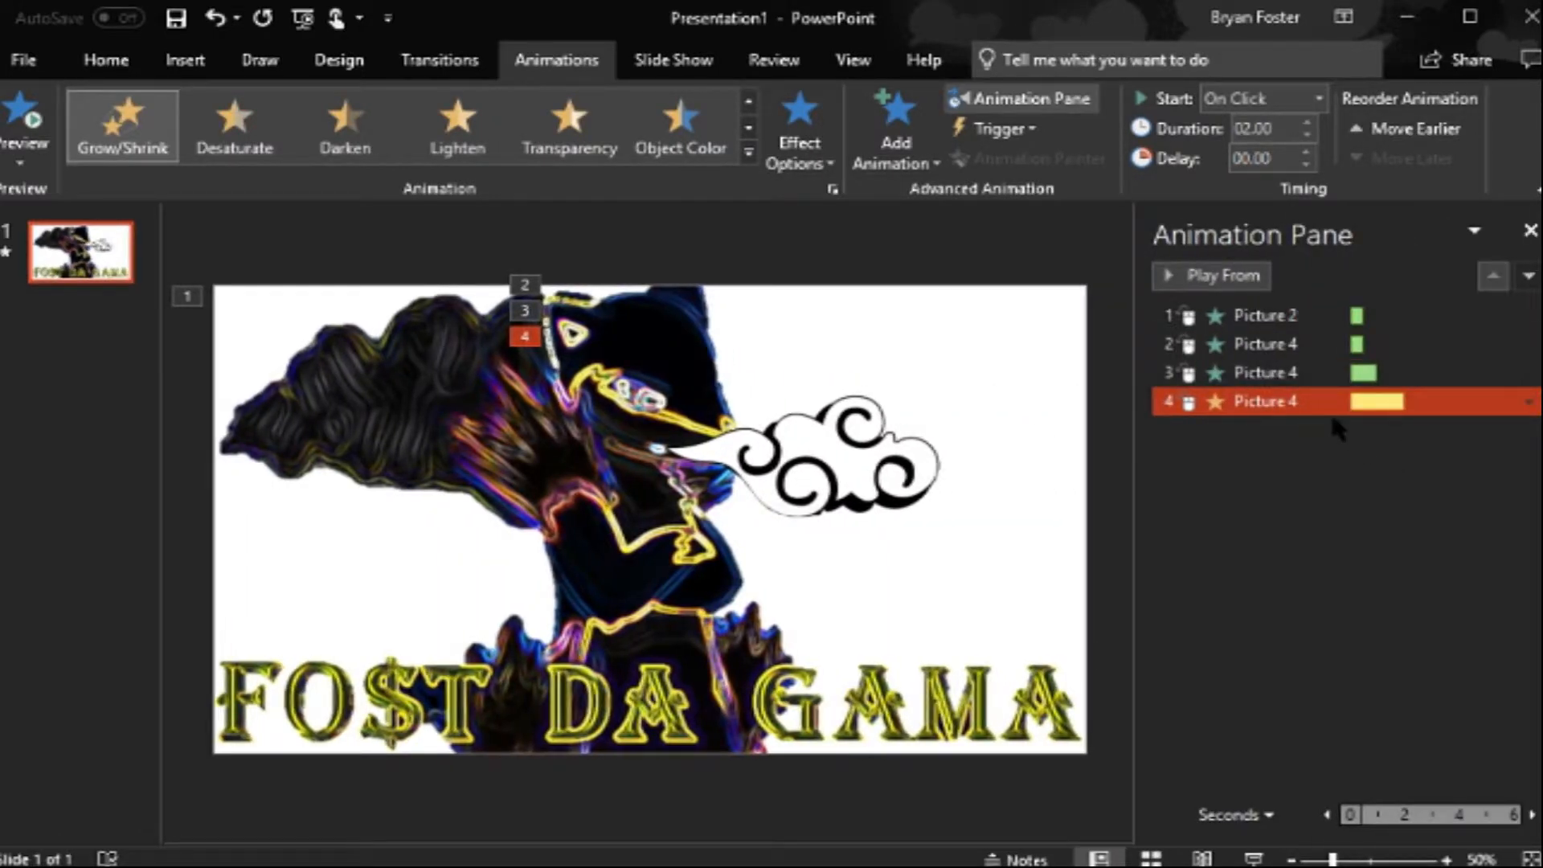
{"action": "left_click", "coordinate": [1526, 400]}
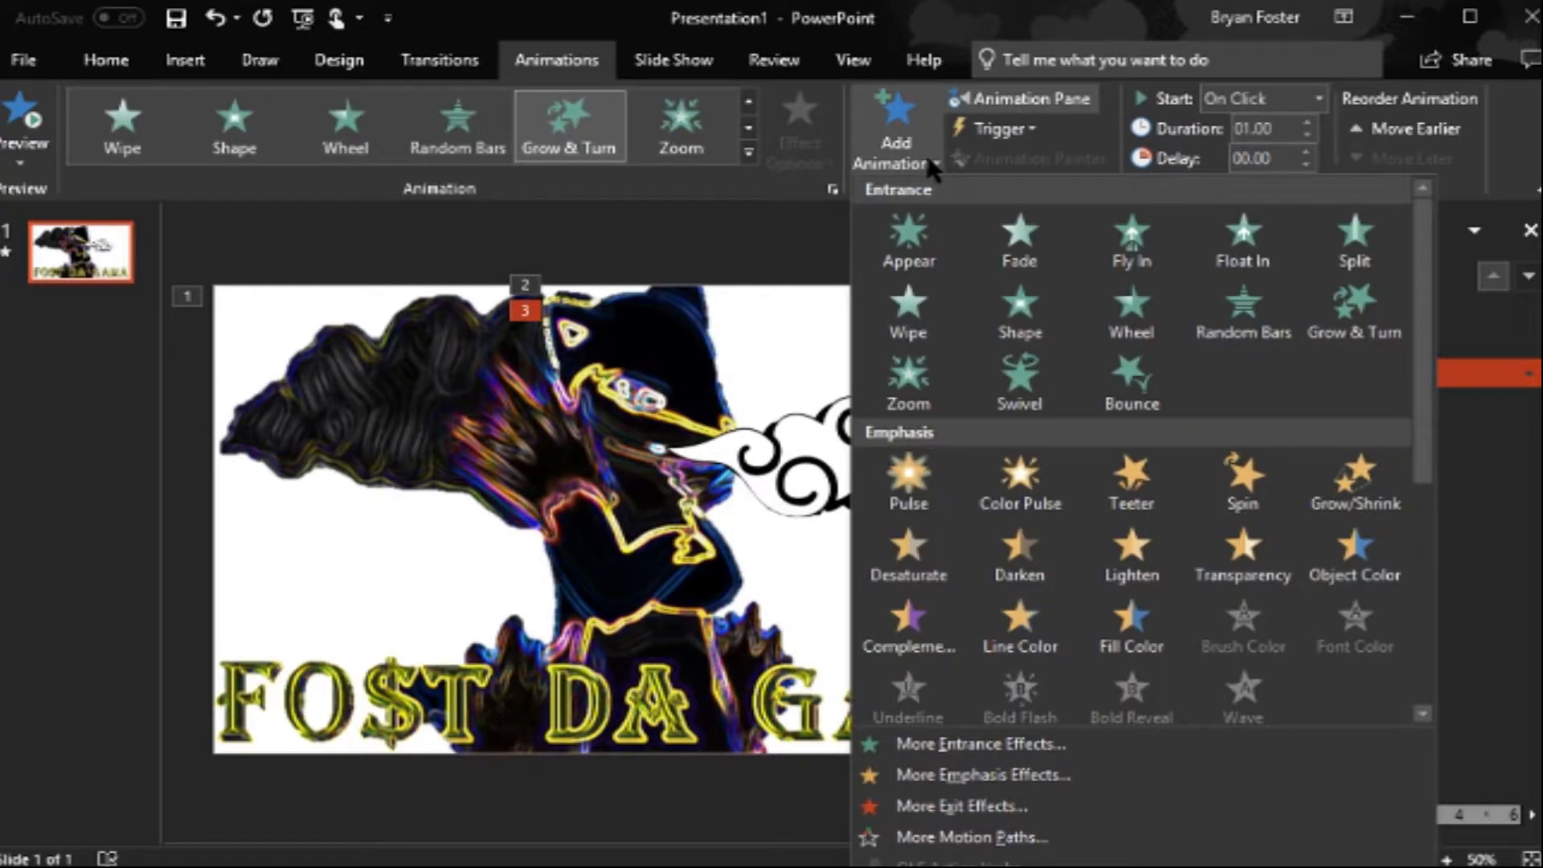
{"action": "mouse_move", "coordinate": [979, 824]}
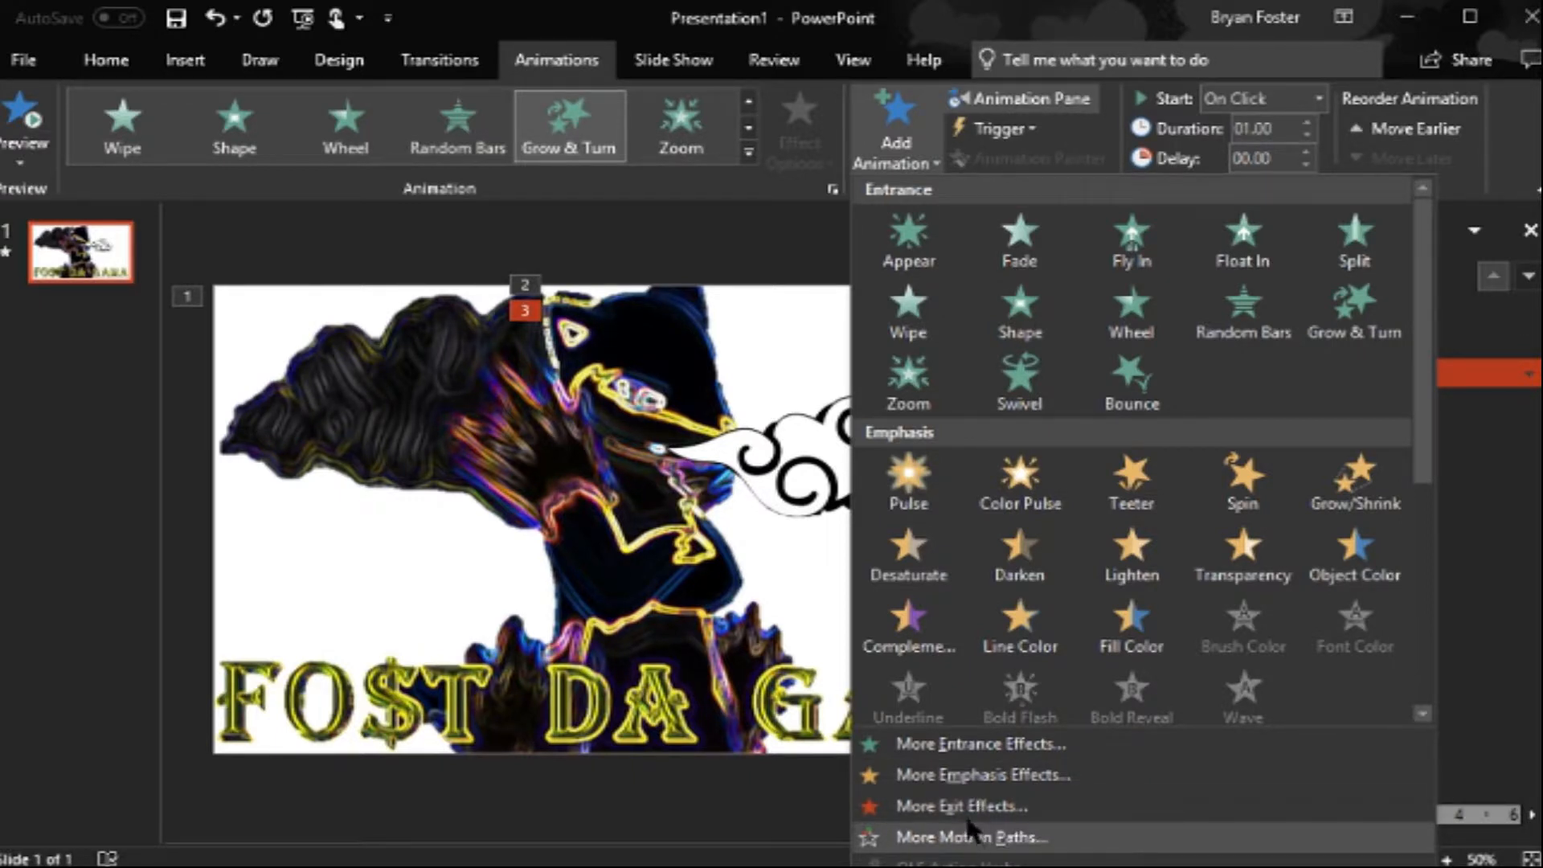
{"action": "mouse_move", "coordinate": [965, 813]}
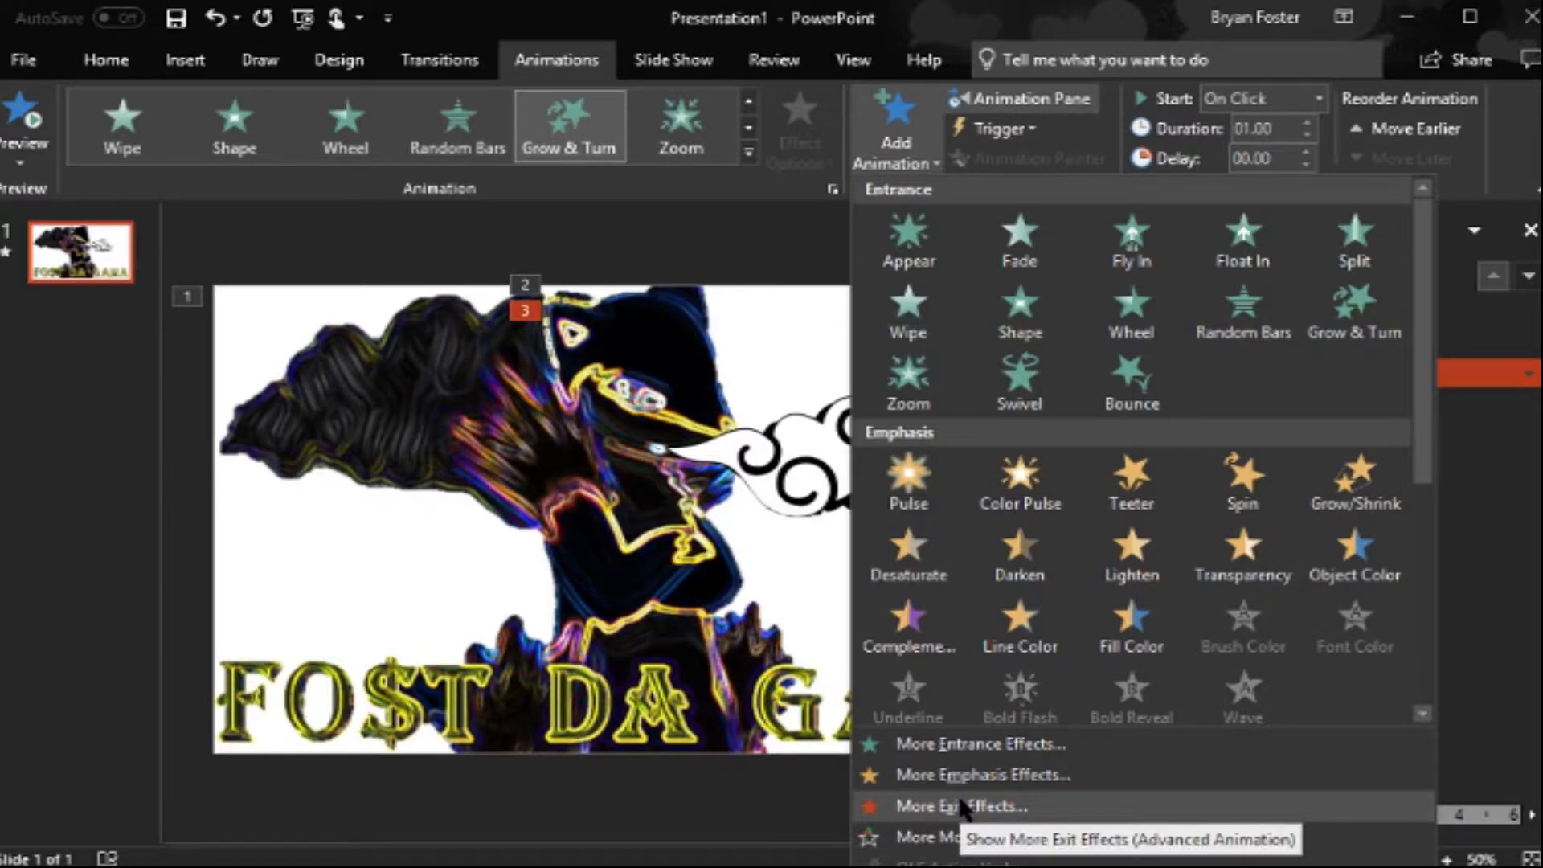
{"action": "left_click", "coordinate": [962, 807]}
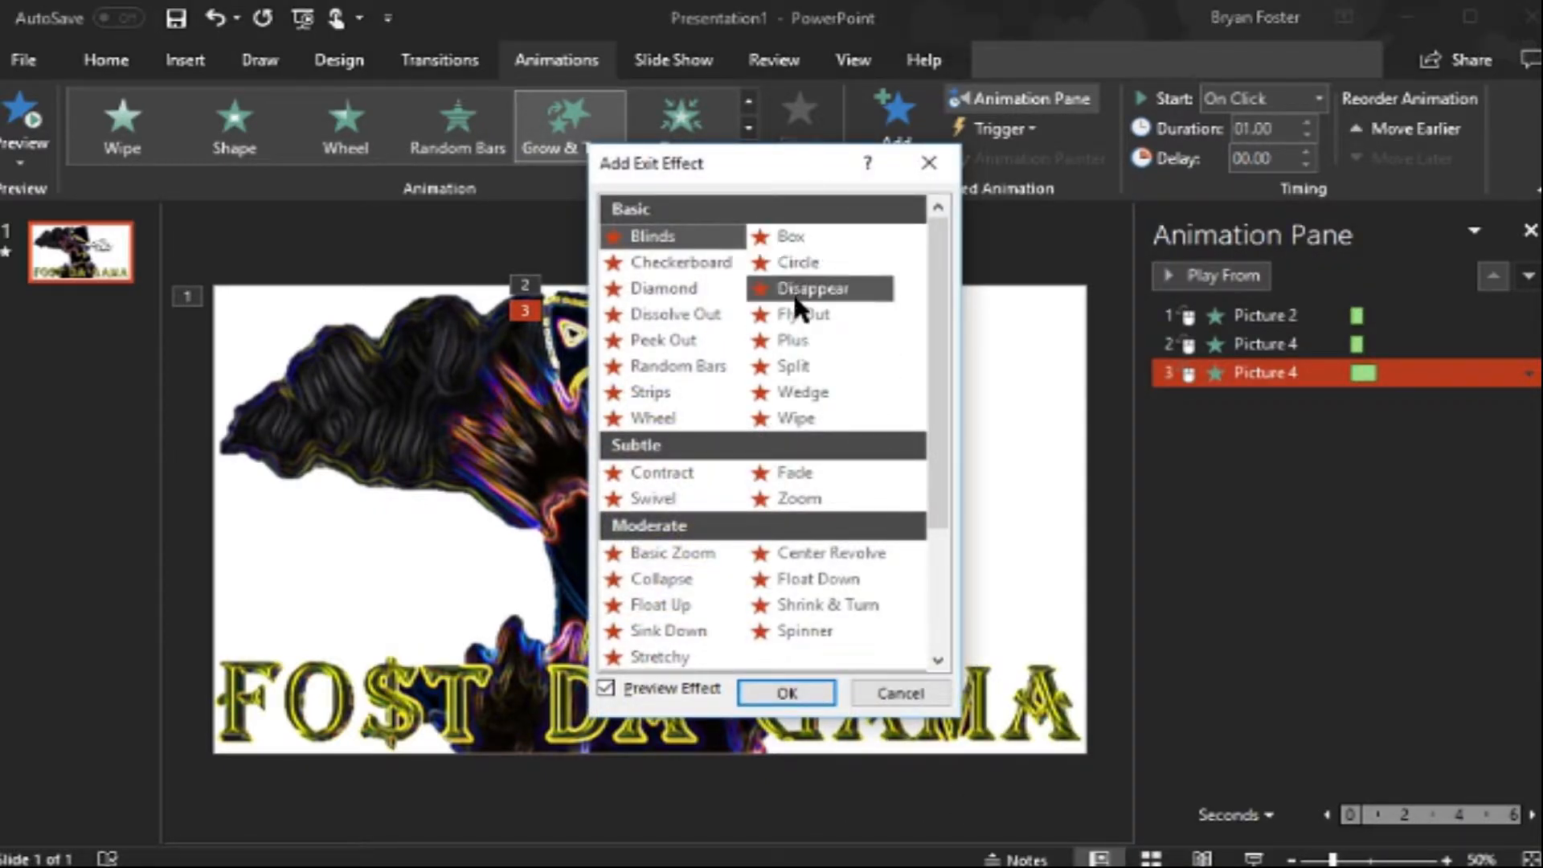
Step: Preview exit effects on the picture: Spiral Out, Float, Center Revolve and Shrink & Turn
{"action": "left_click", "coordinate": [801, 314]}
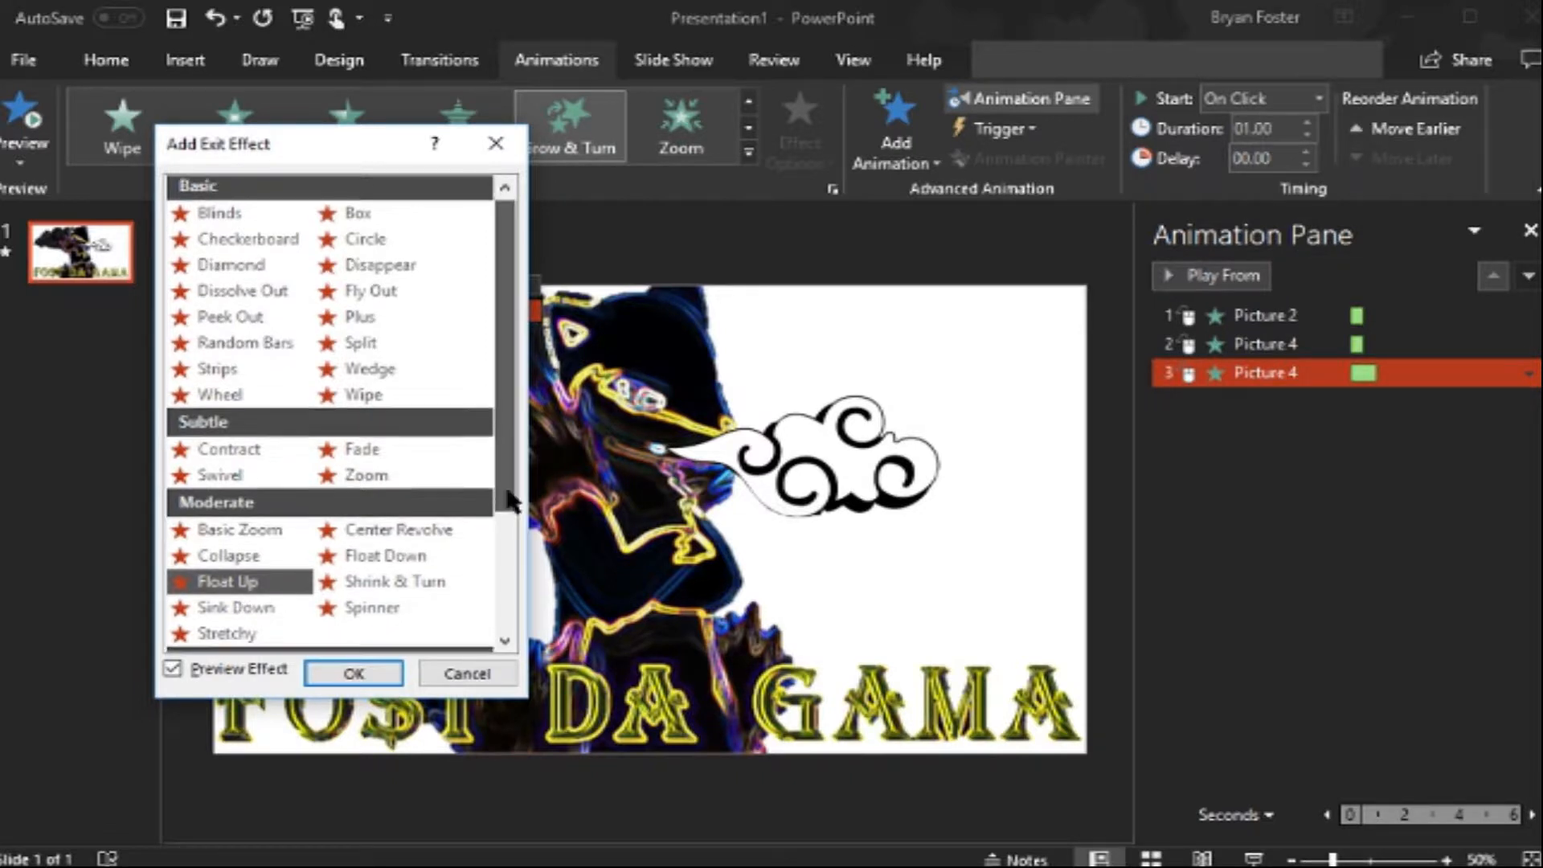
{"action": "scroll", "scroll_direction": "down", "scroll_amount": 3}
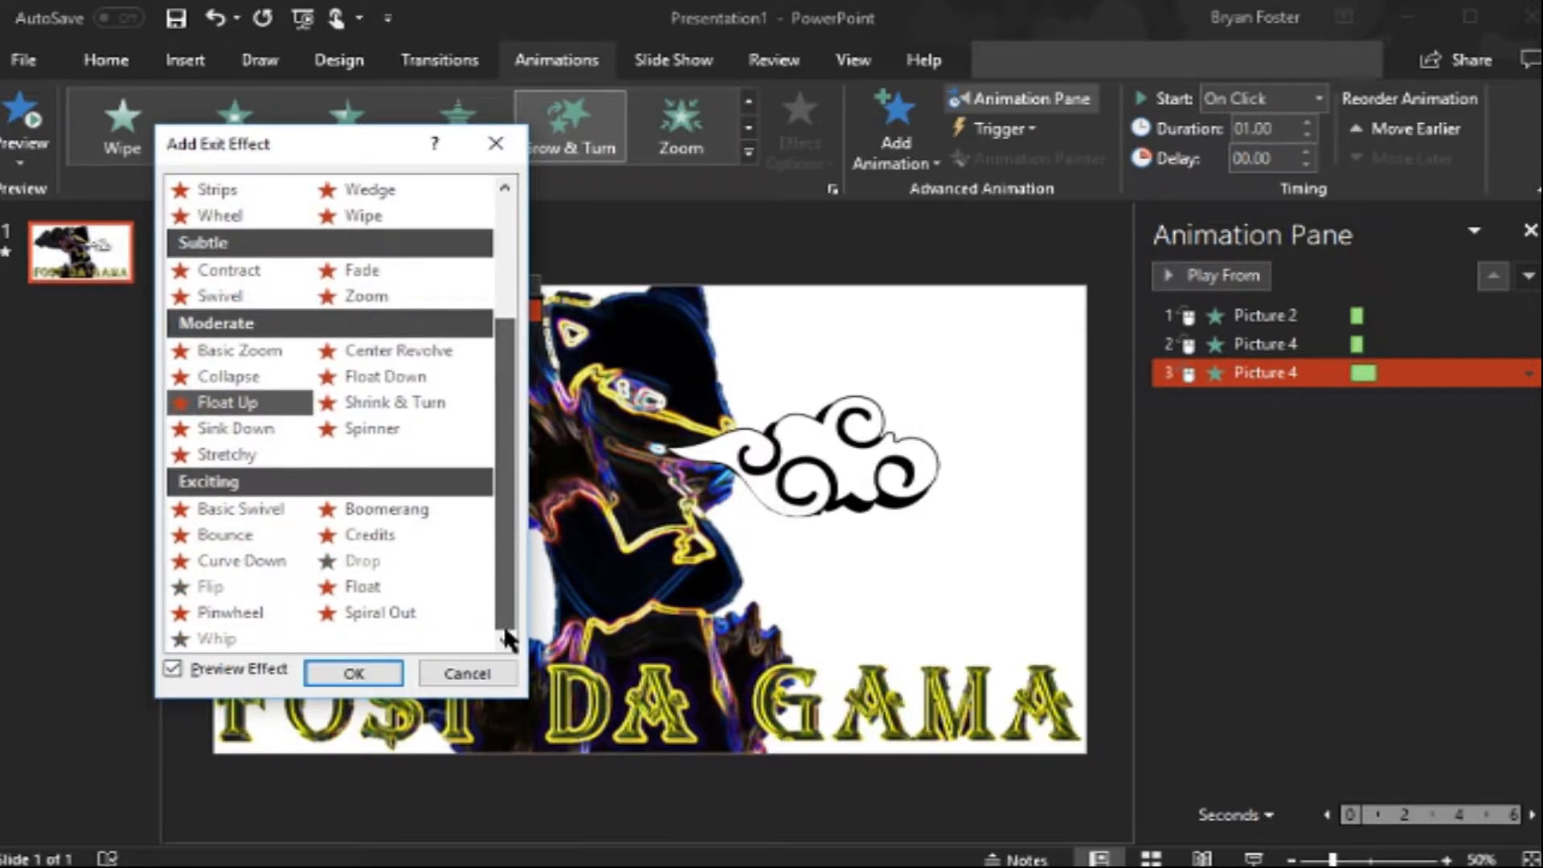
{"action": "left_click", "coordinate": [386, 612]}
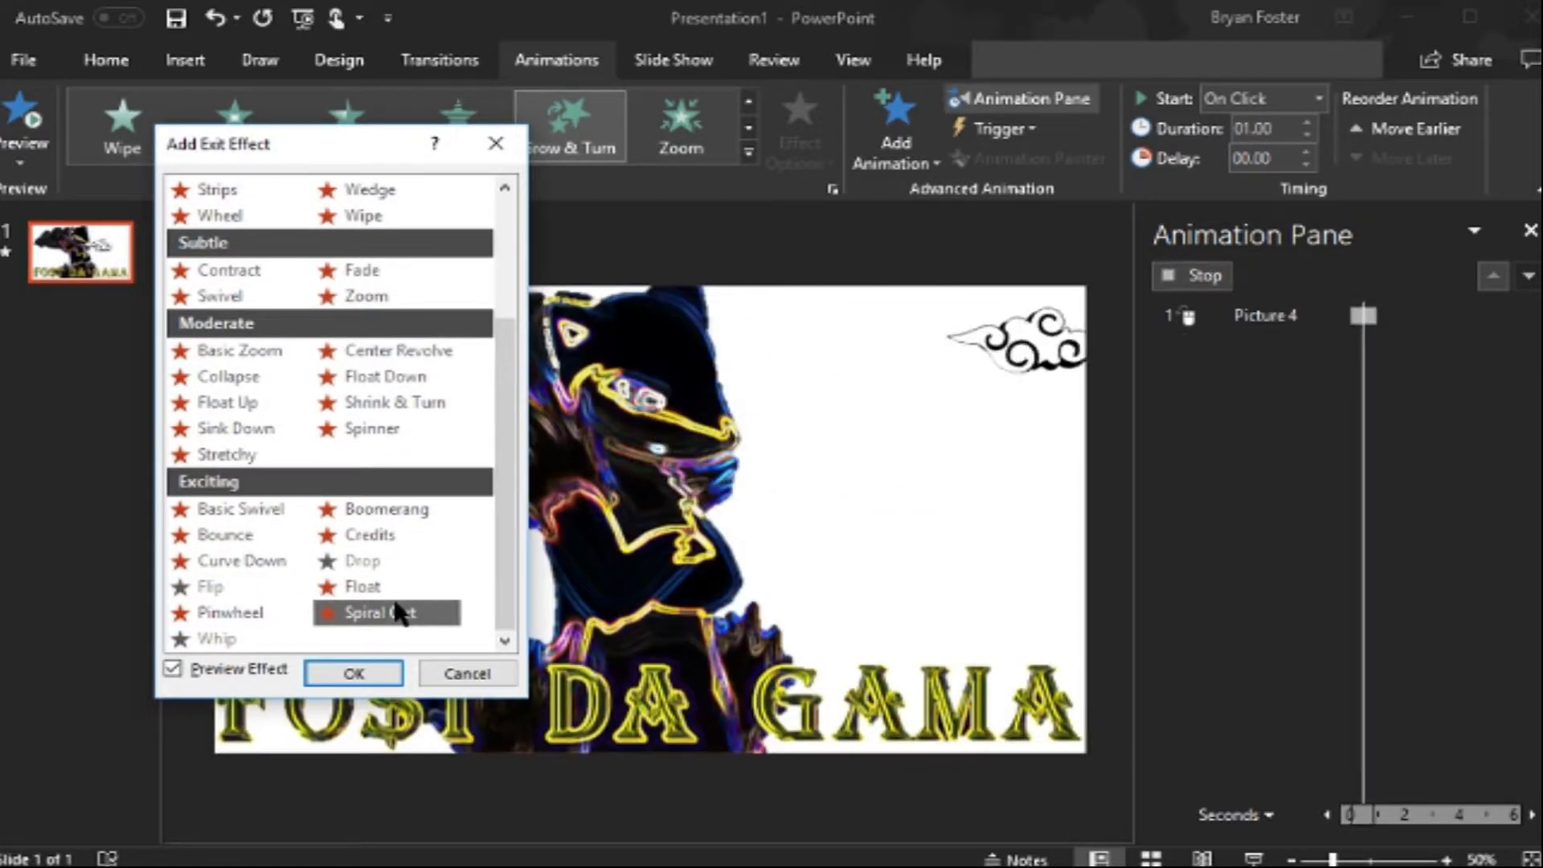
{"action": "left_click", "coordinate": [368, 586]}
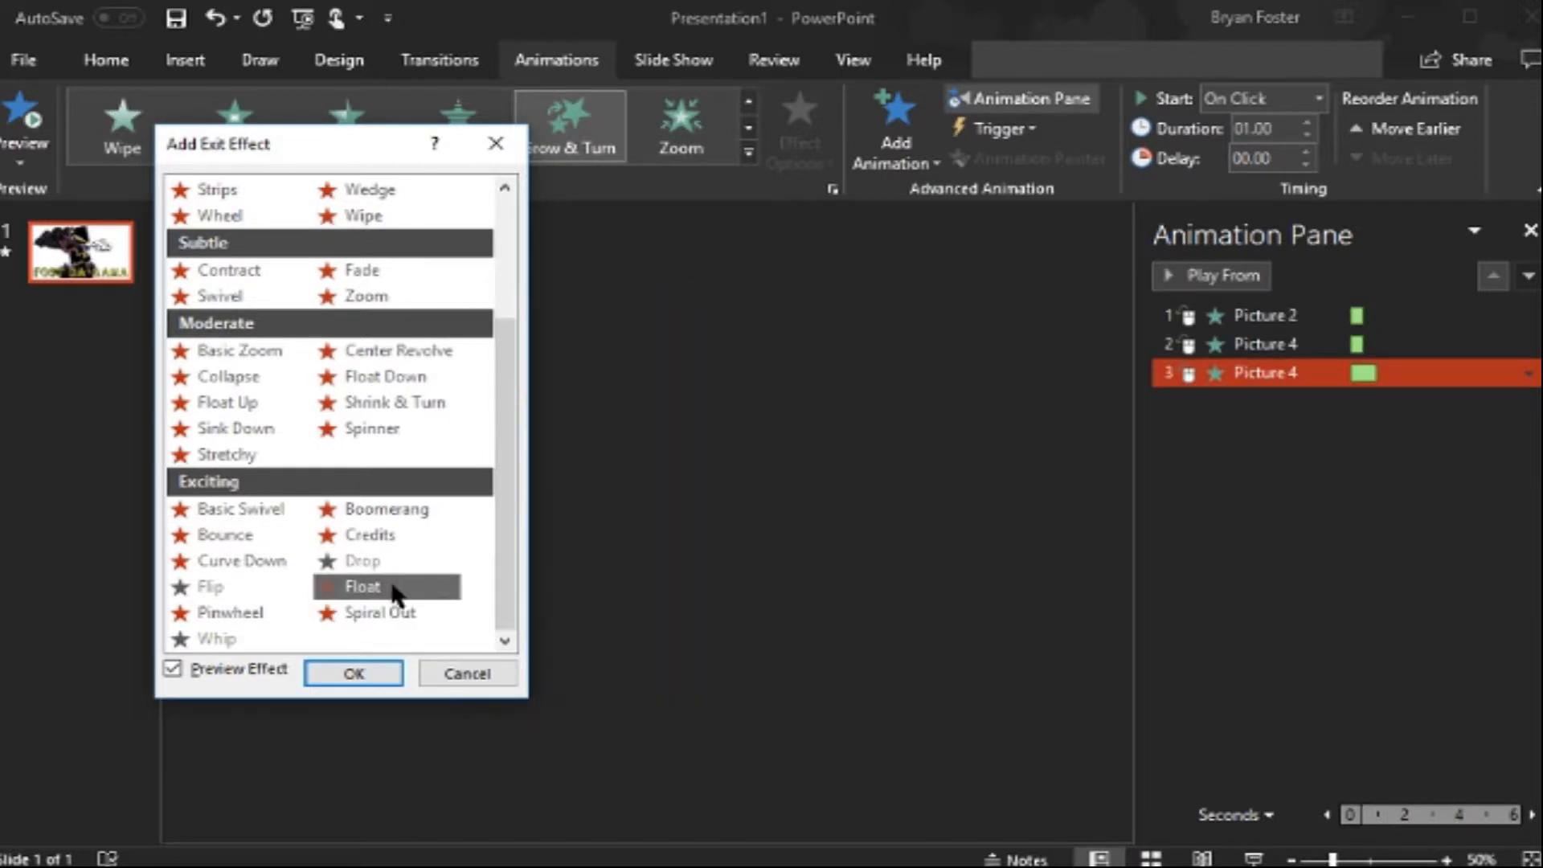
{"action": "left_click", "coordinate": [363, 586]}
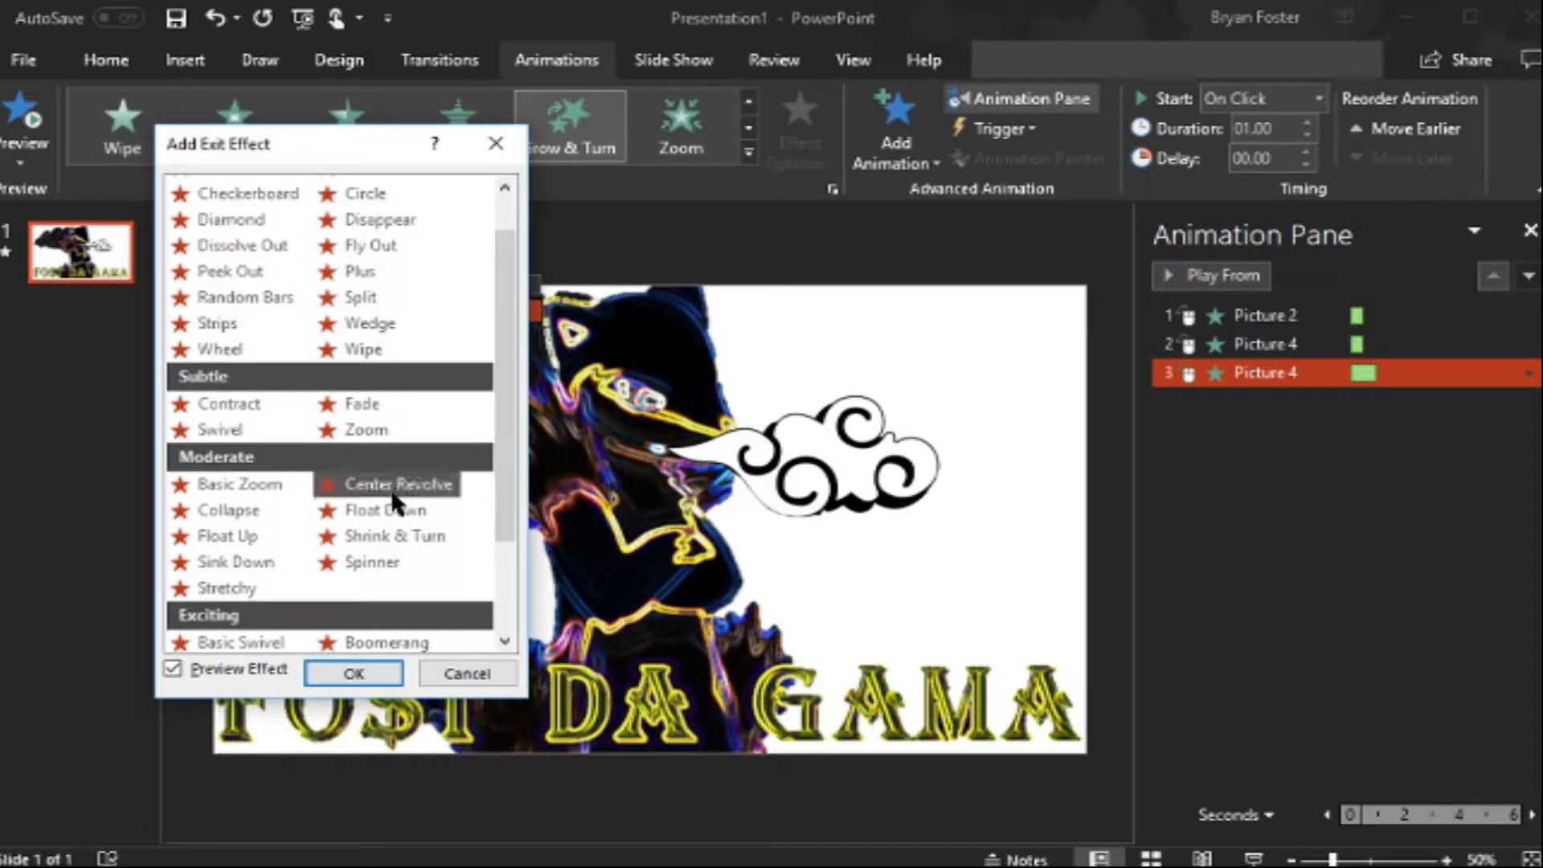
{"action": "mouse_move", "coordinate": [227, 511]}
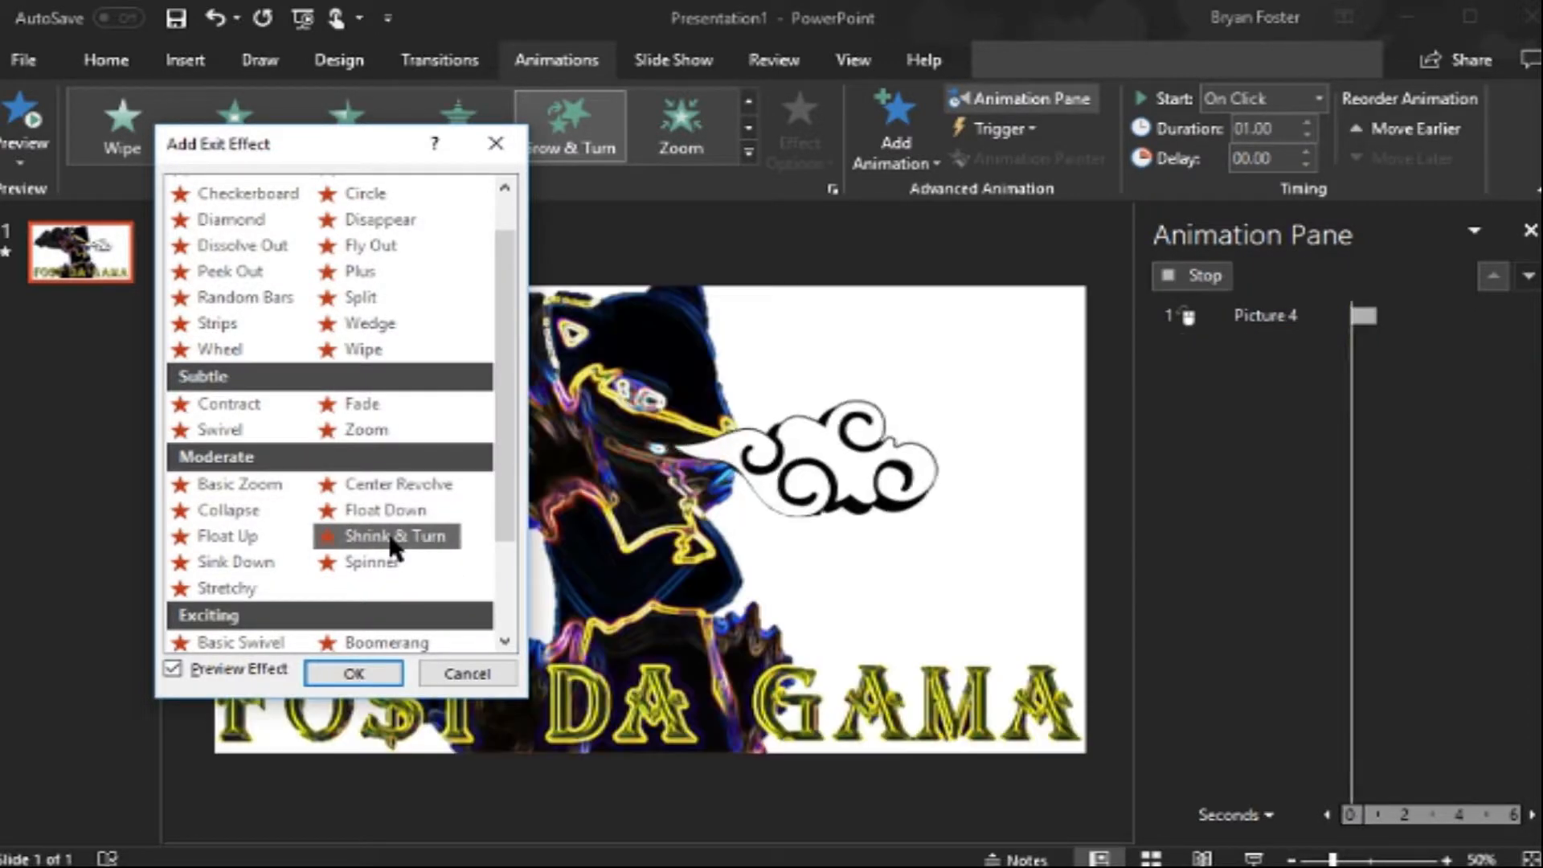
{"action": "left_click", "coordinate": [373, 562]}
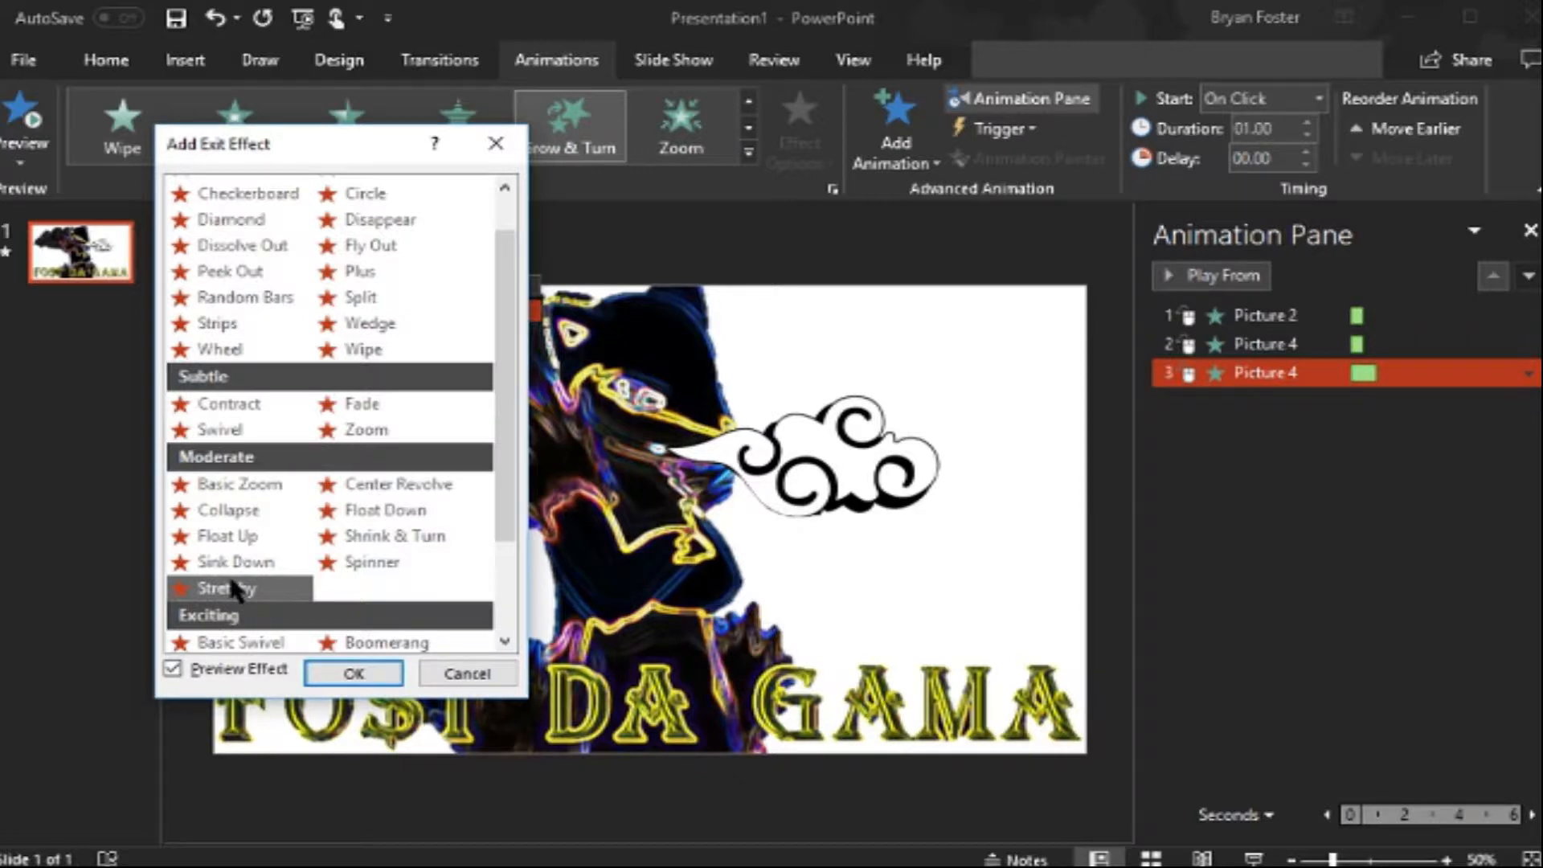
{"action": "mouse_move", "coordinate": [239, 485]}
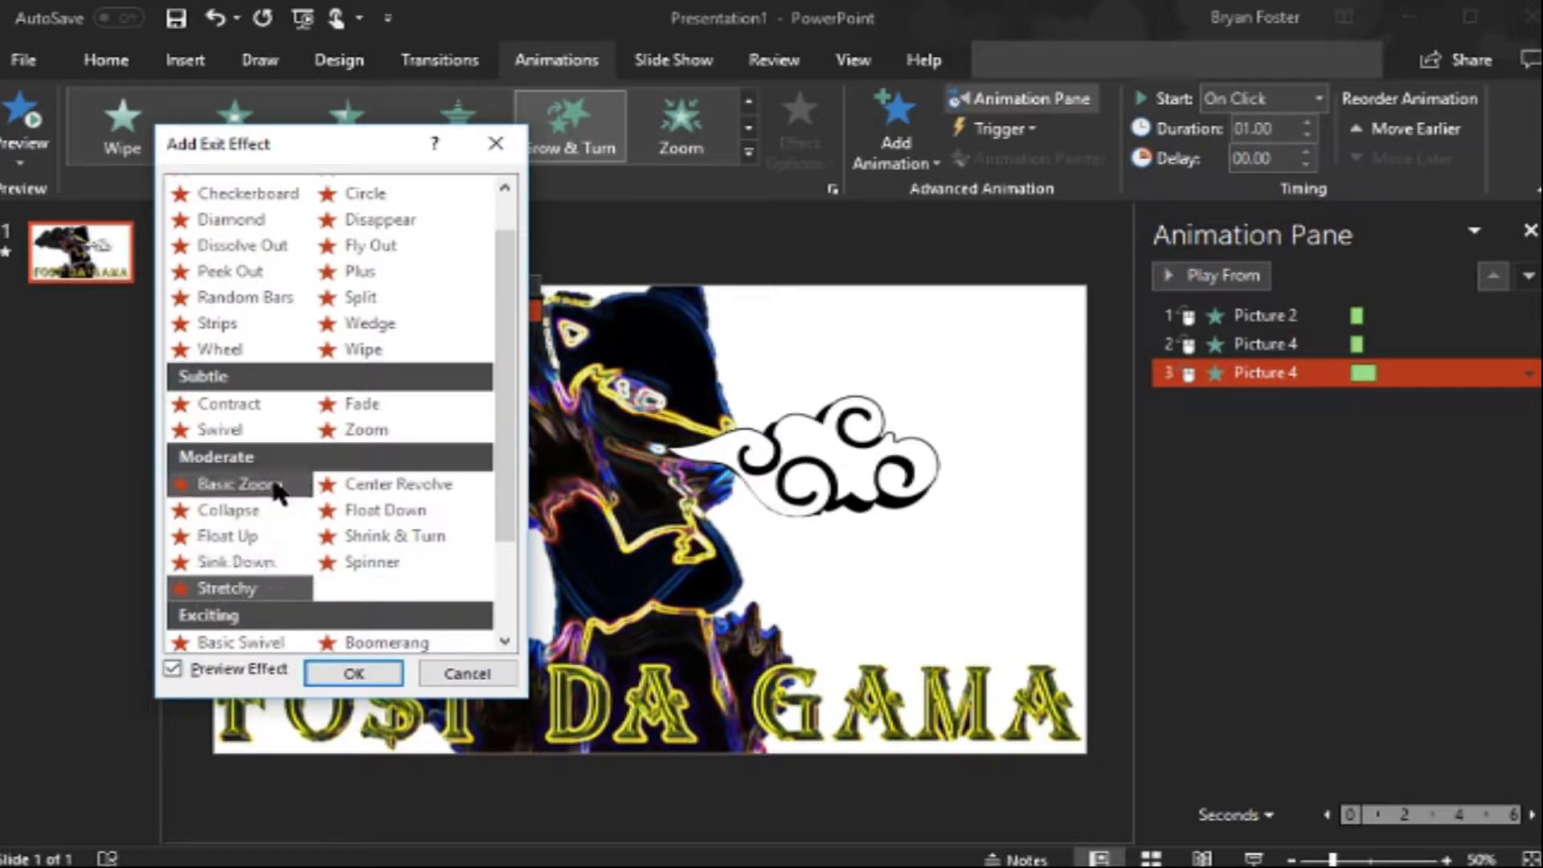
{"action": "mouse_move", "coordinate": [432, 467]}
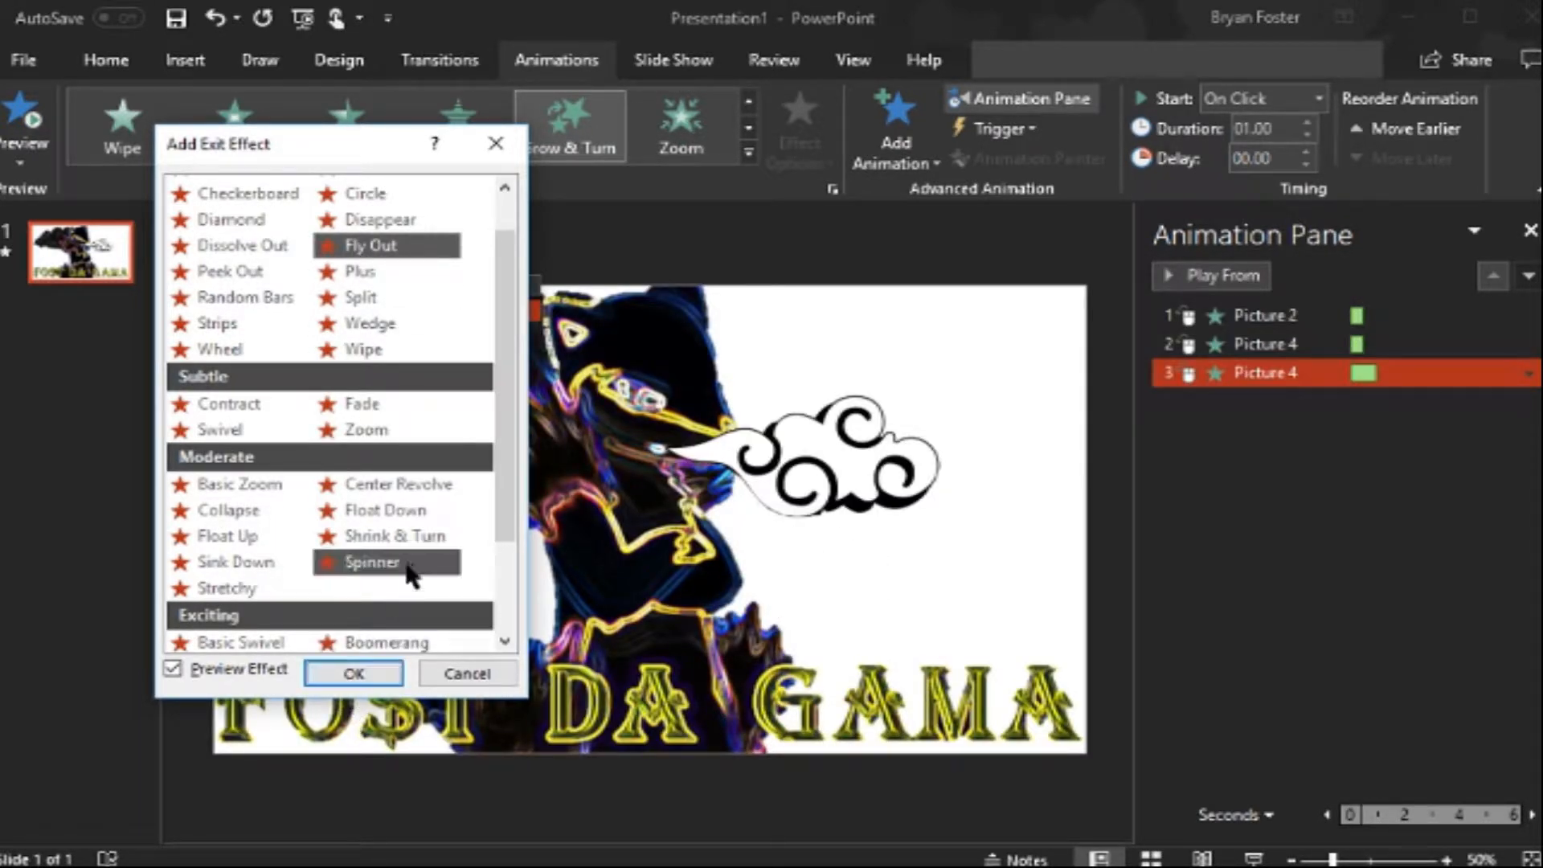
Step: Apply the chosen exit to Picture 4 and open start options for its Checkerboard entrance
{"action": "left_click", "coordinate": [353, 673]}
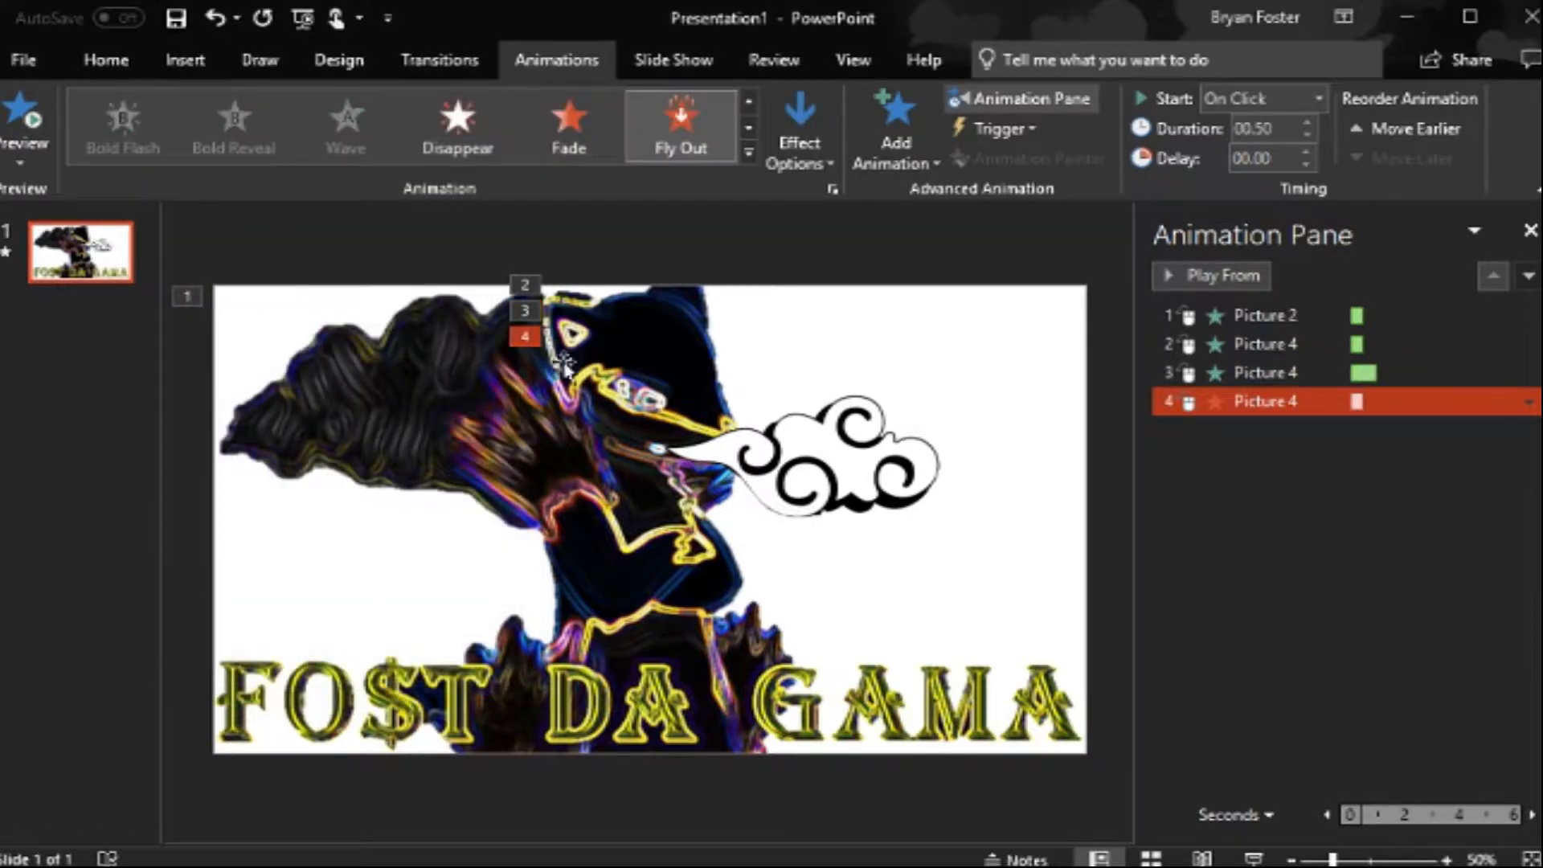
{"action": "left_click", "coordinate": [798, 145]}
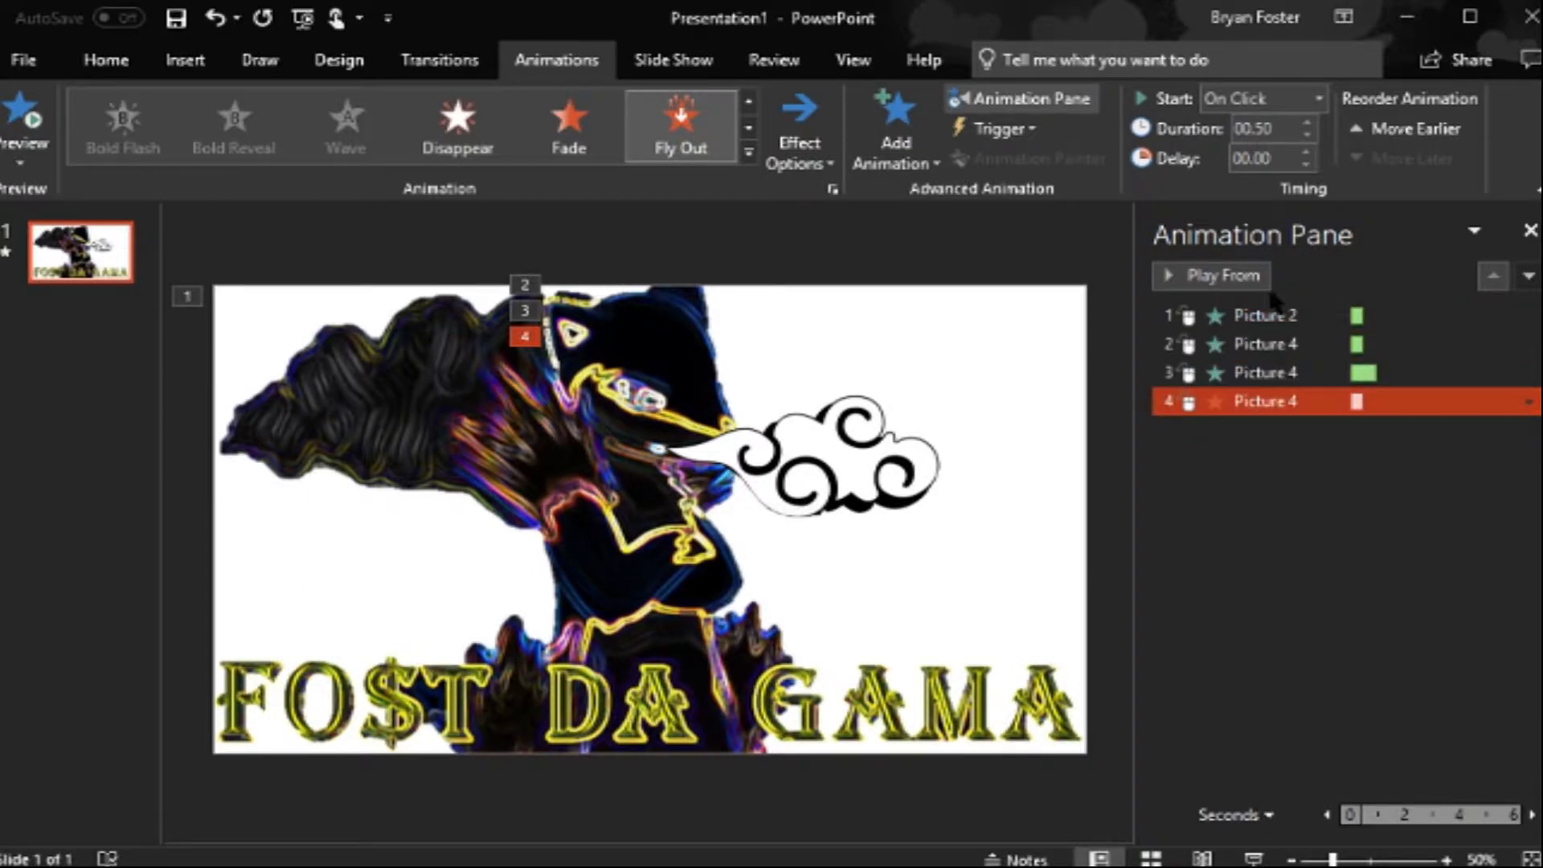
{"action": "mouse_move", "coordinate": [1033, 289]}
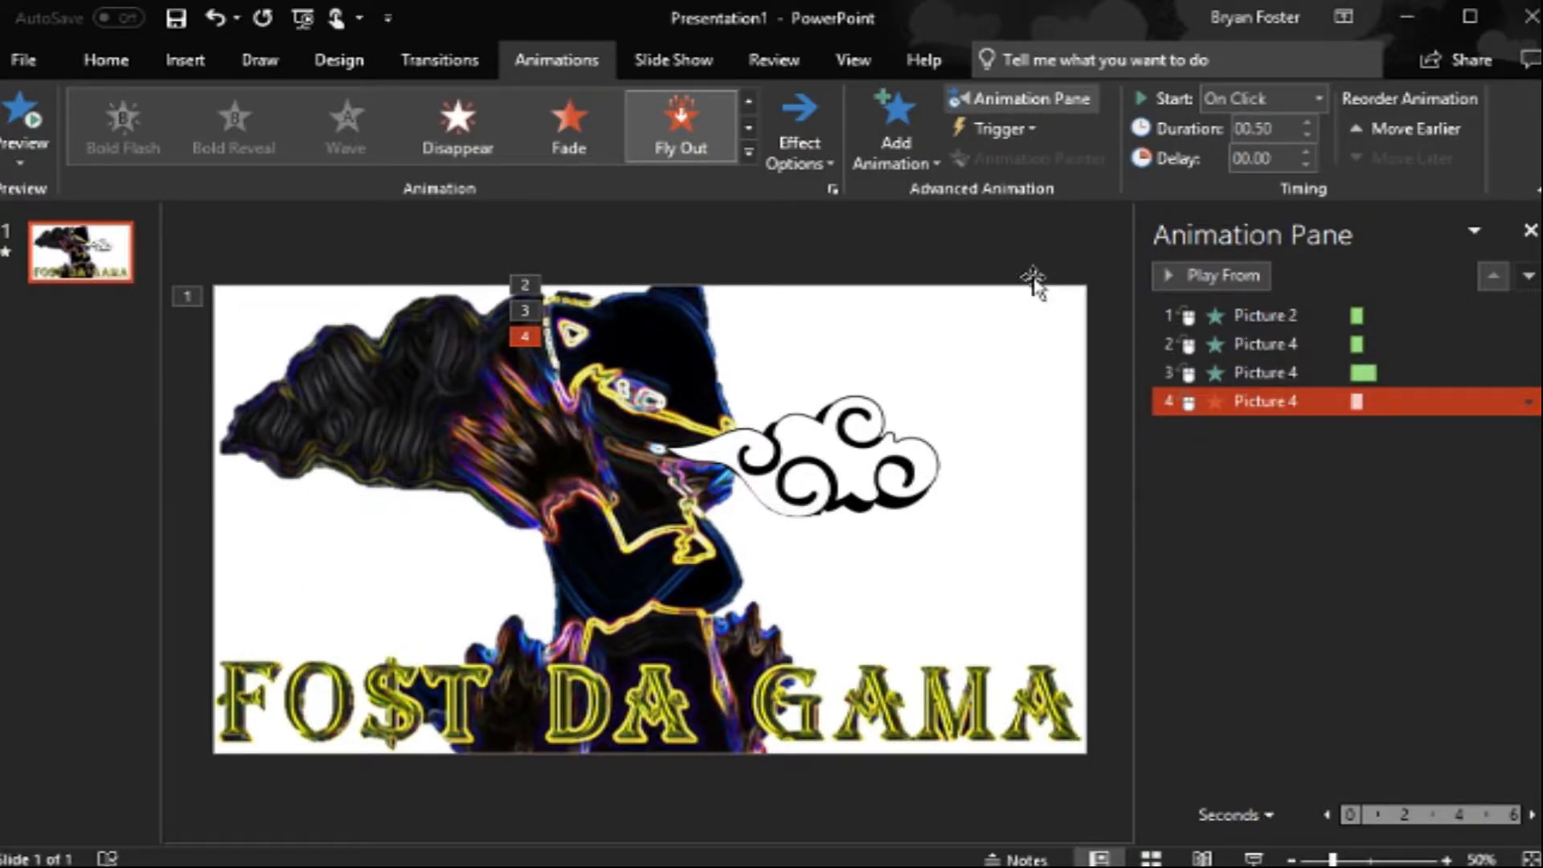
{"action": "left_click", "coordinate": [1267, 314]}
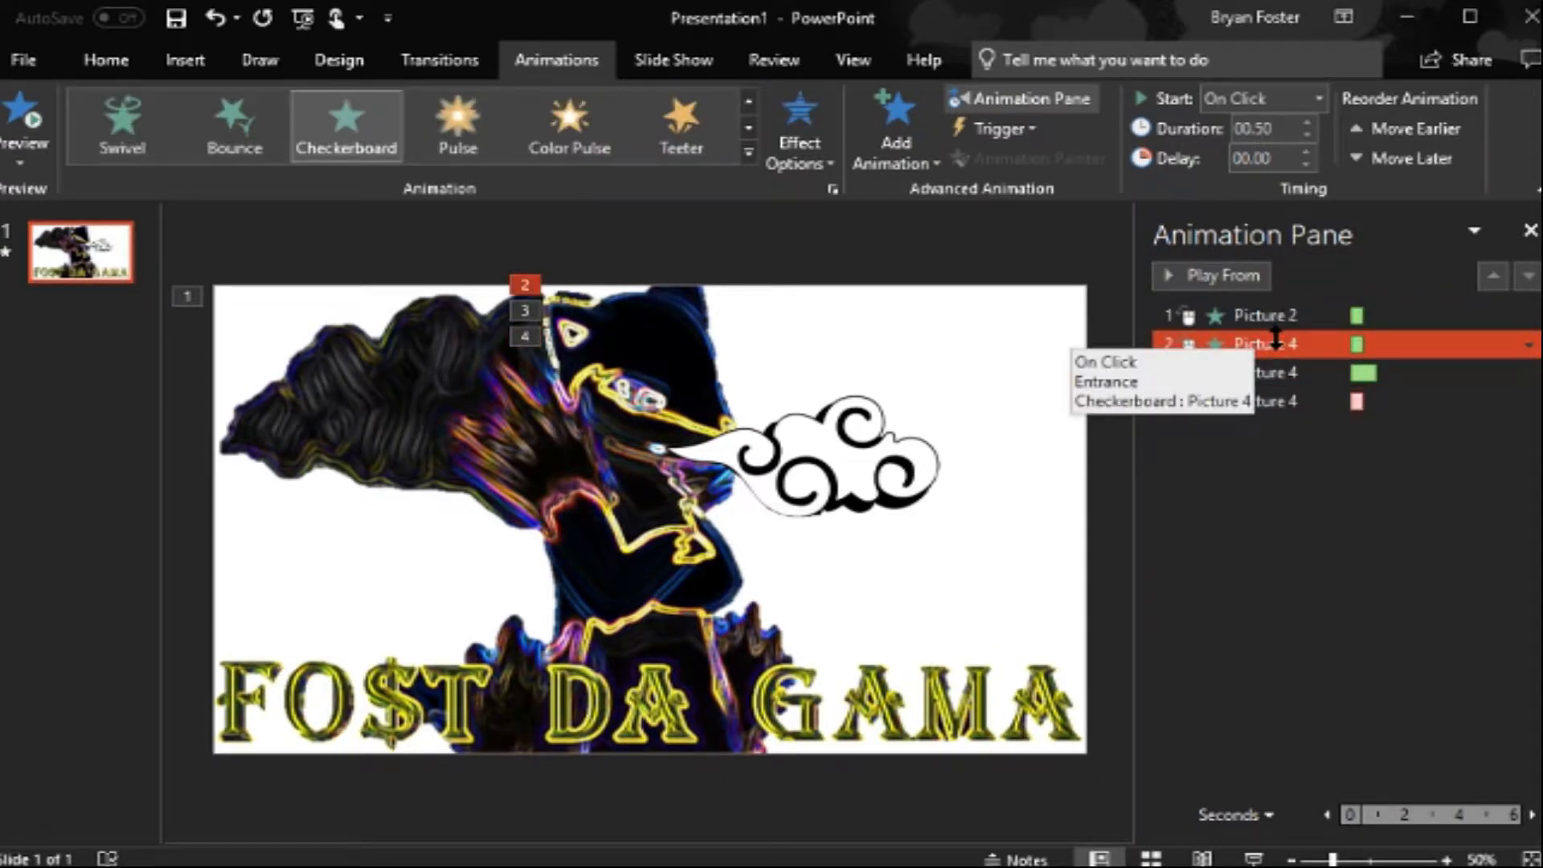
{"action": "left_click", "coordinate": [1526, 344]}
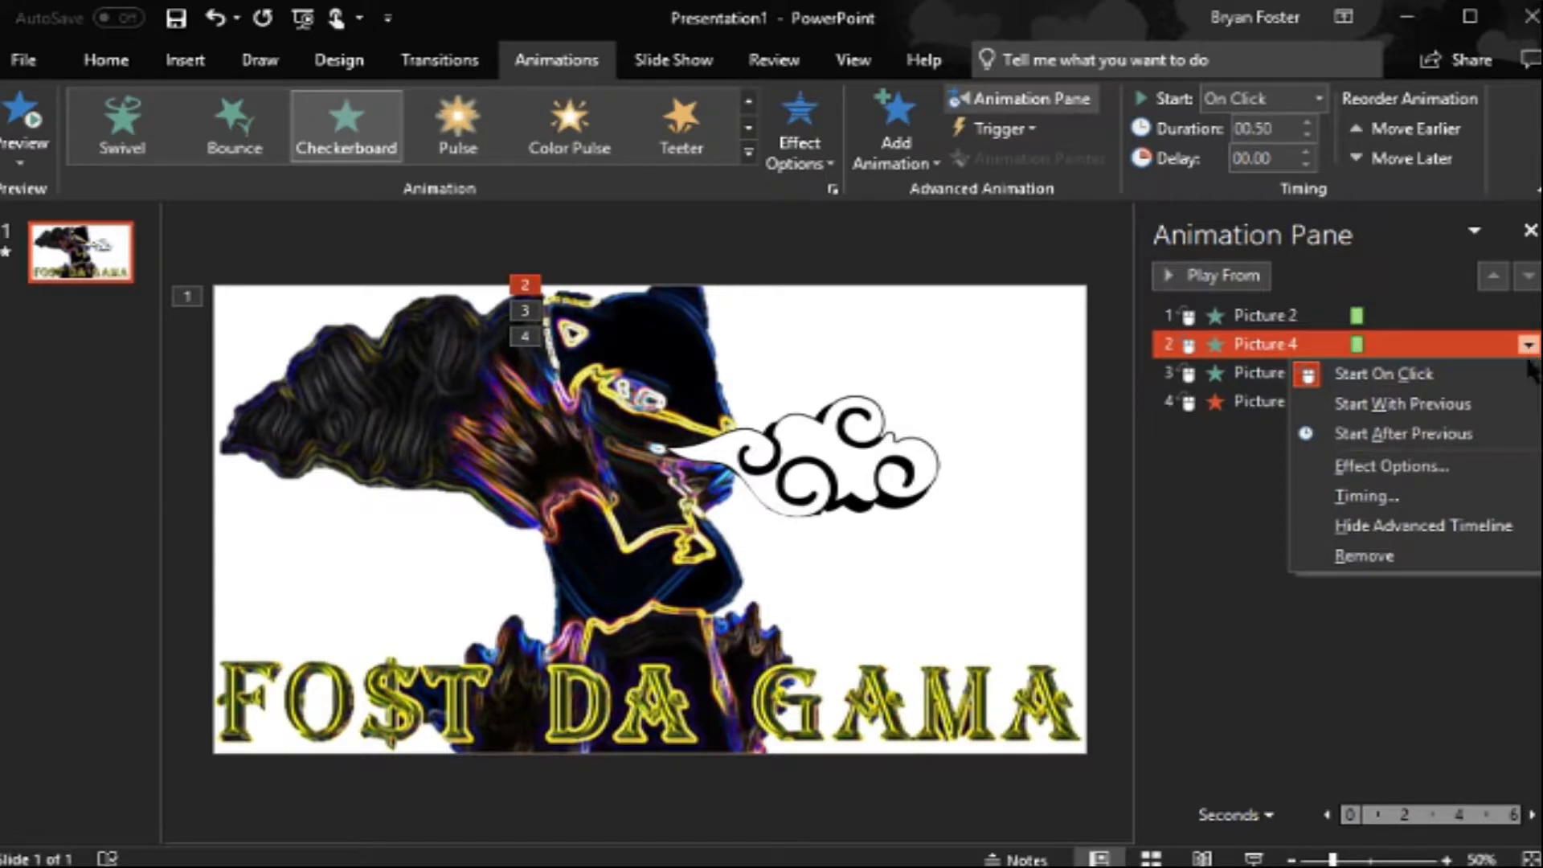
{"action": "mouse_move", "coordinate": [1398, 390]}
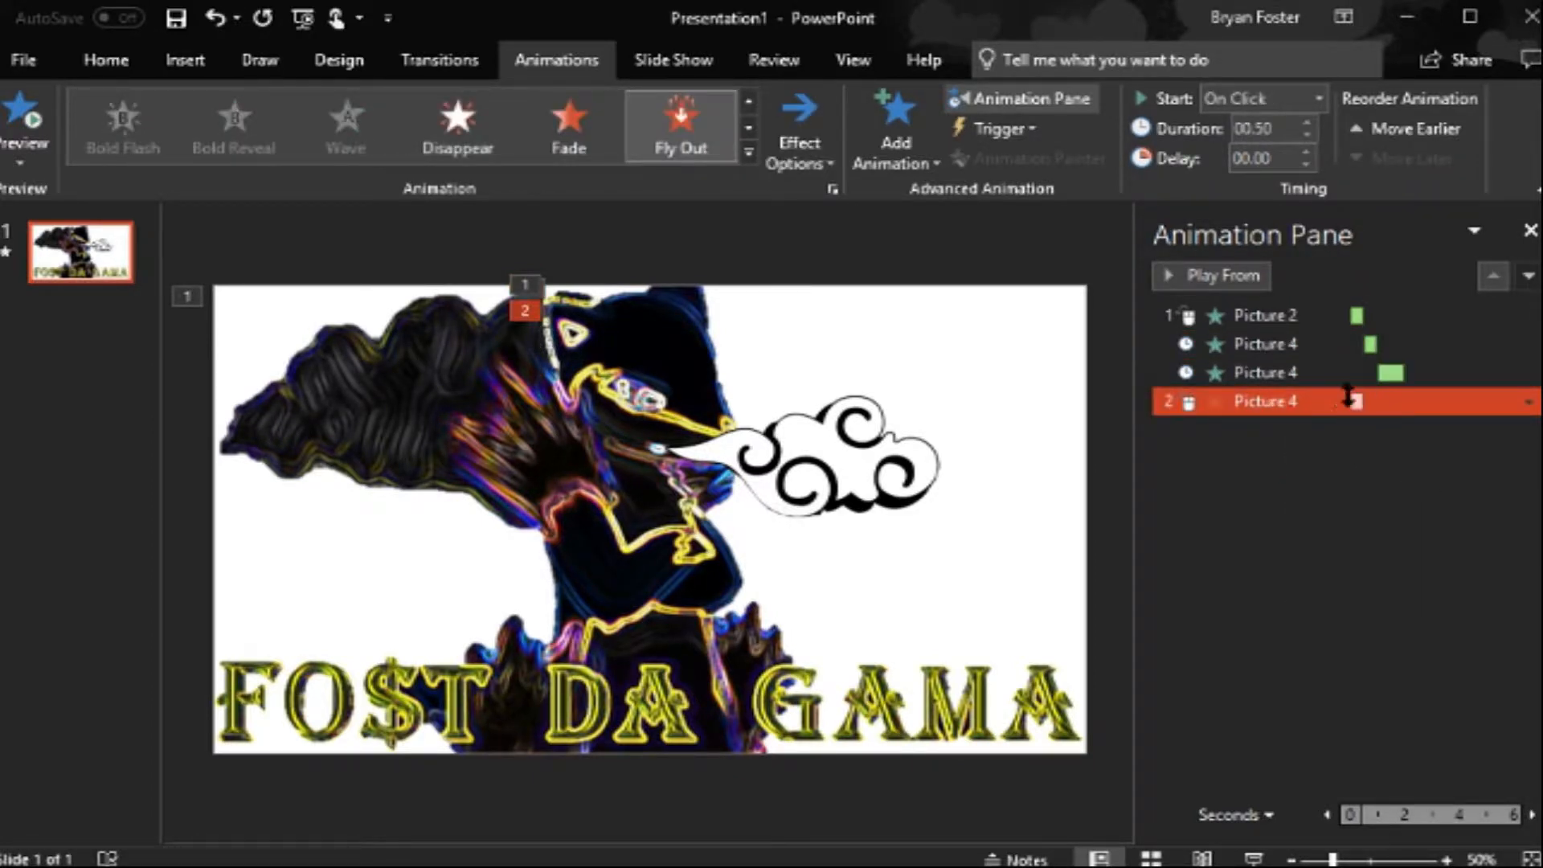
Step: Set the Picture 4 exit to start After Previous and play the sequence from the Picture 2 entrance
{"action": "left_click", "coordinate": [1530, 402]}
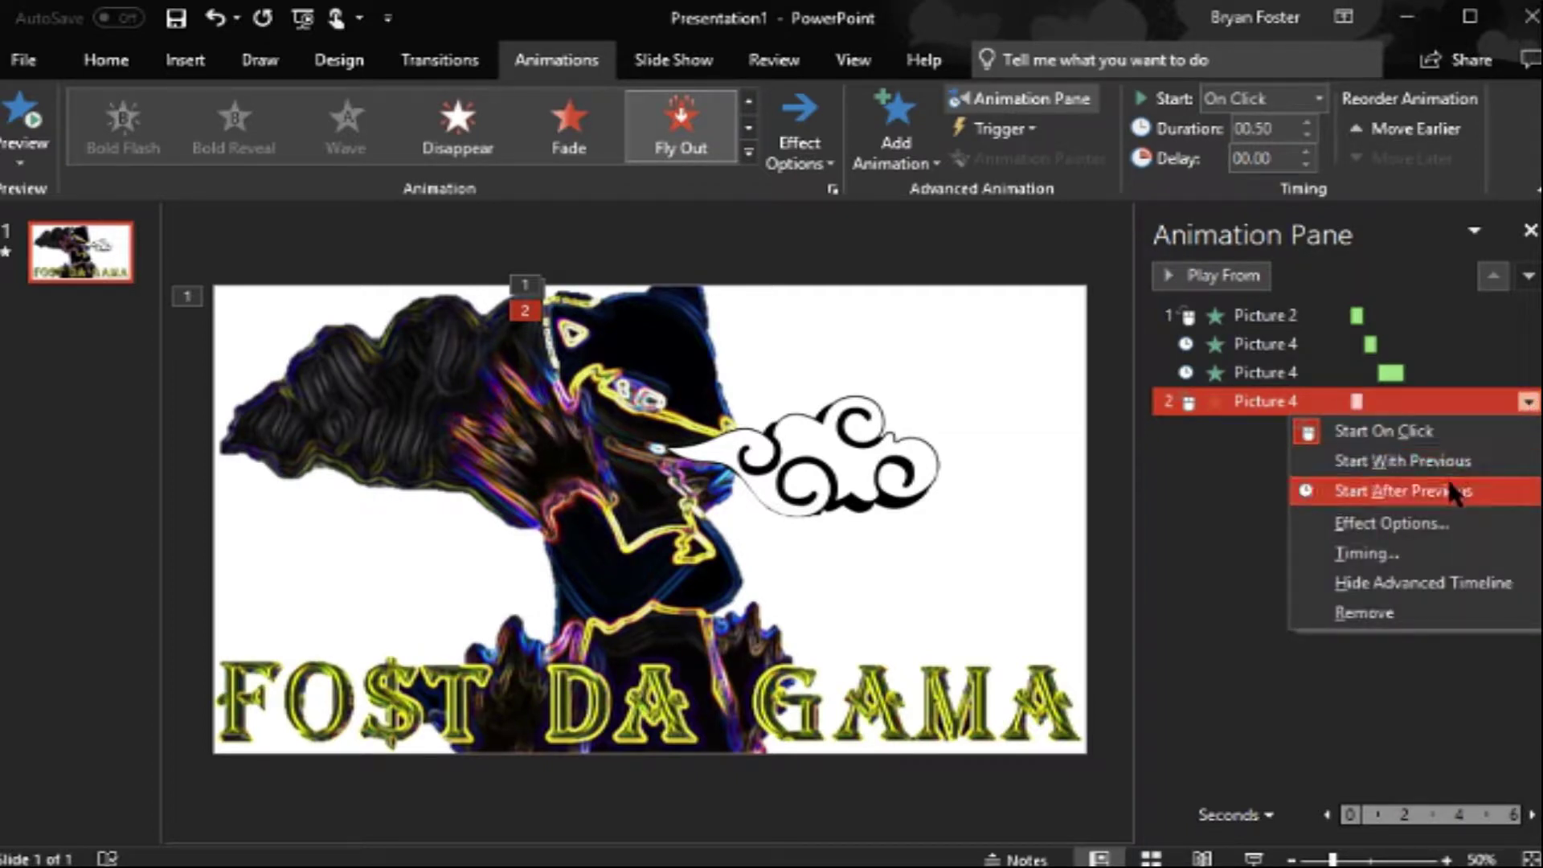
{"action": "left_click", "coordinate": [1404, 491]}
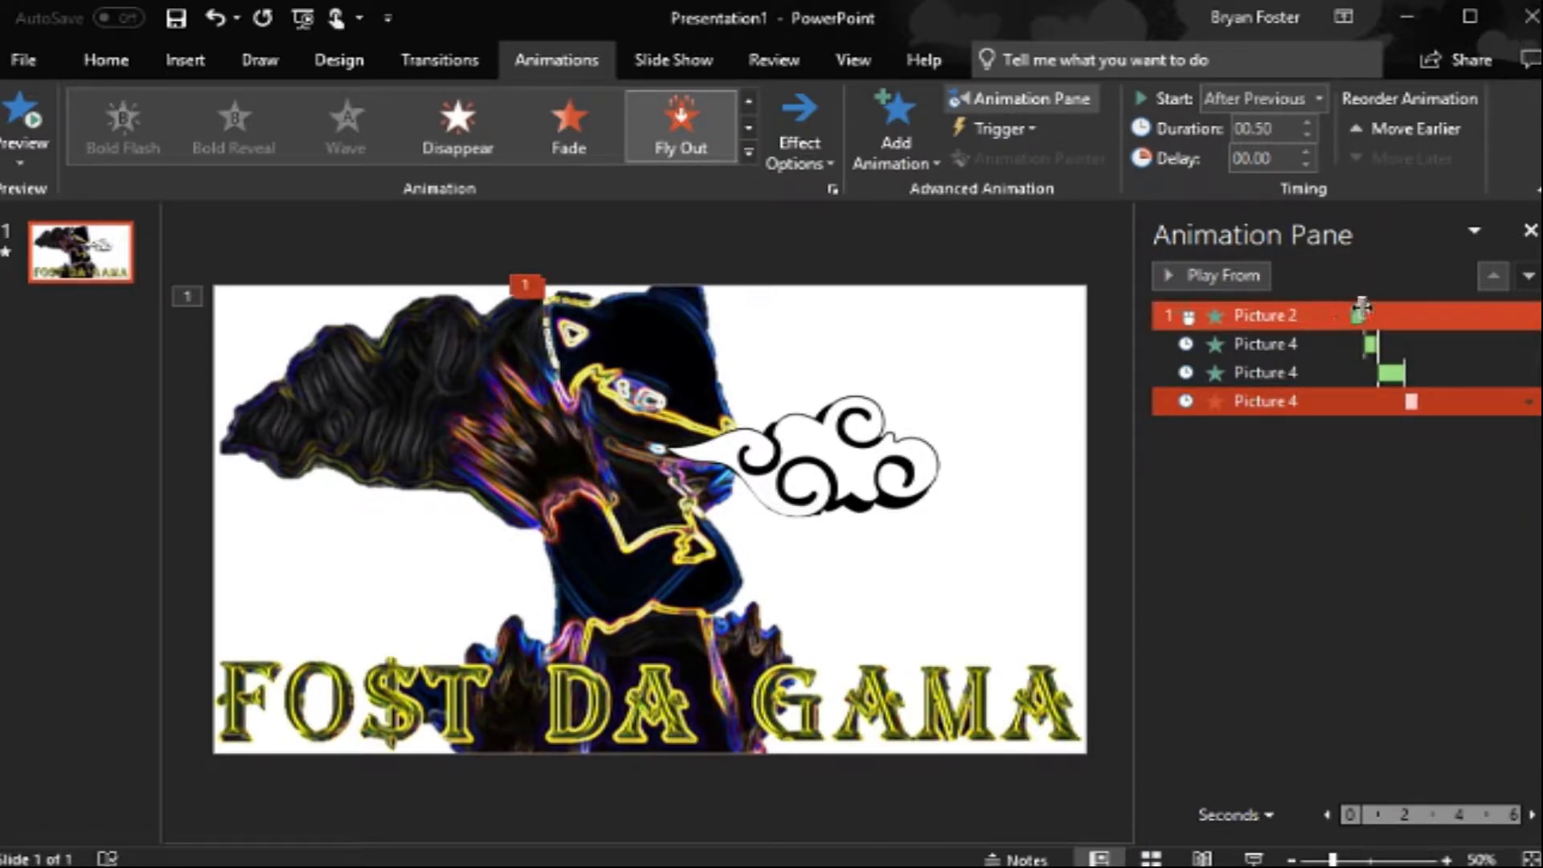
{"action": "left_click", "coordinate": [1211, 275]}
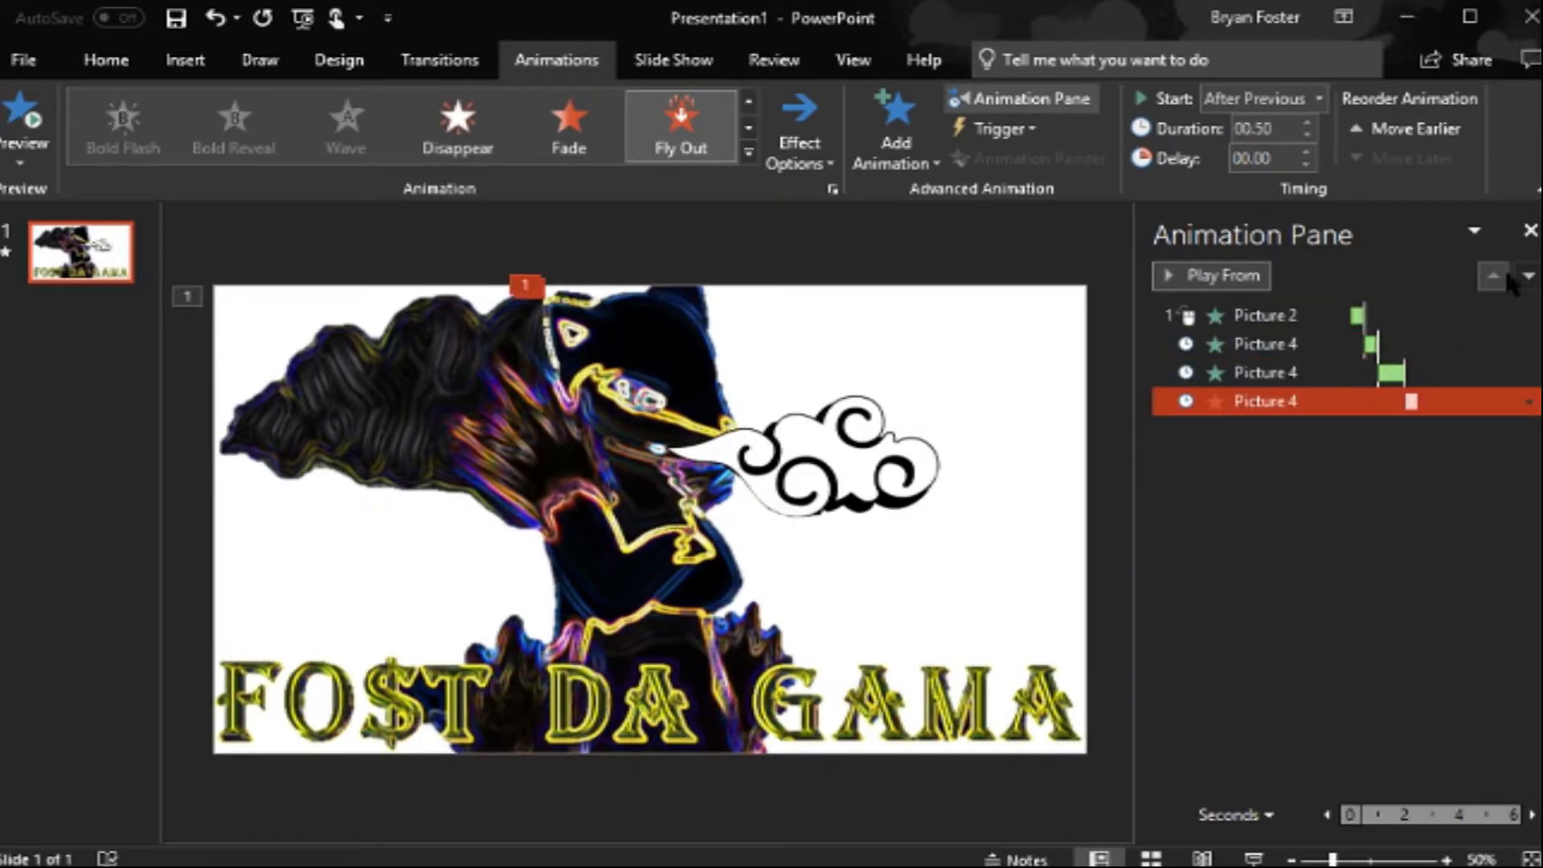
{"action": "left_click", "coordinate": [1265, 315]}
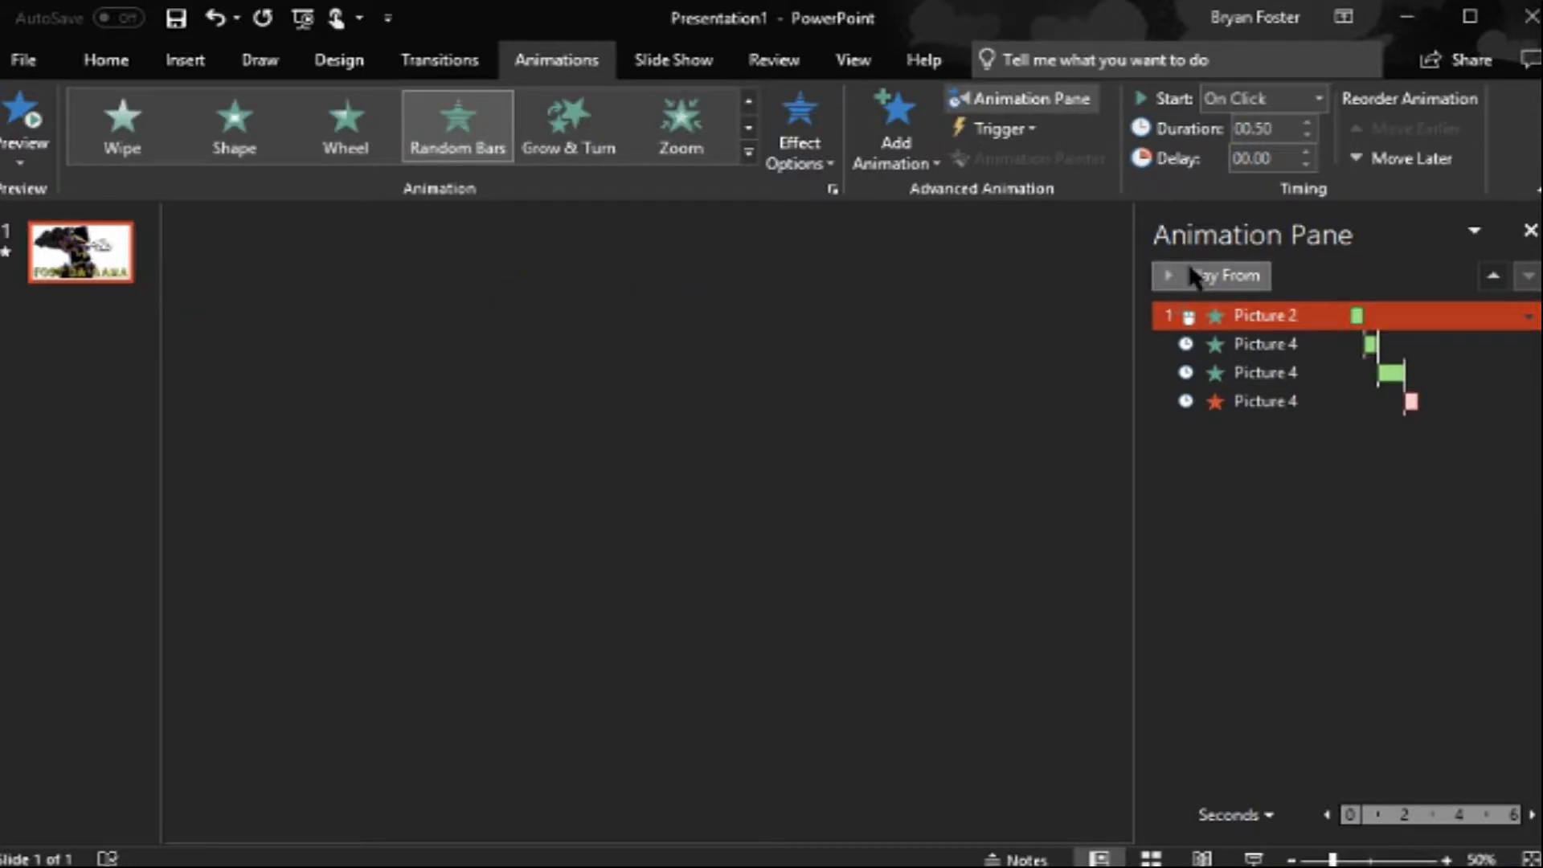
Step: Stretch Picture 2's entrance bar to about 1.4 seconds and replay the animation sequence
{"action": "left_click", "coordinate": [1206, 275]}
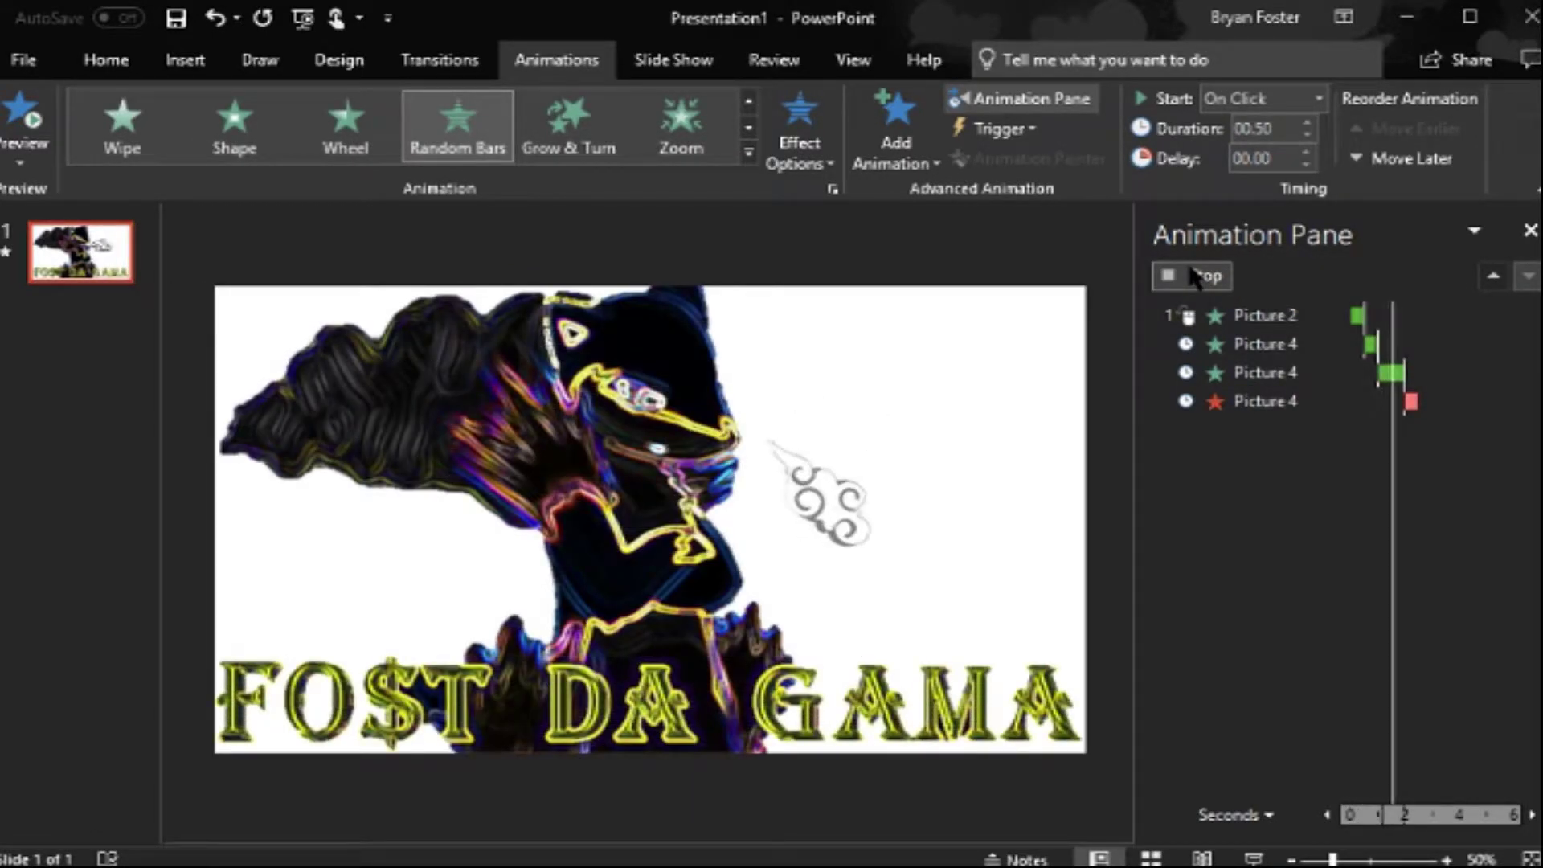
{"action": "left_click", "coordinate": [1263, 315]}
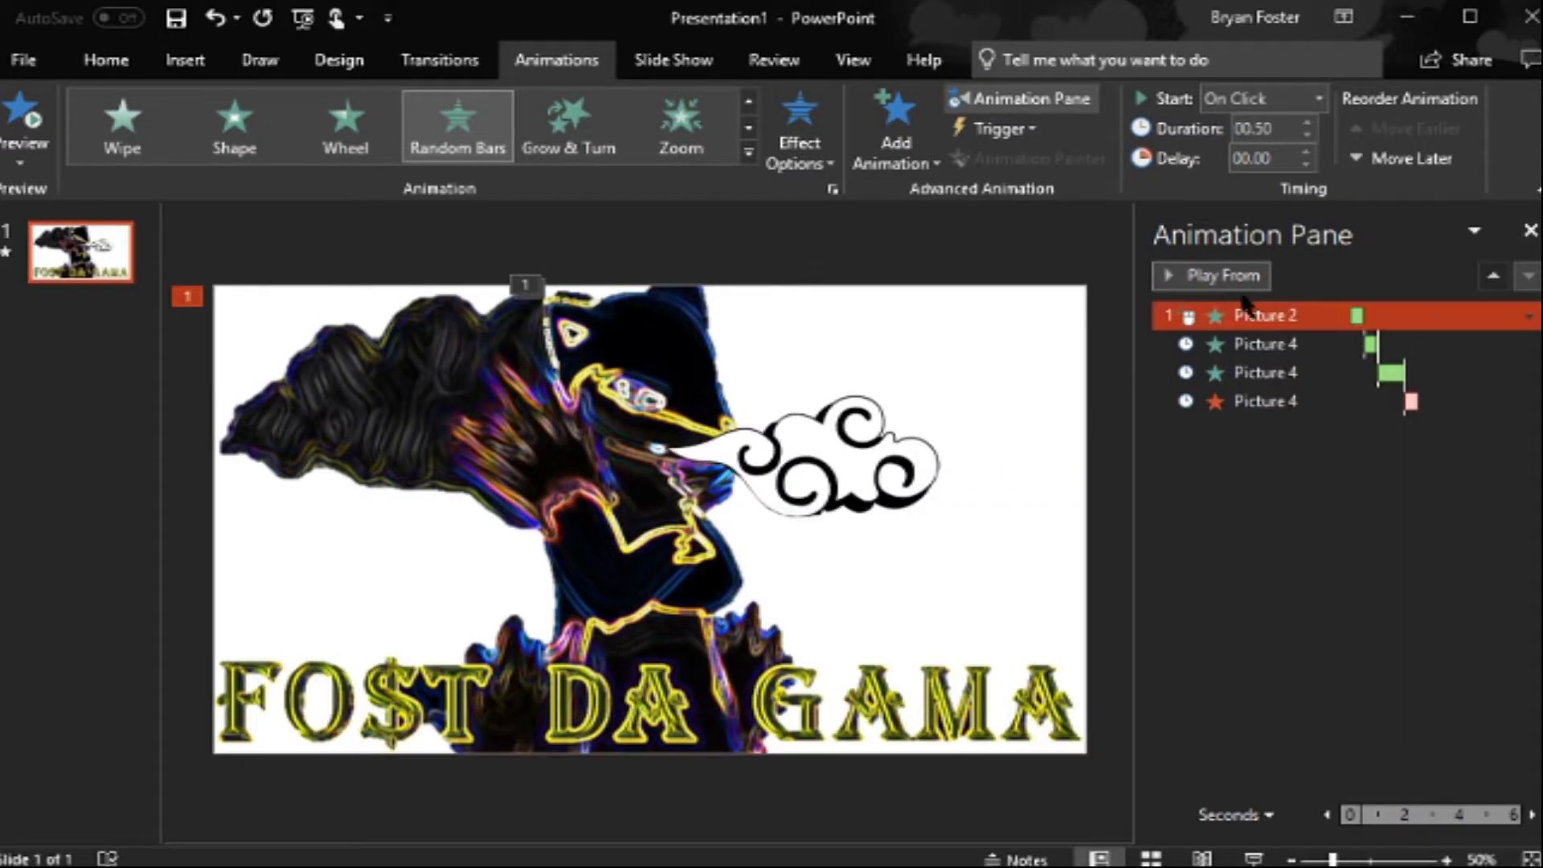
{"action": "mouse_move", "coordinate": [1355, 317]}
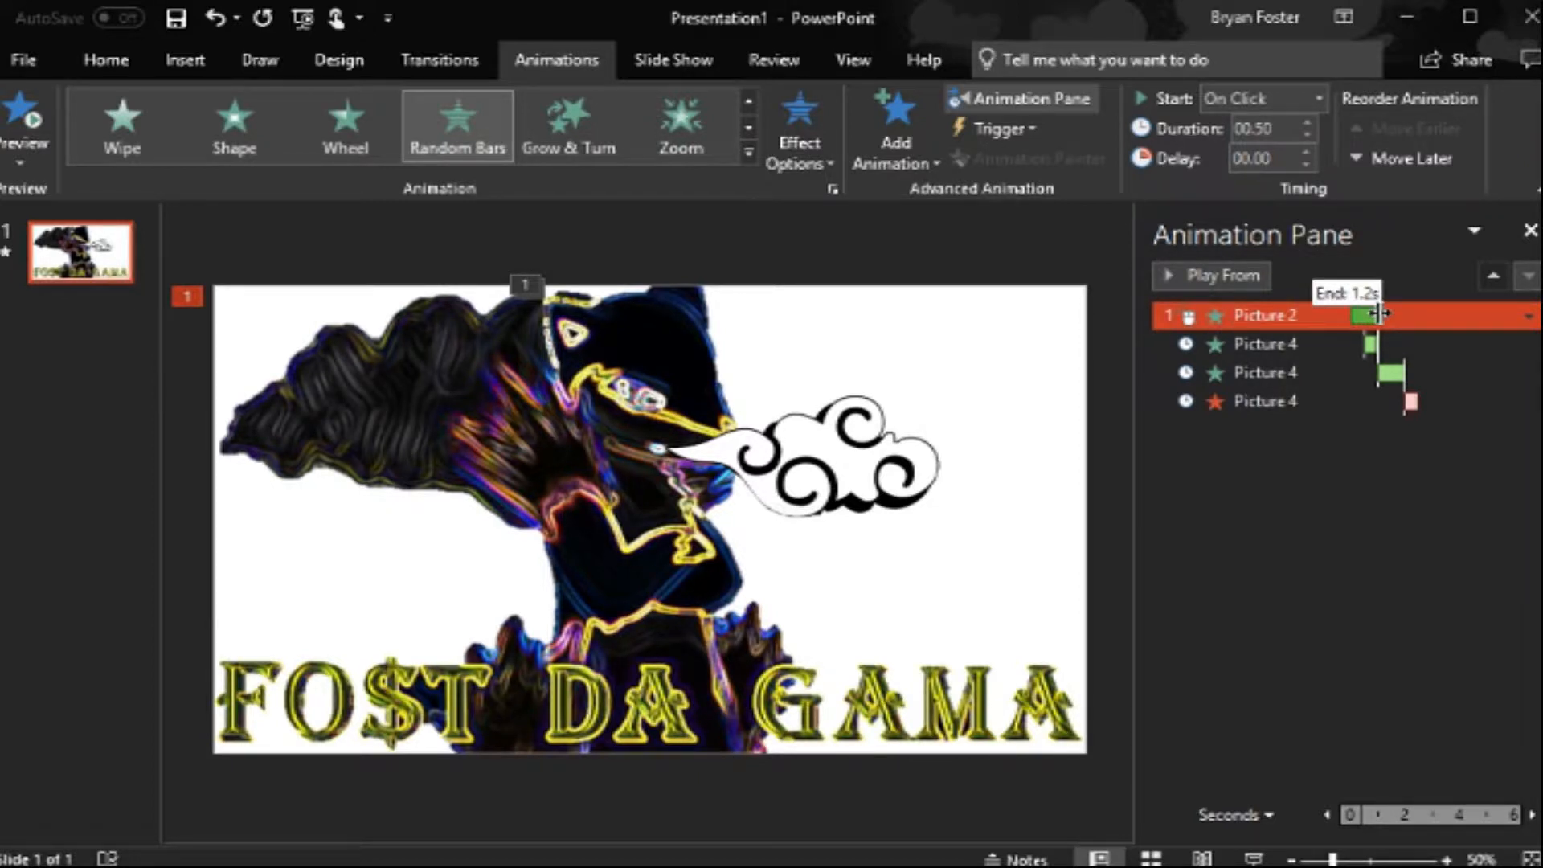
{"action": "left_click_drag", "start_coordinate": [1376, 315], "coordinate": [1388, 315]}
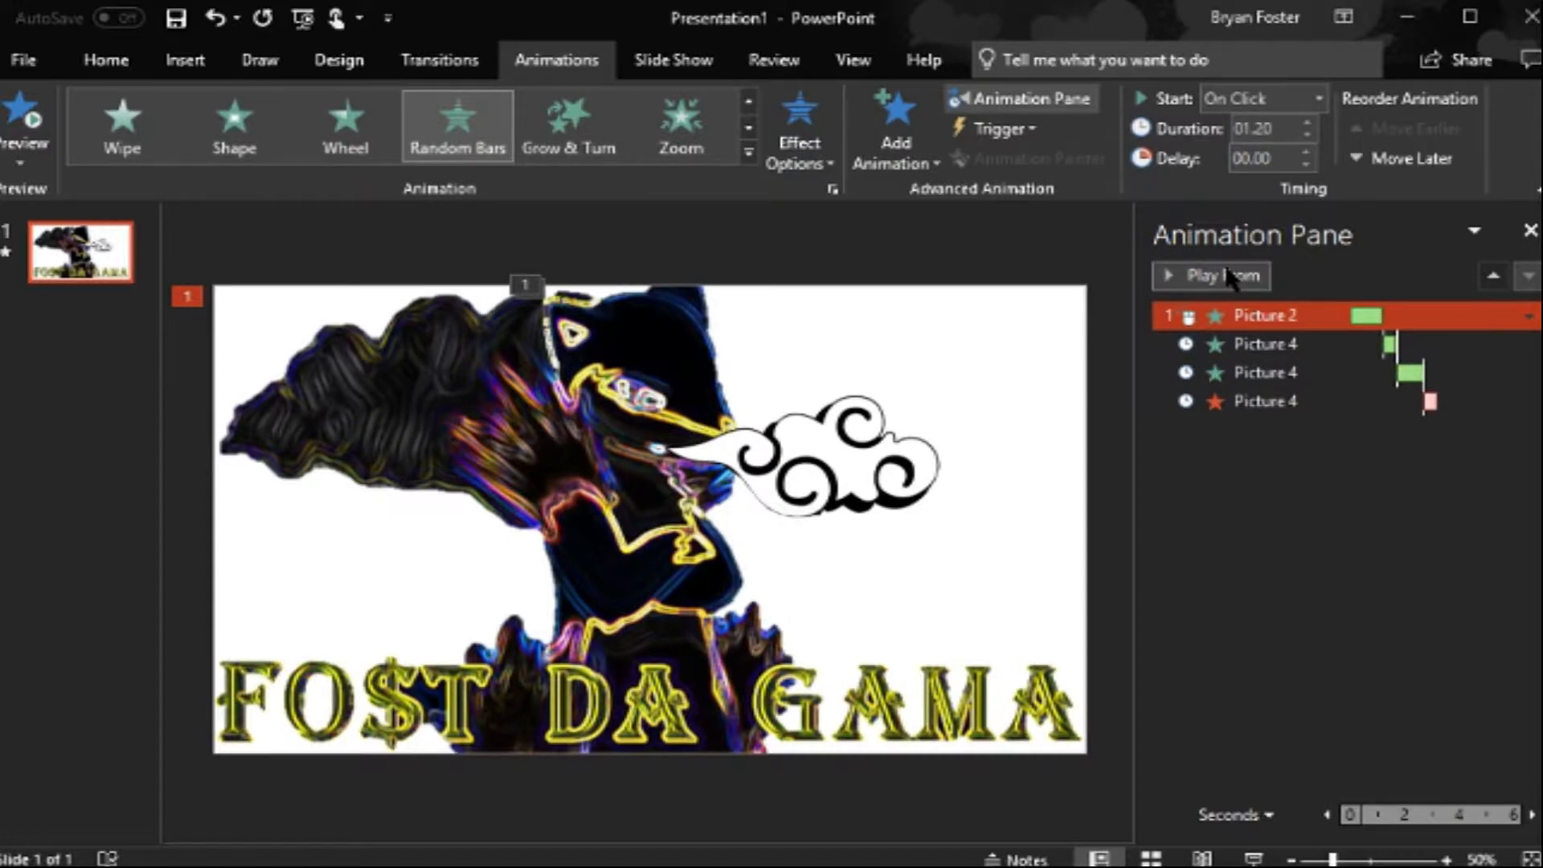
{"action": "left_click", "coordinate": [1211, 275]}
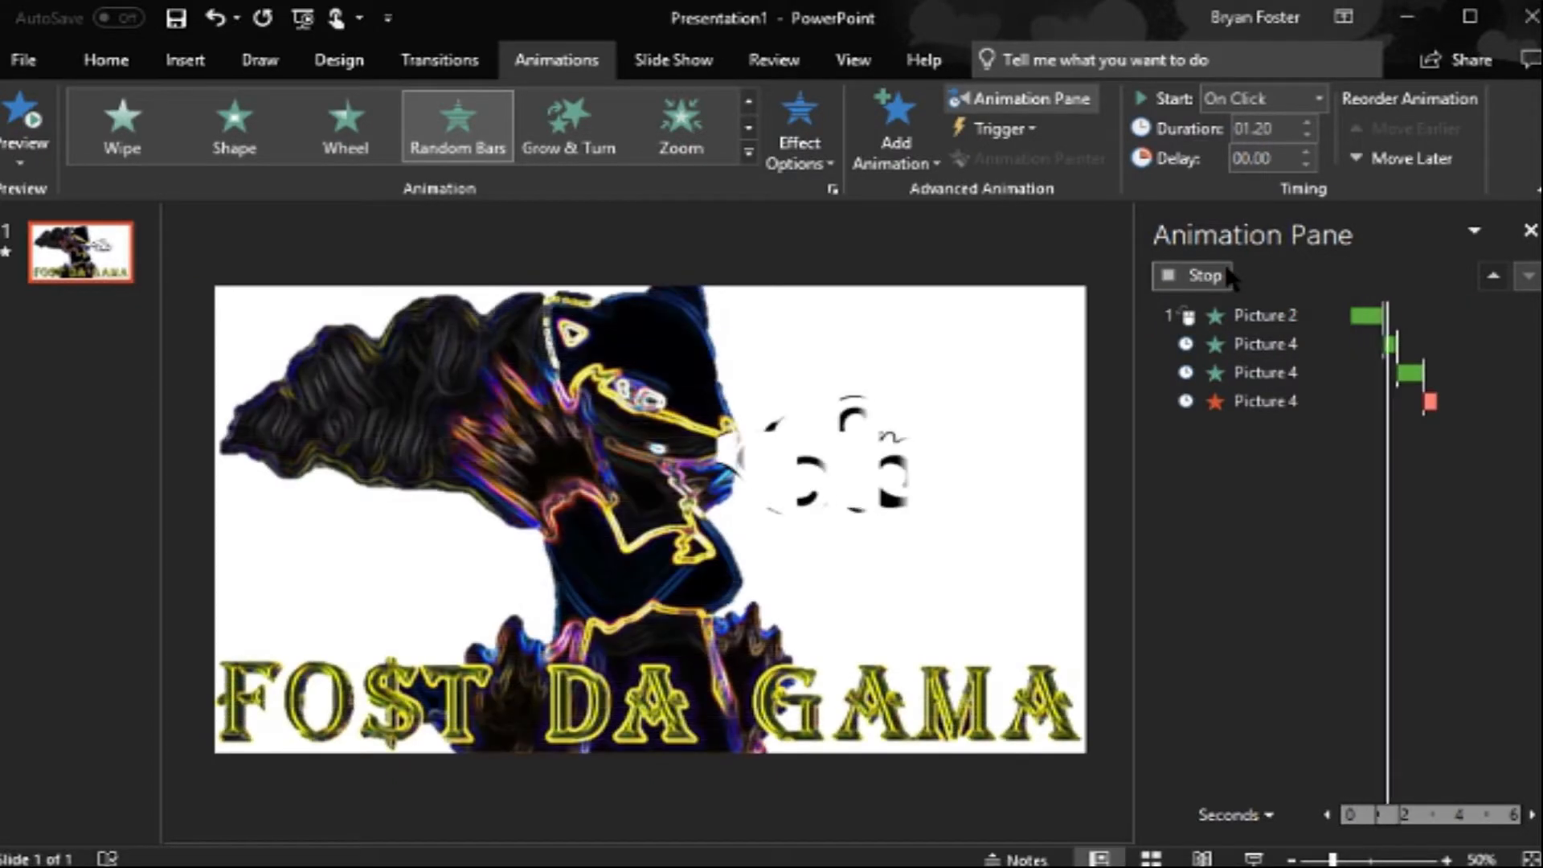
{"action": "left_click", "coordinate": [1265, 315]}
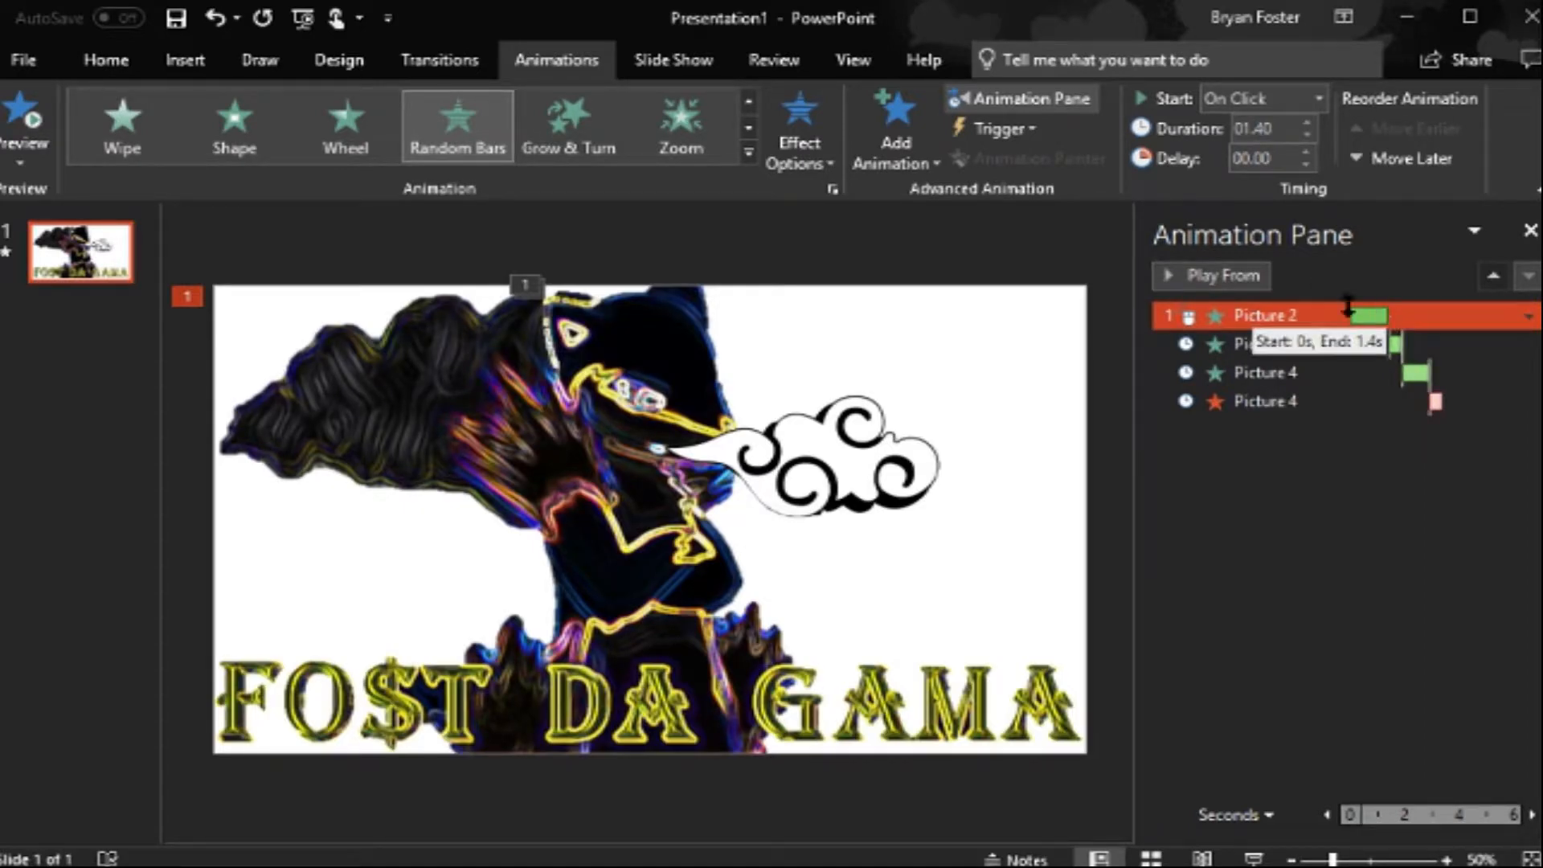
{"action": "left_click", "coordinate": [1210, 275]}
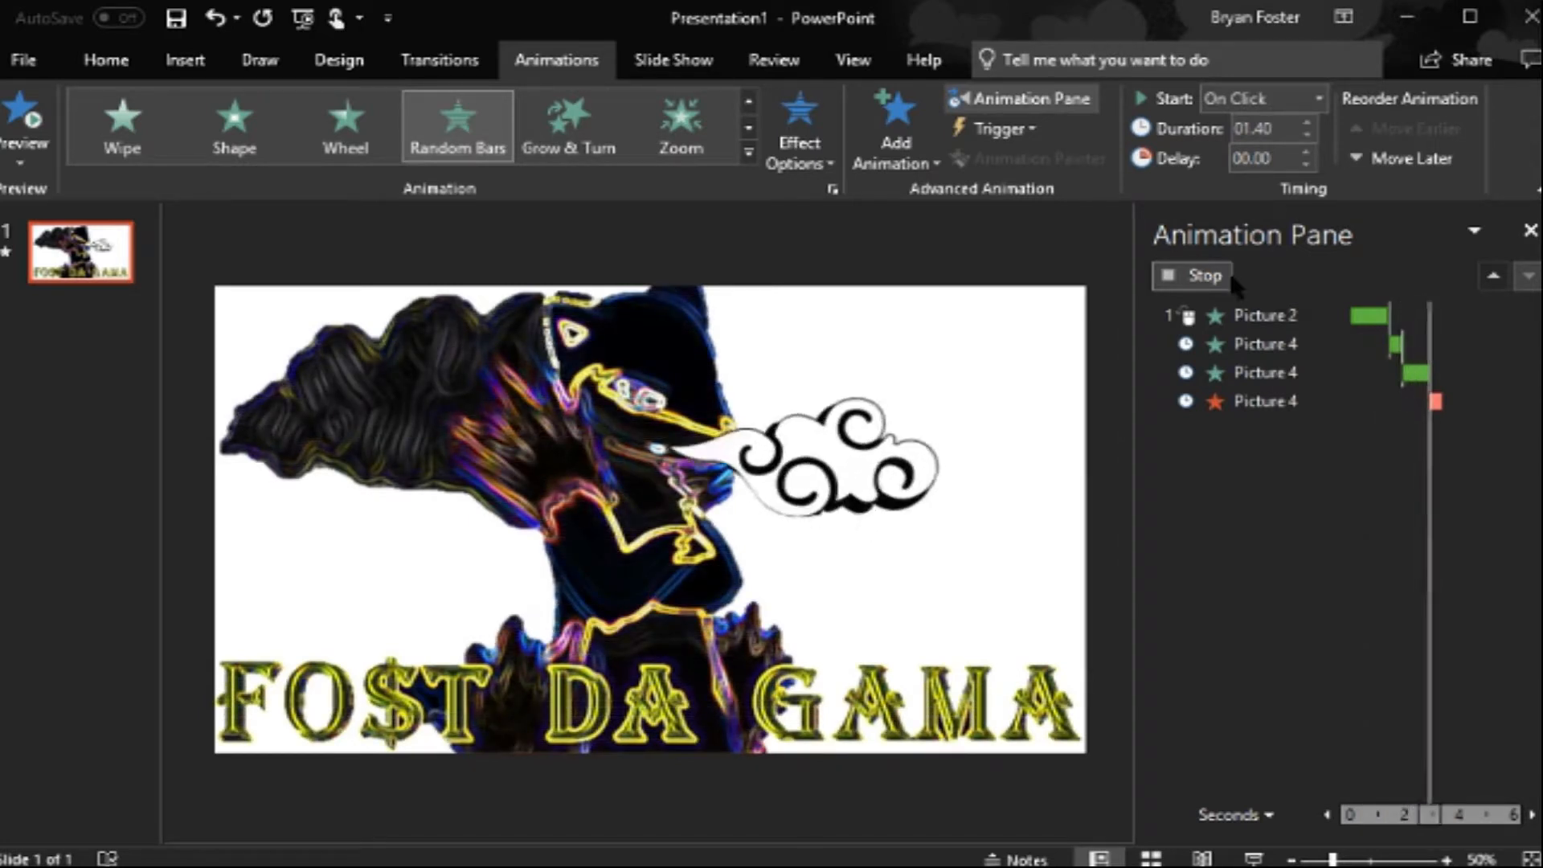
Step: Lengthen Picture 4's Checkerboard entrance to about 0.9 seconds and replay the sequence
{"action": "left_click", "coordinate": [1268, 344]}
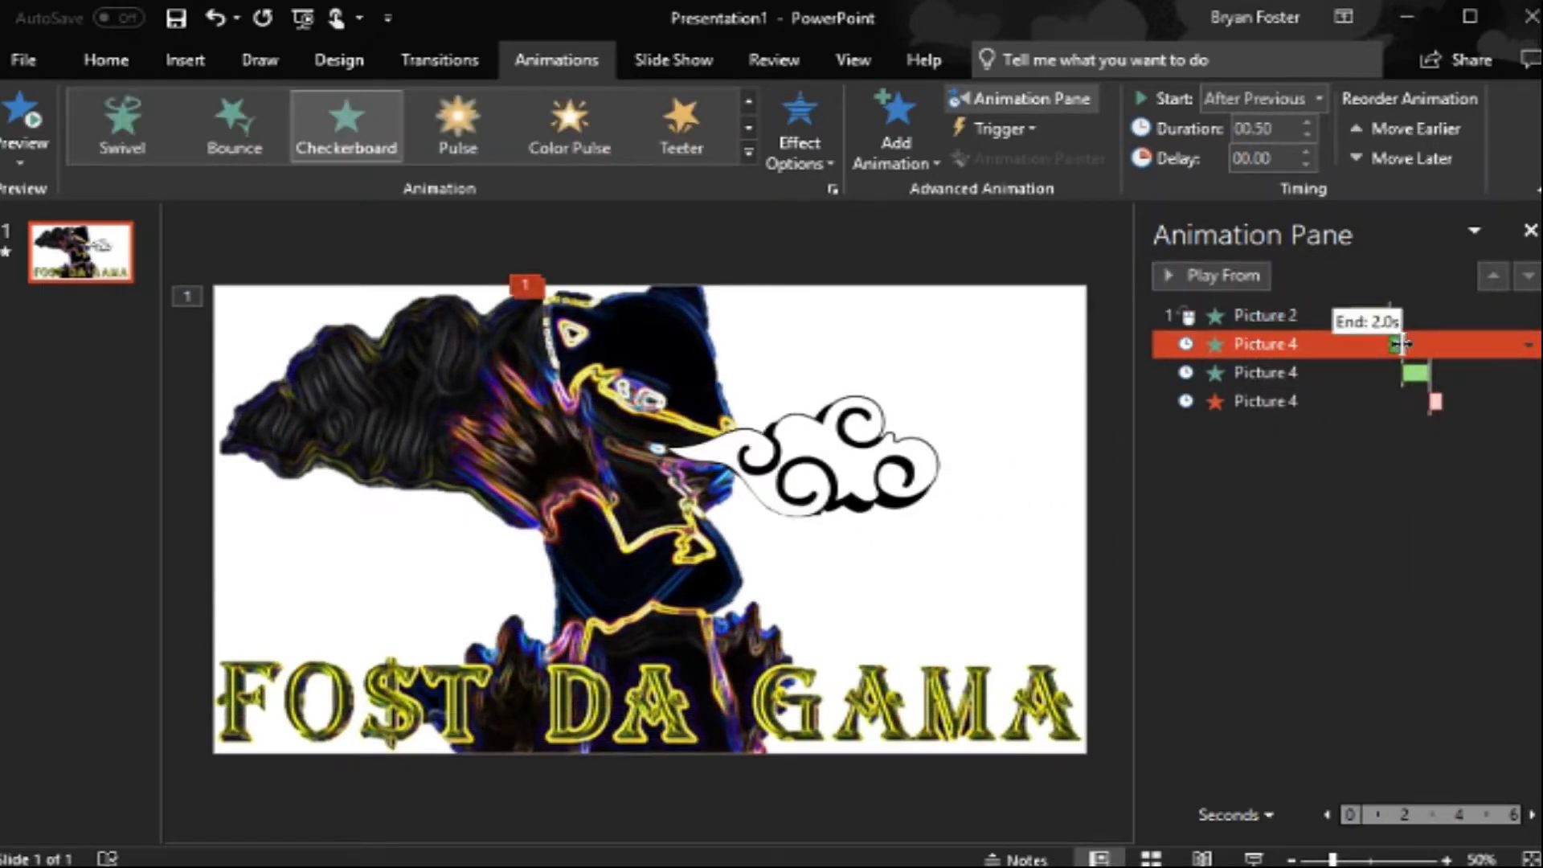
{"action": "left_click_drag", "start_coordinate": [1397, 345], "coordinate": [1421, 345]}
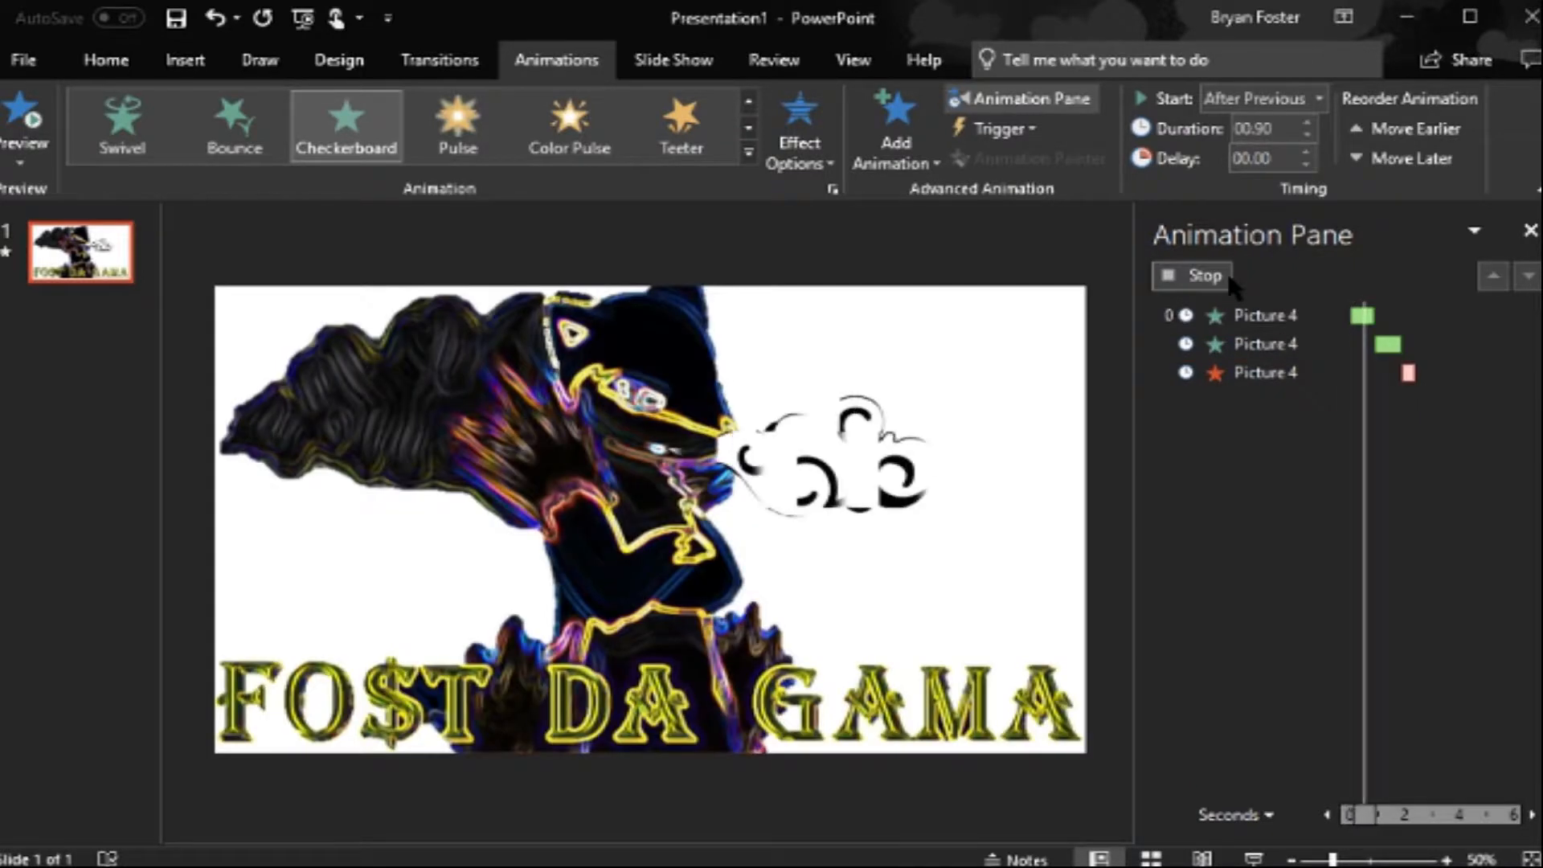
{"action": "left_click", "coordinate": [1194, 276]}
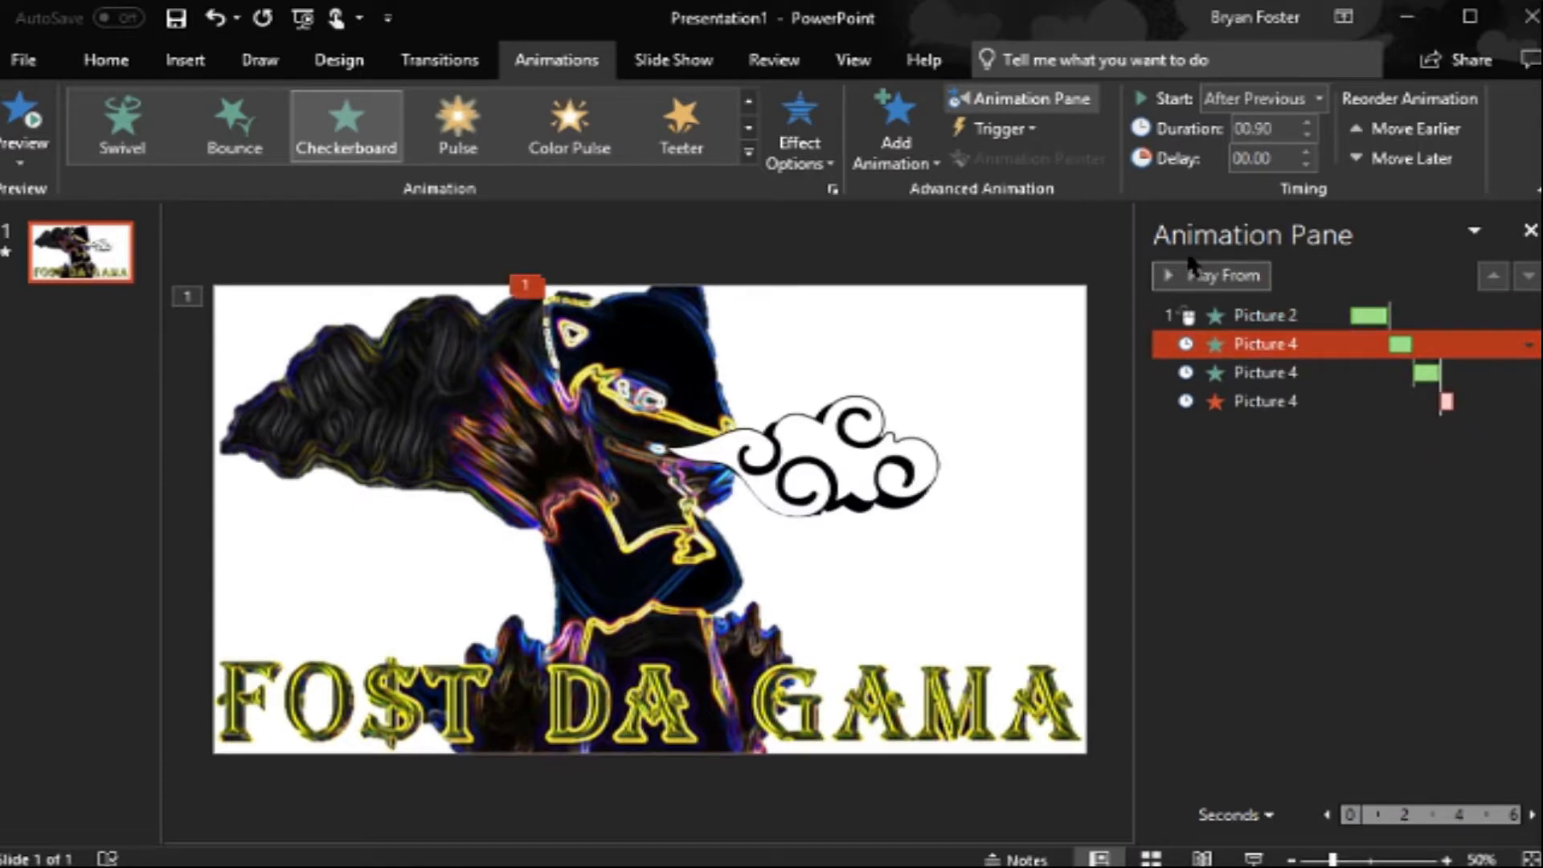
{"action": "left_click", "coordinate": [1210, 276]}
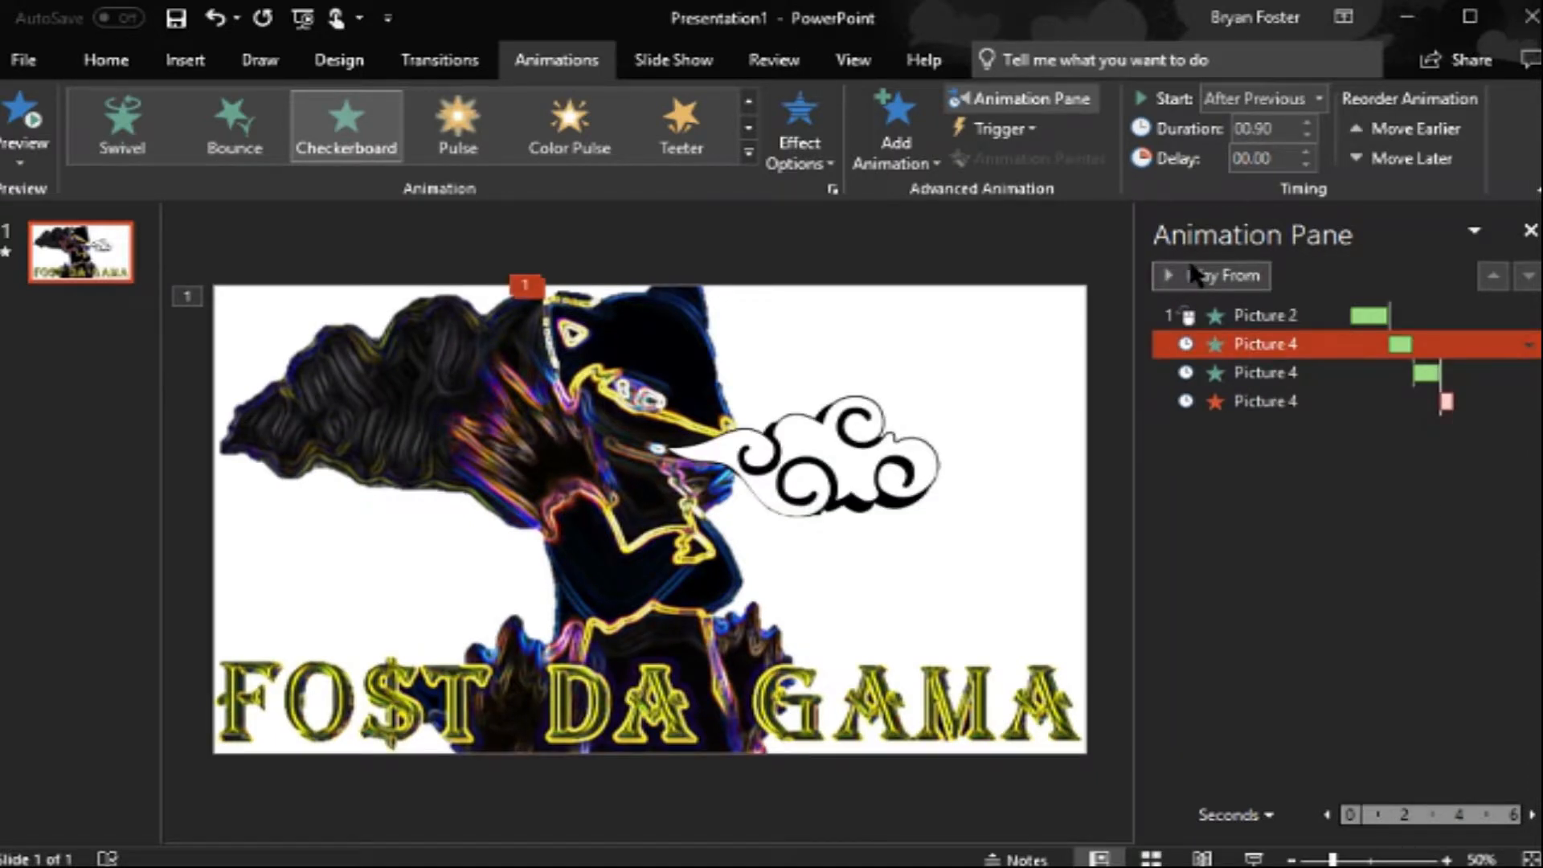
Step: Preview the retimed animations and open start options for the Grow & Turn entrance
{"action": "left_click", "coordinate": [1199, 275]}
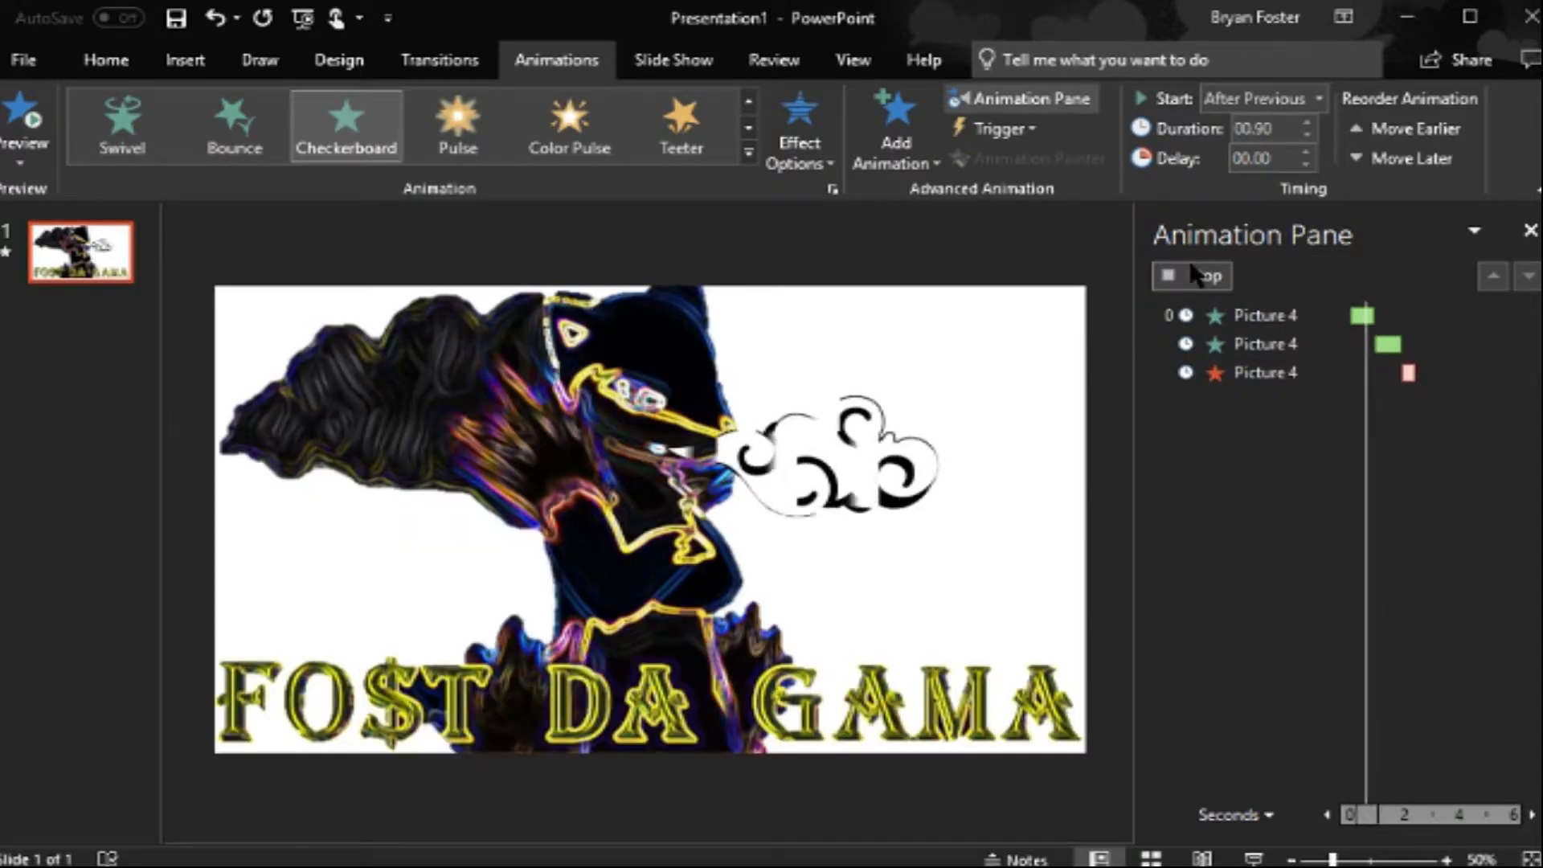
{"action": "left_click", "coordinate": [1267, 344]}
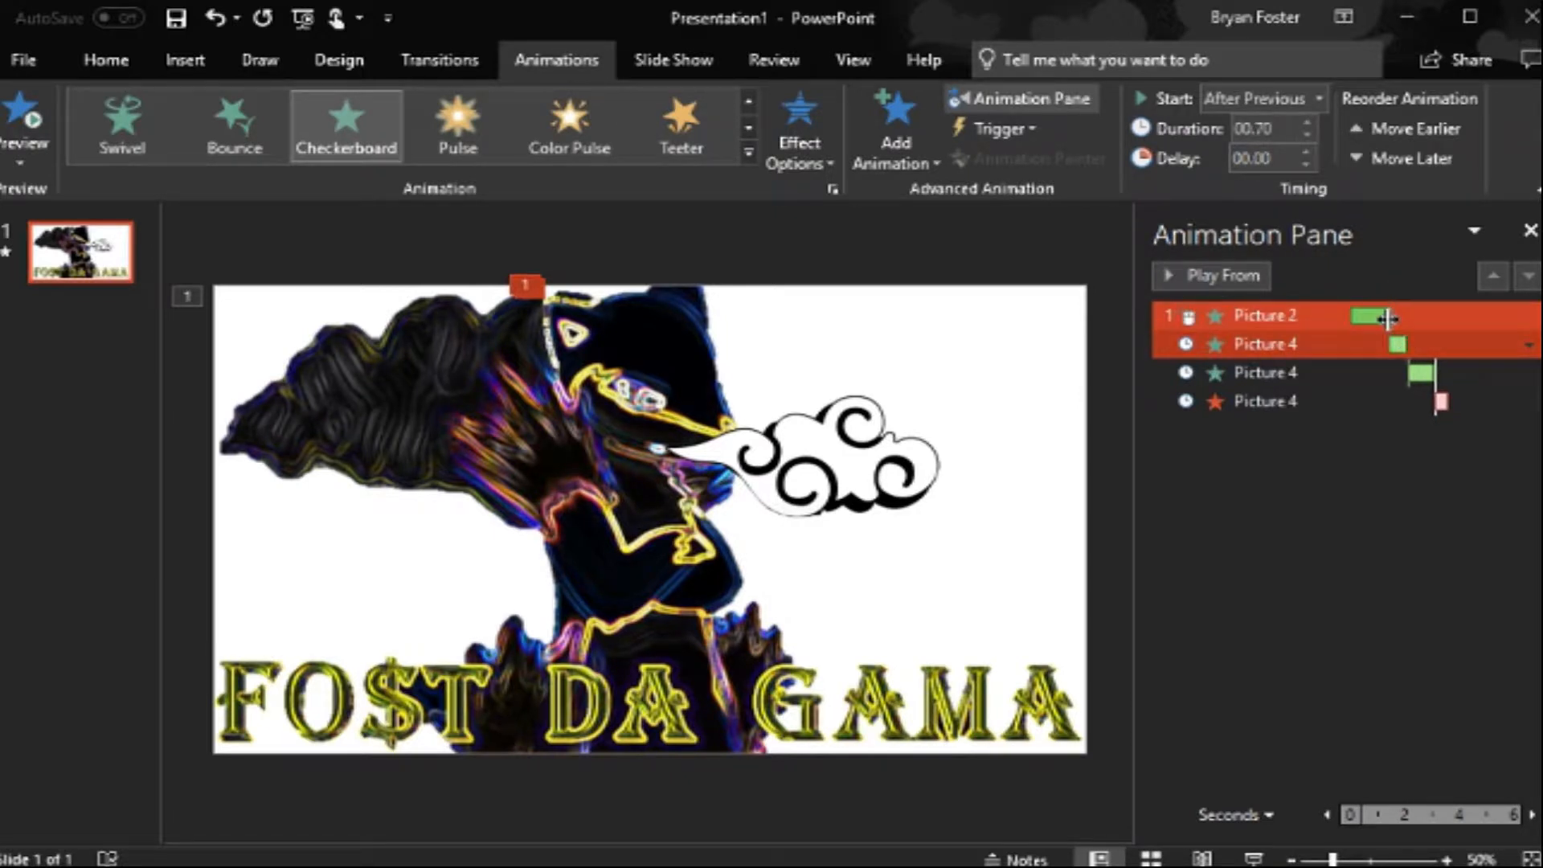
{"action": "left_click", "coordinate": [1210, 276]}
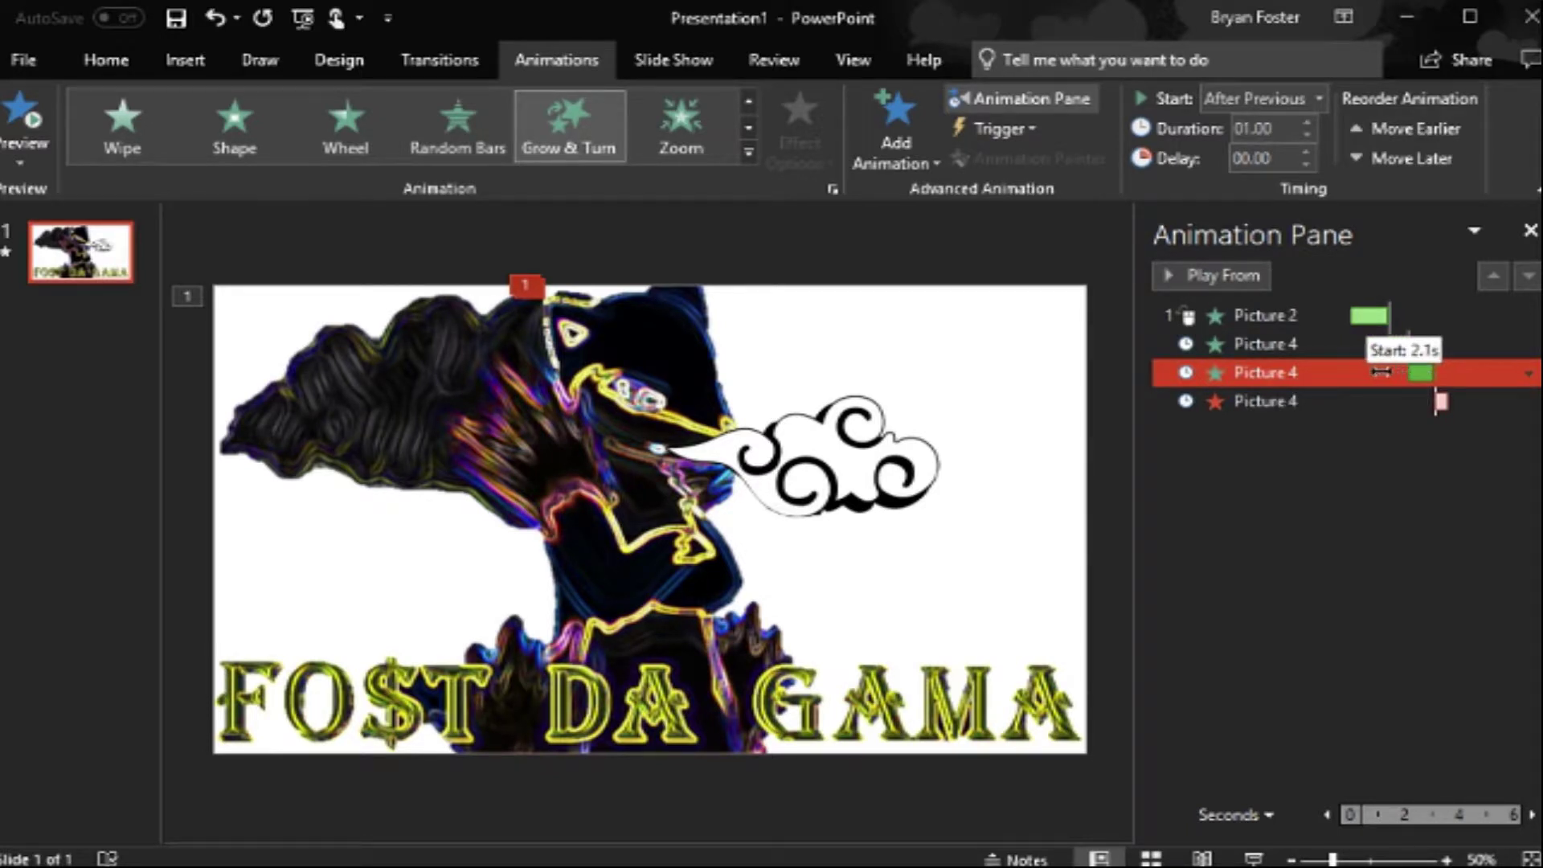
{"action": "left_click", "coordinate": [1528, 372]}
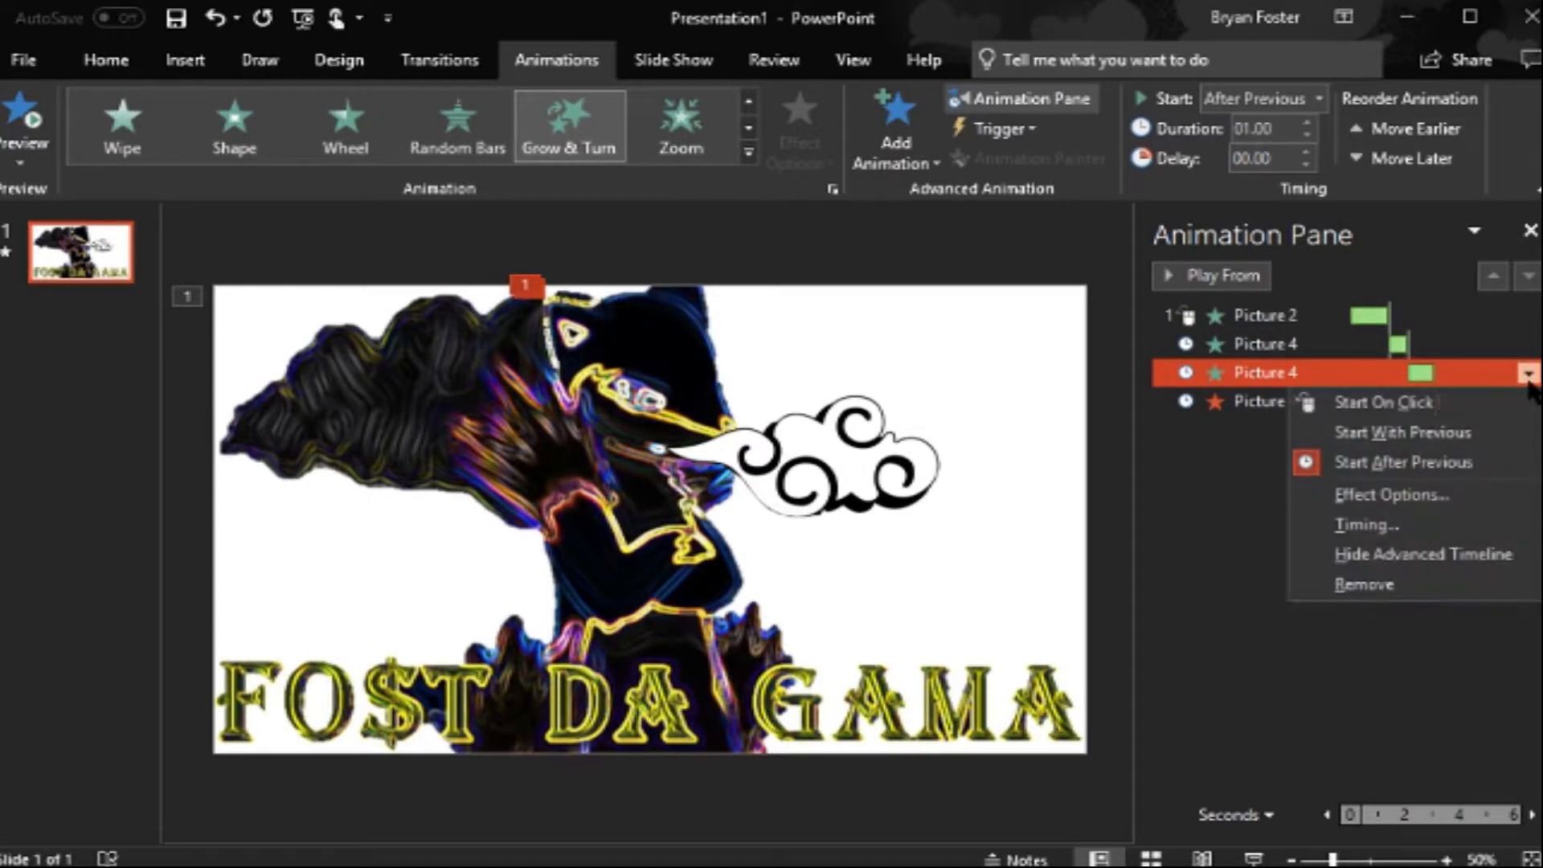
{"action": "mouse_move", "coordinate": [1362, 325]}
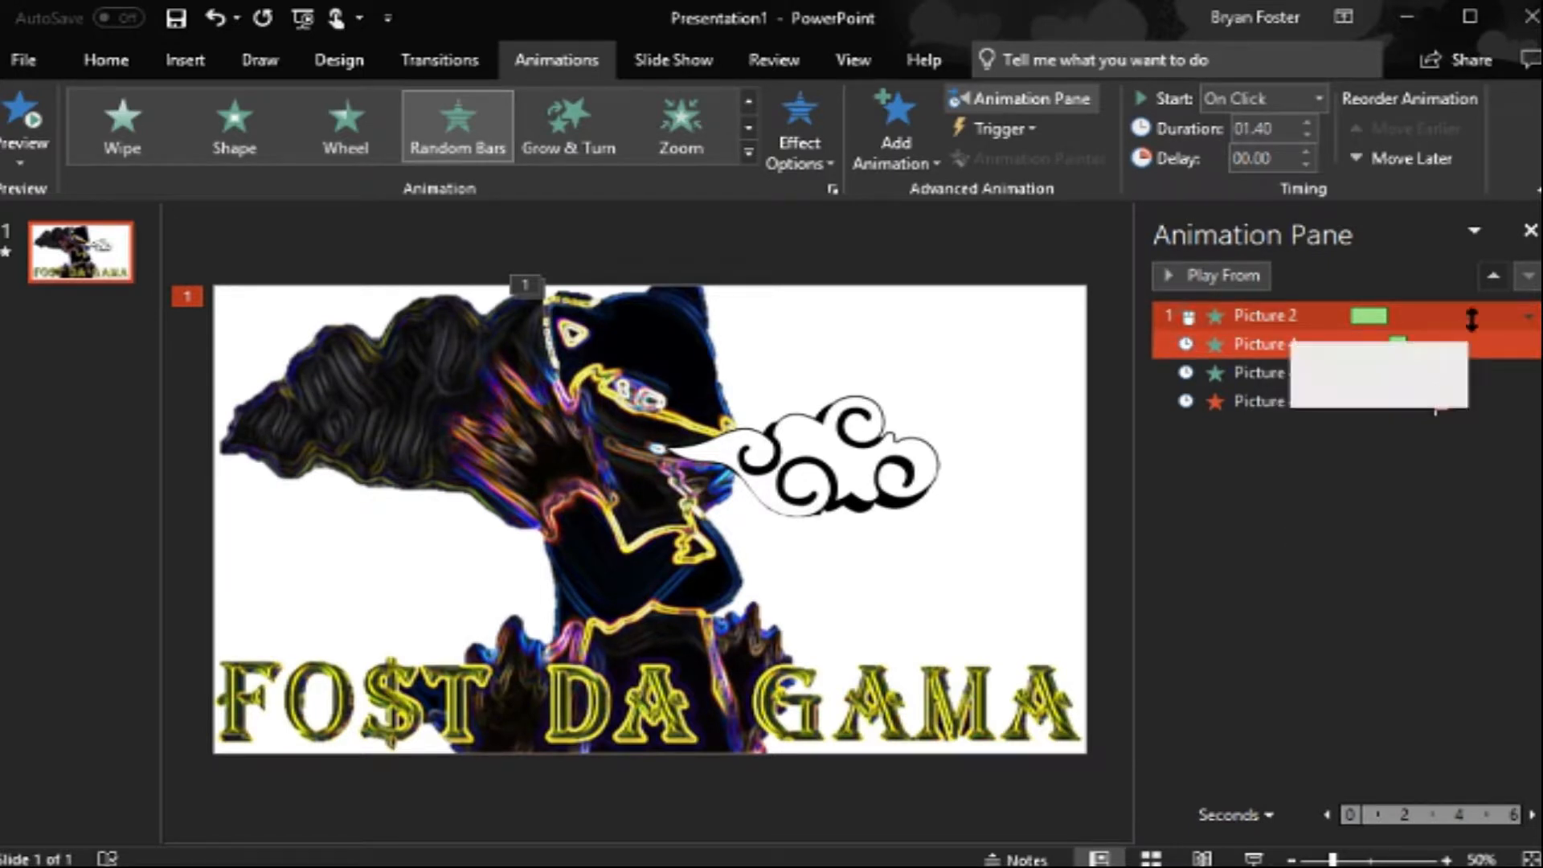
Step: Make Picture 2's entrance start With Previous and move a Picture 4 effect to start at 1.8 seconds
{"action": "left_click", "coordinate": [1526, 316]}
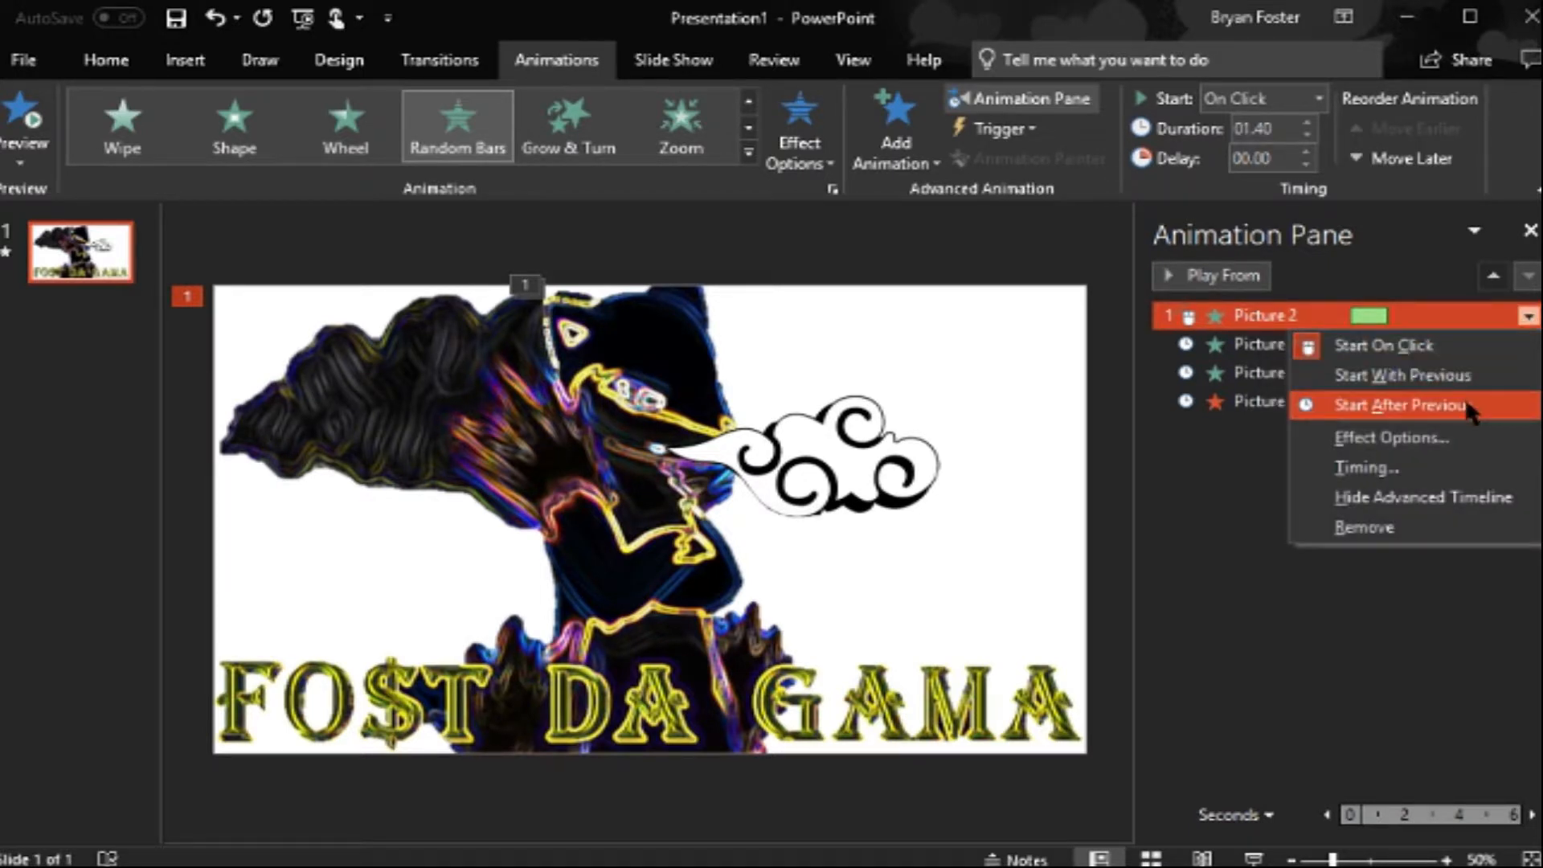
{"action": "mouse_move", "coordinate": [1417, 375]}
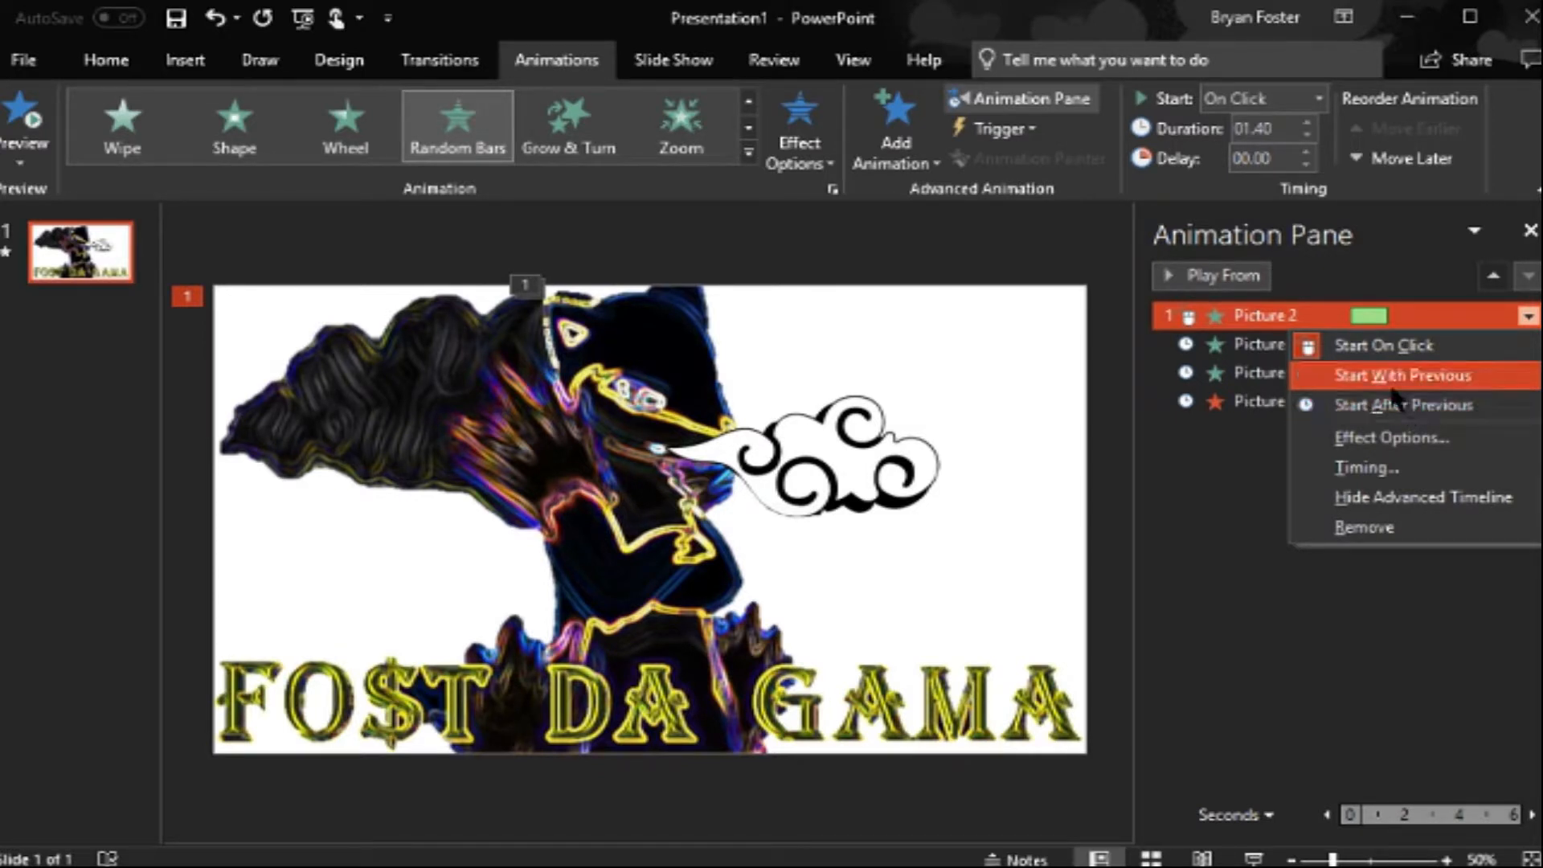
{"action": "left_click", "coordinate": [1402, 376]}
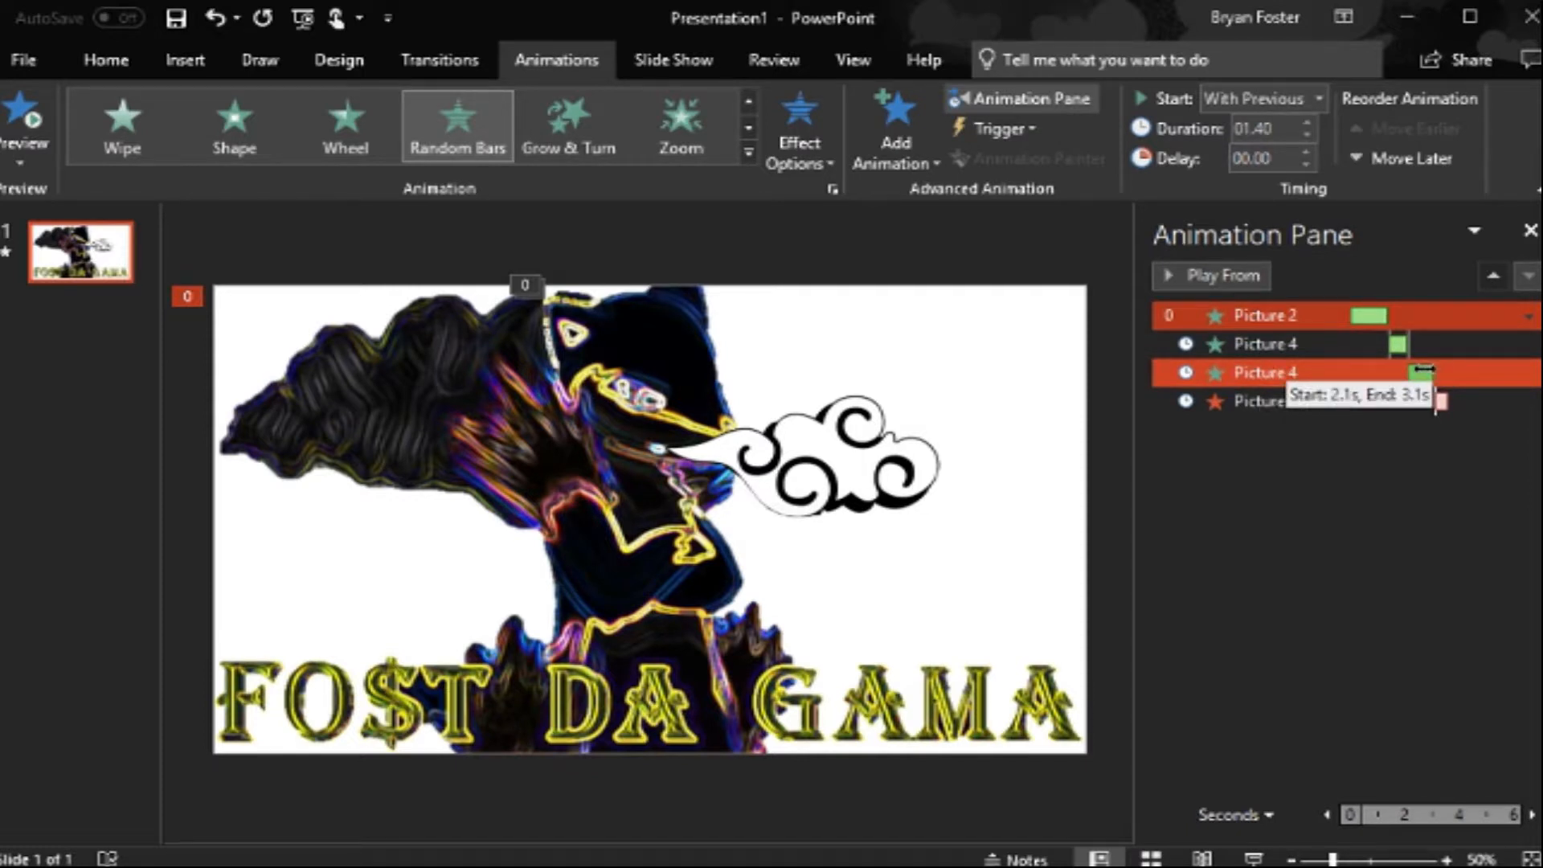
{"action": "left_click", "coordinate": [568, 127]}
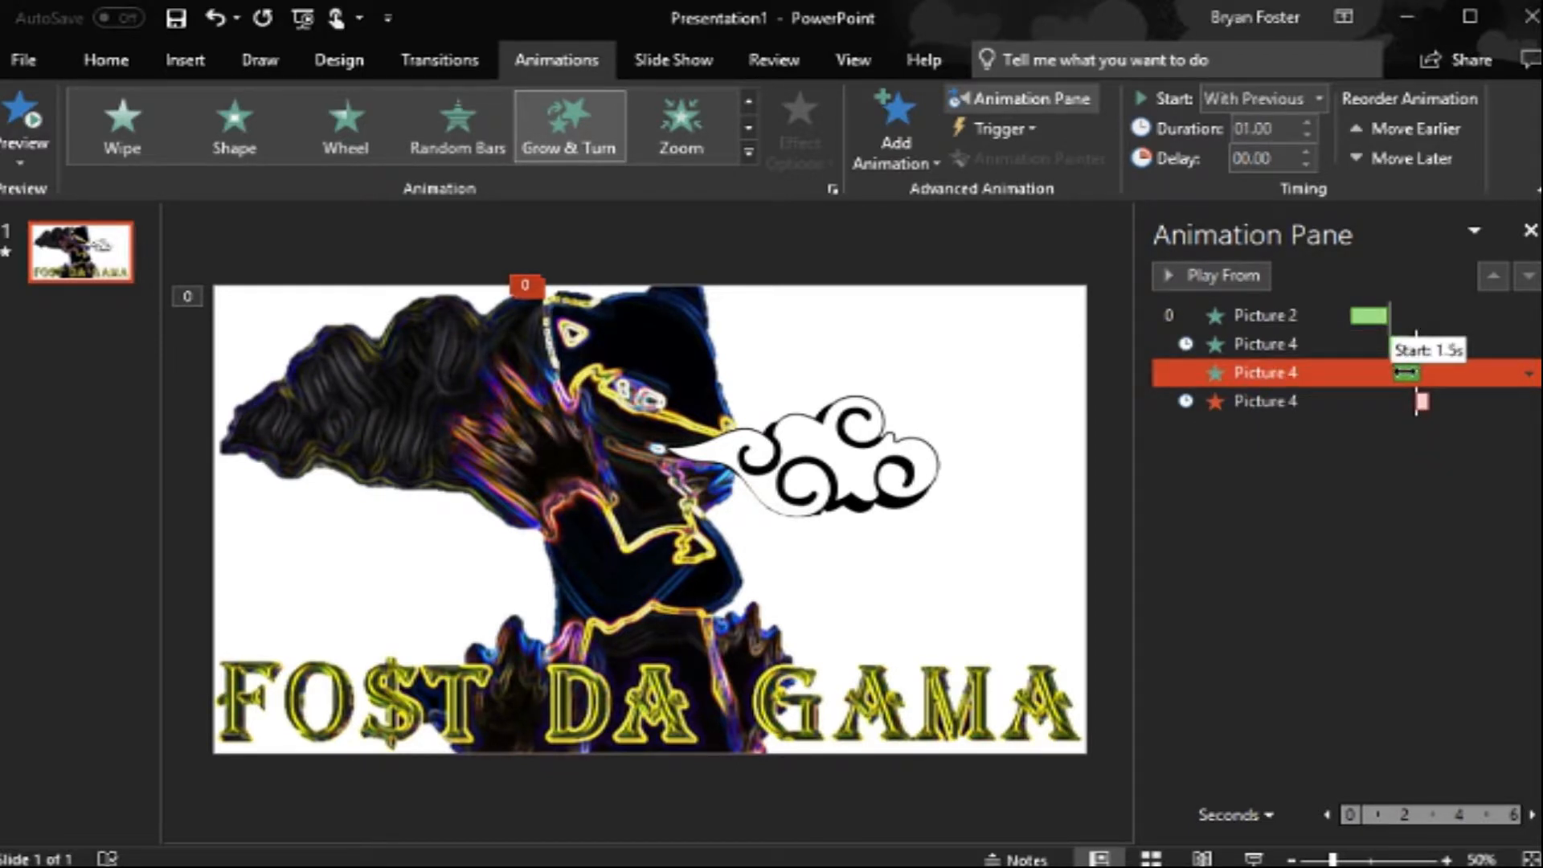
{"action": "left_click_drag", "start_coordinate": [1403, 372], "coordinate": [1416, 372]}
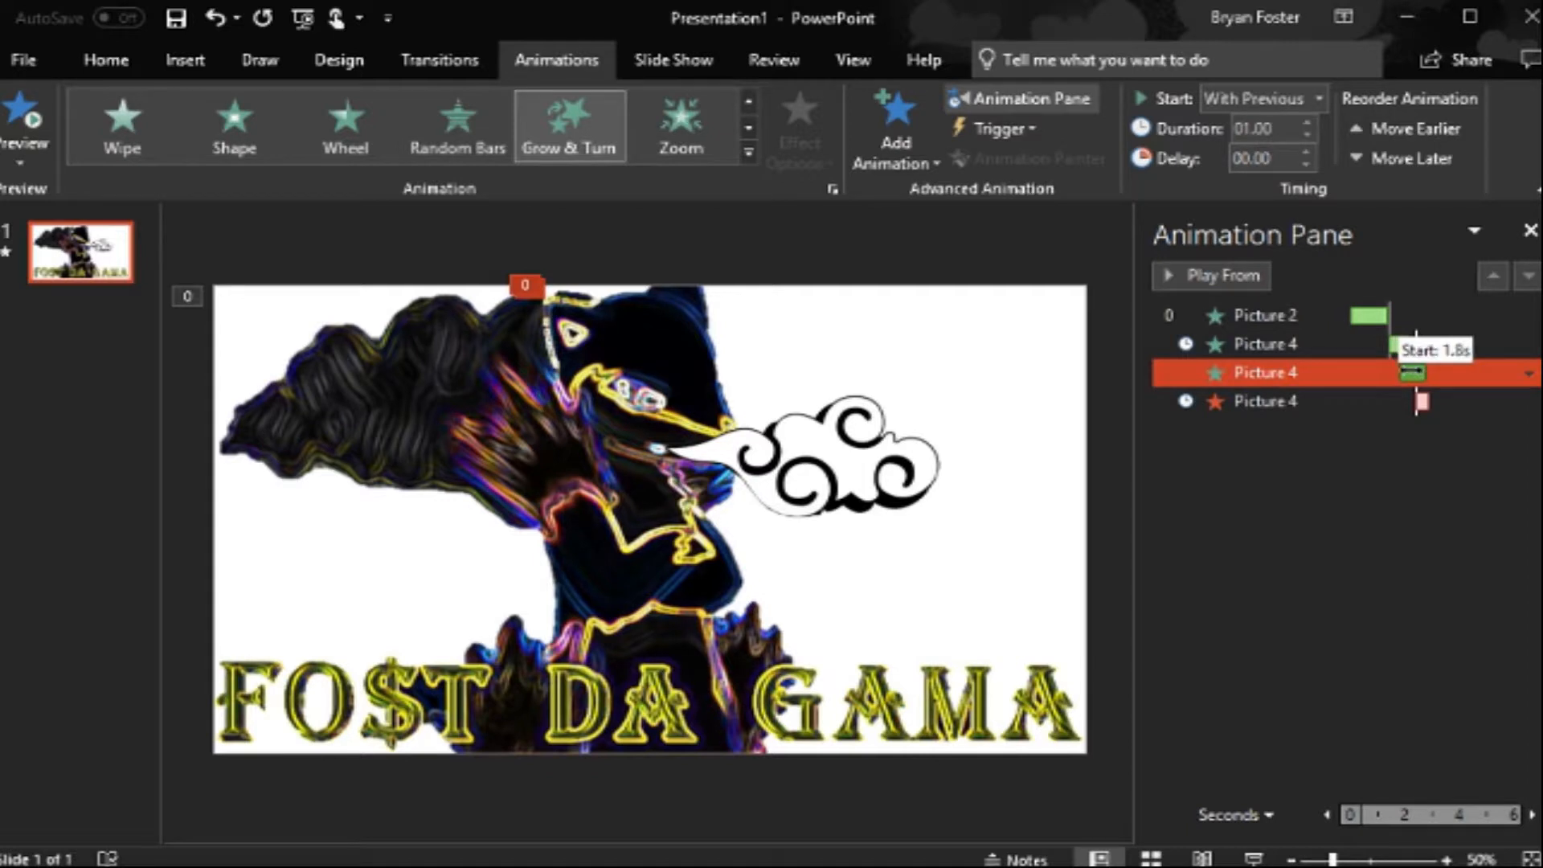
{"action": "left_click", "coordinate": [186, 59]}
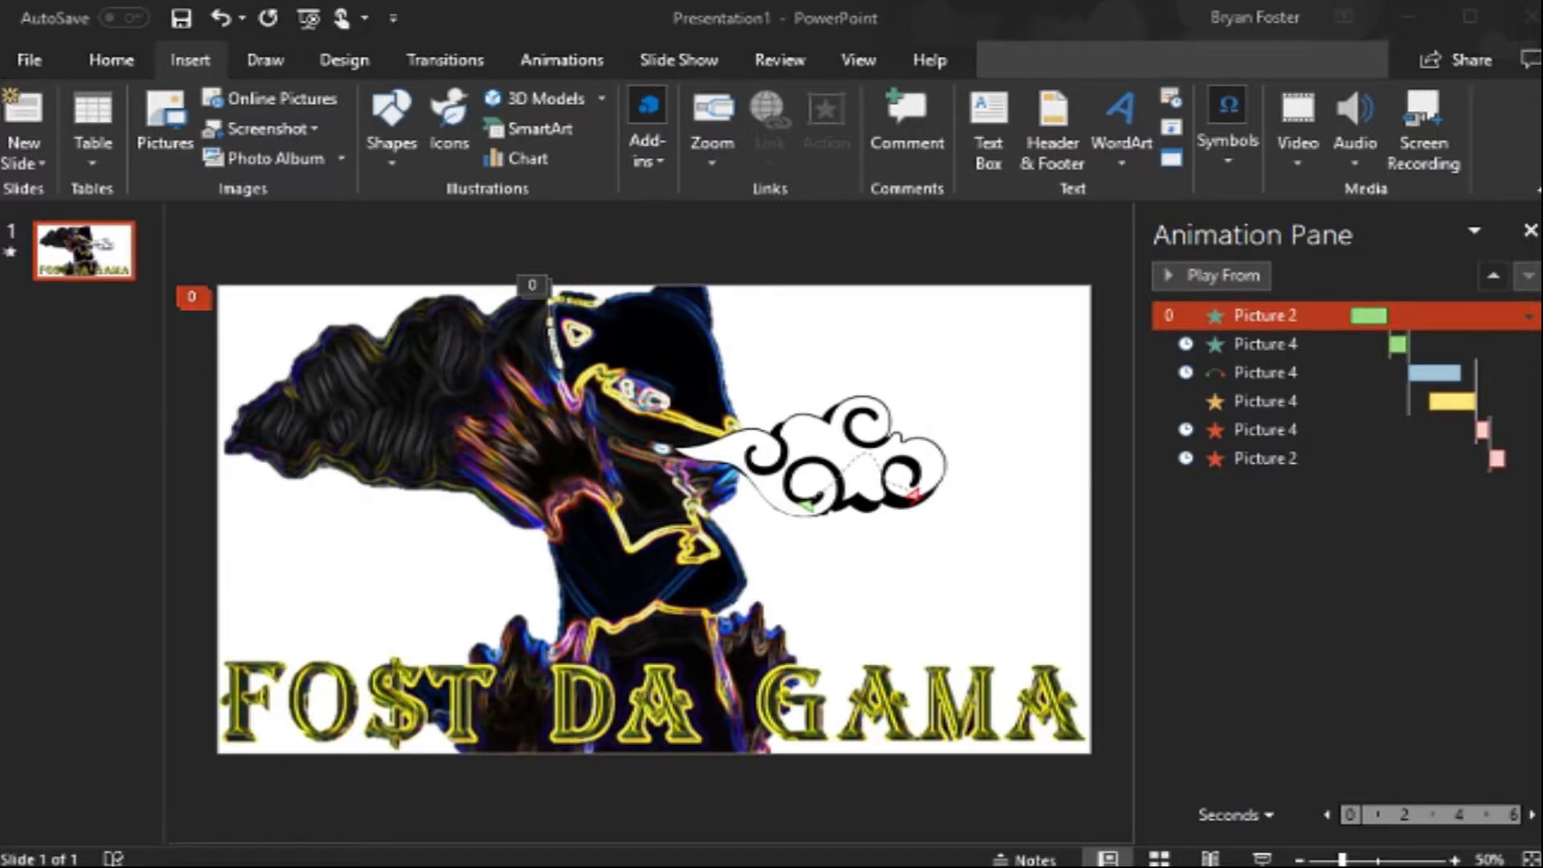
{"action": "mouse_move", "coordinate": [608, 240]}
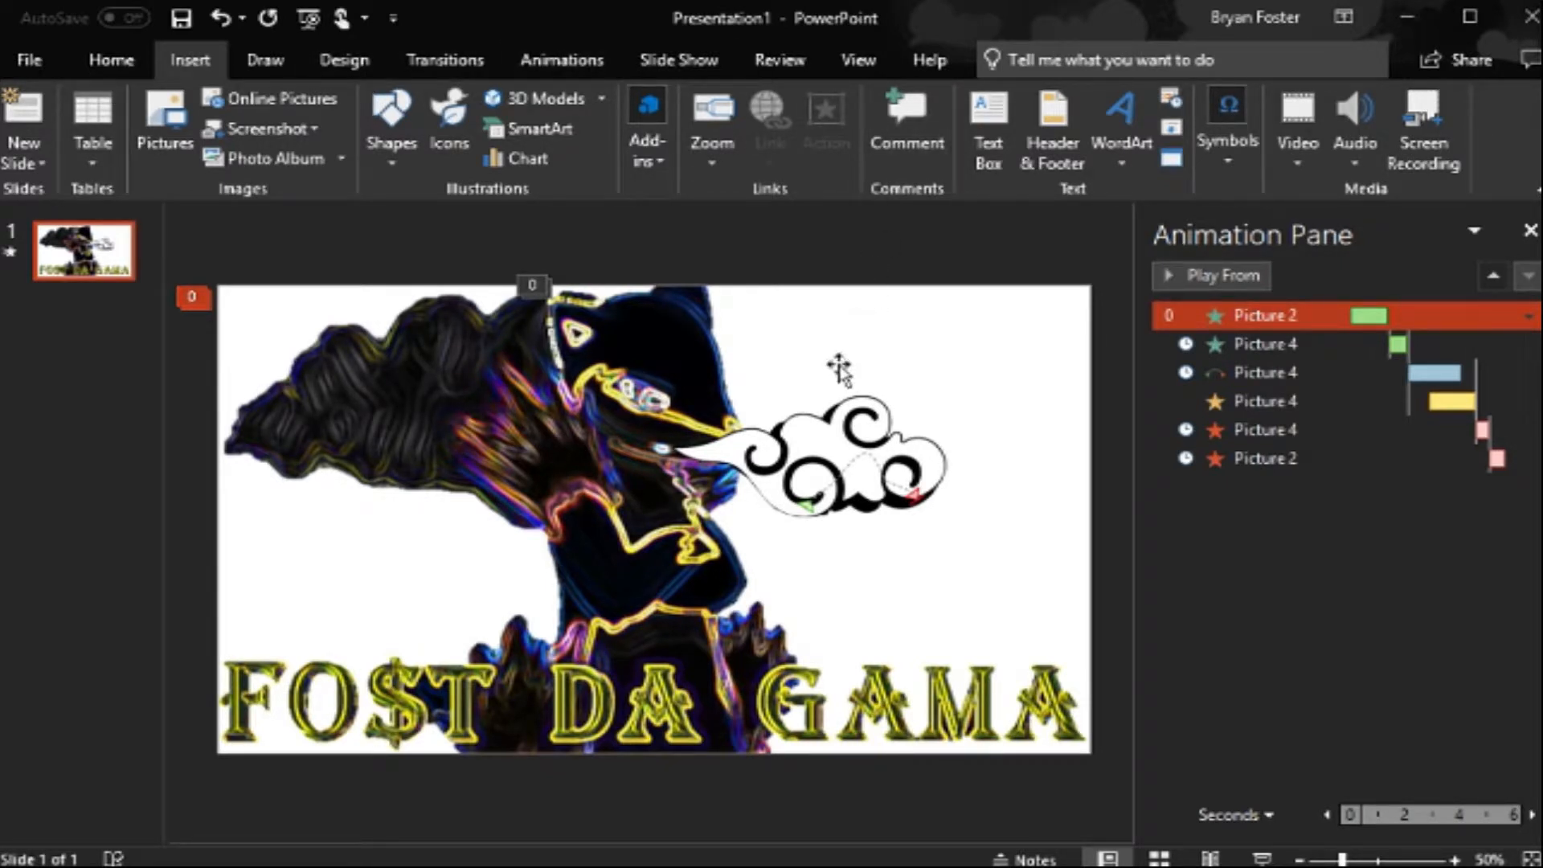
{"action": "mouse_move", "coordinate": [971, 308]}
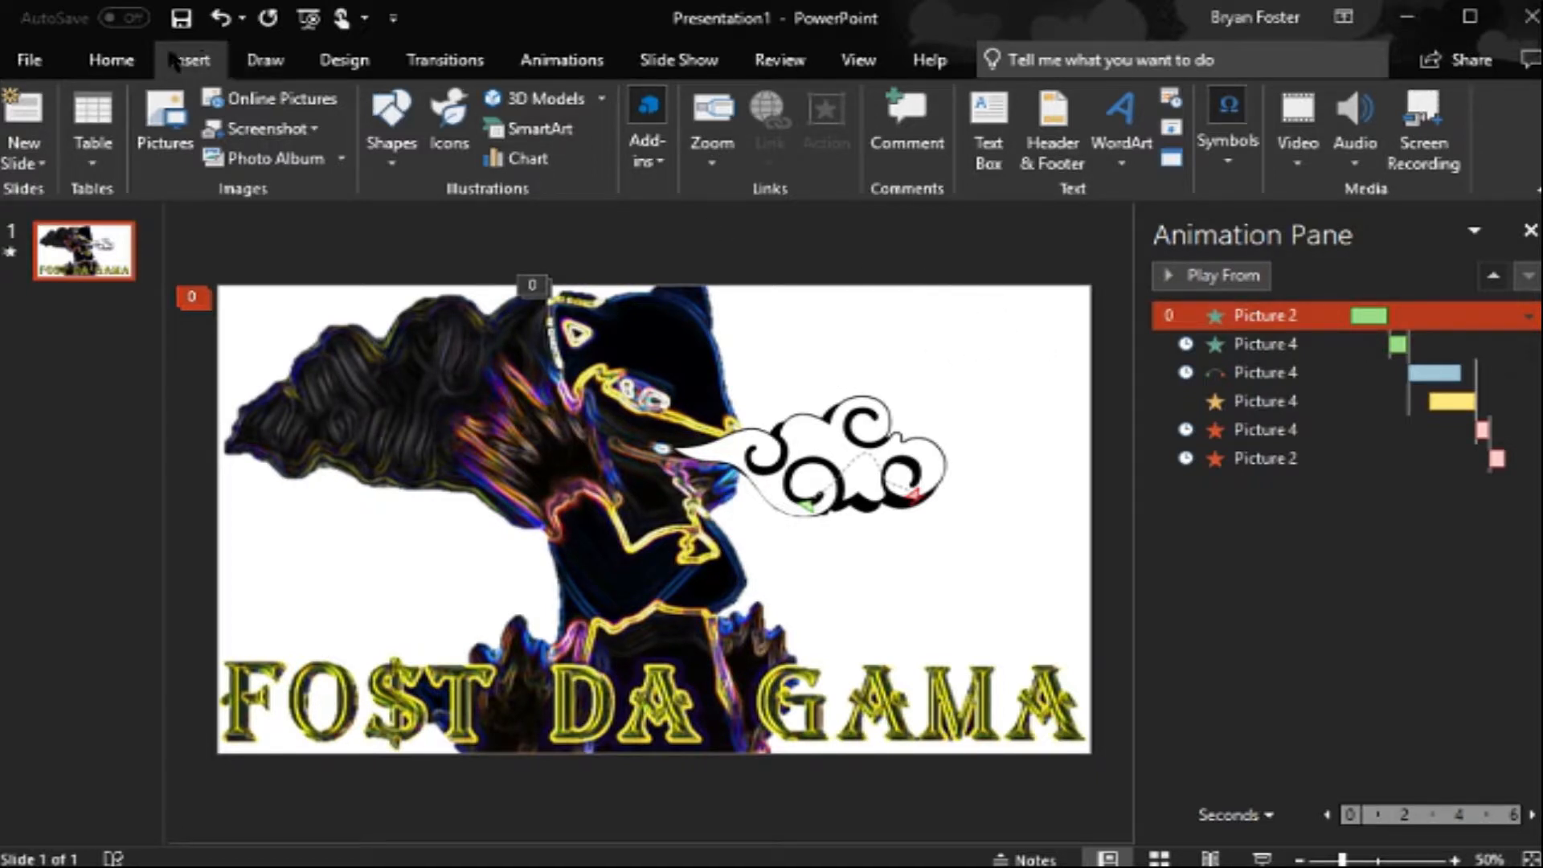
Step: Browse the Draw and Insert ribbons, then show the Design themes and variants
{"action": "left_click", "coordinate": [264, 61]}
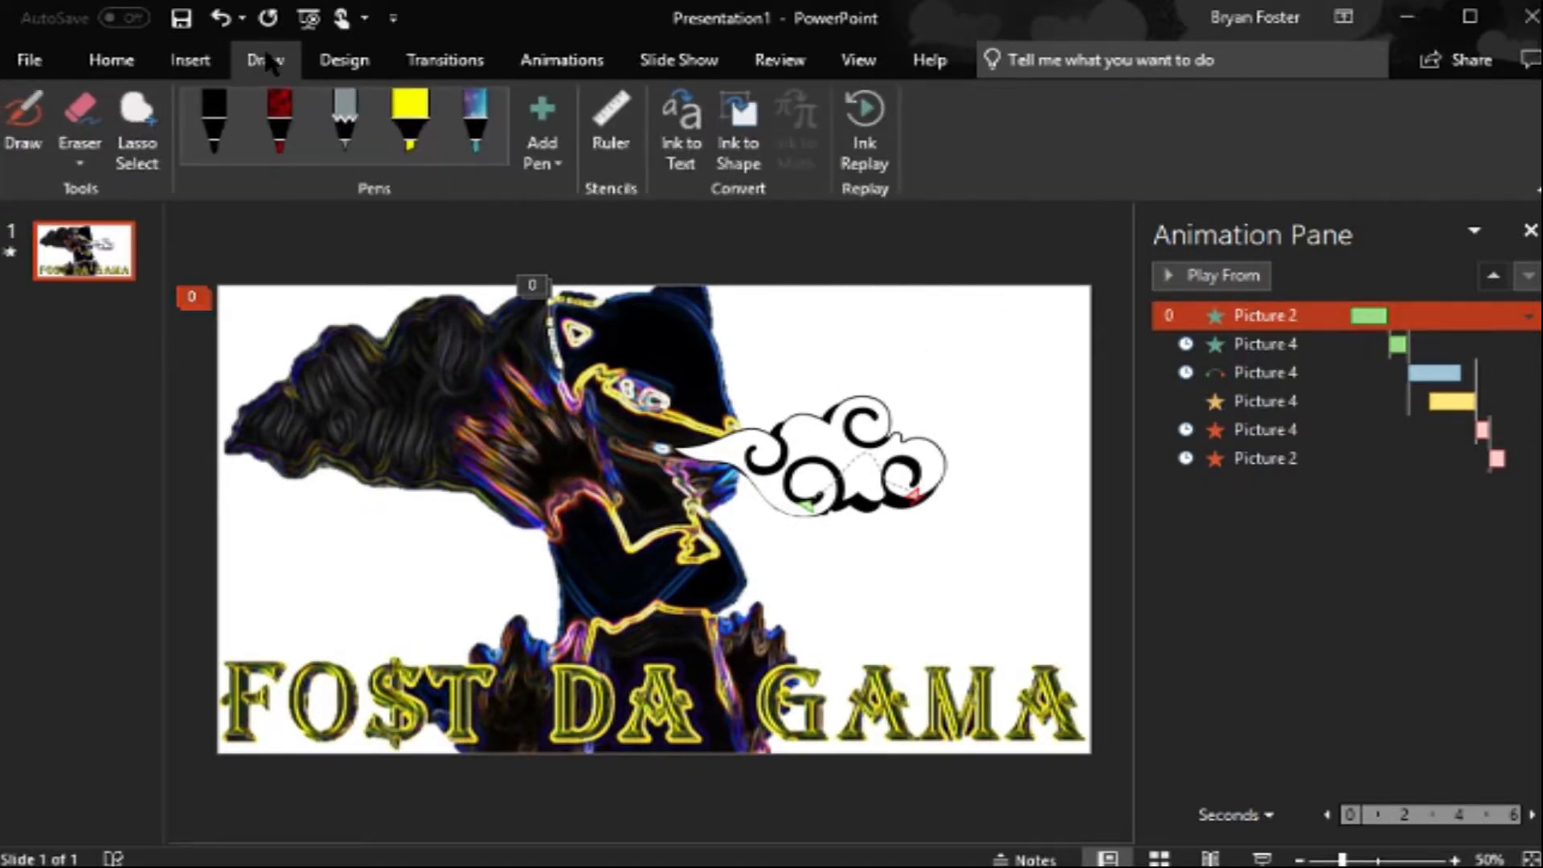
{"action": "left_click", "coordinate": [191, 60]}
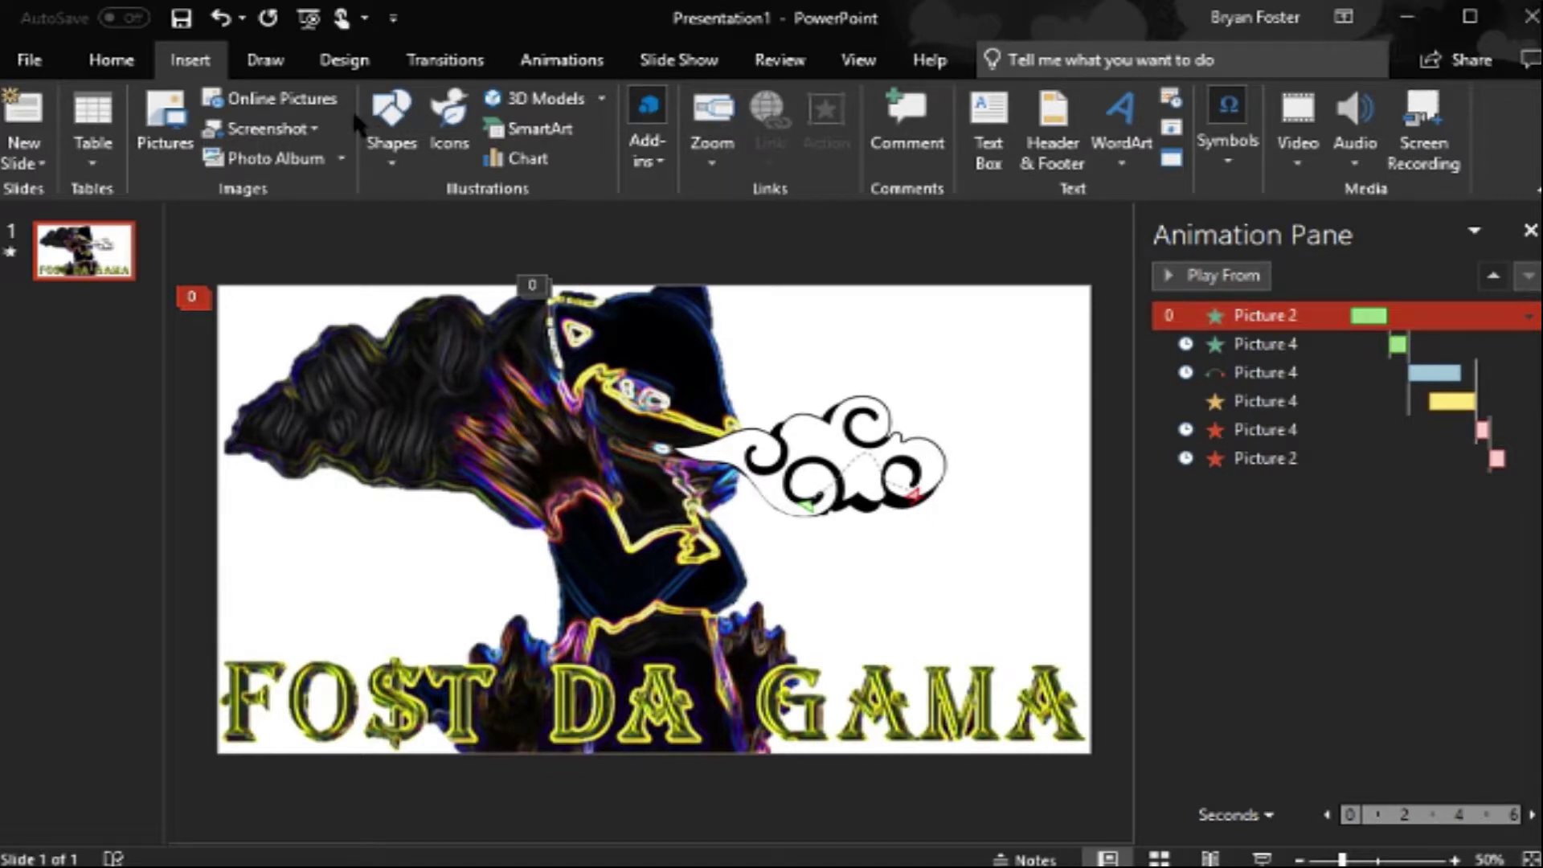
{"action": "left_click", "coordinate": [344, 61]}
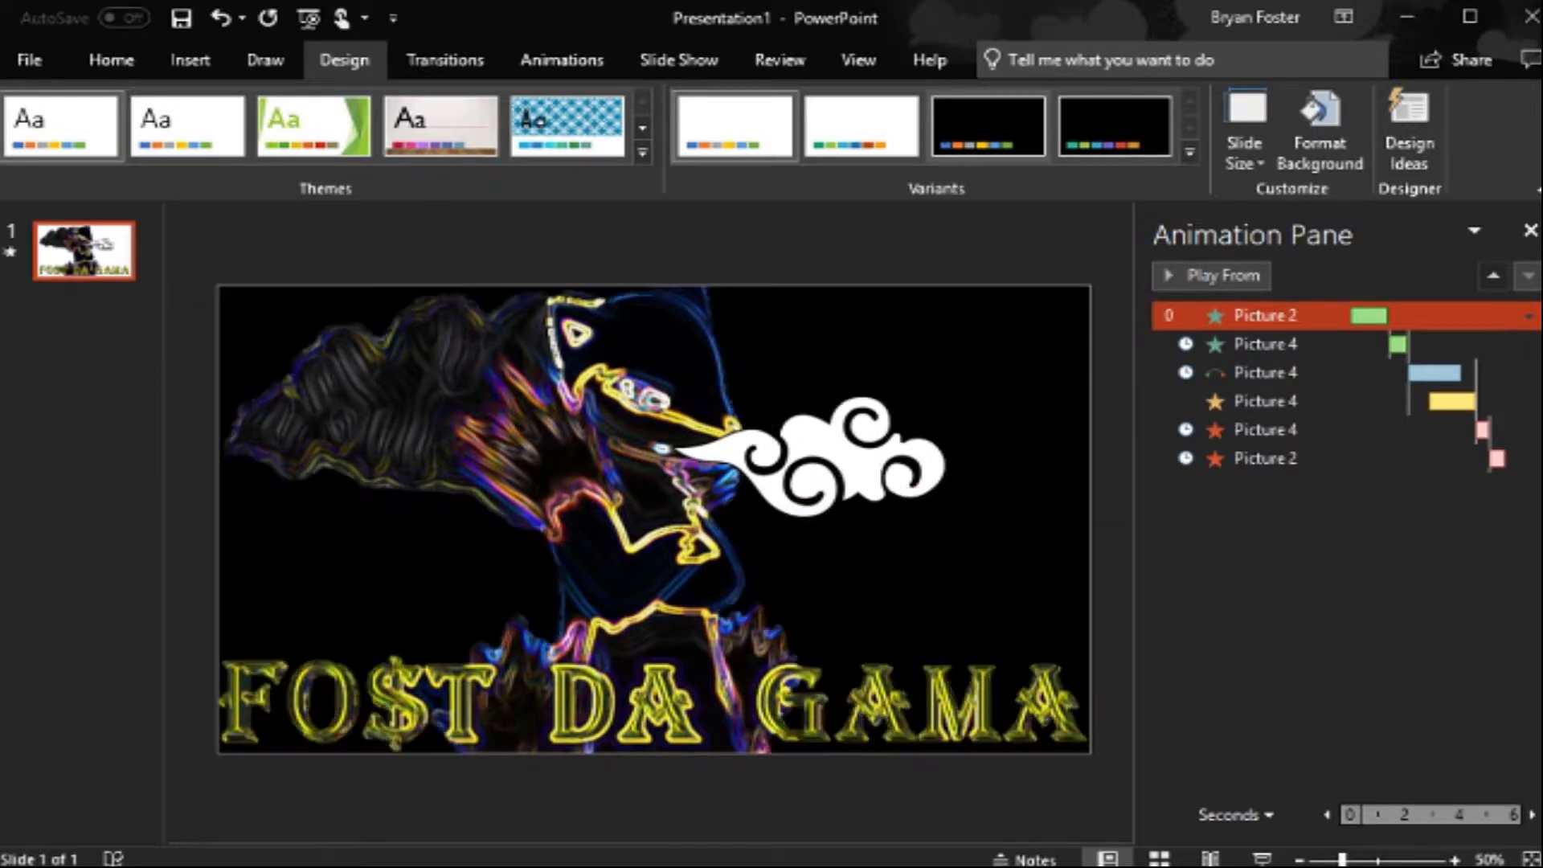
Step: Create a custom theme colour scheme with Dark 1 set to green and save it
{"action": "left_click", "coordinate": [1192, 150]}
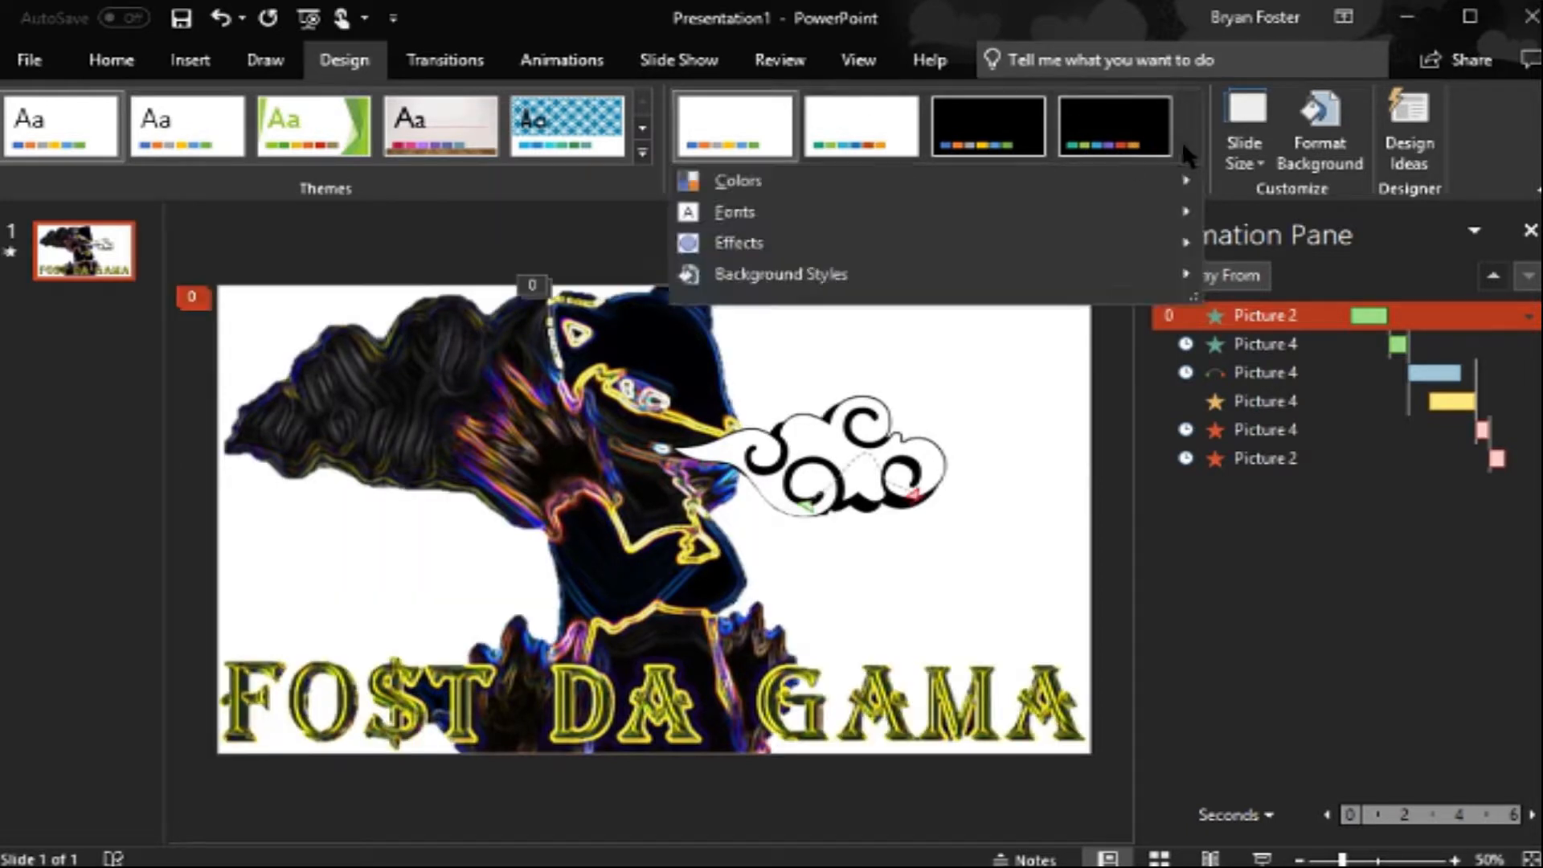
{"action": "left_click", "coordinate": [780, 273]}
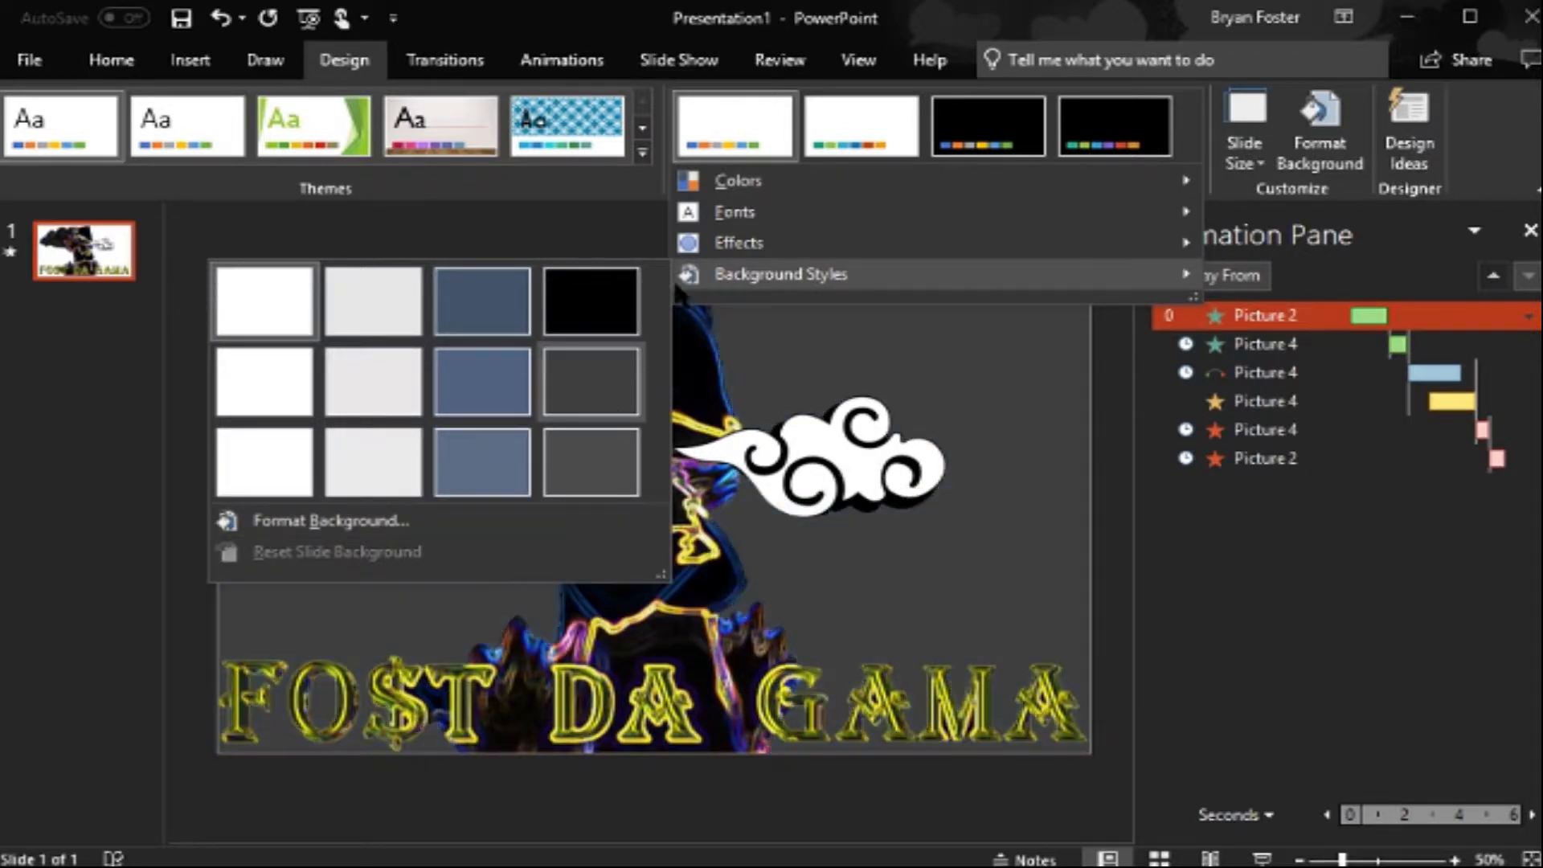
{"action": "left_click", "coordinate": [739, 180]}
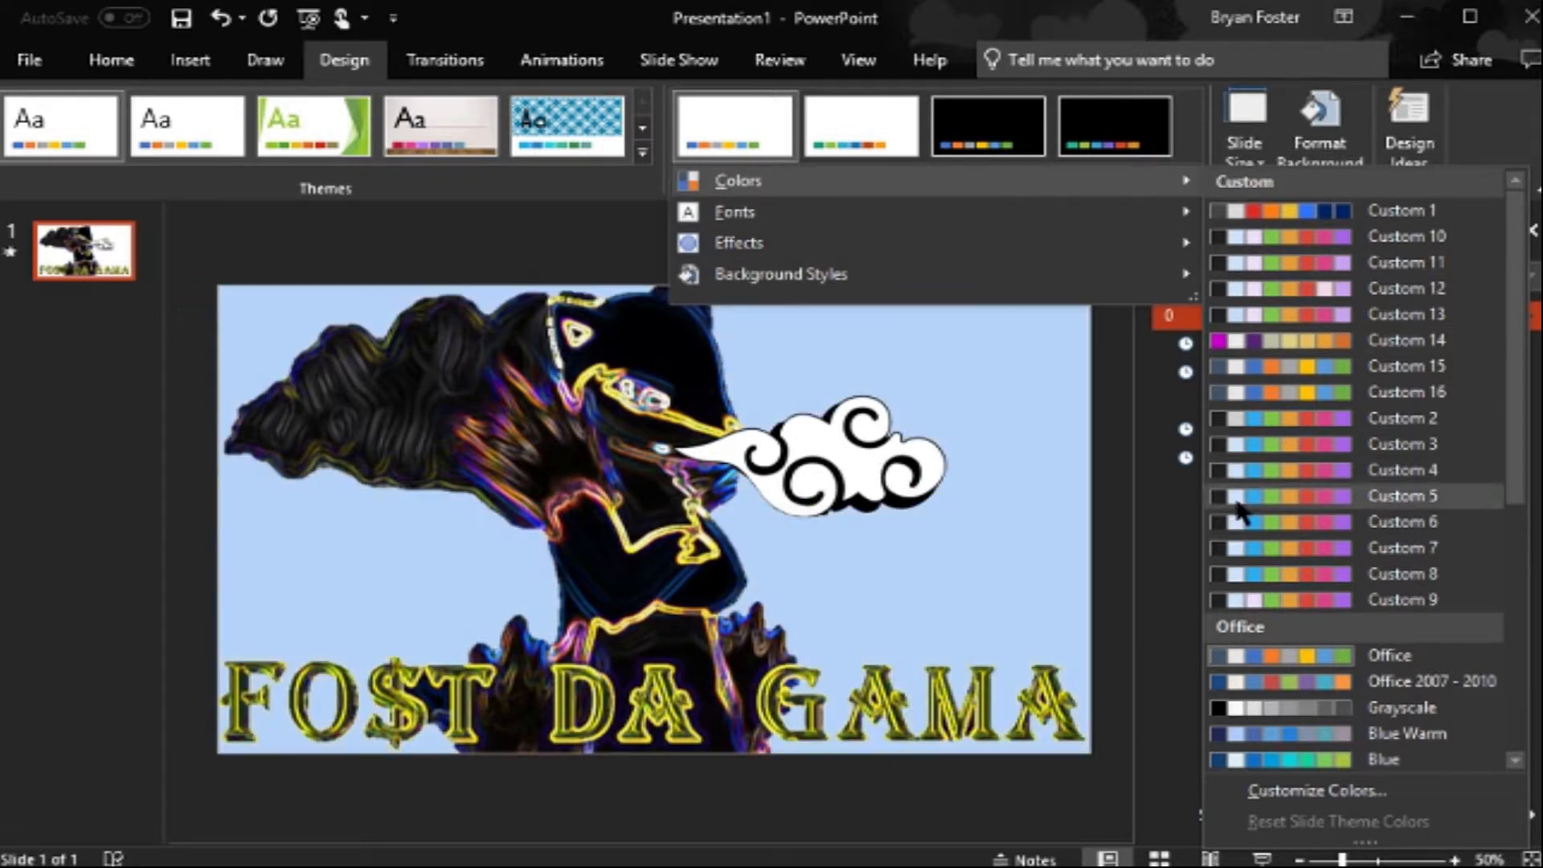
{"action": "left_click", "coordinate": [1316, 790]}
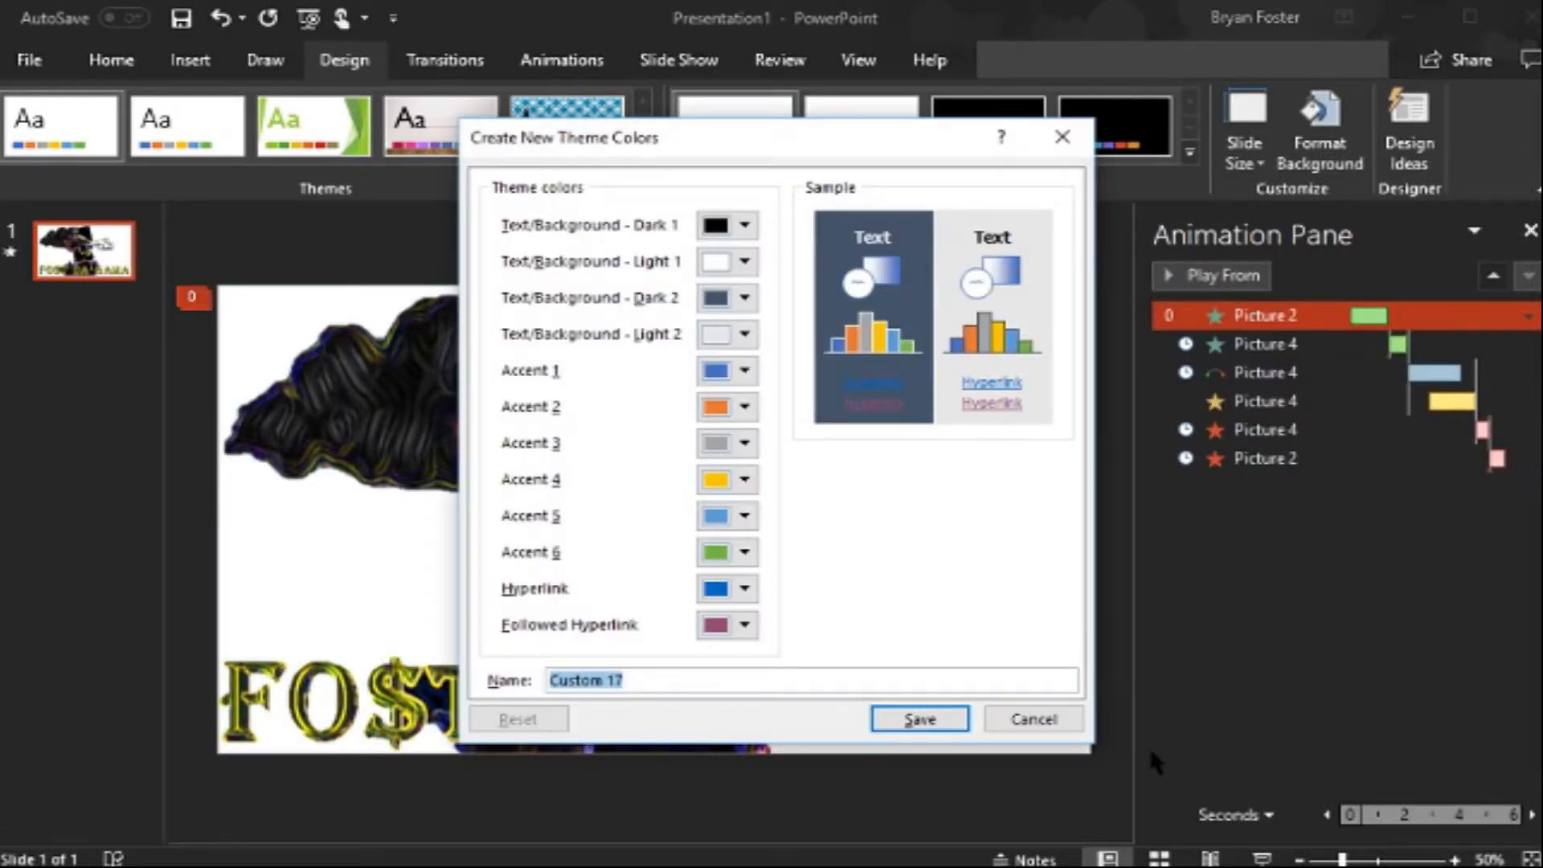
{"action": "left_click", "coordinate": [746, 225]}
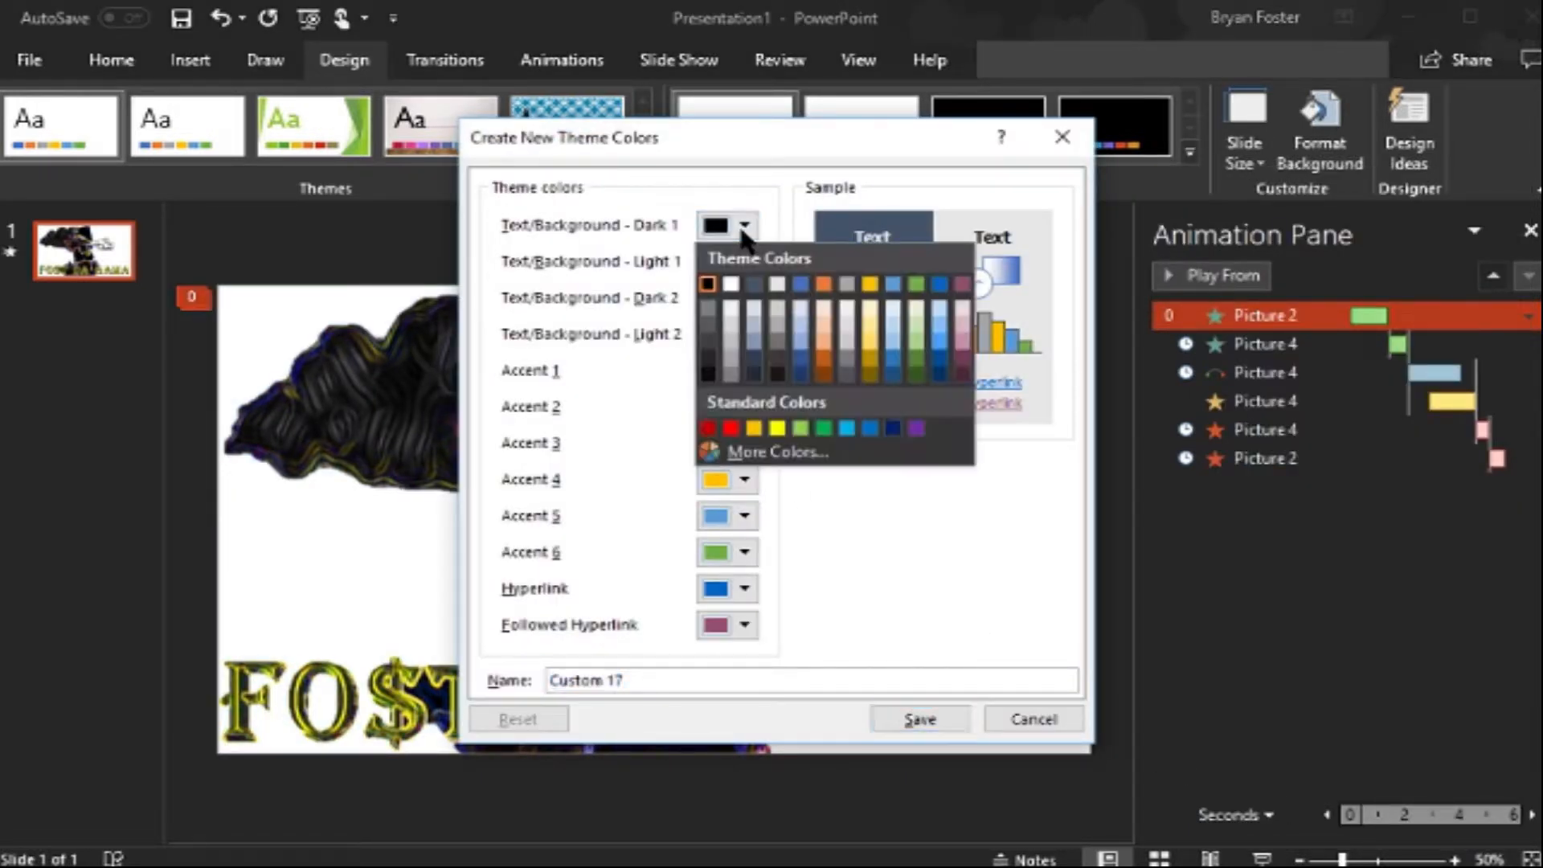
{"action": "mouse_move", "coordinate": [806, 434]}
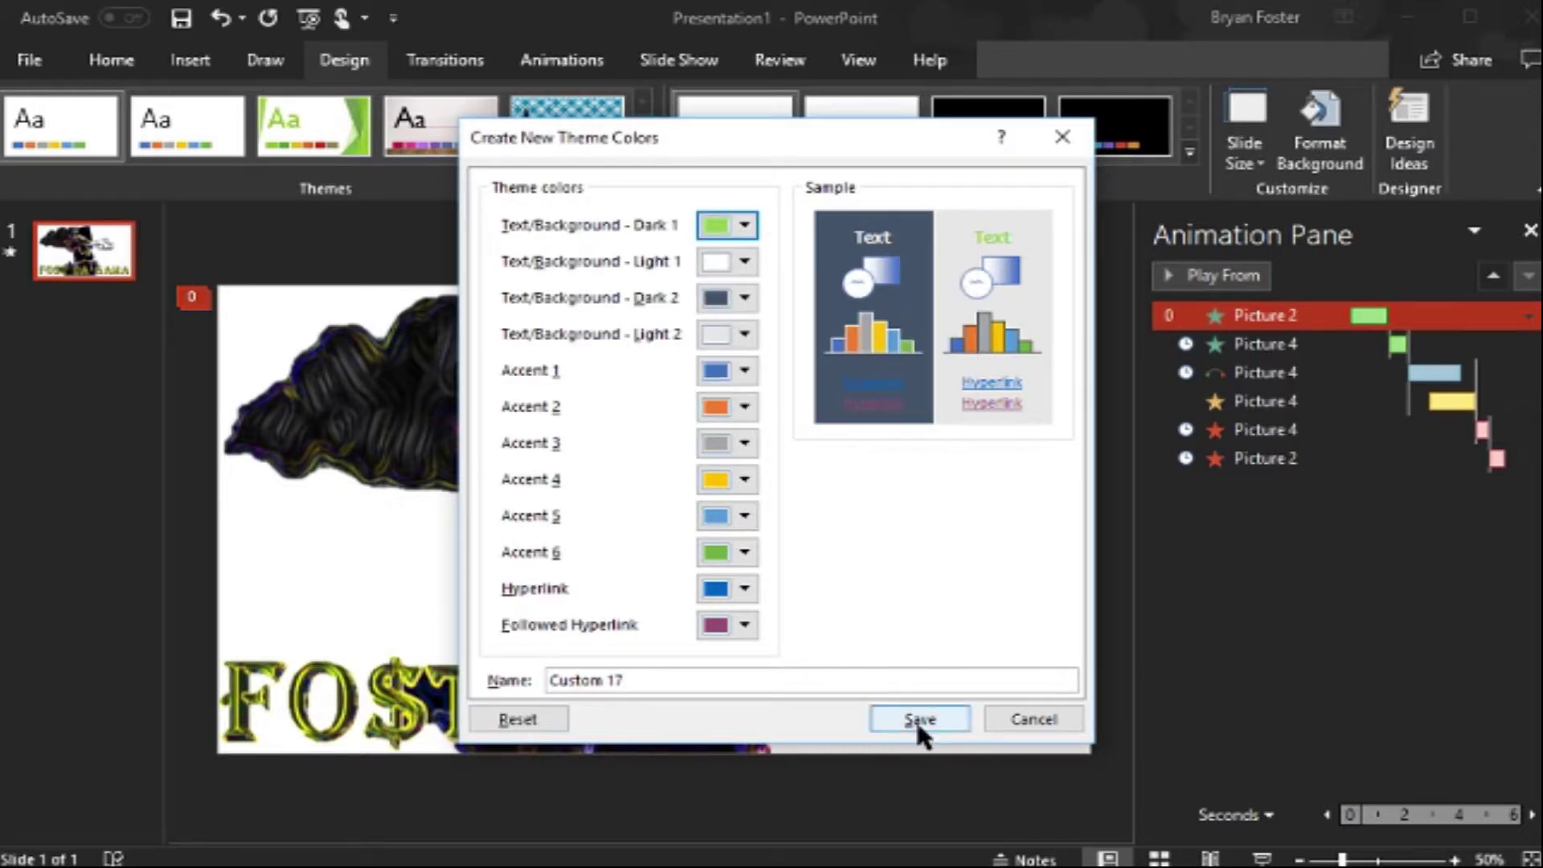
{"action": "left_click", "coordinate": [919, 719]}
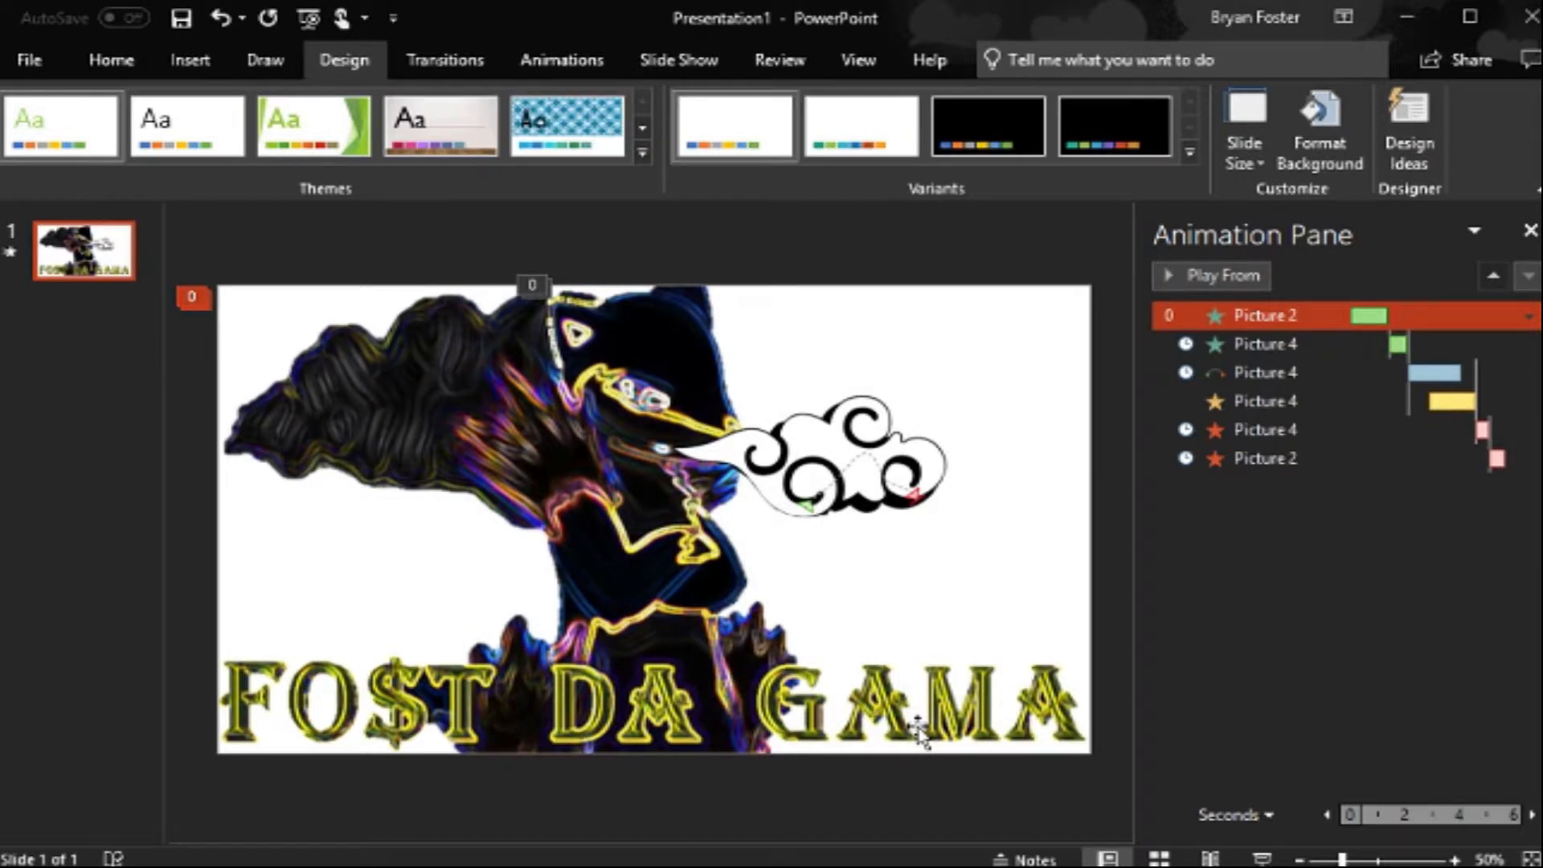
{"action": "mouse_move", "coordinate": [861, 396]}
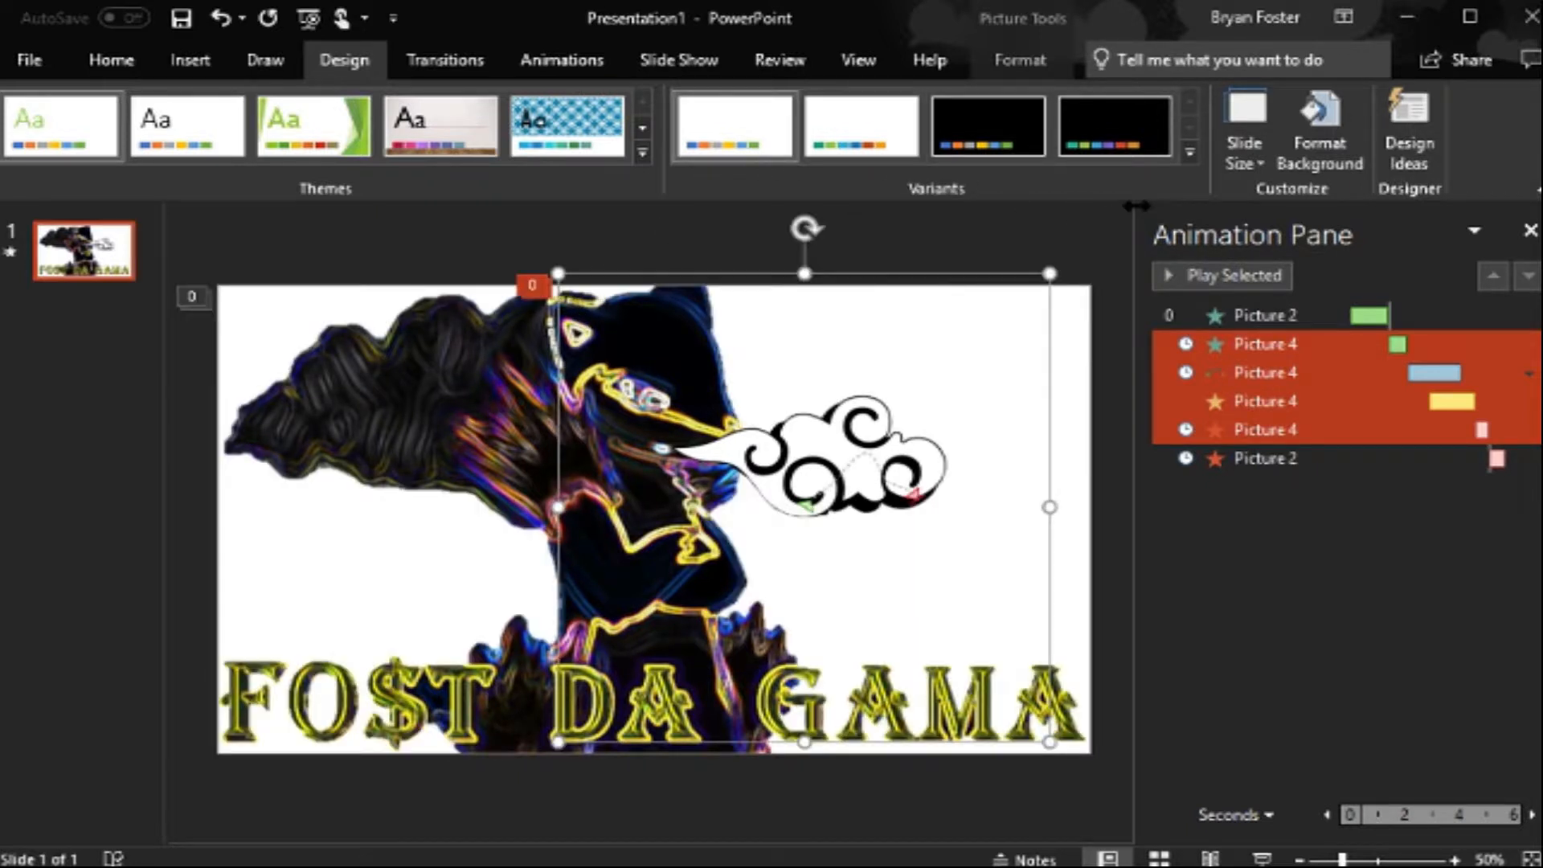
Step: Create a second custom scheme with Light 1 green so the slide background turns green
{"action": "left_click", "coordinate": [1189, 149]}
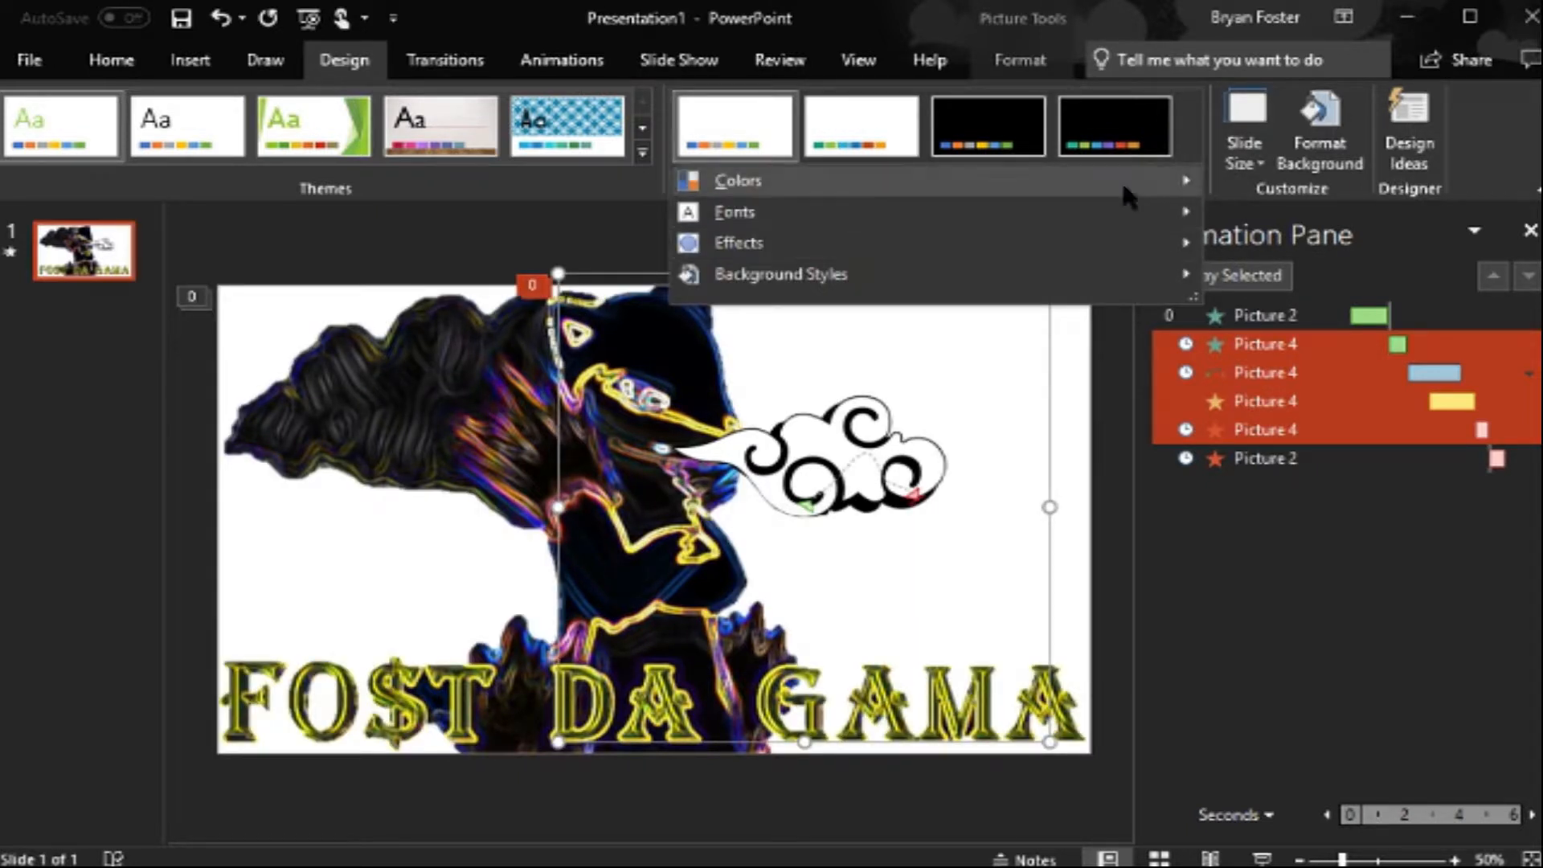
{"action": "left_click", "coordinate": [738, 180]}
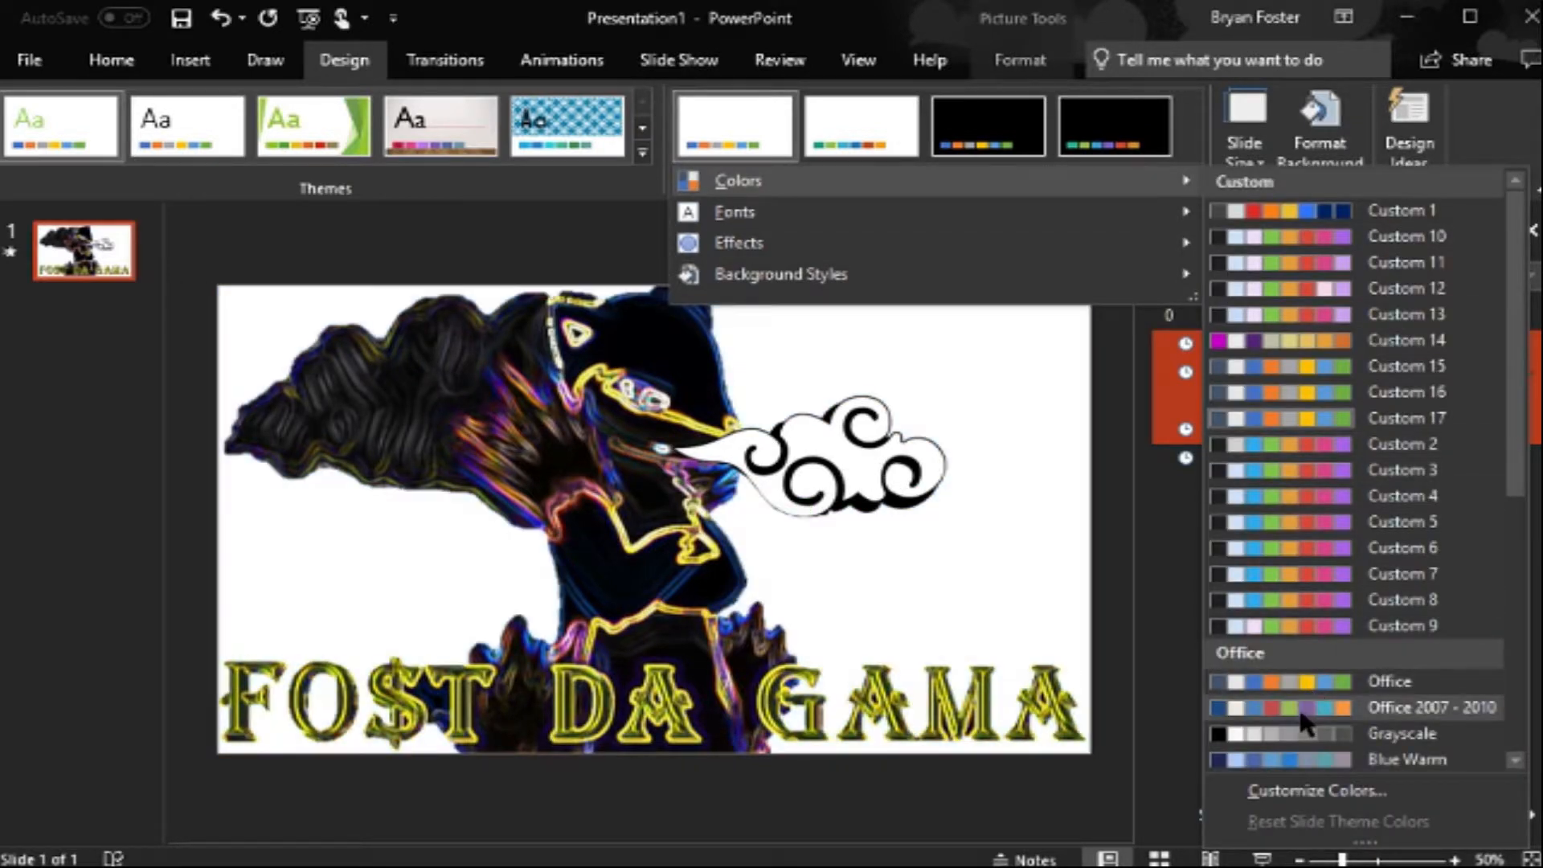
{"action": "left_click", "coordinate": [1316, 789]}
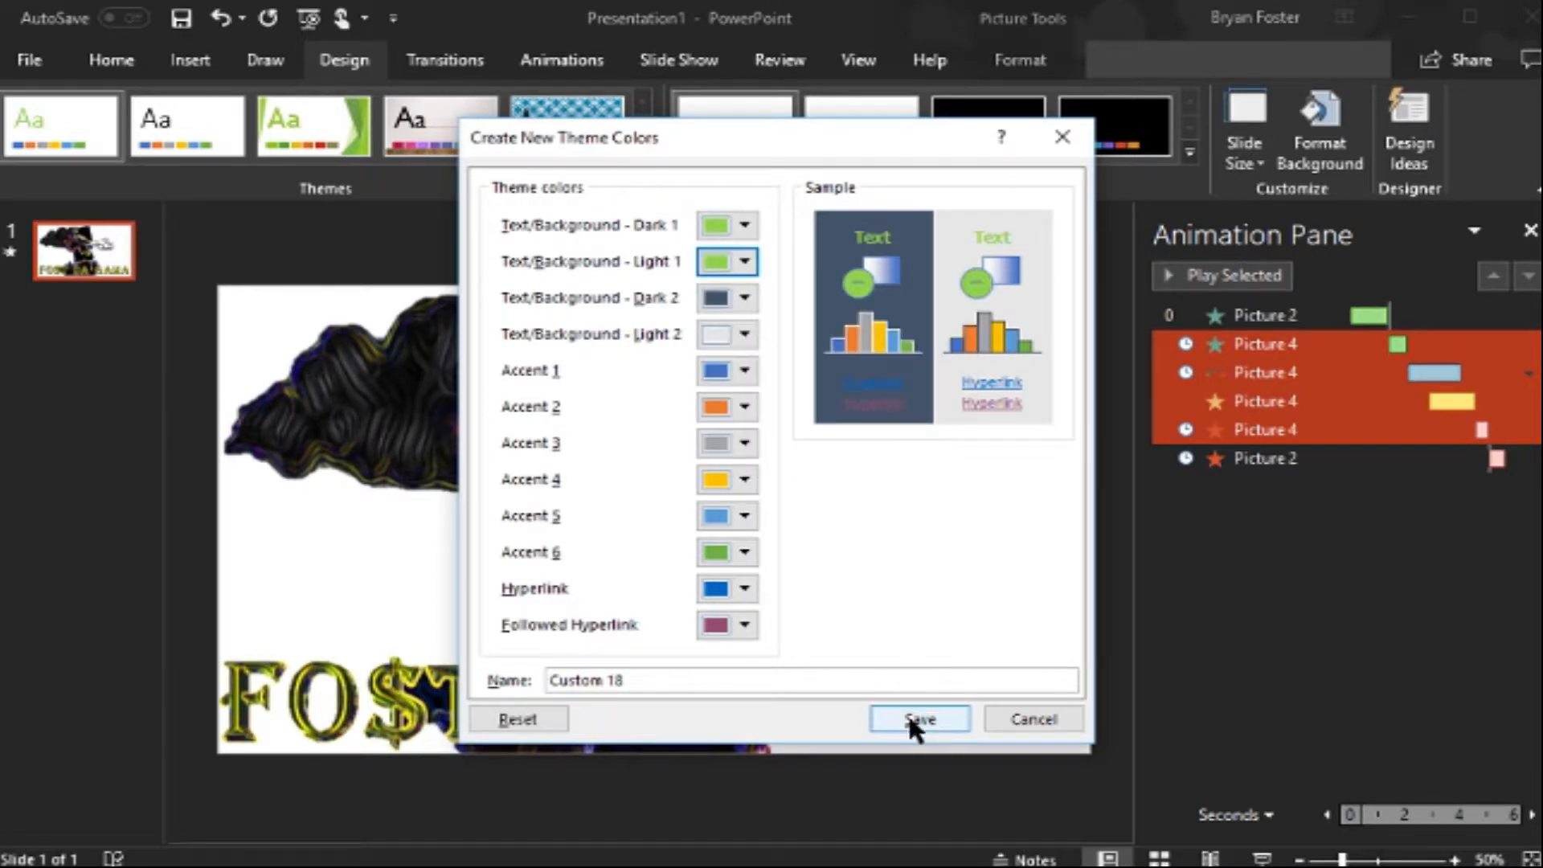
{"action": "left_click", "coordinate": [920, 719]}
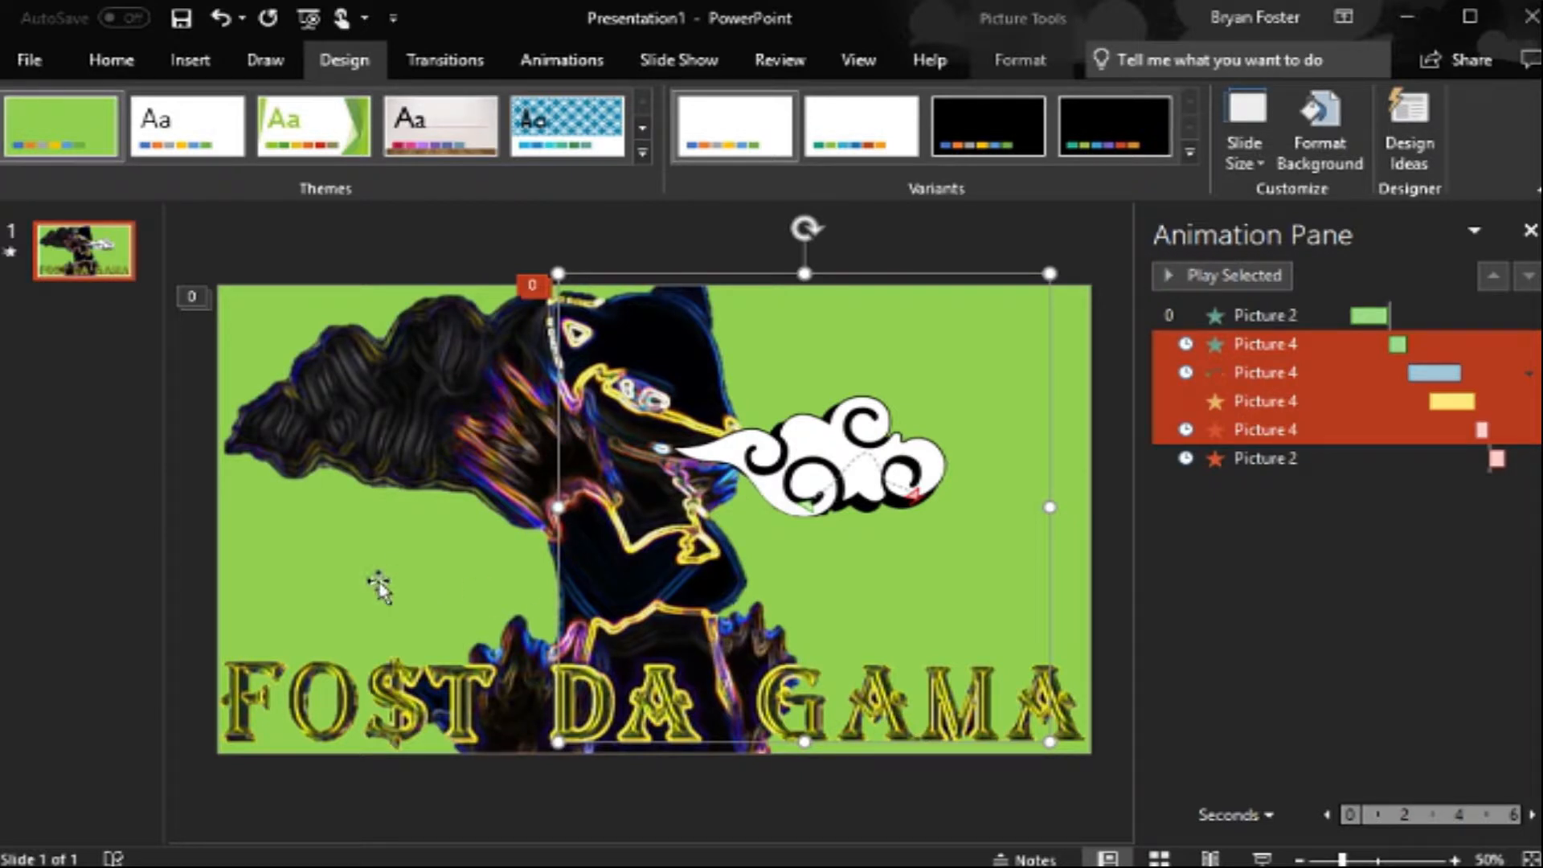
{"action": "left_click", "coordinate": [178, 580]}
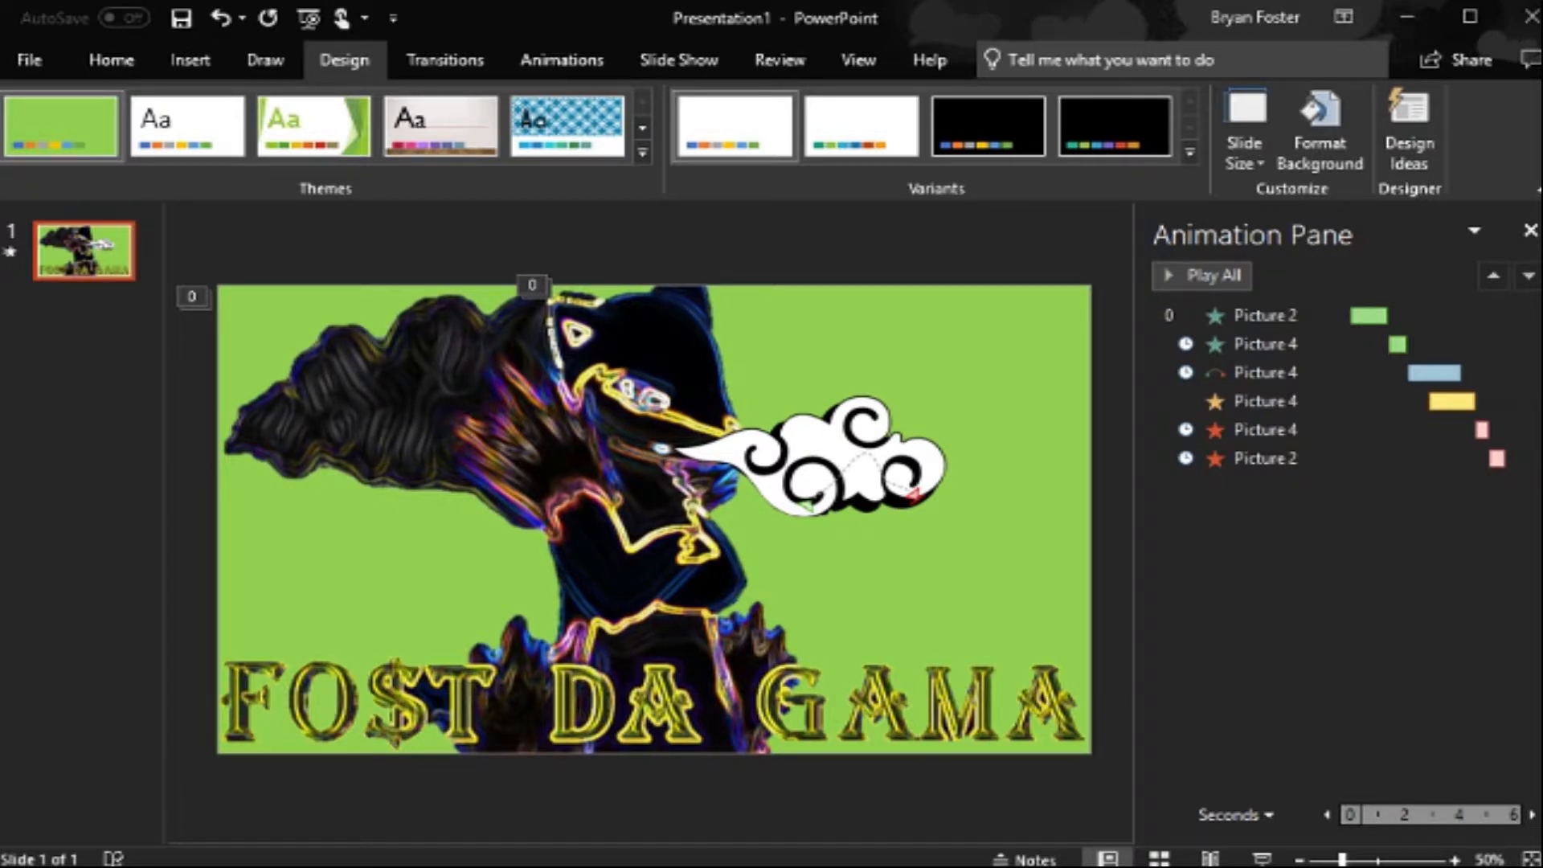
Step: Visit the File save options, return to the slide, and show the Slide Show ribbon
{"action": "left_click", "coordinate": [30, 61]}
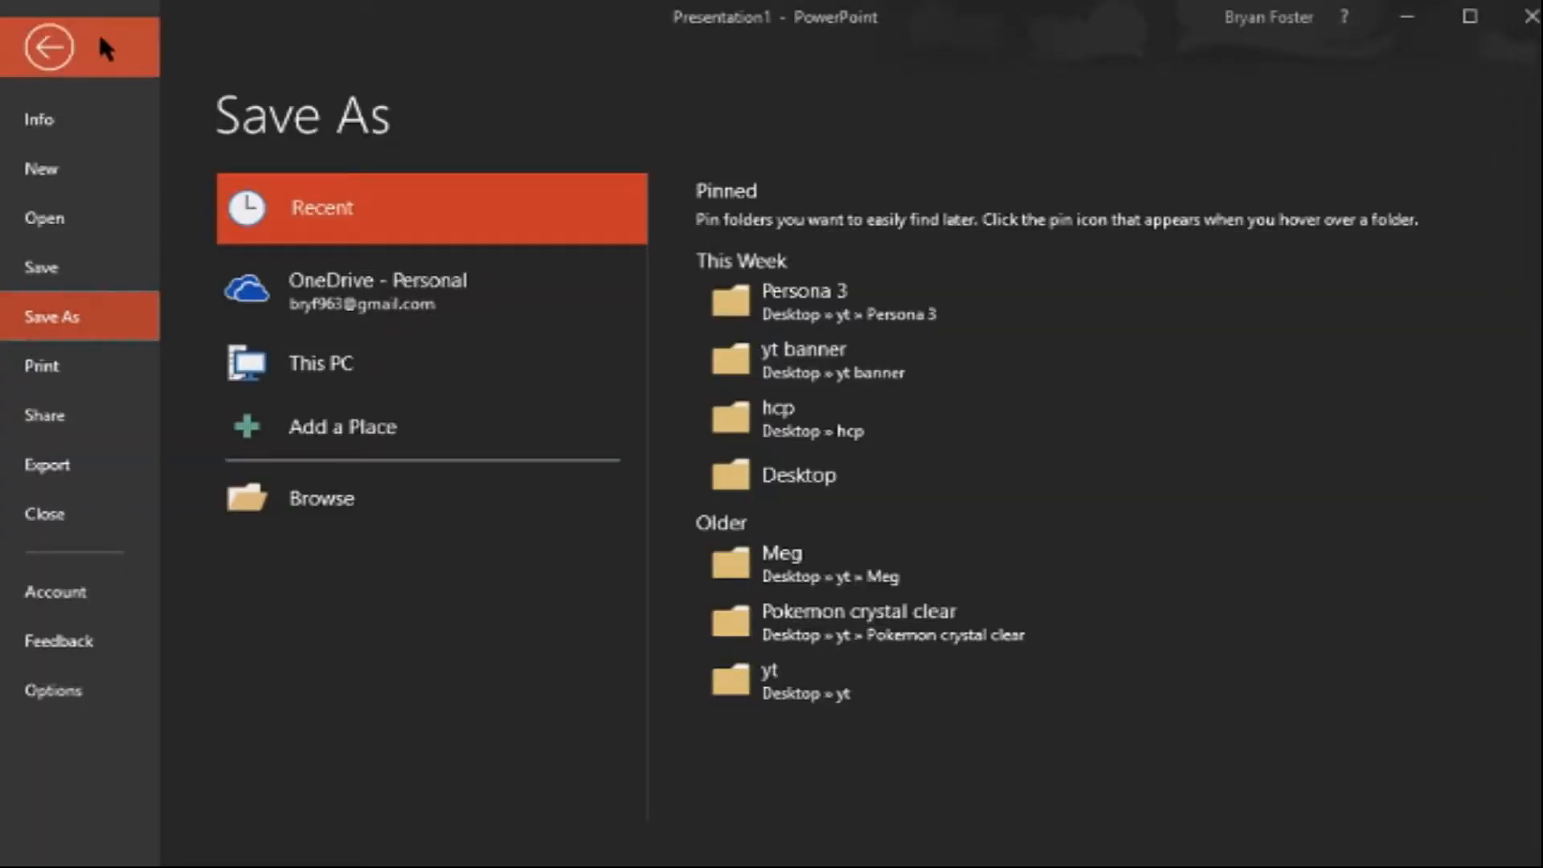
{"action": "left_click", "coordinate": [50, 50]}
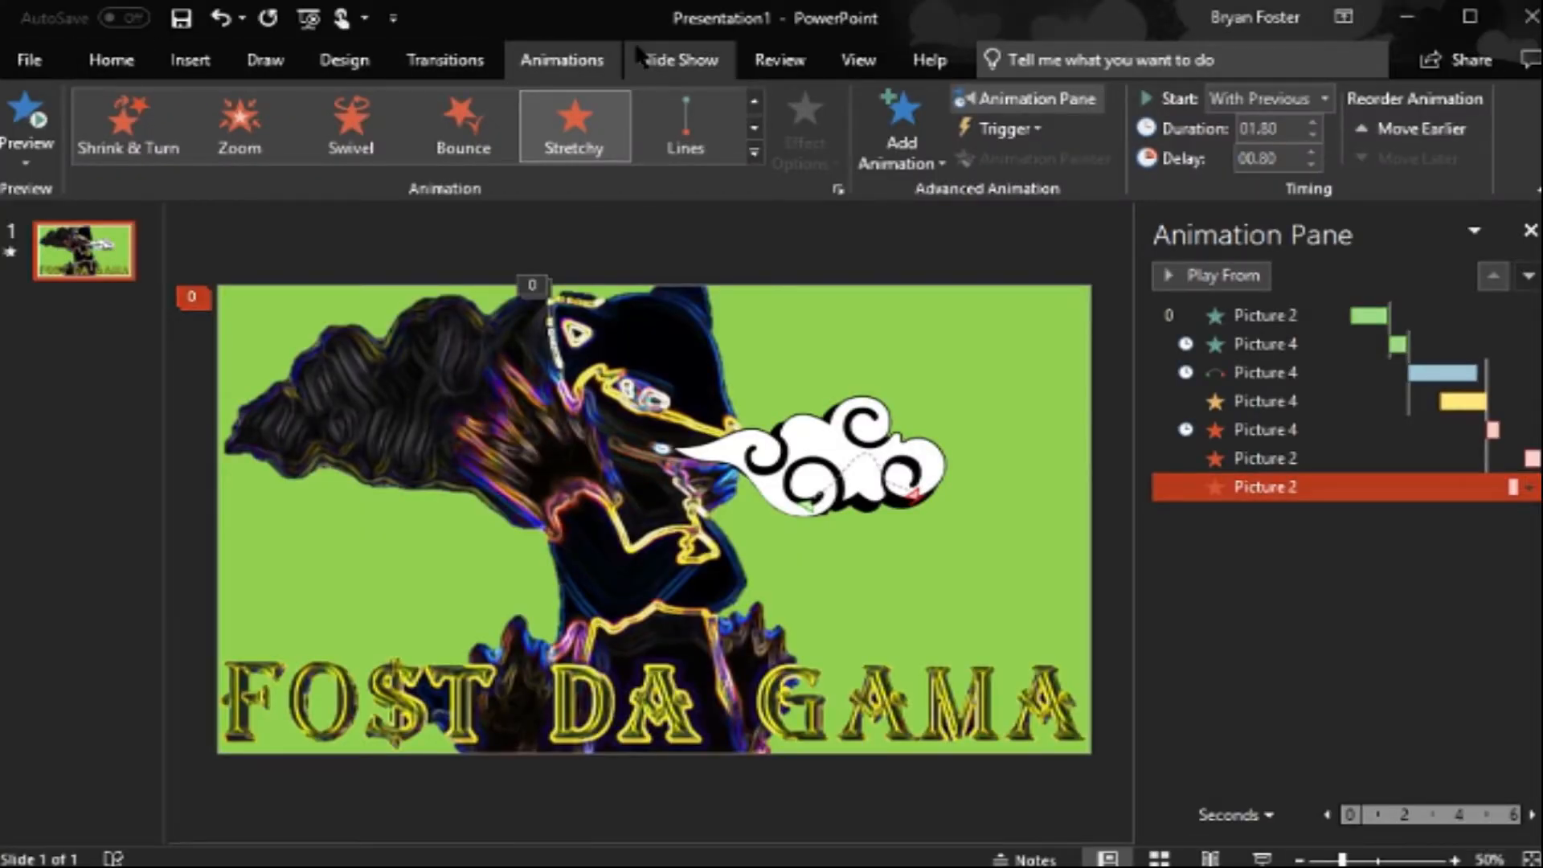
{"action": "left_click", "coordinate": [679, 60]}
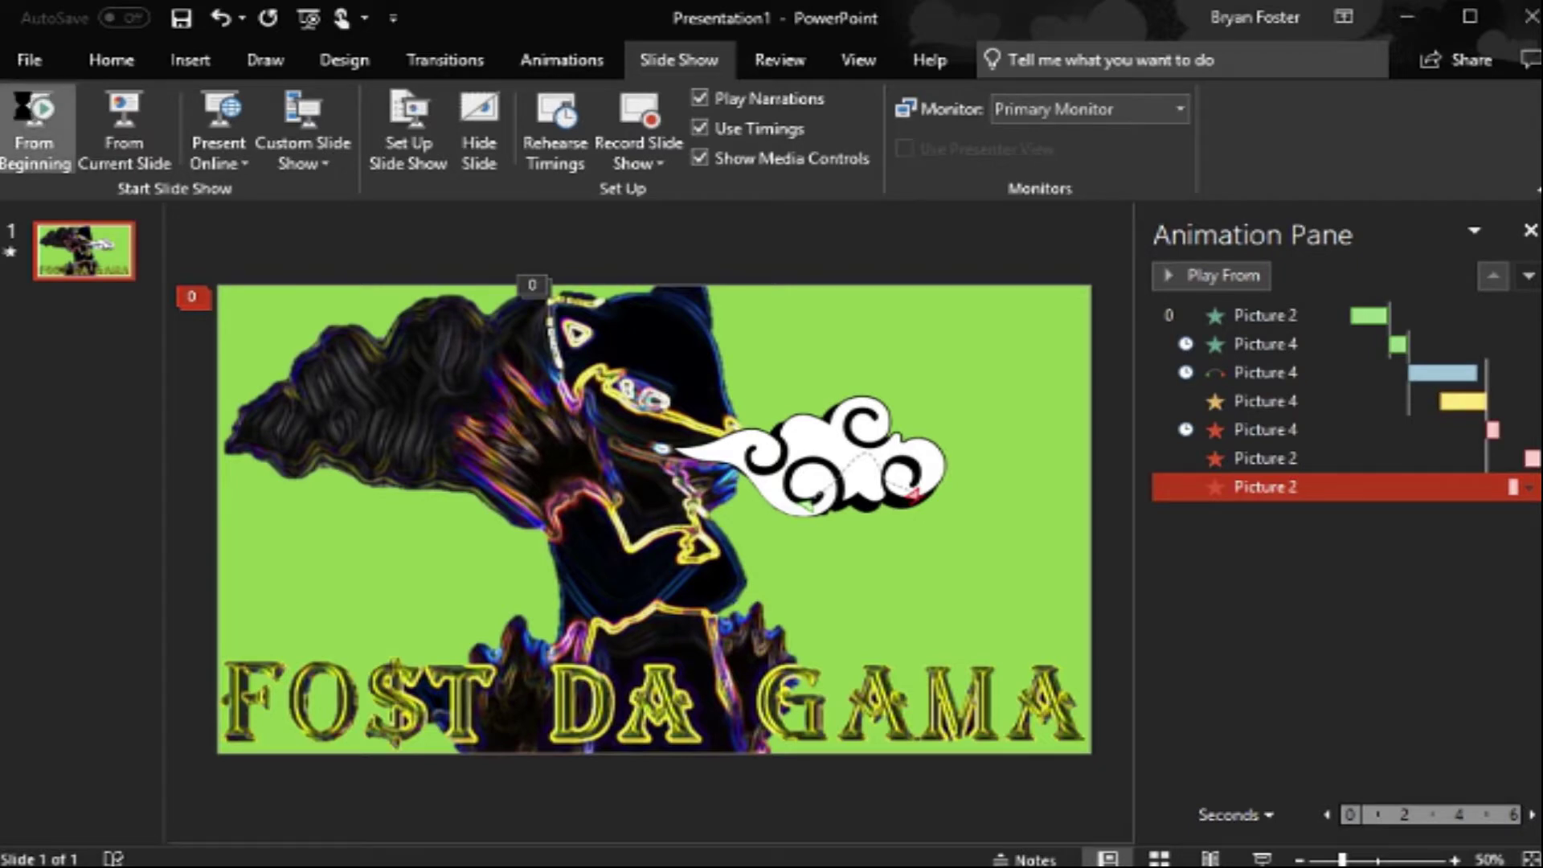
Step: Open the Save As page for the presentation
{"action": "left_click", "coordinate": [38, 112]}
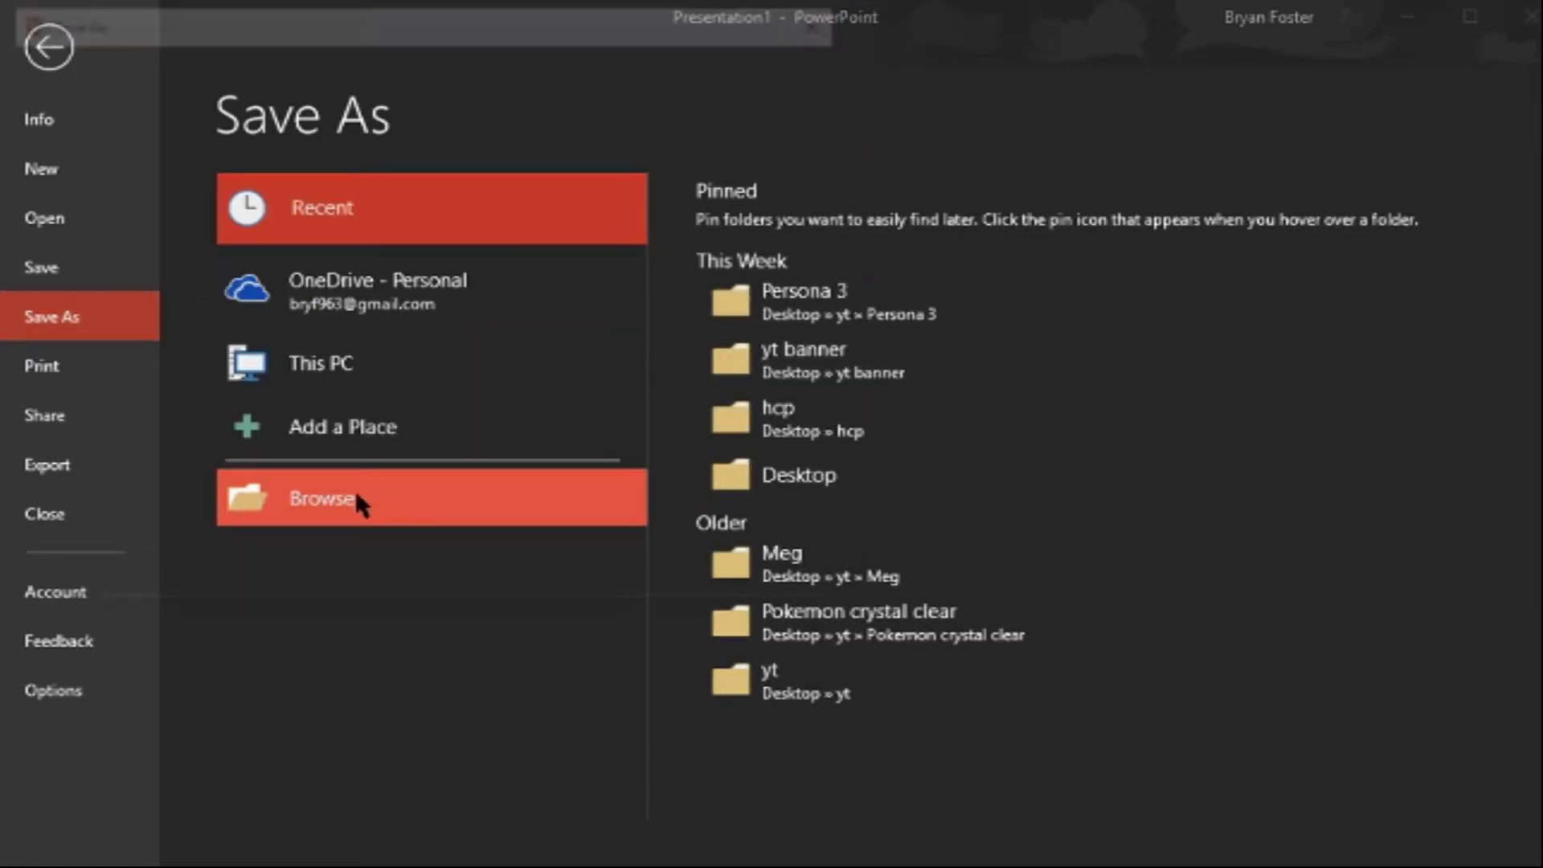
Step: Save the presentation as Presentation2.pptx in the yt banner folder and go back to the slide
{"action": "left_click", "coordinate": [319, 498]}
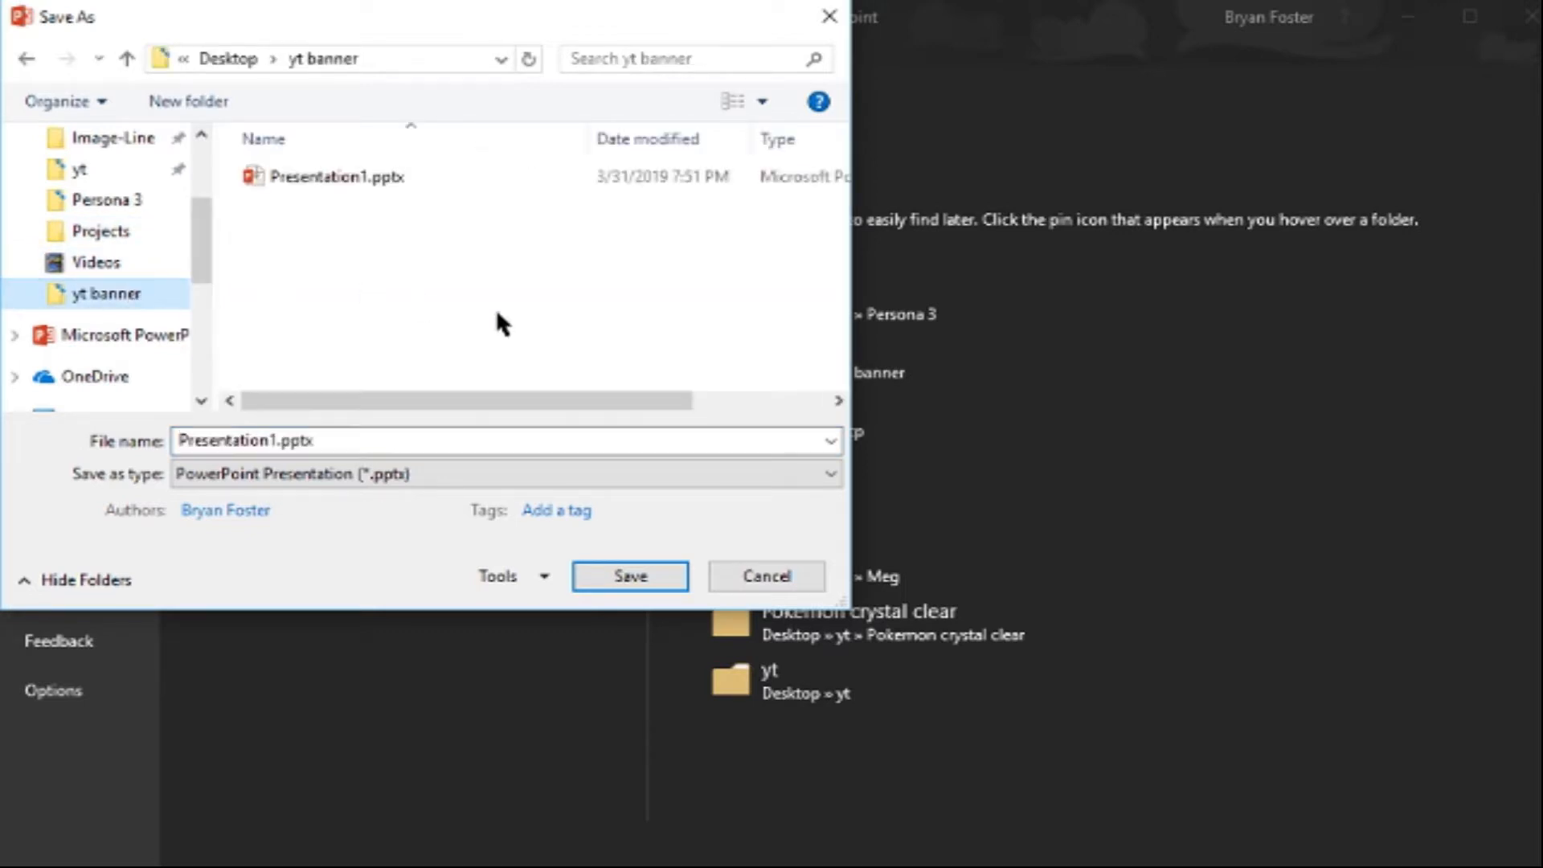
{"action": "left_click", "coordinate": [304, 441]}
{"action": "type", "text": "2"}
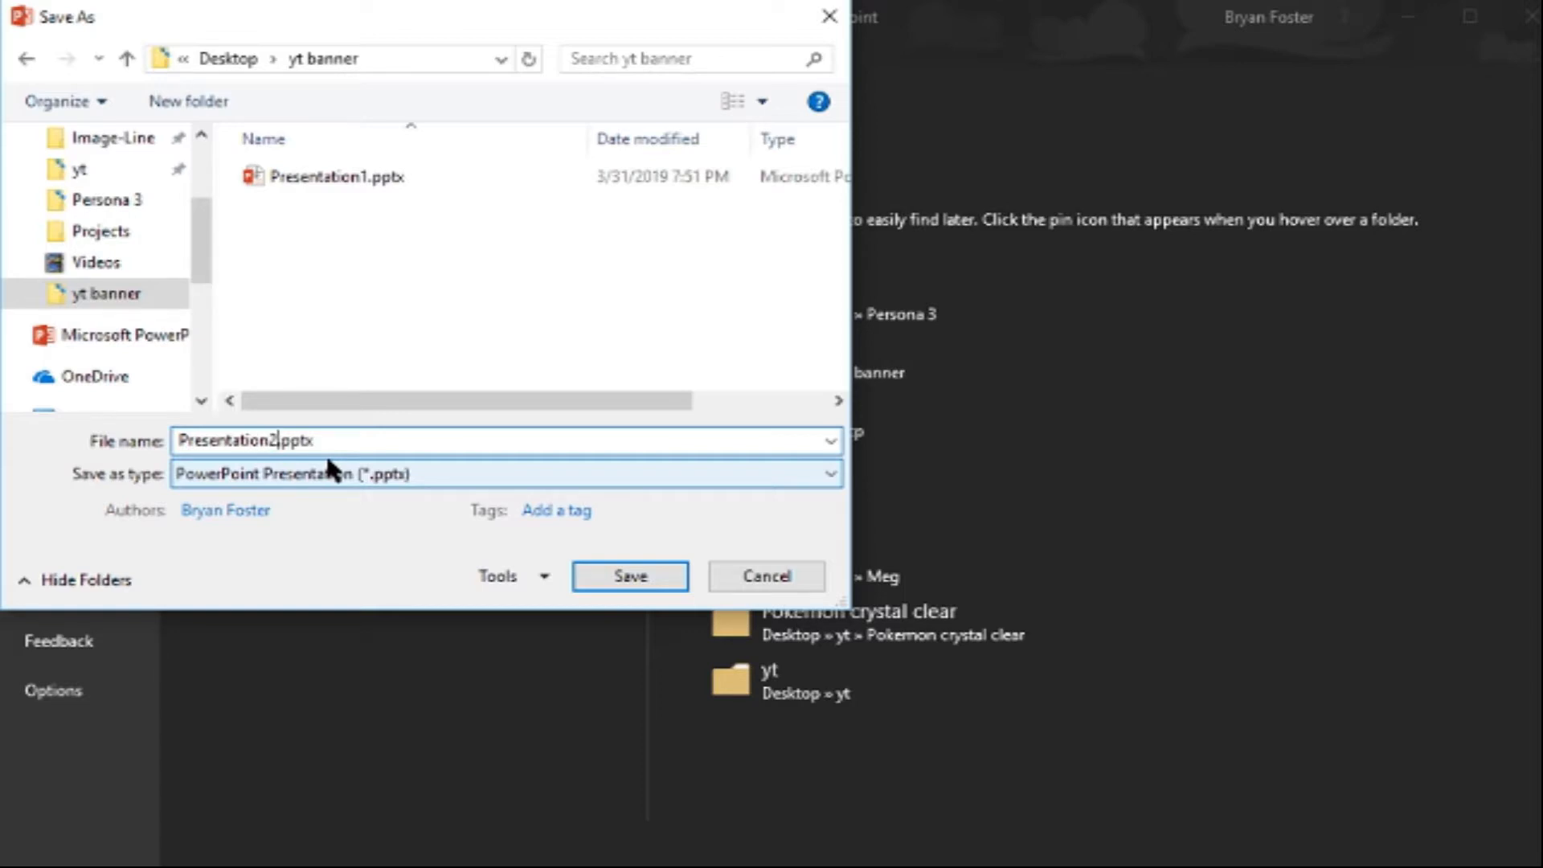
{"action": "left_click", "coordinate": [766, 576]}
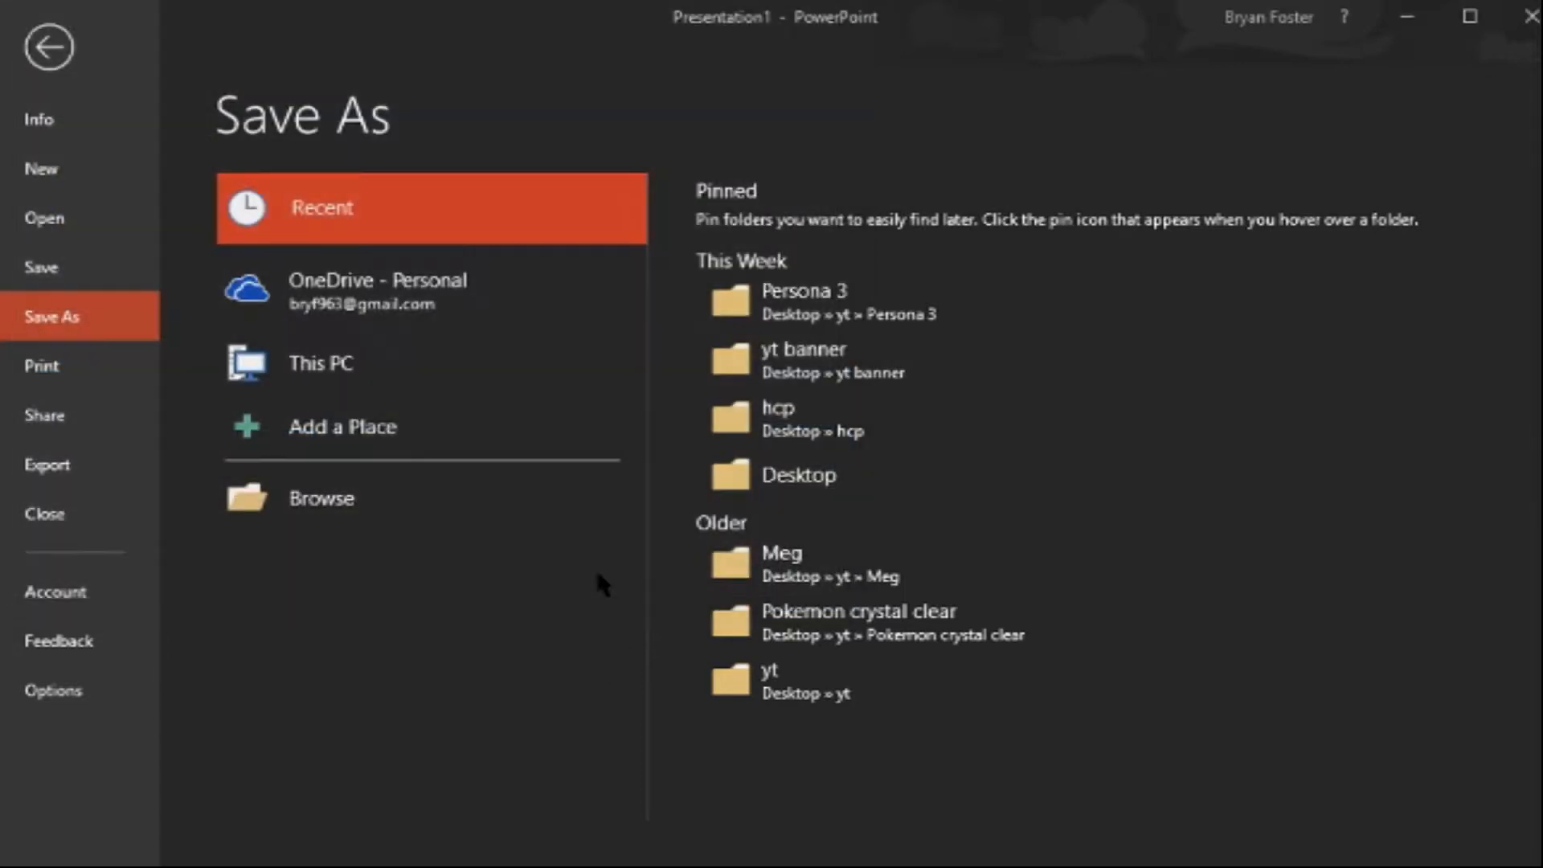
{"action": "left_click", "coordinate": [52, 51]}
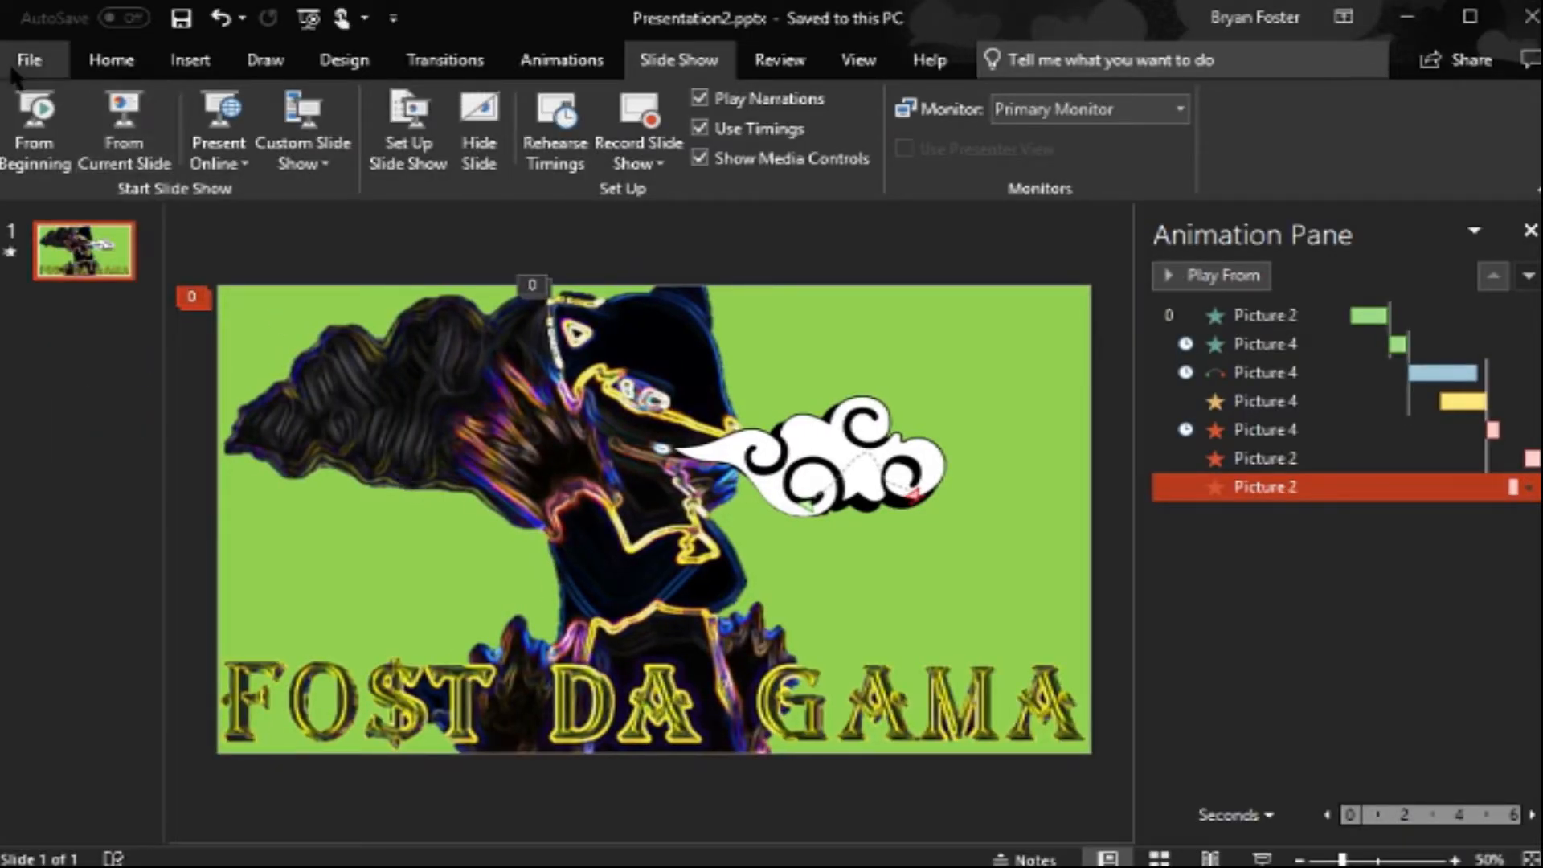
Step: Export the presentation as Presentation2.mp4 (MPEG-4 Video) into the yt banner folder via Save As
{"action": "left_click", "coordinate": [30, 60]}
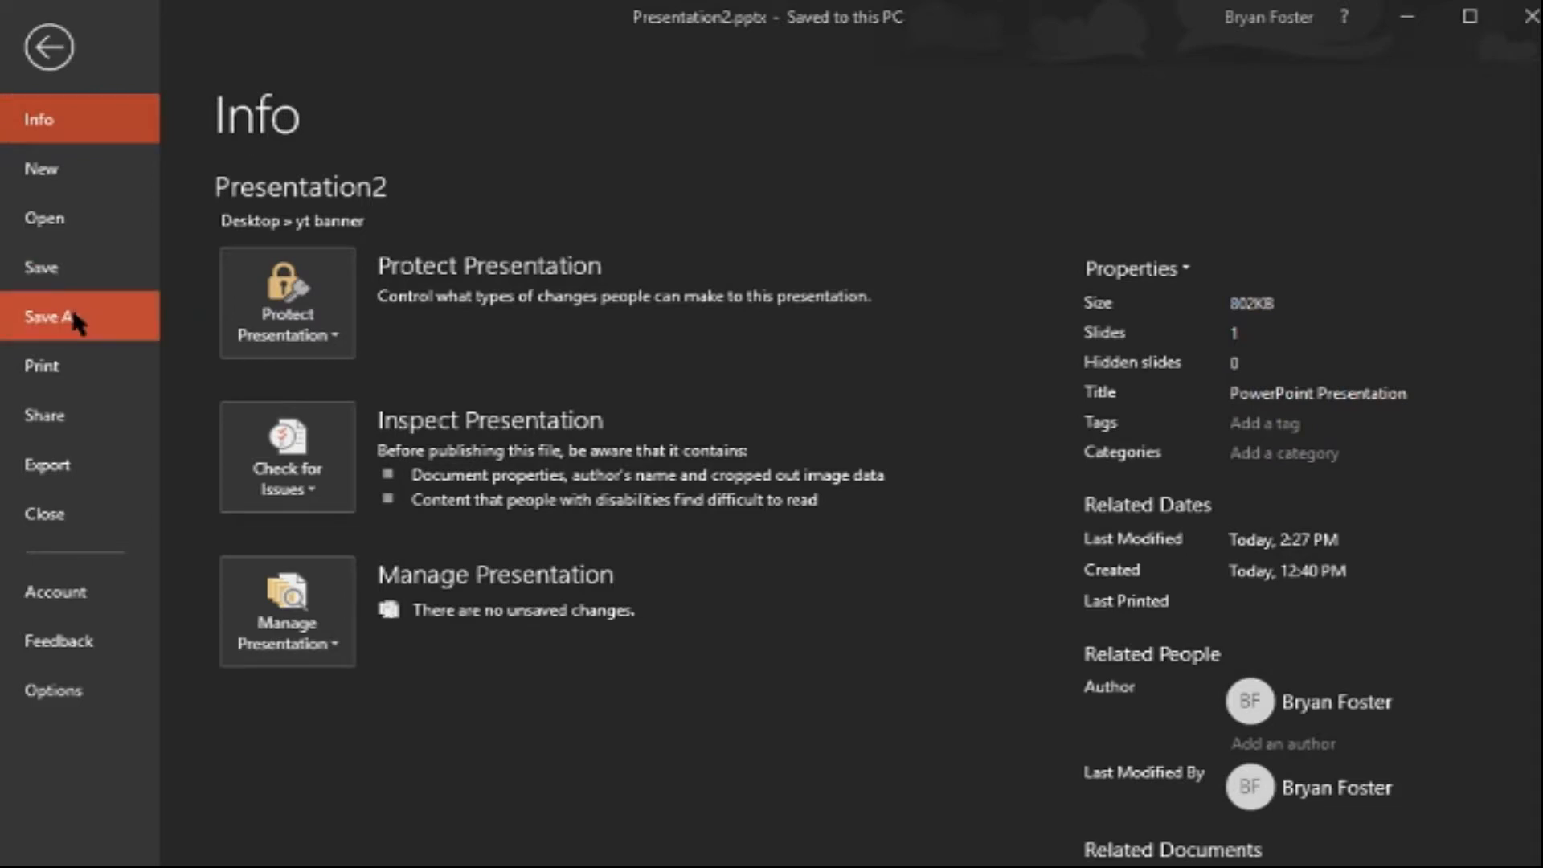
{"action": "left_click", "coordinate": [51, 316]}
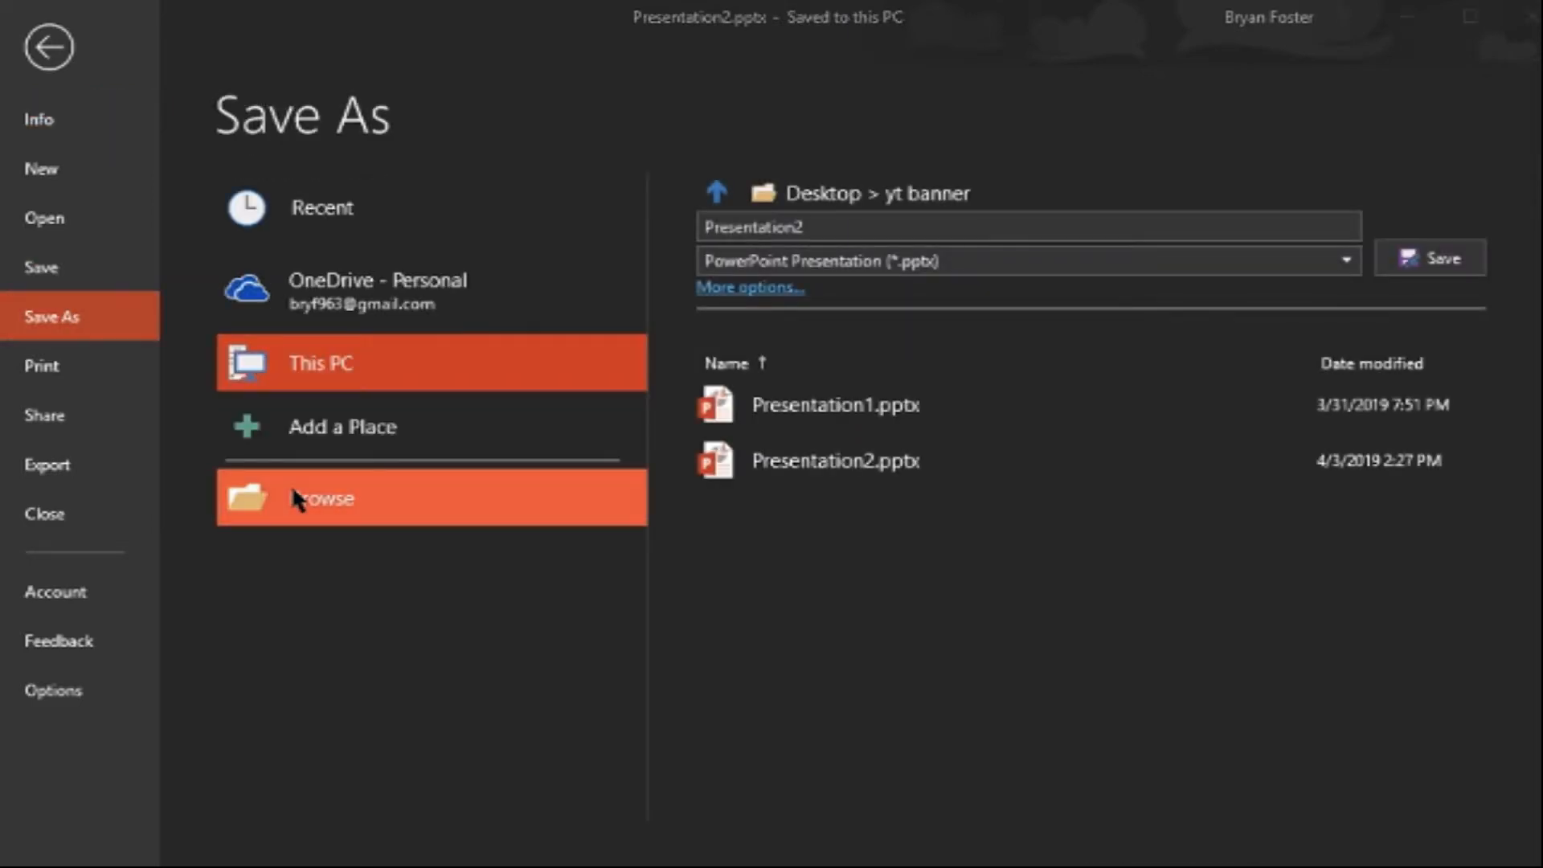
{"action": "left_click", "coordinate": [321, 498]}
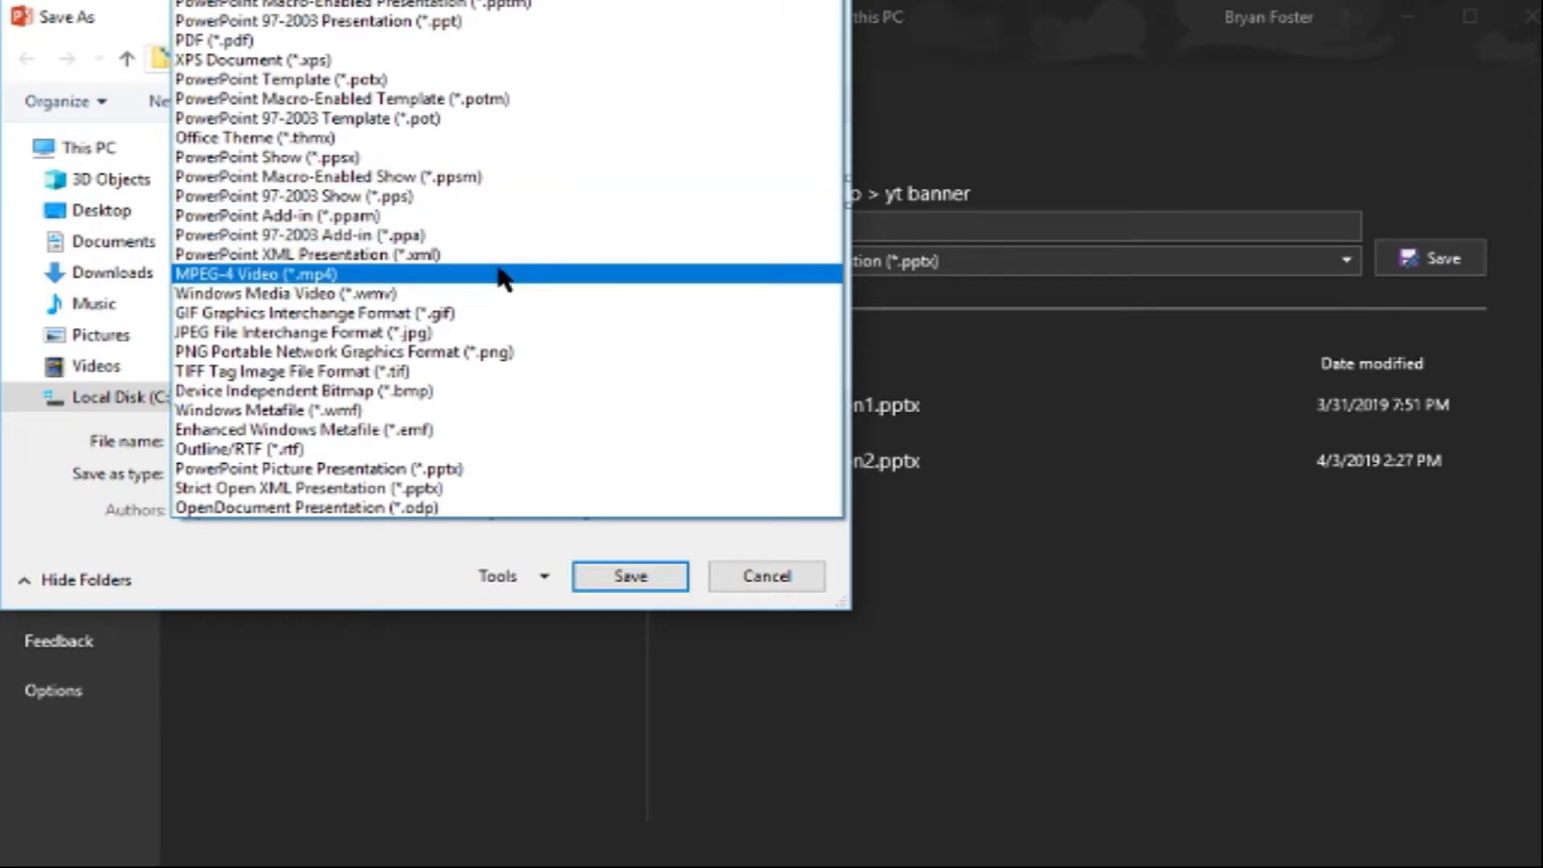
{"action": "left_click", "coordinate": [250, 272]}
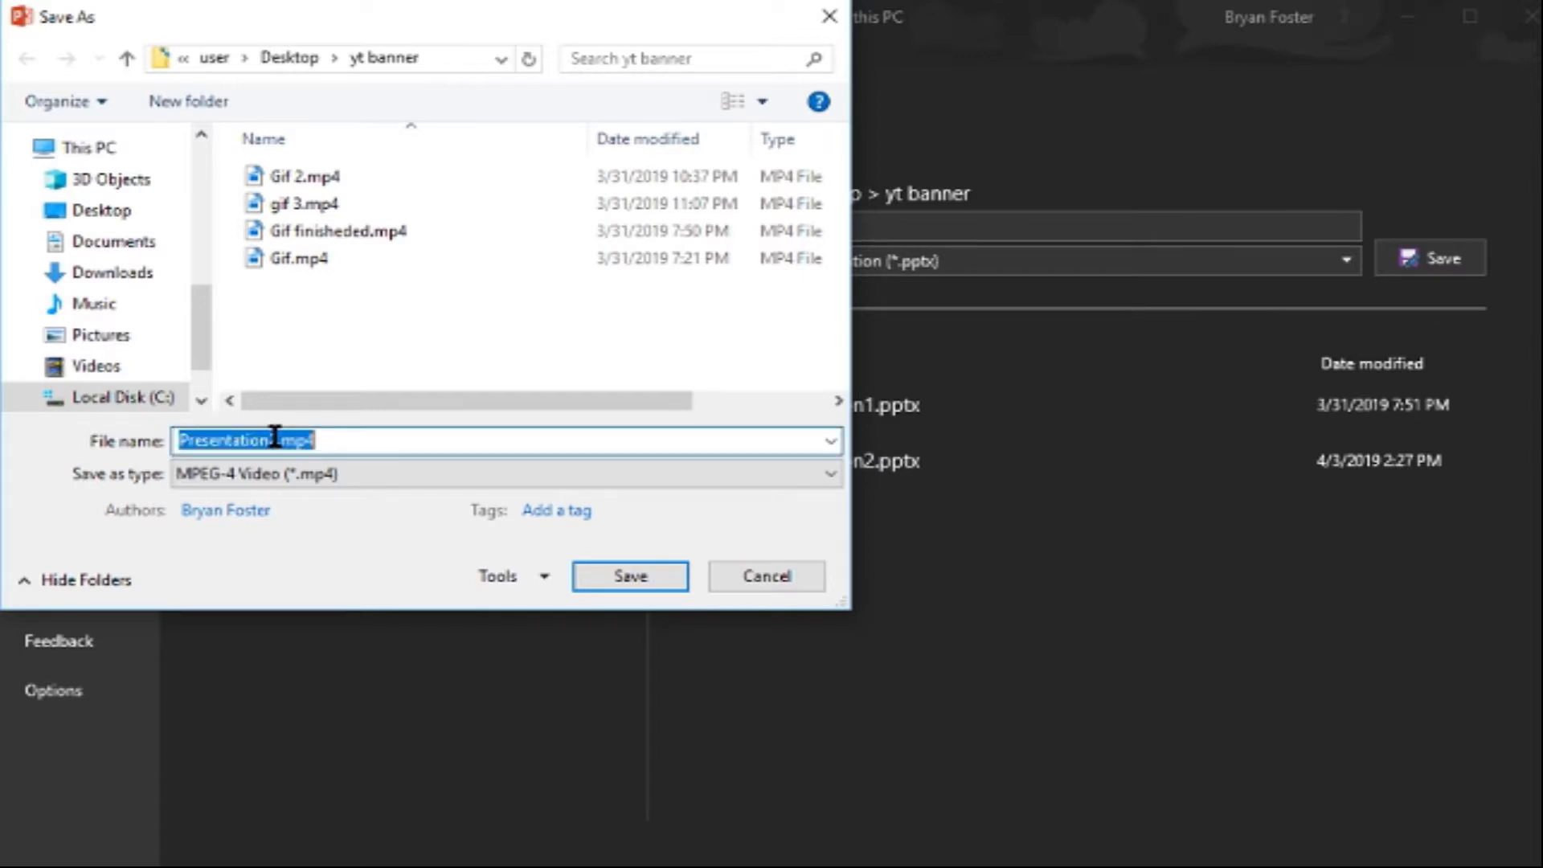
{"action": "left_click", "coordinate": [269, 440]}
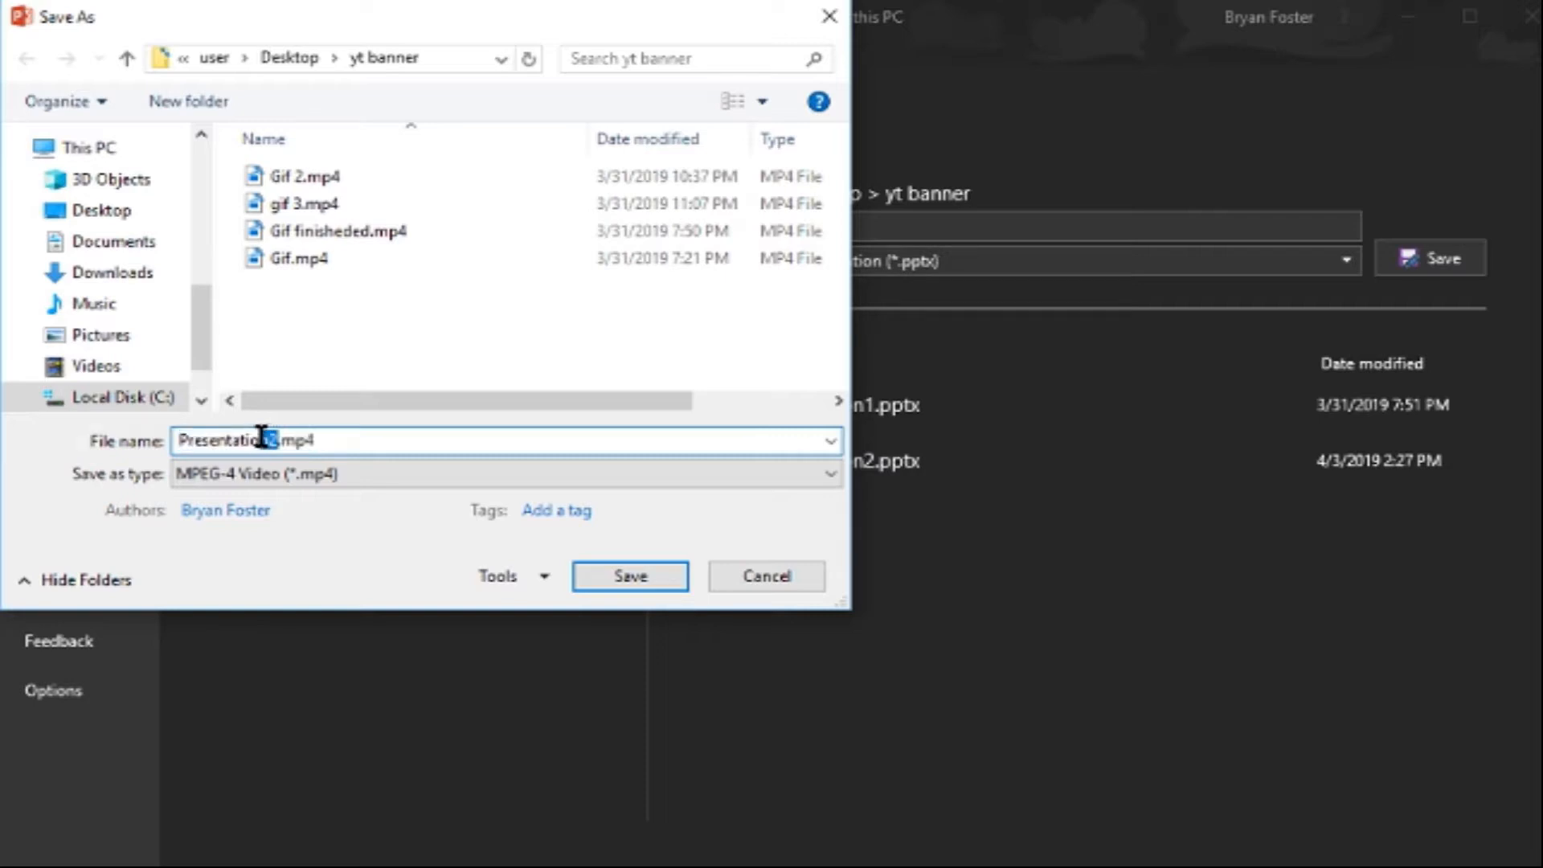
{"action": "double_click", "coordinate": [233, 441]}
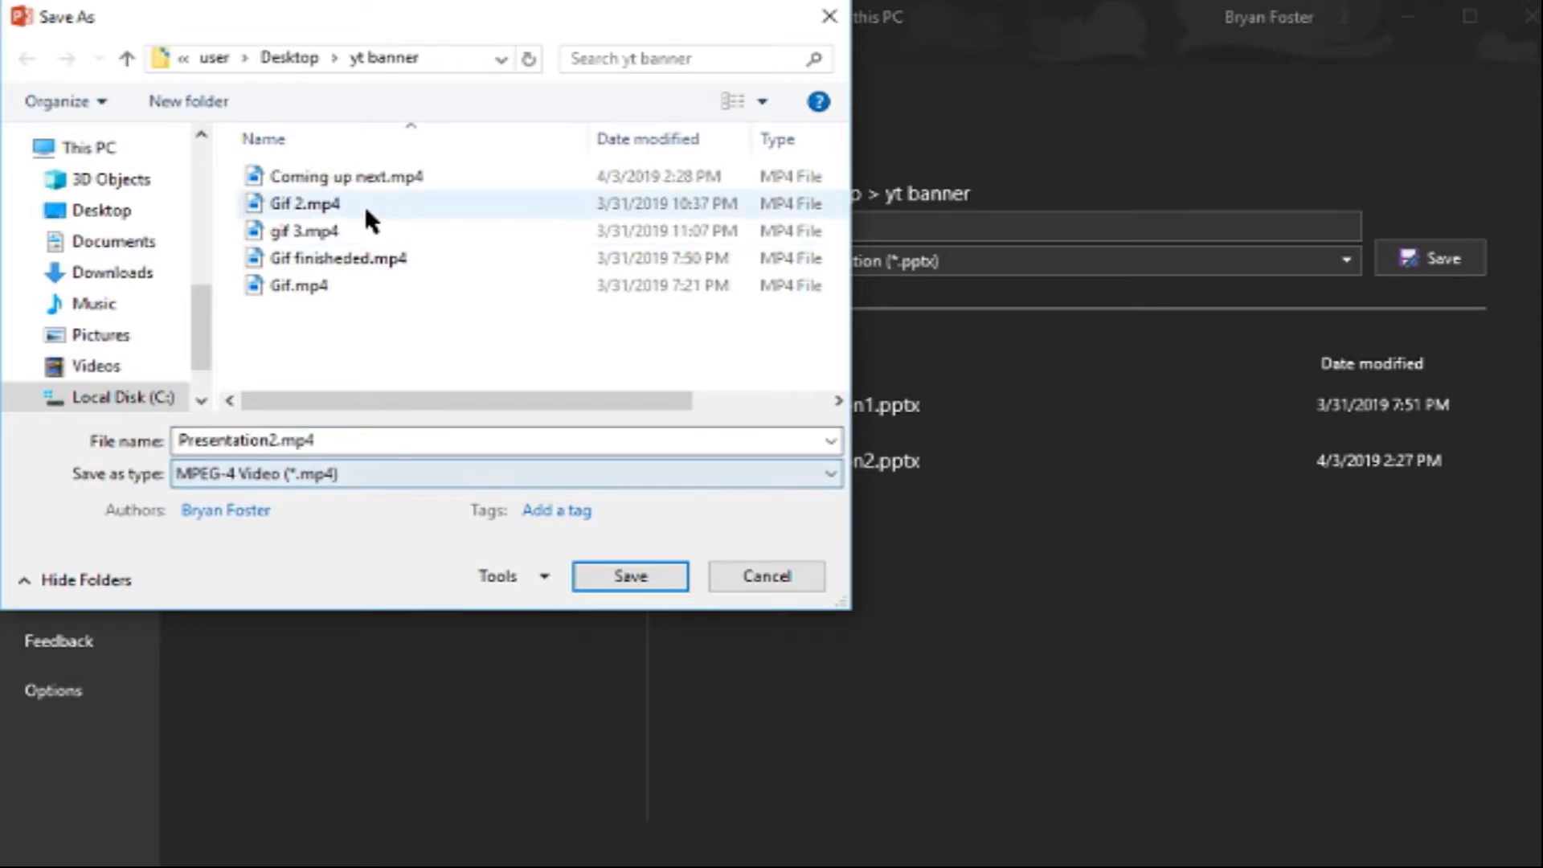
{"action": "left_click", "coordinate": [766, 576]}
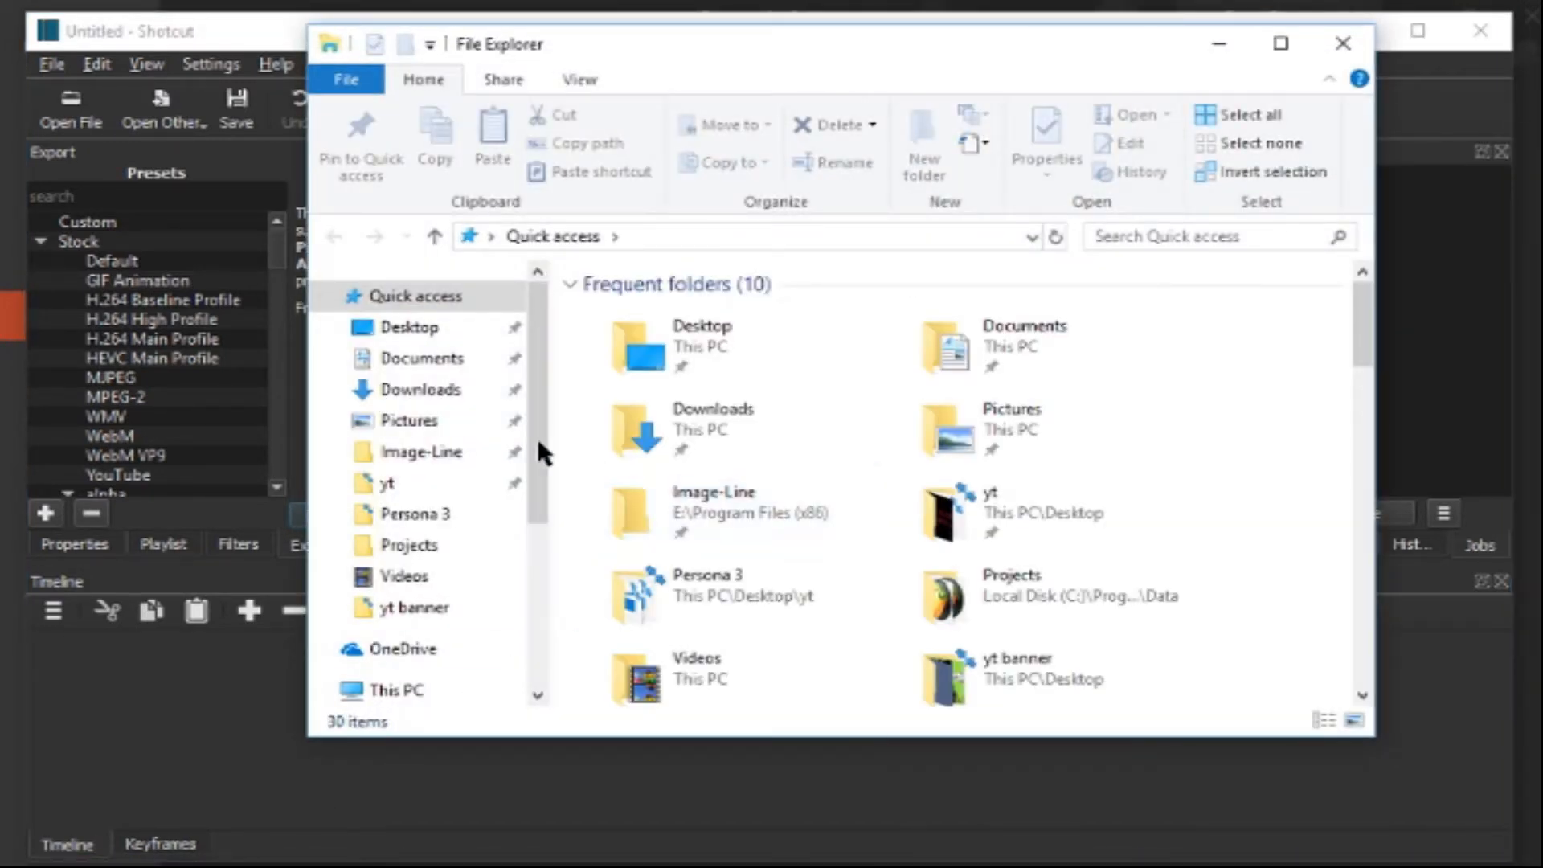
Step: Browse into the yt banner and Persona 3 folders, then switch to the Pictures folder
{"action": "scroll", "scroll_direction": "down", "scroll_amount": 3}
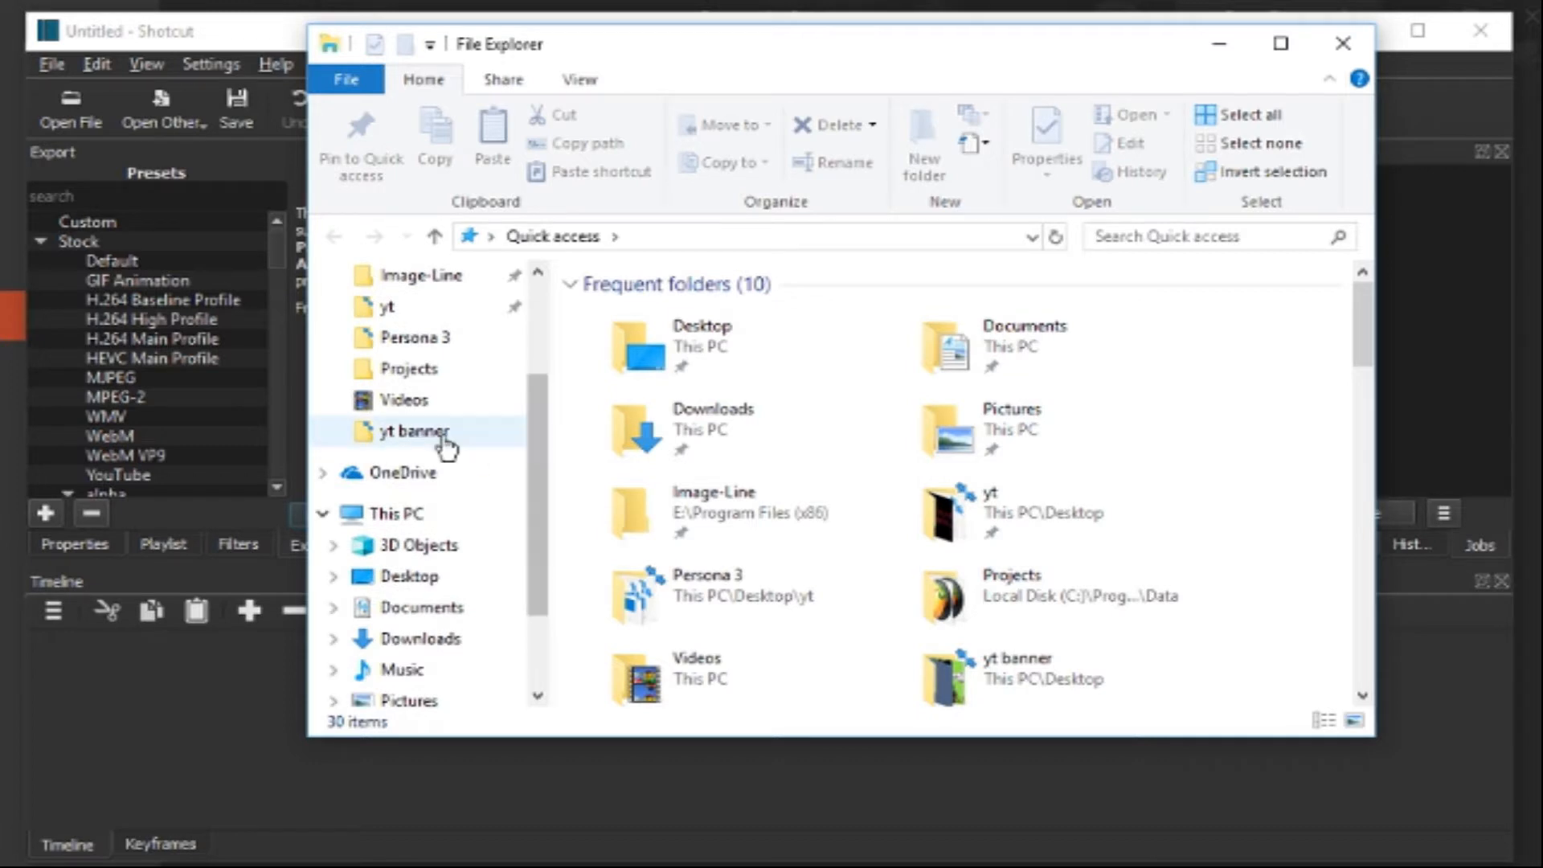
{"action": "double_click", "coordinate": [413, 431]}
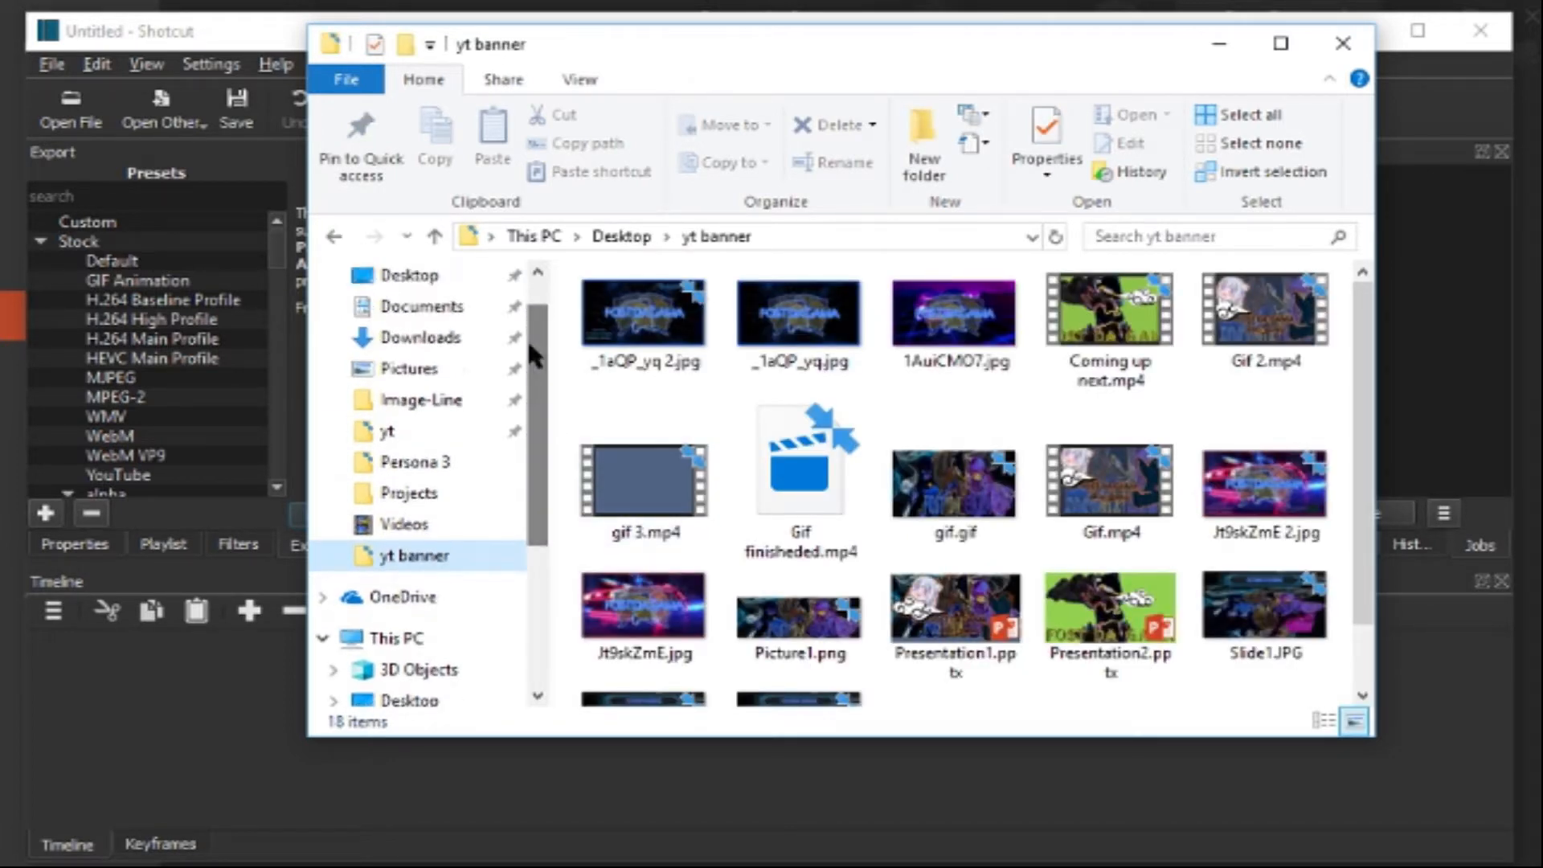
{"action": "left_click", "coordinate": [415, 462]}
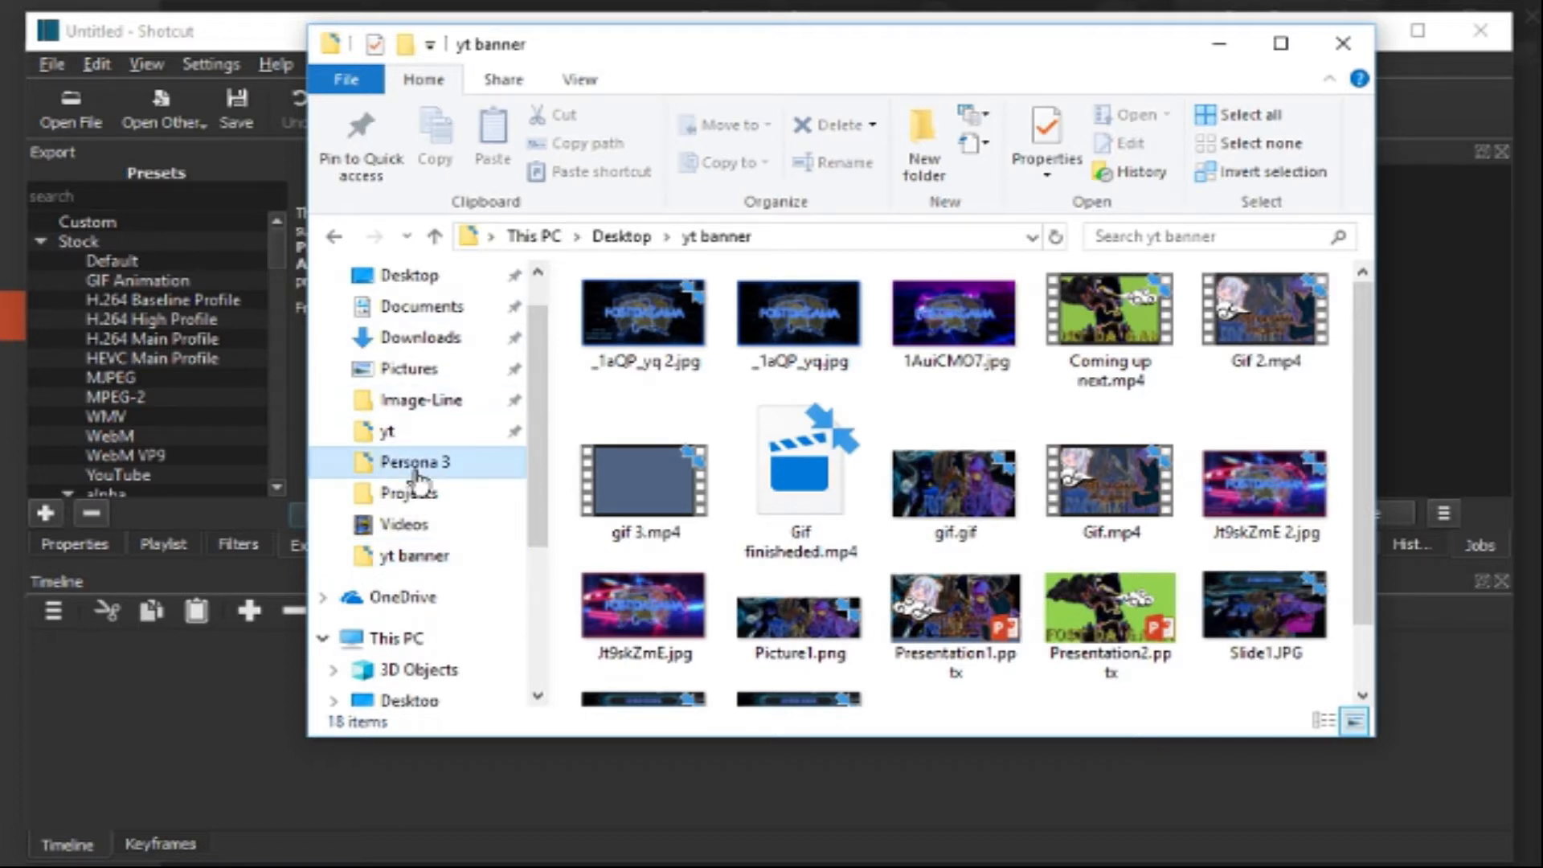
{"action": "double_click", "coordinate": [416, 462]}
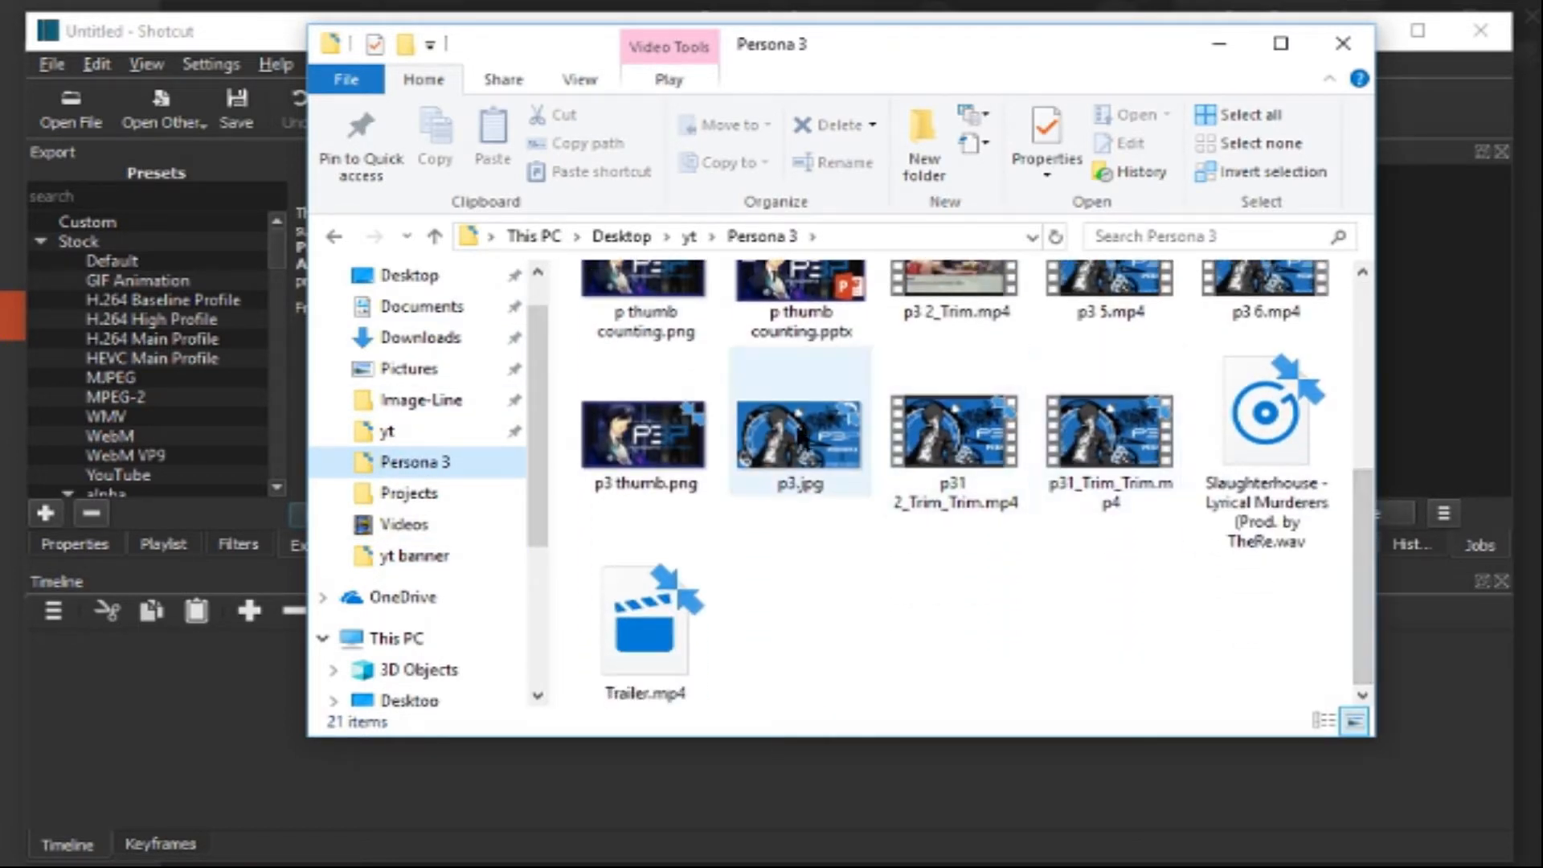
{"action": "mouse_move", "coordinate": [785, 445]}
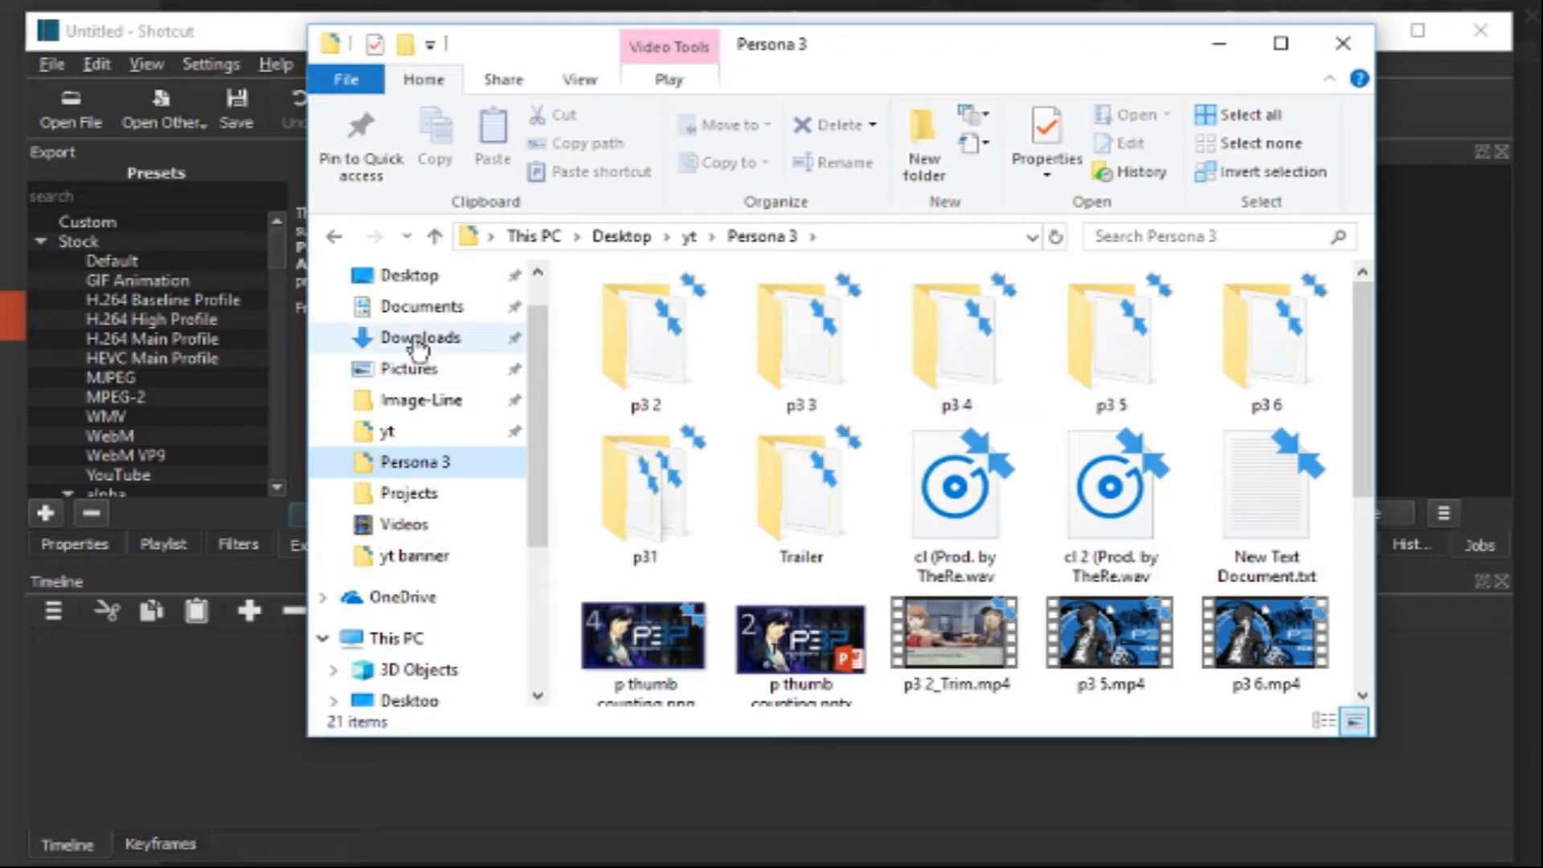
{"action": "left_click", "coordinate": [409, 369]}
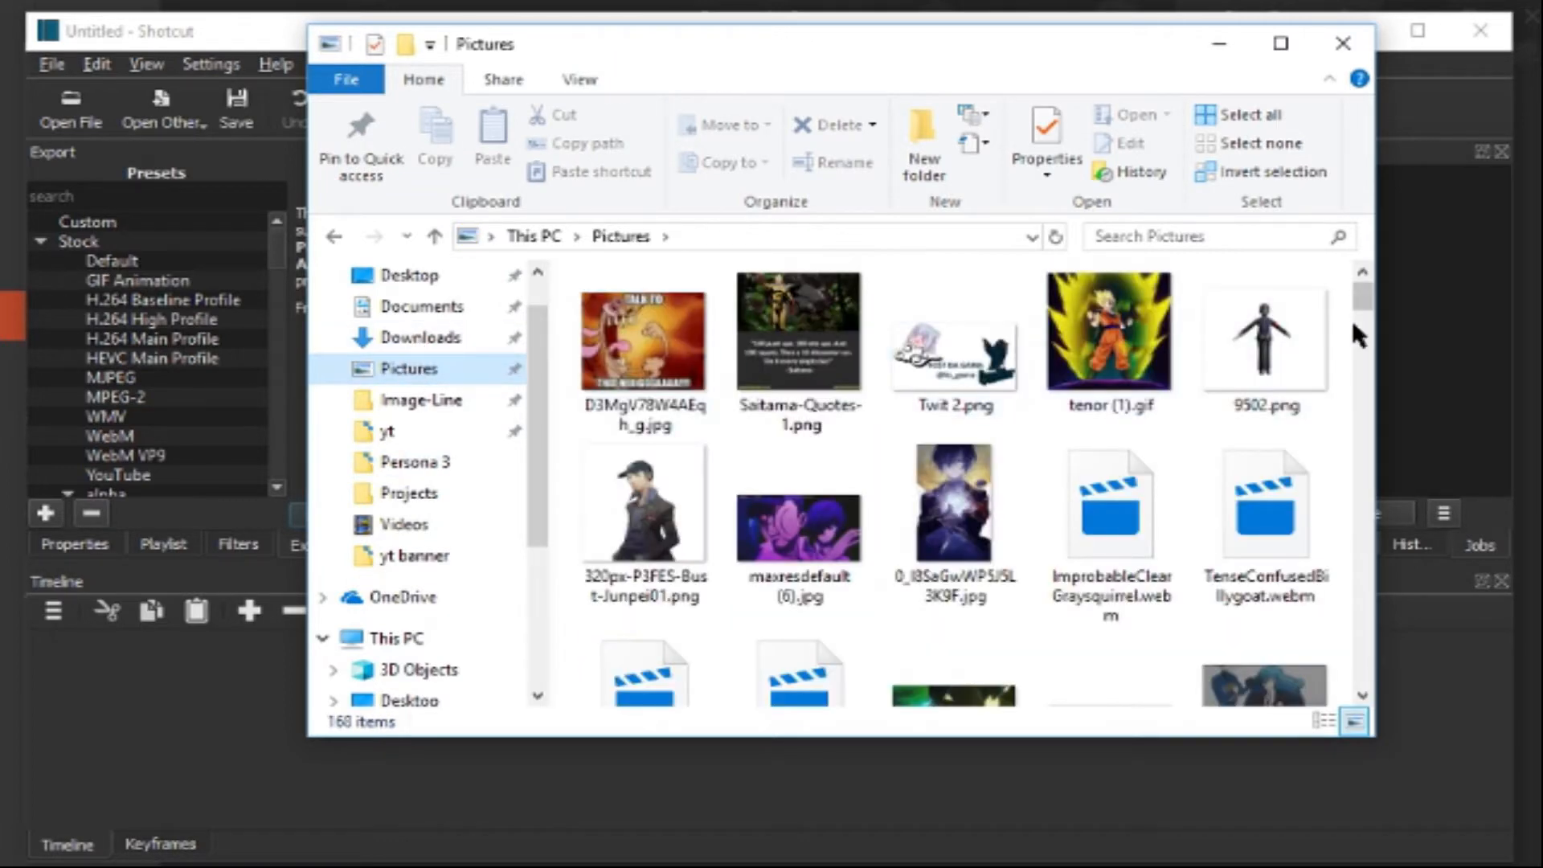
Step: Scroll through Pictures to the blue Persona 3 wallpapers, checking the Persona 3 folder once more
{"action": "scroll", "scroll_direction": "down", "scroll_amount": 3}
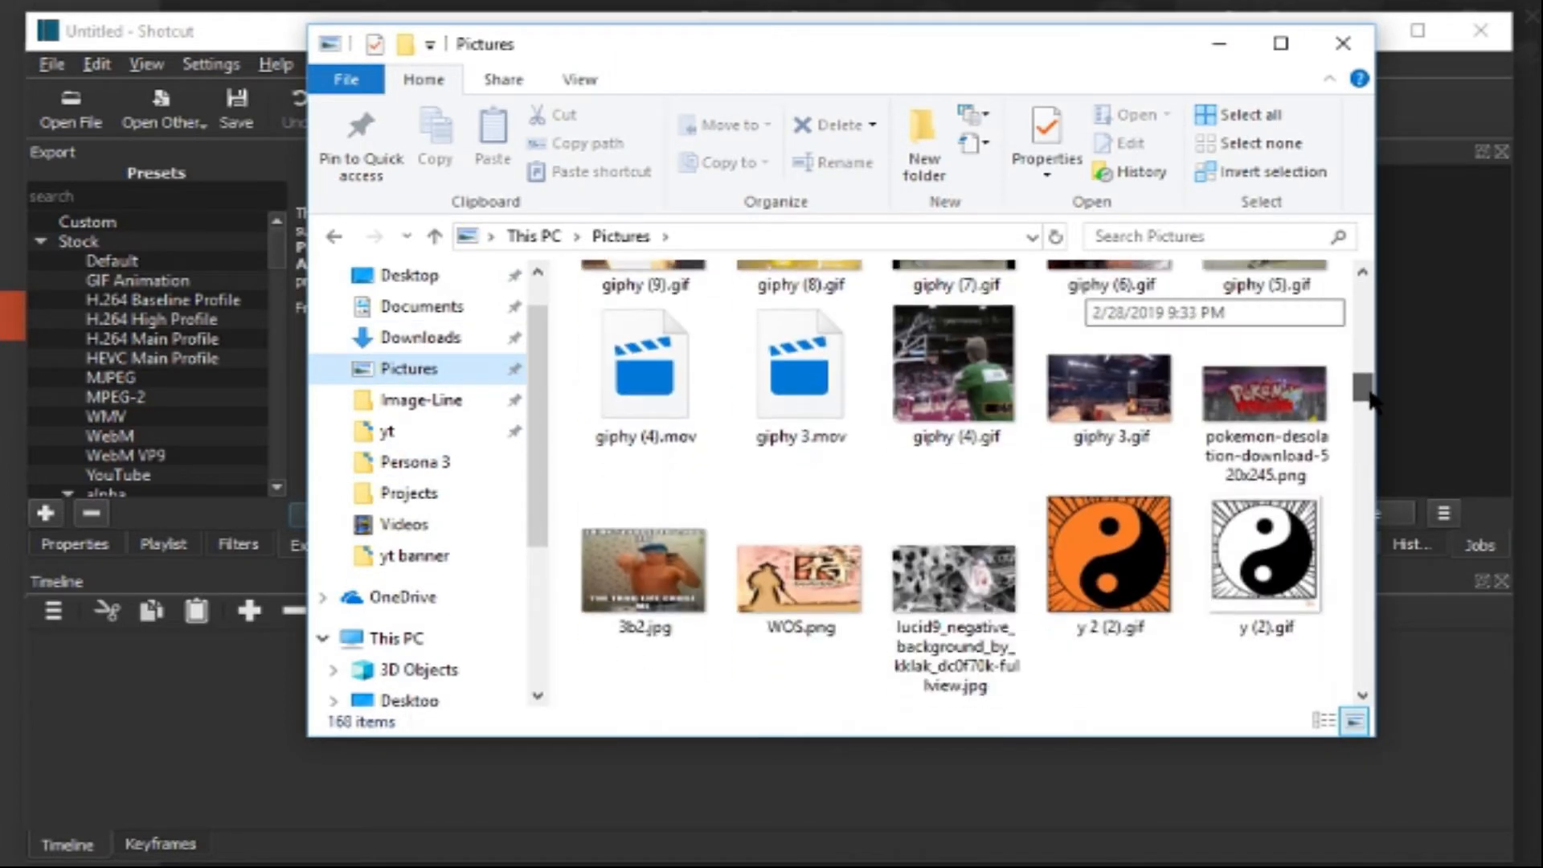
{"action": "scroll", "scroll_direction": "down", "scroll_amount": 3}
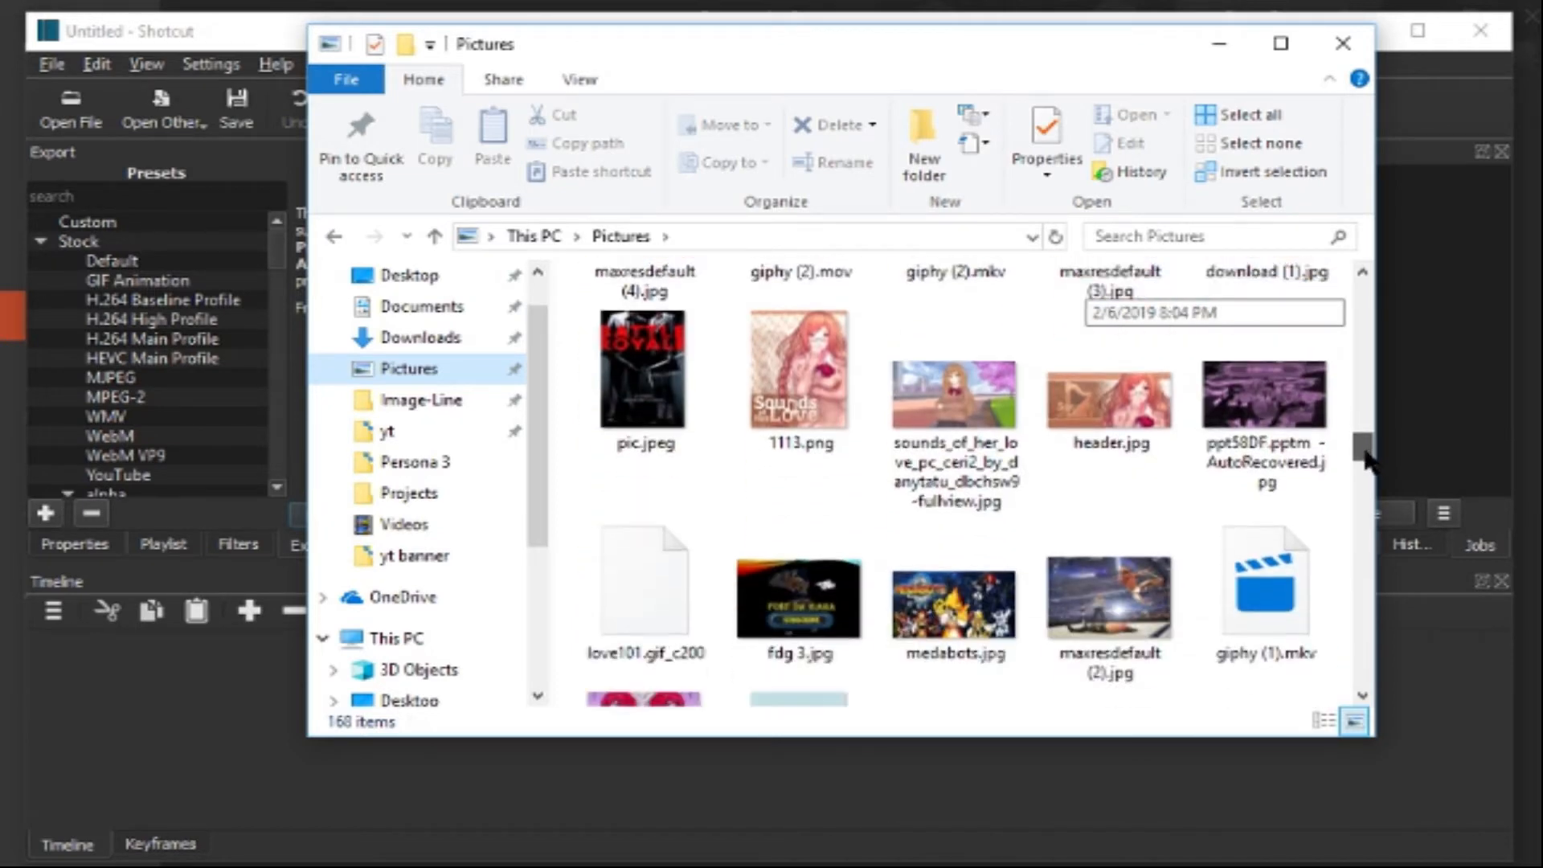
{"action": "scroll", "scroll_direction": "down", "scroll_amount": 3}
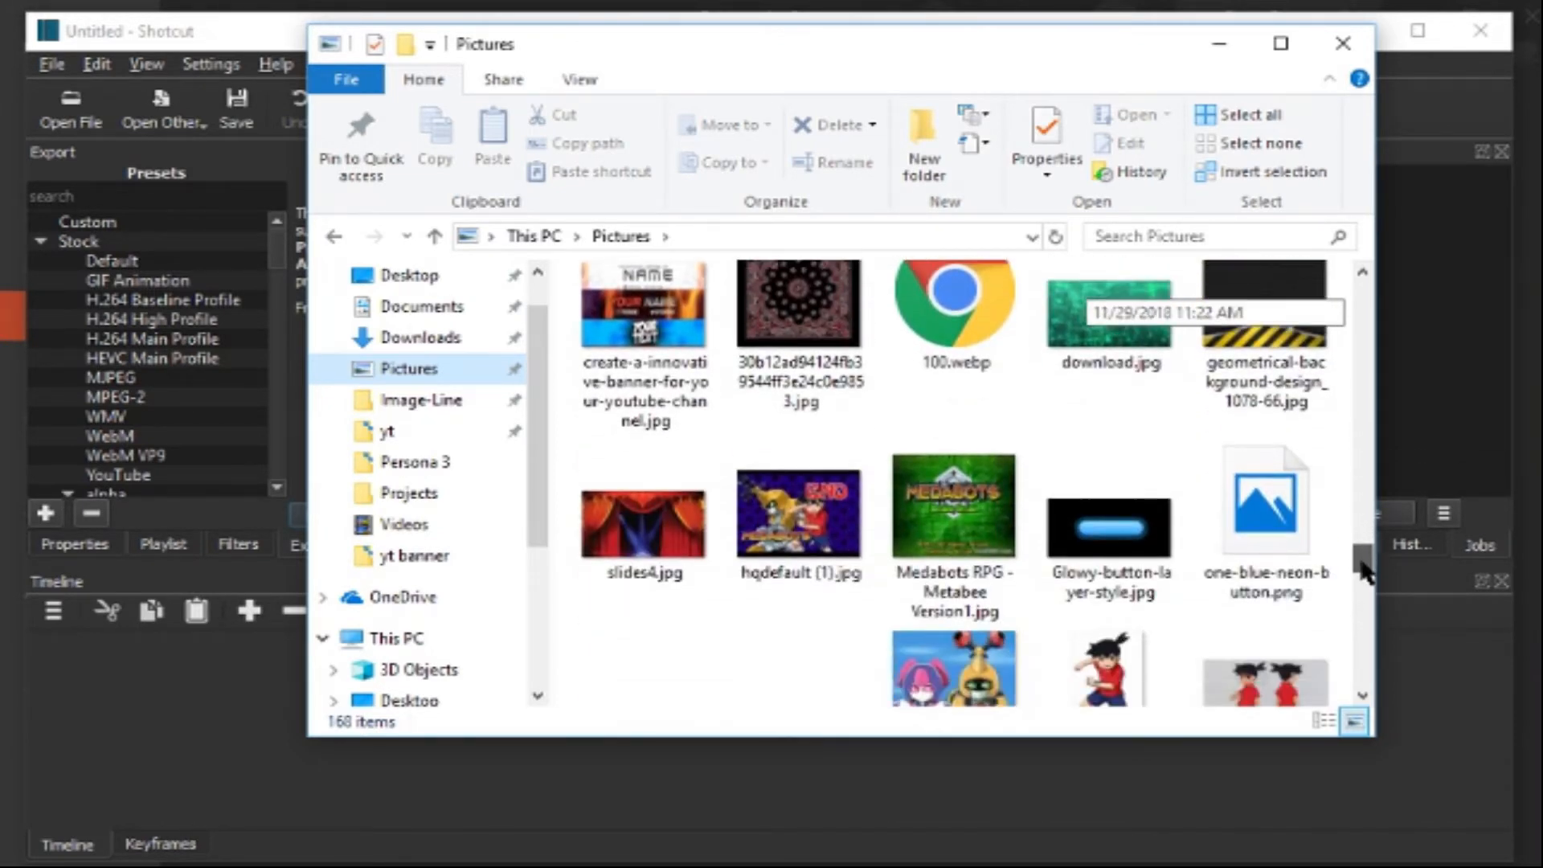
{"action": "scroll", "scroll_direction": "down", "scroll_amount": 3}
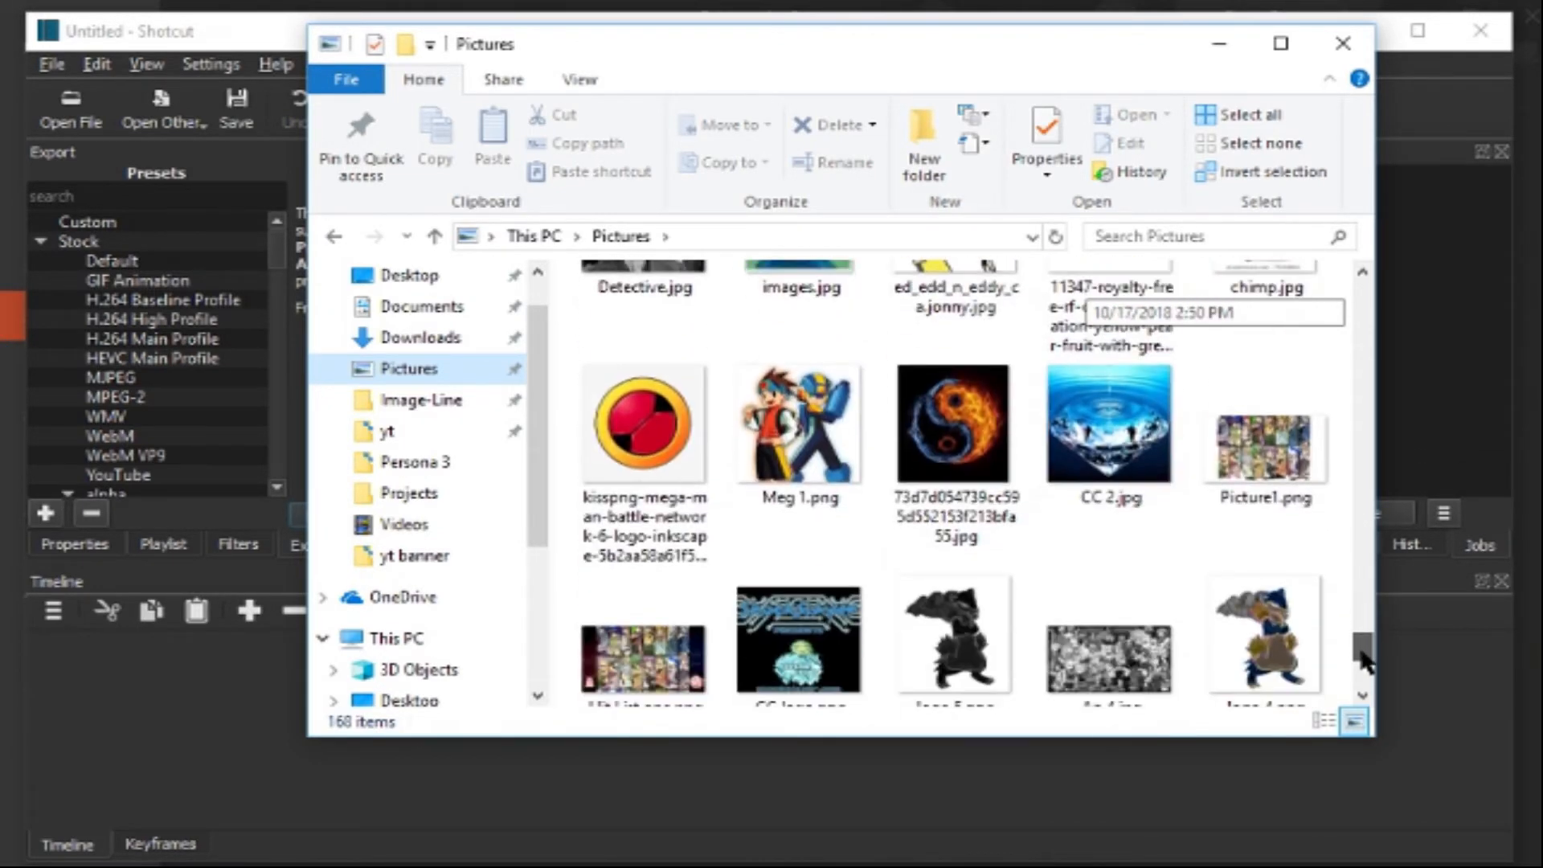
{"action": "scroll", "scroll_direction": "down", "scroll_amount": 3}
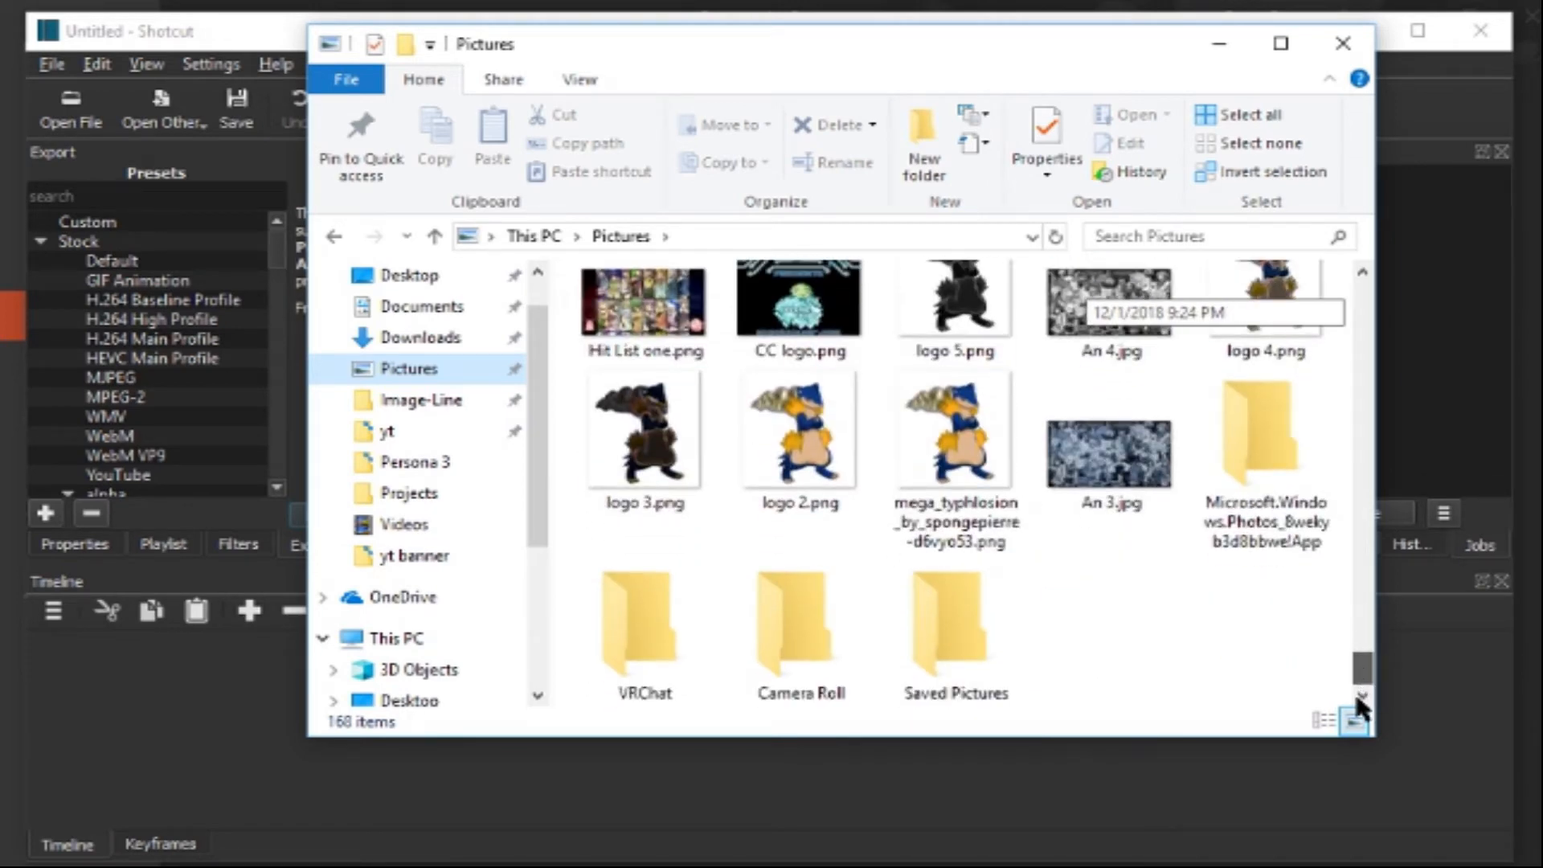
{"action": "scroll", "scroll_direction": "down", "scroll_amount": 3}
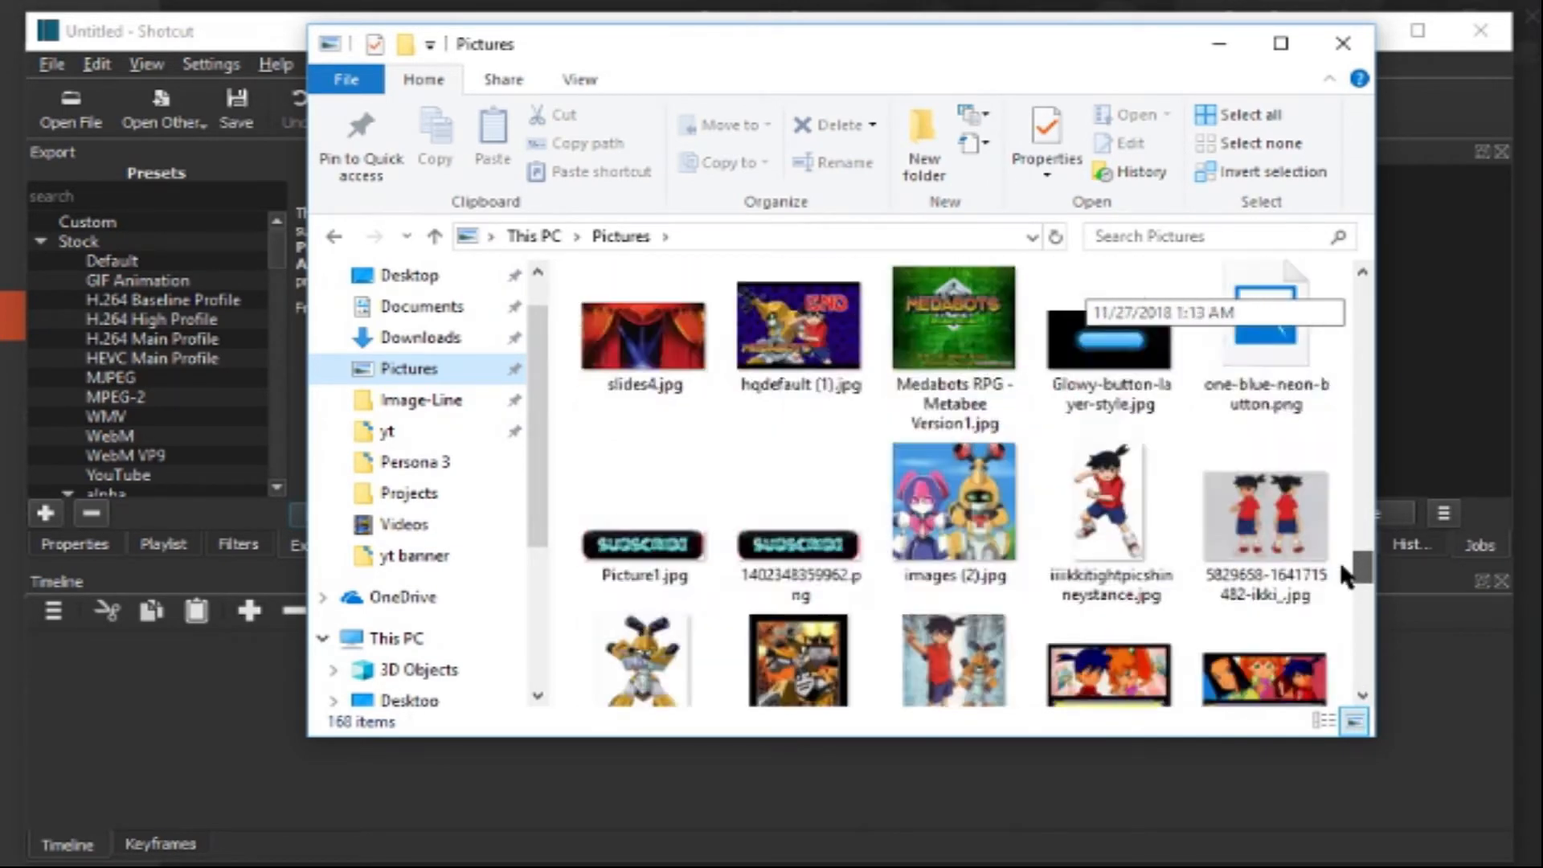
{"action": "scroll", "scroll_direction": "down", "scroll_amount": 3}
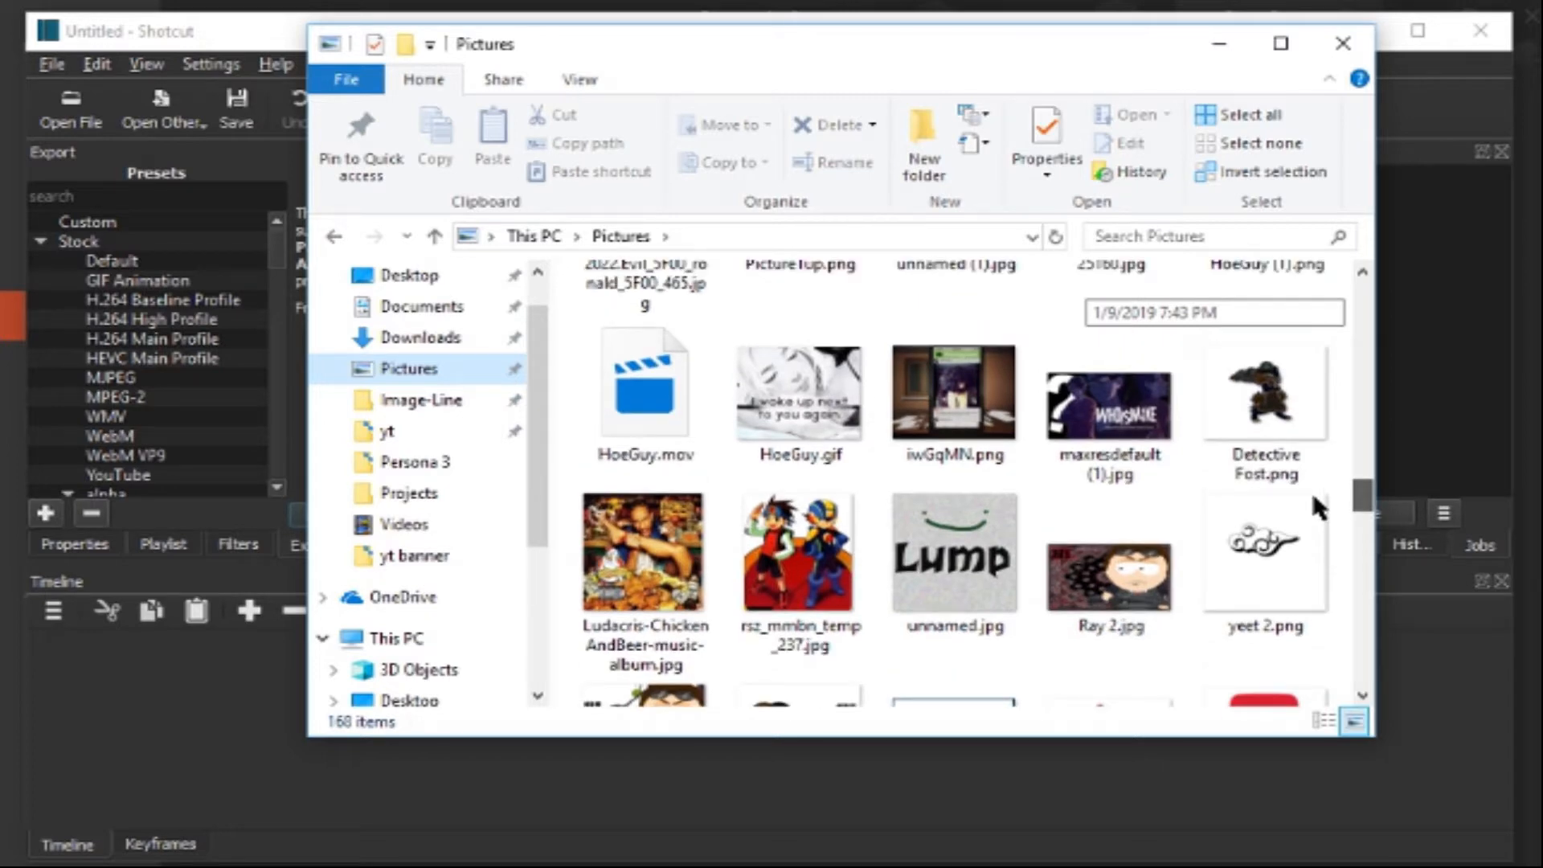
{"action": "scroll", "scroll_direction": "down", "scroll_amount": 3}
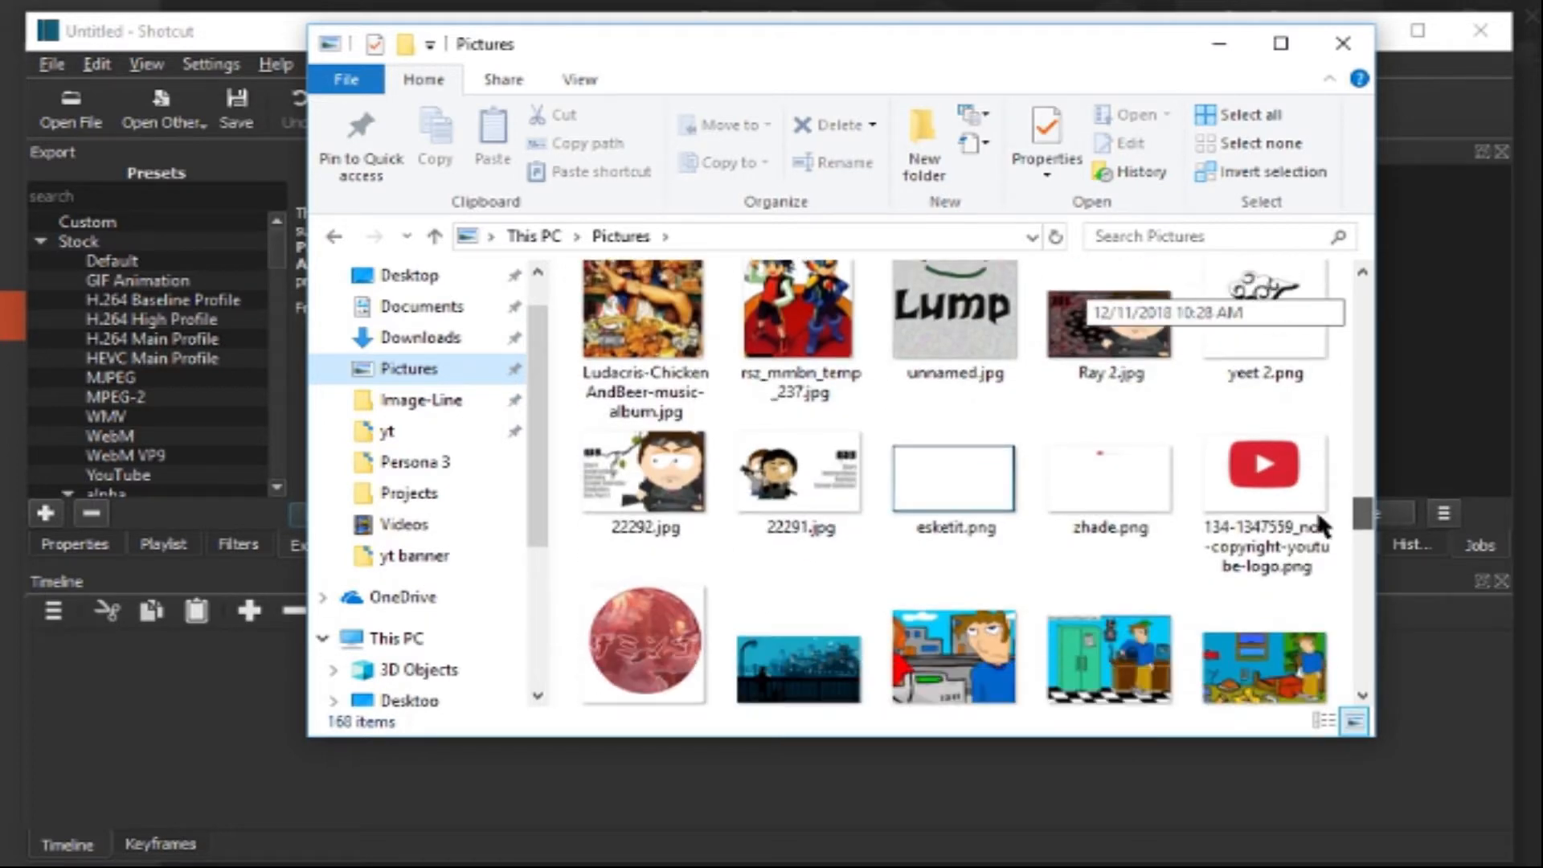
{"action": "scroll", "scroll_direction": "down", "scroll_amount": 3}
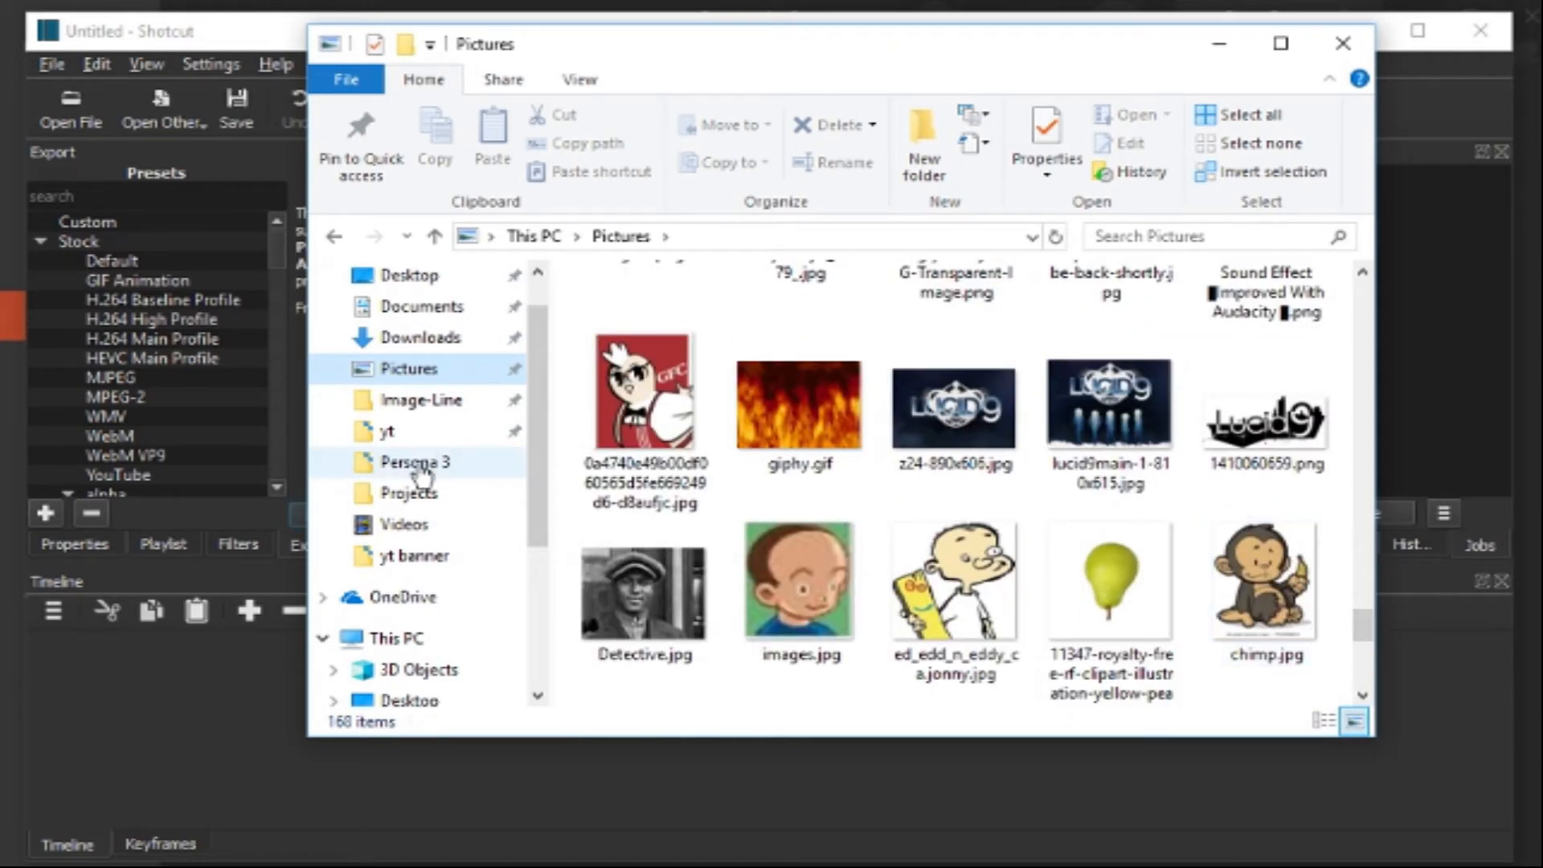
{"action": "double_click", "coordinate": [415, 462]}
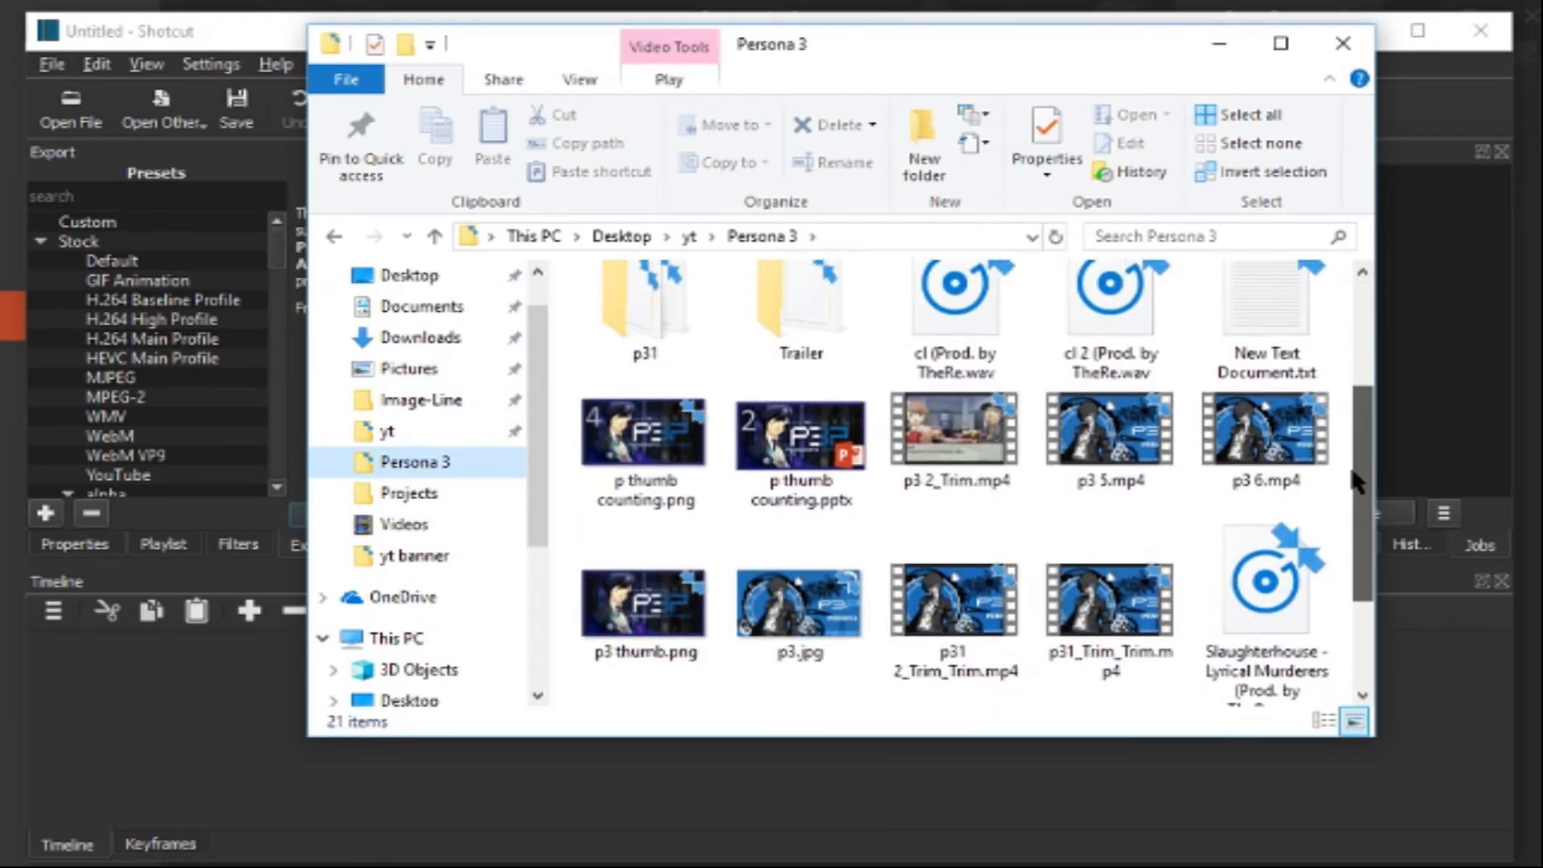
{"action": "scroll", "scroll_direction": "down", "scroll_amount": 3}
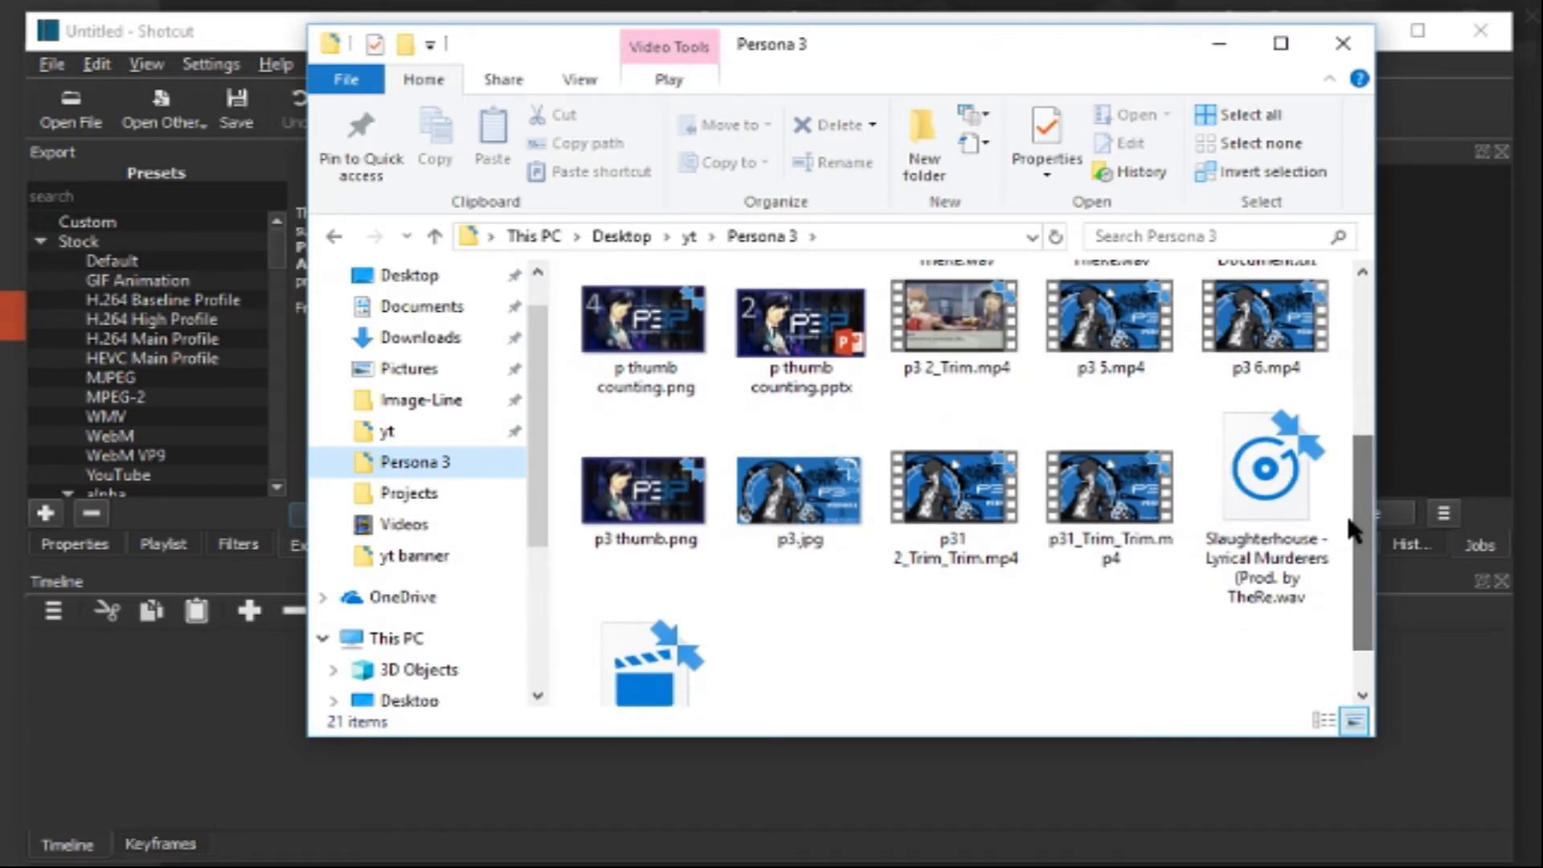
{"action": "mouse_move", "coordinate": [421, 385]}
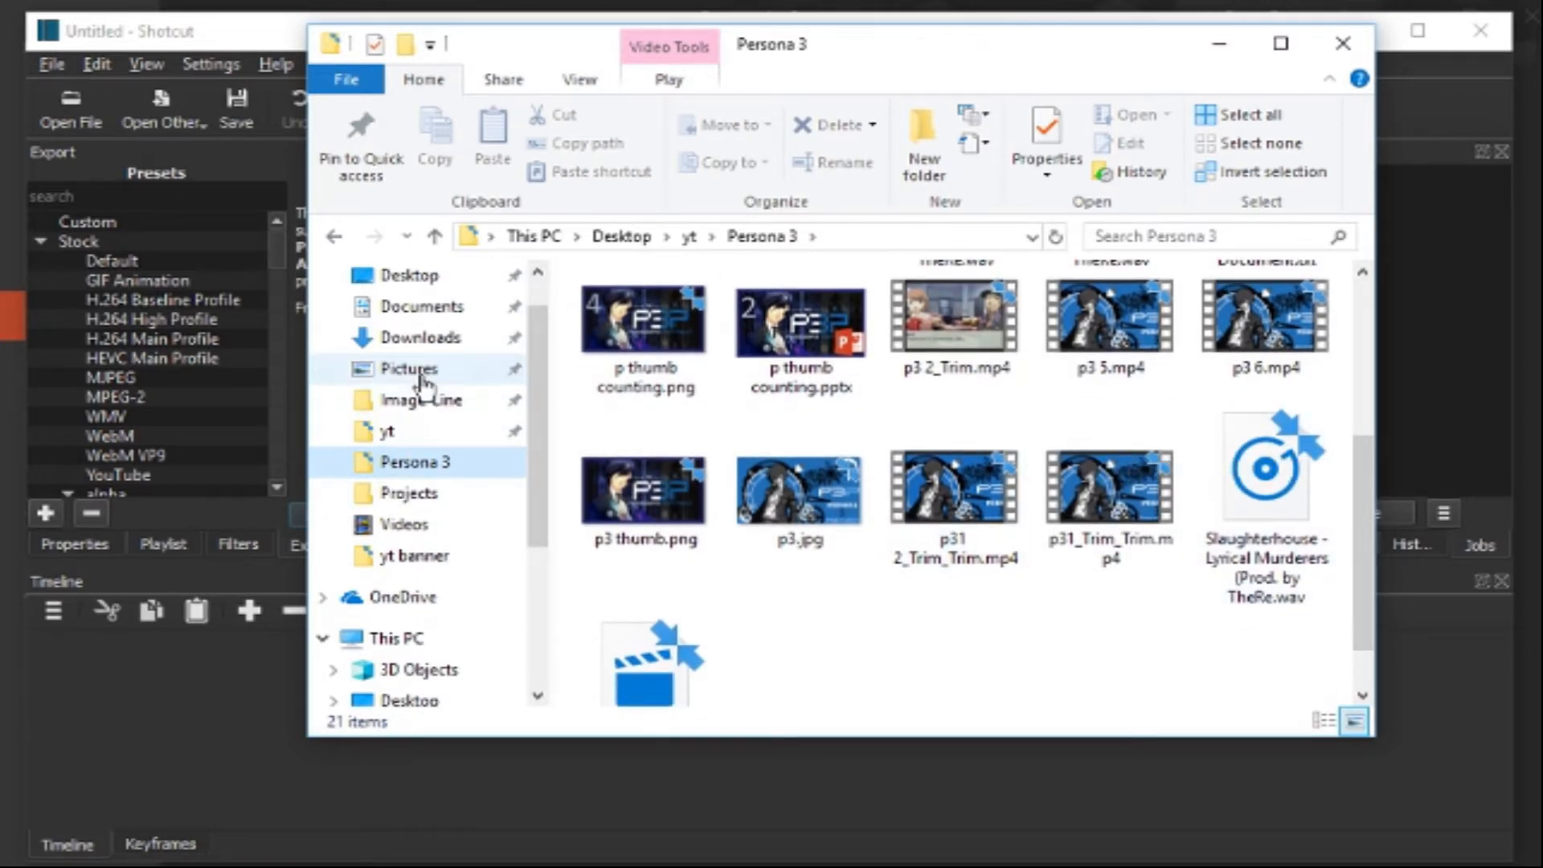
{"action": "left_click", "coordinate": [409, 369]}
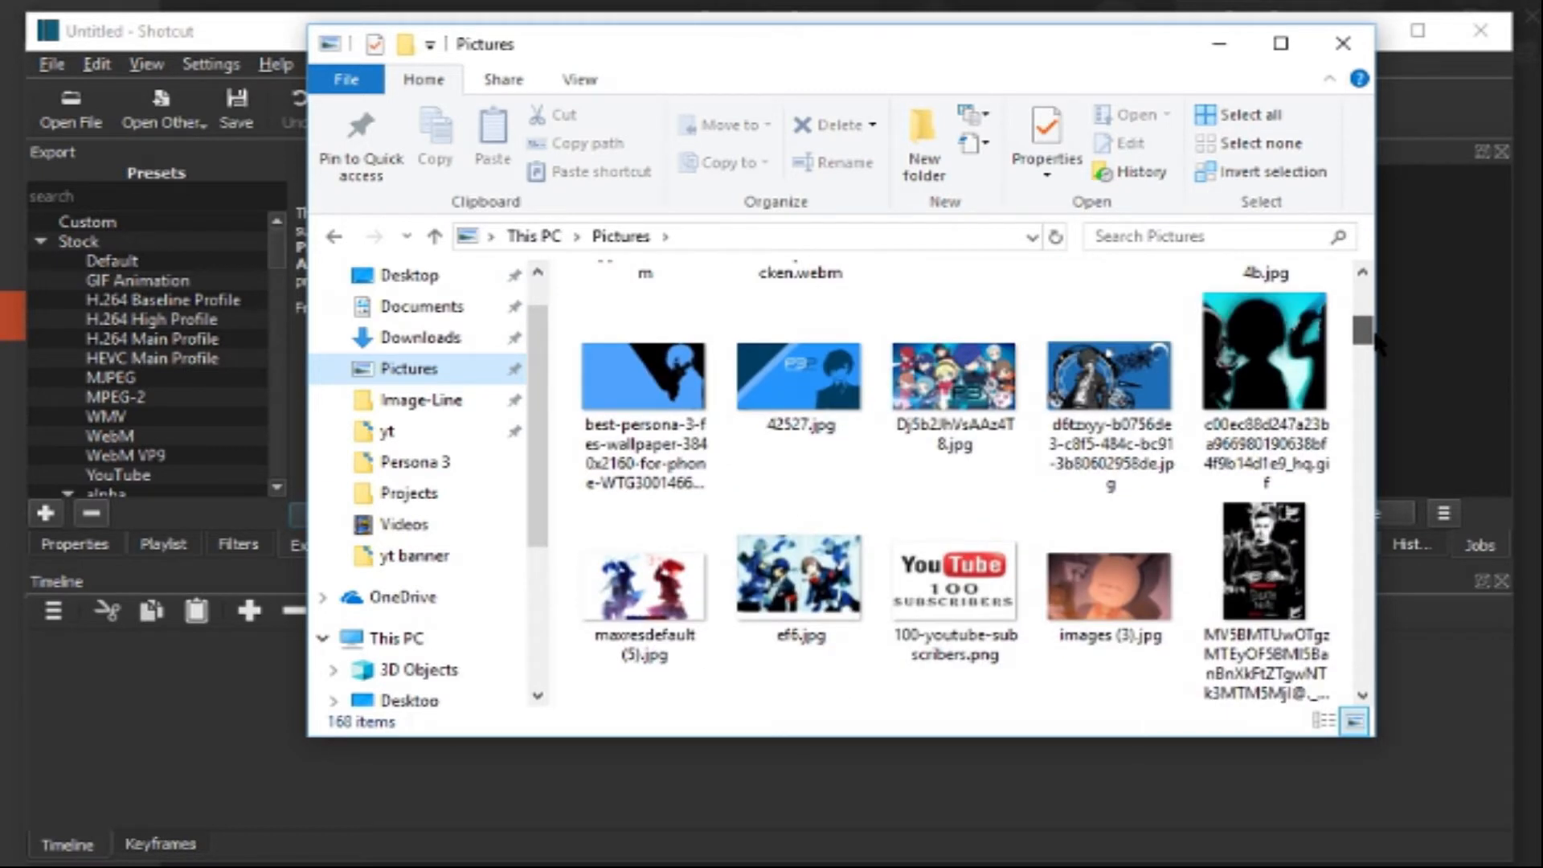
Step: Bring the Persona 3 wallpaper from Explorer into Shotcut and place it on track V1 of the timeline
{"action": "left_click_drag", "start_coordinate": [643, 374], "coordinate": [443, 525]}
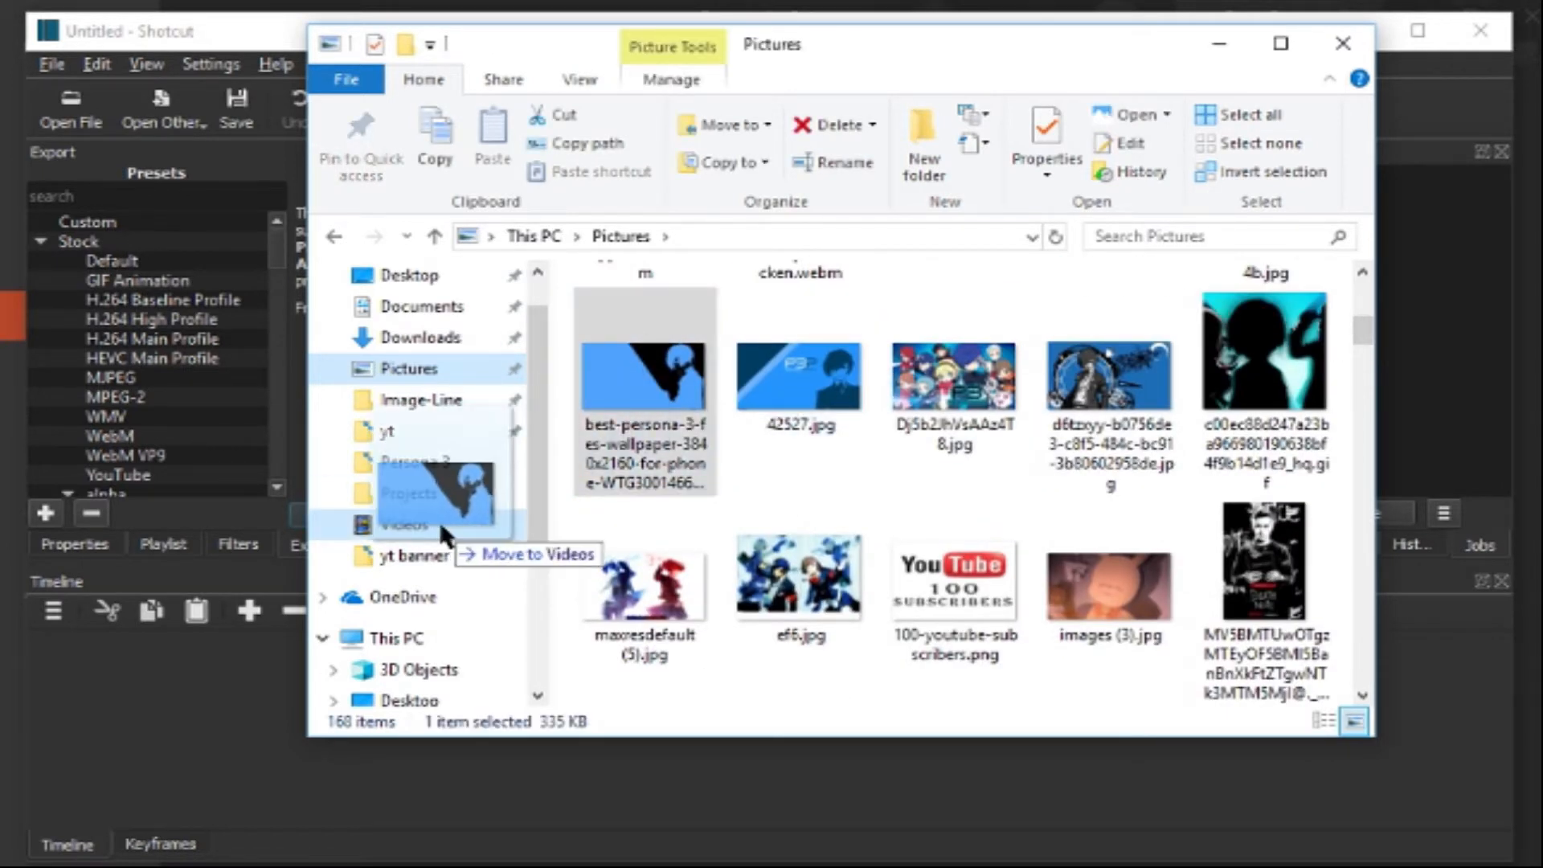
{"action": "left_click_drag", "start_coordinate": [437, 501], "coordinate": [438, 748]}
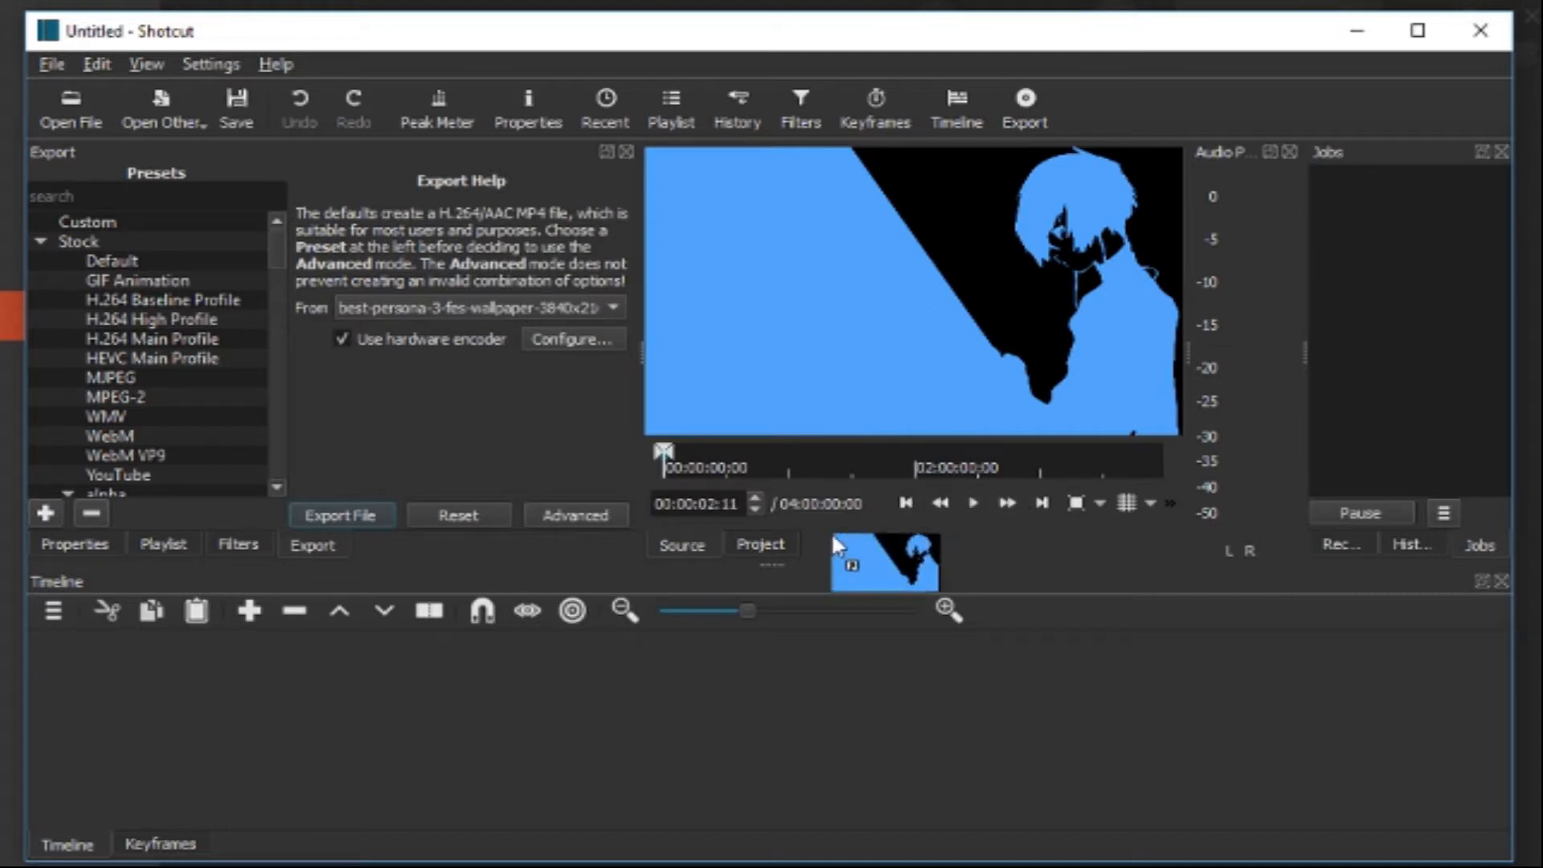
{"action": "left_click_drag", "start_coordinate": [882, 562], "coordinate": [461, 687]}
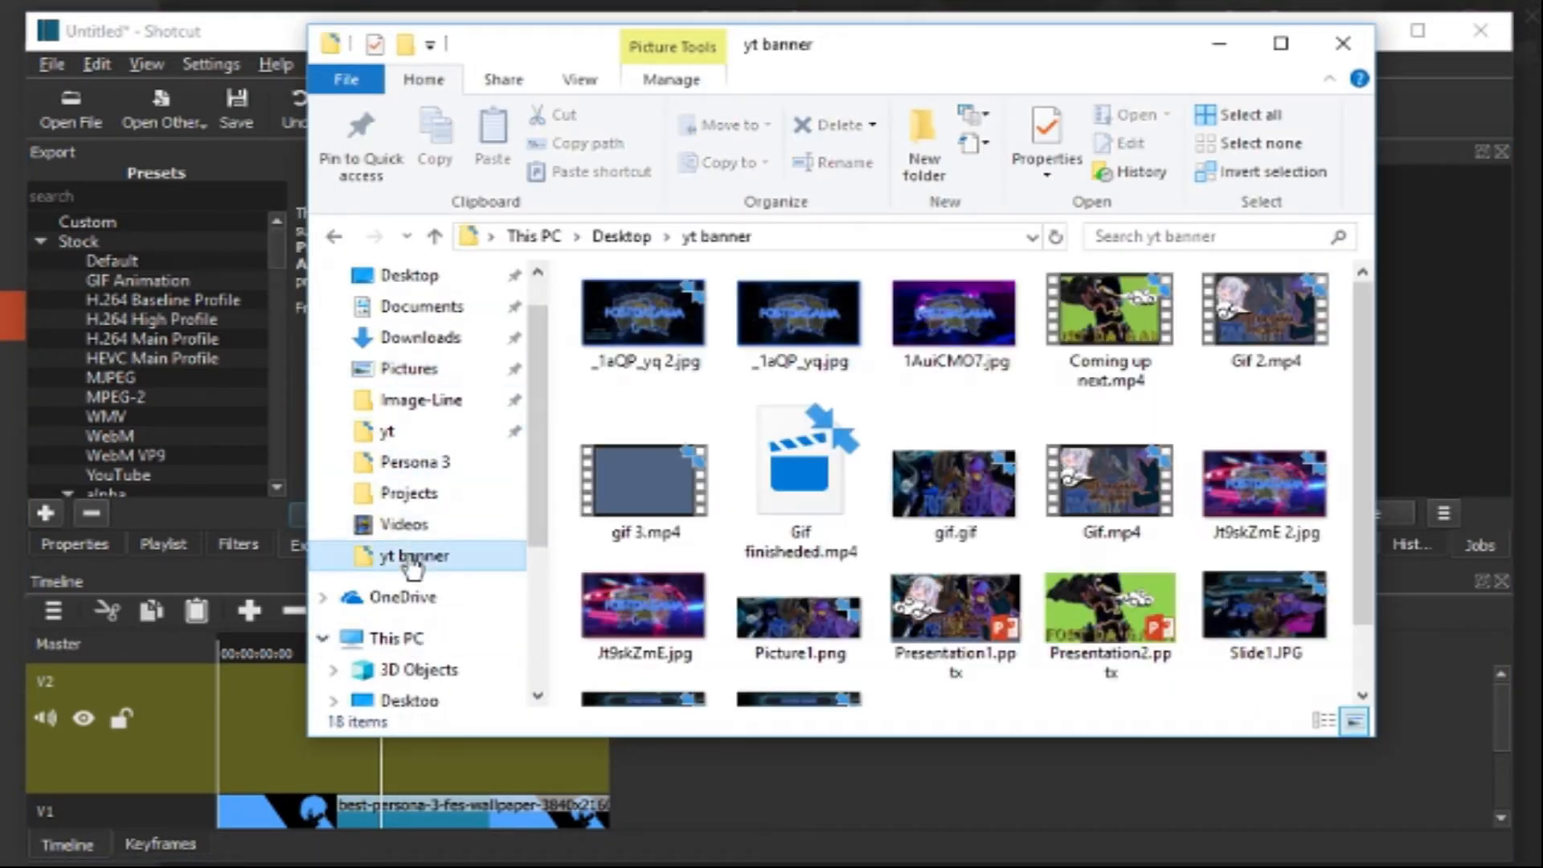
Step: Add Coming up next.mp4 from the yt banner folder onto track V2 and move the playhead to the start
{"action": "left_click", "coordinate": [1109, 325]}
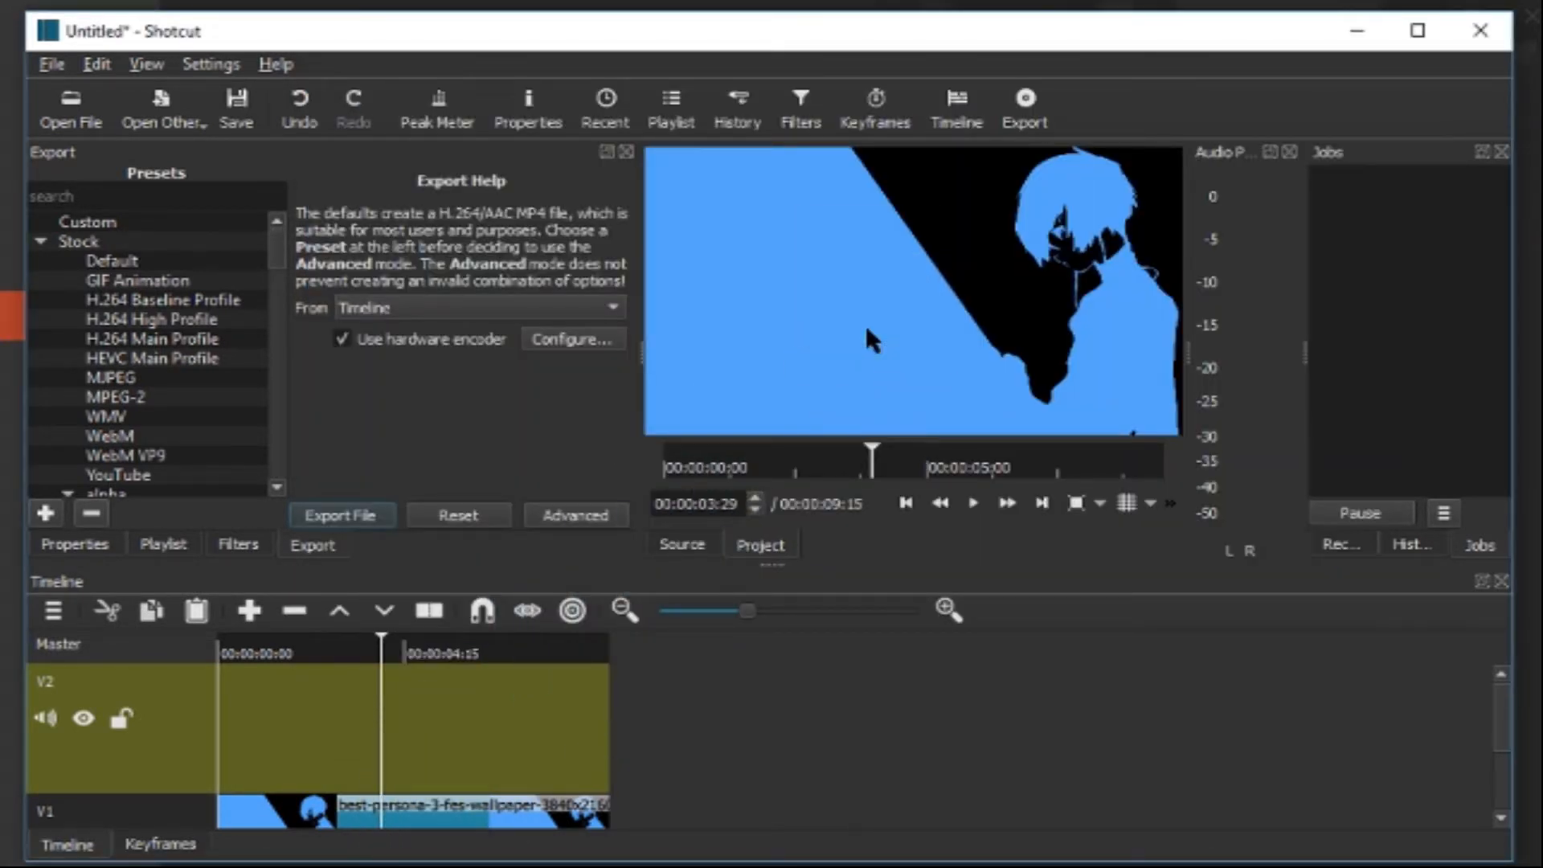
{"action": "left_click", "coordinate": [973, 503]}
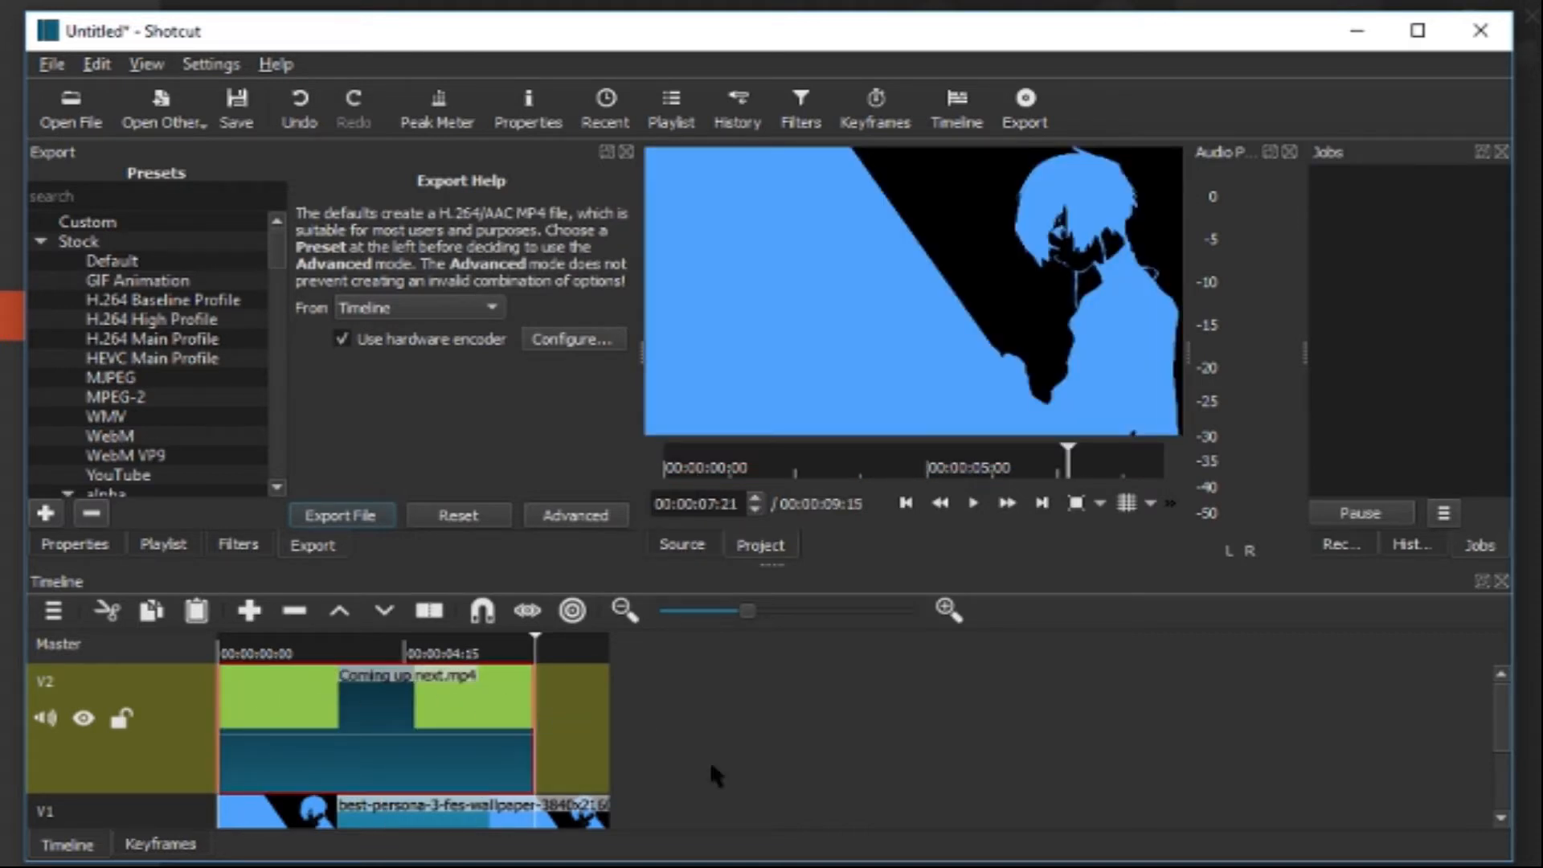
{"action": "mouse_move", "coordinate": [196, 805]}
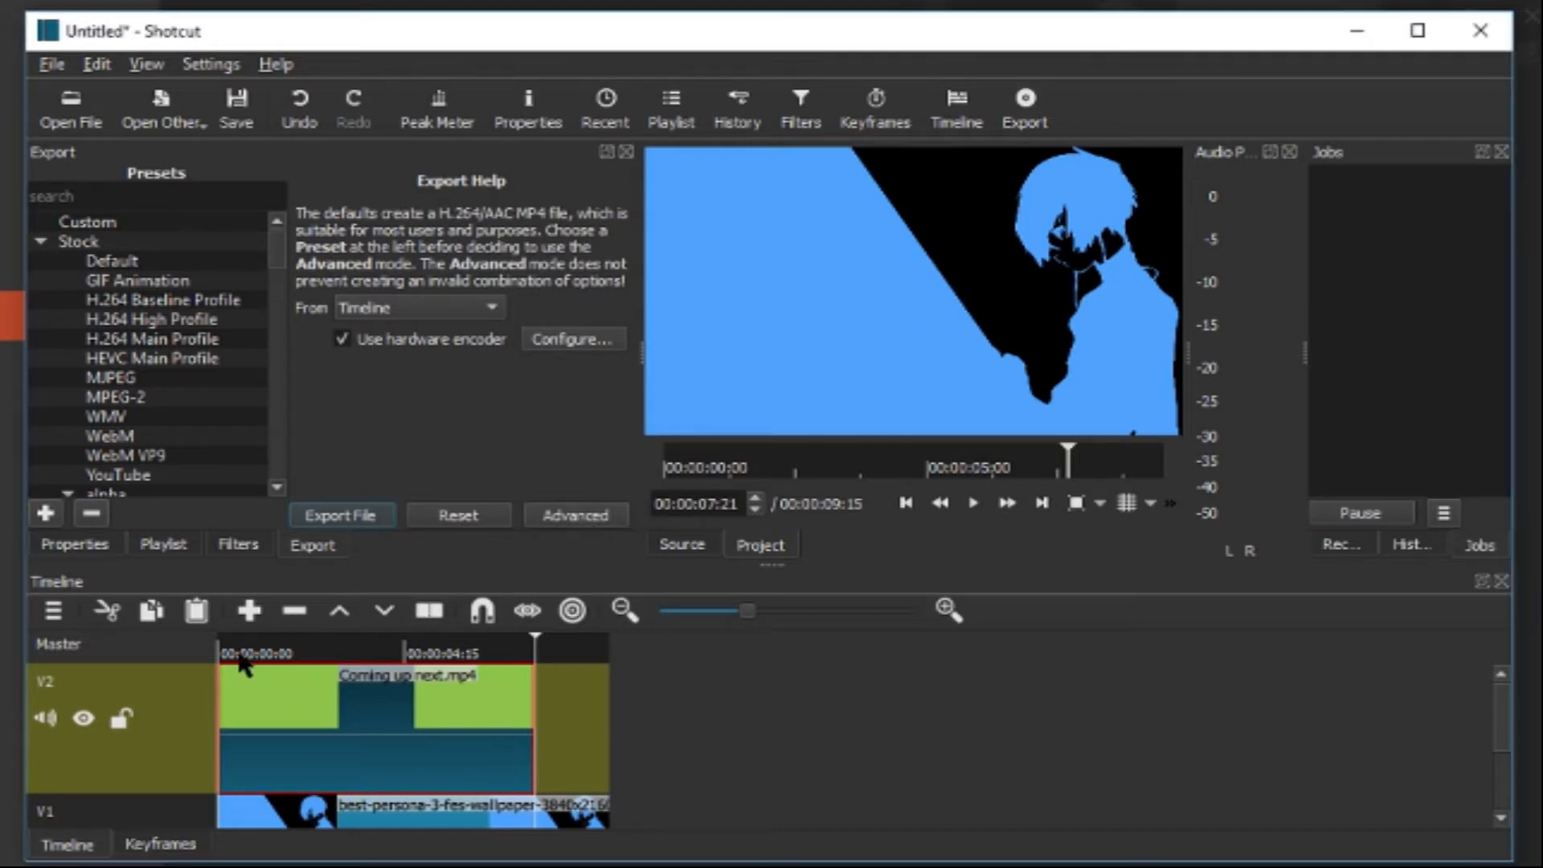
{"action": "left_click", "coordinate": [223, 652]}
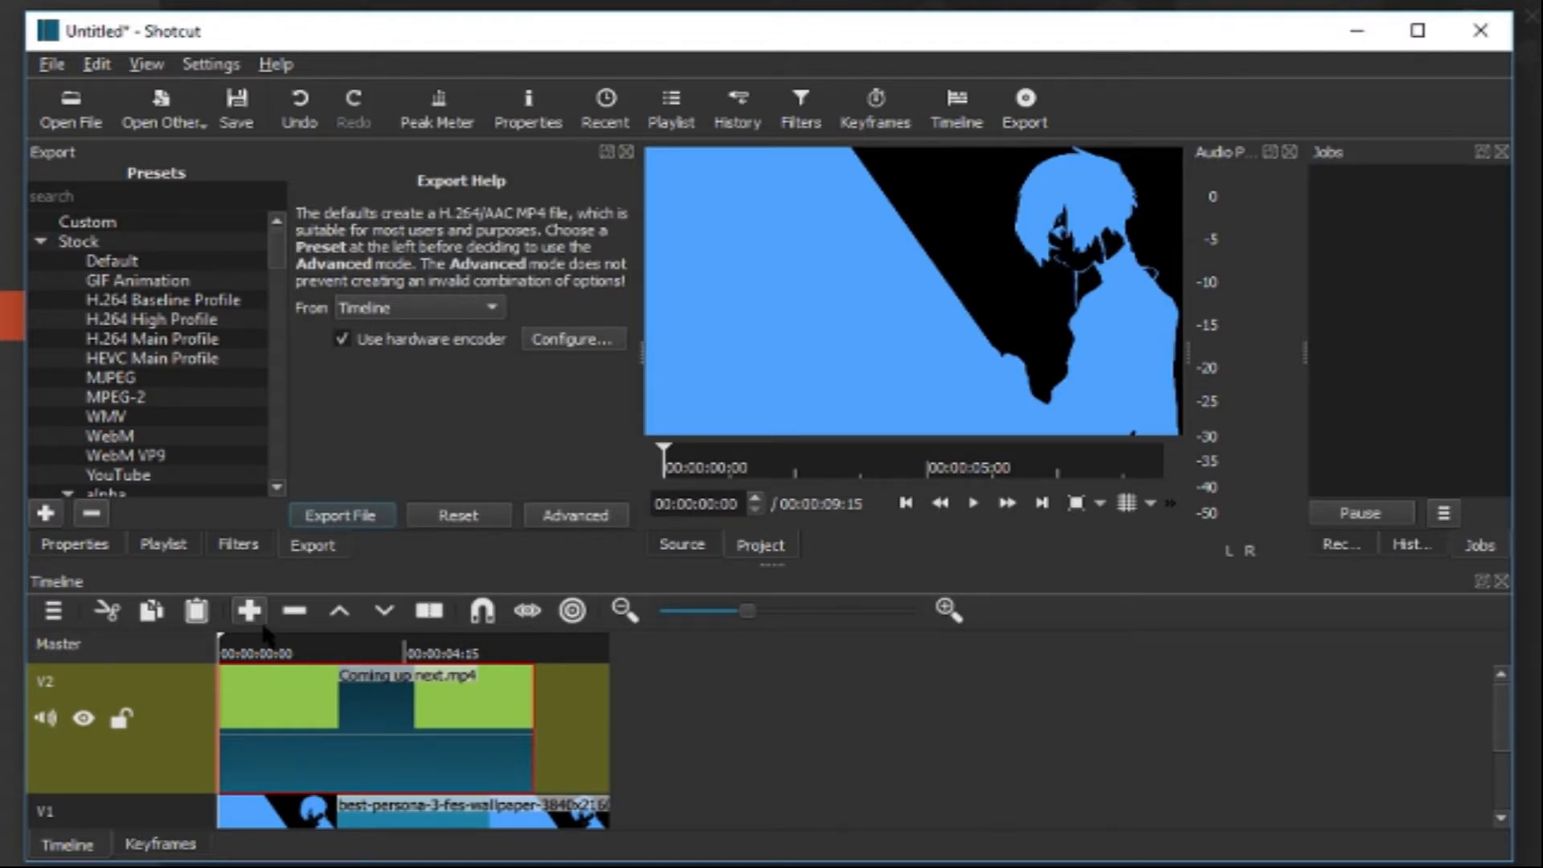
{"action": "mouse_move", "coordinate": [538, 594]}
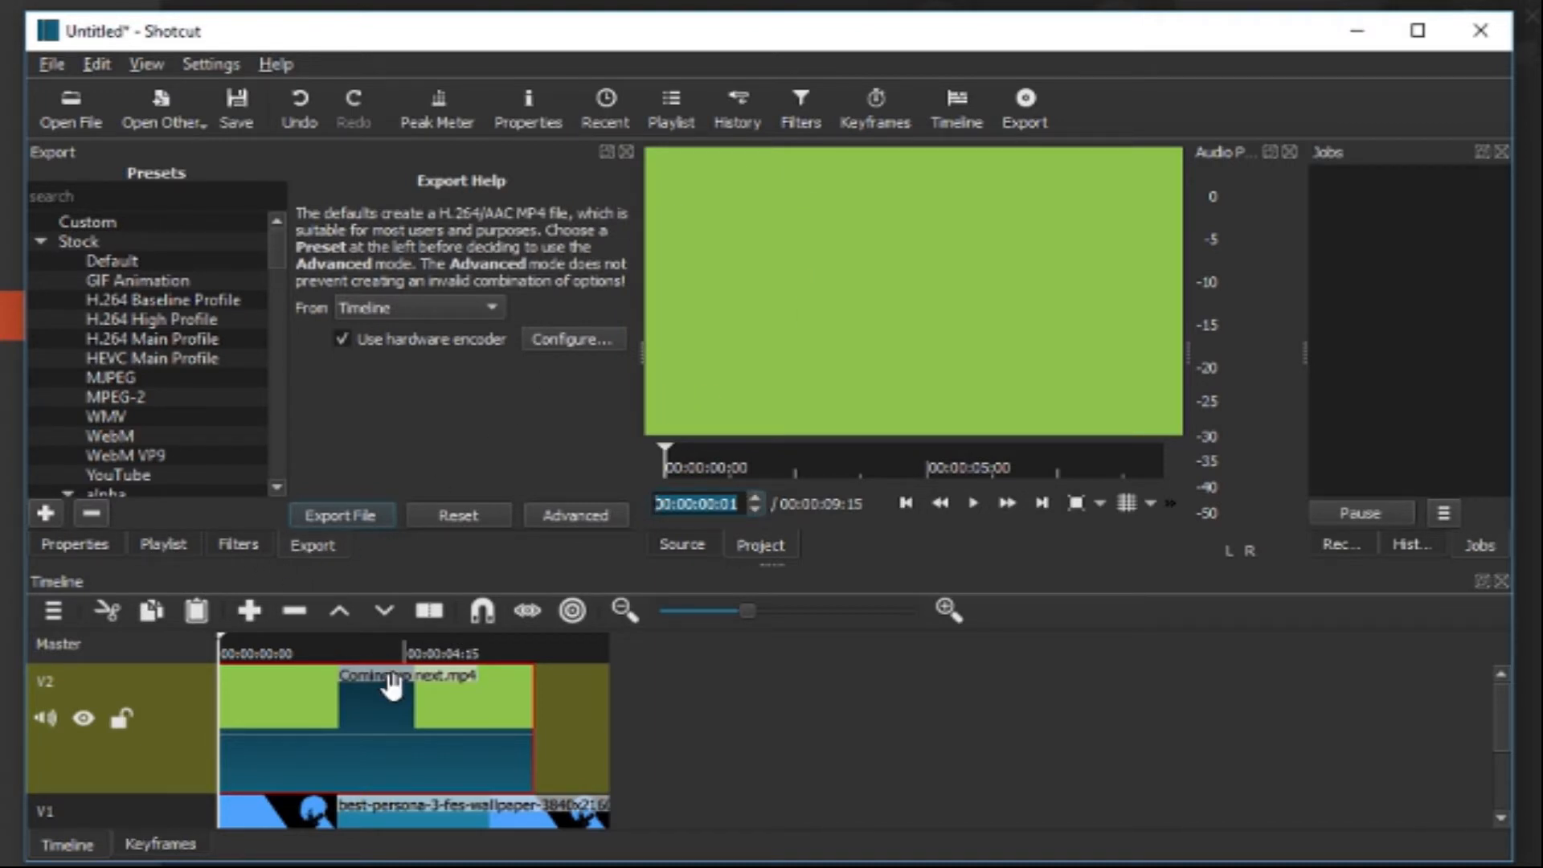
Step: Select the Coming up next clip on V2 so the player shows its green FO$T DA GAMA frame
{"action": "left_click", "coordinate": [393, 659]}
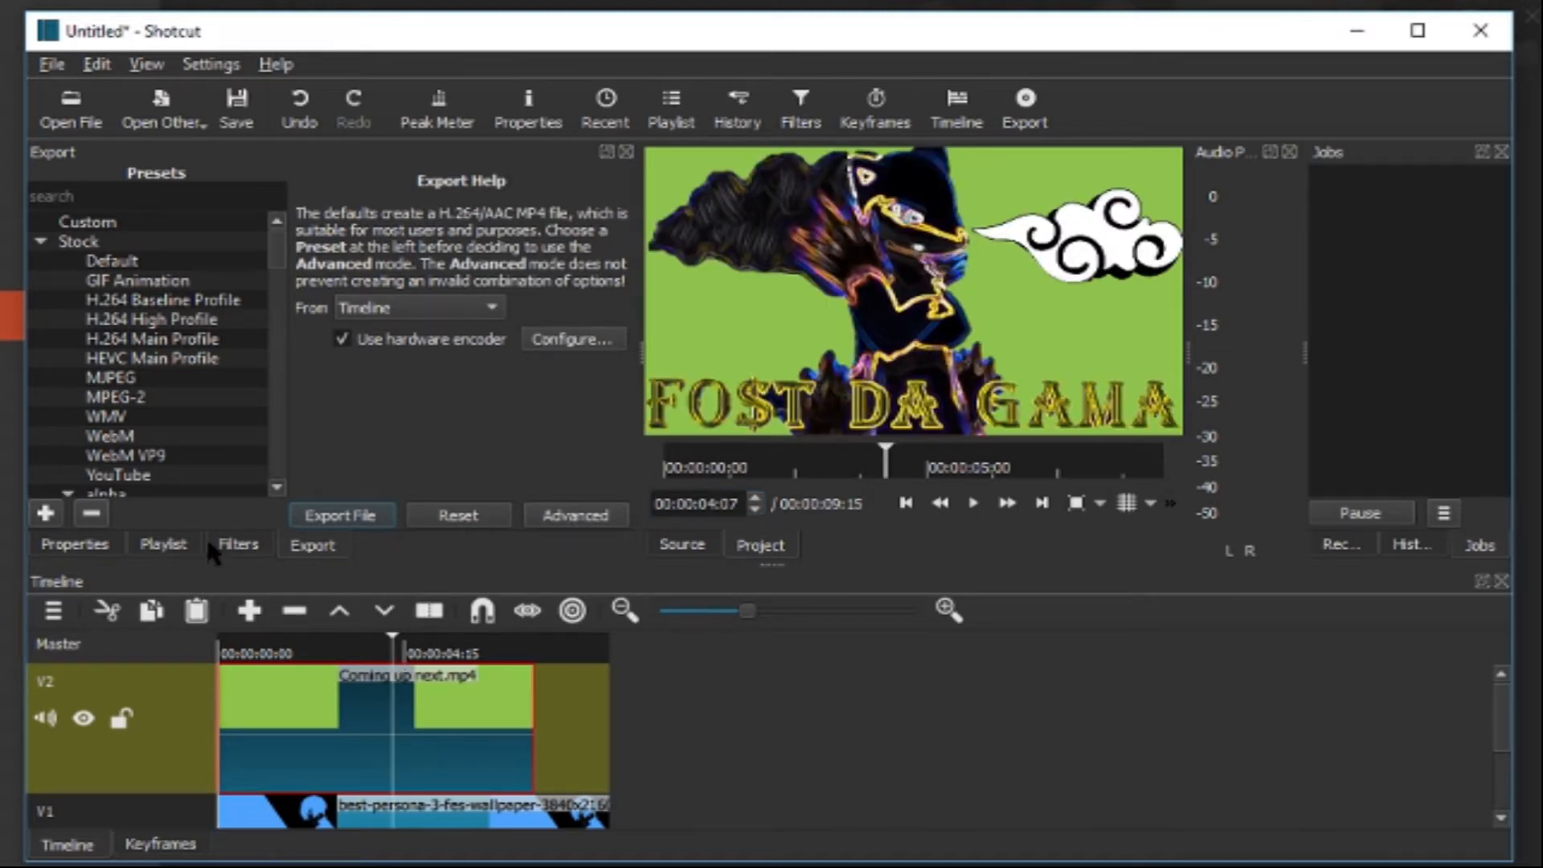
Step: Show the video filter list for the Coming up next clip and scroll to Chroma Key: Simple
{"action": "left_click", "coordinate": [238, 544]}
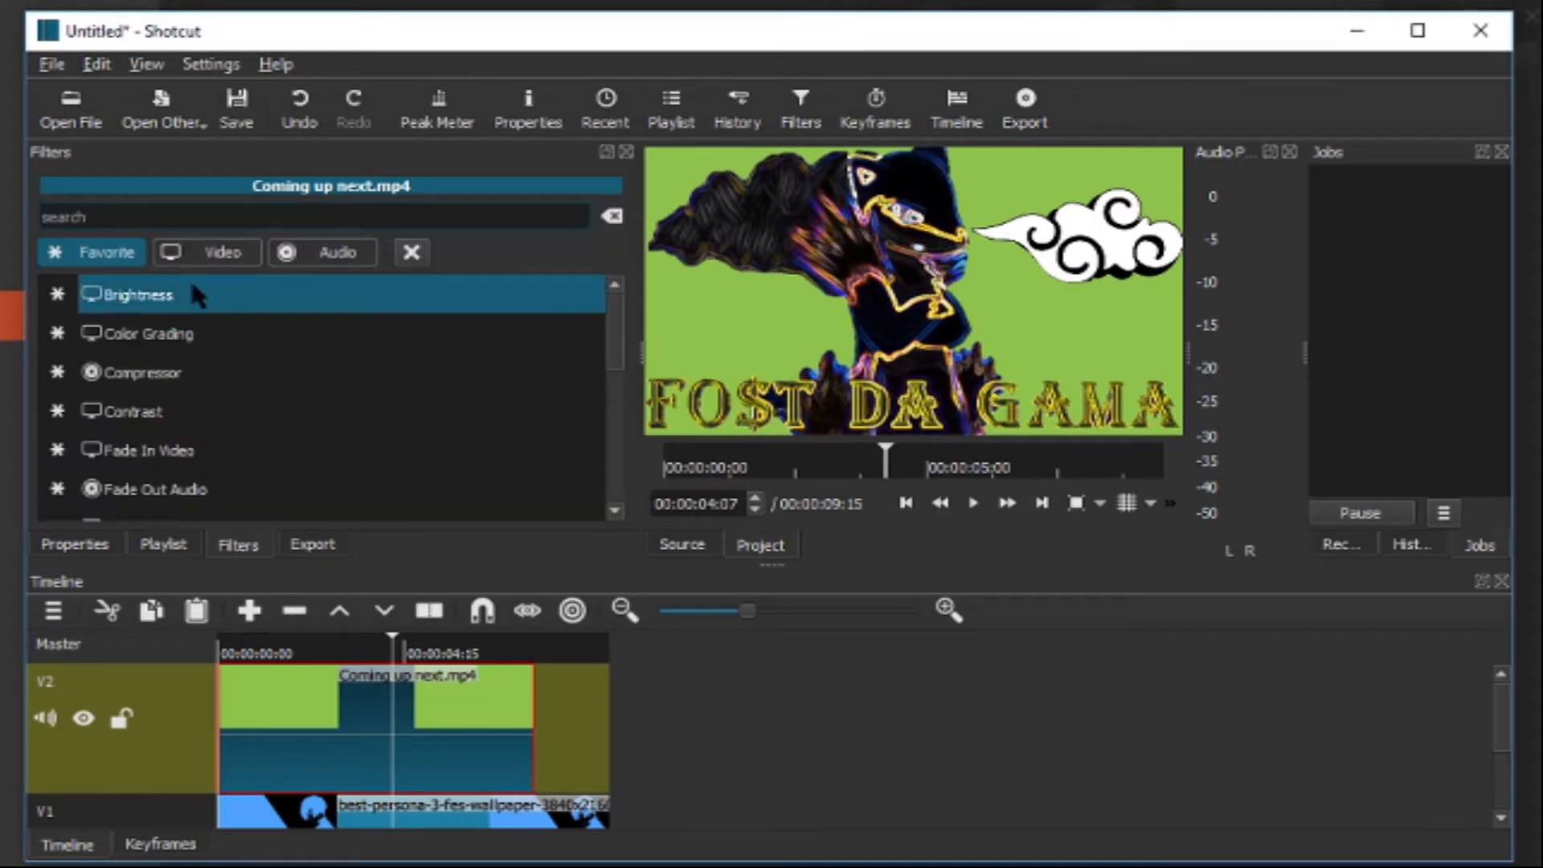
{"action": "left_click", "coordinate": [206, 251]}
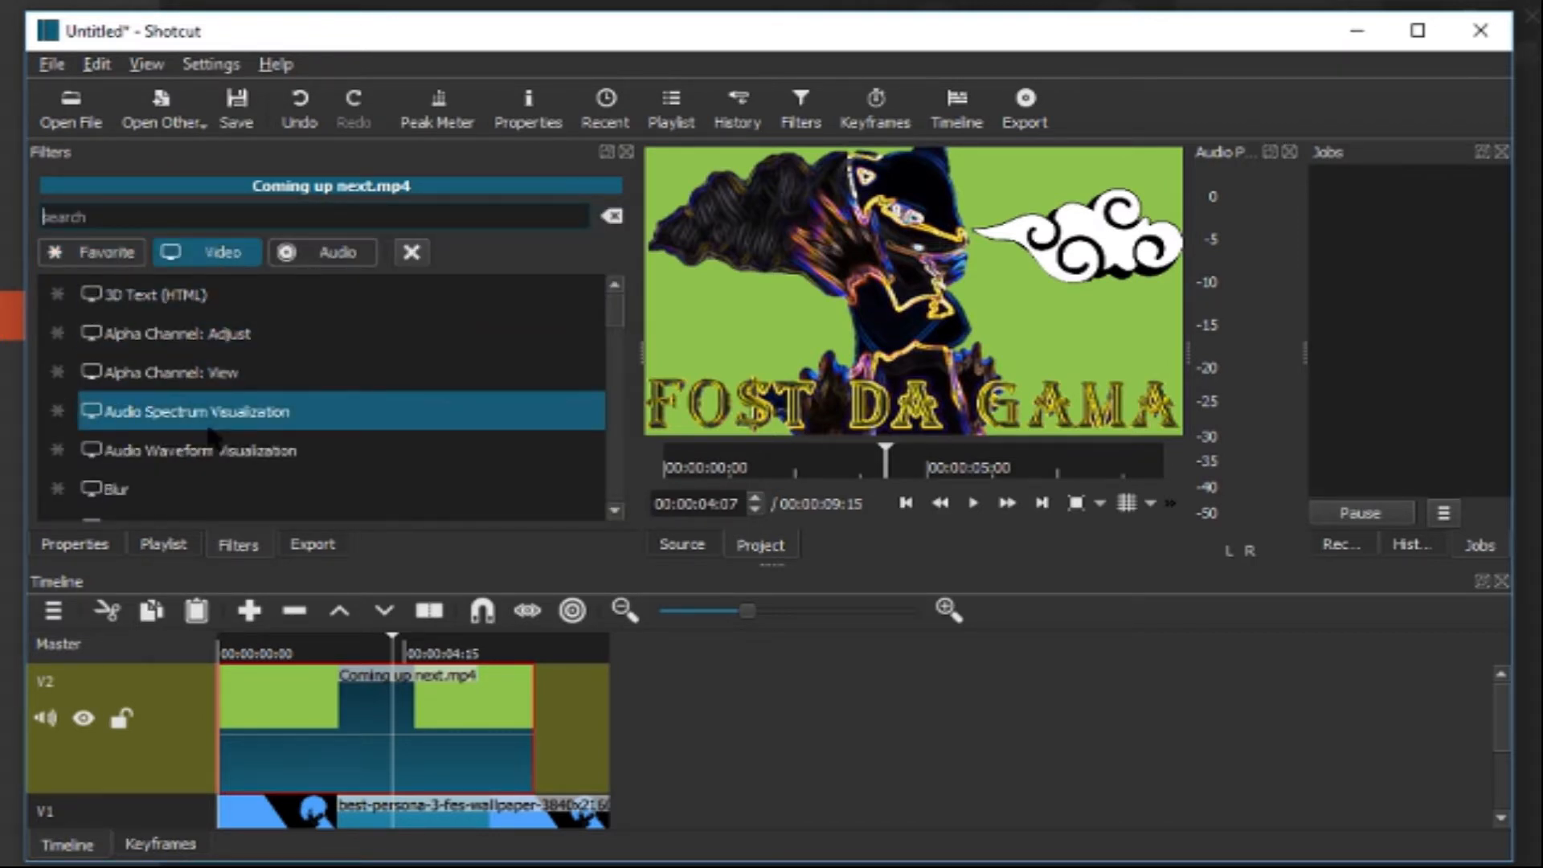
{"action": "scroll", "scroll_direction": "down", "scroll_amount": 3}
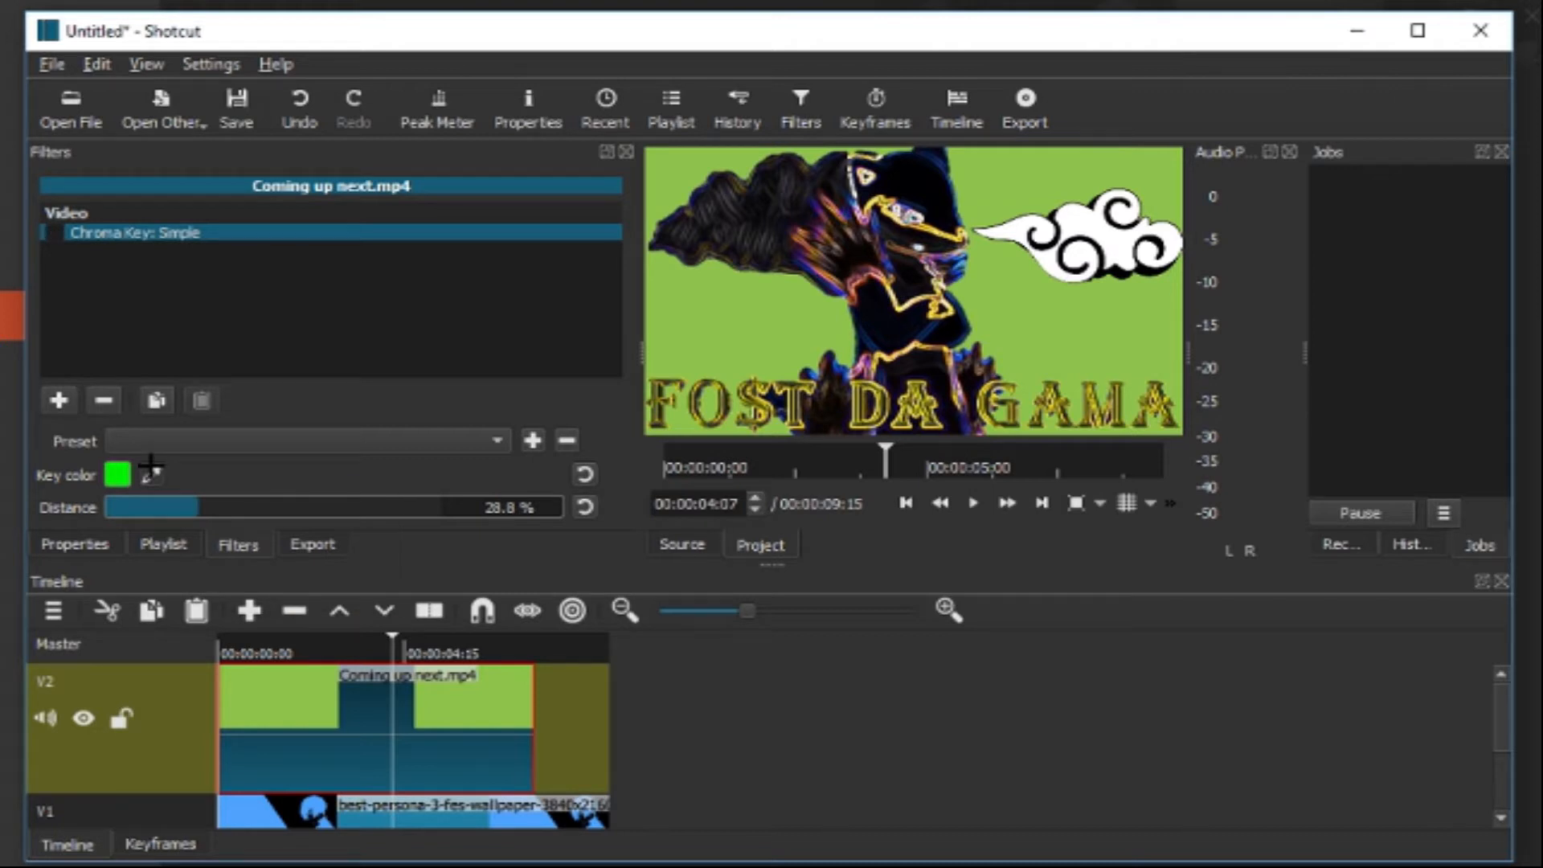
{"action": "mouse_move", "coordinate": [149, 475]}
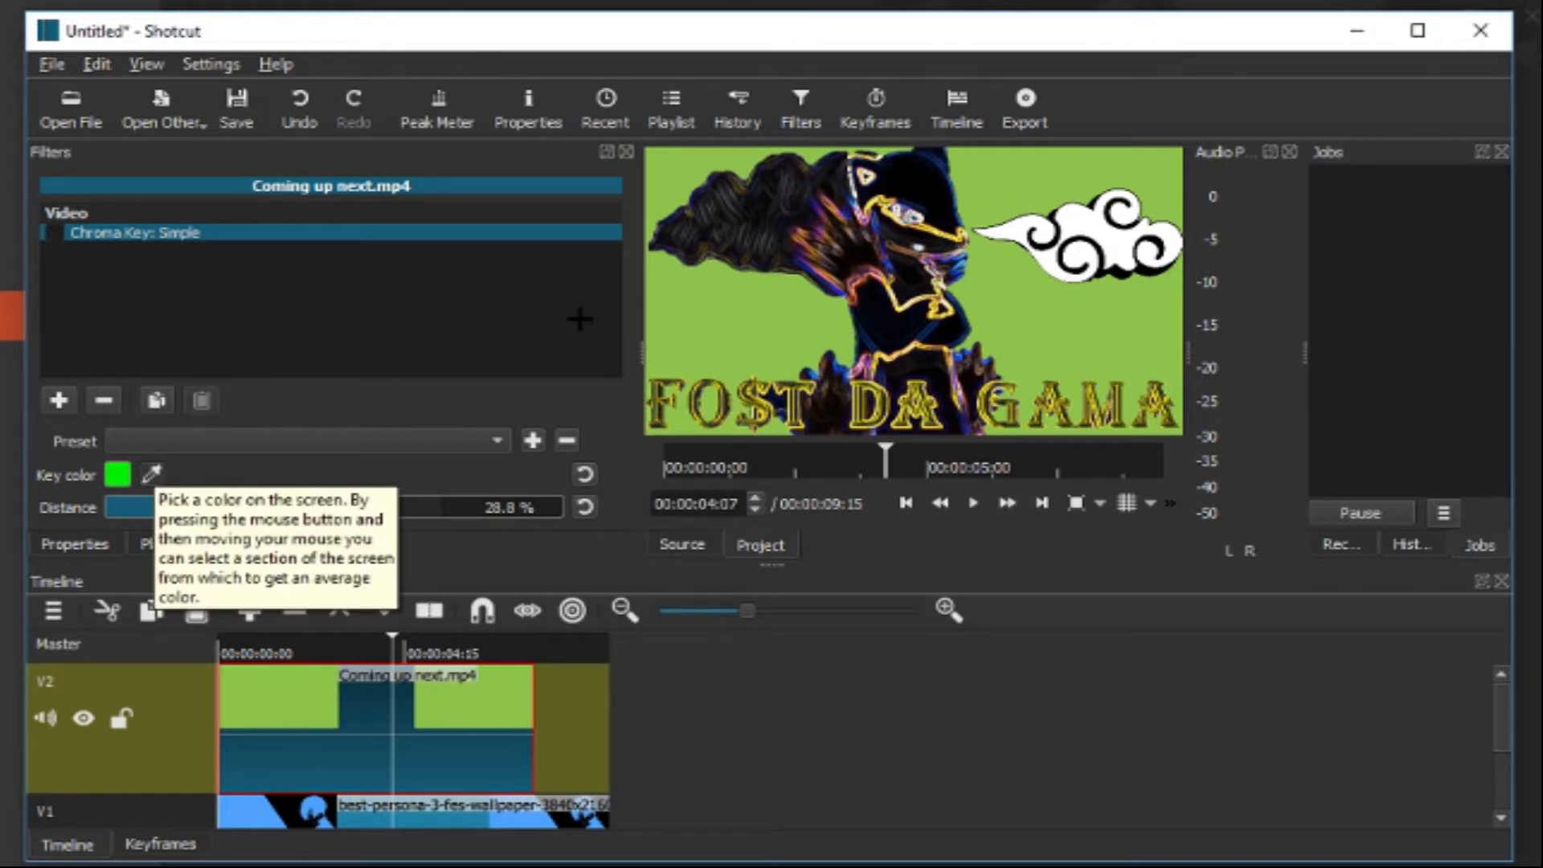
{"action": "mouse_move", "coordinate": [642, 313]}
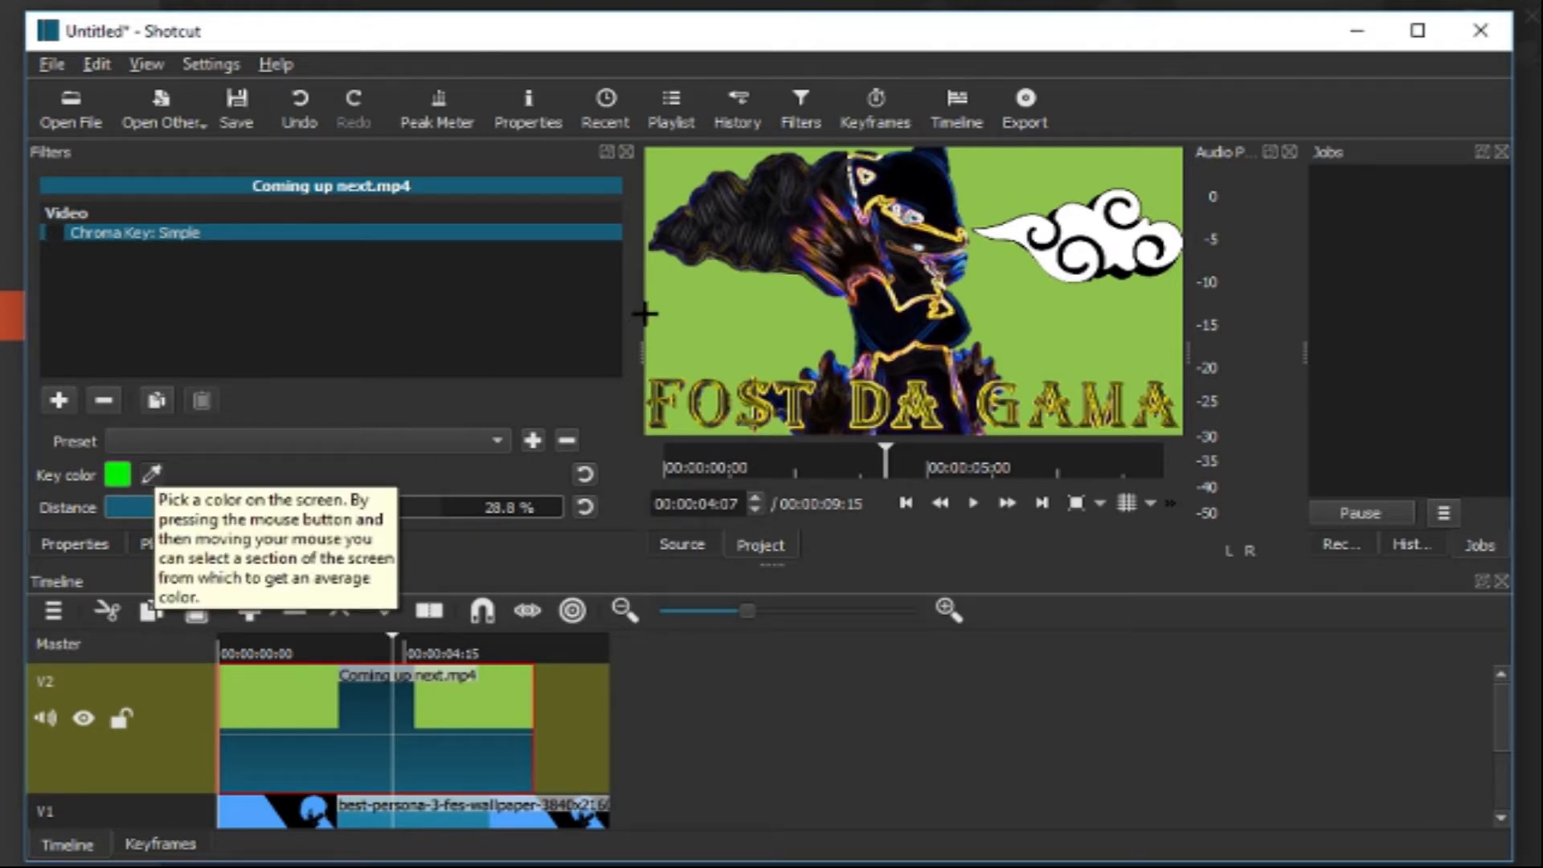
{"action": "mouse_move", "coordinate": [698, 313]}
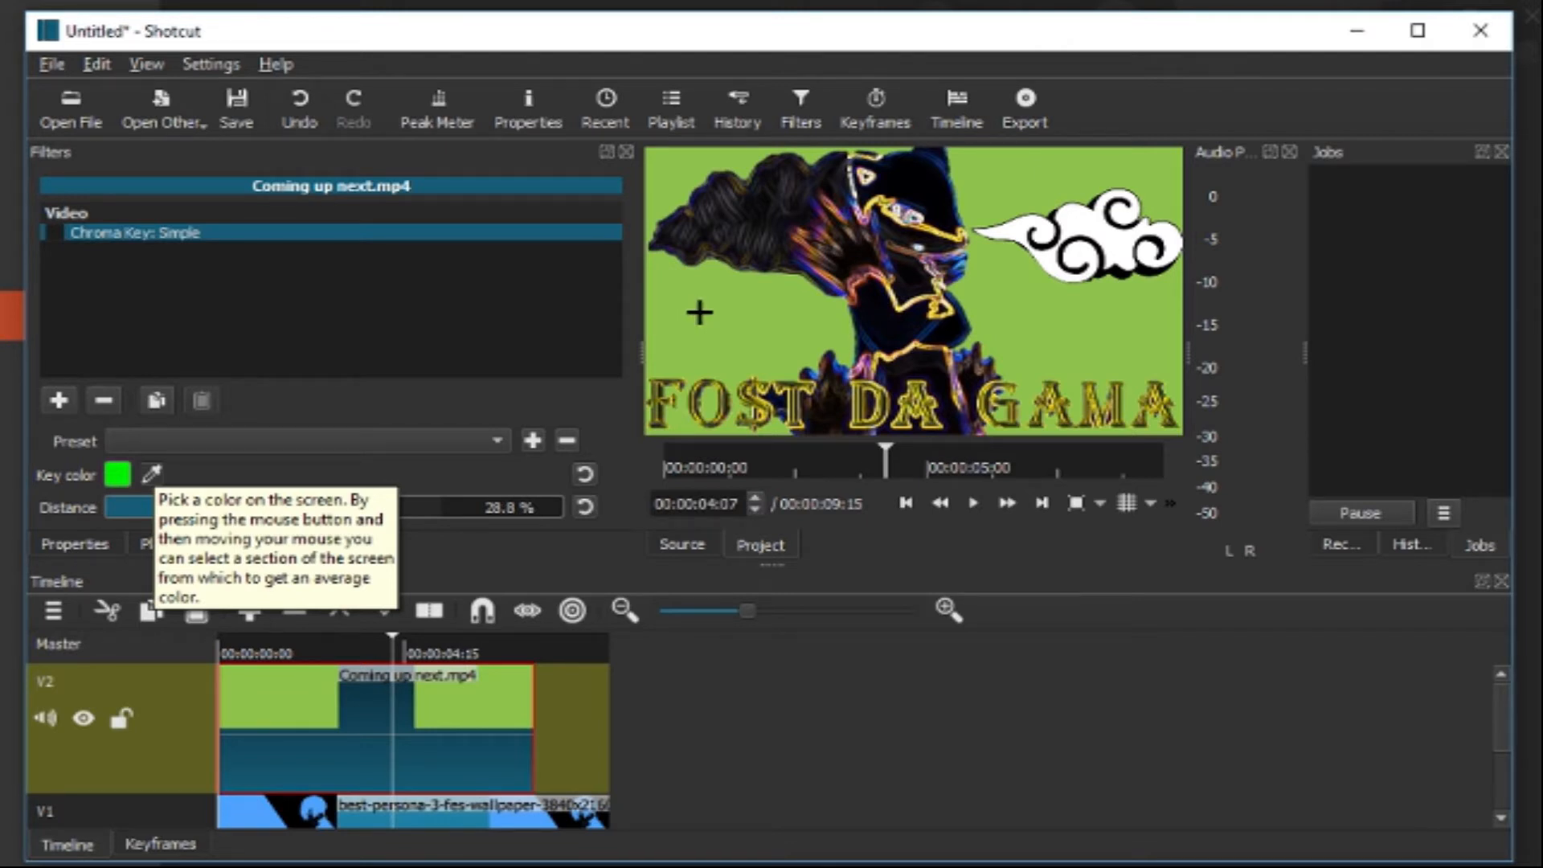
Step: Sample the clip's green background as the key colour and lower the key distance to 2.4%
{"action": "left_click", "coordinate": [50, 234]}
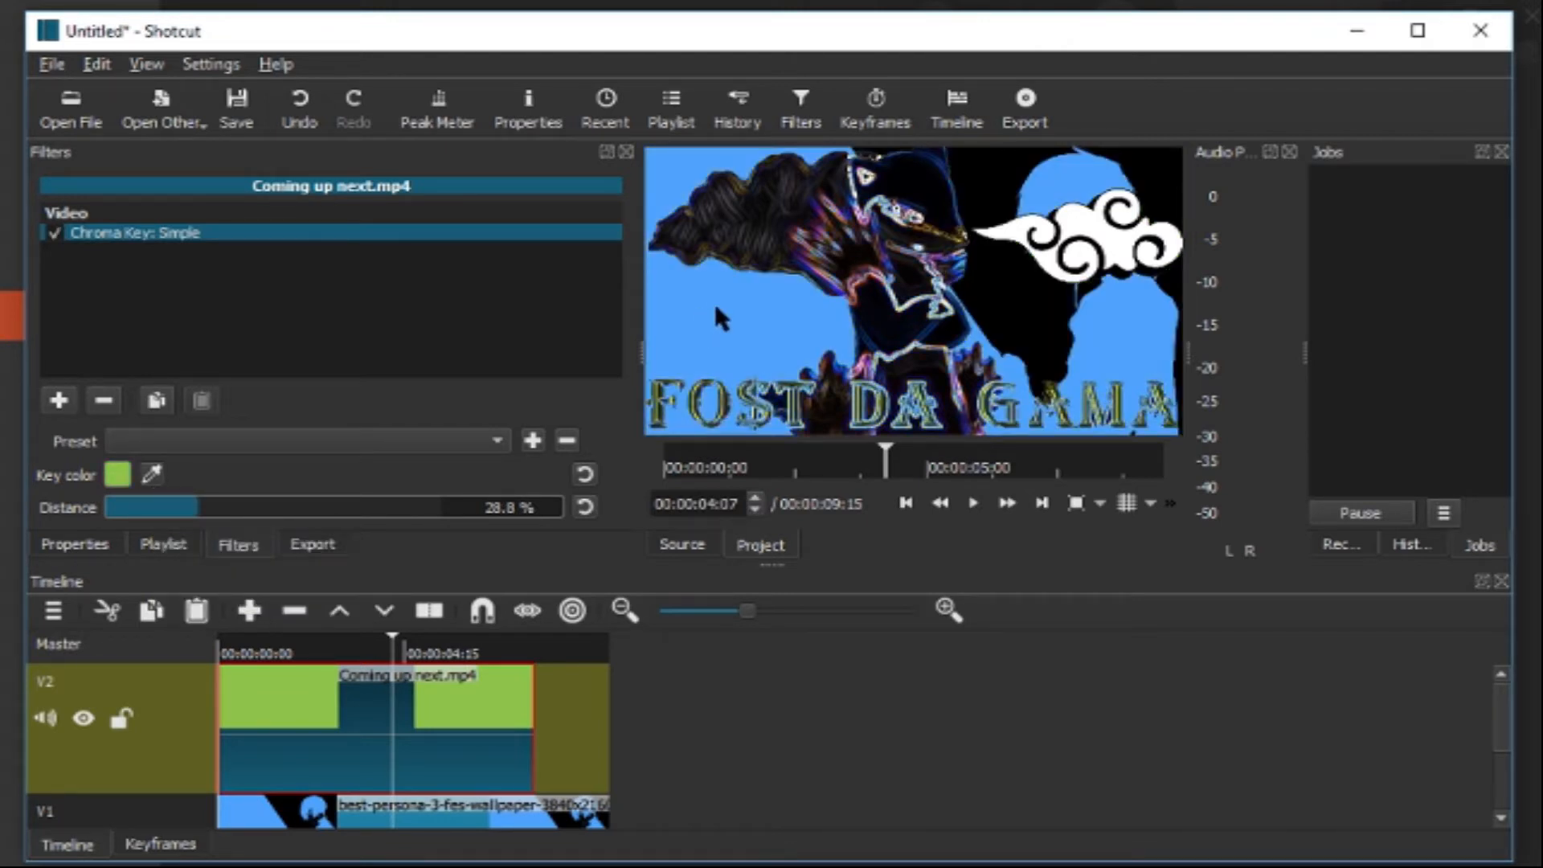
{"action": "mouse_move", "coordinate": [197, 416]}
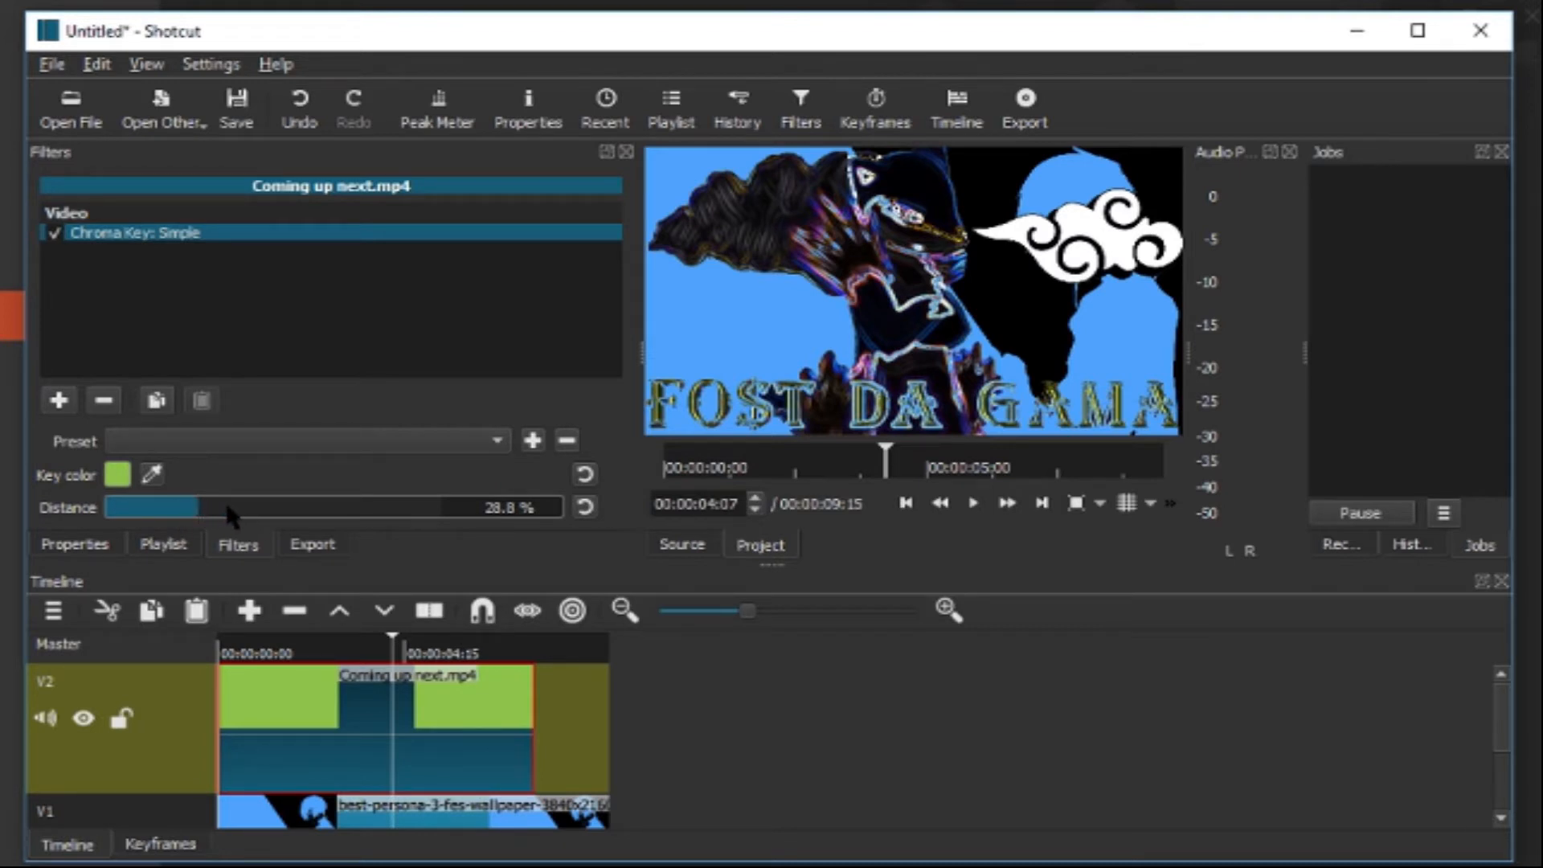
{"action": "mouse_move", "coordinate": [185, 517]}
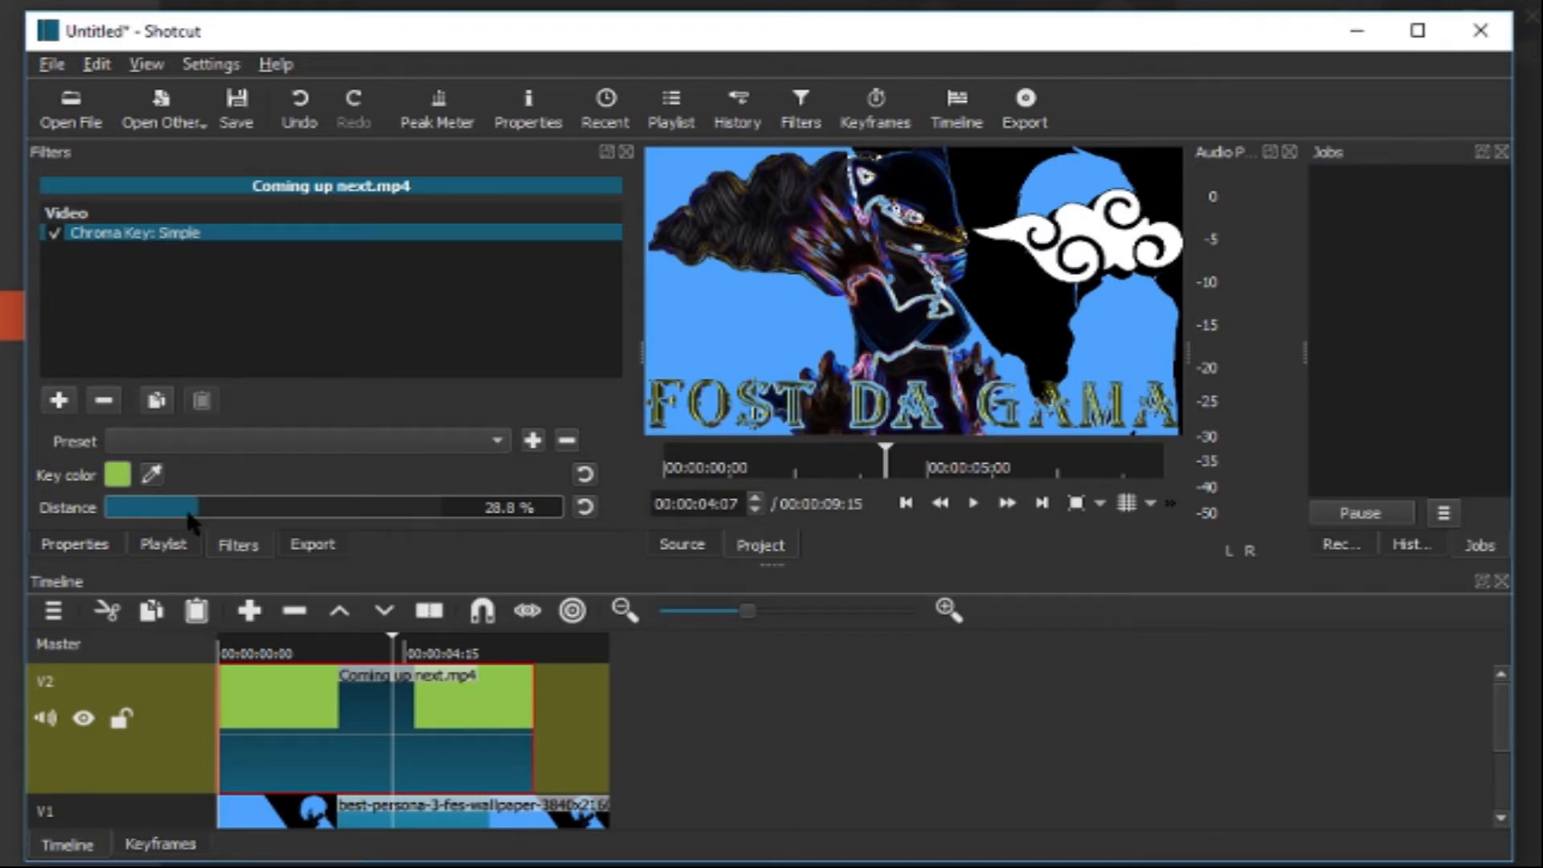
{"action": "left_click_drag", "start_coordinate": [183, 507], "coordinate": [127, 507]}
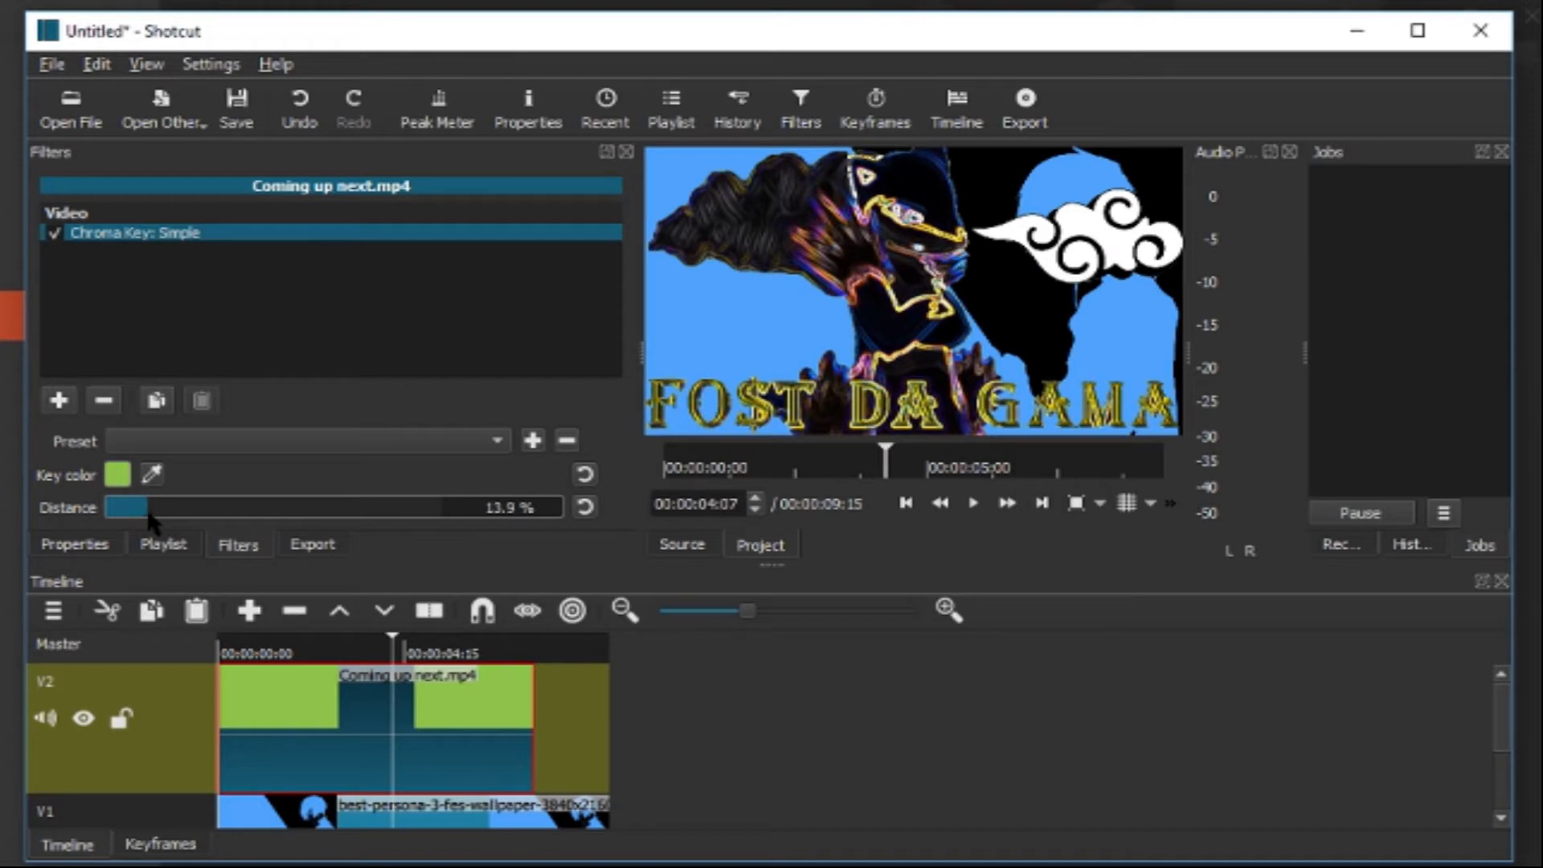
{"action": "left_click_drag", "start_coordinate": [148, 507], "coordinate": [116, 507]}
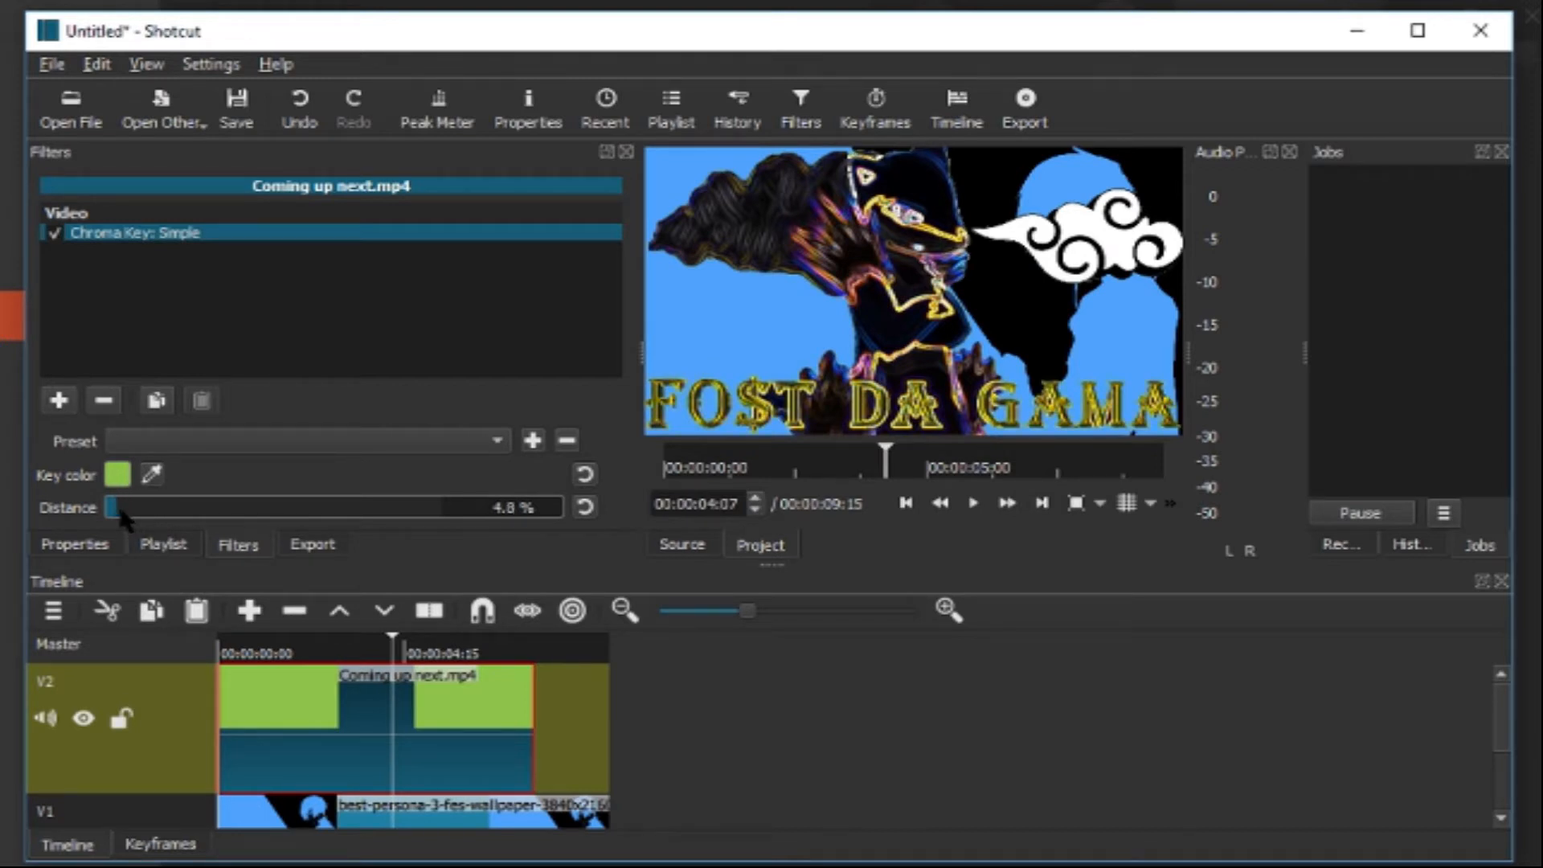
{"action": "left_click_drag", "start_coordinate": [120, 507], "coordinate": [114, 507]}
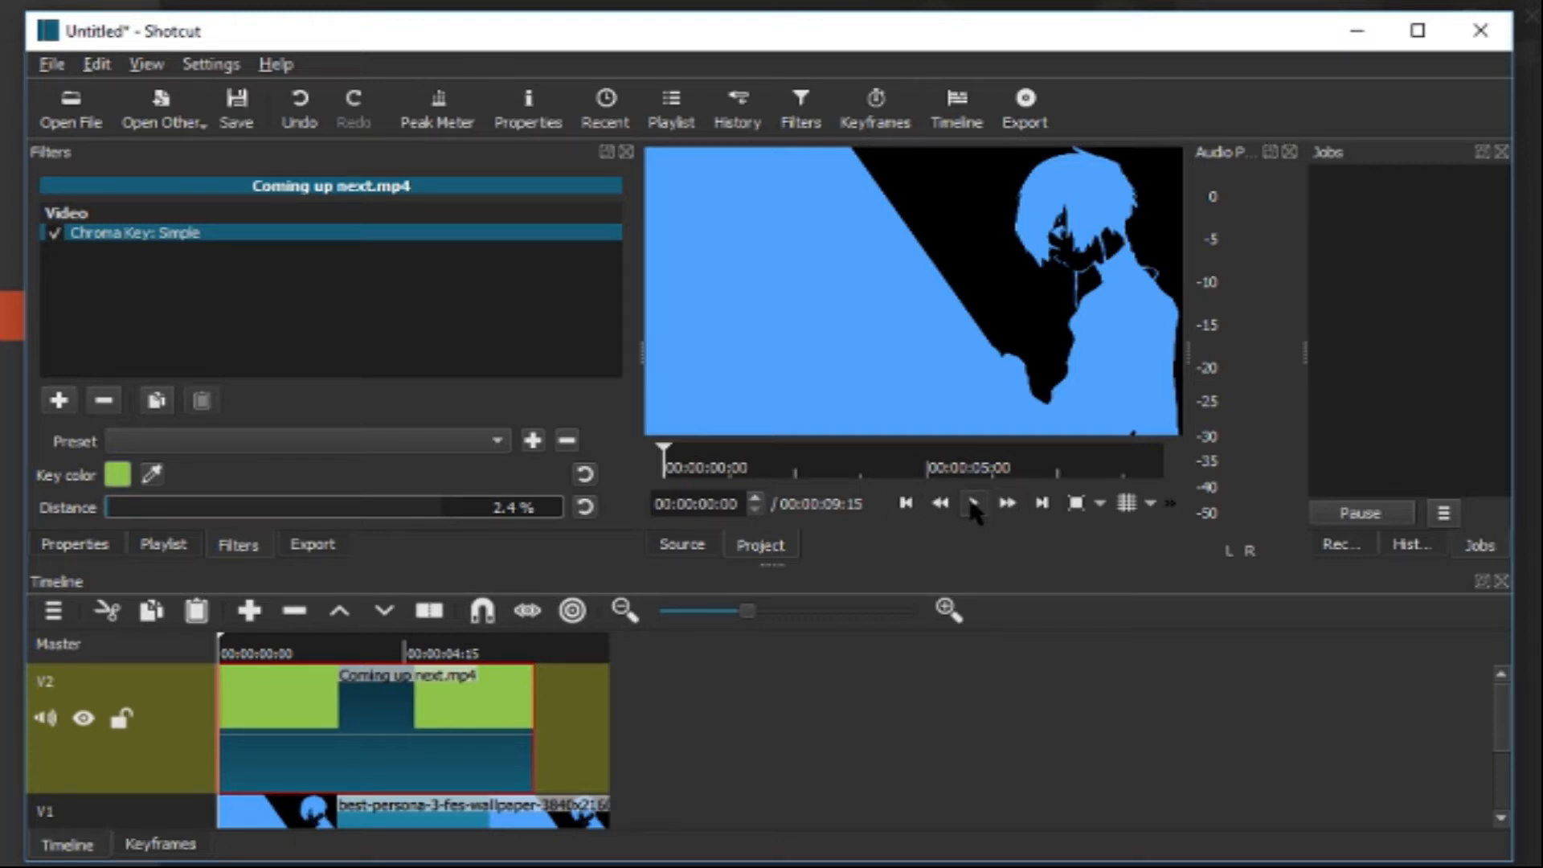
Step: Play, pause and replay the keyed FO$T DA GAMA clip over the blue wallpaper from the start
{"action": "left_click", "coordinate": [973, 503]}
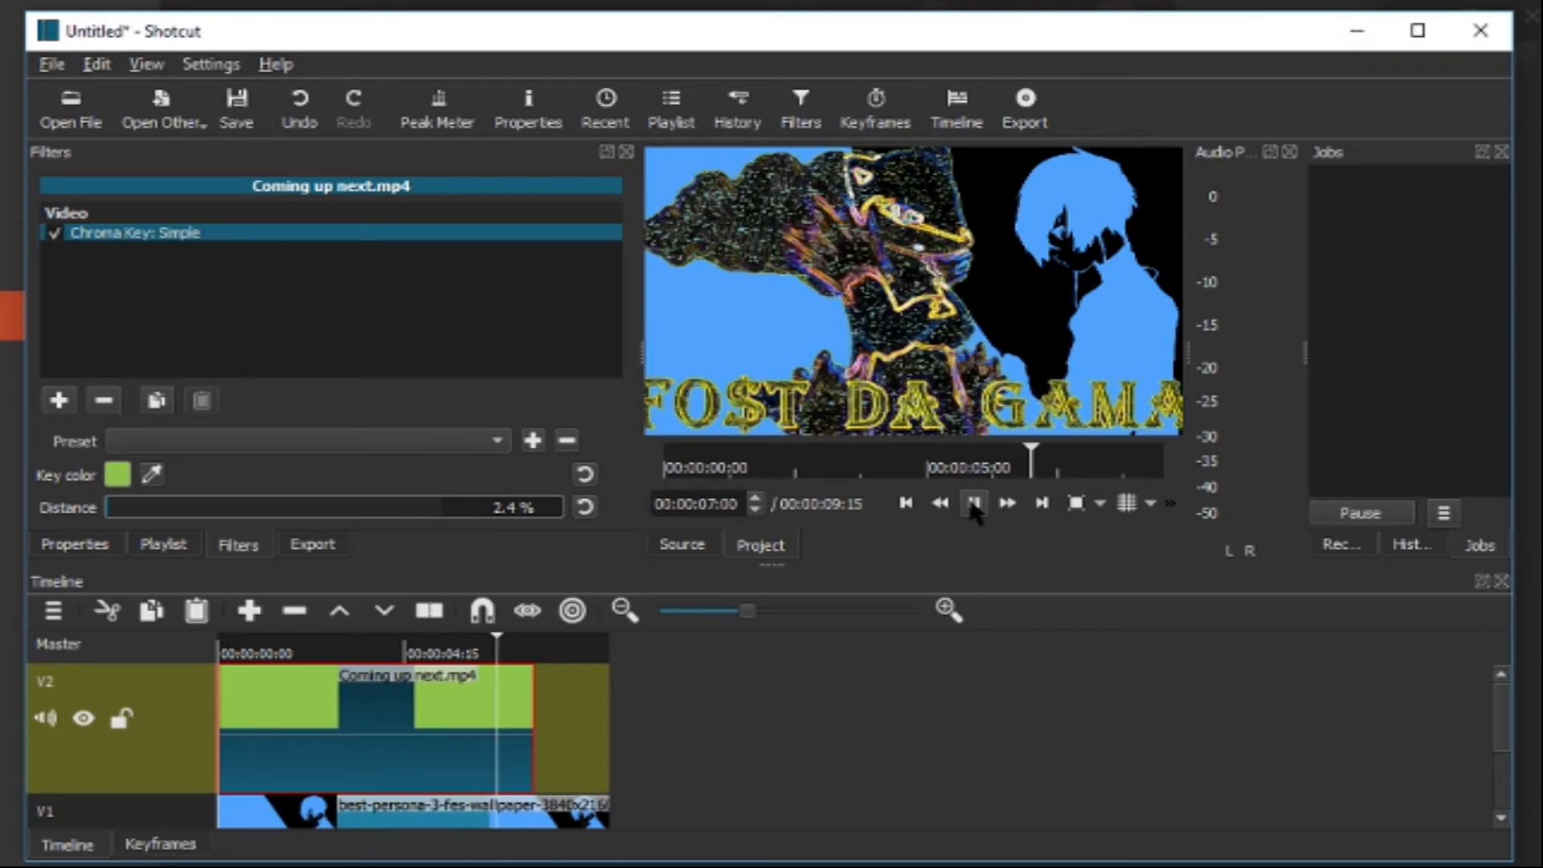
{"action": "left_click", "coordinate": [972, 503]}
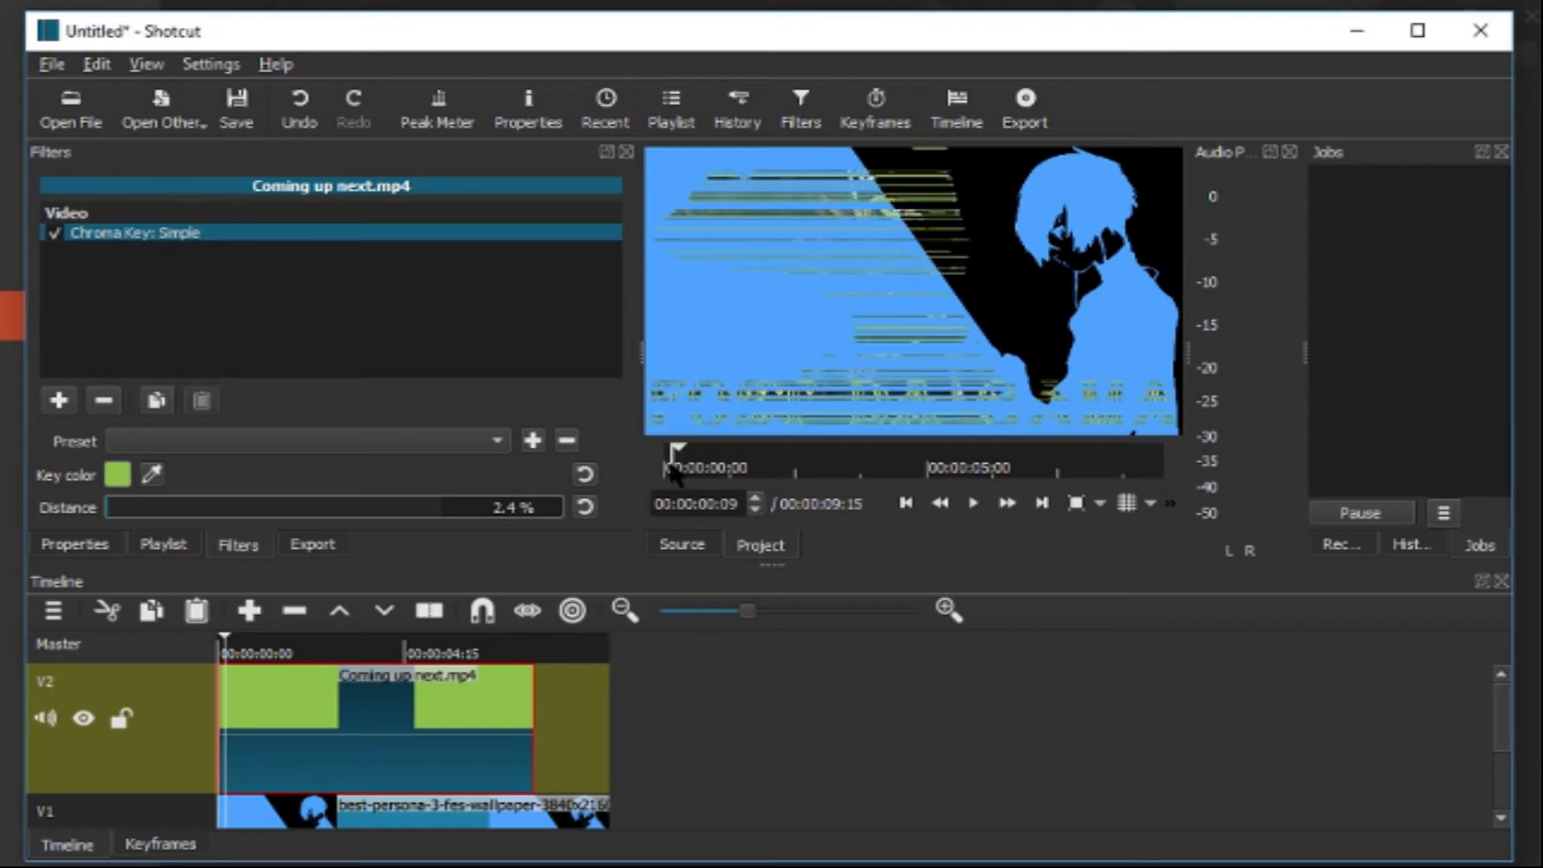
{"action": "left_click", "coordinate": [974, 503]}
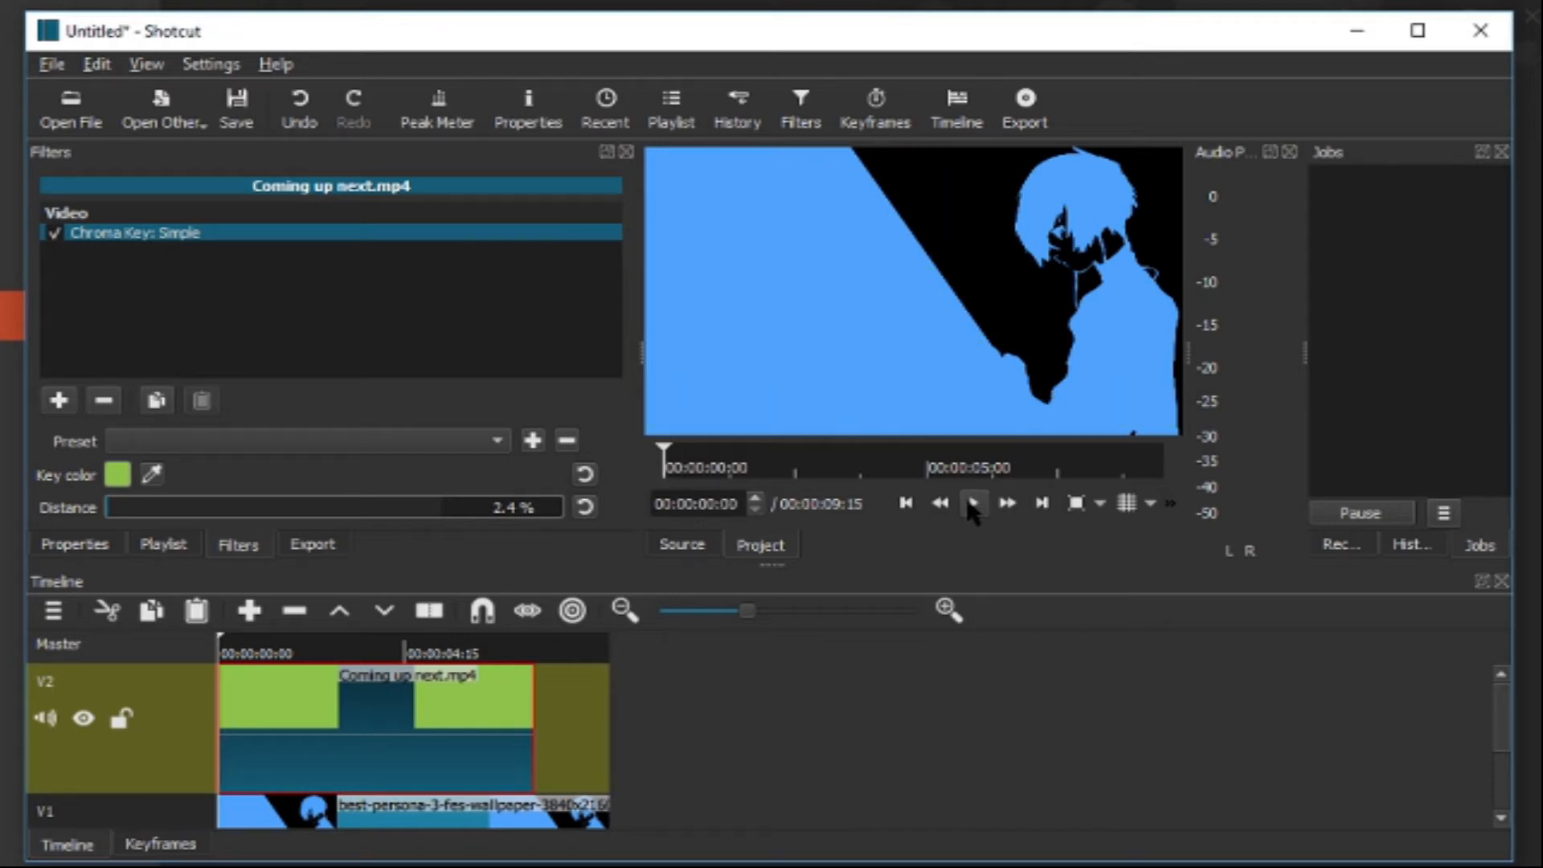
{"action": "mouse_move", "coordinate": [973, 505]}
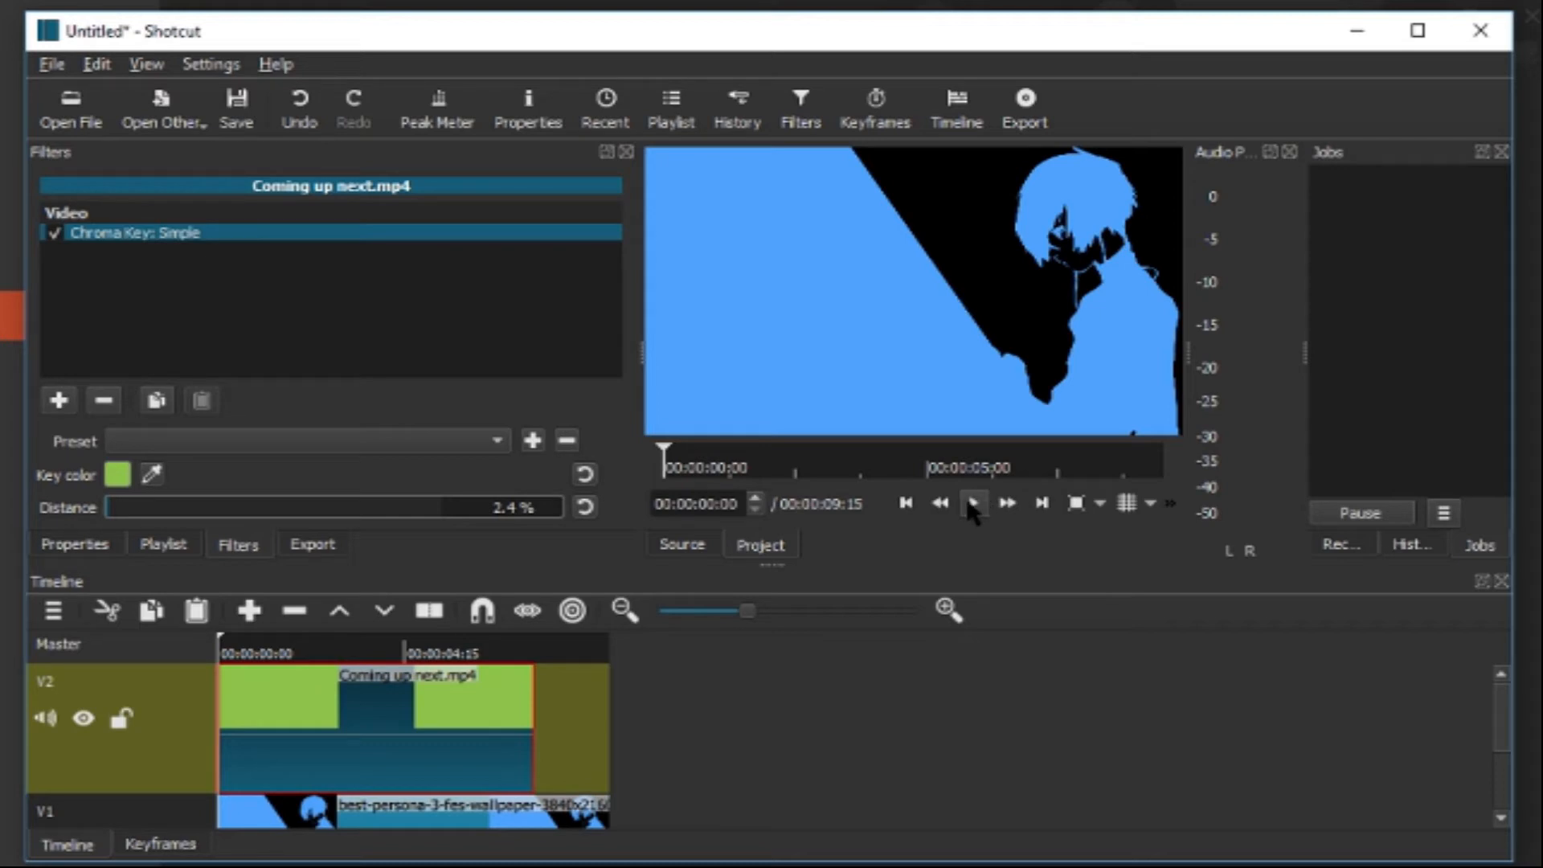
{"action": "mouse_move", "coordinate": [973, 506]}
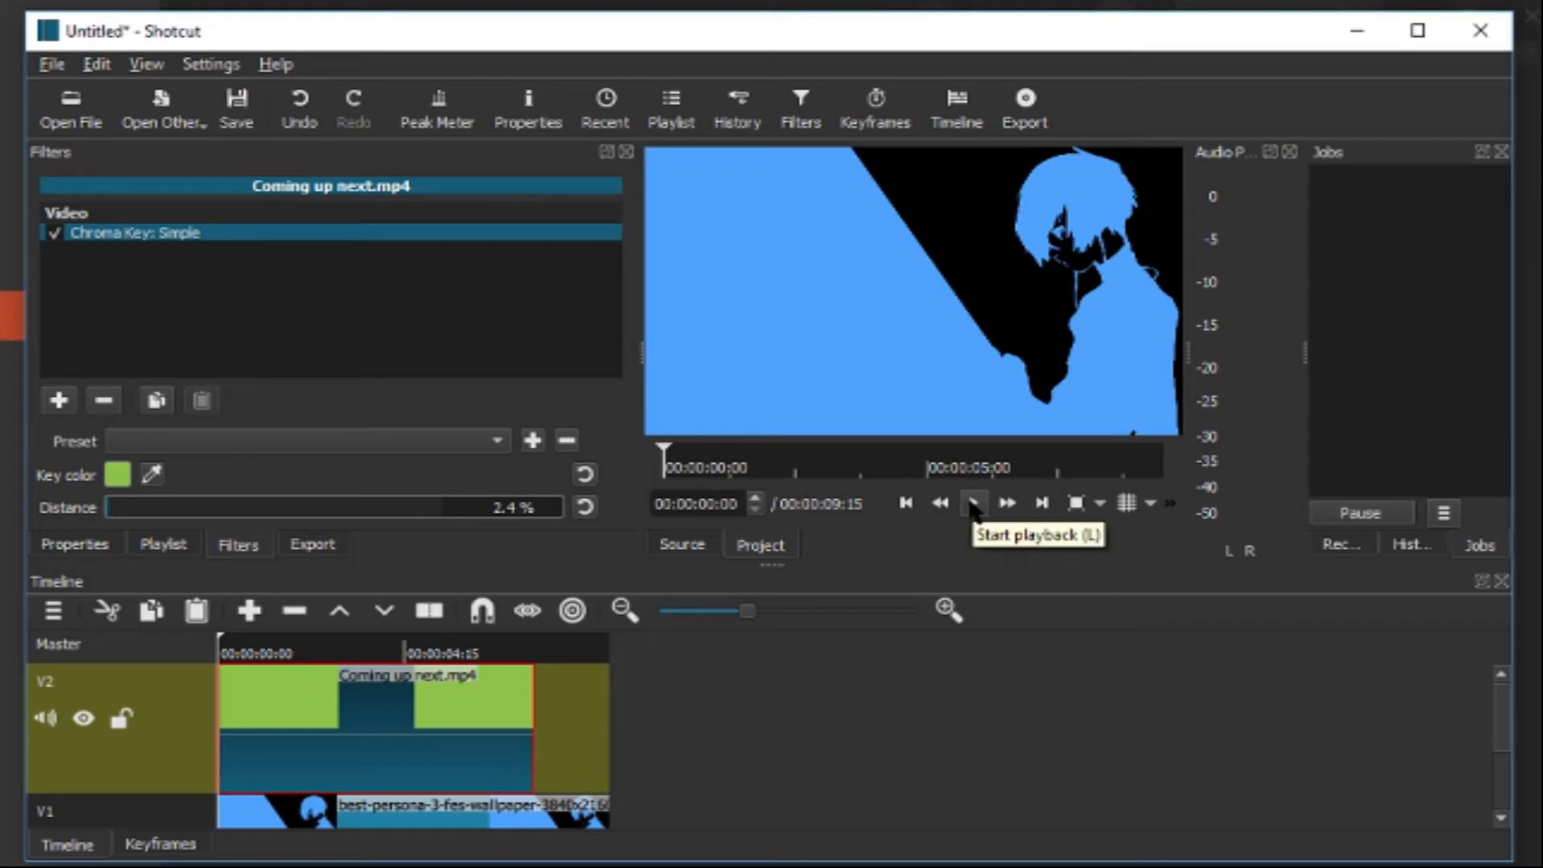
{"action": "left_click", "coordinate": [976, 503]}
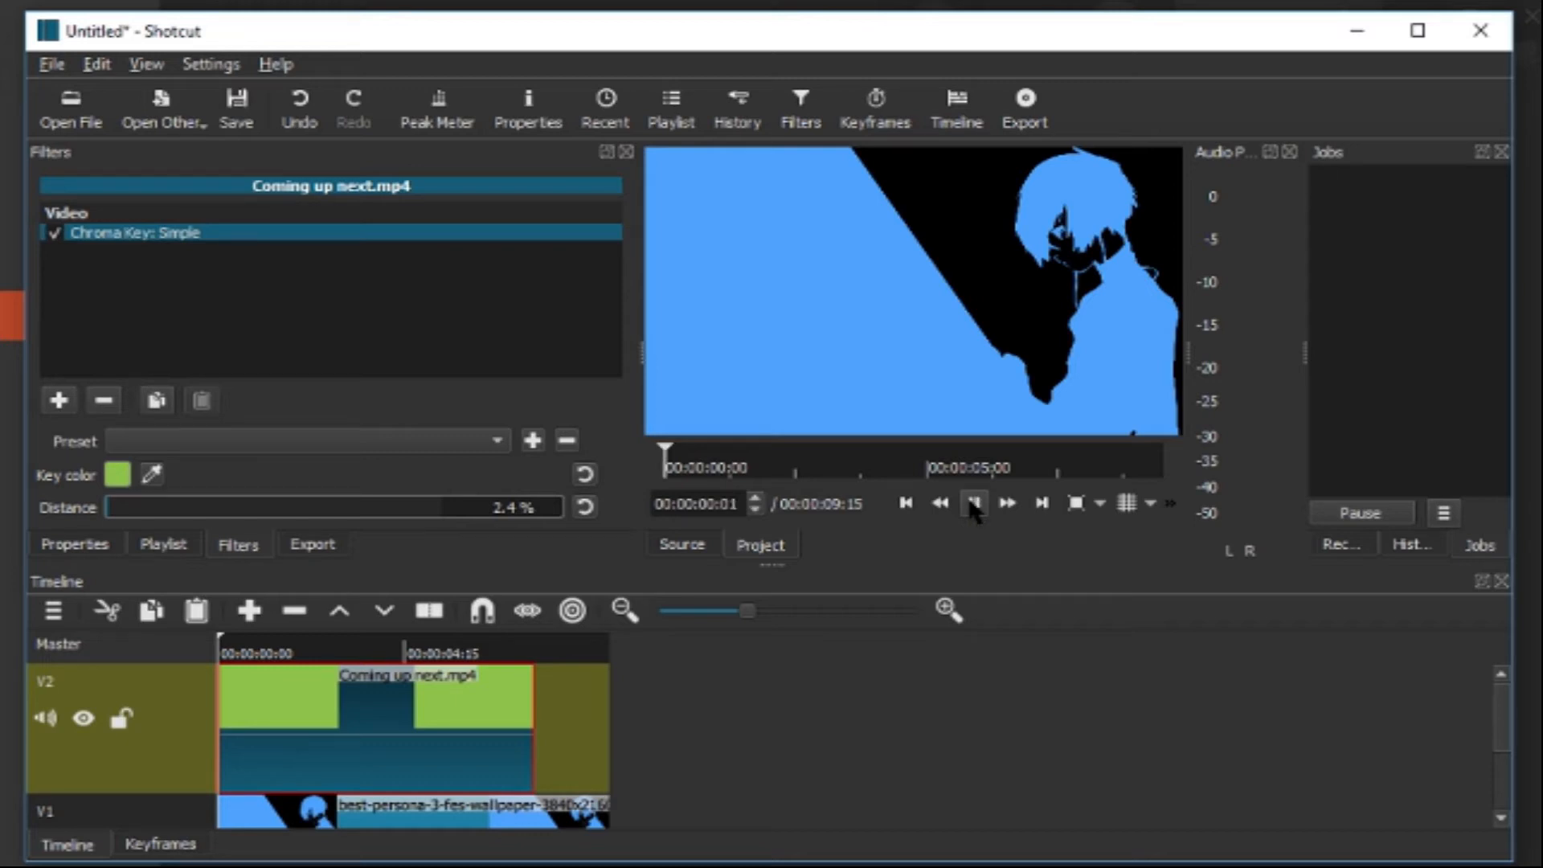
{"action": "left_click", "coordinate": [974, 503]}
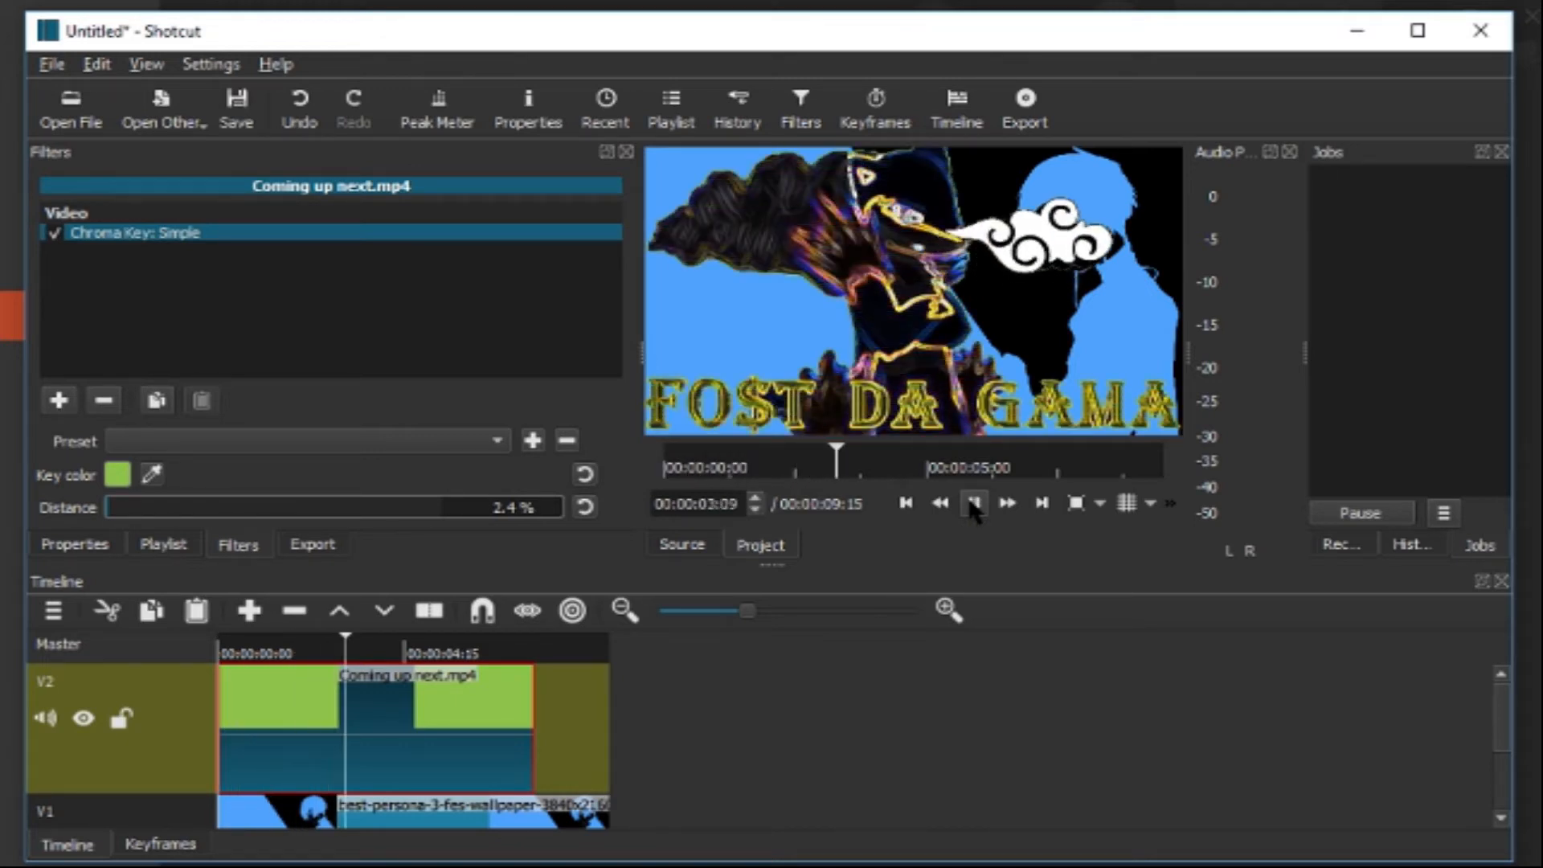
{"action": "left_click", "coordinate": [972, 503]}
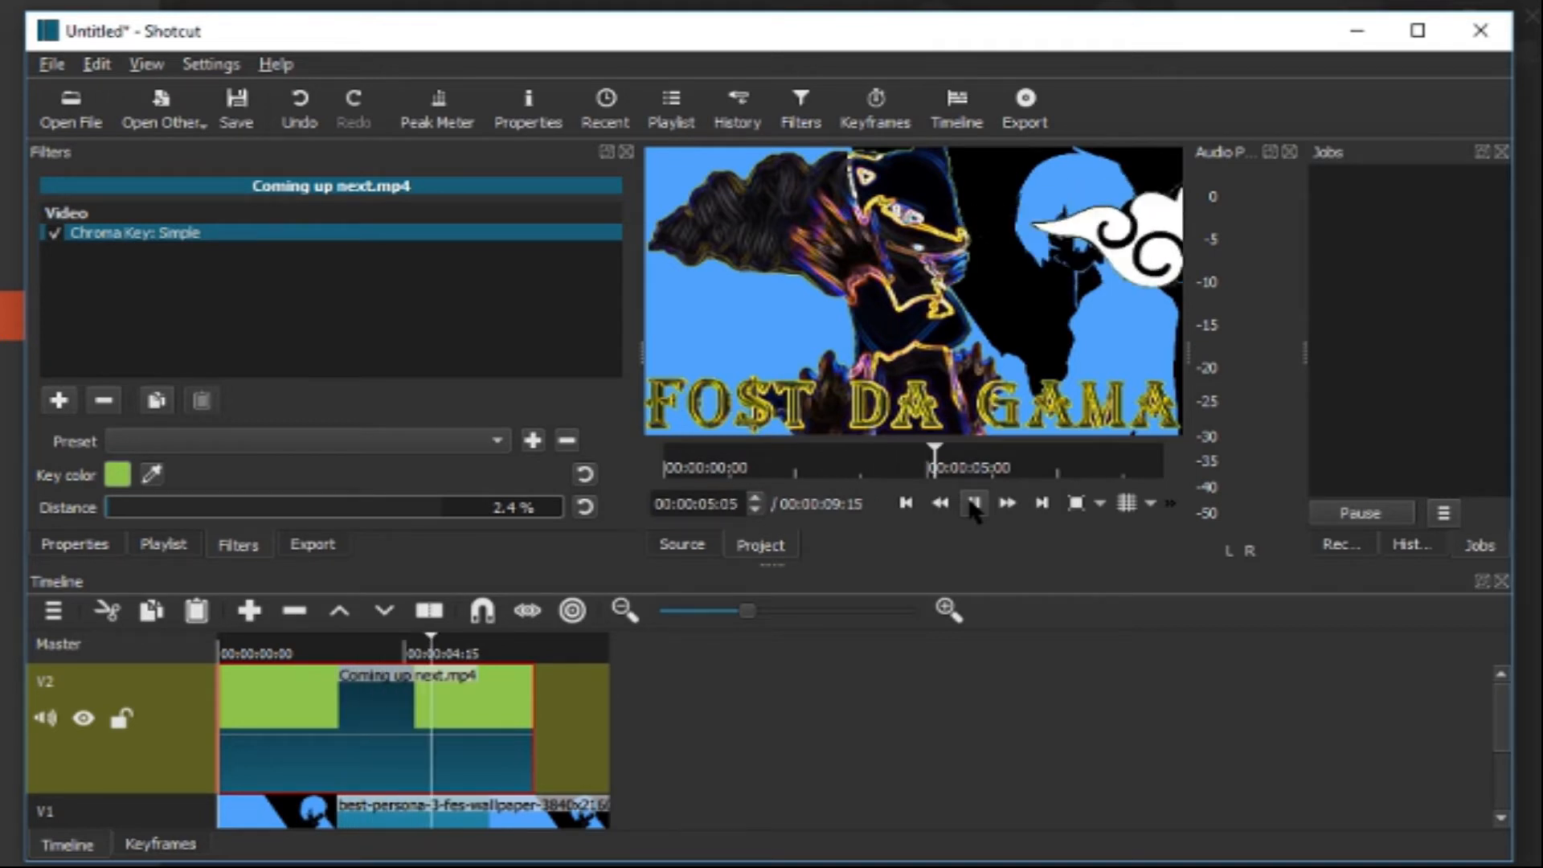
{"action": "left_click", "coordinate": [973, 503]}
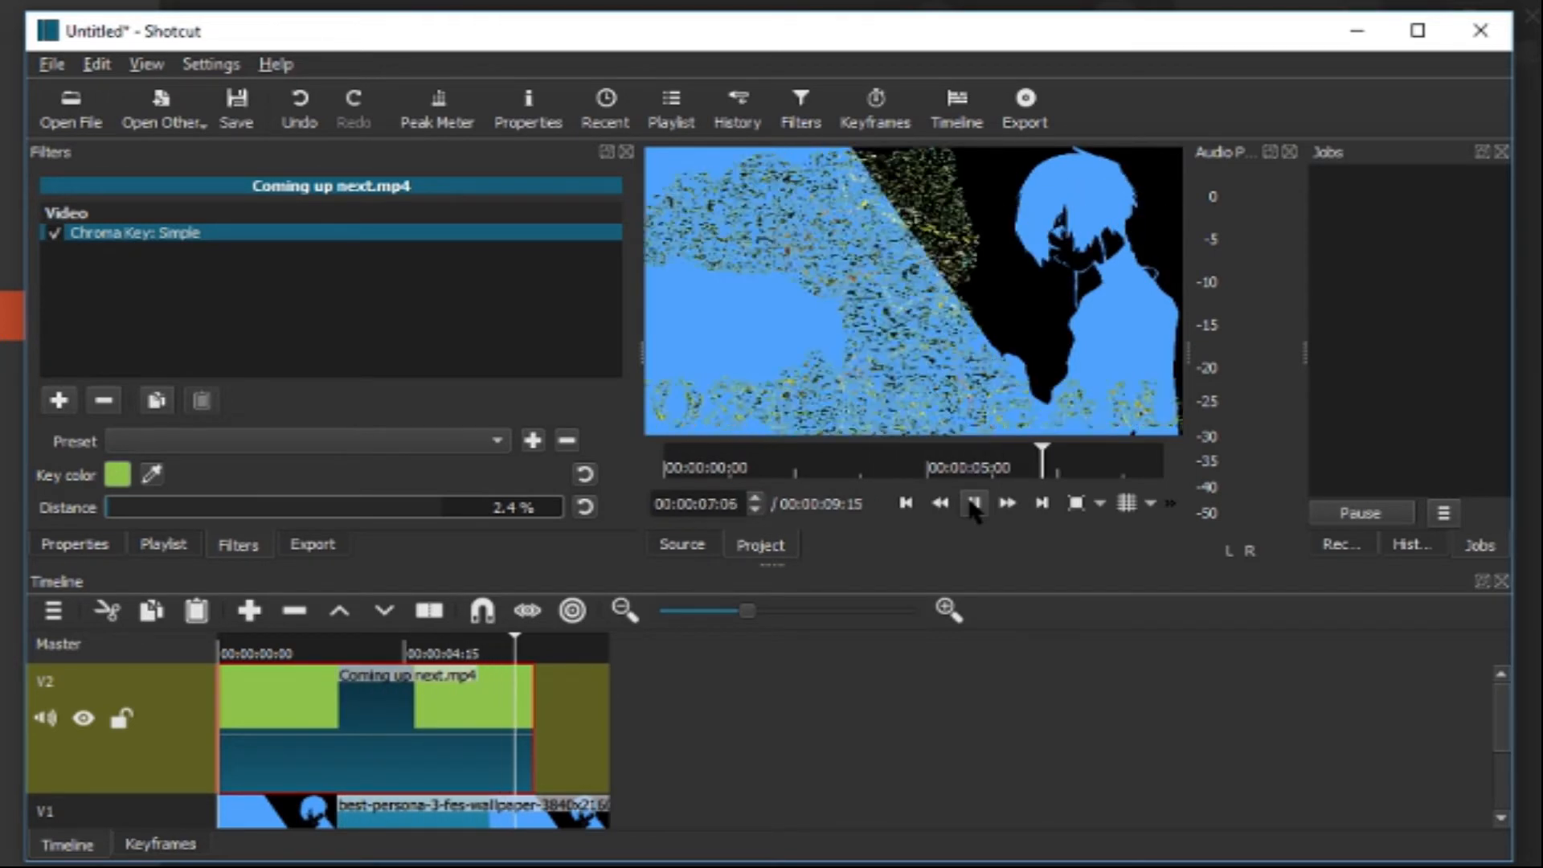
{"action": "left_click", "coordinate": [973, 503]}
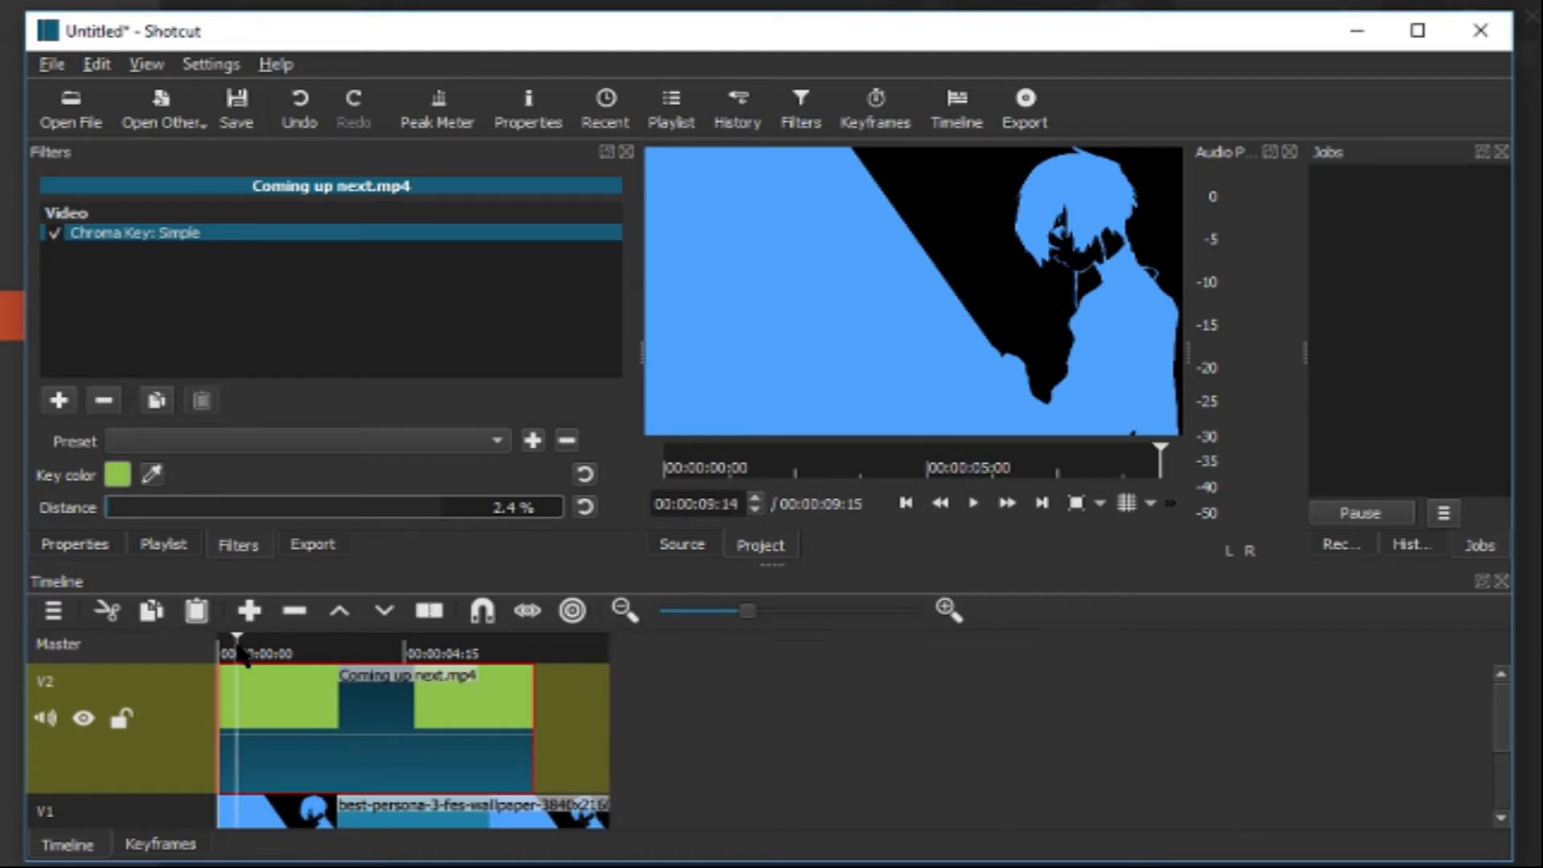
{"action": "left_click", "coordinate": [972, 503]}
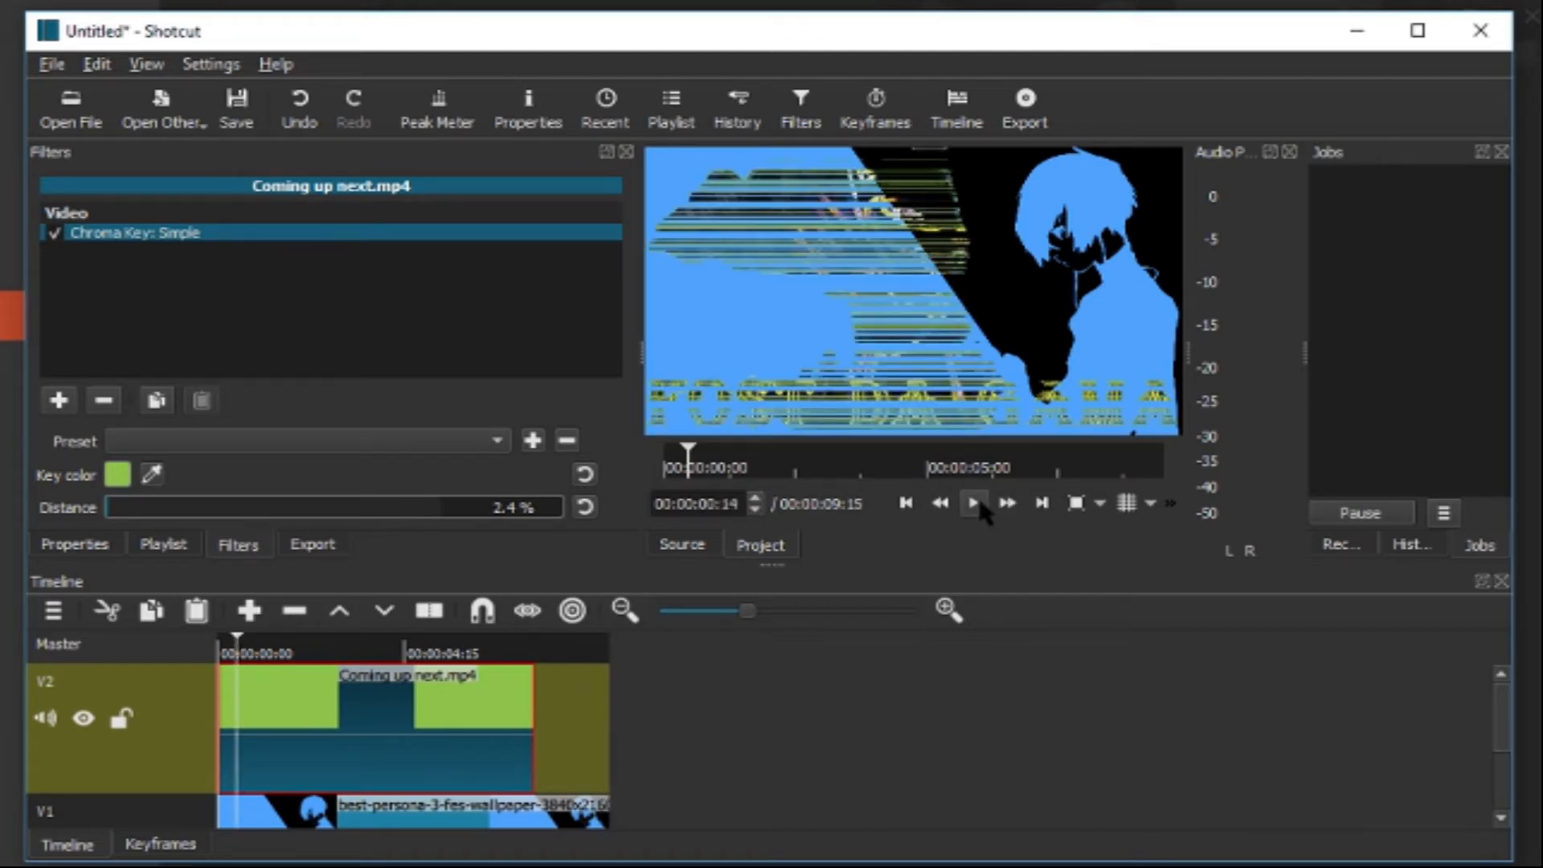
{"action": "left_click", "coordinate": [972, 503]}
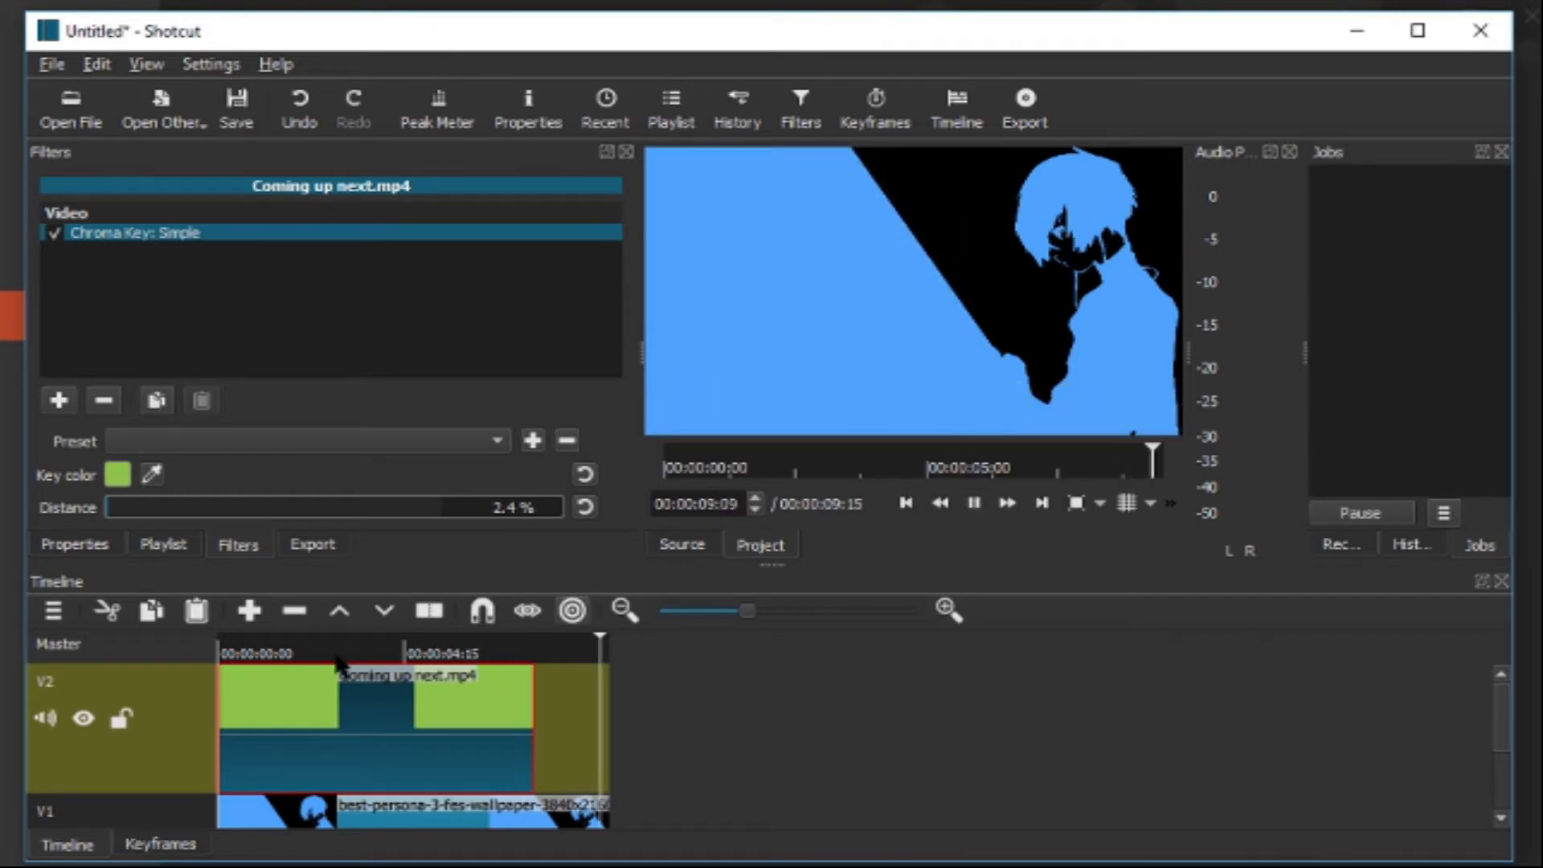
{"action": "left_click", "coordinate": [252, 652]}
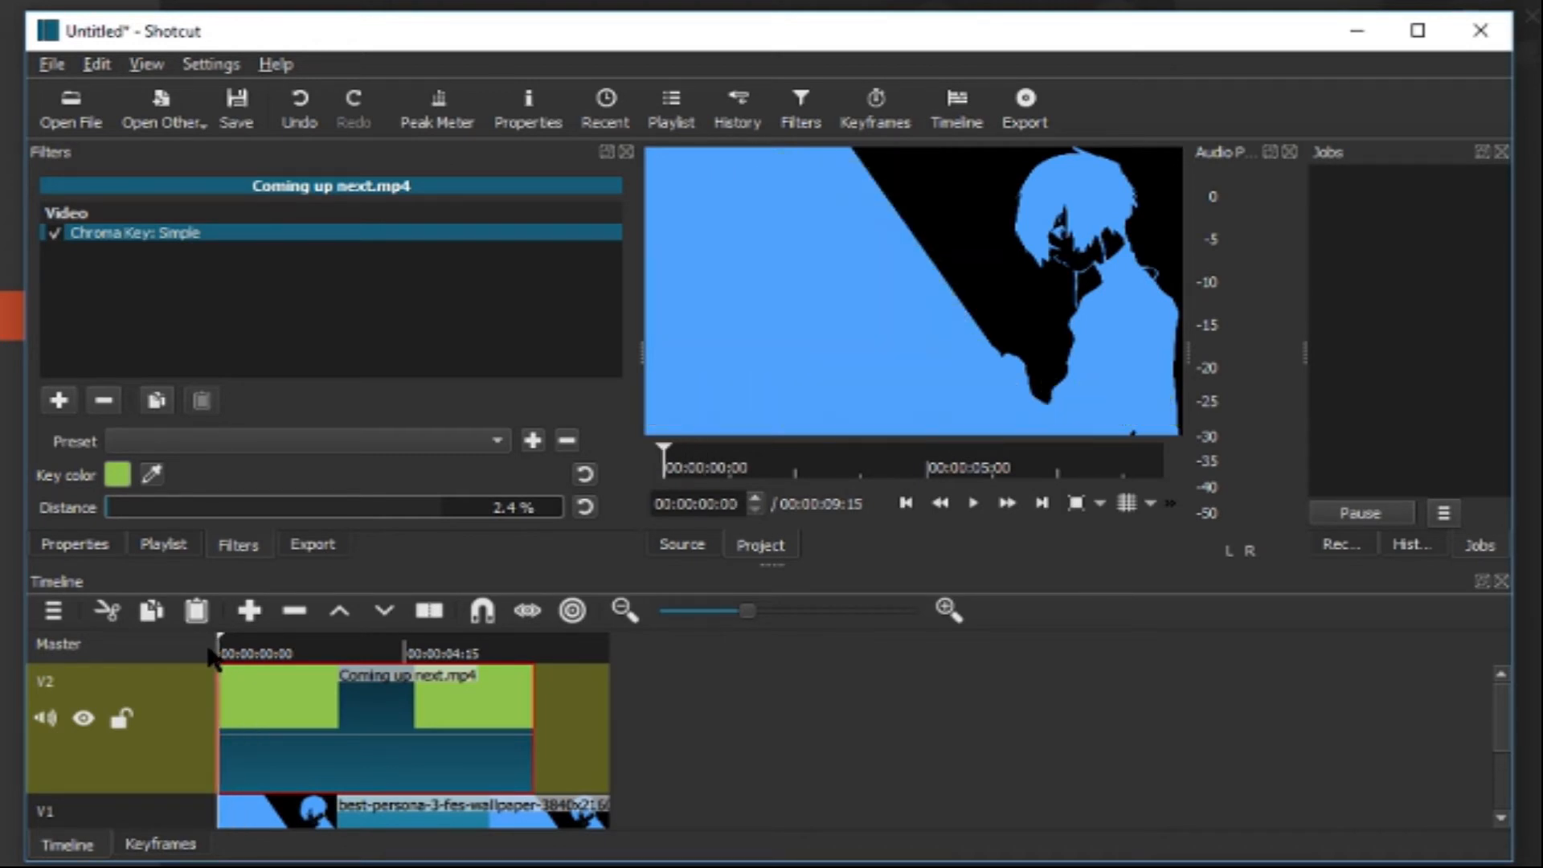
{"action": "left_click", "coordinate": [289, 651]}
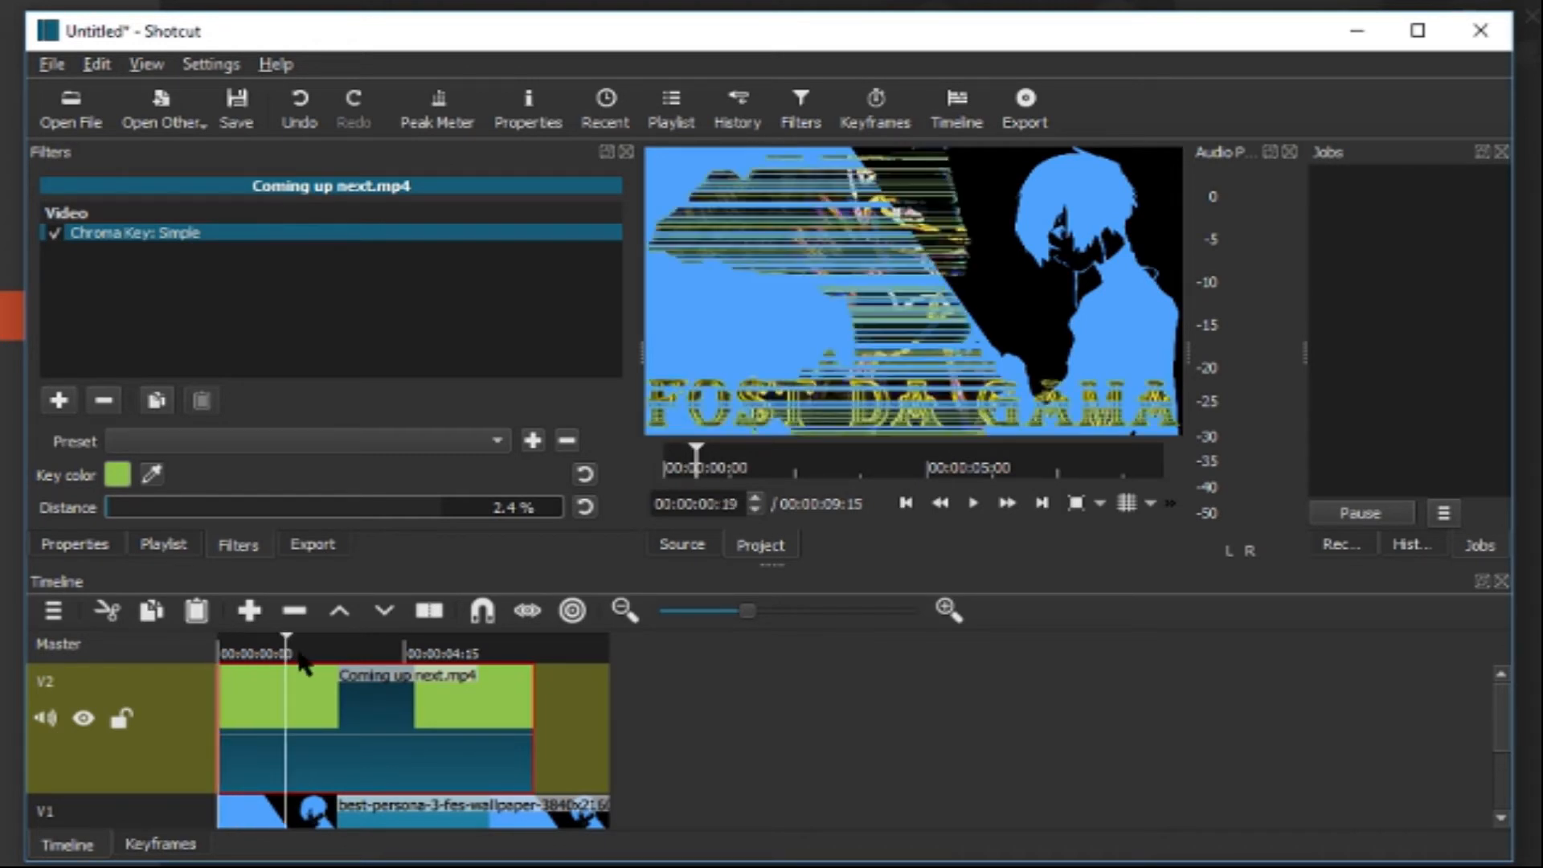
{"action": "left_click", "coordinate": [307, 652]}
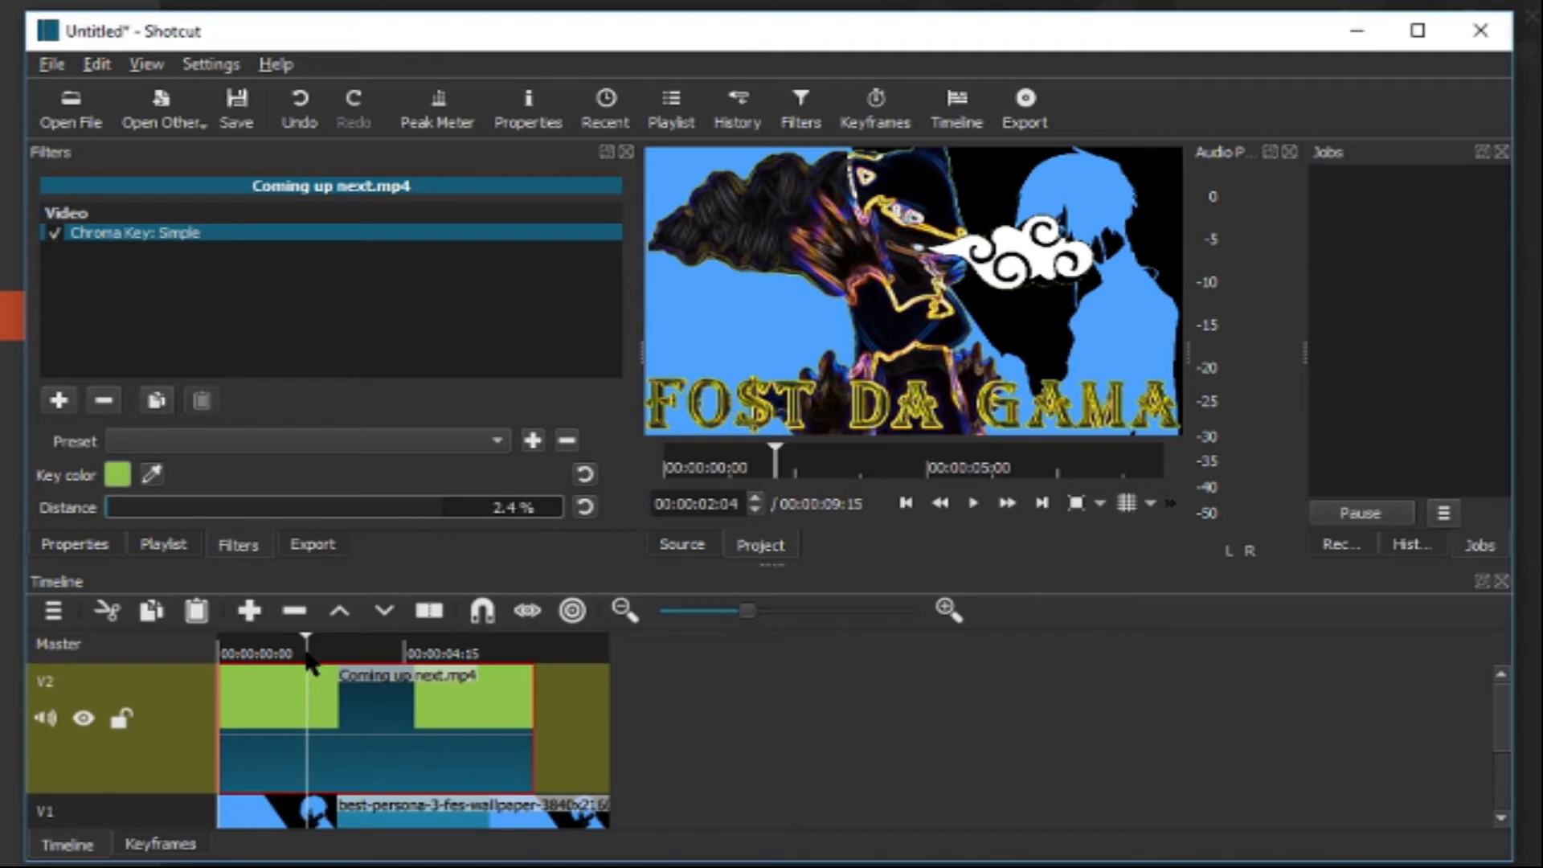
{"action": "mouse_move", "coordinate": [423, 622]}
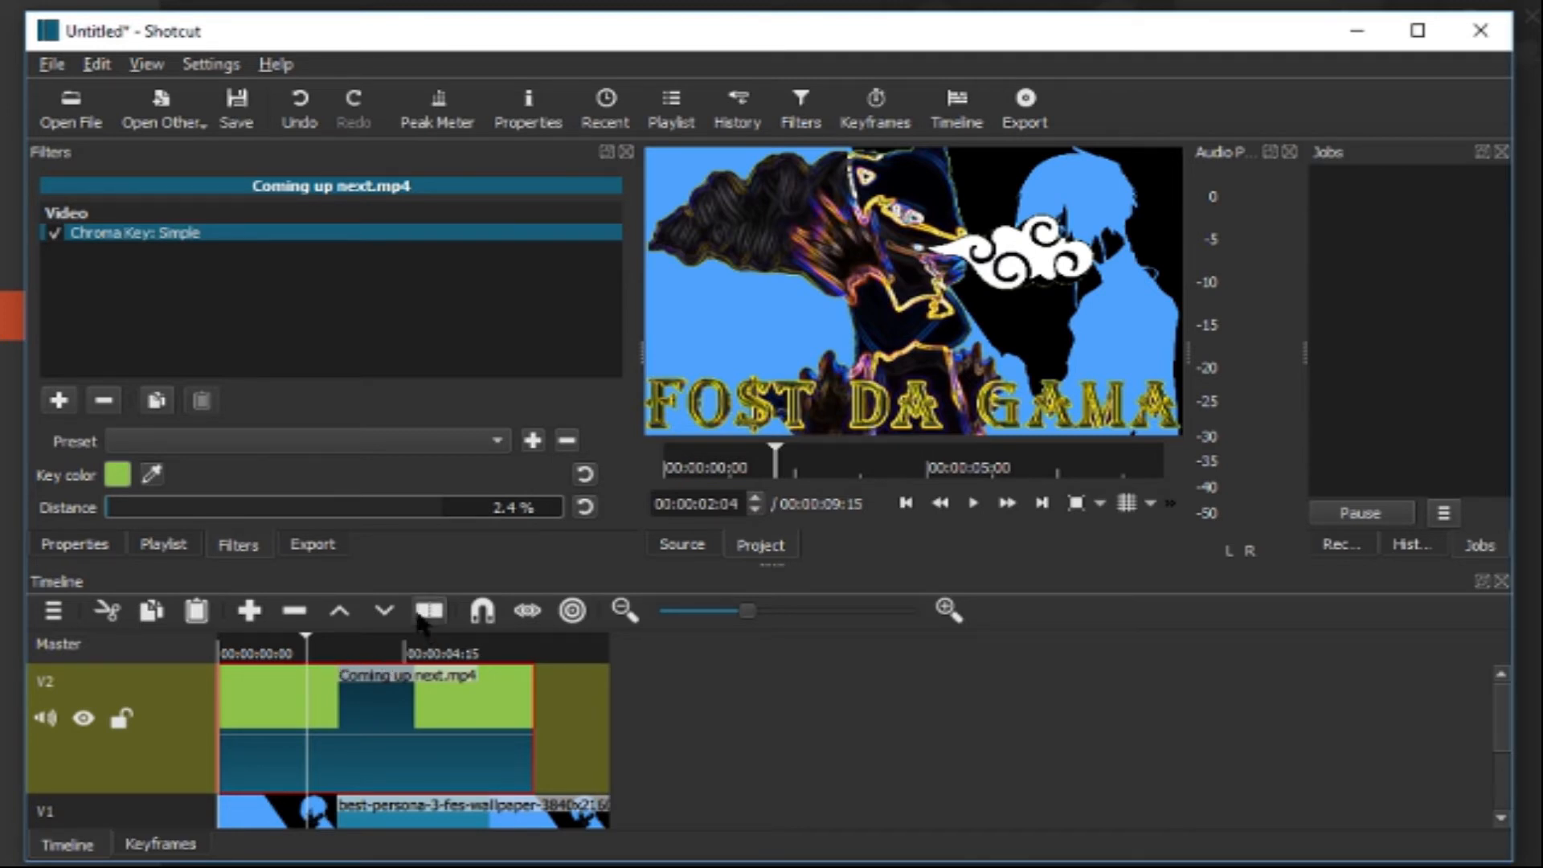
{"action": "mouse_move", "coordinate": [405, 593]}
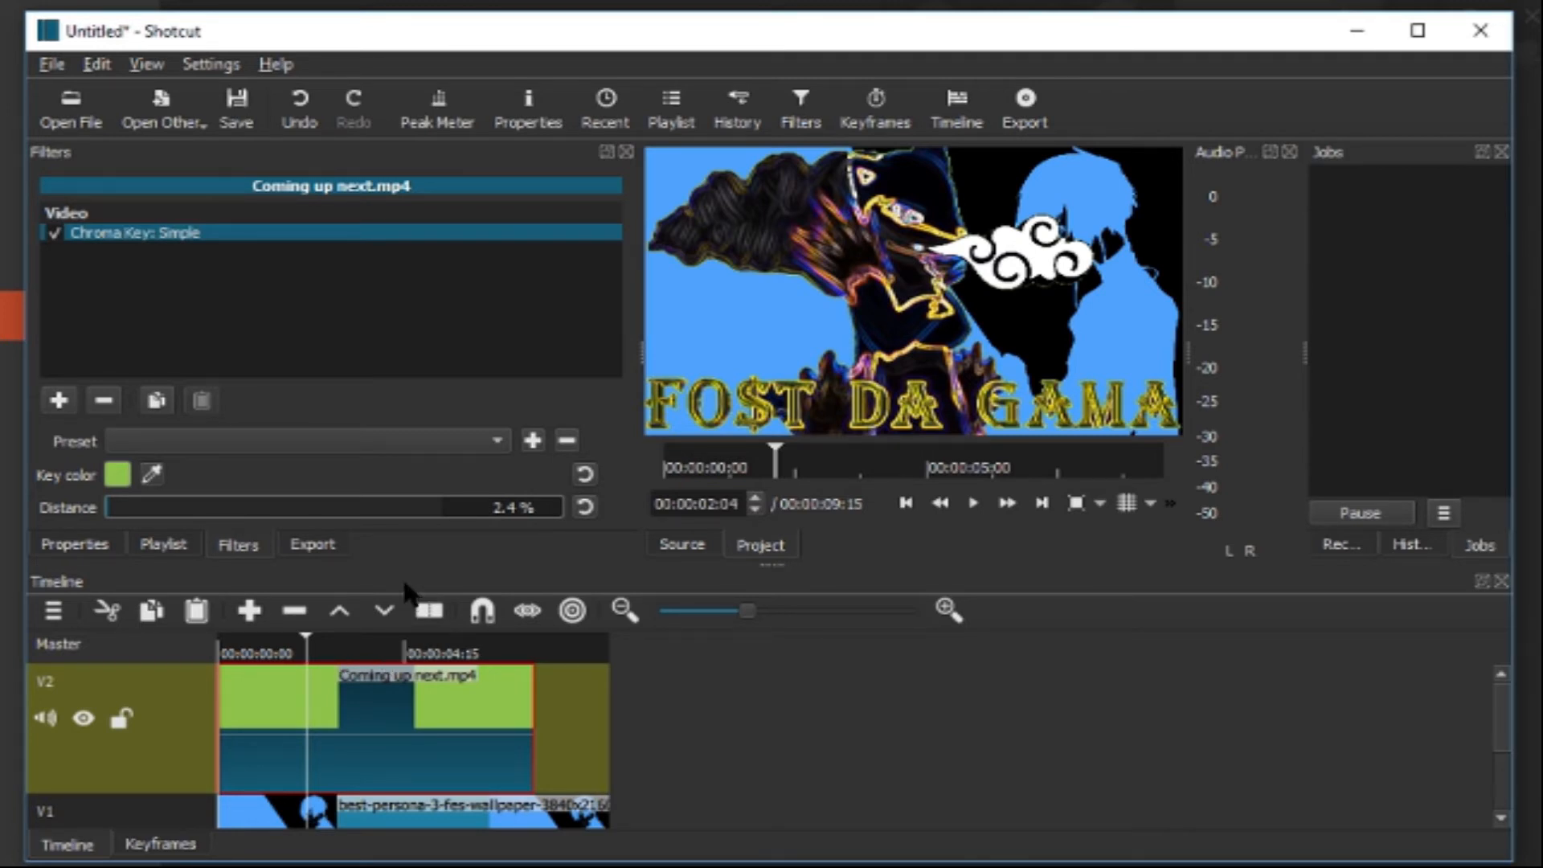
{"action": "mouse_move", "coordinate": [353, 687]}
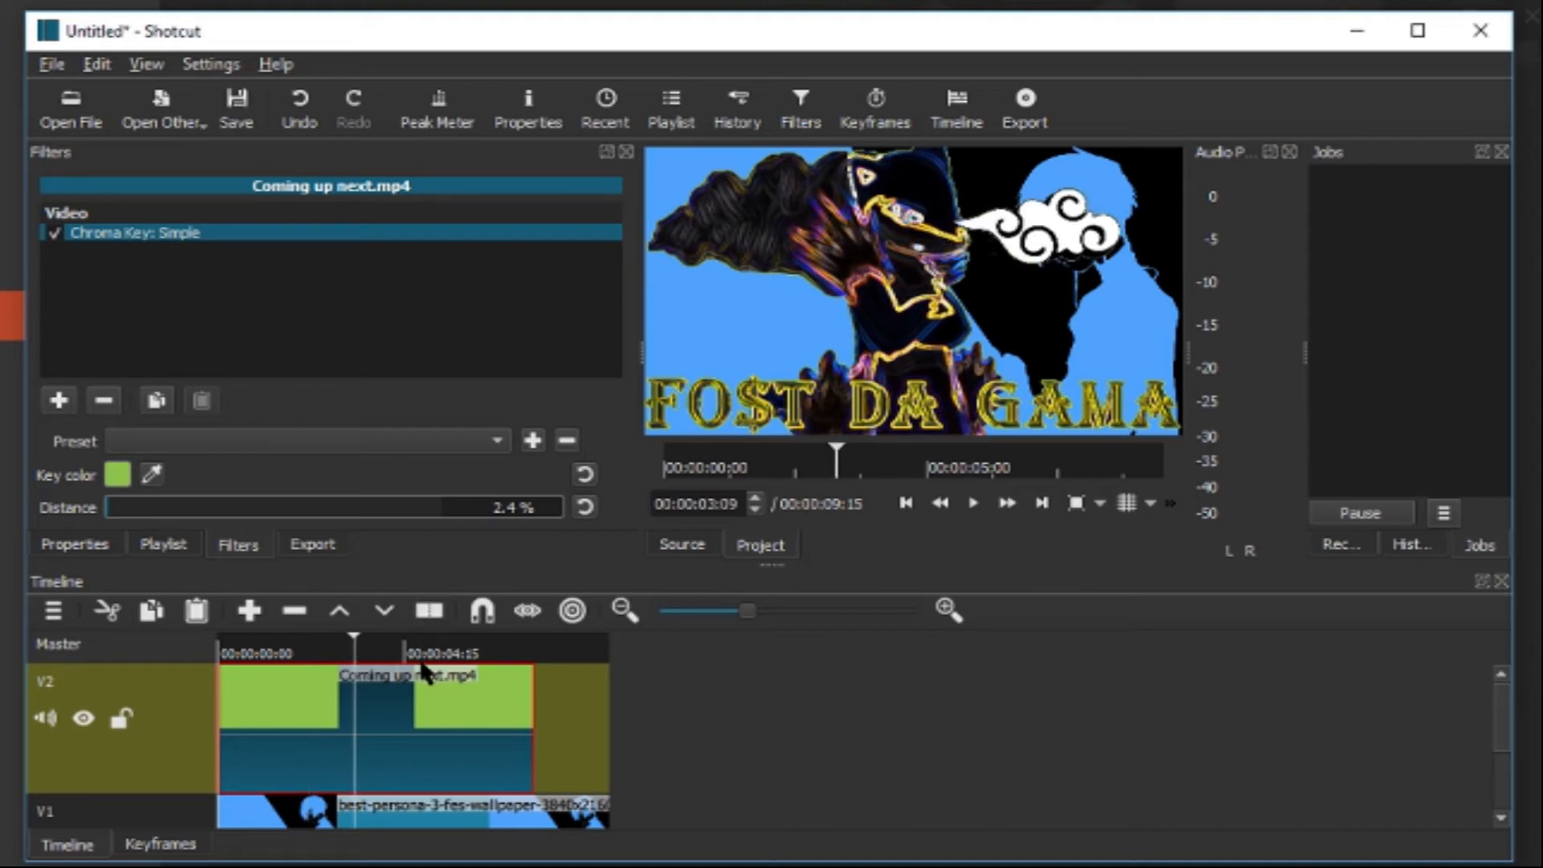
{"action": "mouse_move", "coordinate": [762, 418]}
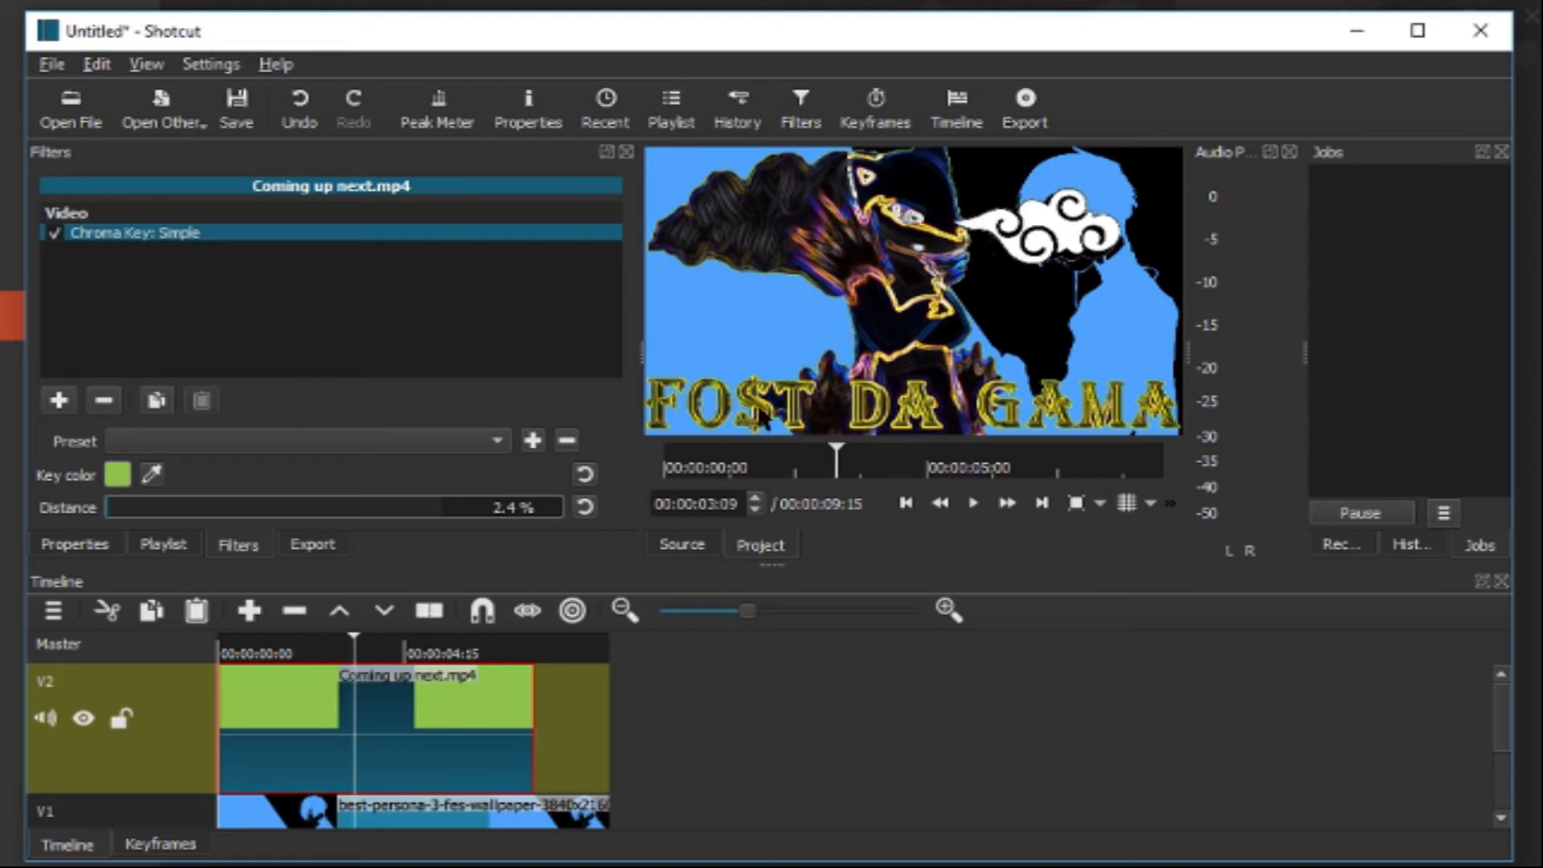
{"action": "mouse_move", "coordinate": [313, 701]}
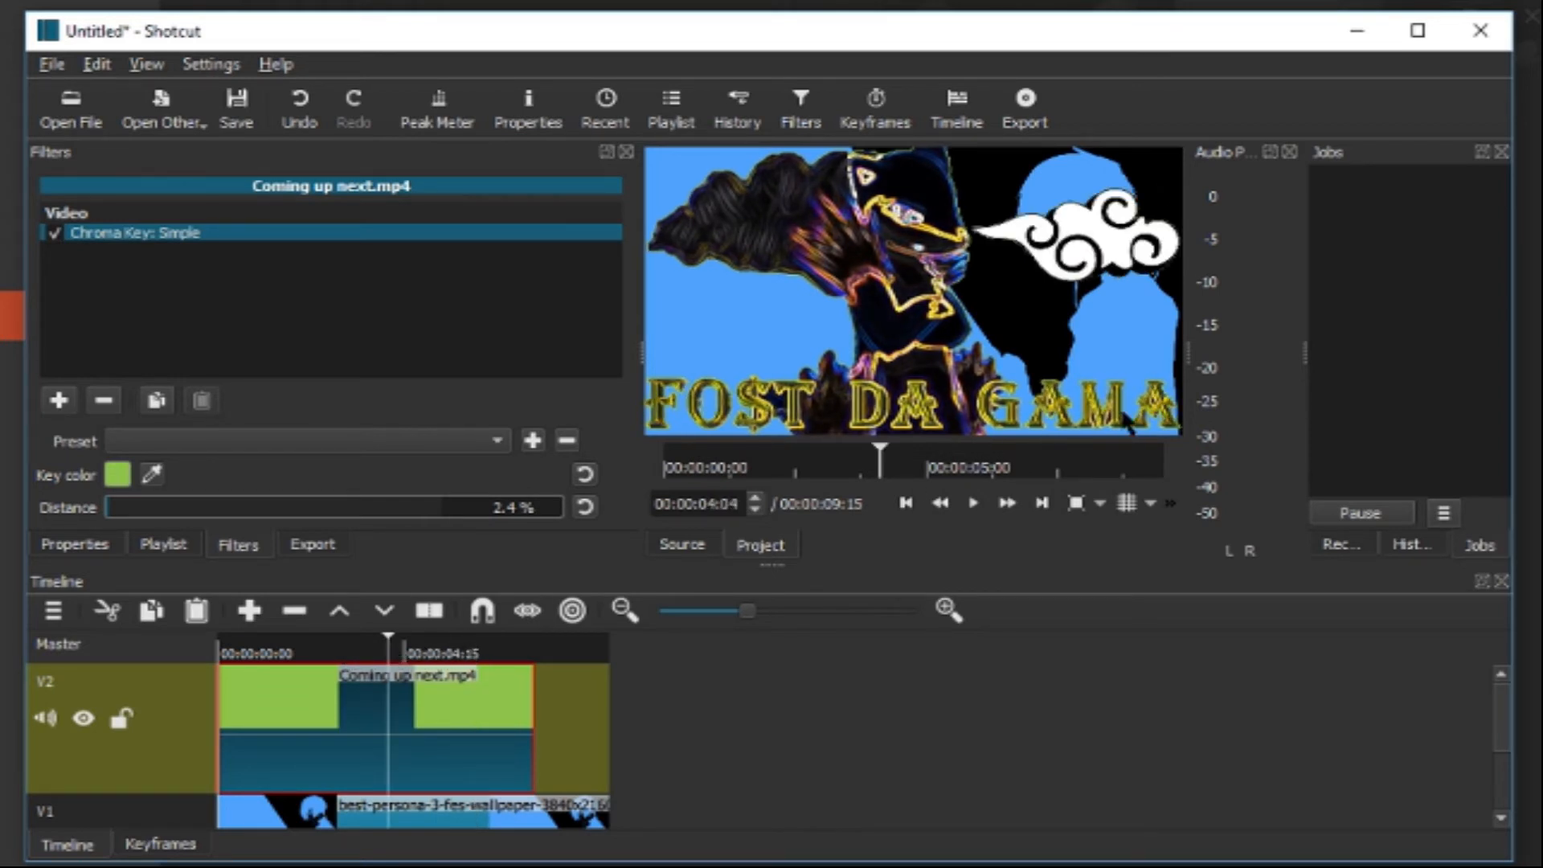
{"action": "mouse_move", "coordinate": [1475, 55]}
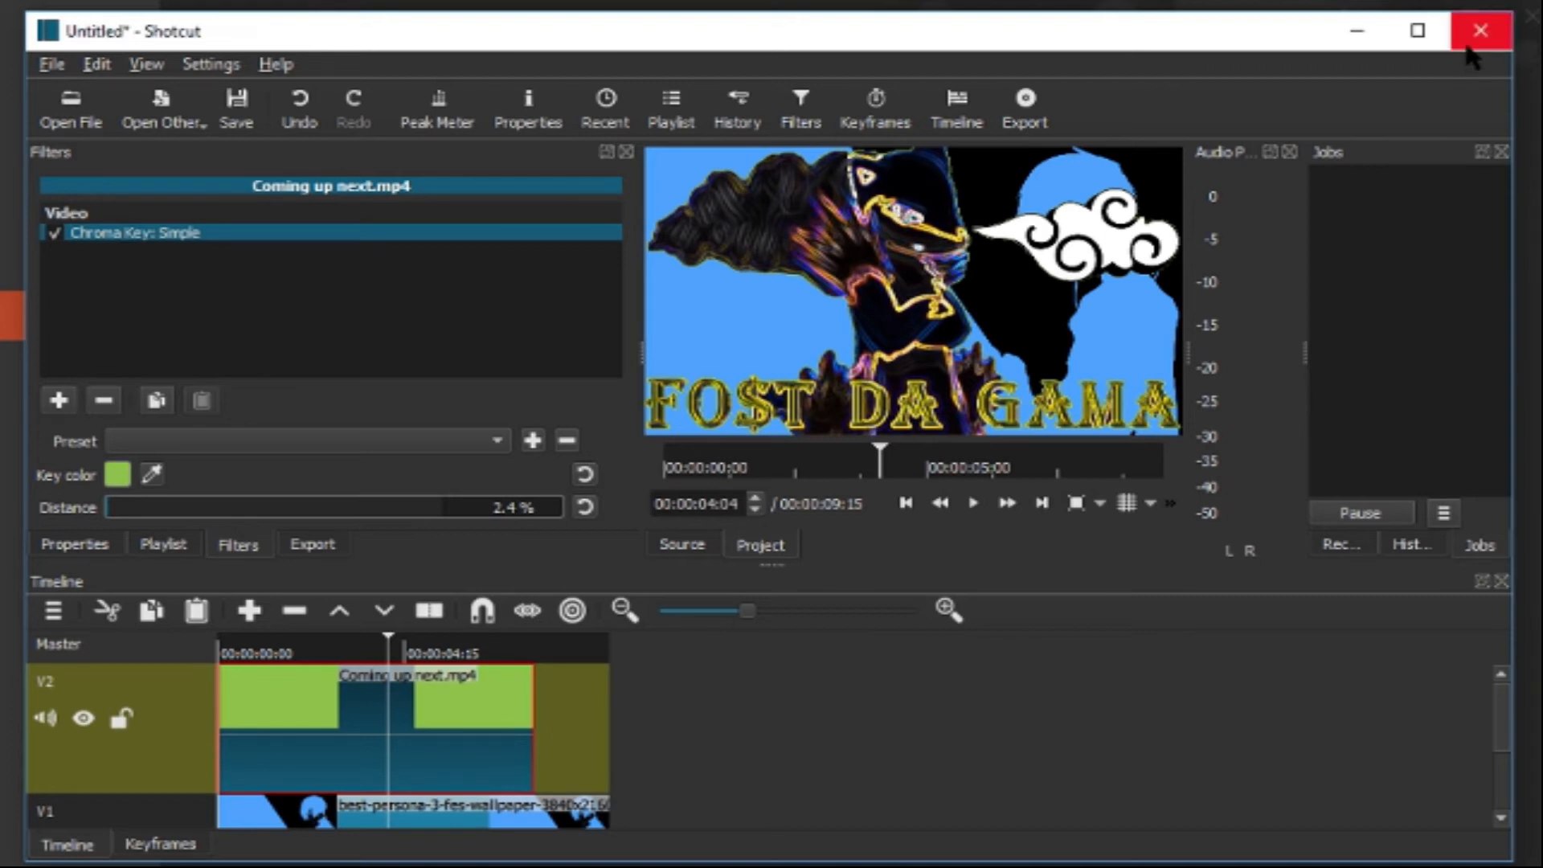
{"action": "left_click", "coordinate": [1476, 33]}
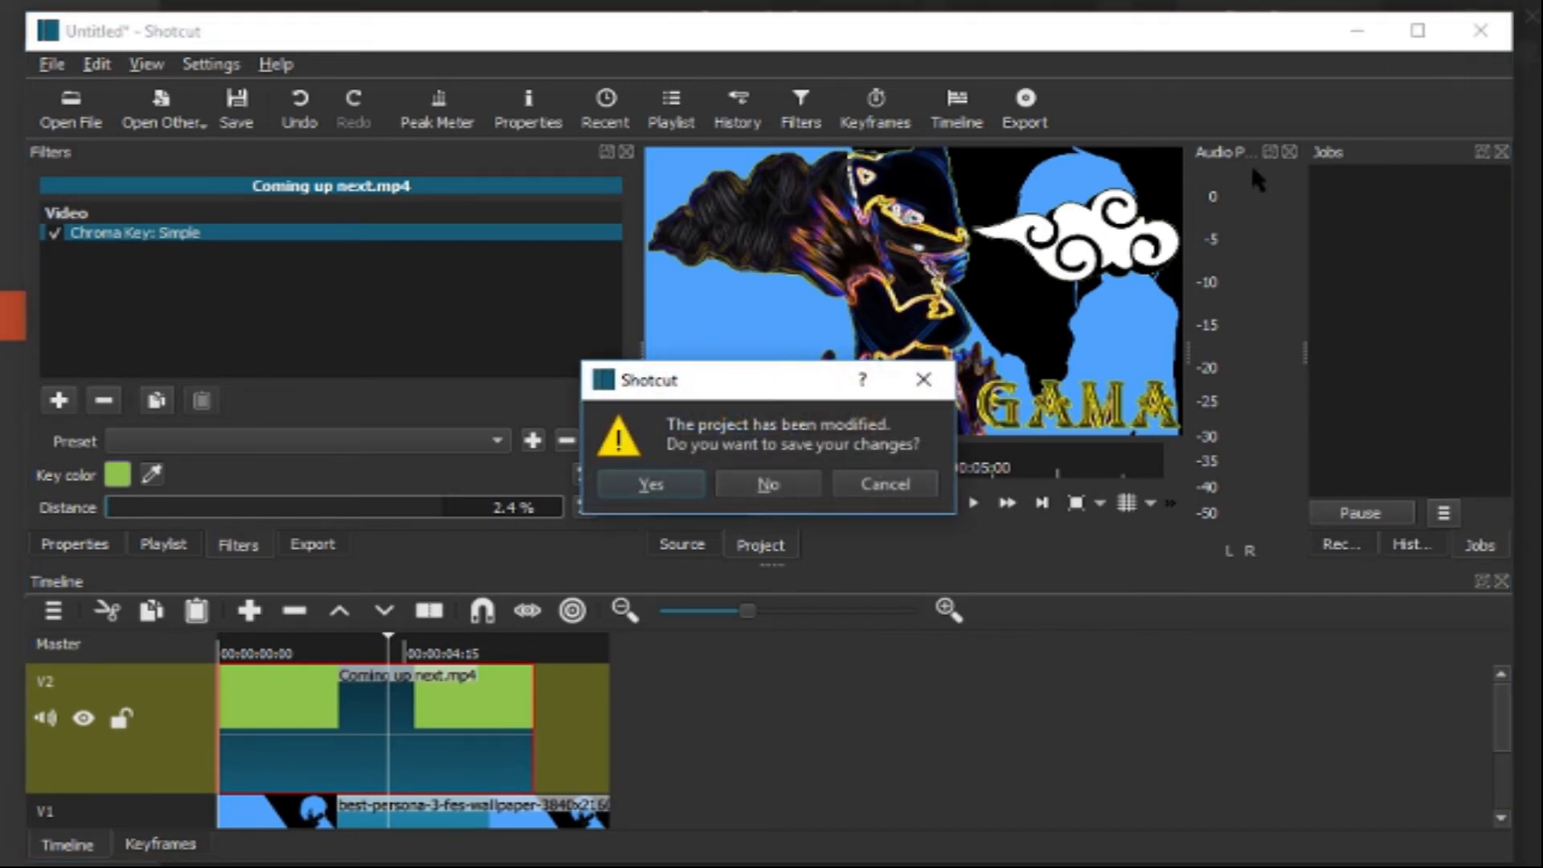
{"action": "mouse_move", "coordinate": [767, 484]}
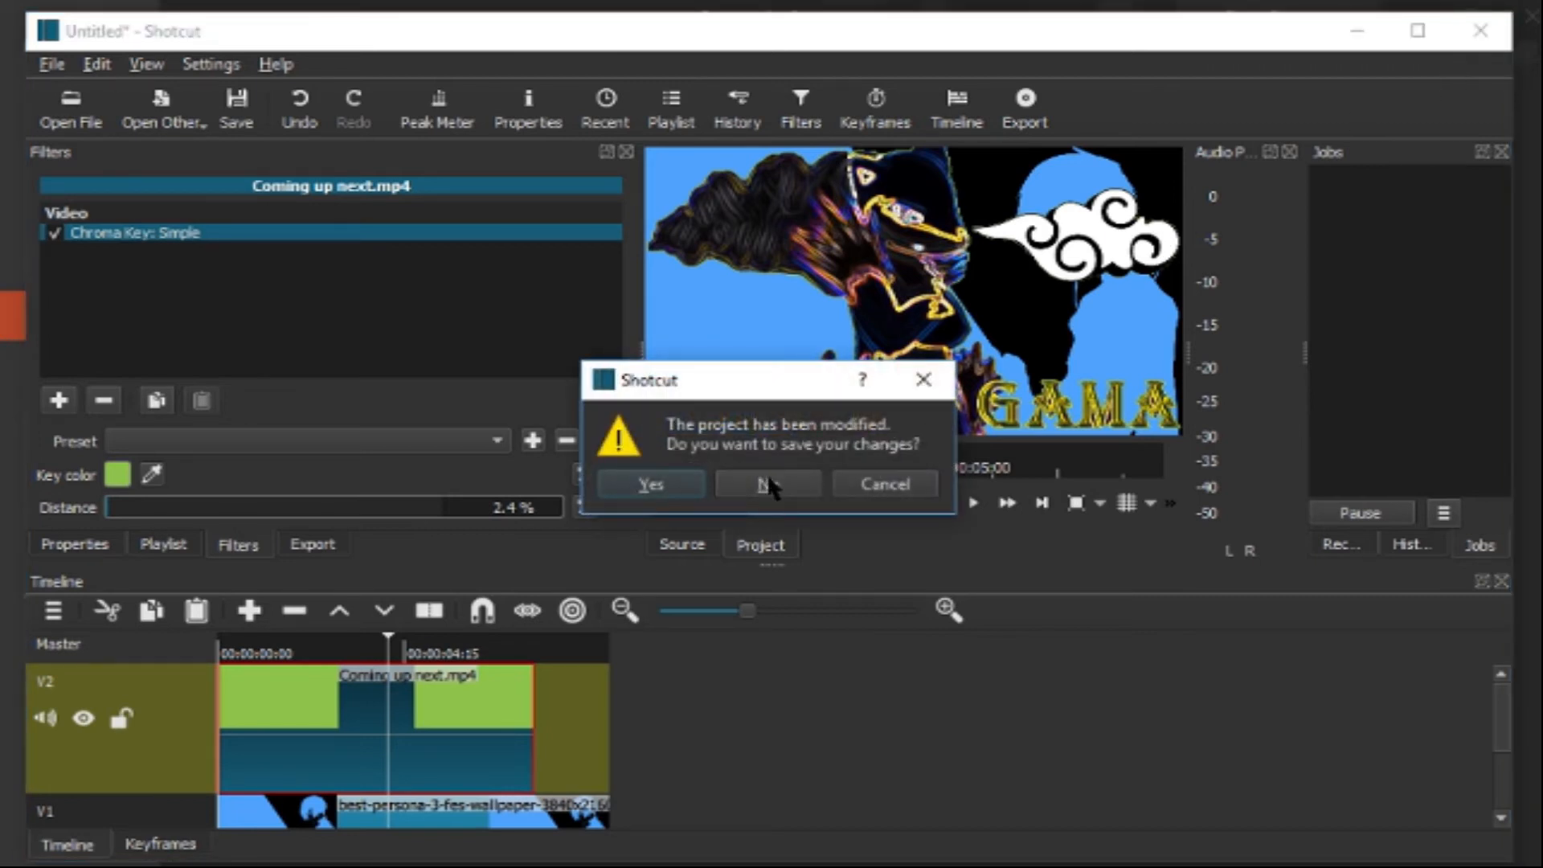
{"action": "left_click", "coordinate": [766, 483]}
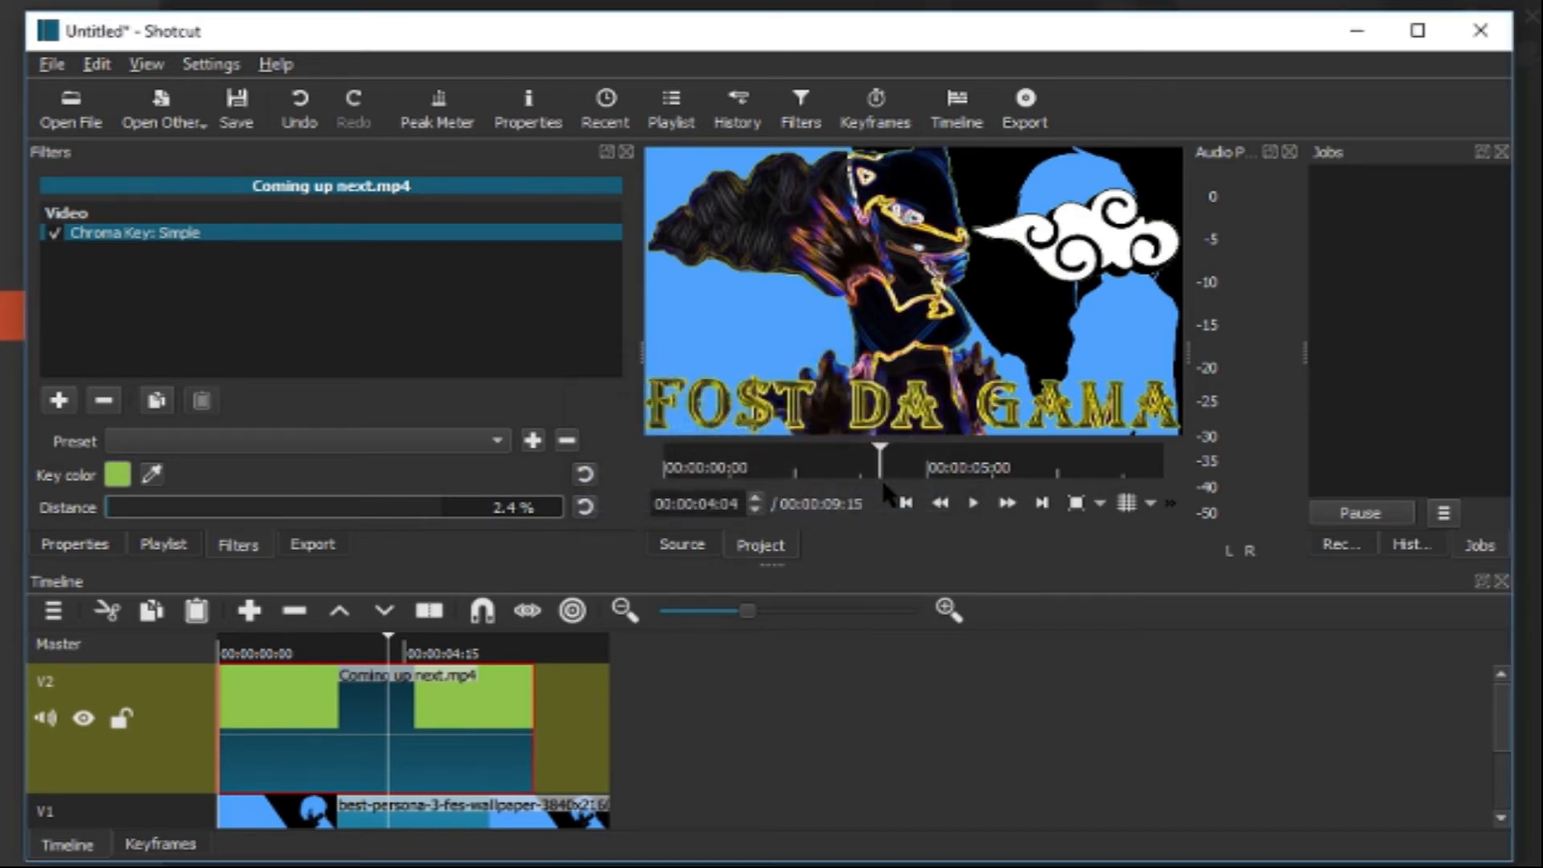
{"action": "mouse_move", "coordinate": [54, 401]}
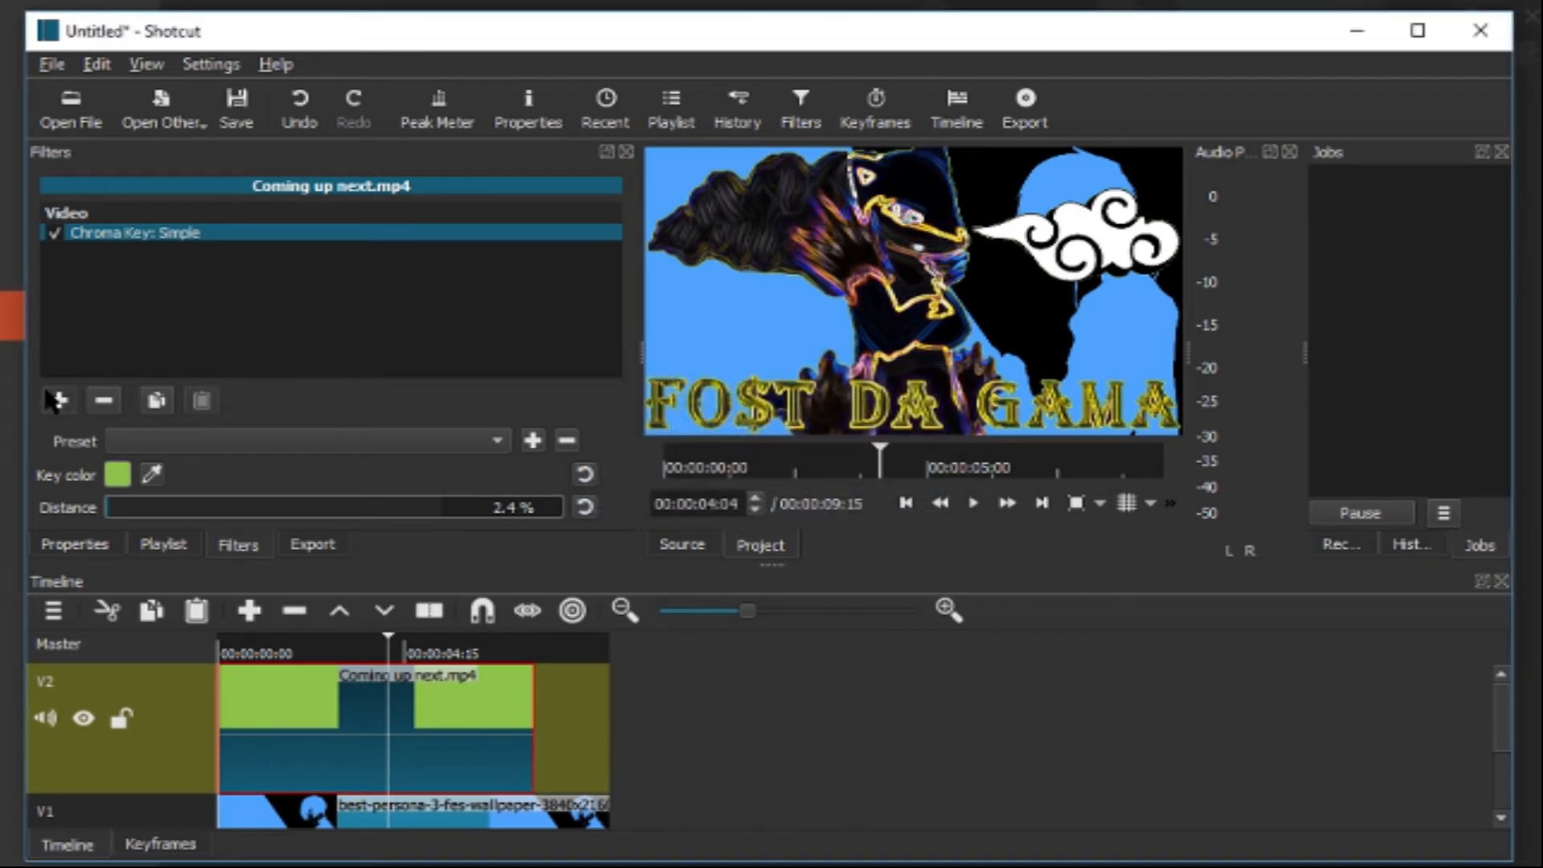
Step: Add a Size and Position video filter to the Coming up next clip after Chroma Key: Simple
{"action": "left_click", "coordinate": [54, 400]}
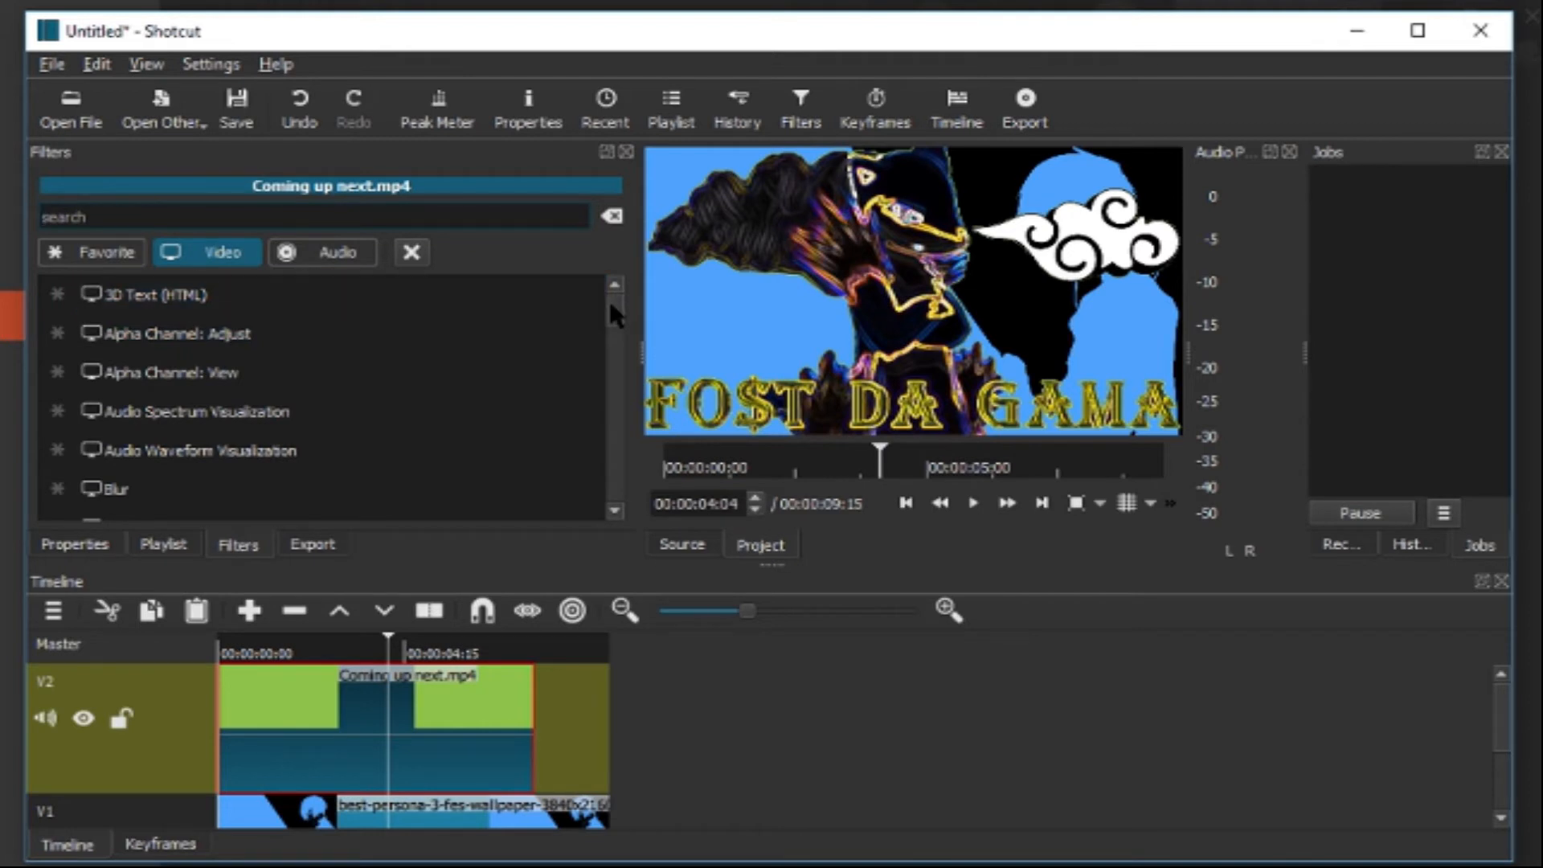
{"action": "scroll", "scroll_direction": "down", "scroll_amount": 3}
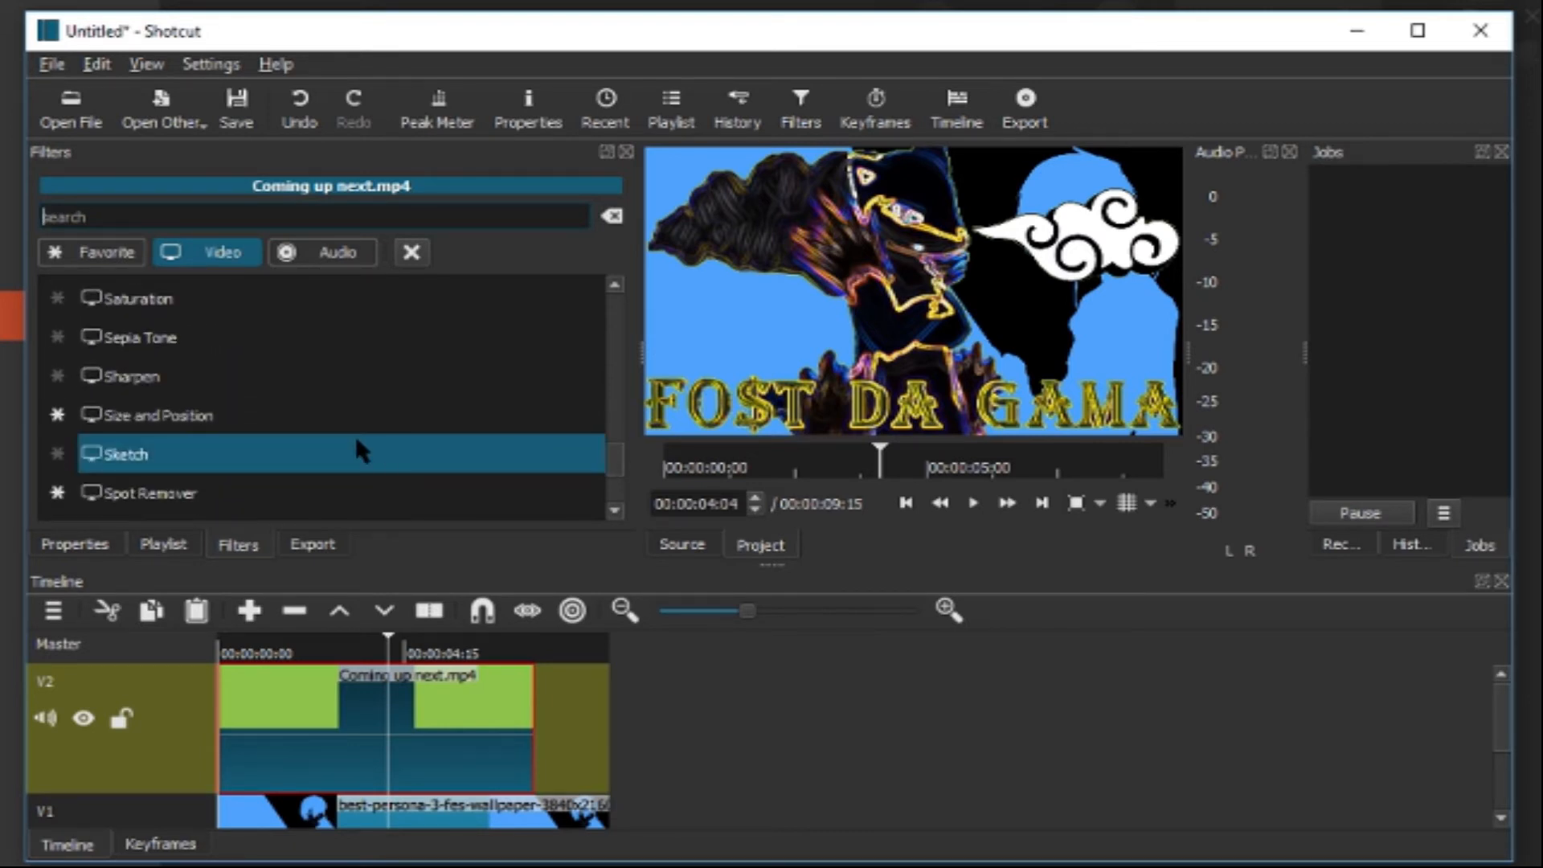
{"action": "left_click", "coordinate": [152, 414]}
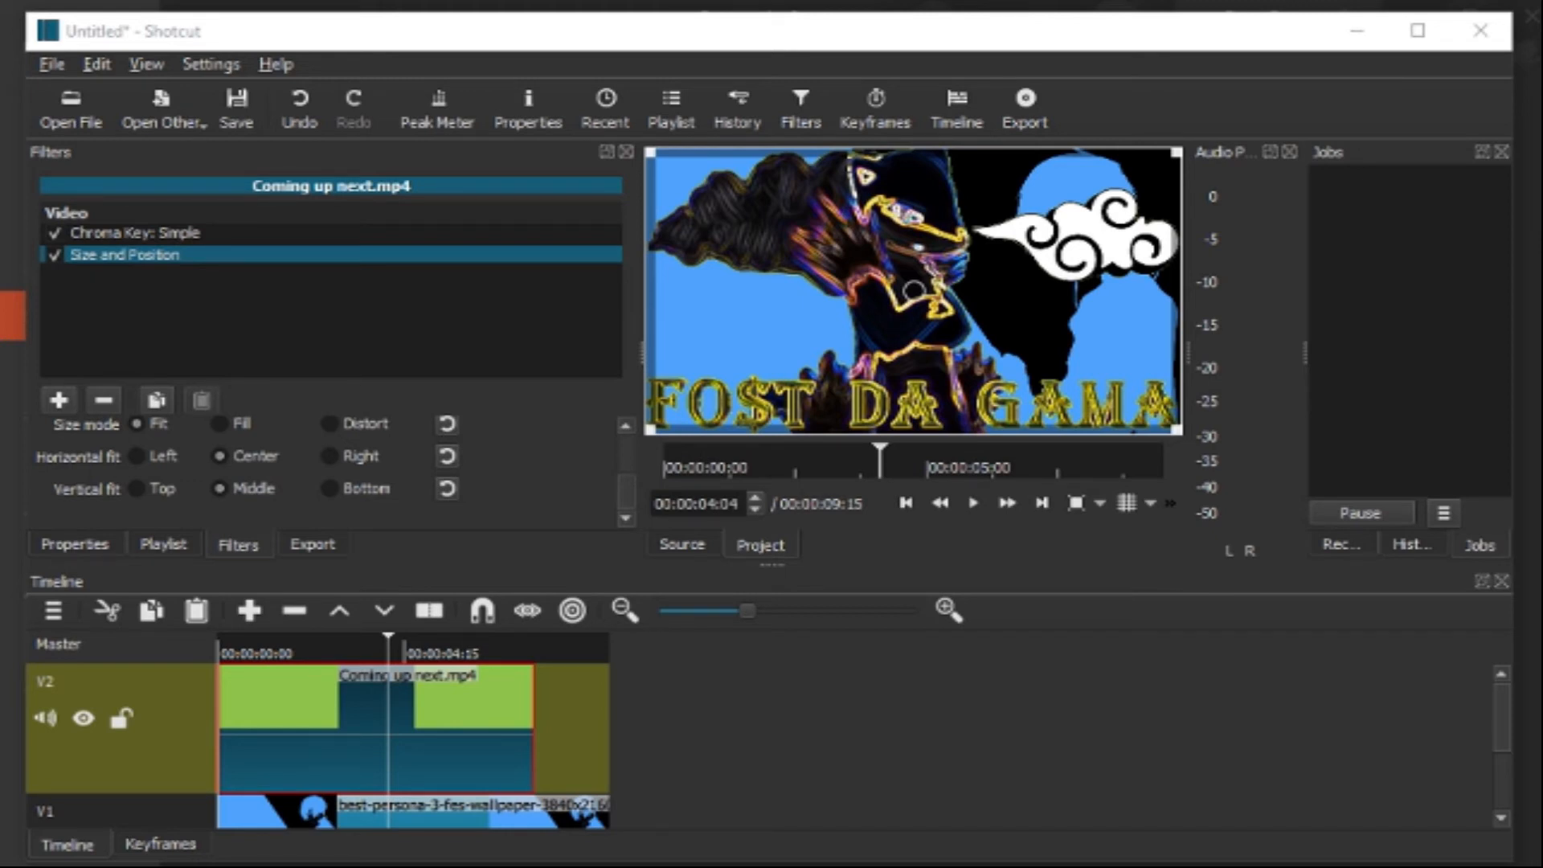
{"action": "mouse_move", "coordinate": [35, 74]}
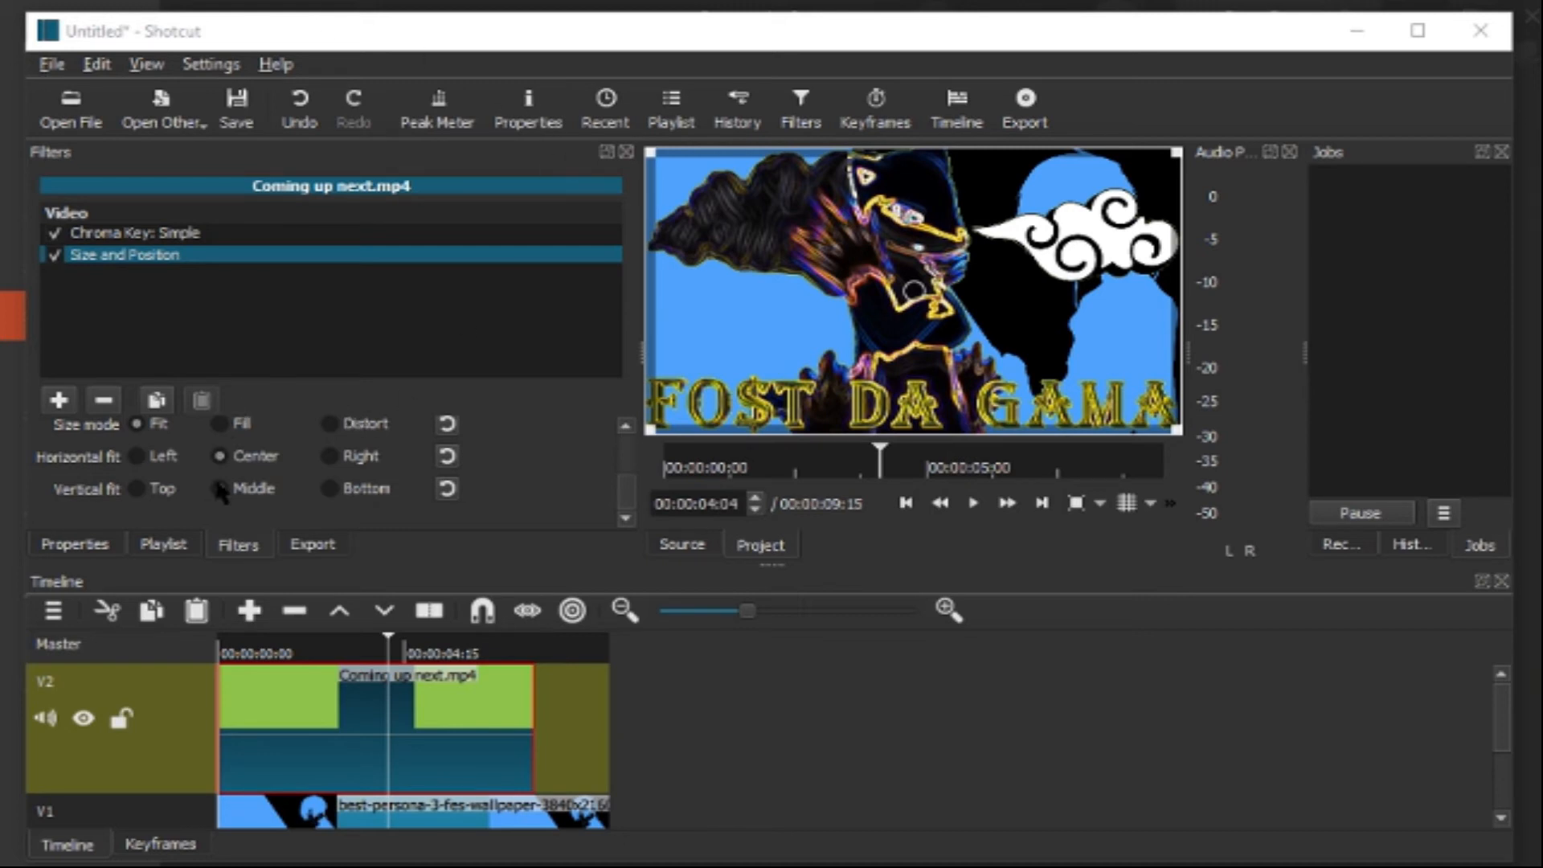
{"action": "mouse_move", "coordinate": [219, 489]}
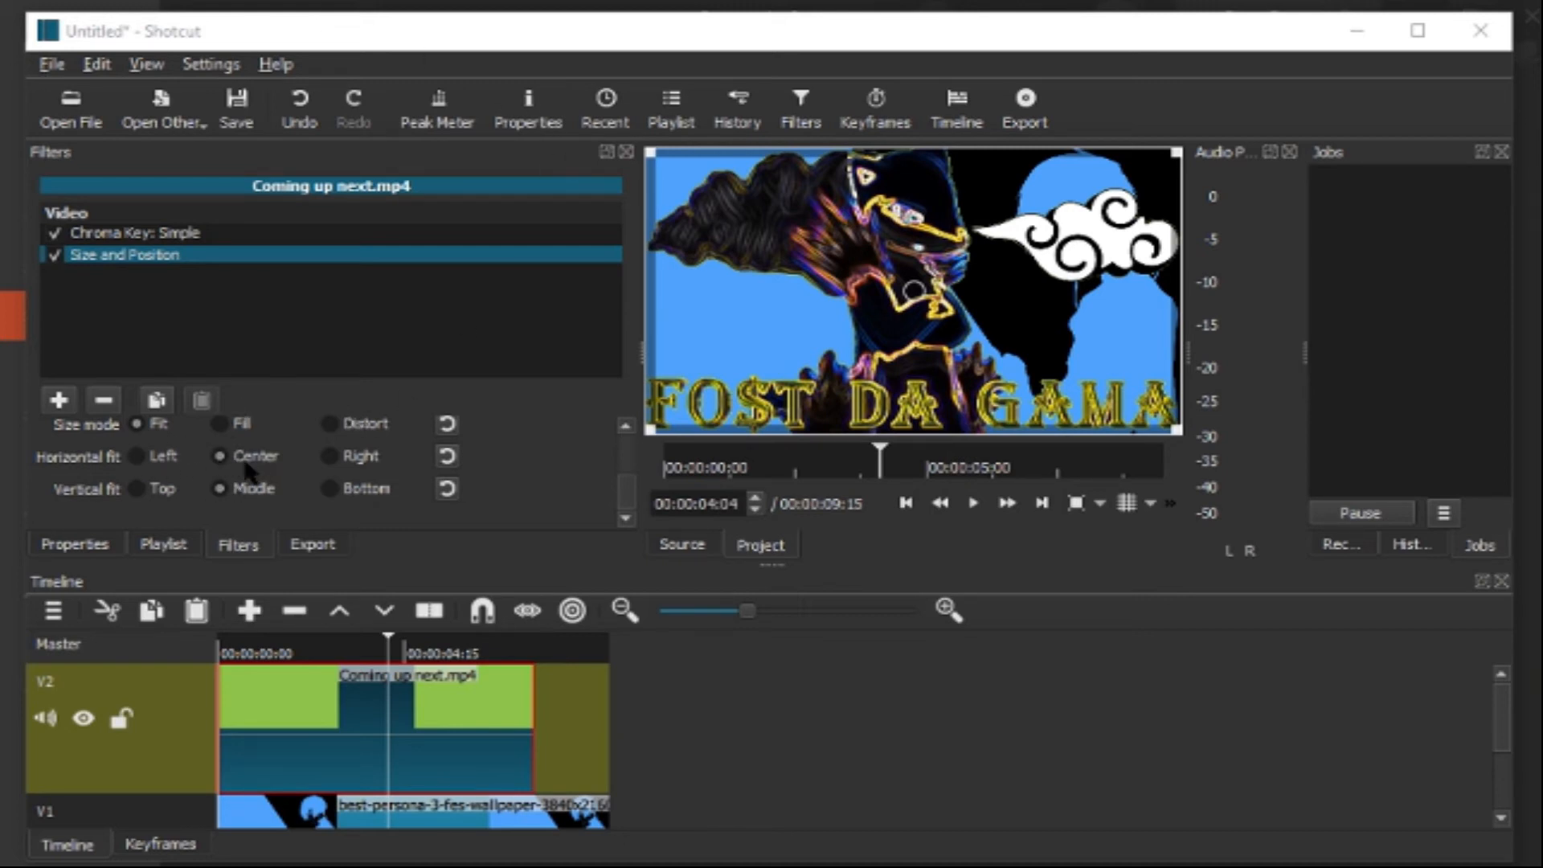
{"action": "mouse_move", "coordinate": [285, 444]}
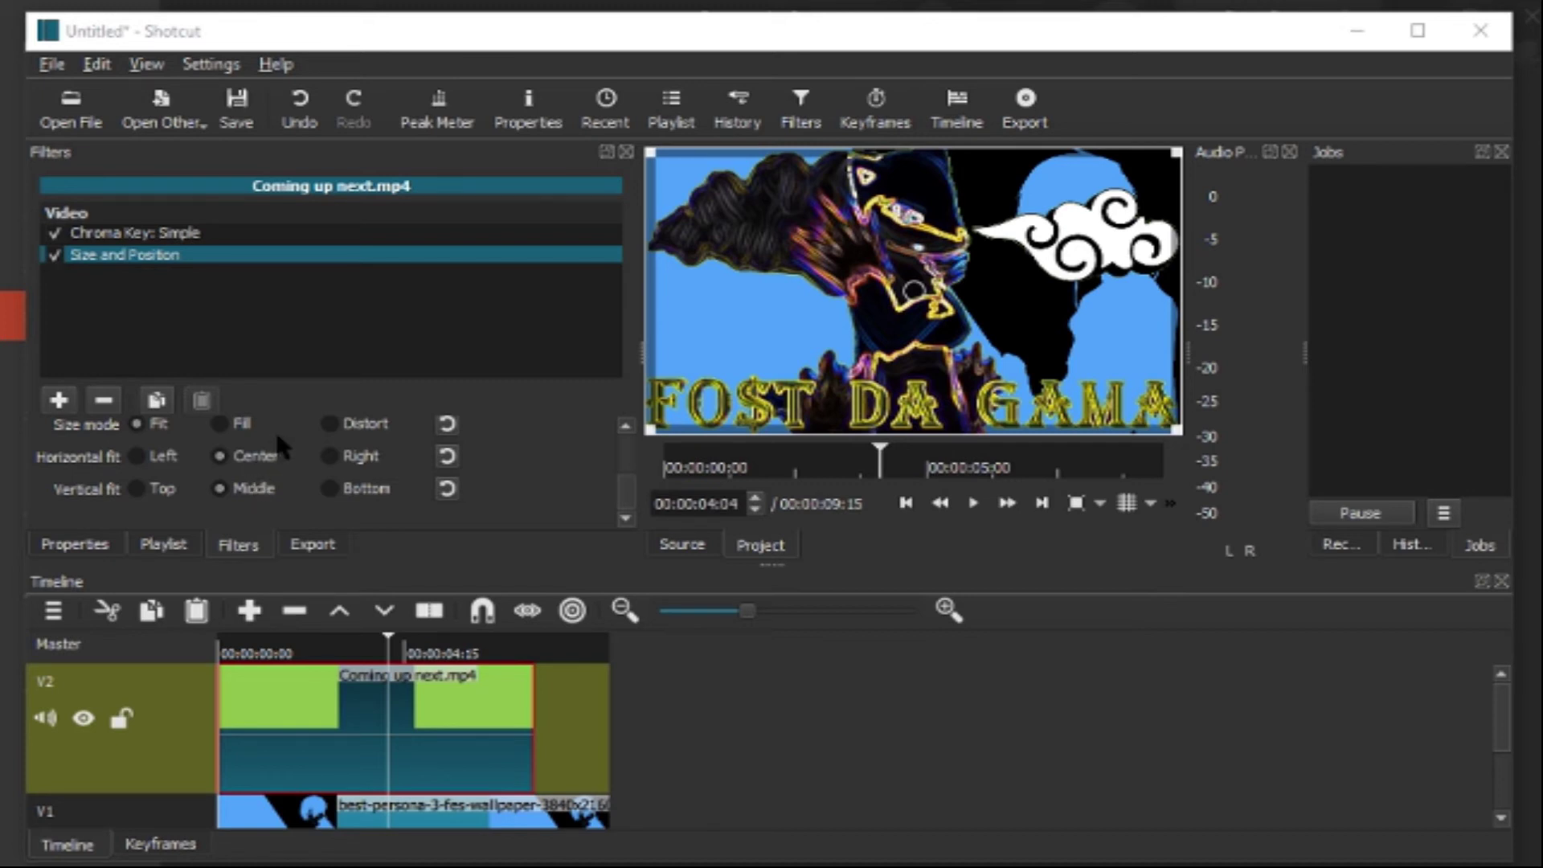
Step: Switch Size mode to Distort and shrink the overlay into a small box at the bottom-left
{"action": "left_click", "coordinate": [325, 423]}
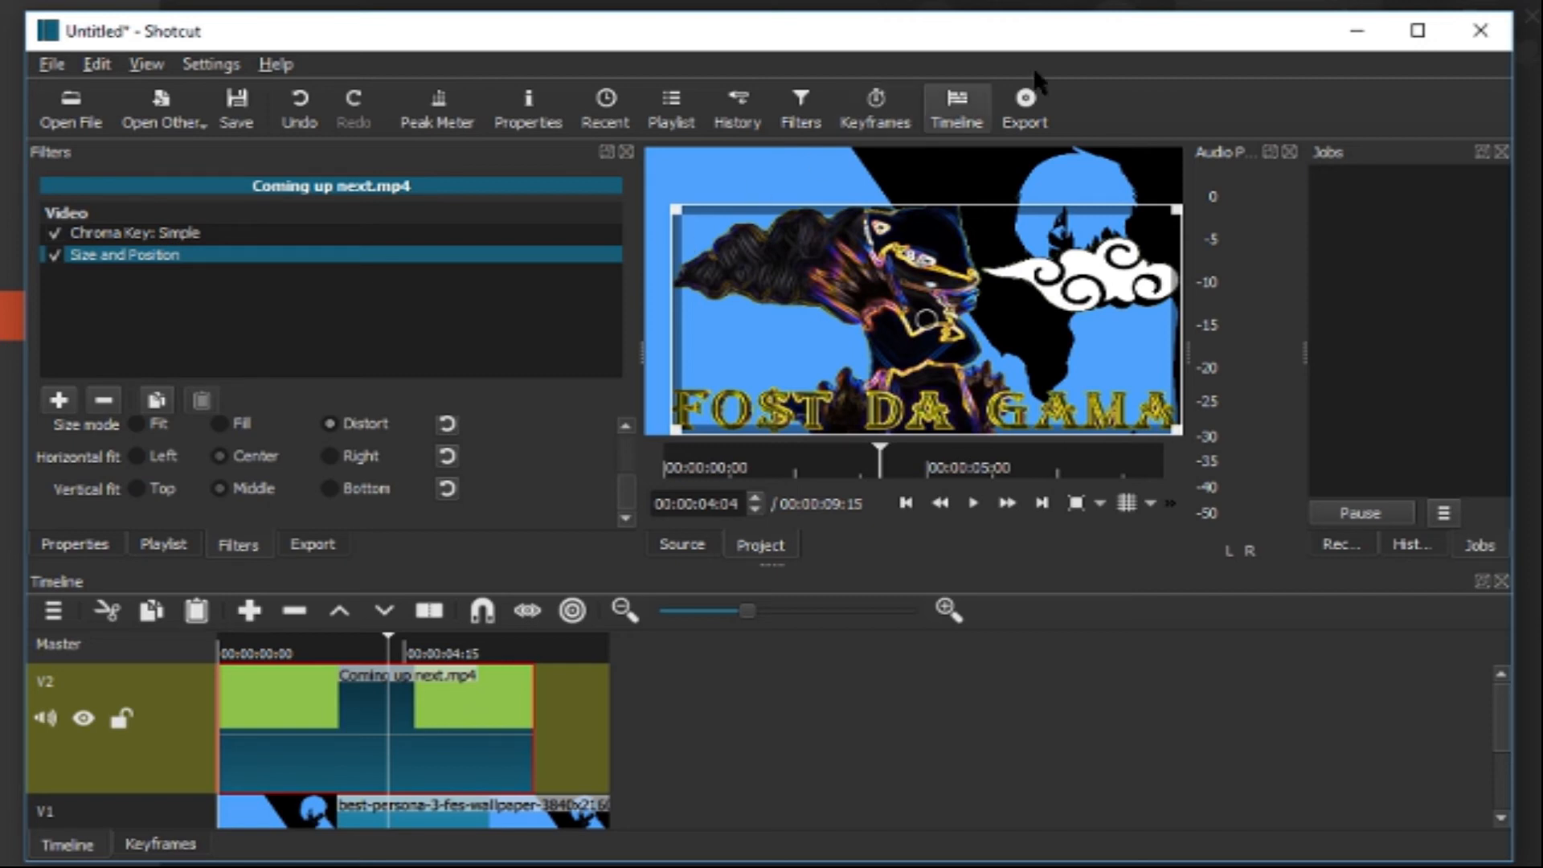
{"action": "mouse_move", "coordinate": [976, 127]}
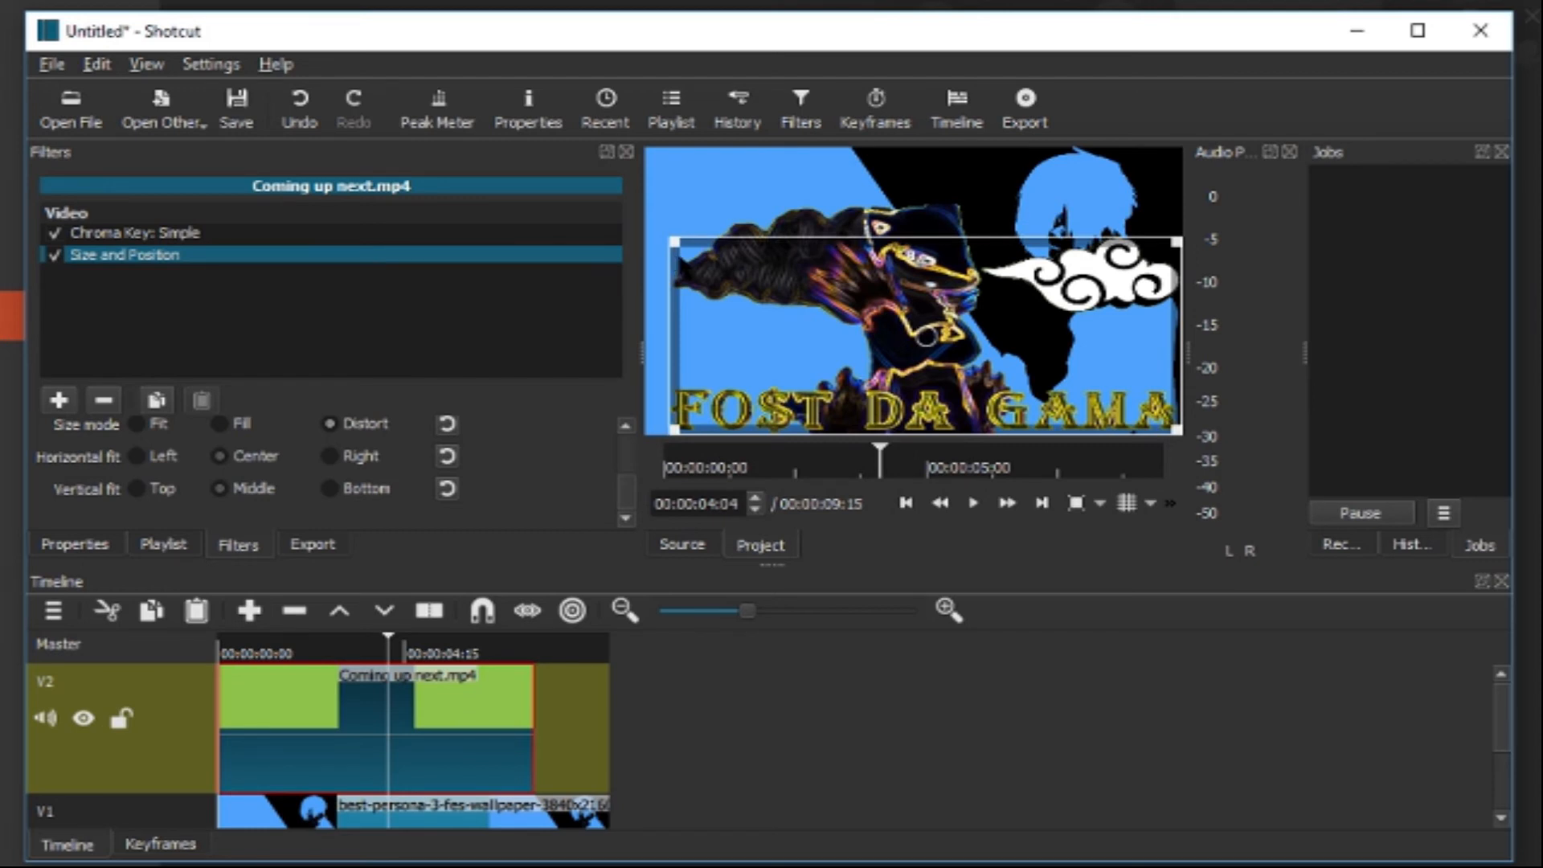
{"action": "left_click_drag", "start_coordinate": [876, 329], "coordinate": [994, 354]}
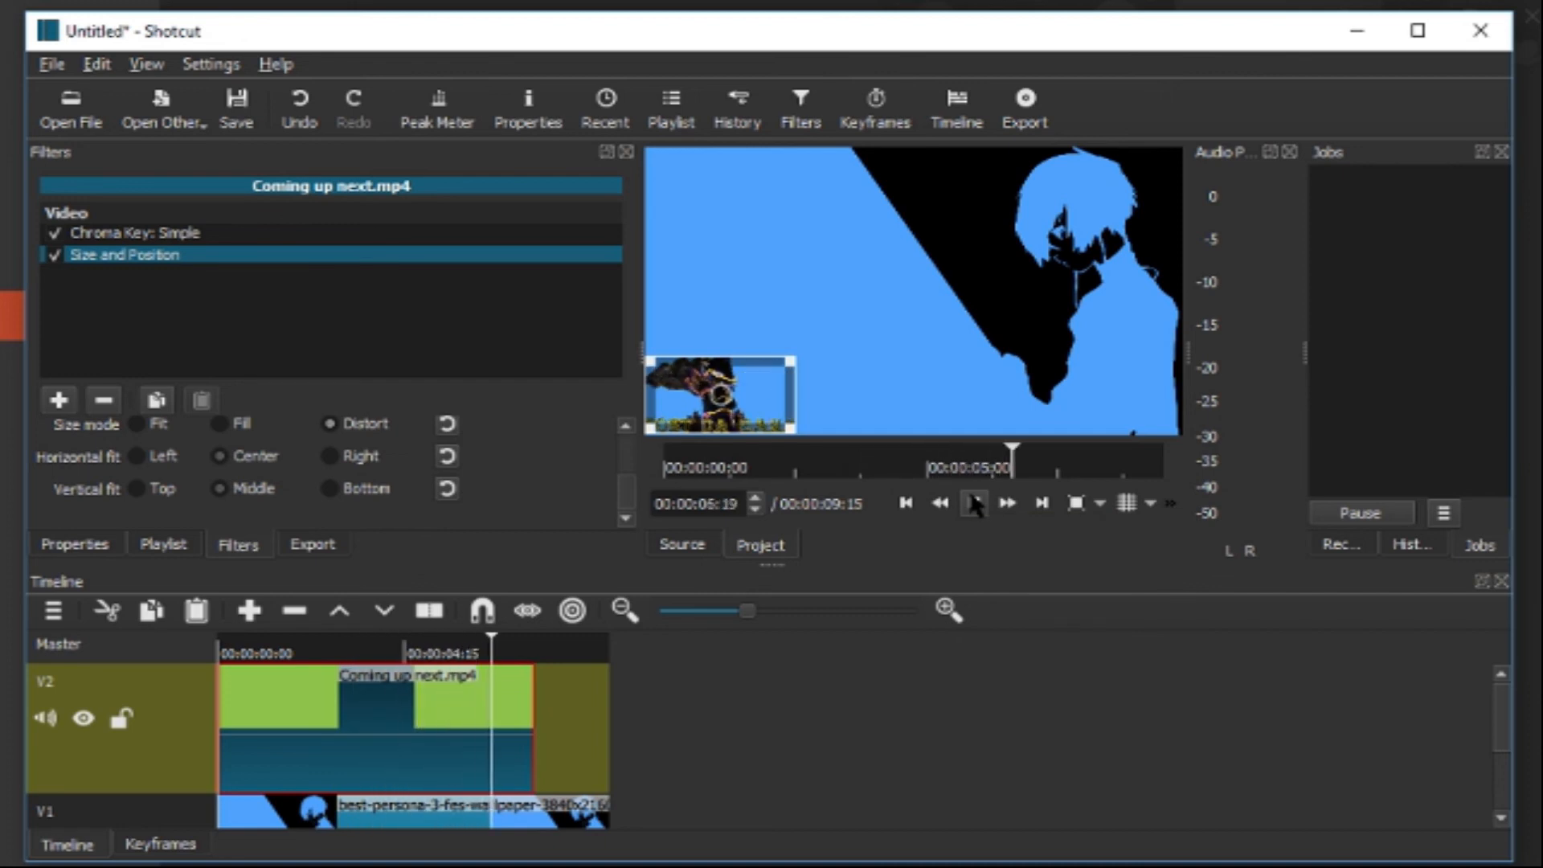
Step: Briefly play and pause the preview to check the keyed overlay
{"action": "left_click", "coordinate": [973, 504]}
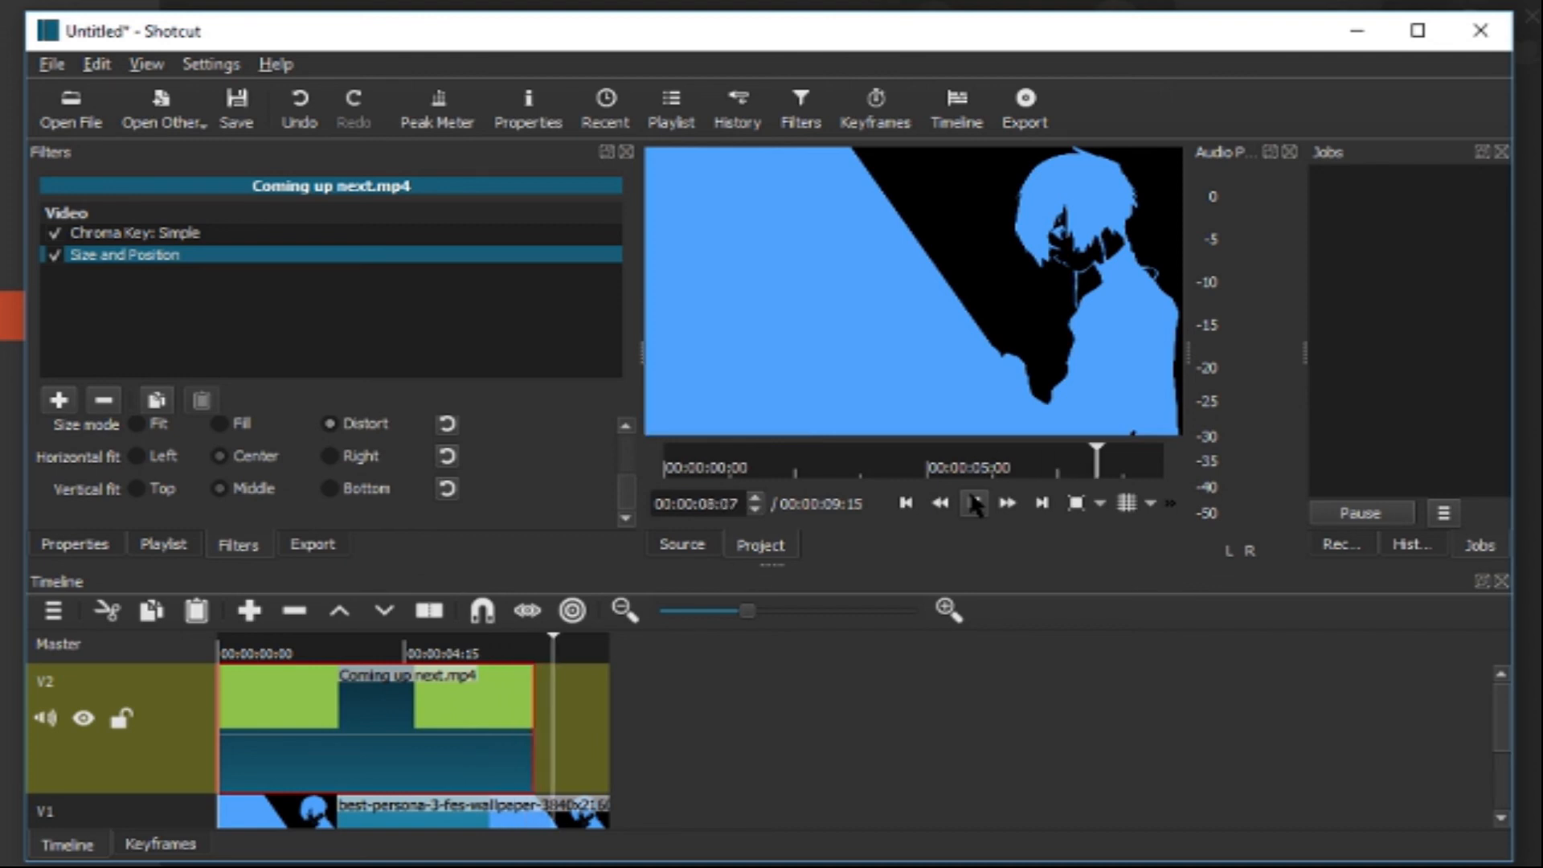
{"action": "left_click", "coordinate": [974, 504]}
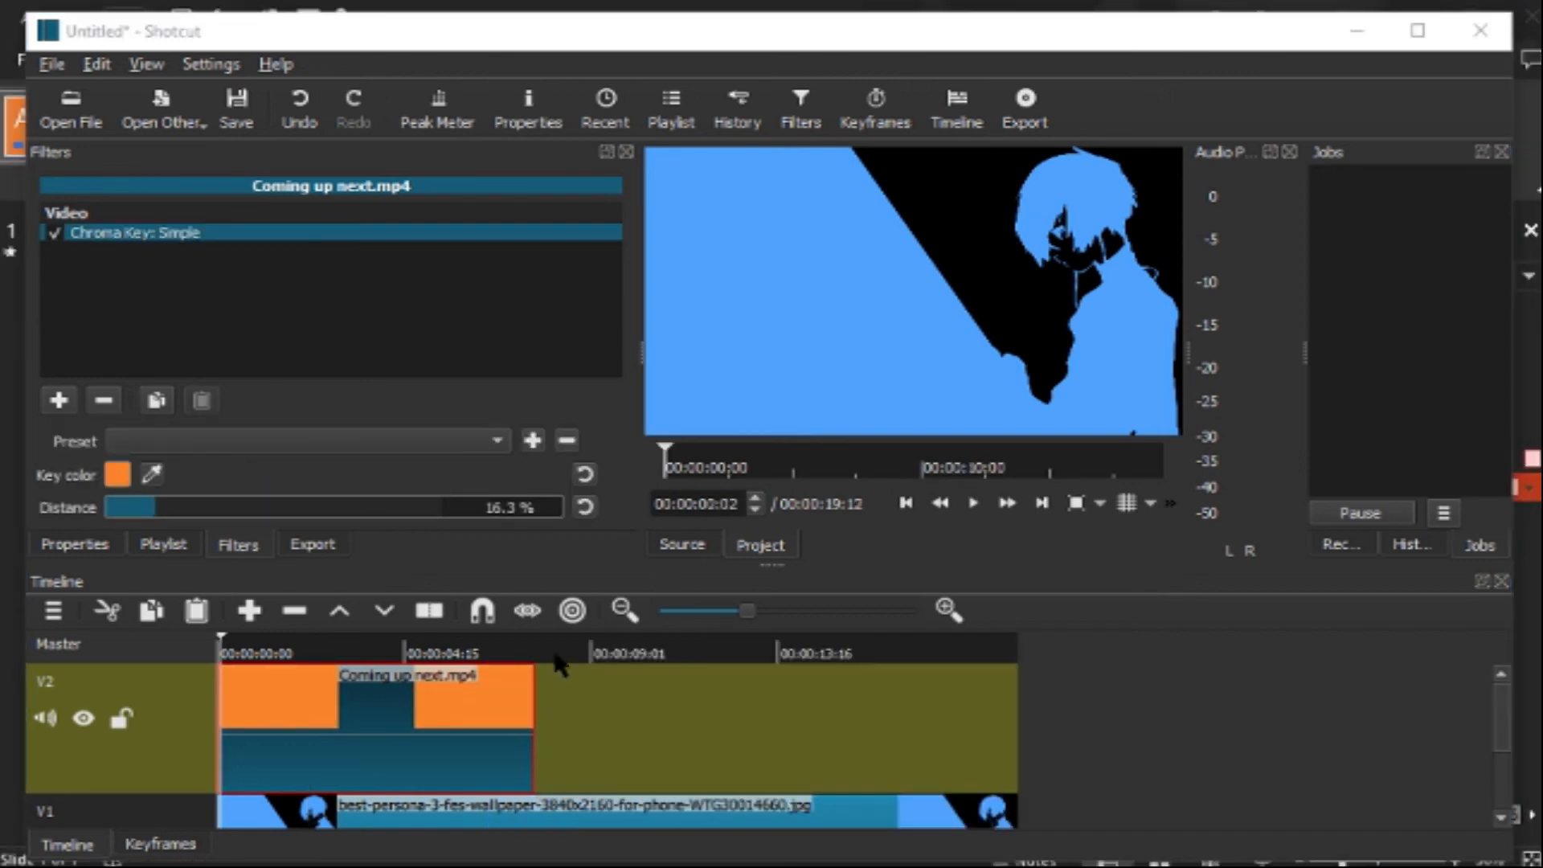
{"action": "mouse_move", "coordinate": [973, 503]}
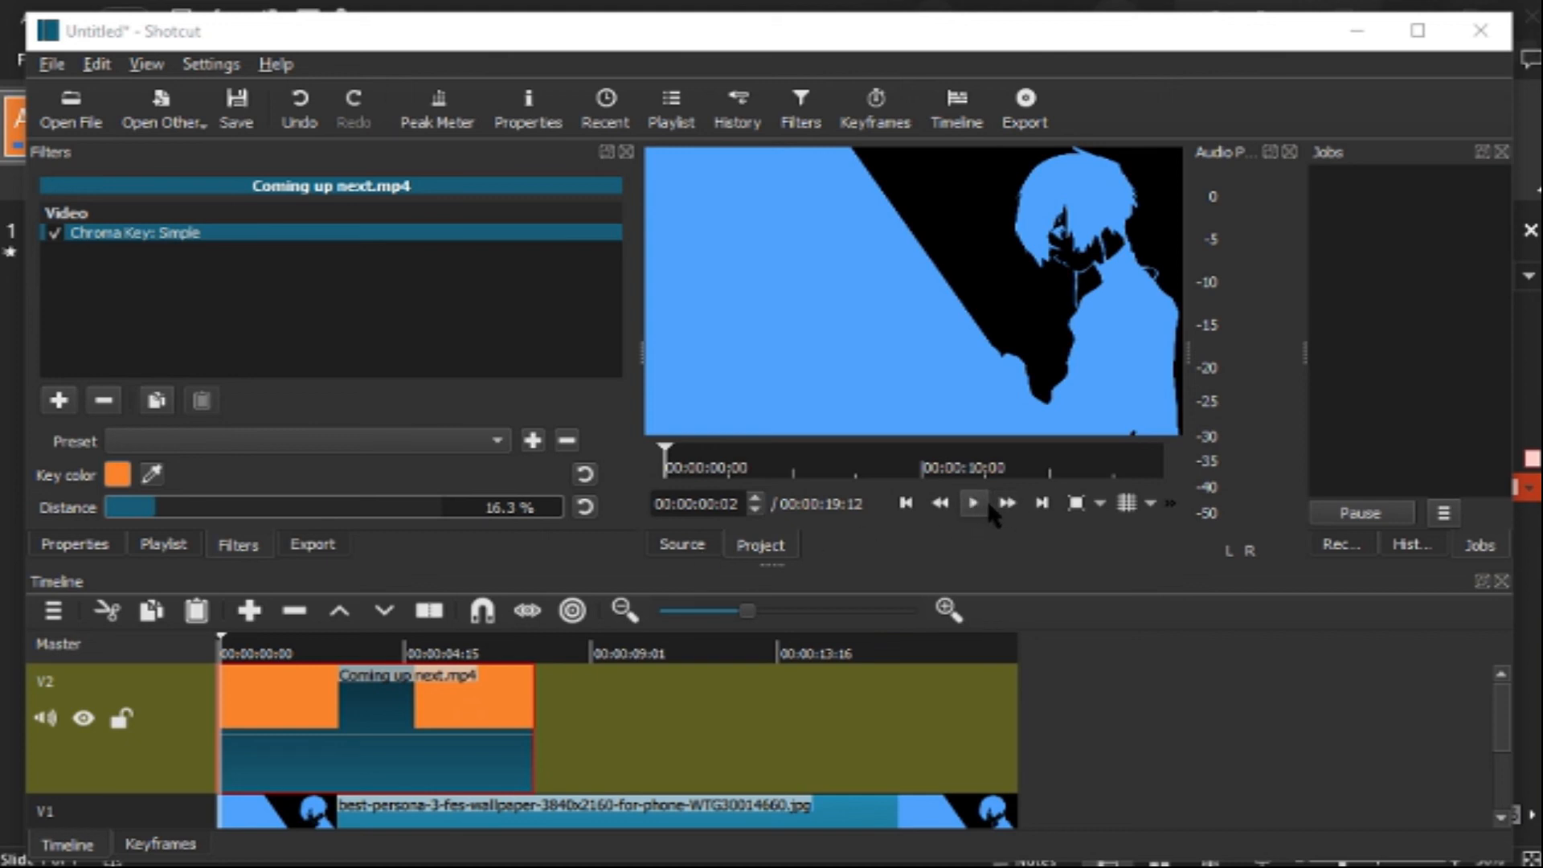
{"action": "left_click", "coordinate": [974, 503]}
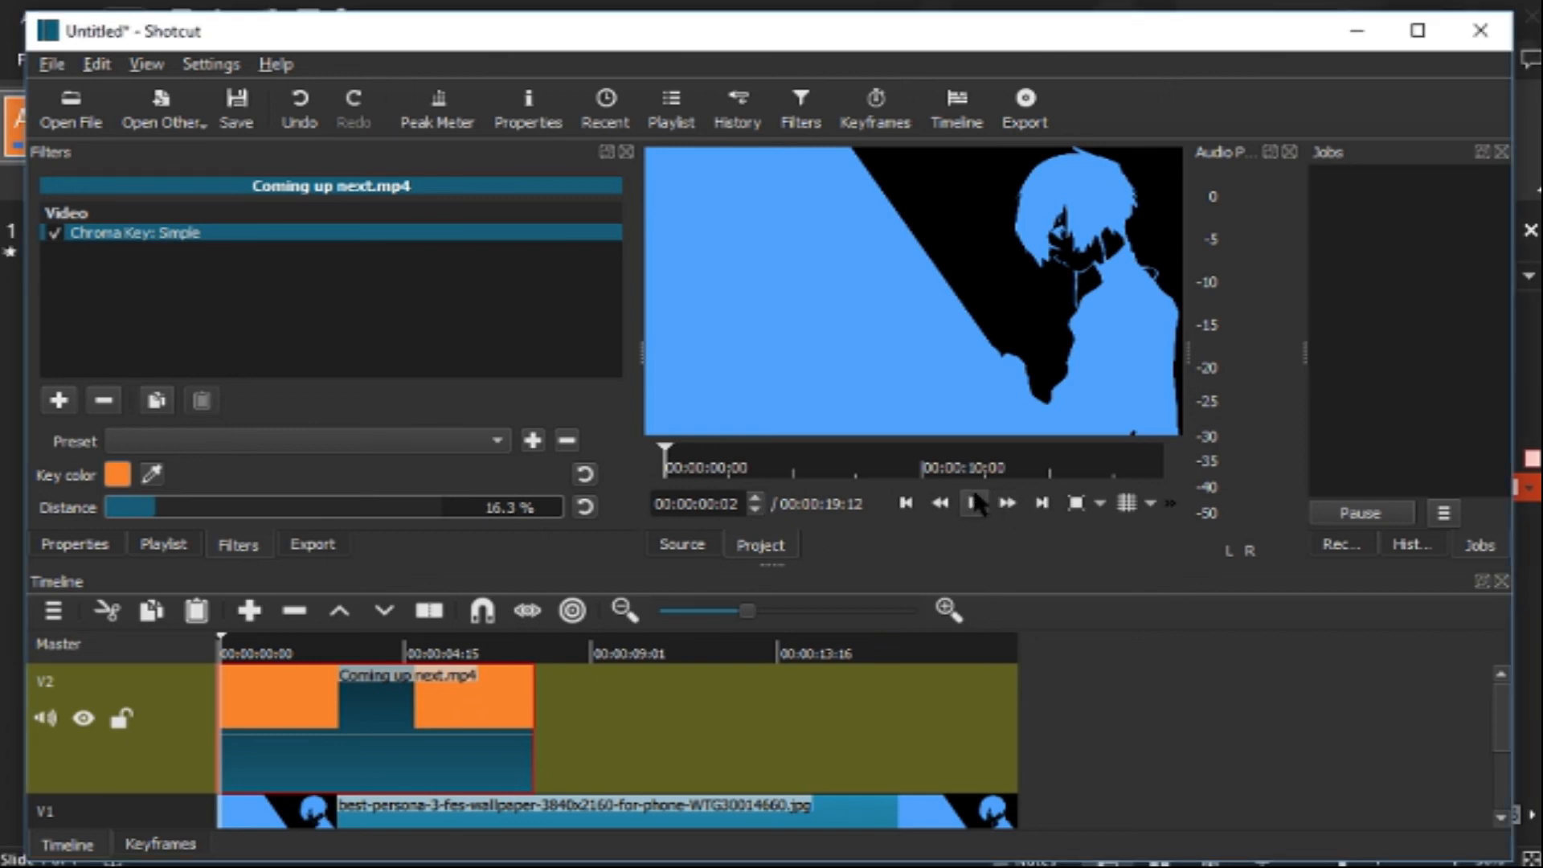
{"action": "left_click", "coordinate": [973, 503]}
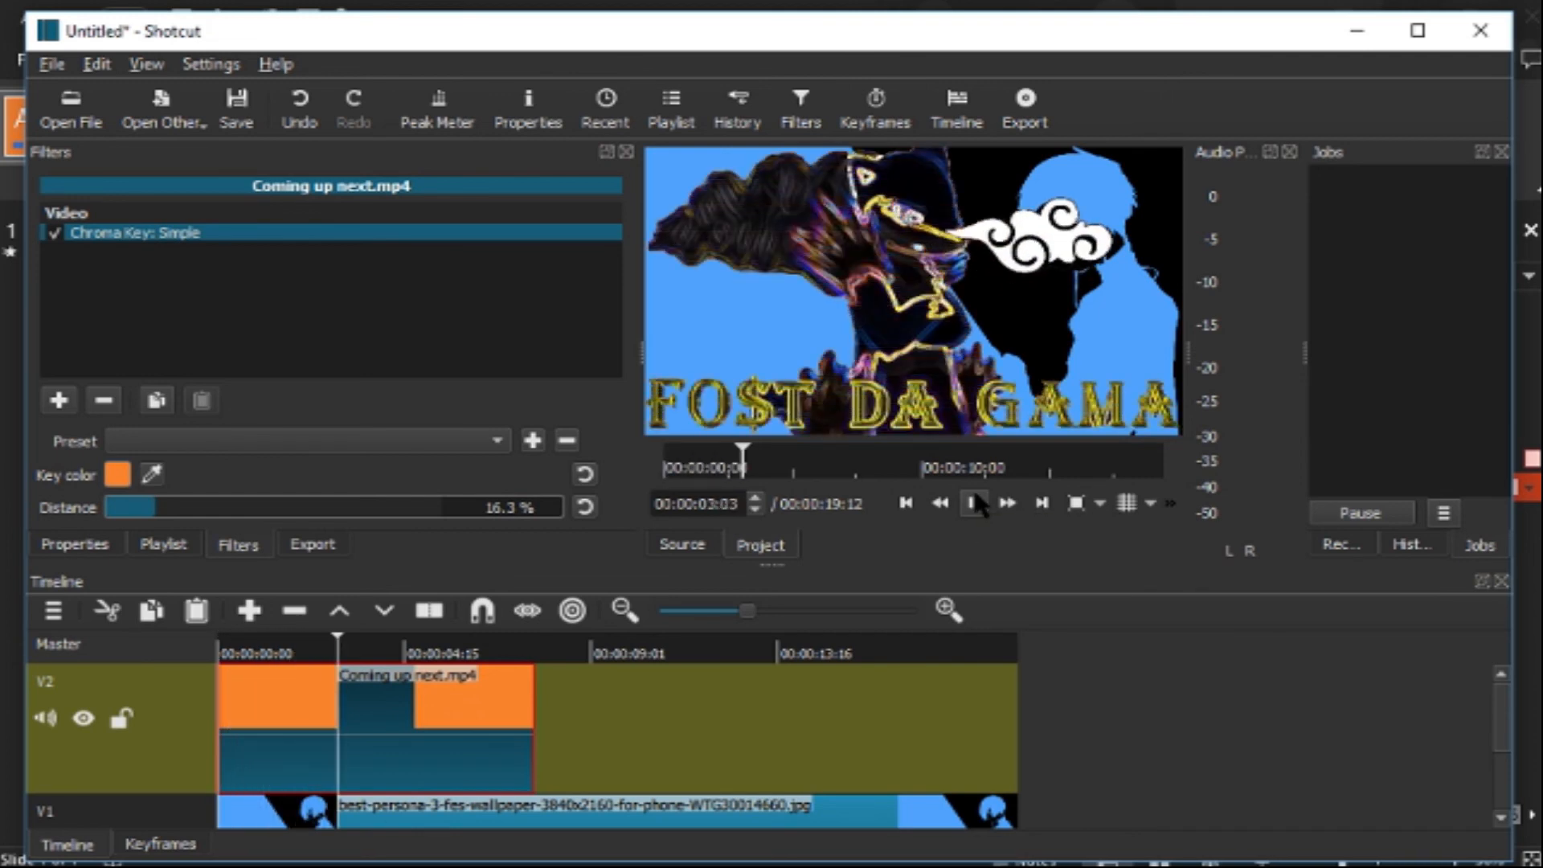
{"action": "left_click", "coordinate": [973, 503]}
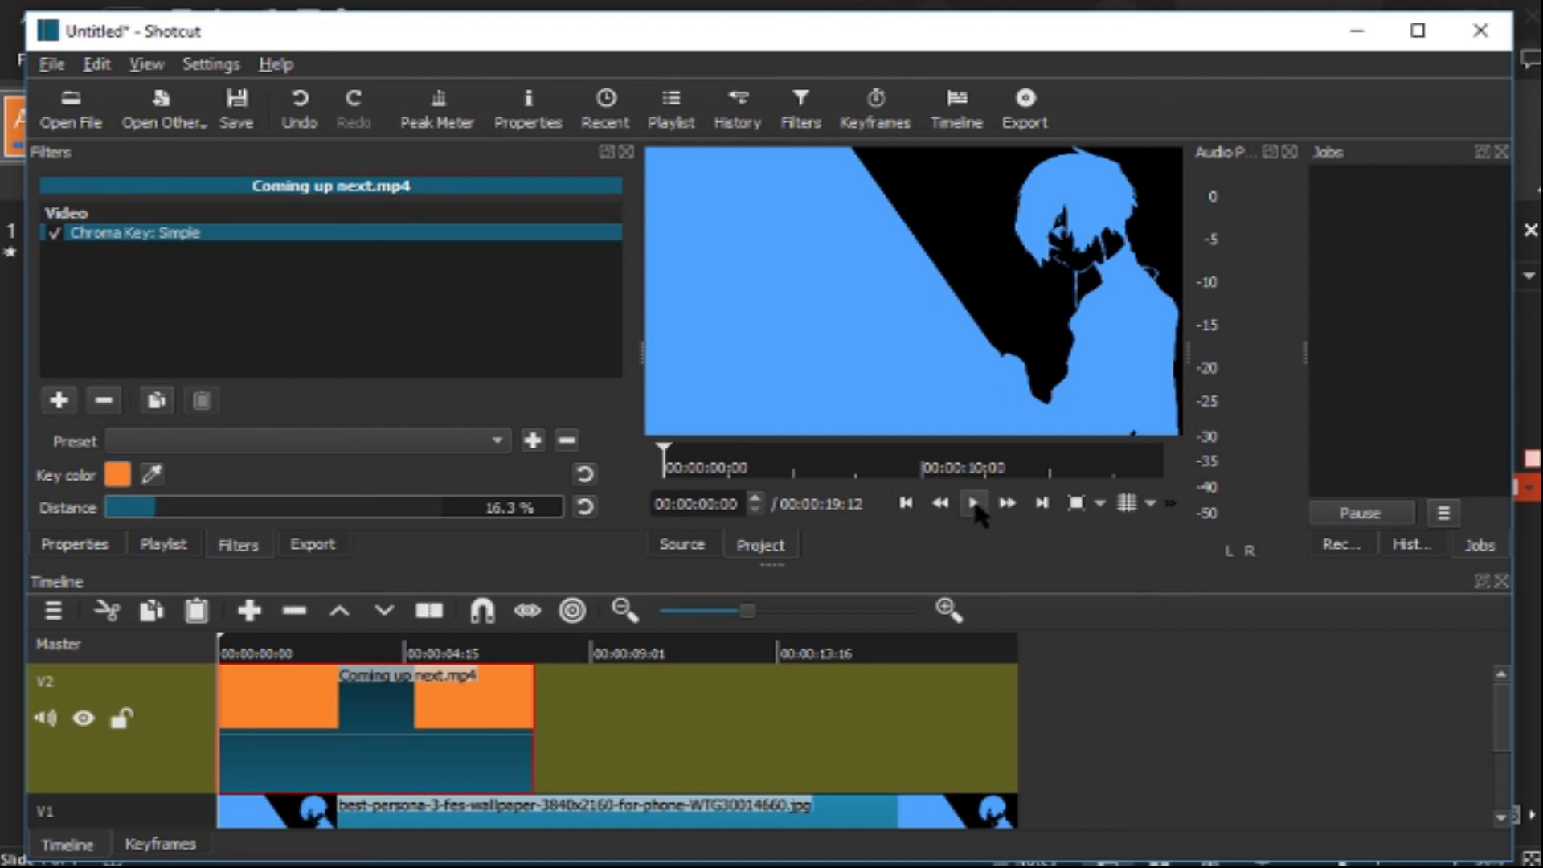
{"action": "left_click", "coordinate": [973, 502]}
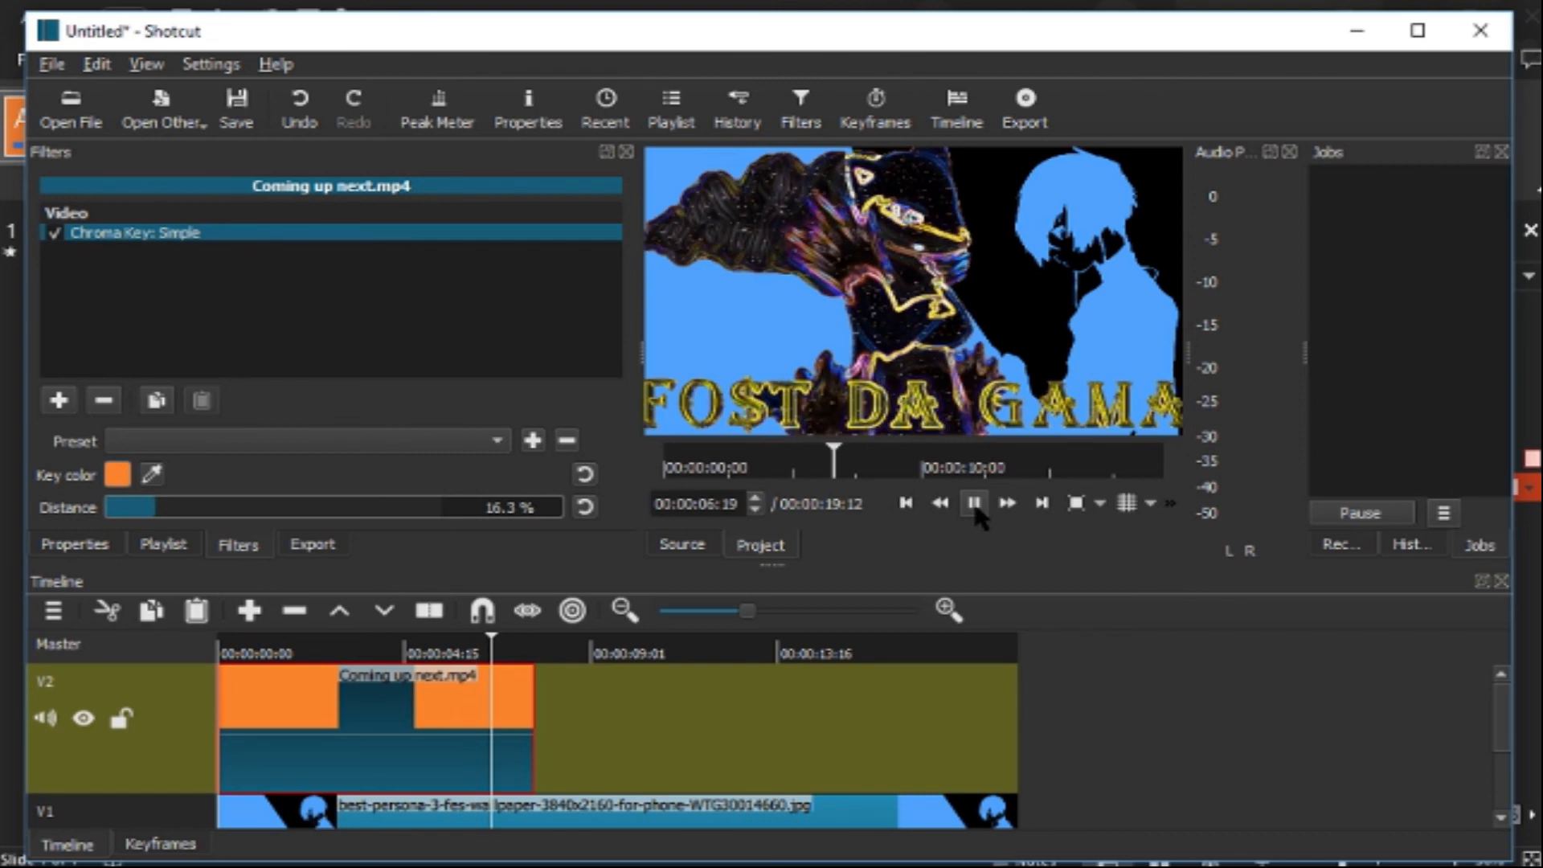
{"action": "left_click", "coordinate": [975, 503]}
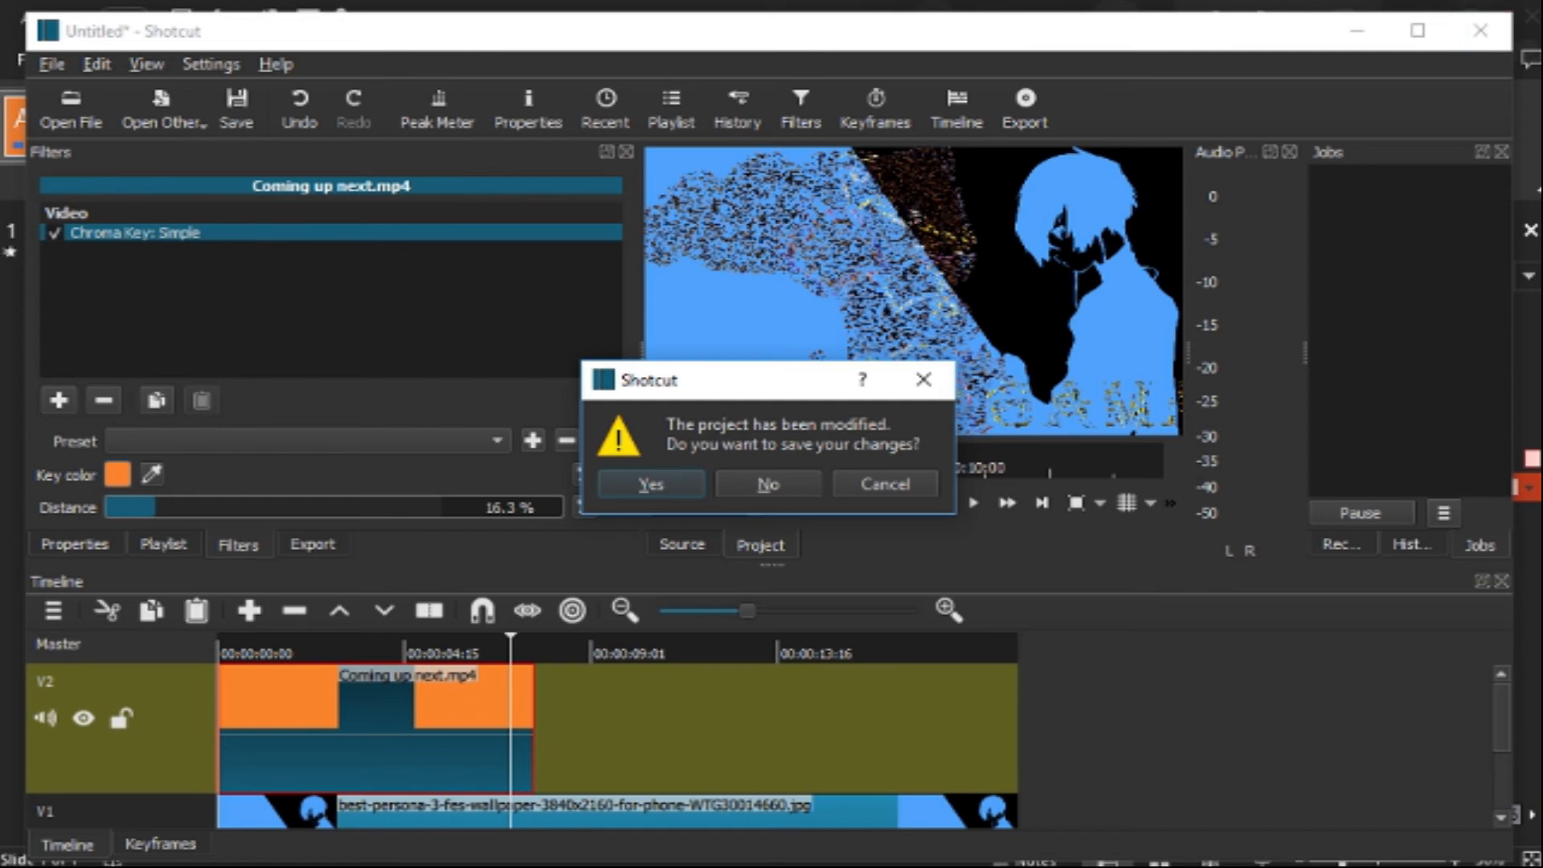
{"action": "left_click", "coordinate": [767, 484]}
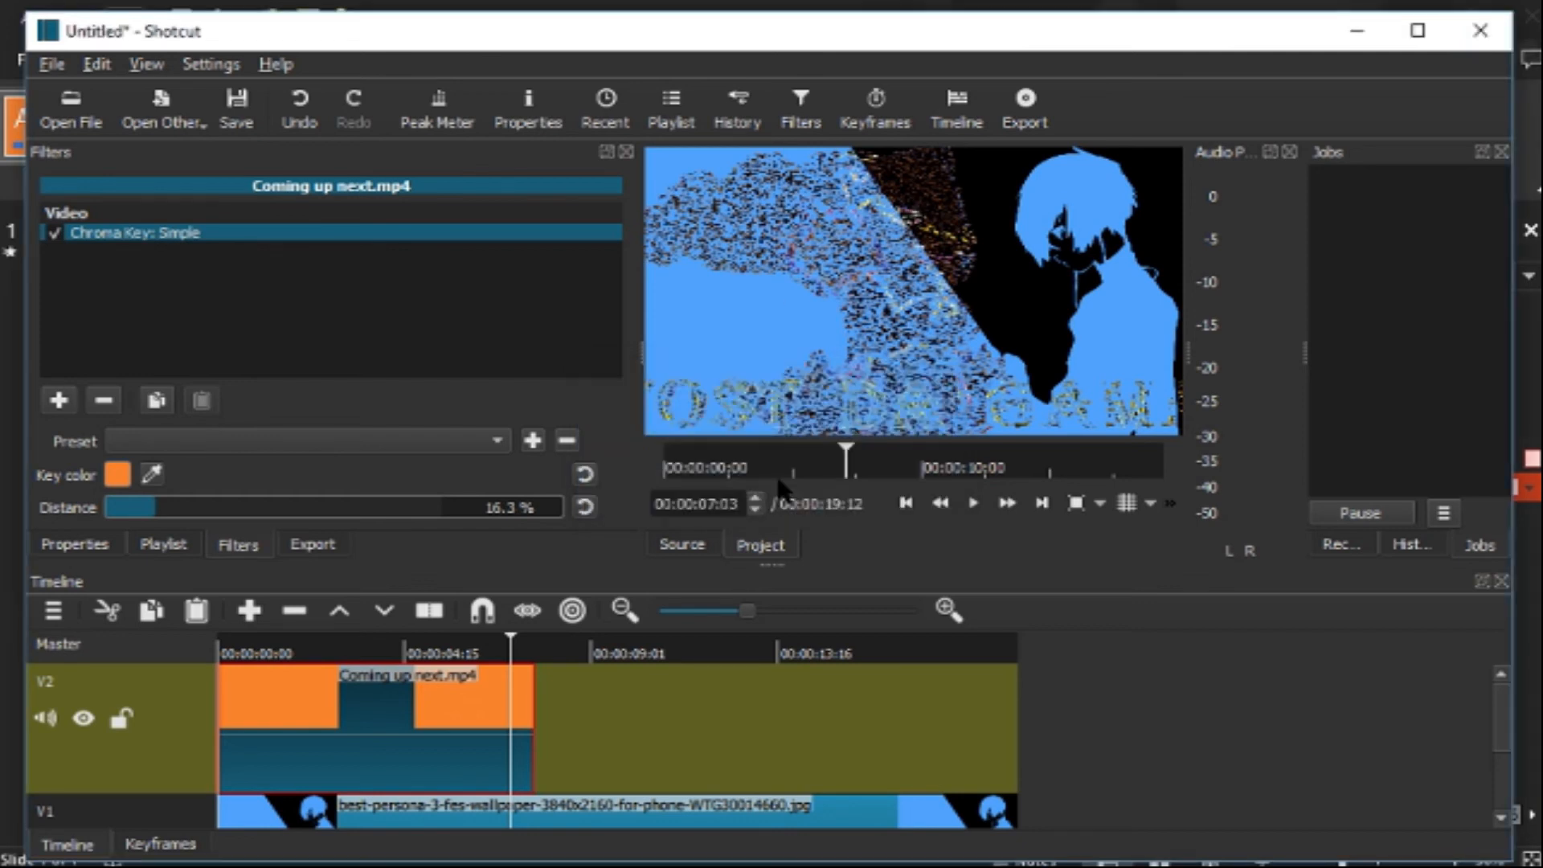